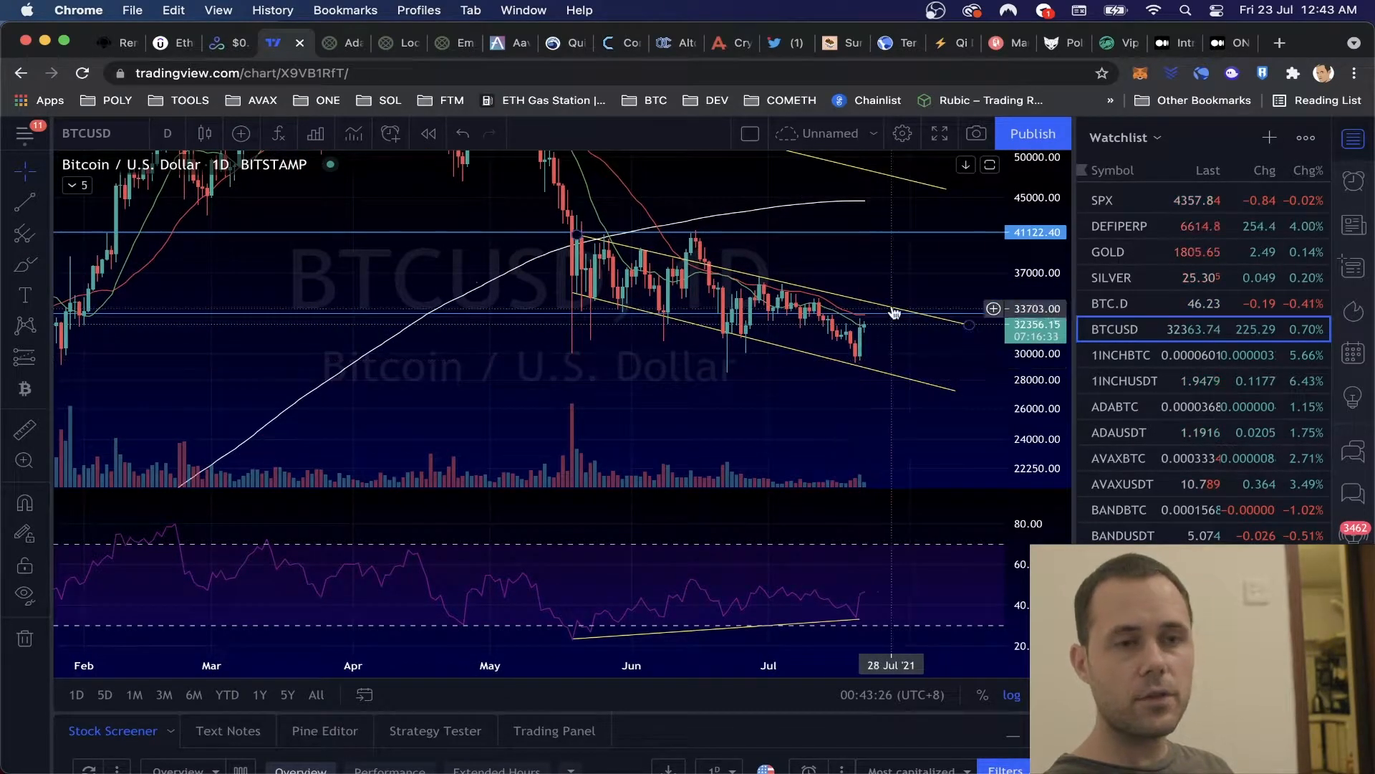
pyautogui.moveTo(910, 351)
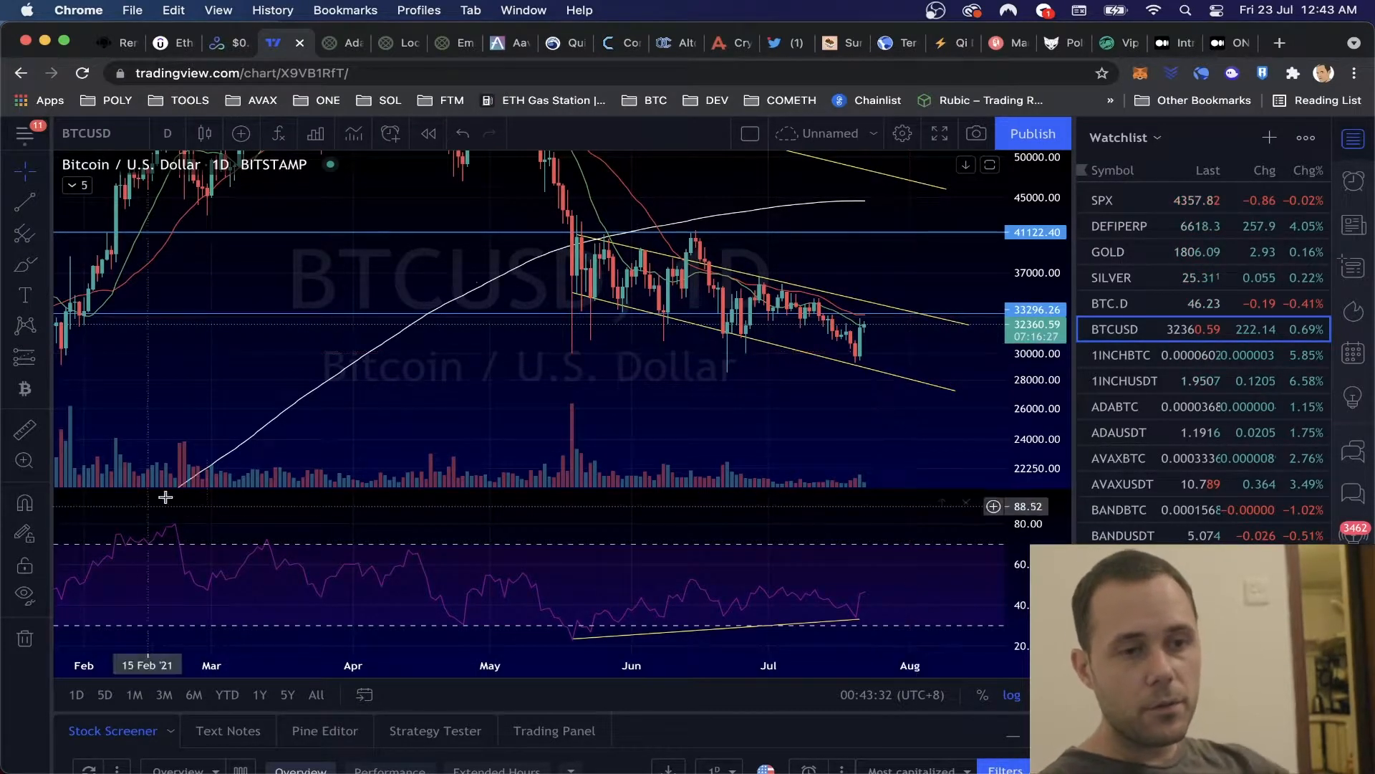
pyautogui.moveTo(841, 465)
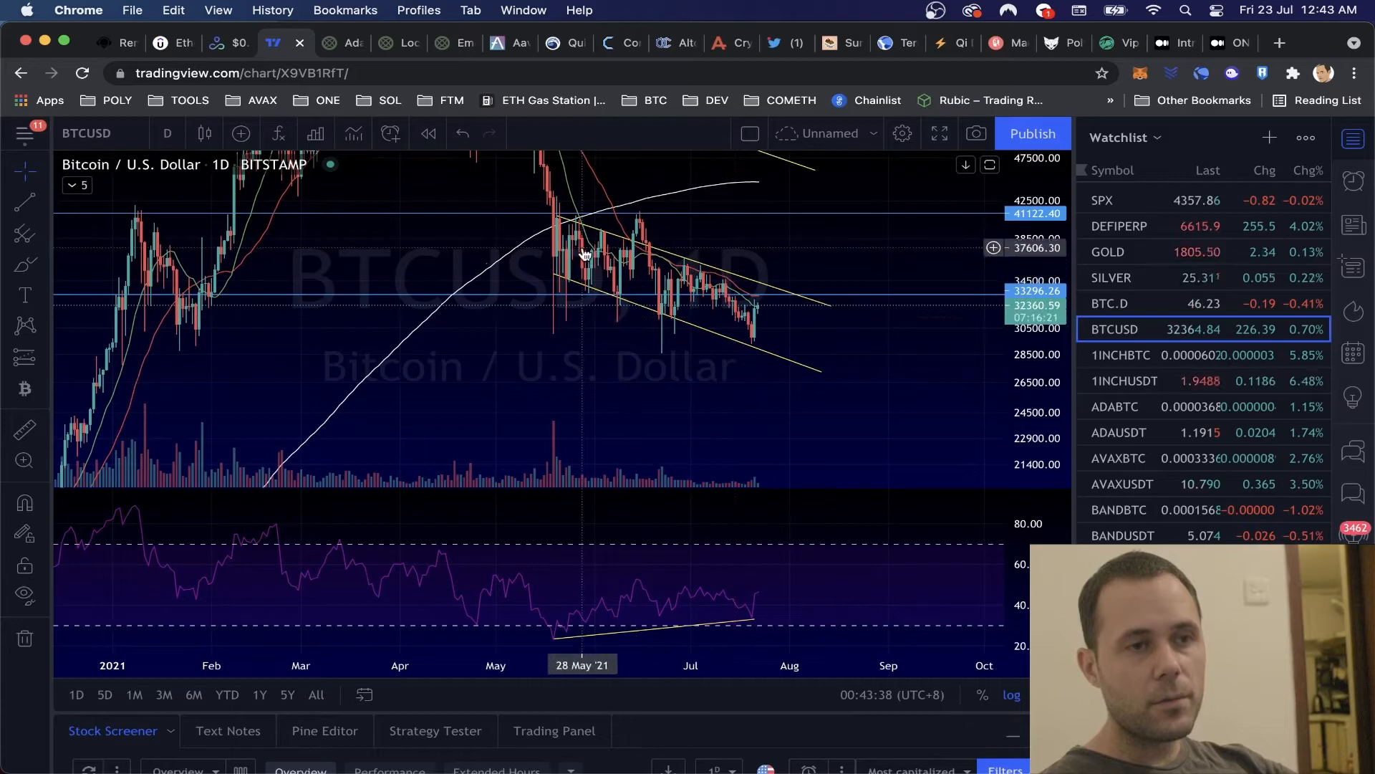
pyautogui.moveTo(764, 318)
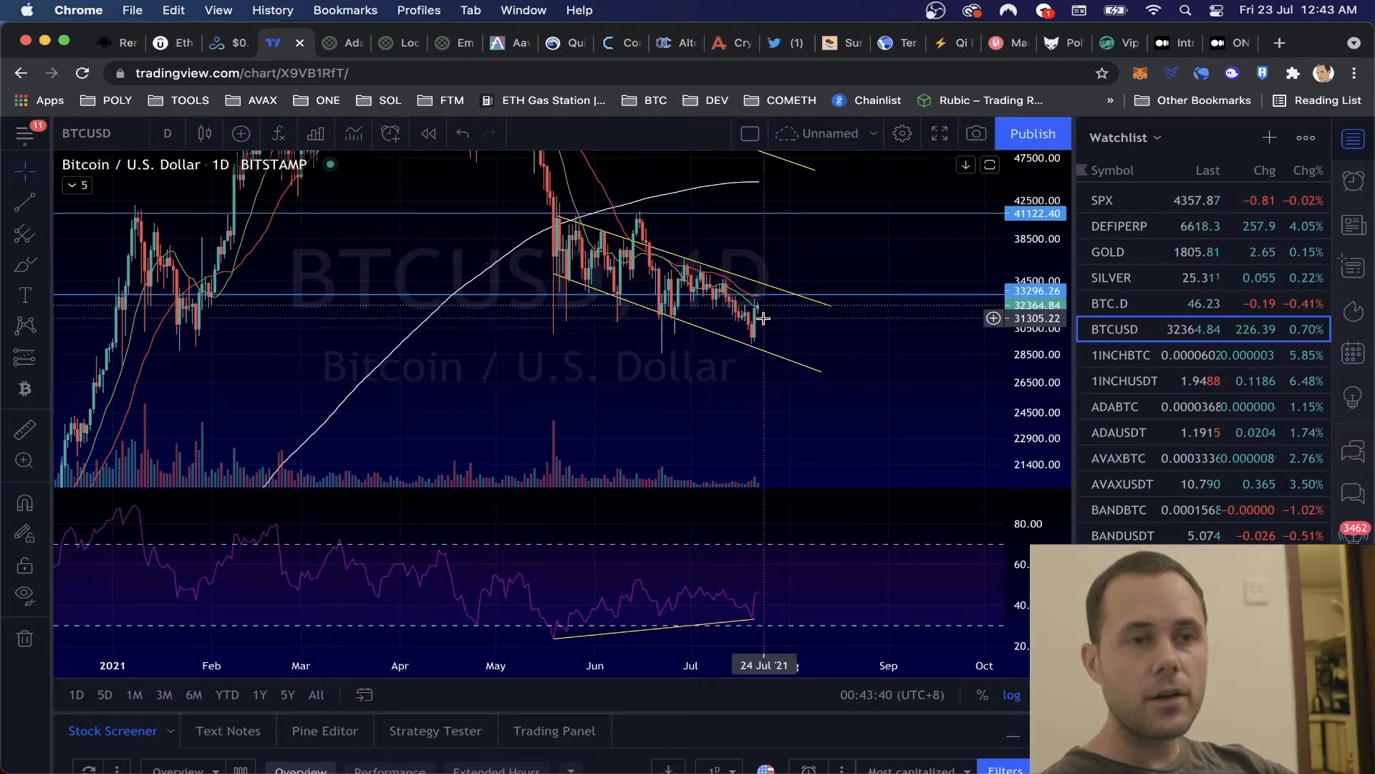
pyautogui.moveTo(545, 322)
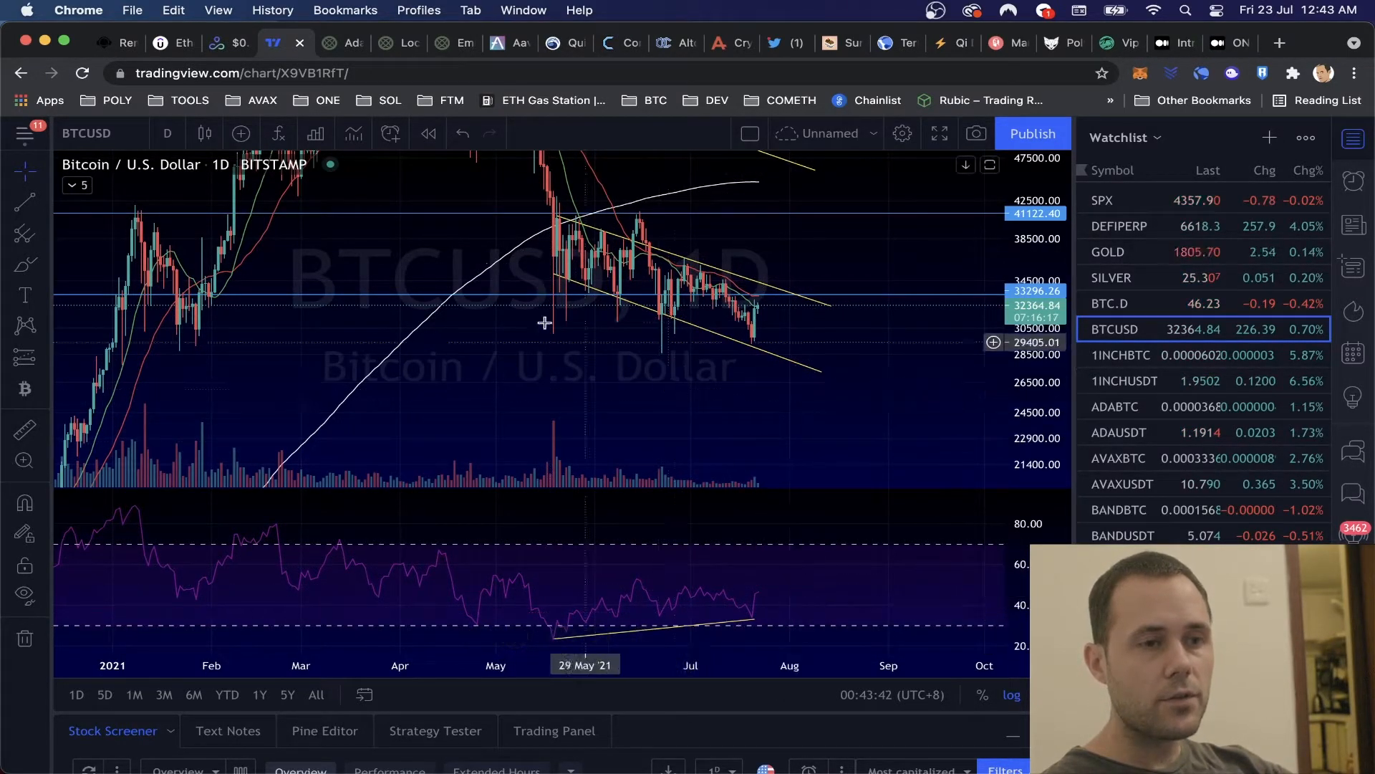
pyautogui.moveTo(272, 275)
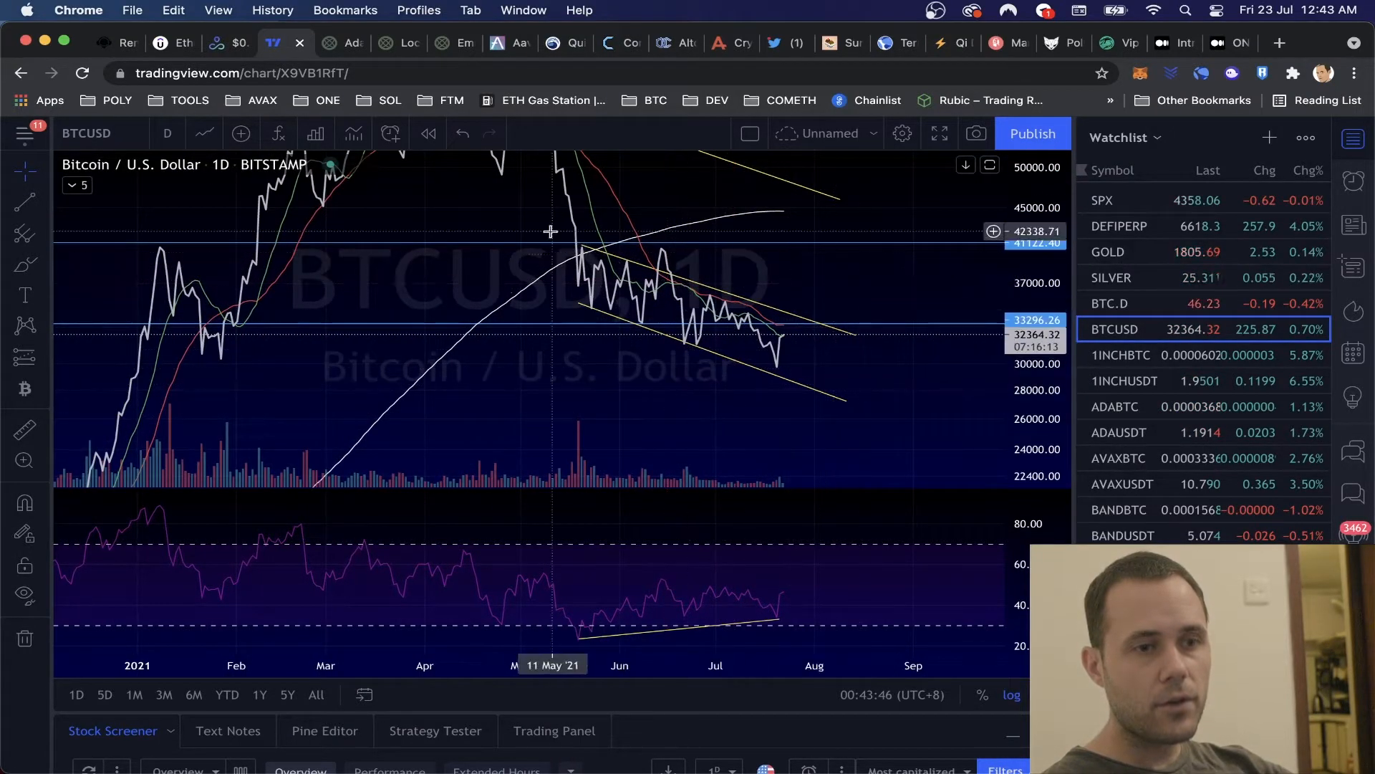
pyautogui.moveTo(814, 523)
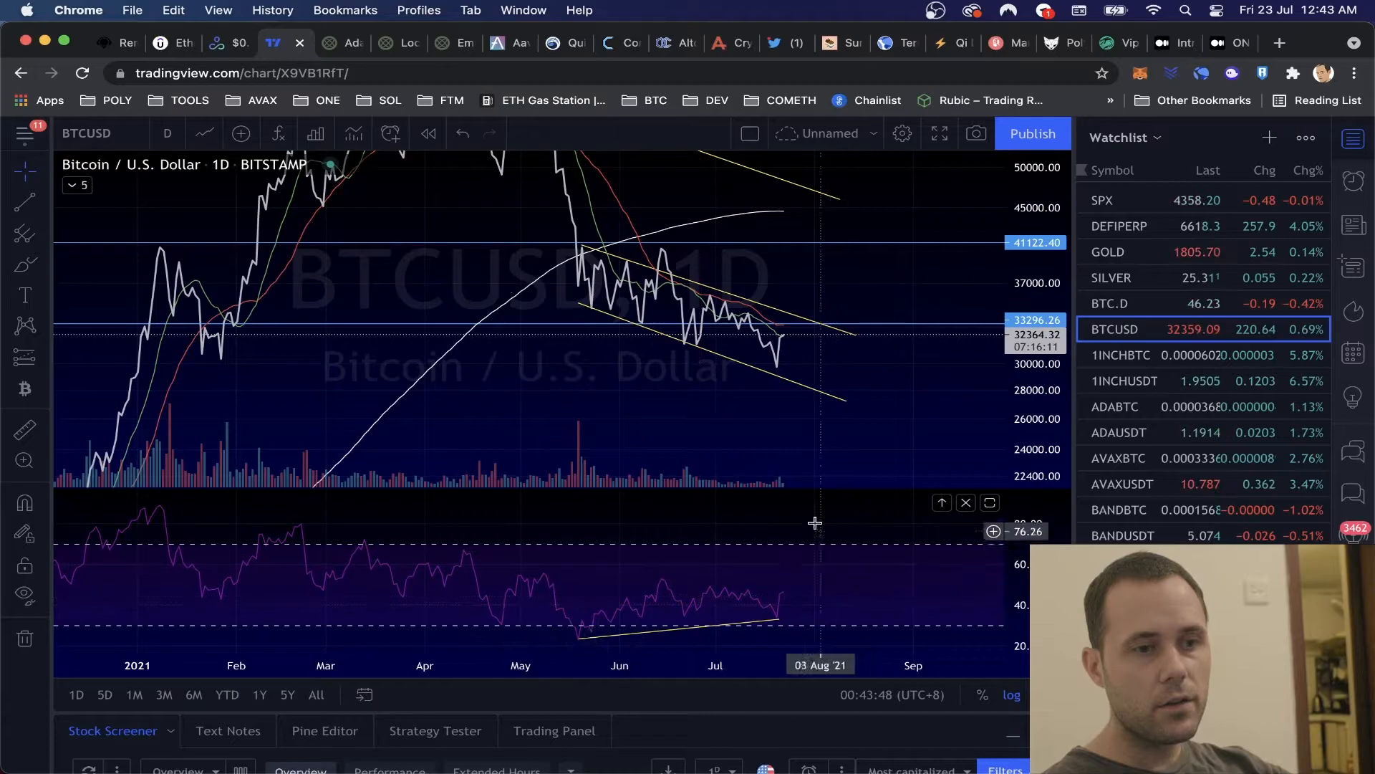
# Switch the BTC/USD daily chart style back to Candles via the chart type dropdown.
pyautogui.click(166, 134)
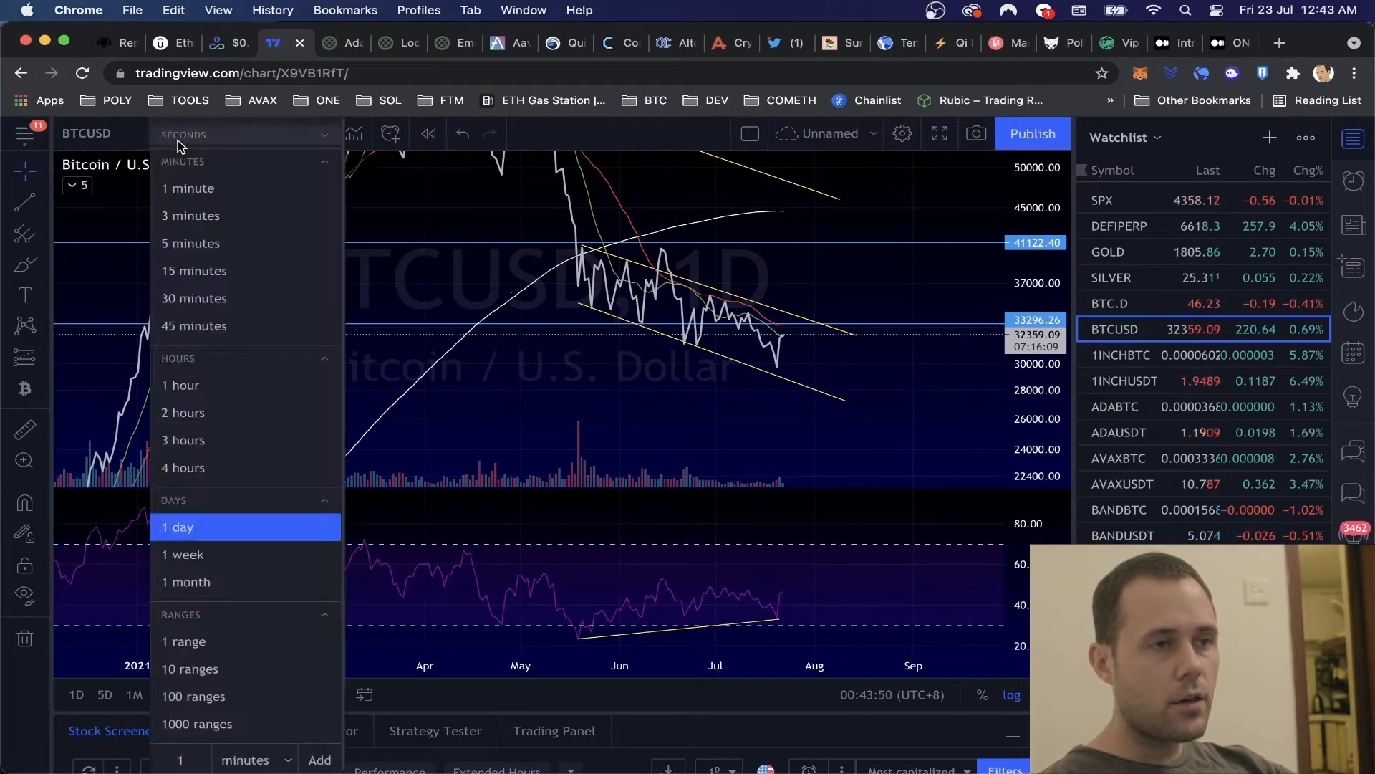
pyautogui.click(204, 133)
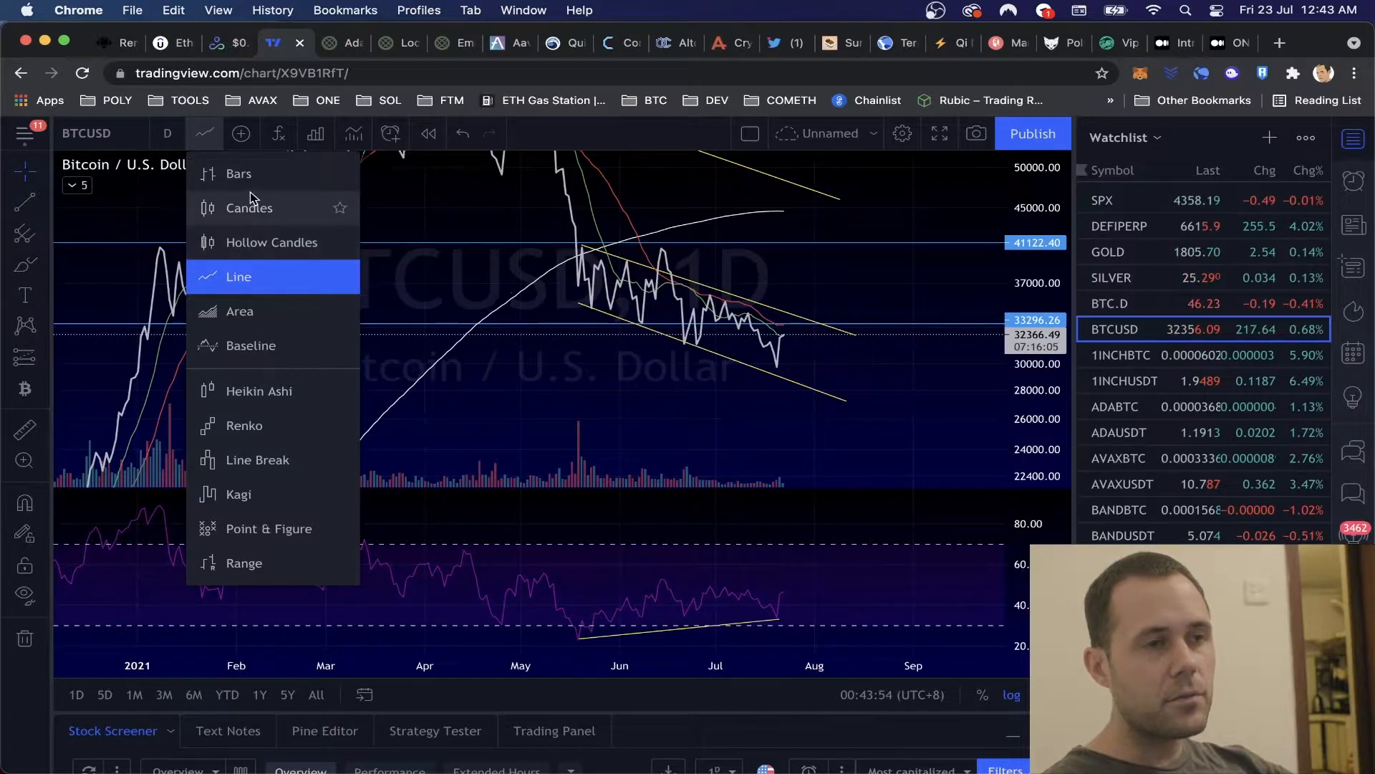
pyautogui.click(248, 206)
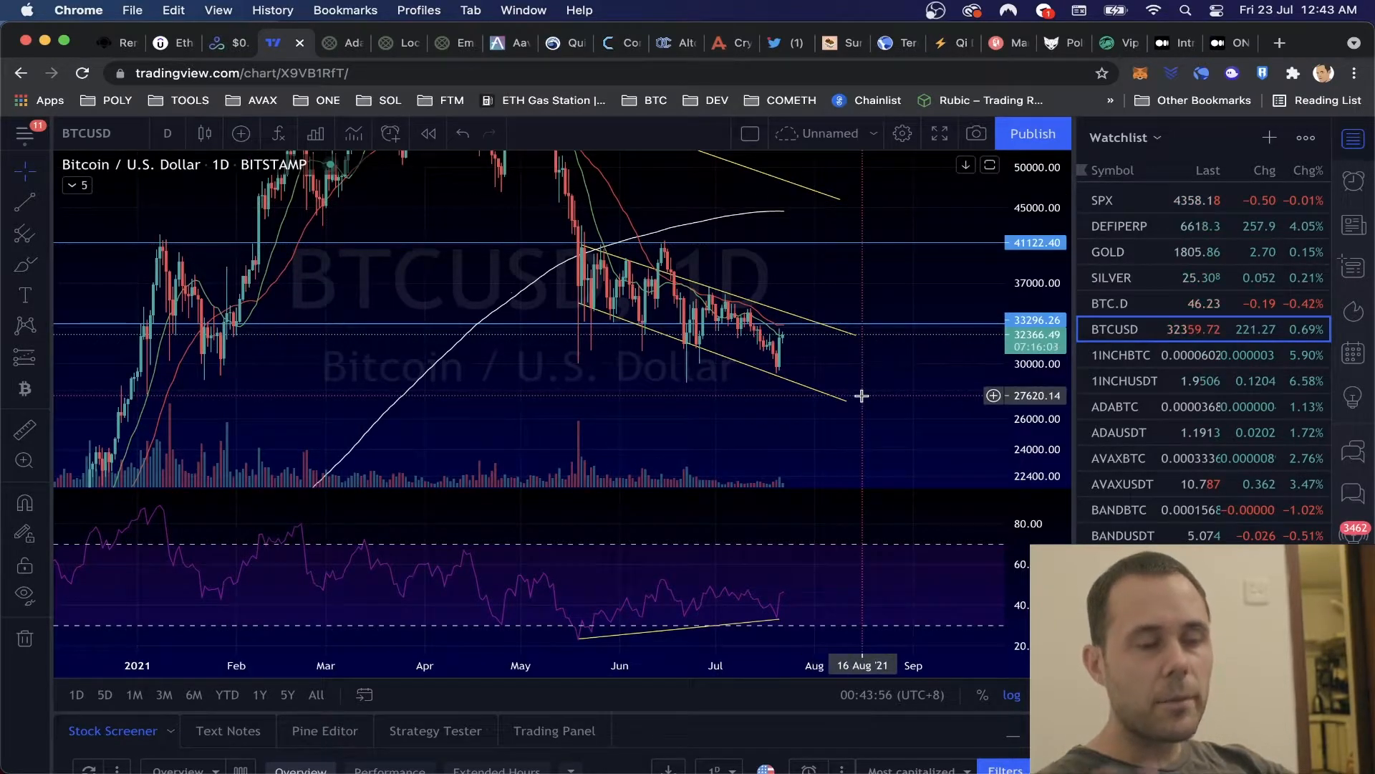
pyautogui.moveTo(813, 357)
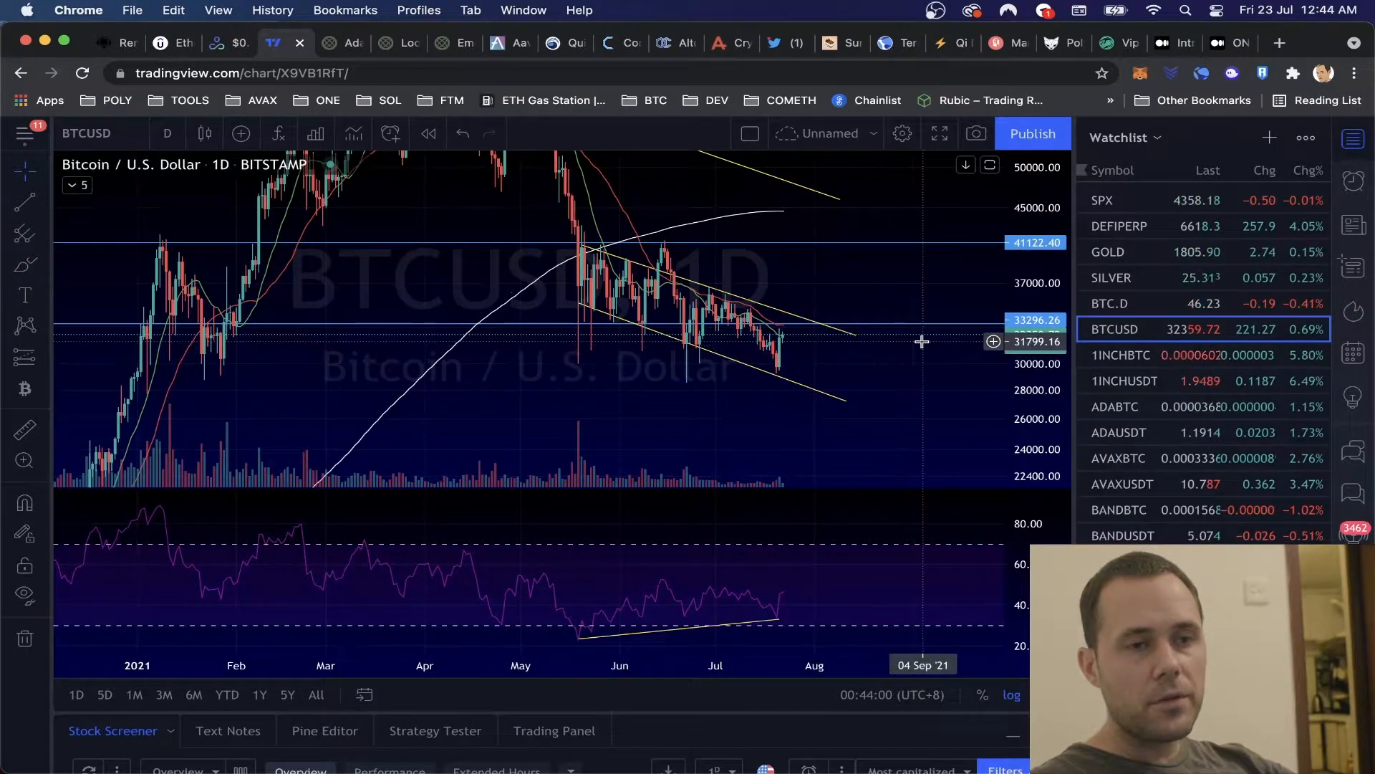
pyautogui.moveTo(874, 585)
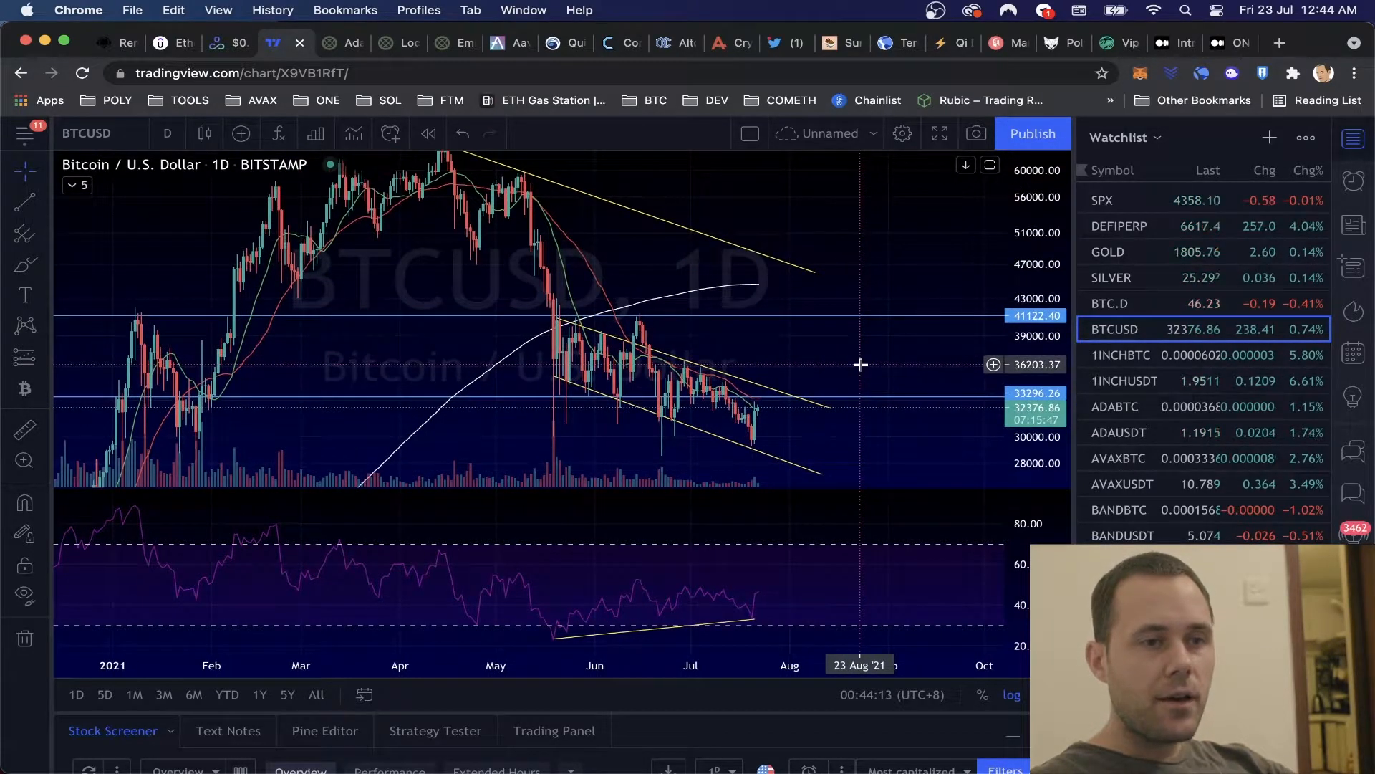
pyautogui.moveTo(804, 354)
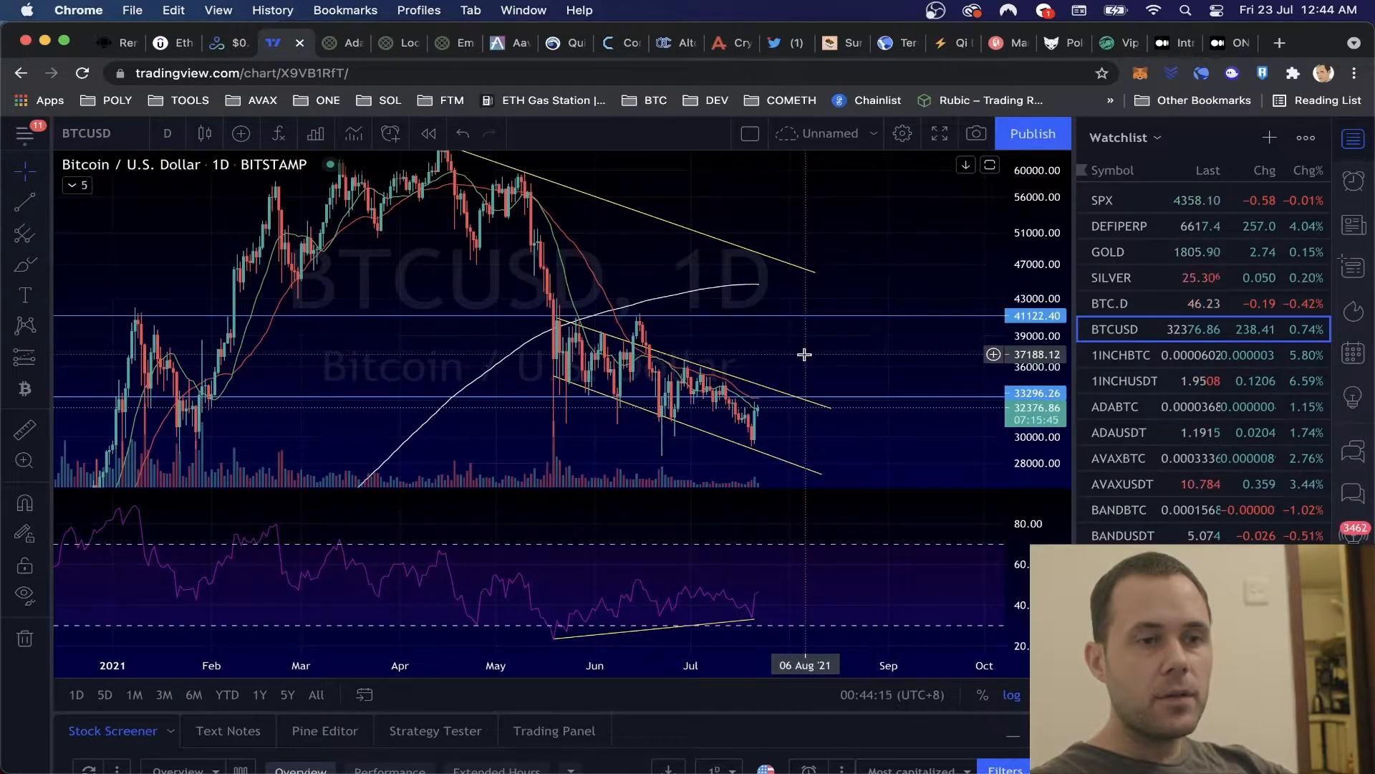
pyautogui.moveTo(970, 342)
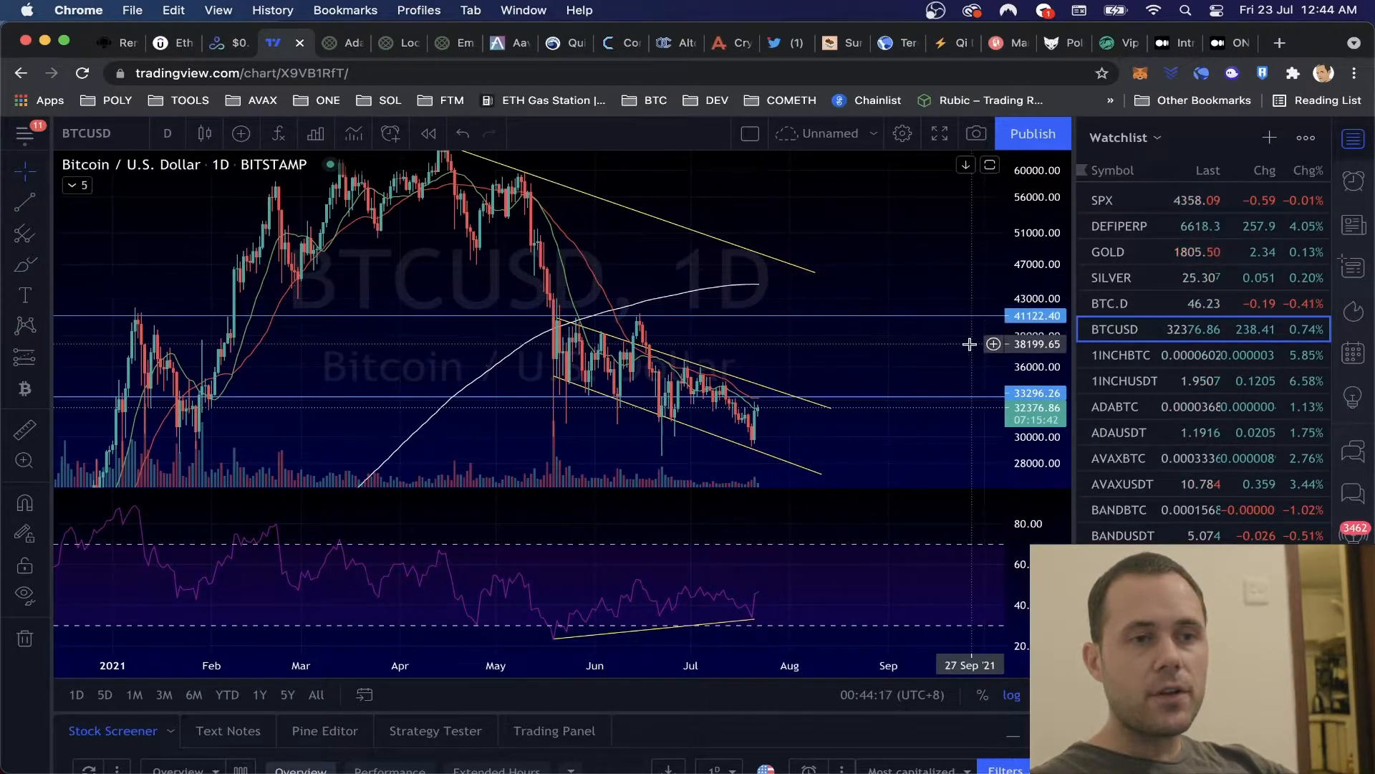
pyautogui.moveTo(848, 310)
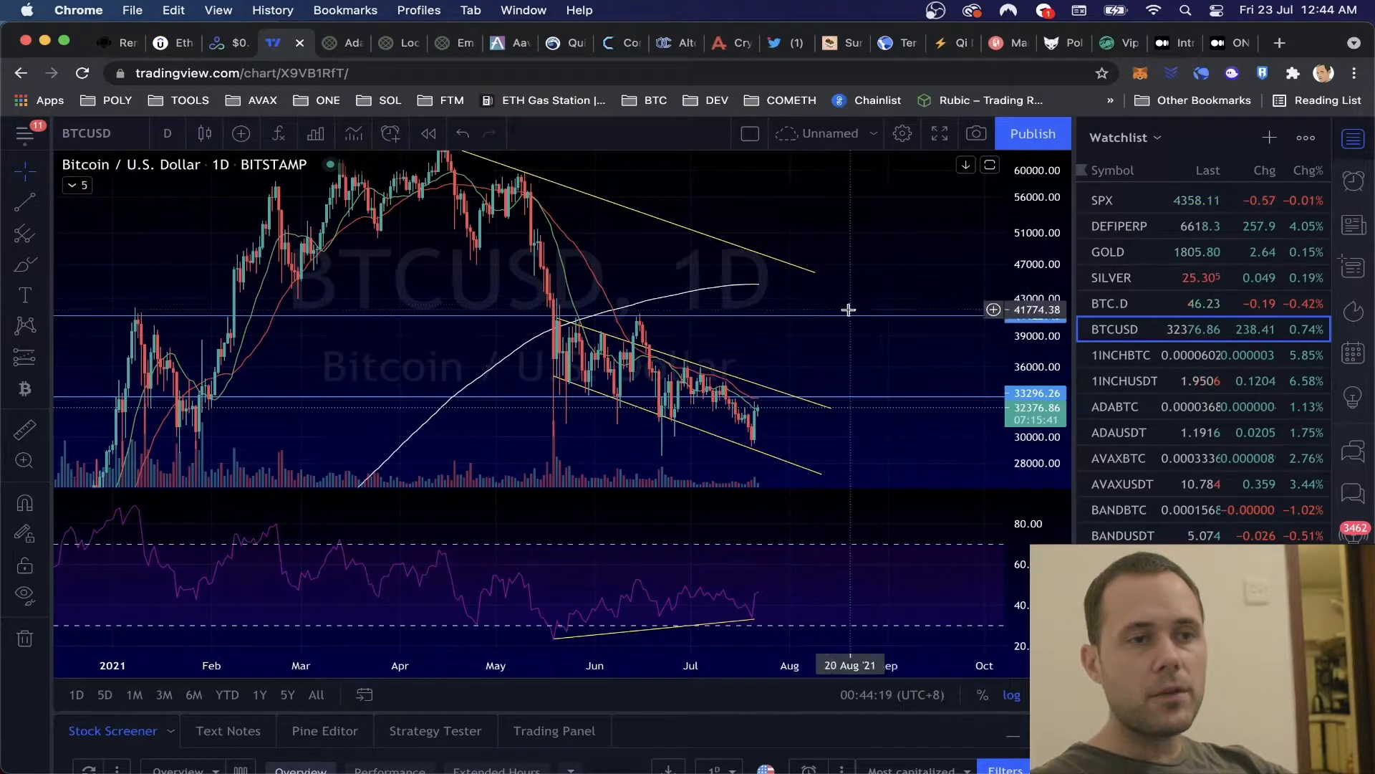
# Load the BTC.D dominance chart from the Watchlist panel.
pyautogui.click(1108, 302)
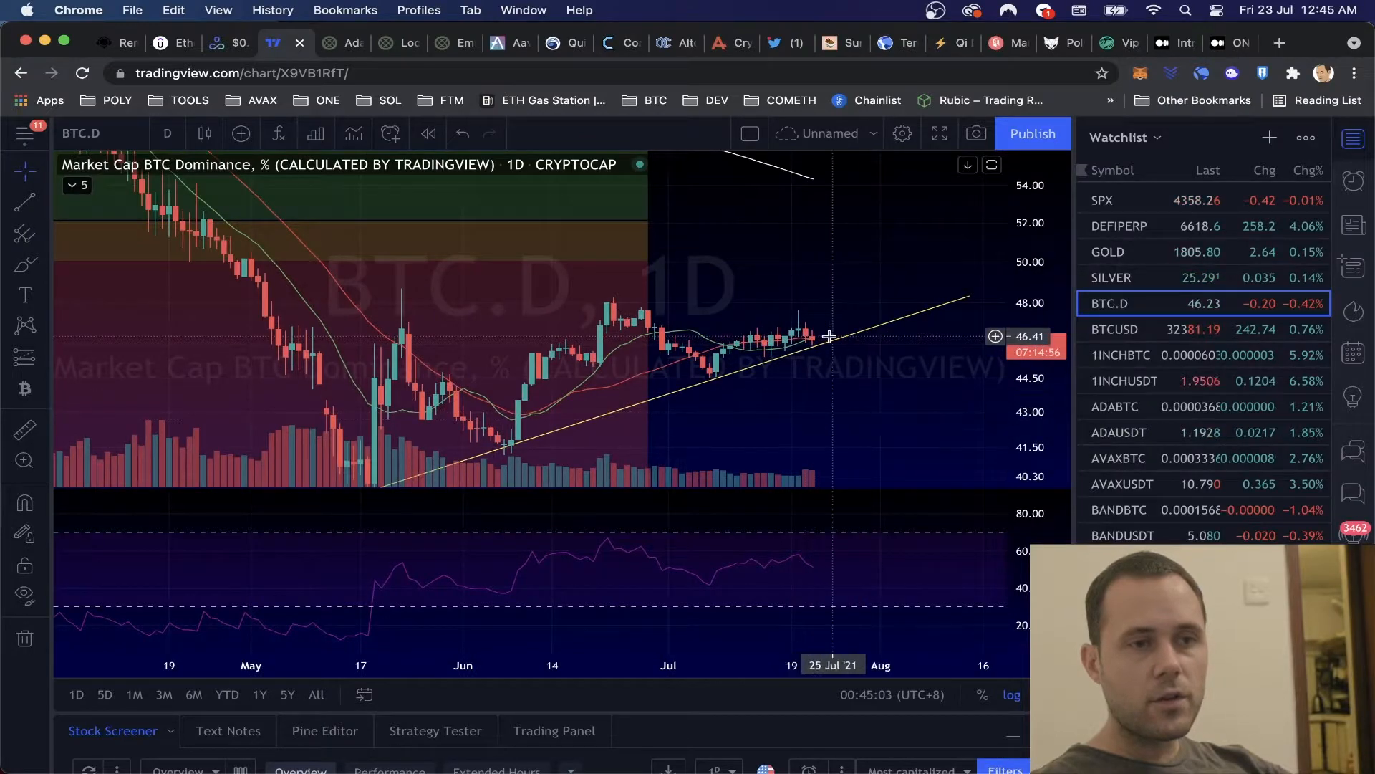
pyautogui.moveTo(826, 327)
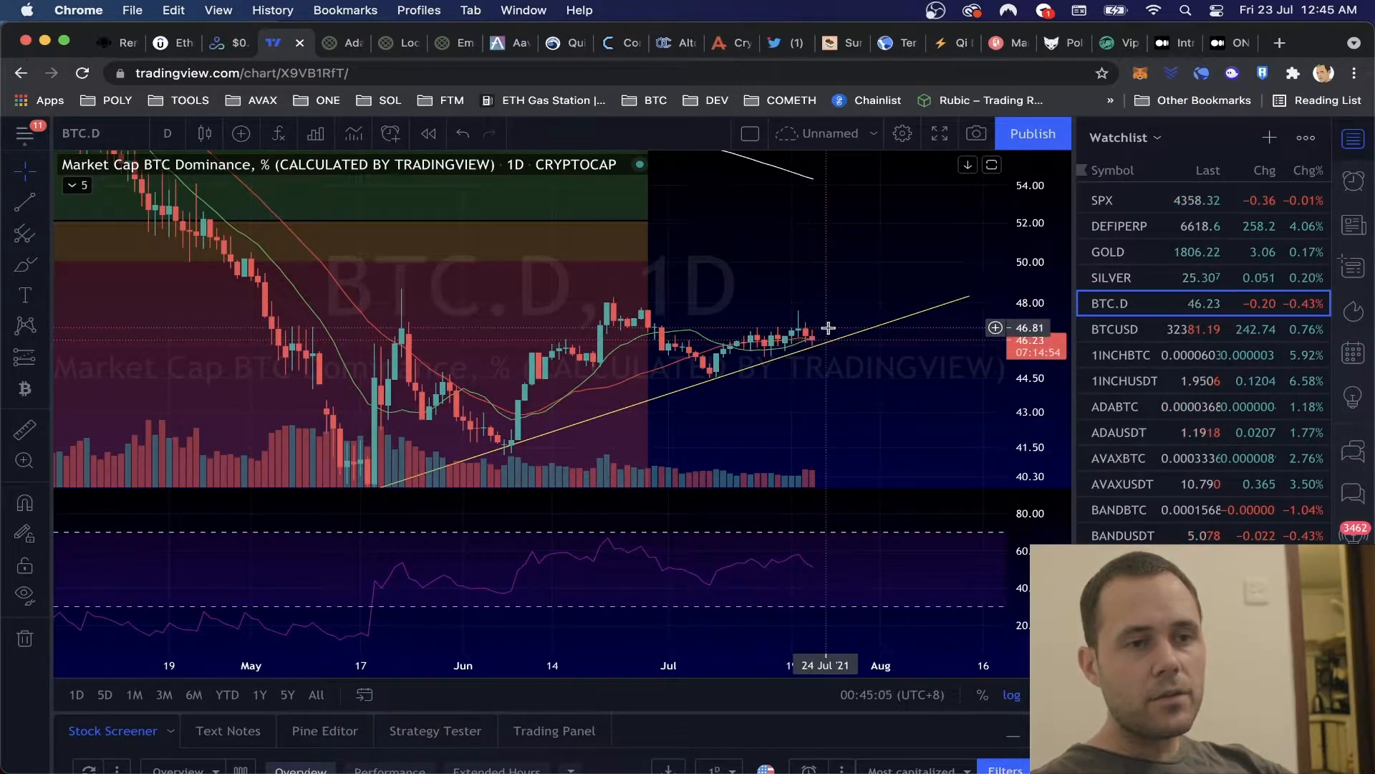
pyautogui.moveTo(846, 283)
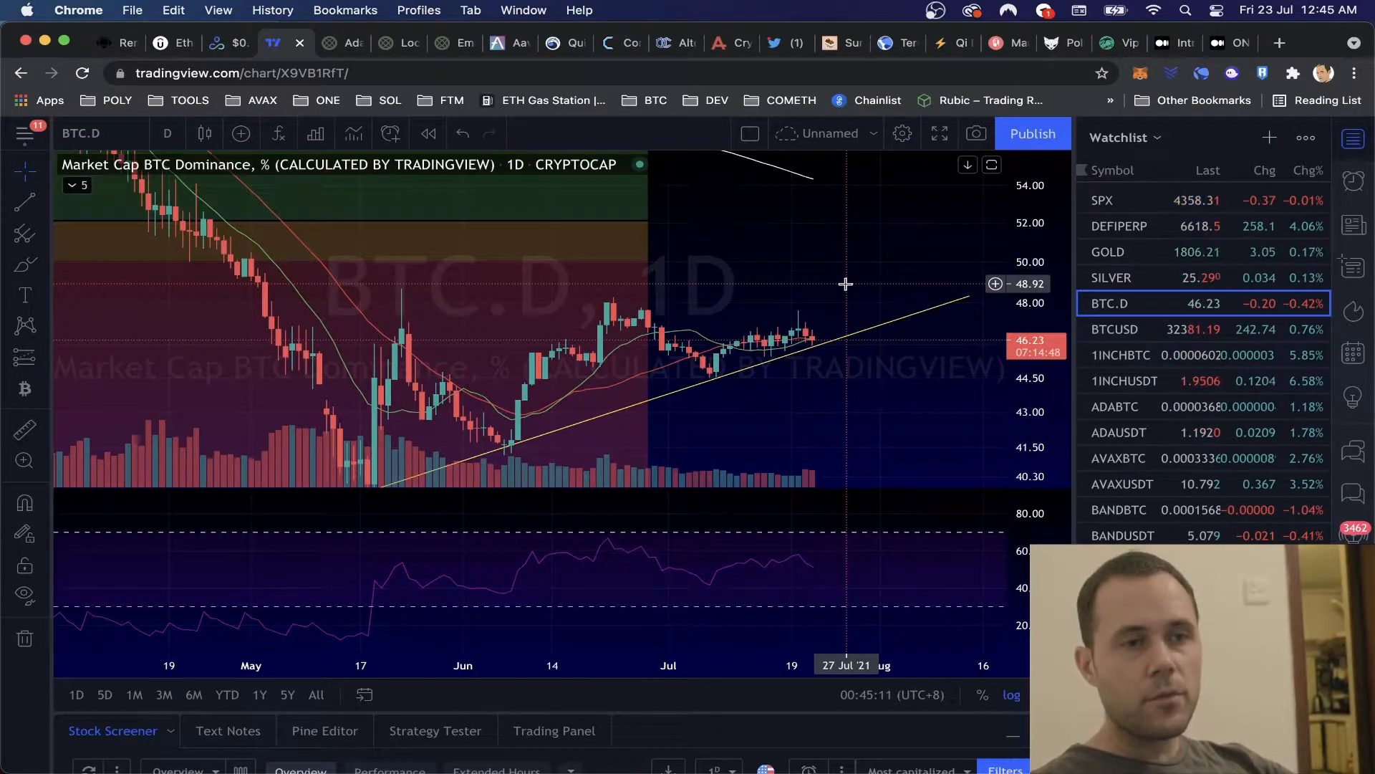
pyautogui.moveTo(884, 255)
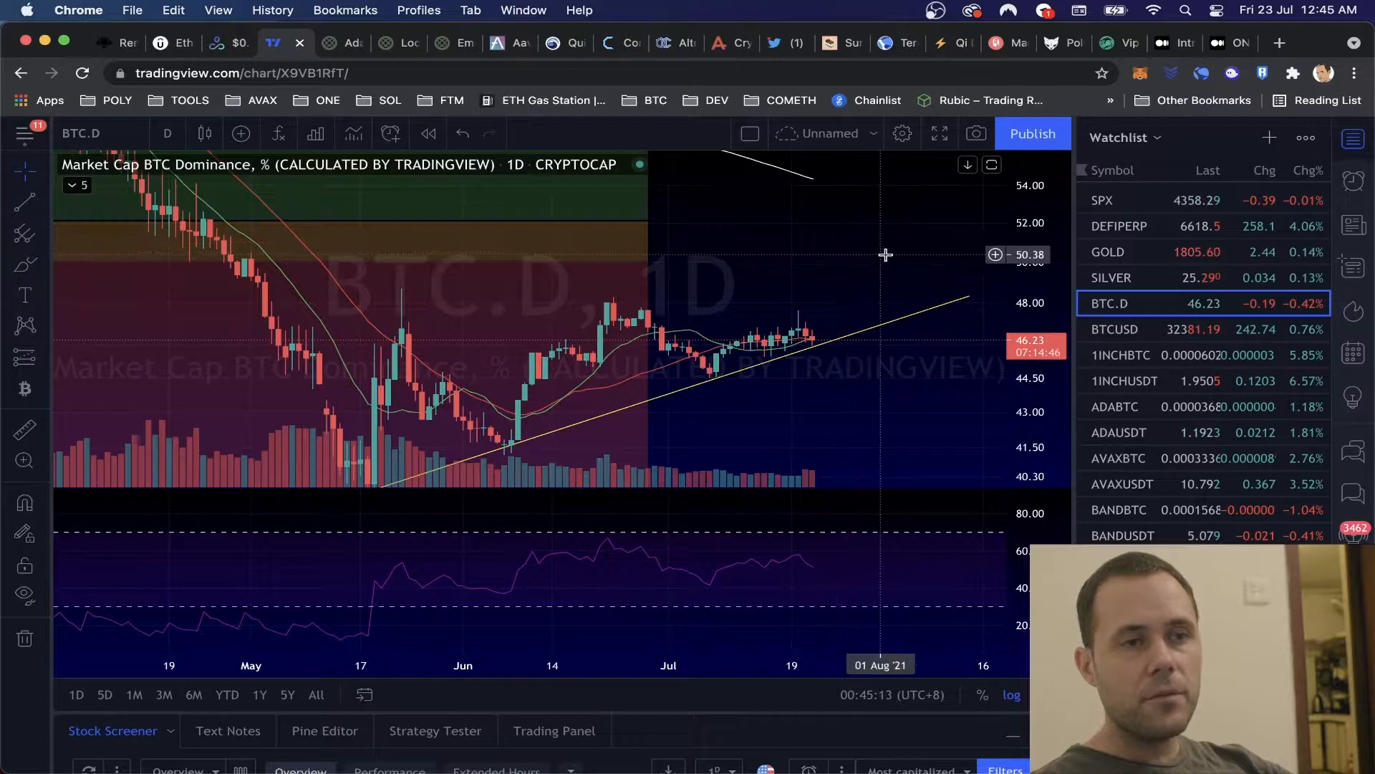
pyautogui.moveTo(904, 258)
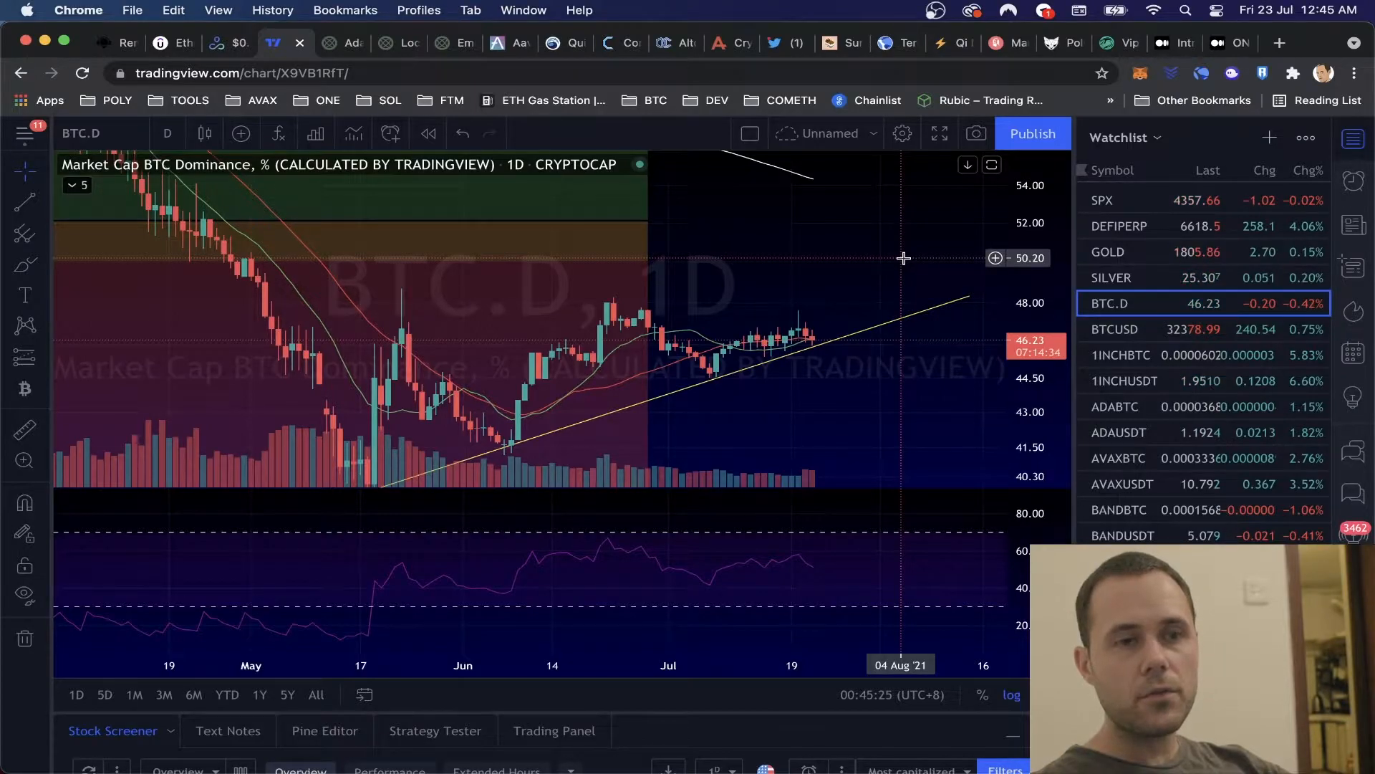
pyautogui.moveTo(864, 306)
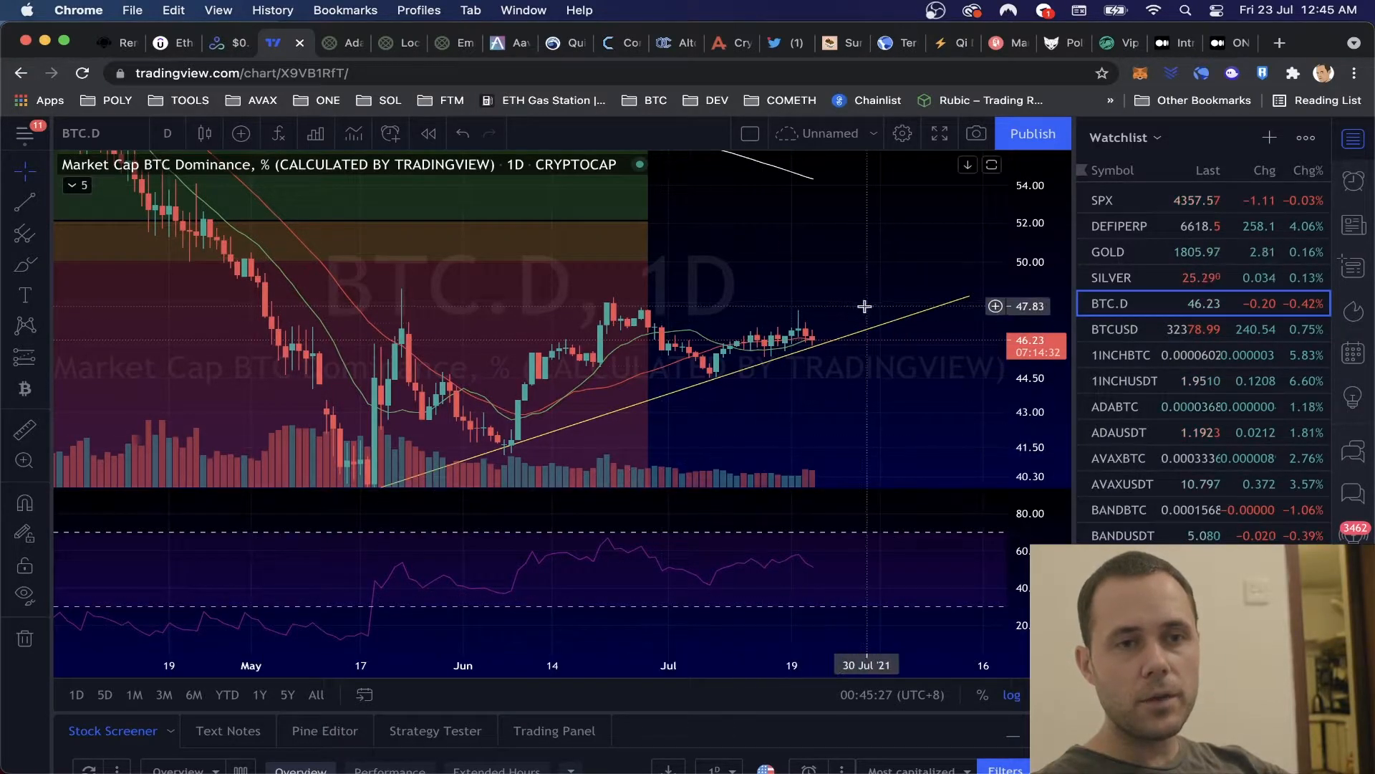
# Load the SPX S&P 500 Index chart from the Watchlist panel.
pyautogui.click(1103, 201)
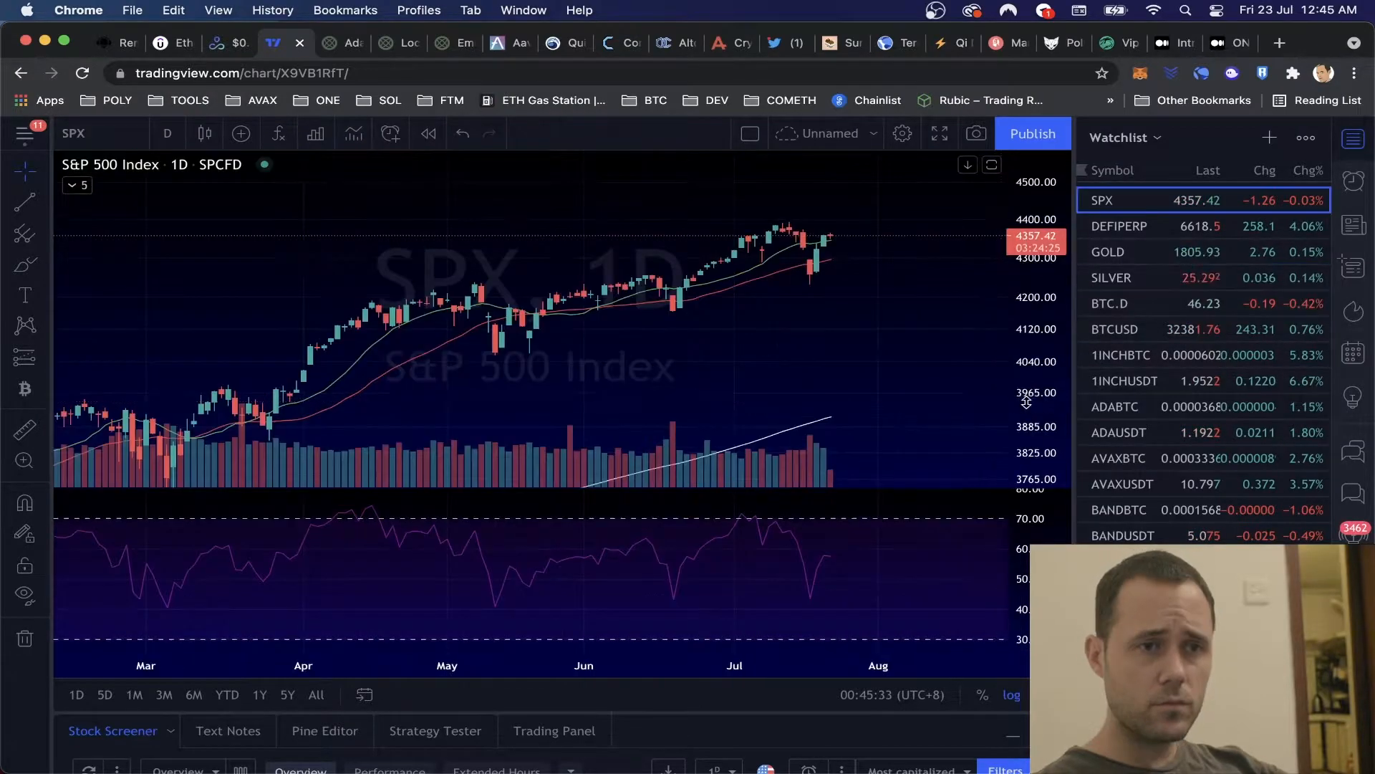
pyautogui.moveTo(191, 218)
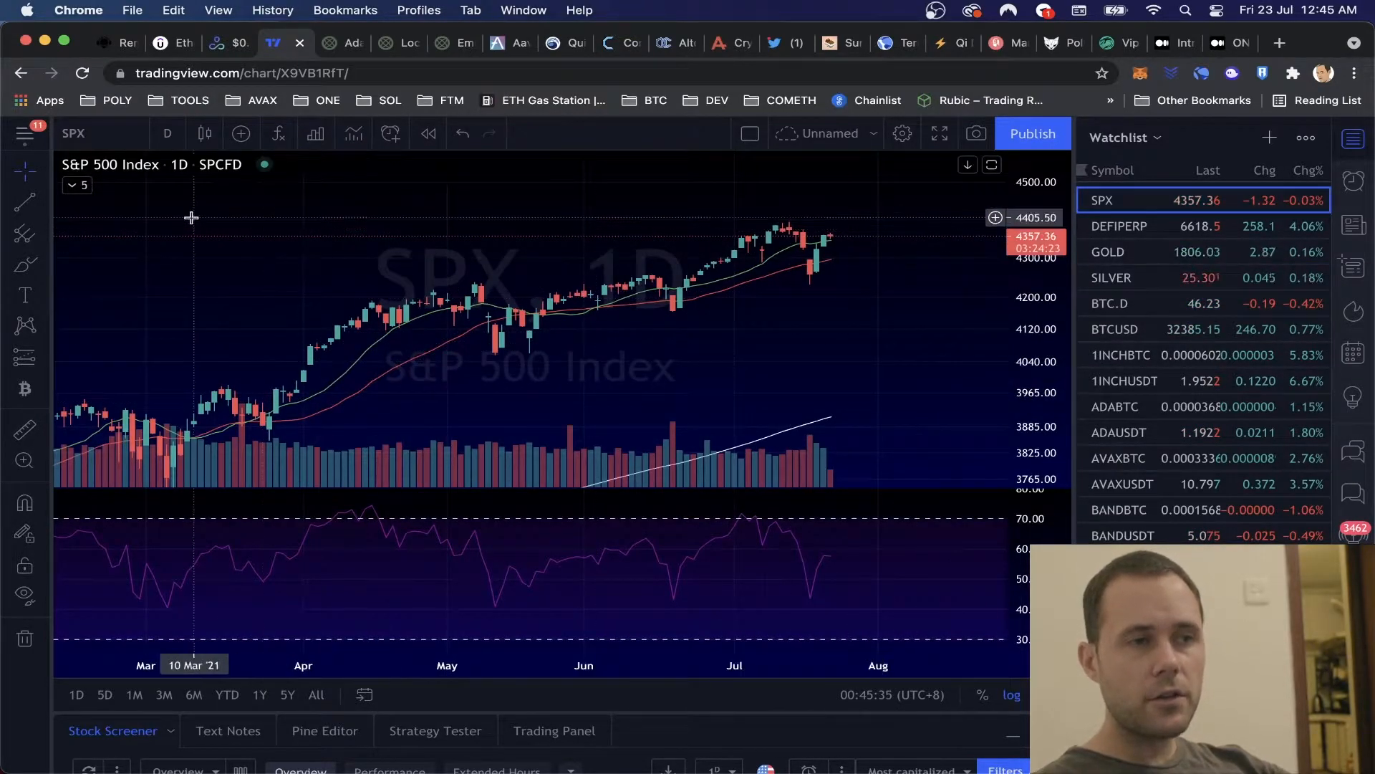
pyautogui.moveTo(819, 270)
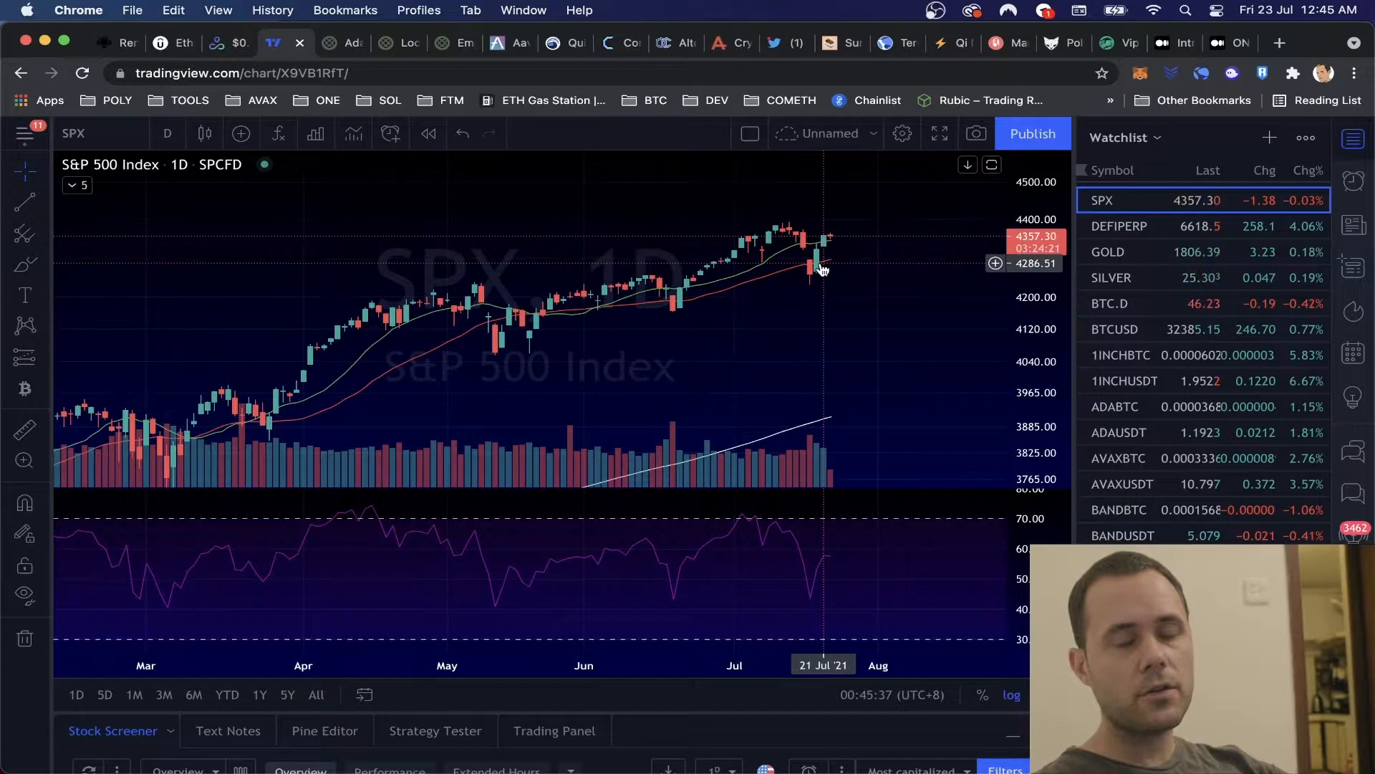
pyautogui.moveTo(829, 226)
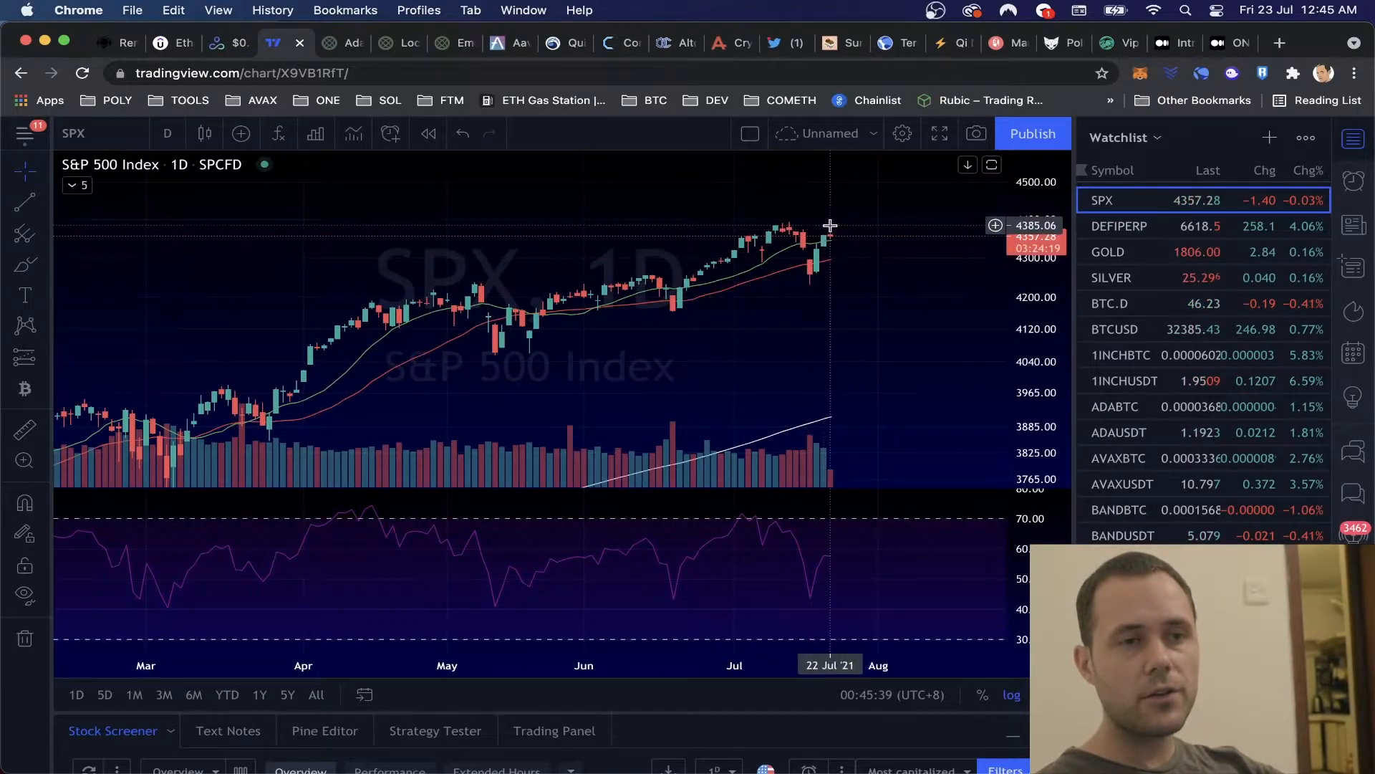
pyautogui.moveTo(815, 279)
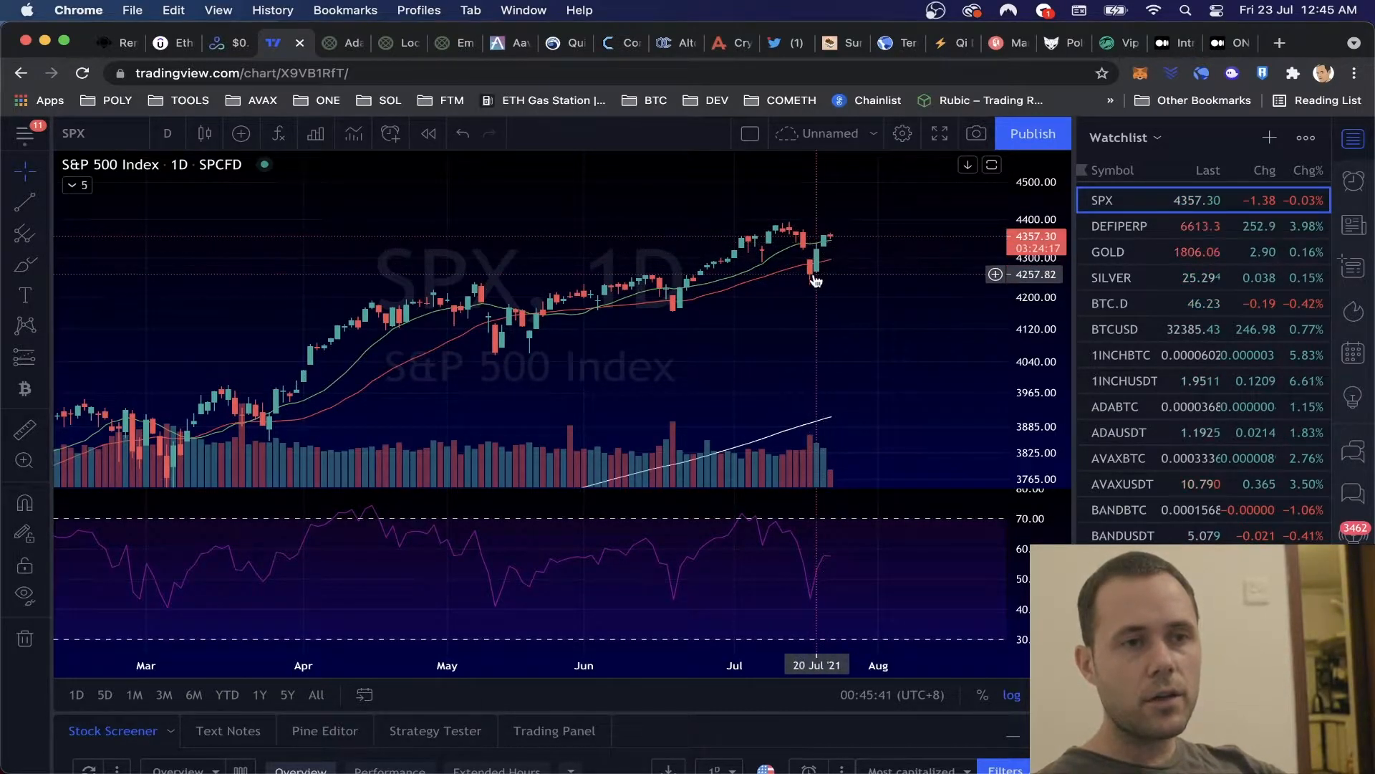
pyautogui.moveTo(1020, 408)
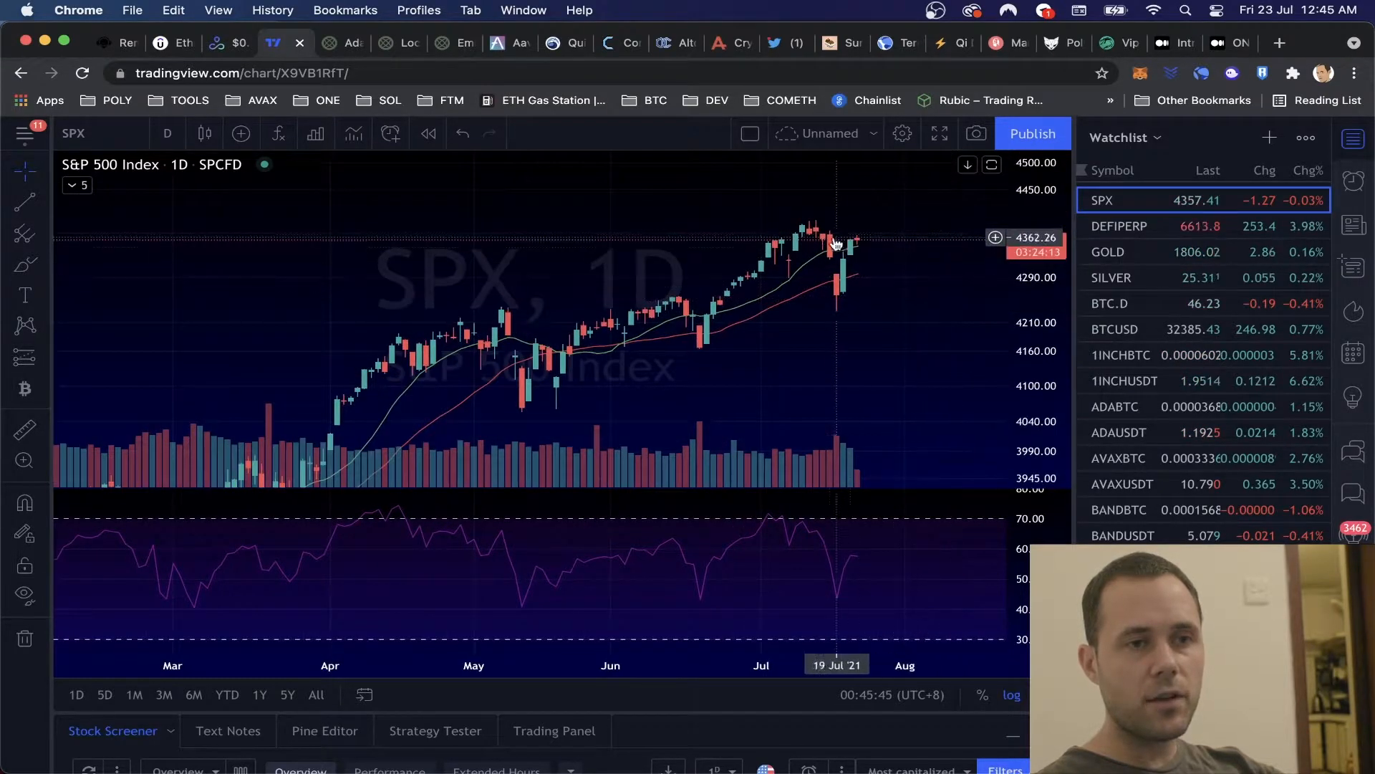
pyautogui.moveTo(829, 266)
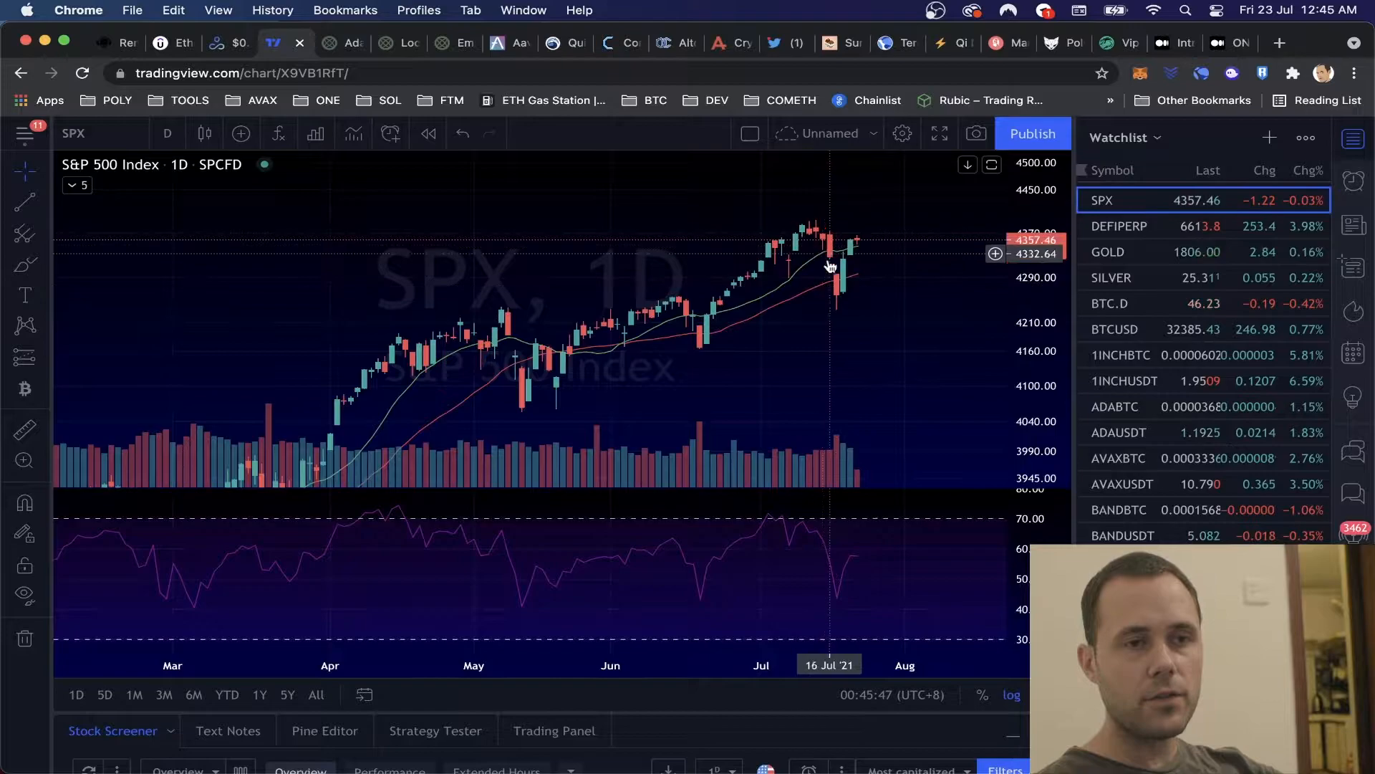
pyautogui.moveTo(911, 285)
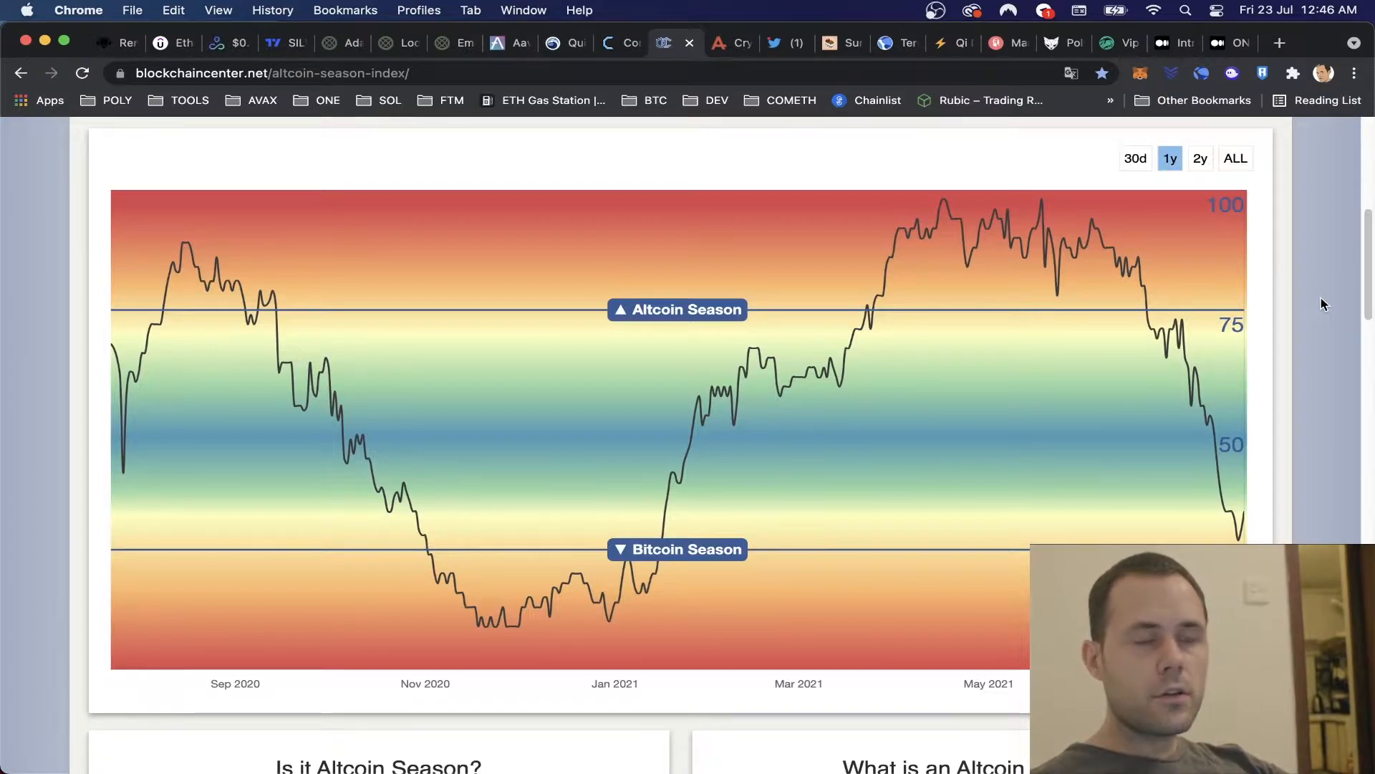
pyautogui.moveTo(1170, 338)
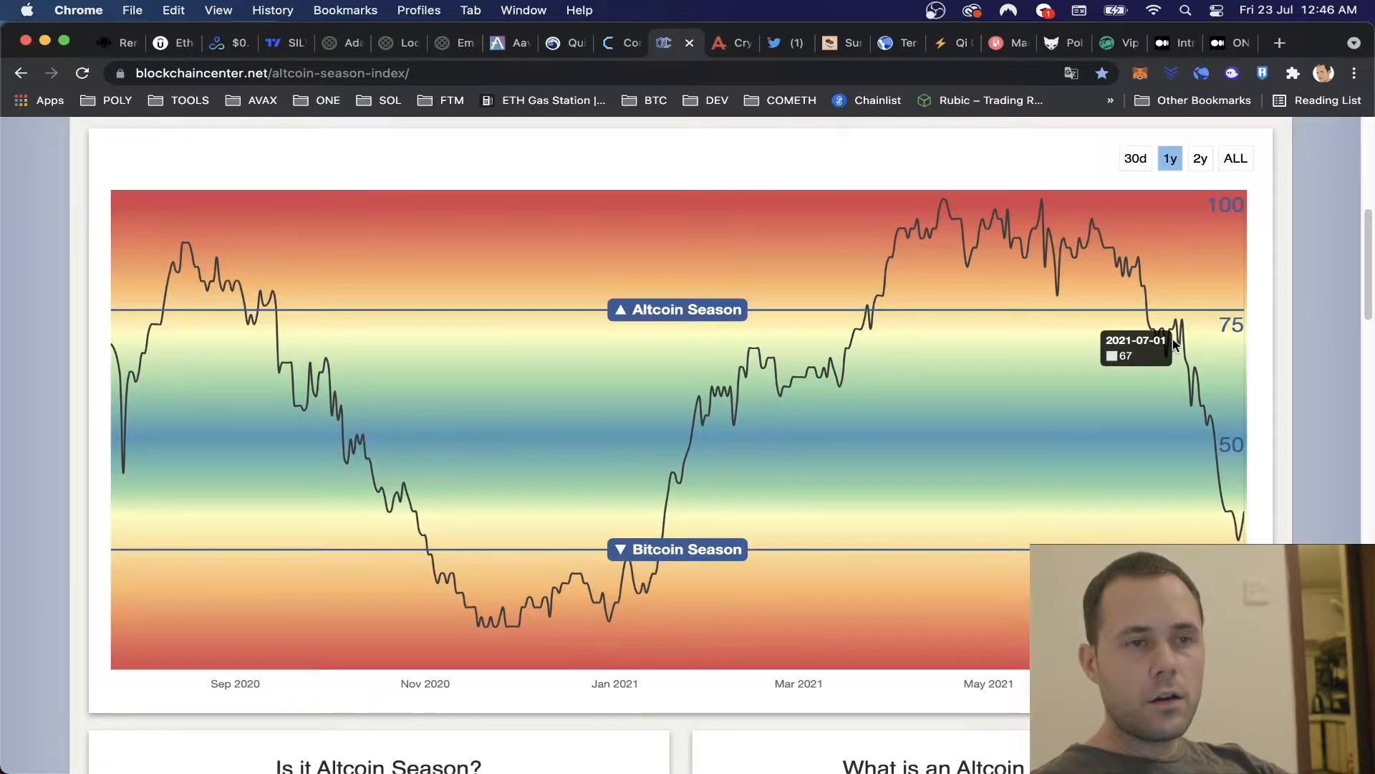
pyautogui.moveTo(1171, 338)
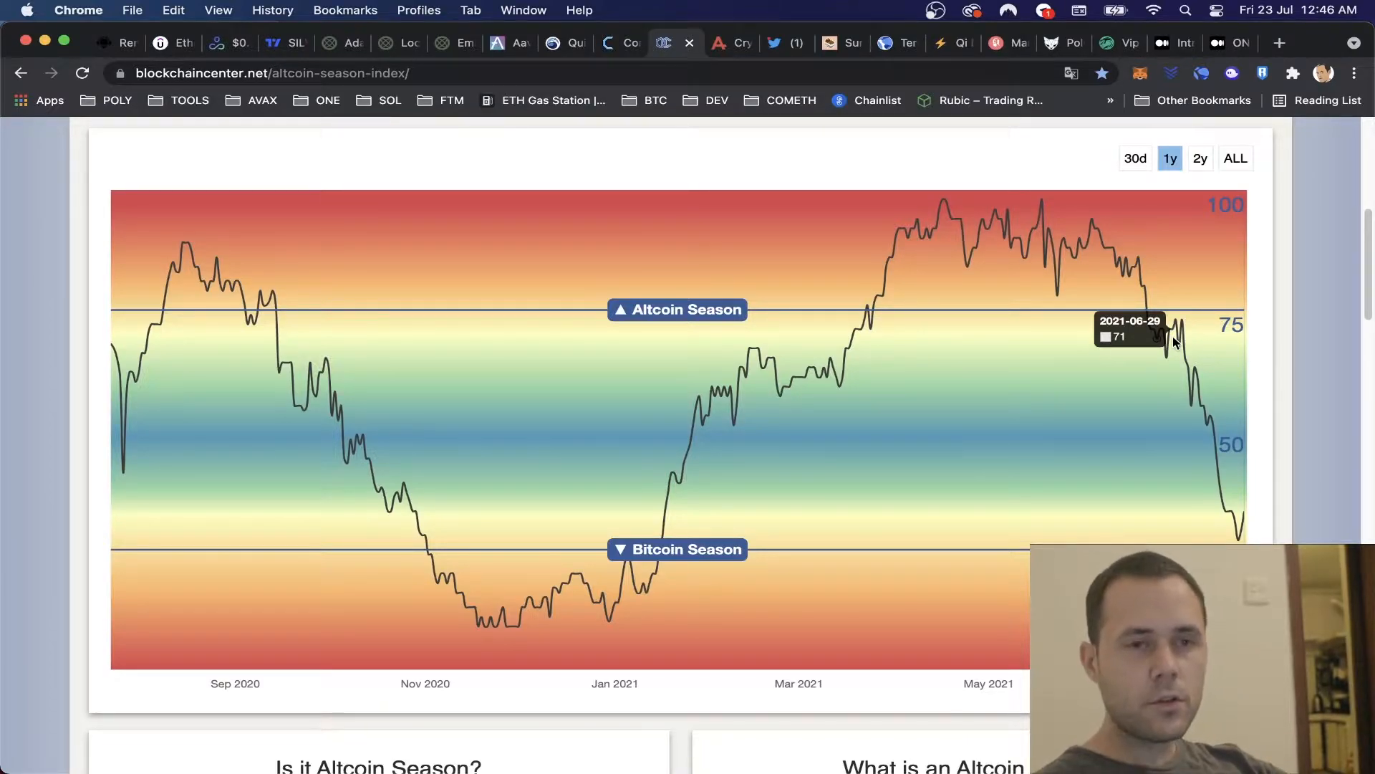
pyautogui.moveTo(1152, 309)
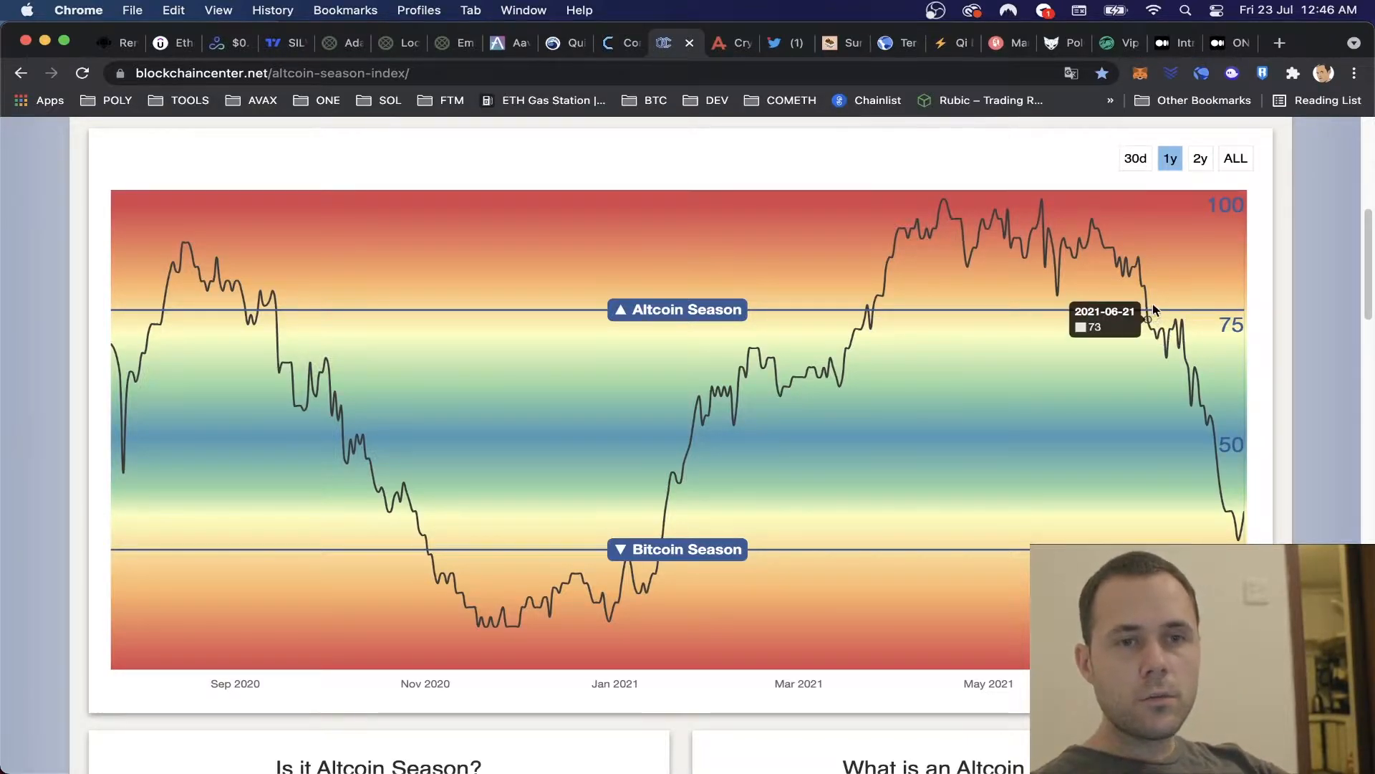
pyautogui.moveTo(1193, 392)
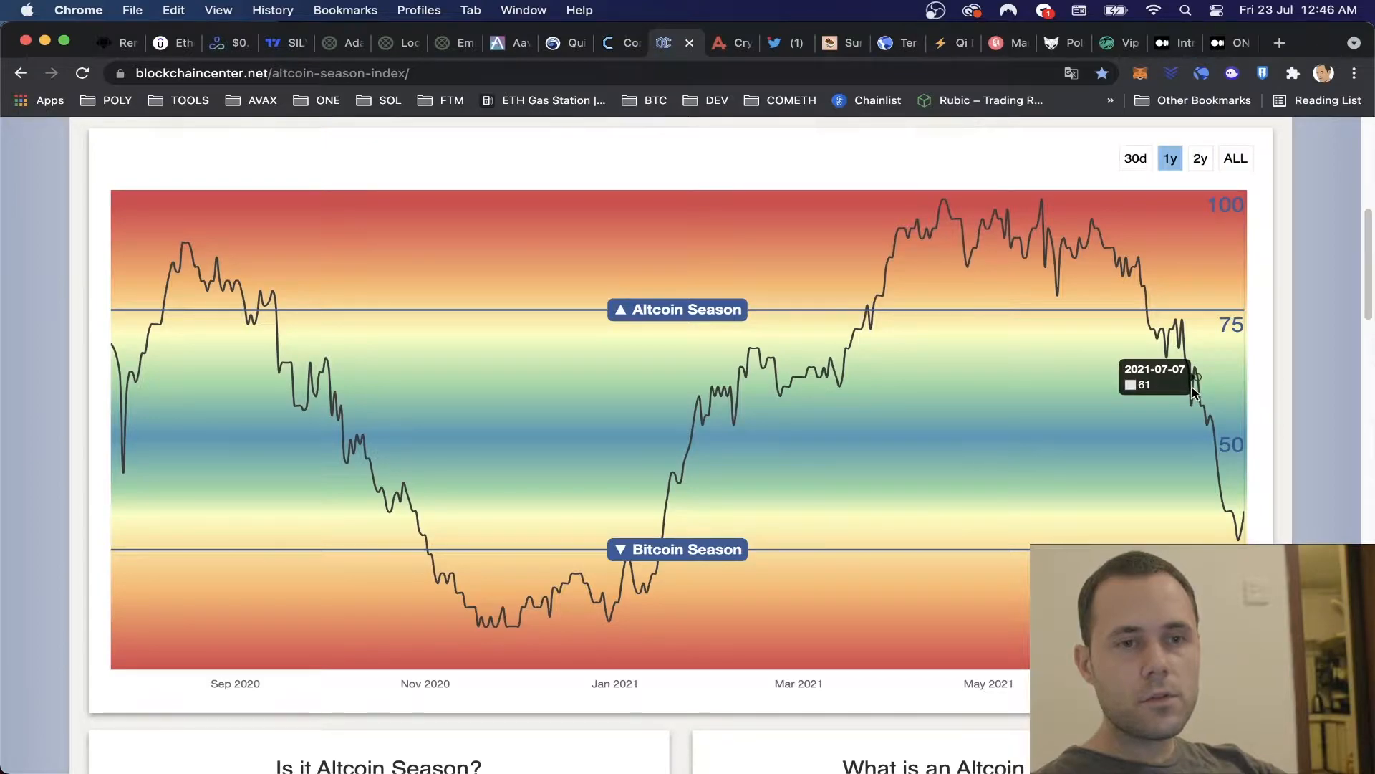
pyautogui.moveTo(1198, 404)
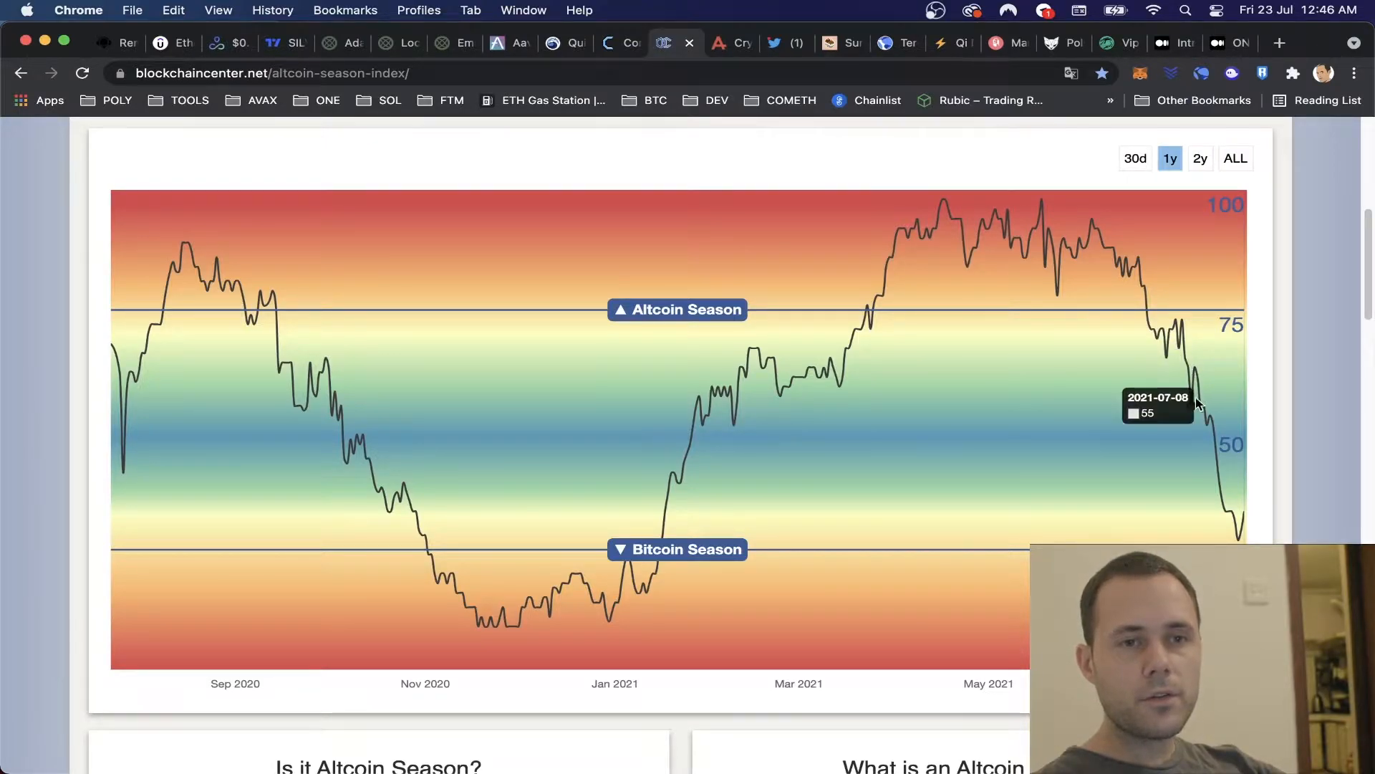
pyautogui.moveTo(1190, 419)
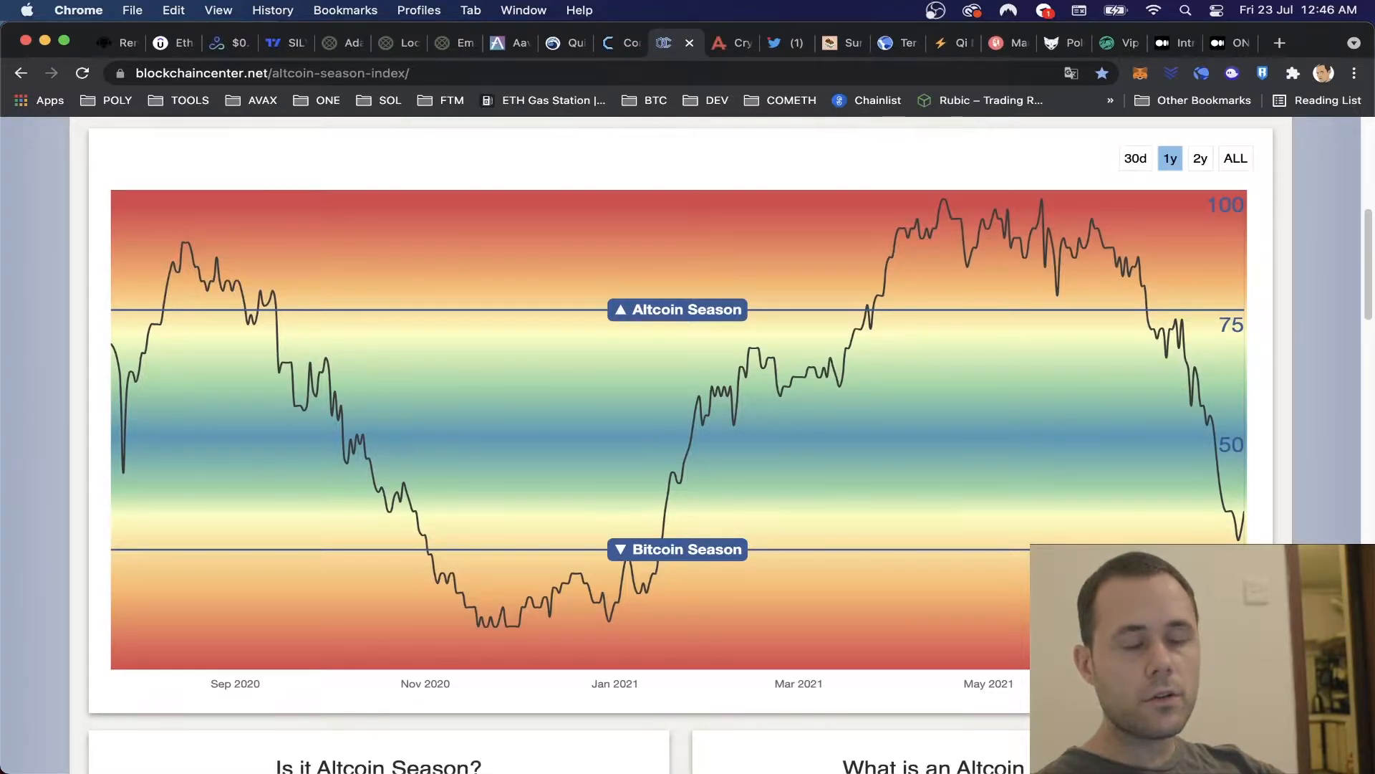
pyautogui.moveTo(1232, 530)
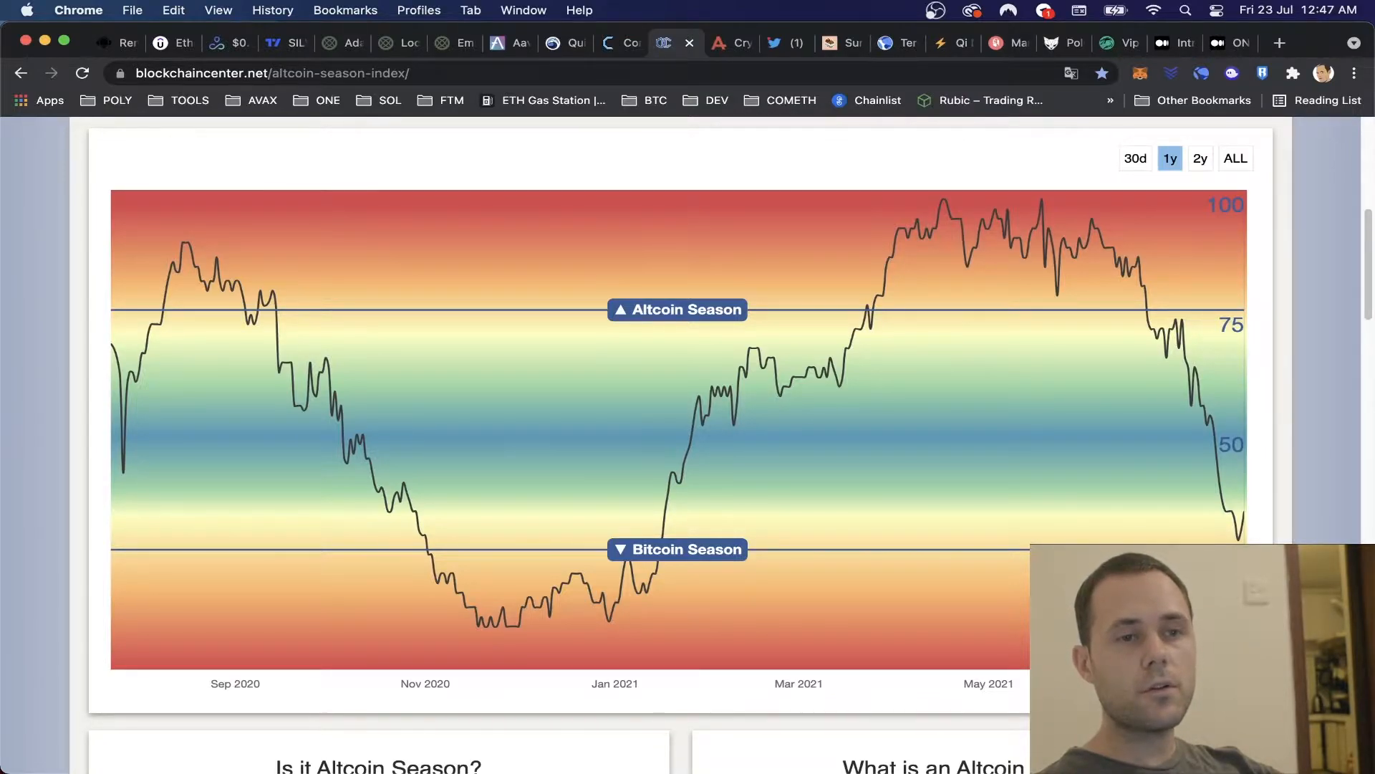
pyautogui.moveTo(450, 623)
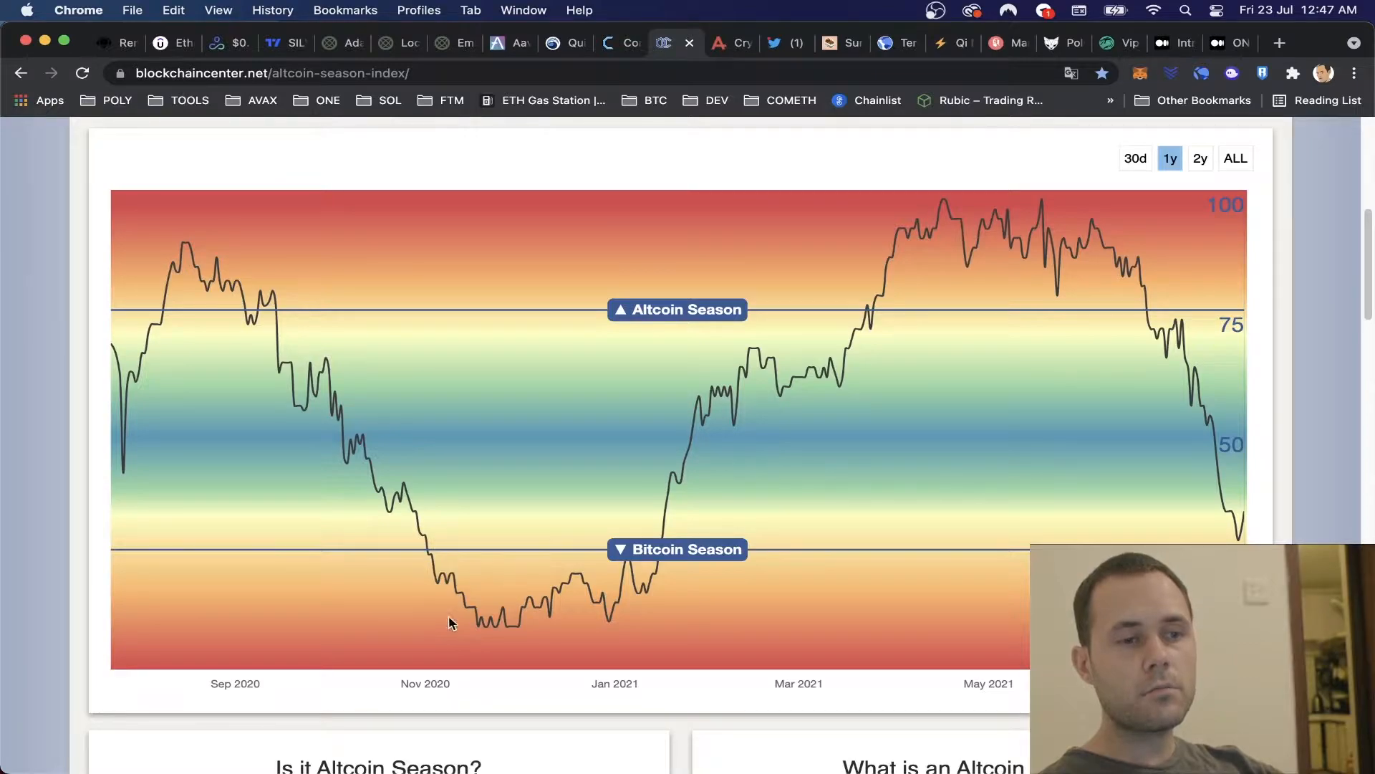
pyautogui.moveTo(507, 633)
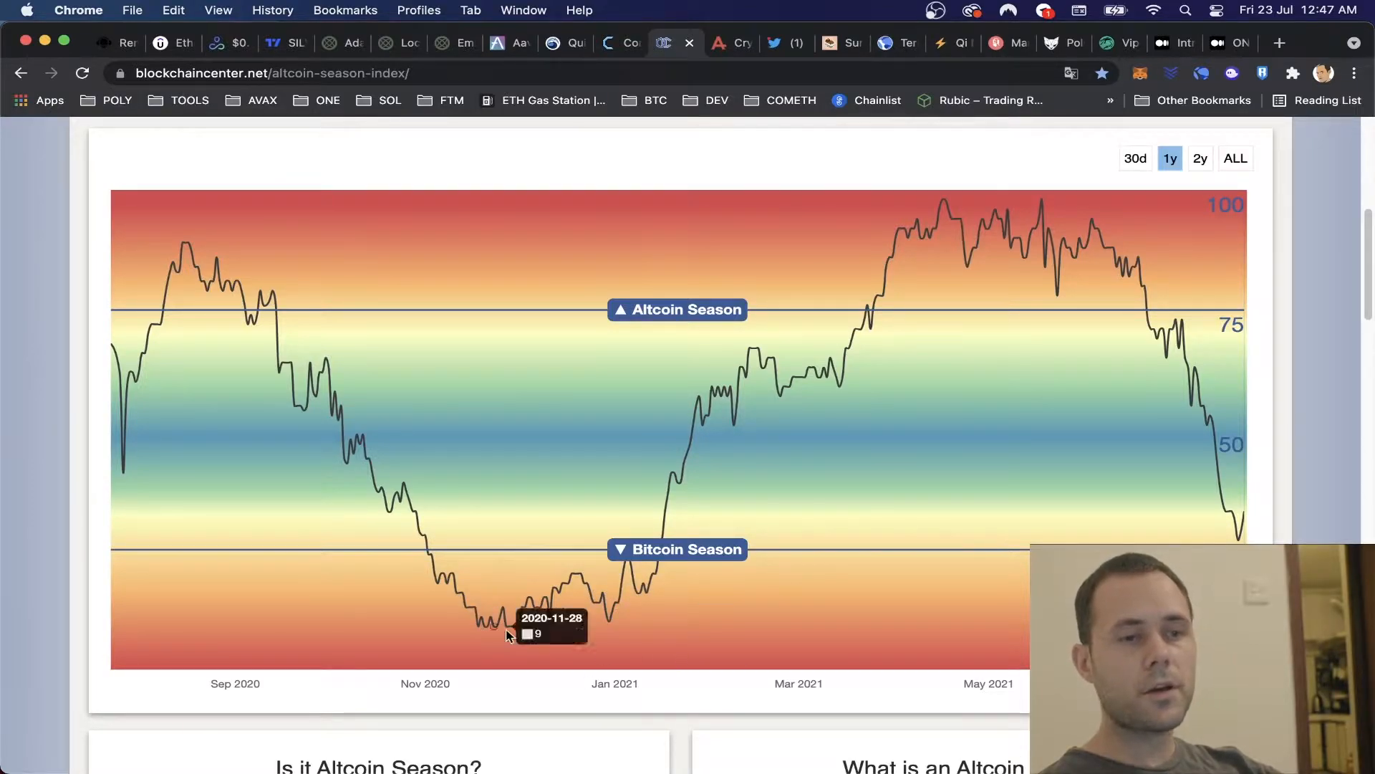
pyautogui.moveTo(594, 614)
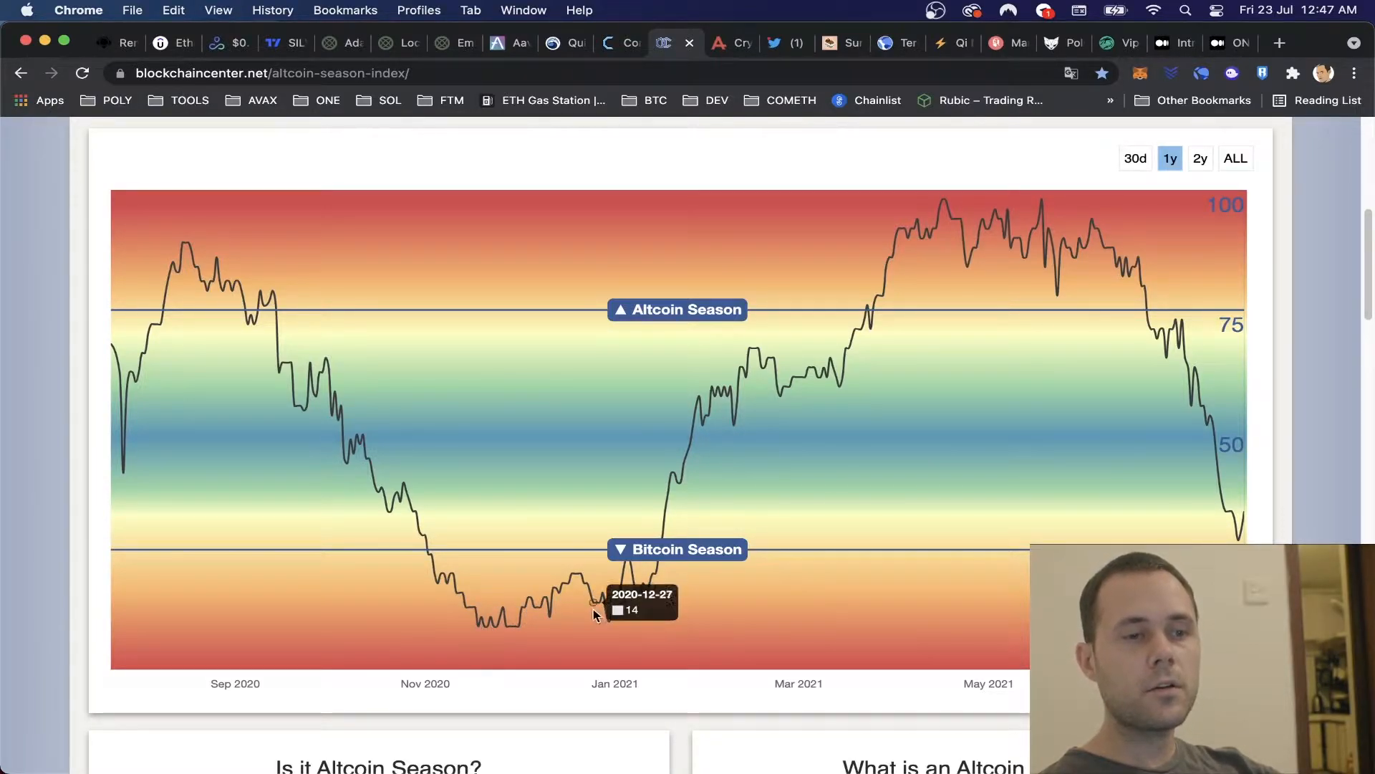
pyautogui.moveTo(607, 599)
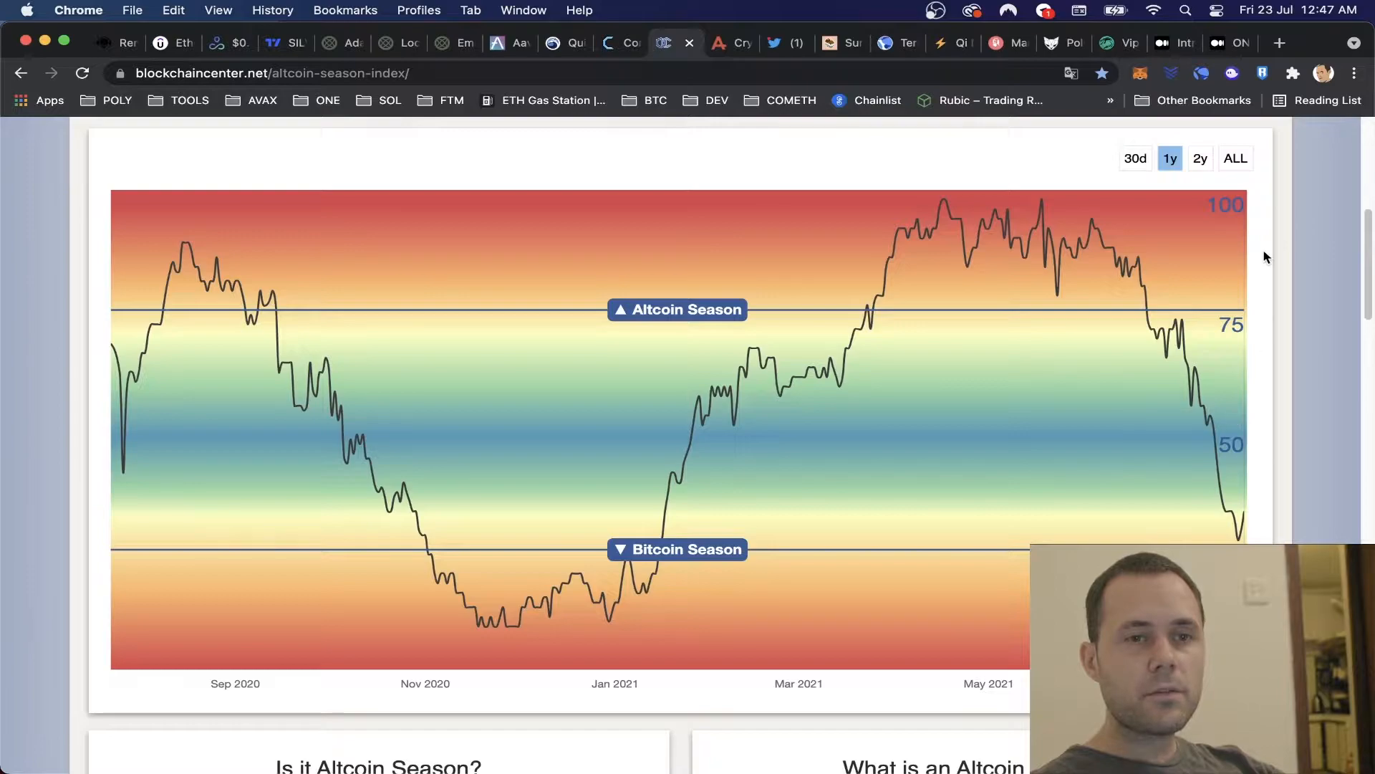
# Set the Altcoin Season Index chart range to ALL, covering mid-2017 to July 2021.
pyautogui.click(1235, 157)
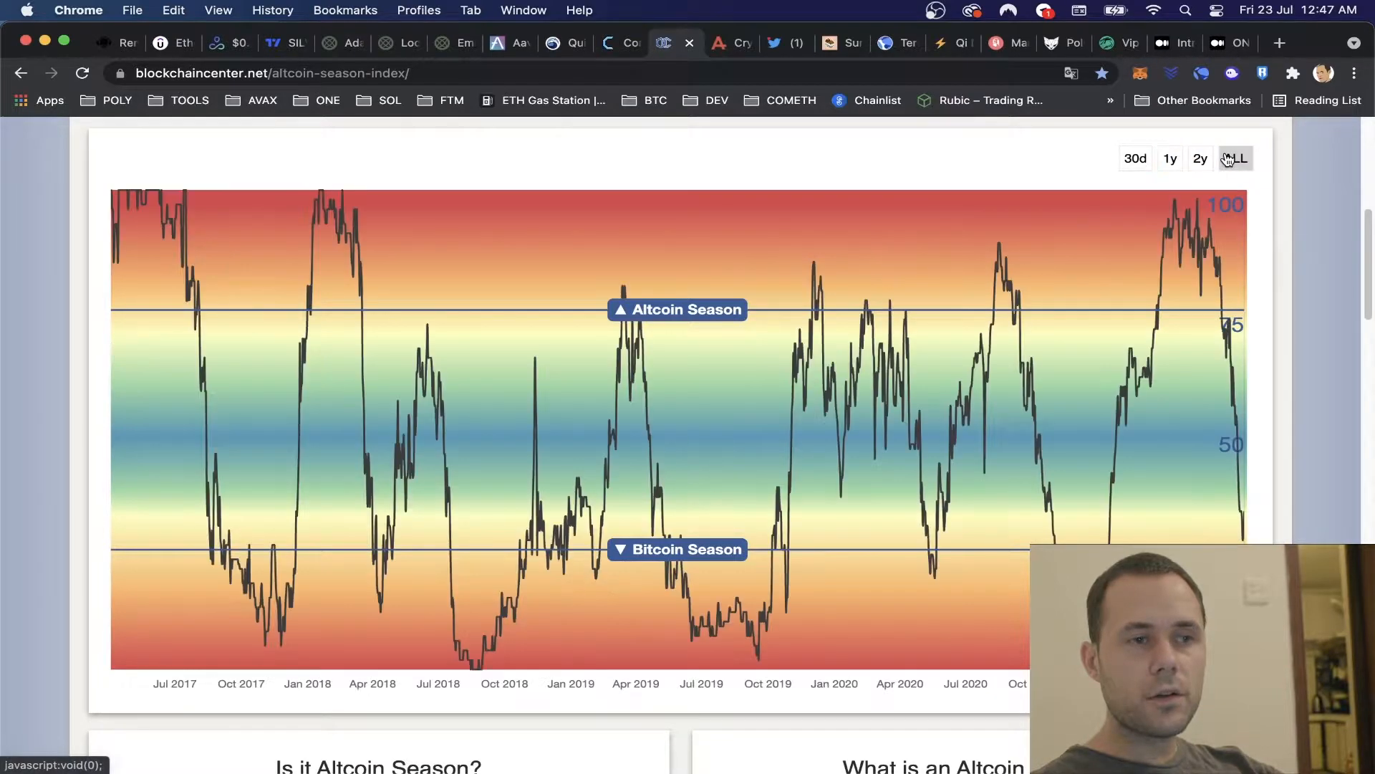
pyautogui.click(1235, 158)
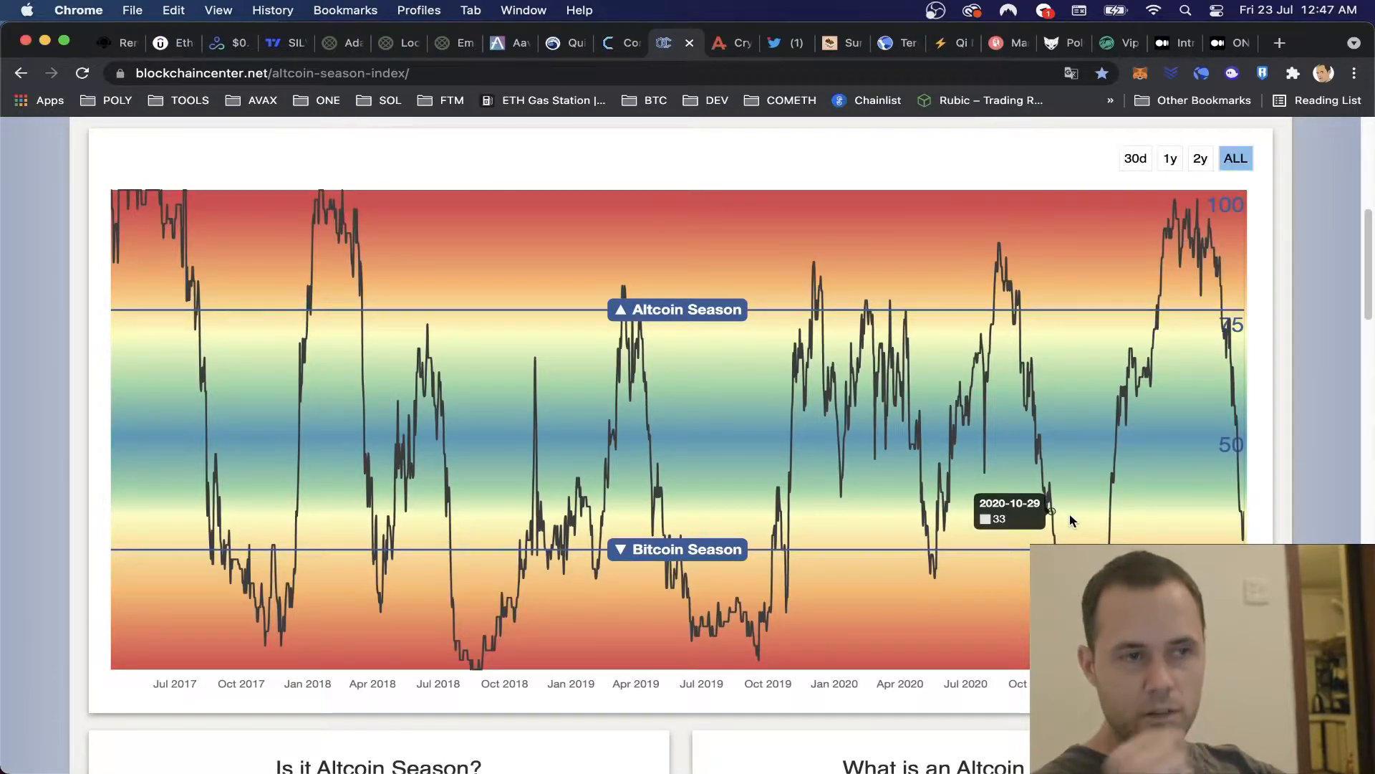
pyautogui.moveTo(158, 218)
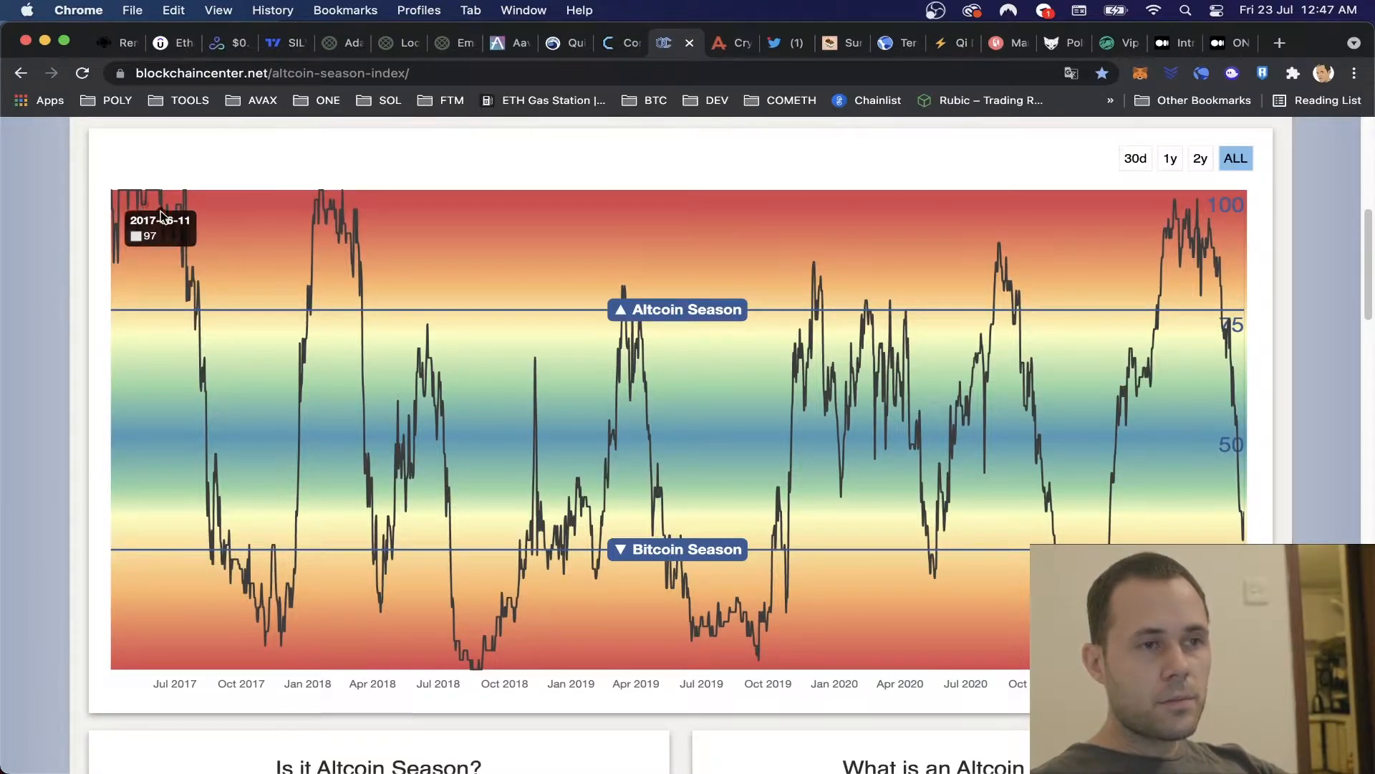
pyautogui.moveTo(205, 519)
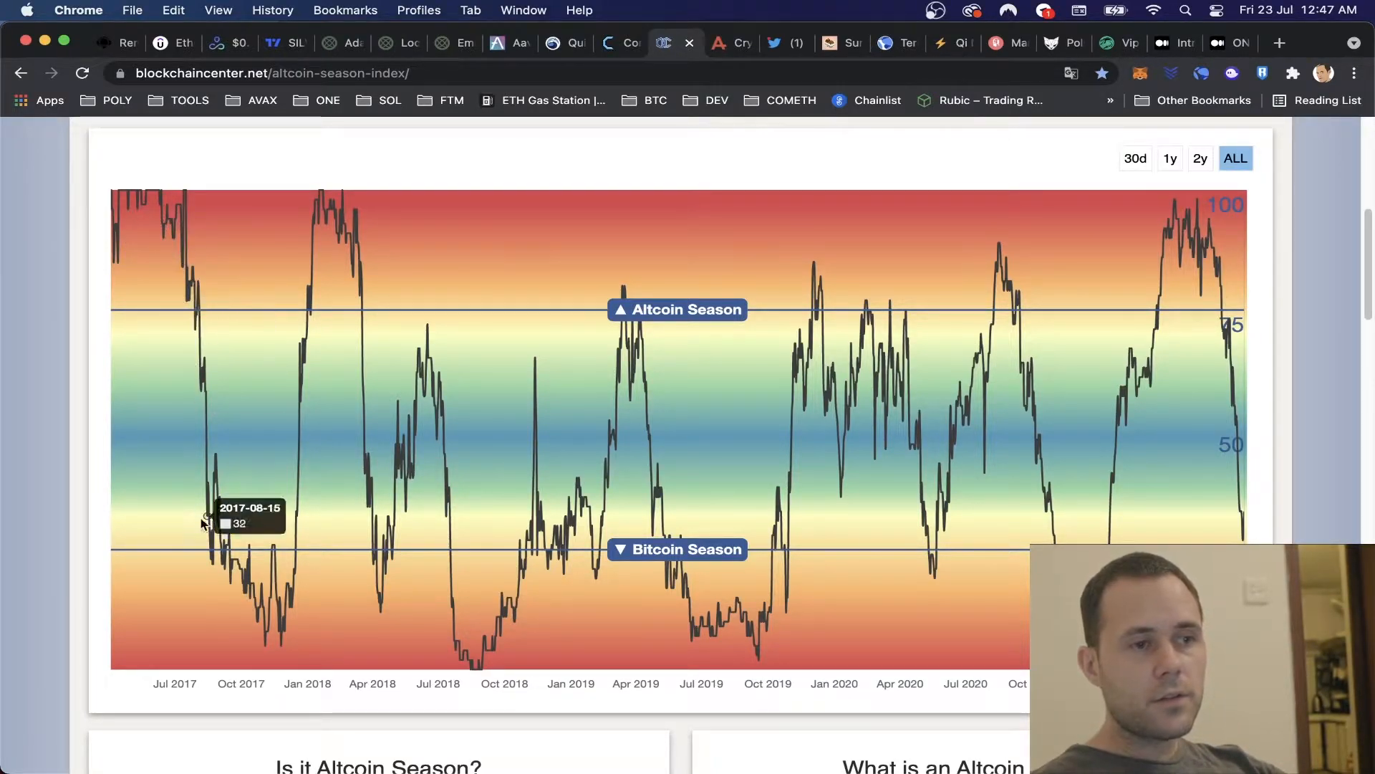
pyautogui.moveTo(289, 639)
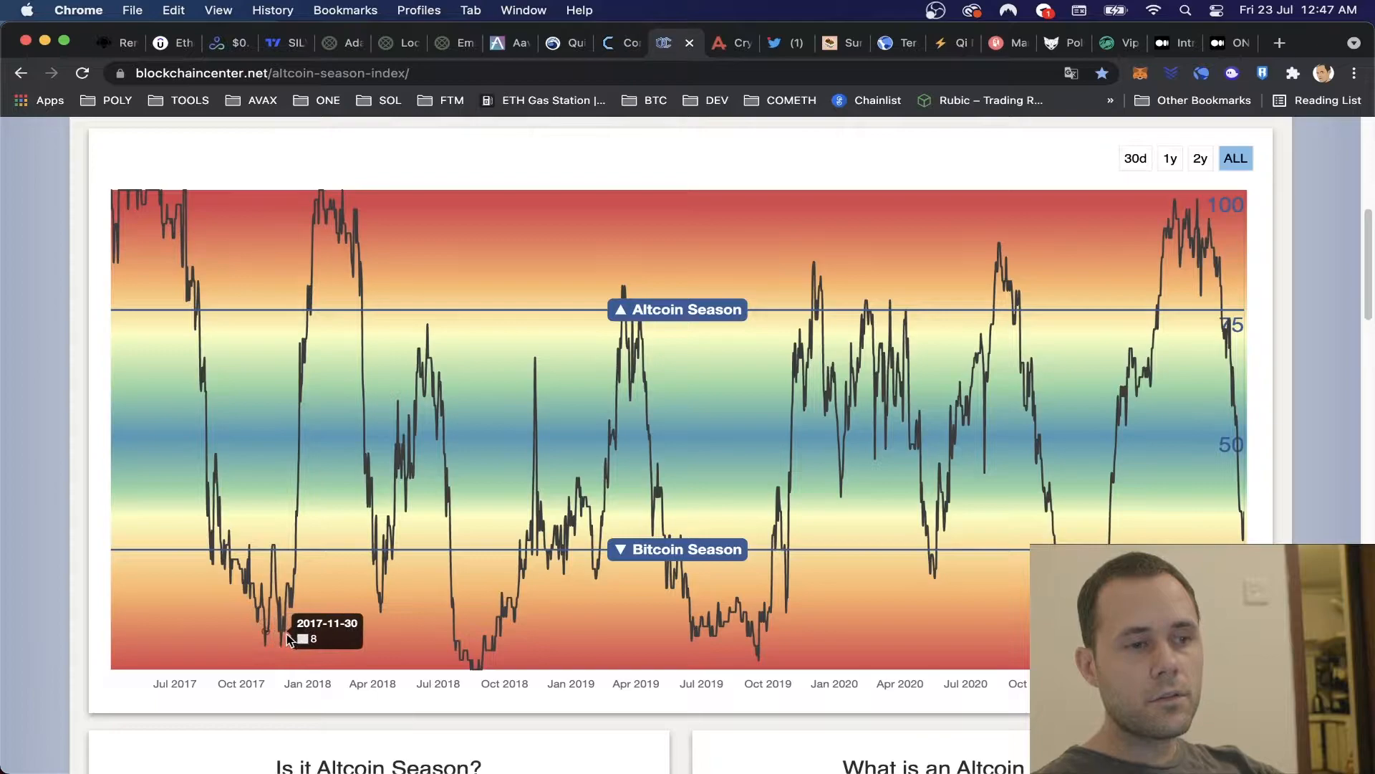
pyautogui.moveTo(330, 223)
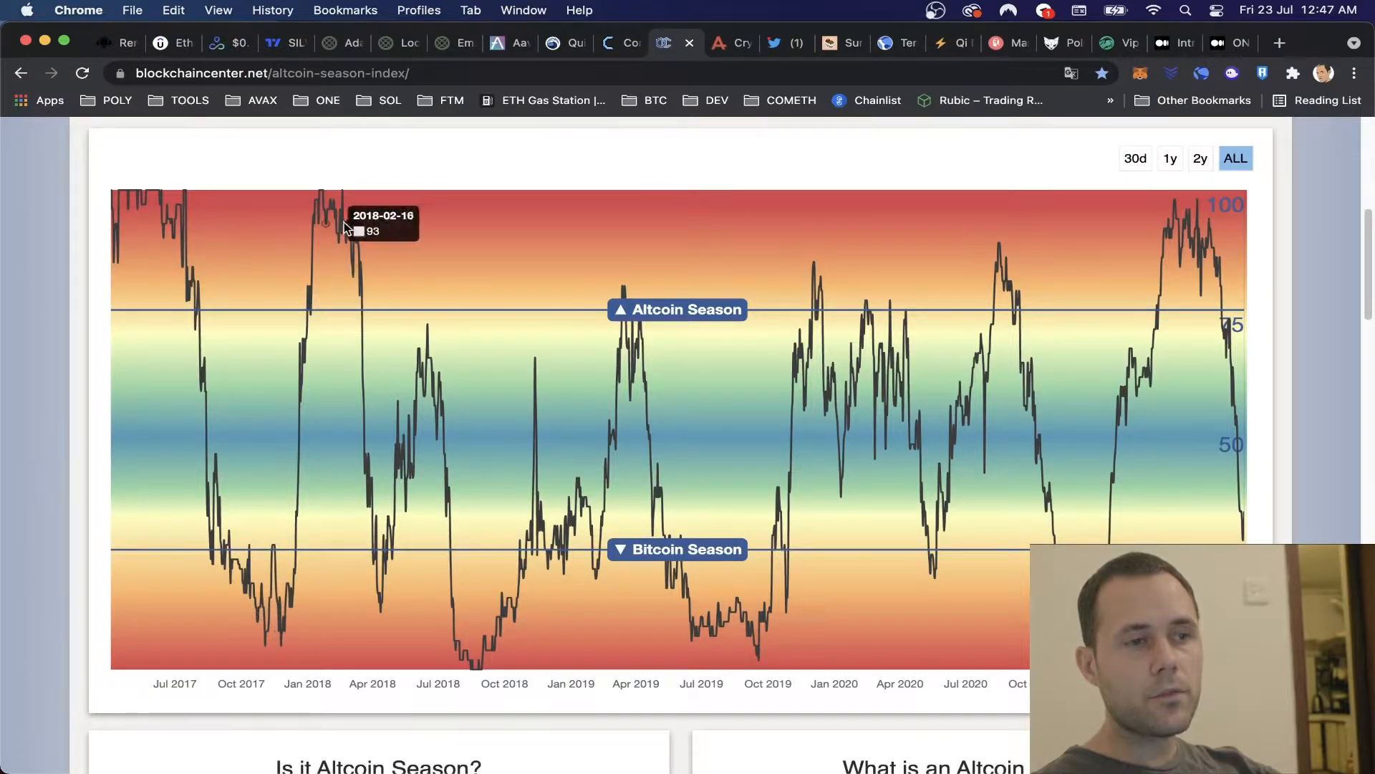
pyautogui.moveTo(355, 215)
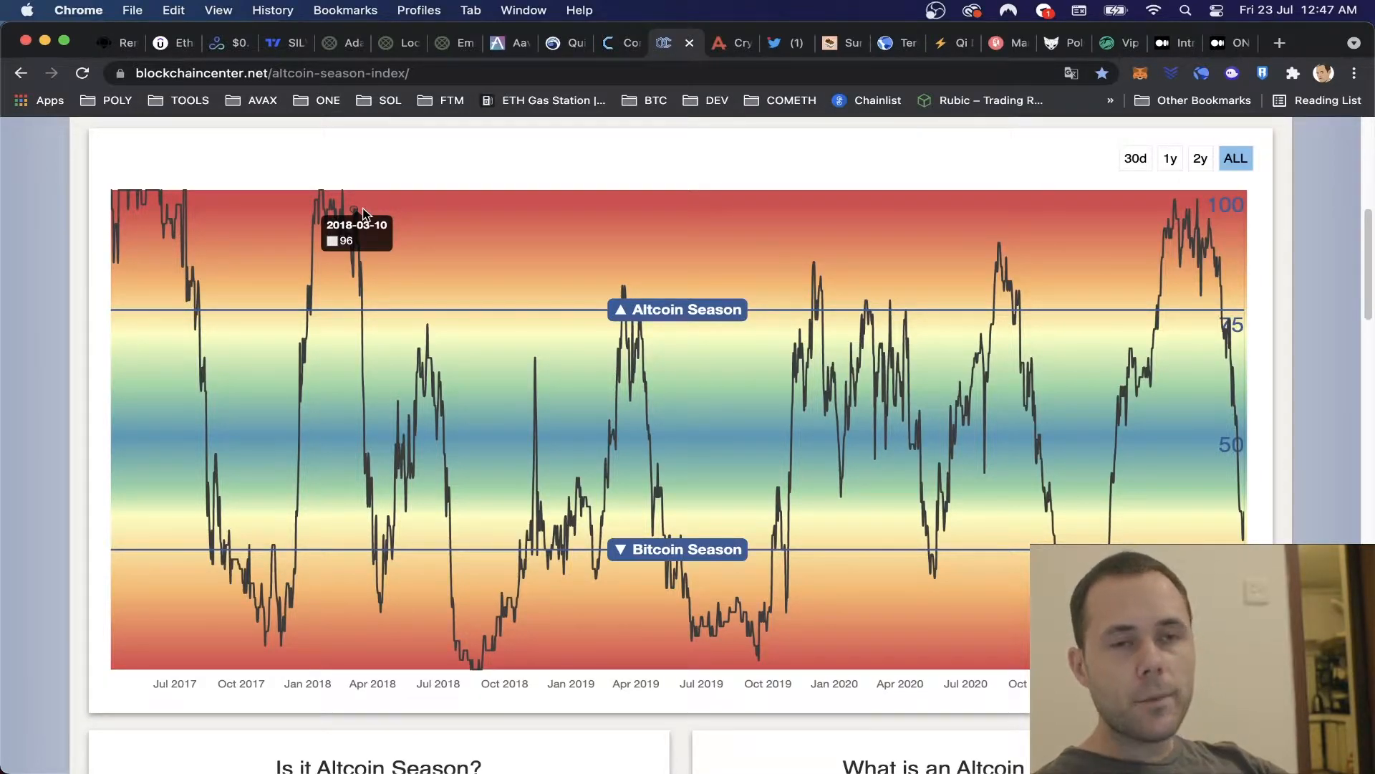
pyautogui.moveTo(983, 247)
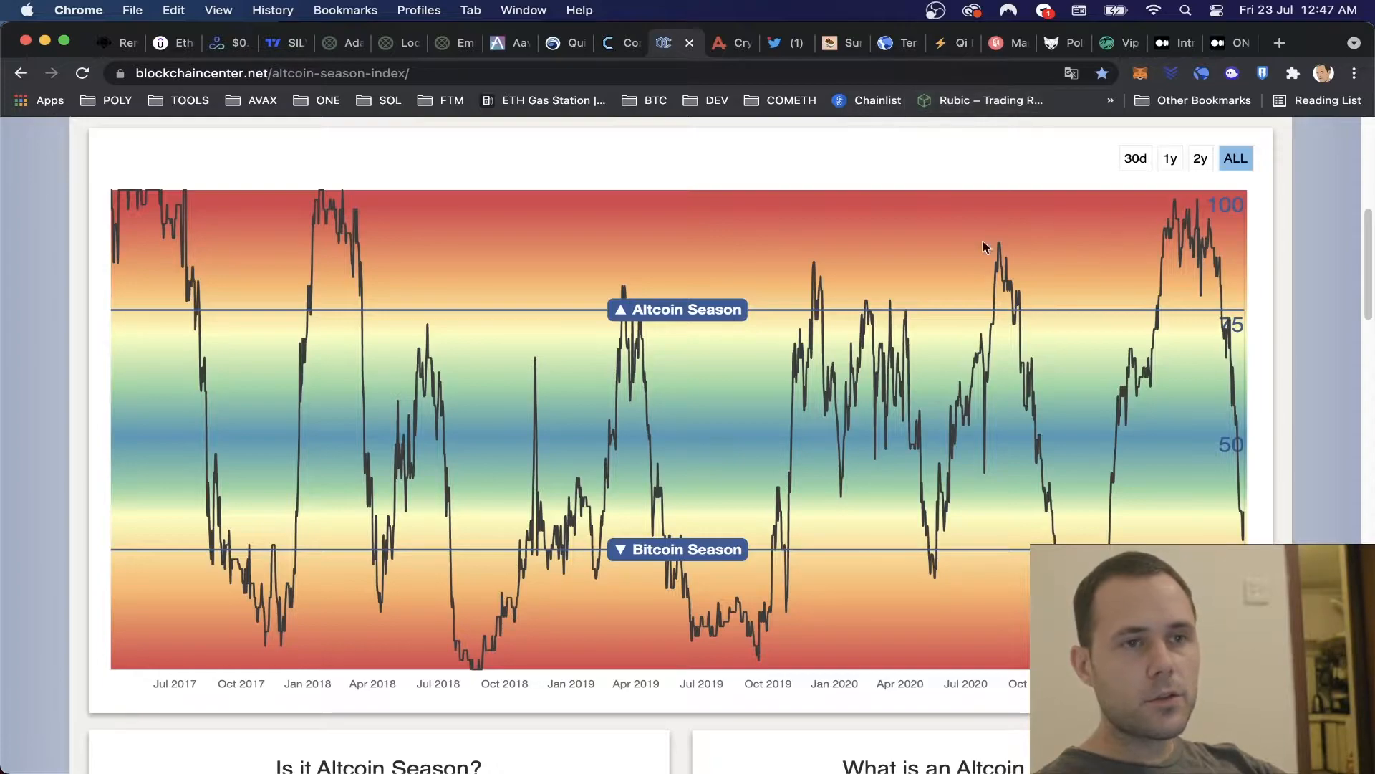
pyautogui.moveTo(1265, 534)
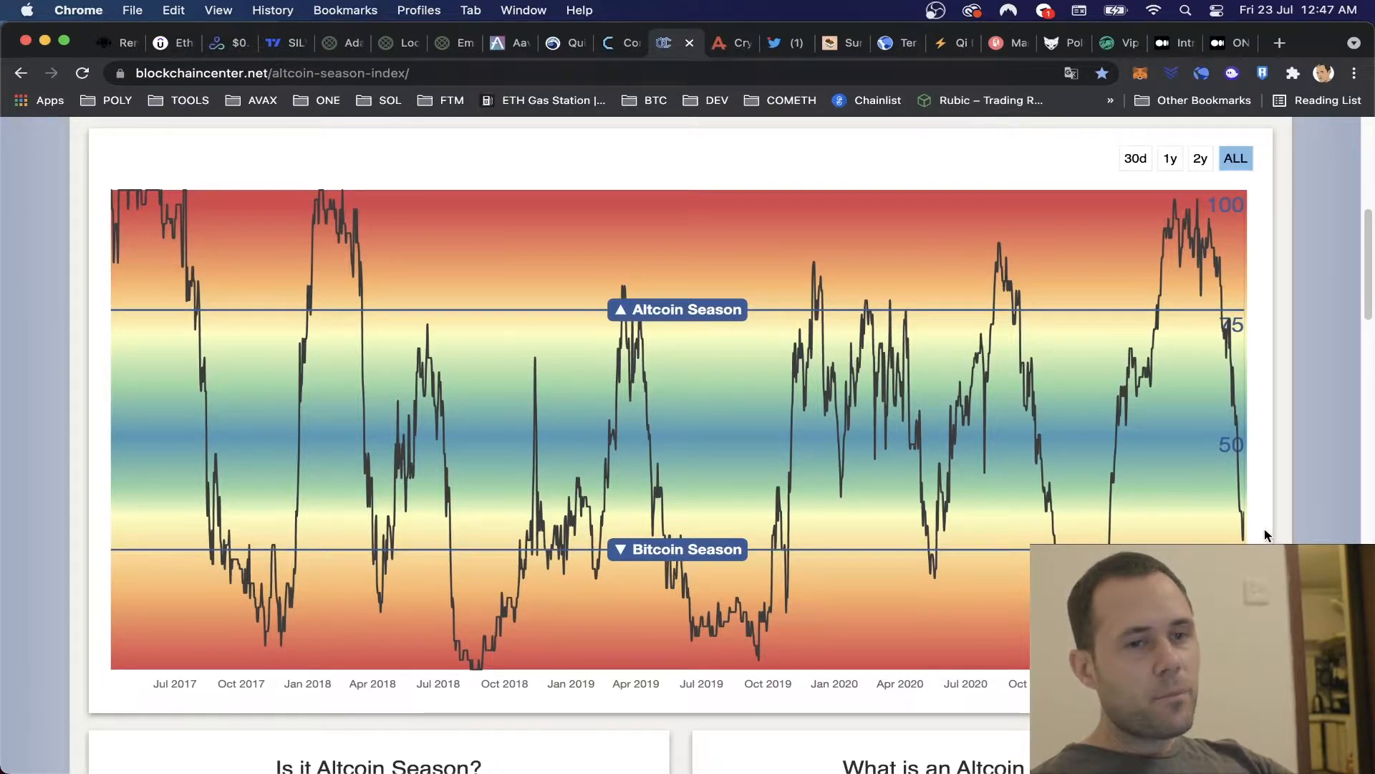
pyautogui.moveTo(1245, 526)
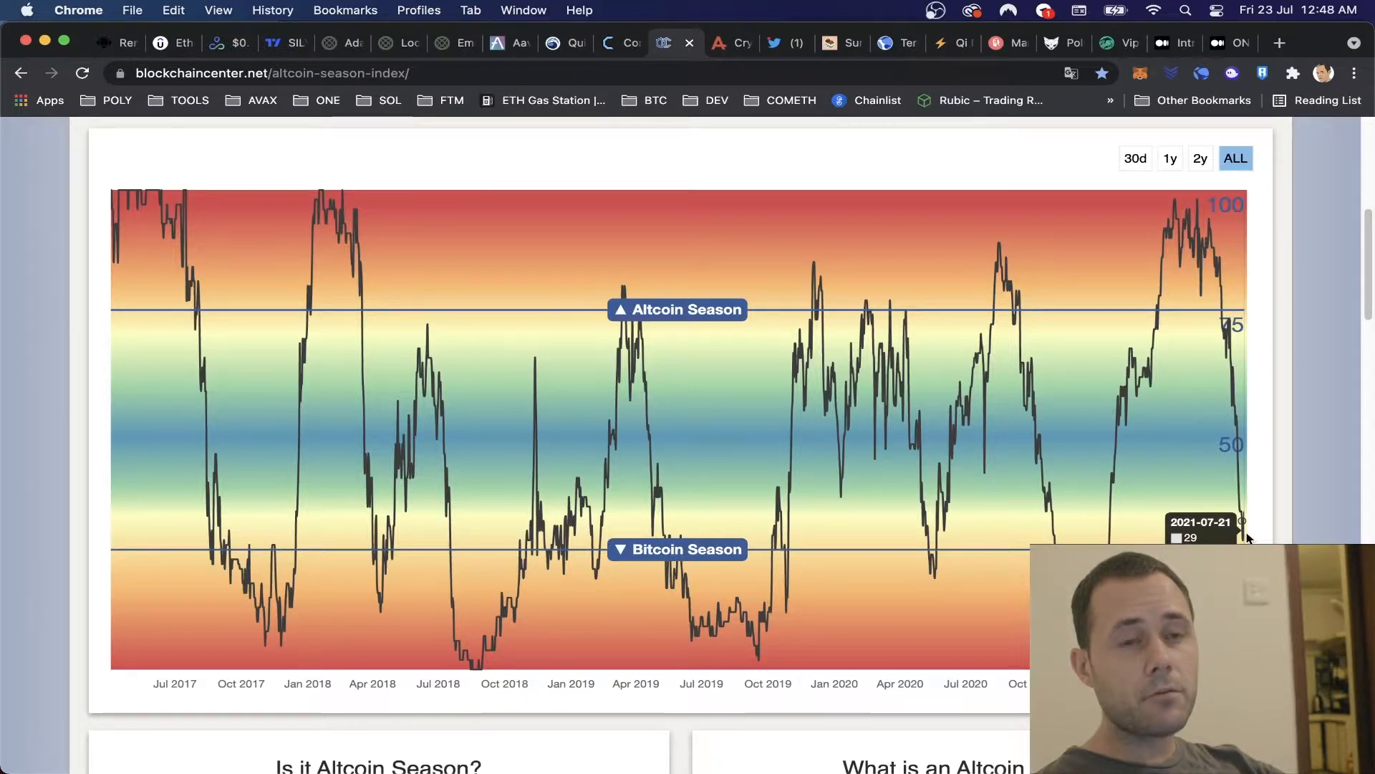
pyautogui.moveTo(1236, 509)
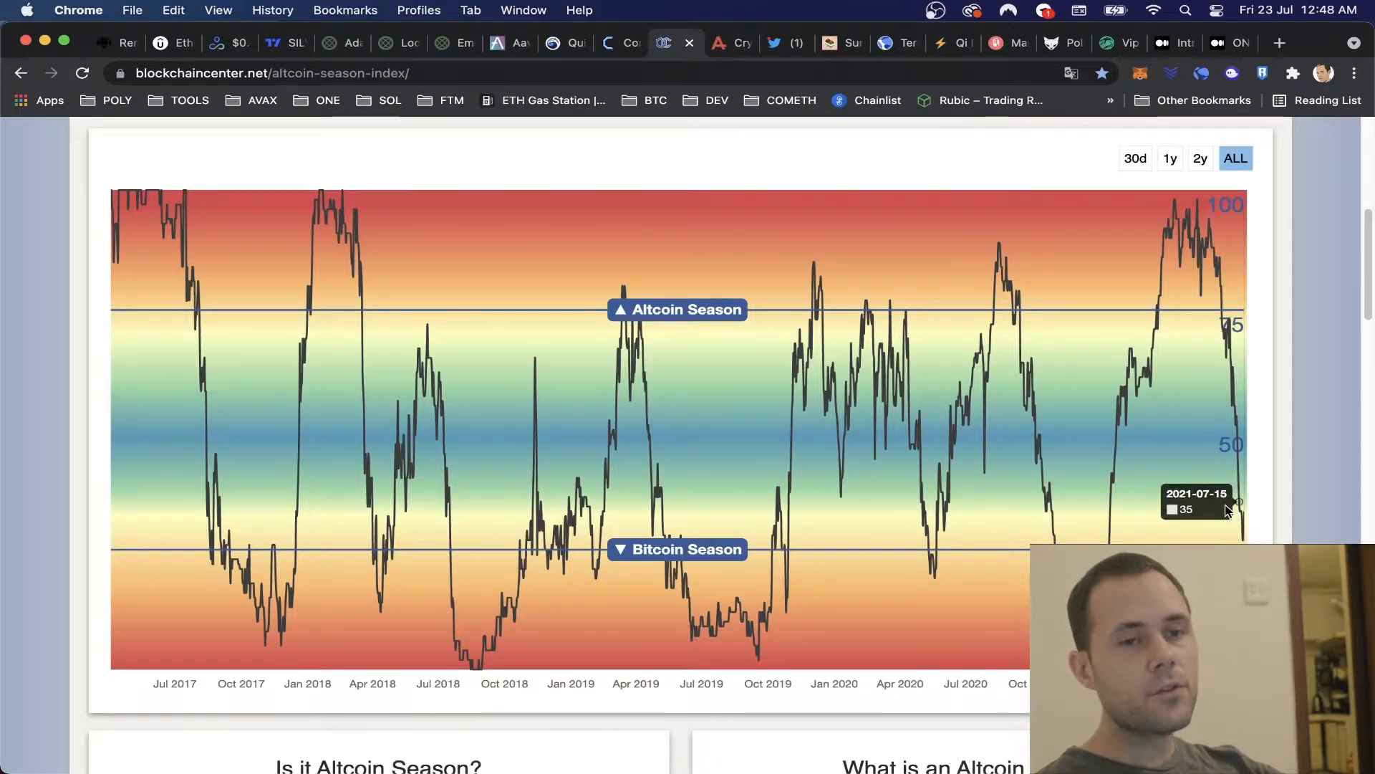
pyautogui.moveTo(1236, 537)
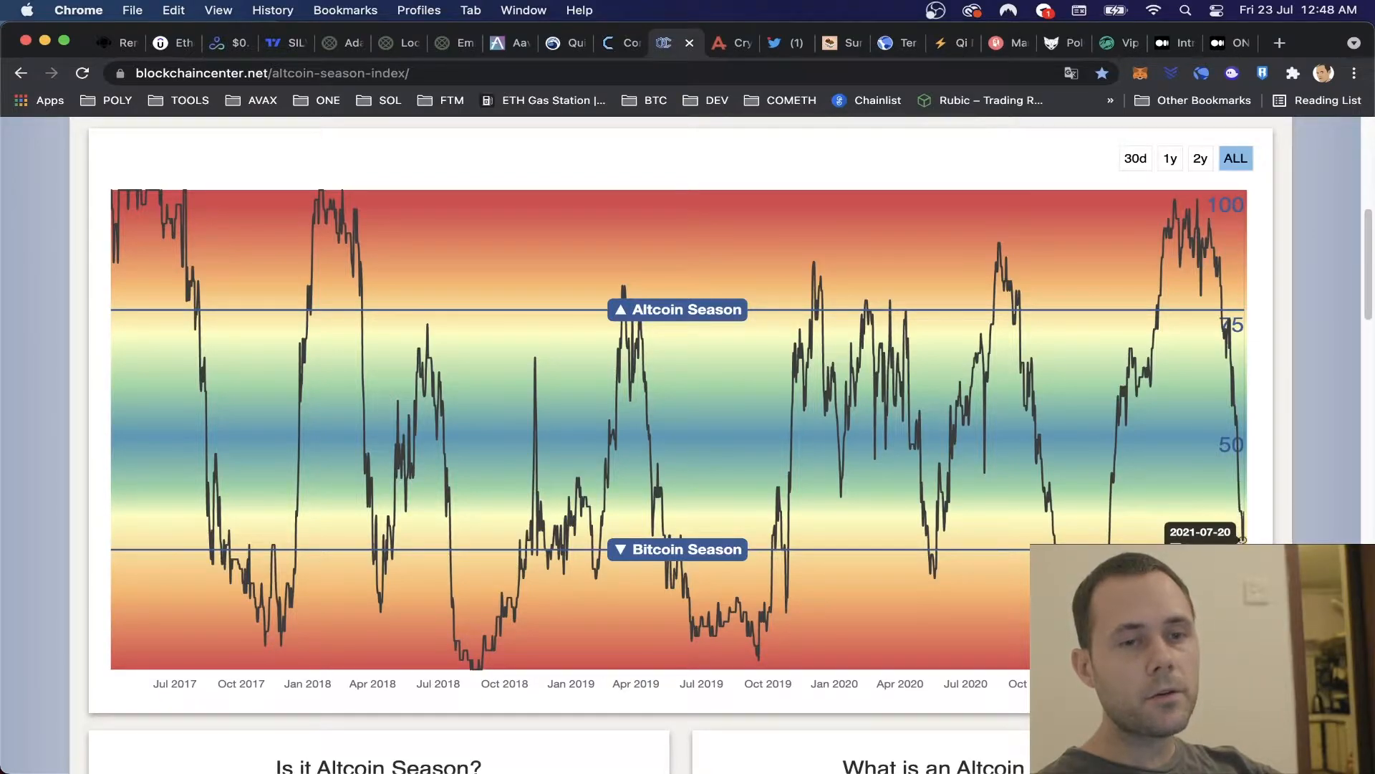
# Set the Altcoin Season Index chart back to the 1y range.
pyautogui.click(1171, 158)
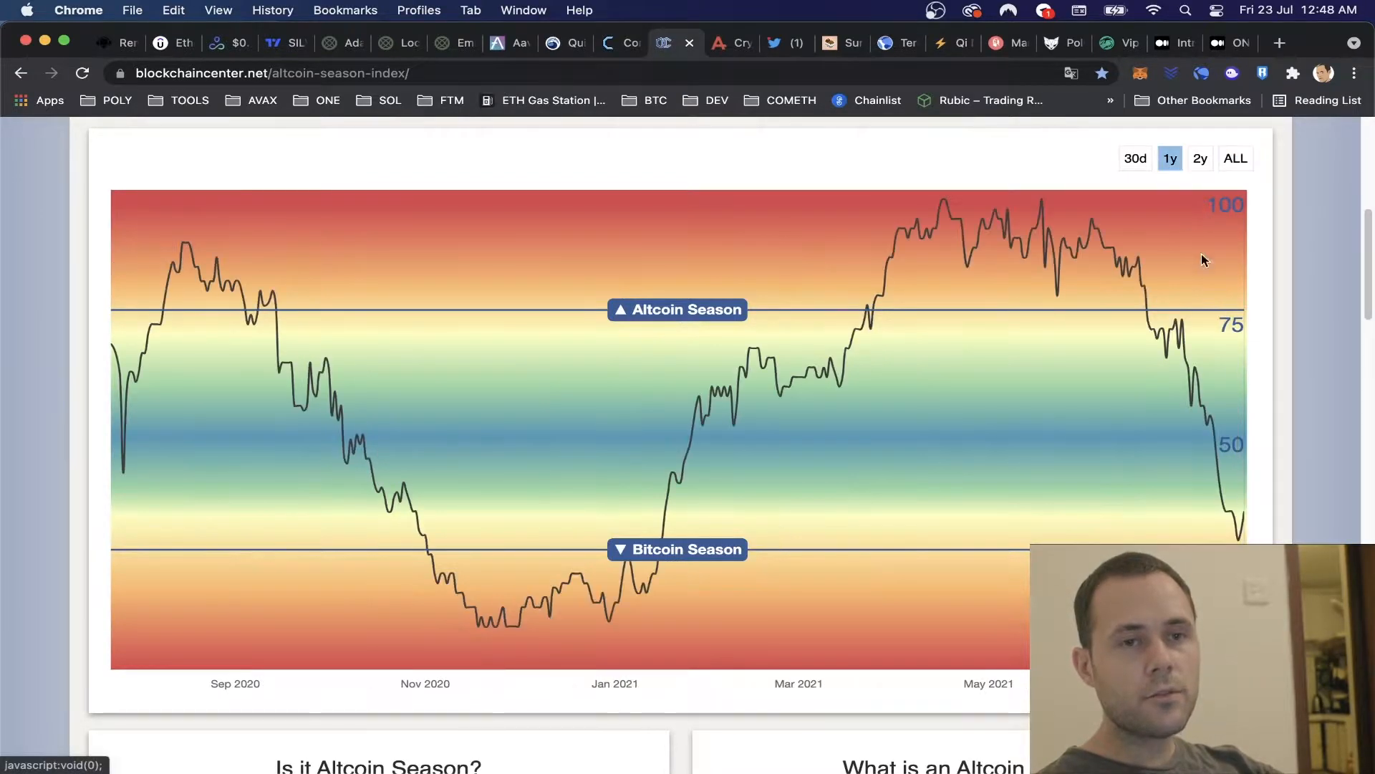
pyautogui.moveTo(1232, 534)
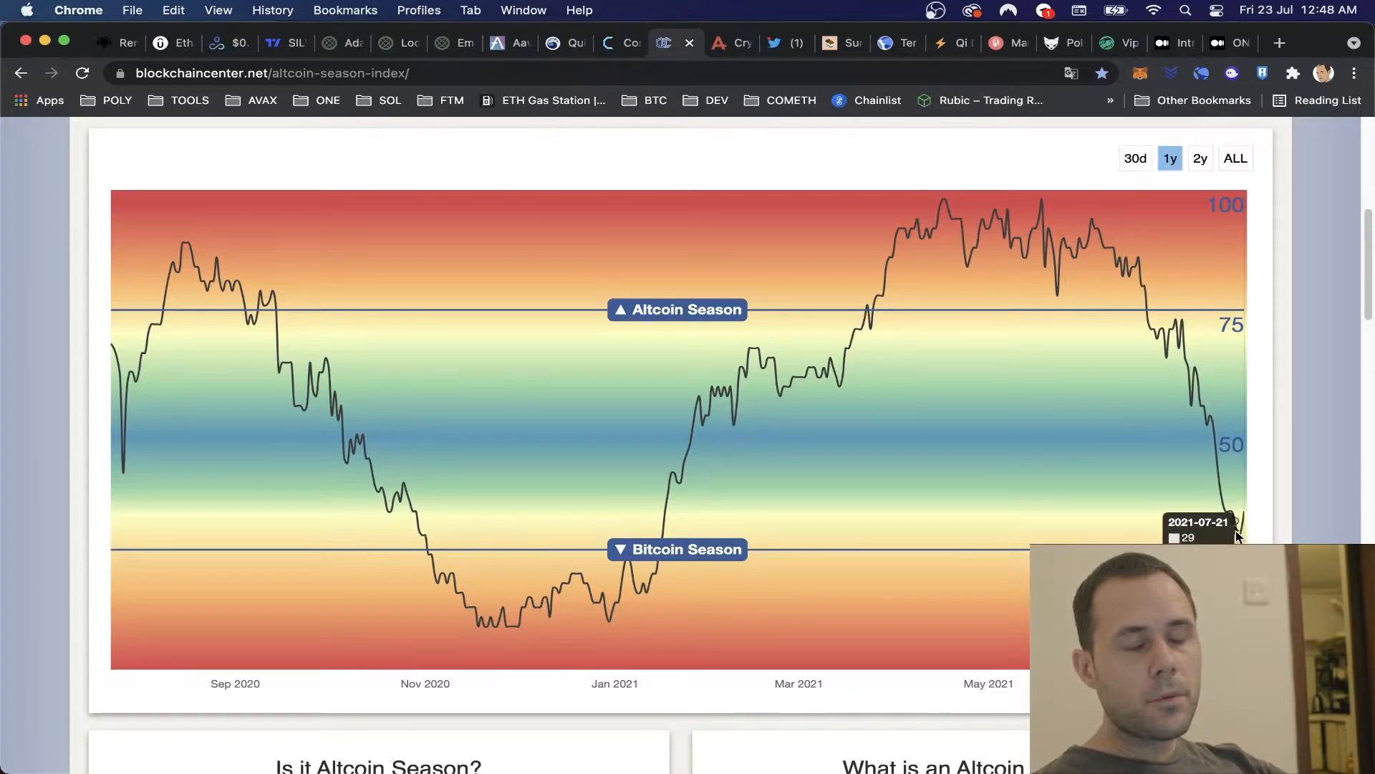
pyautogui.moveTo(1195, 529)
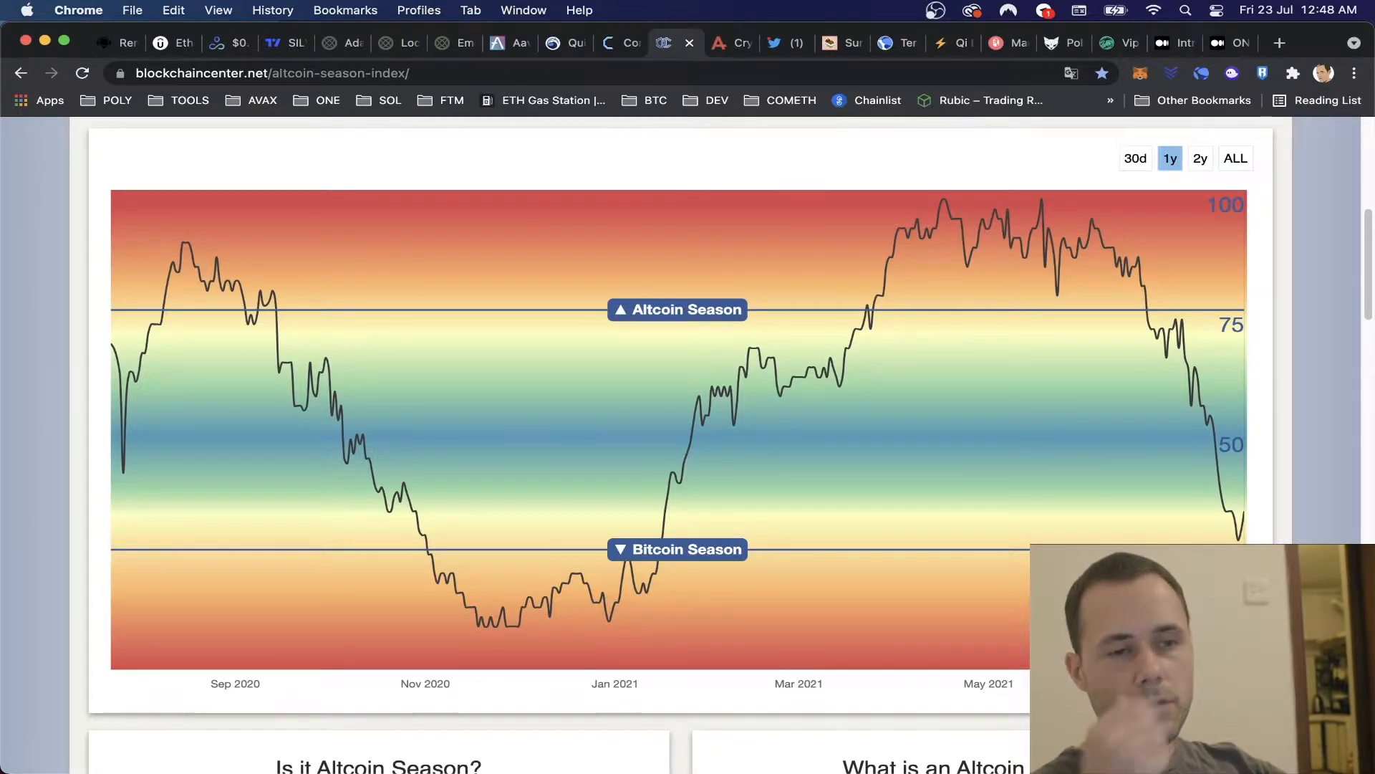
pyautogui.moveTo(1096, 291)
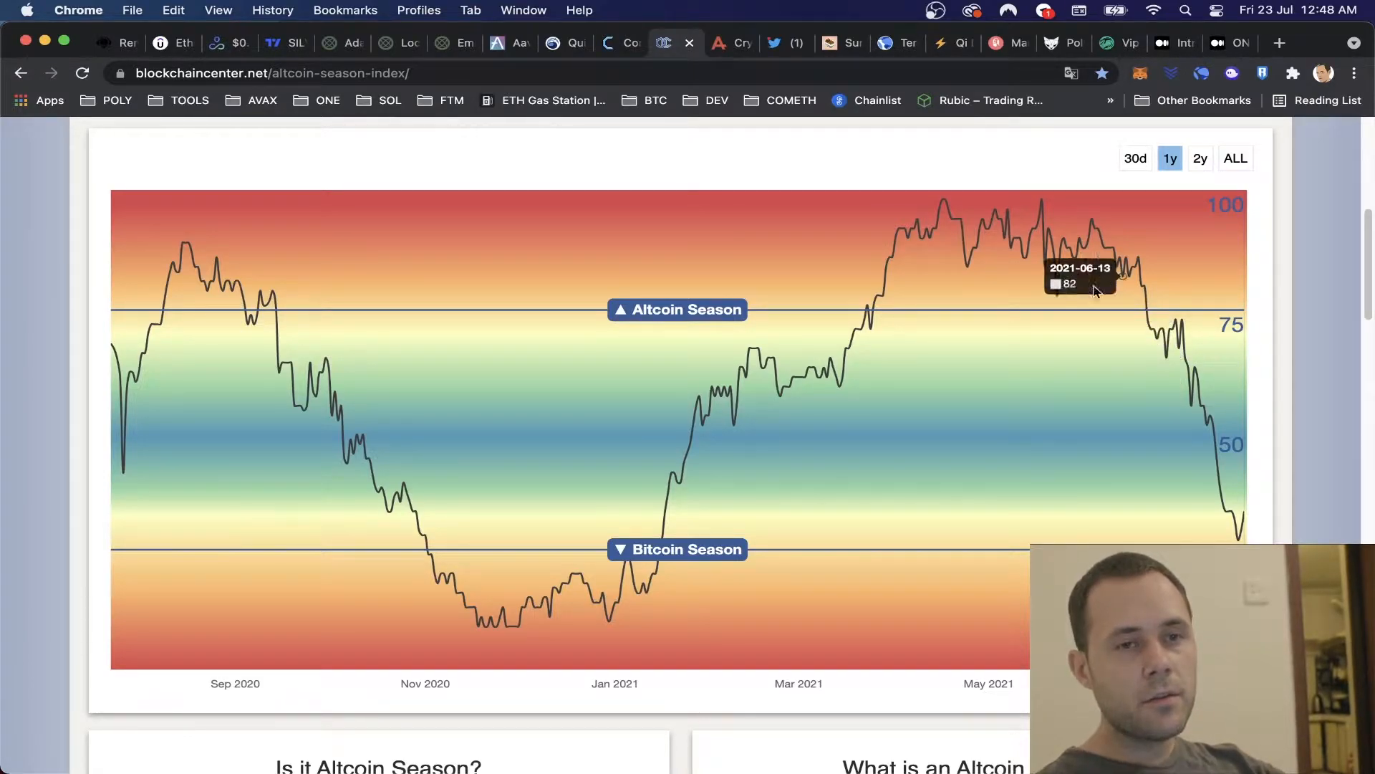
pyautogui.moveTo(1057, 237)
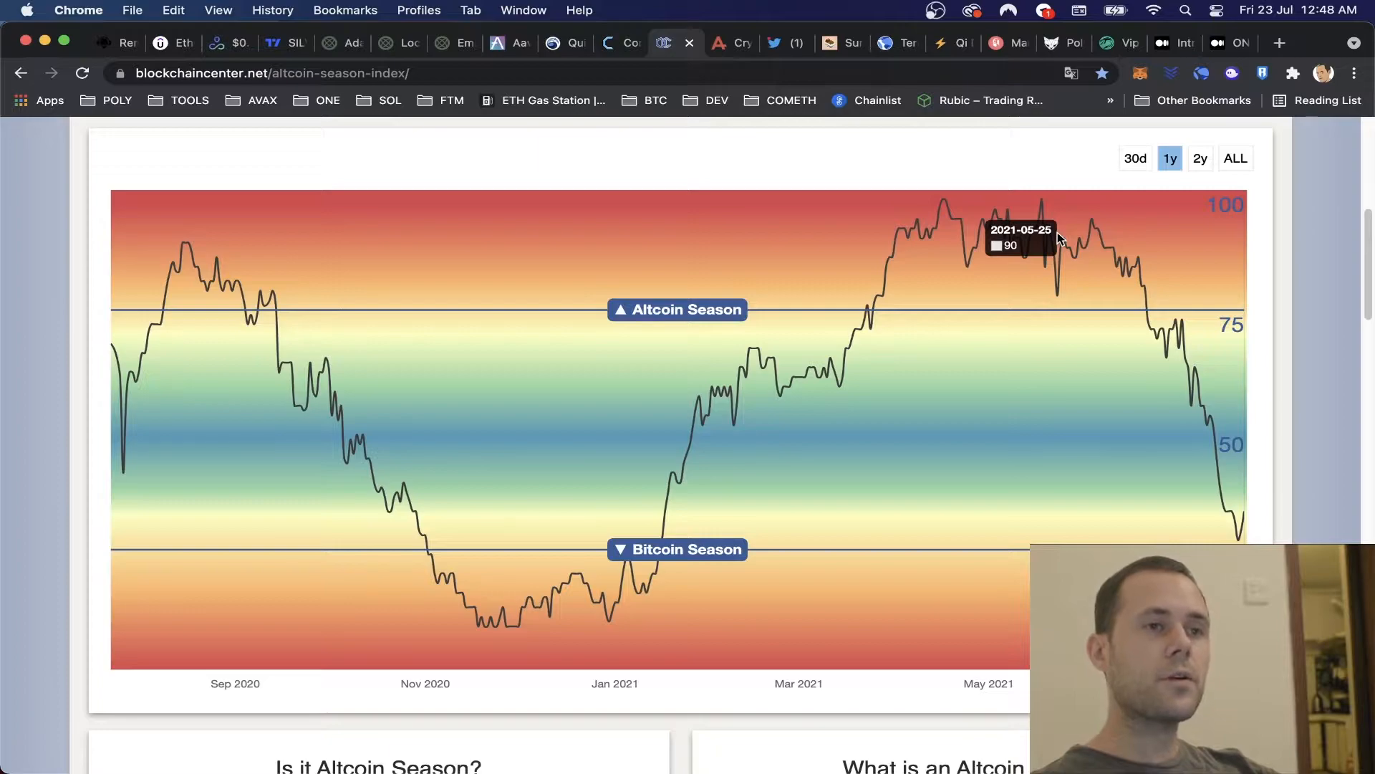
pyautogui.moveTo(273, 37)
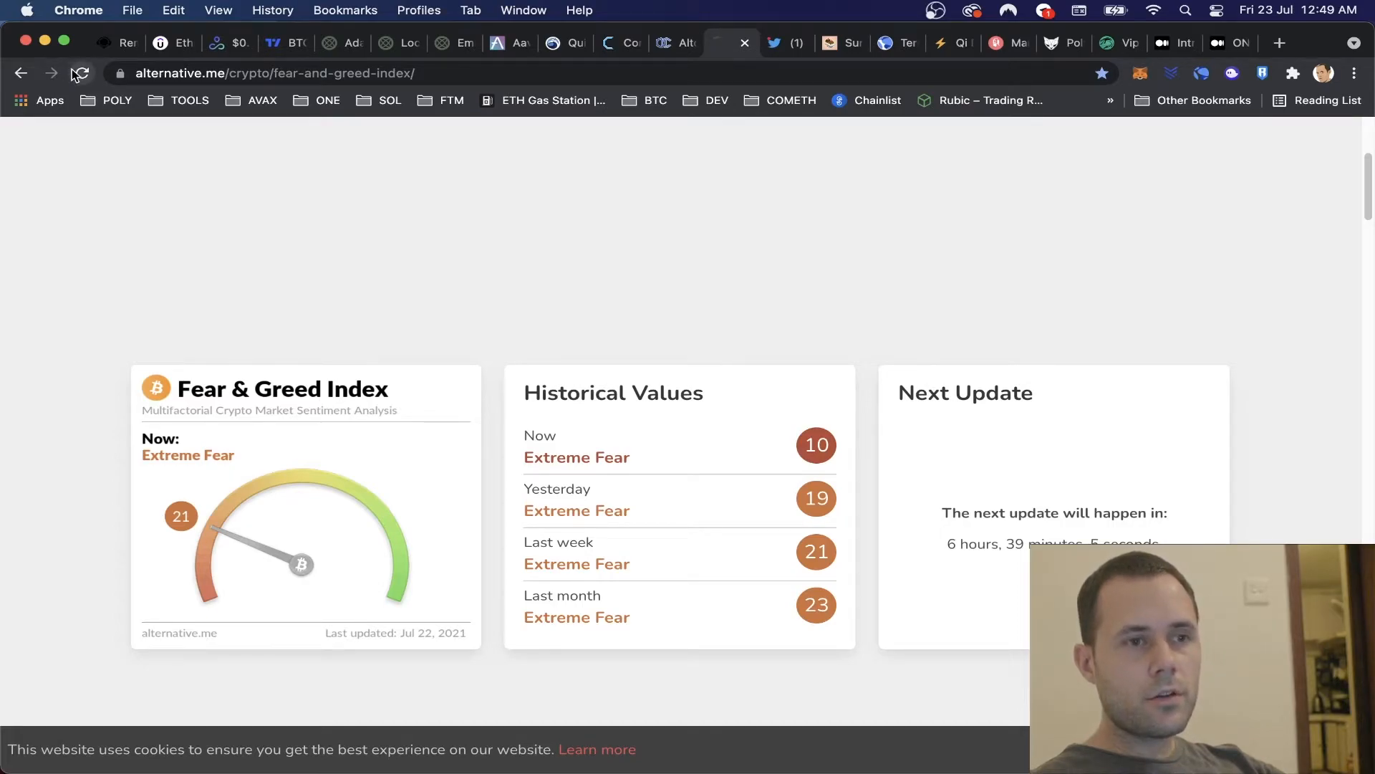
# Reload the Fear & Greed Index page to get current values.
pyautogui.click(80, 73)
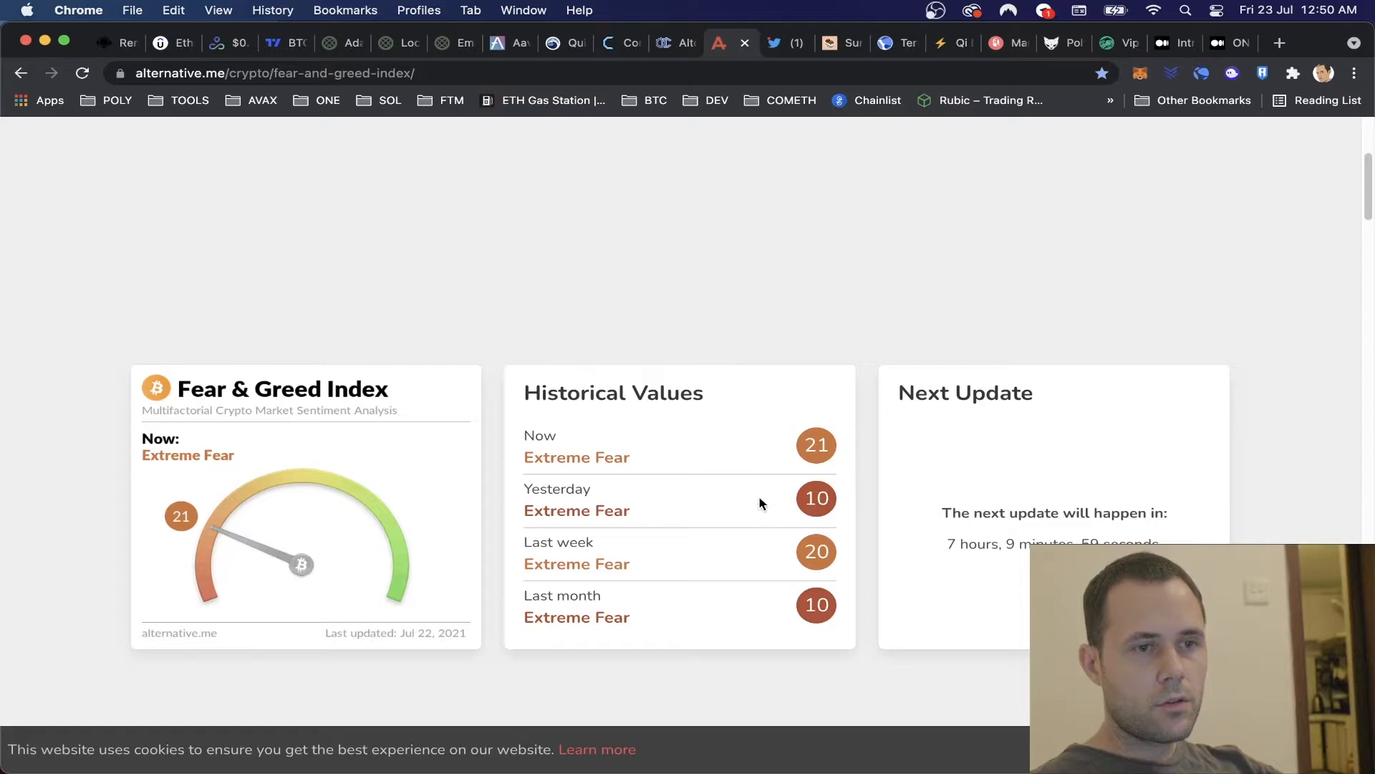
pyautogui.moveTo(784, 505)
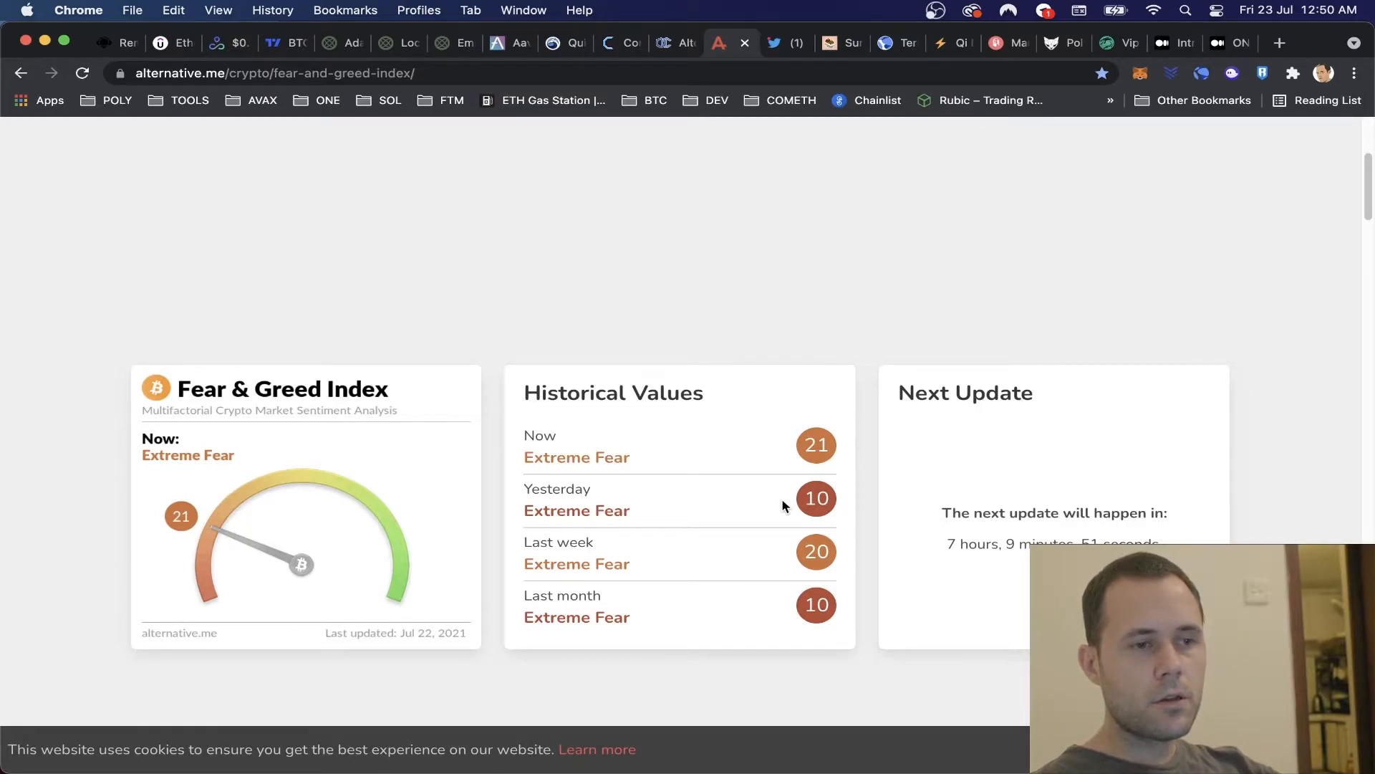
pyautogui.moveTo(753, 507)
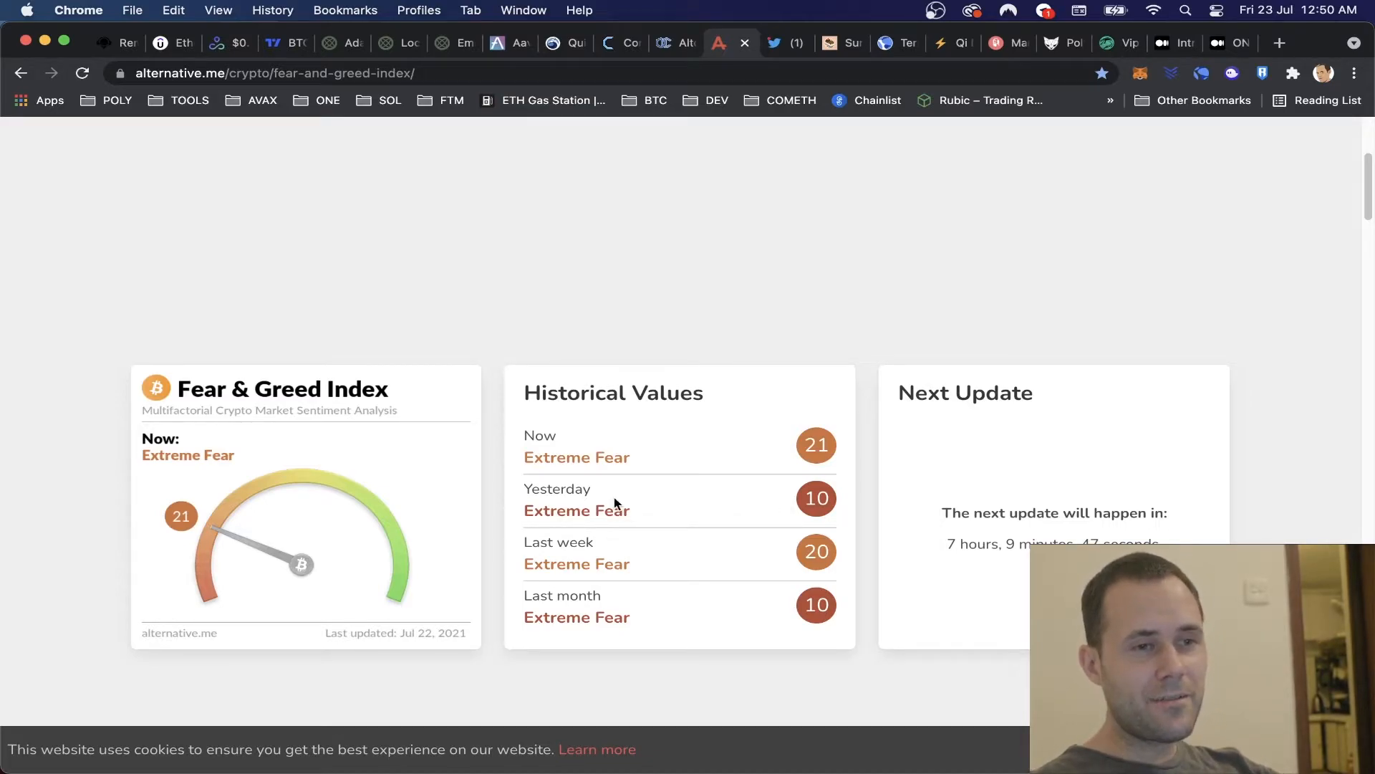
pyautogui.click(272, 43)
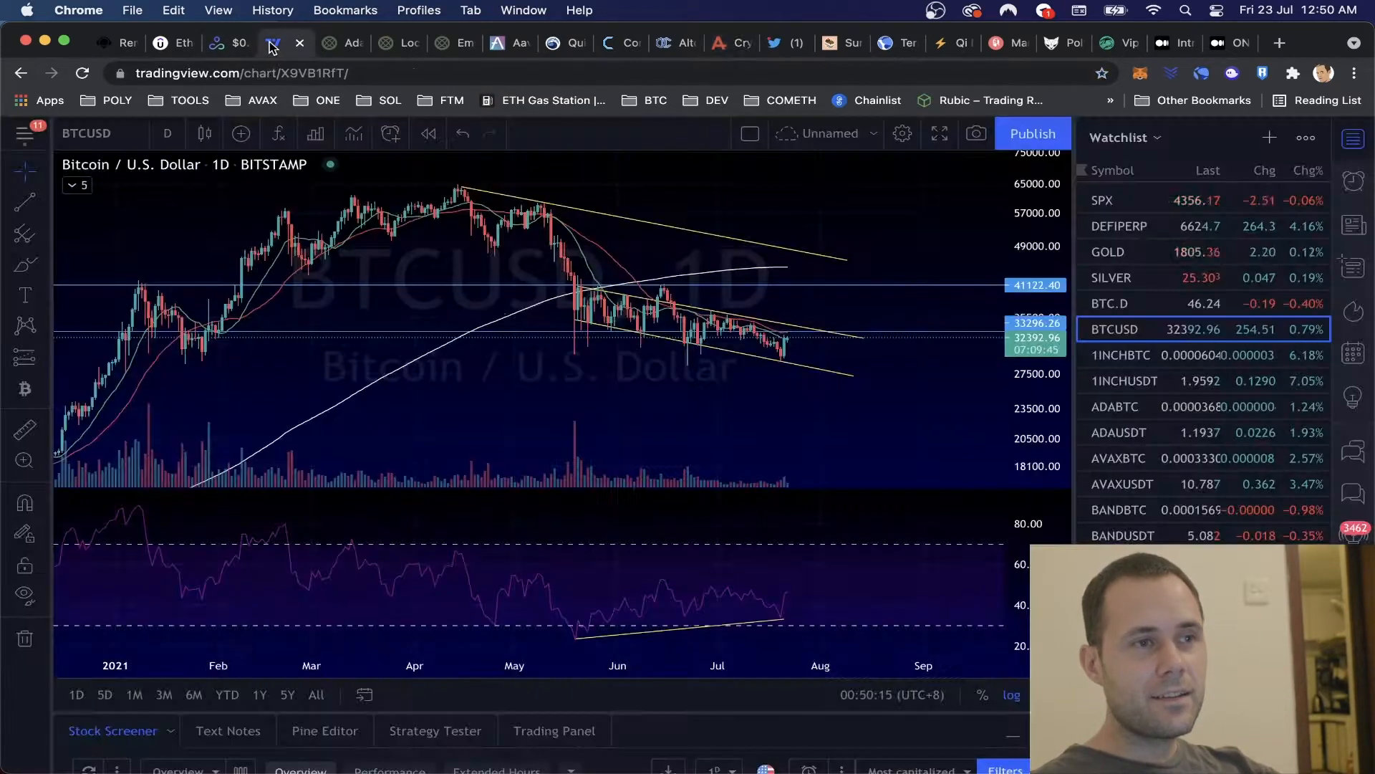
pyautogui.moveTo(419, 223)
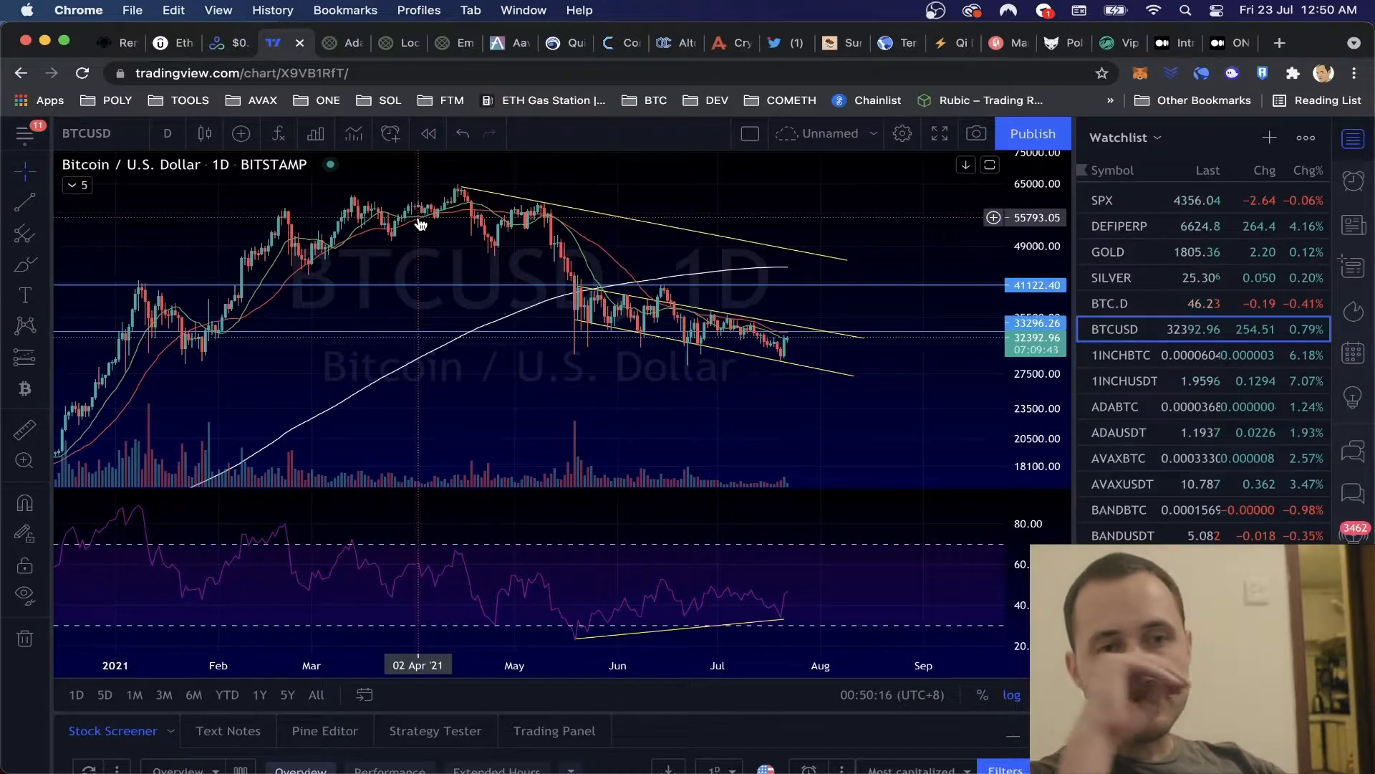
pyautogui.moveTo(420, 221)
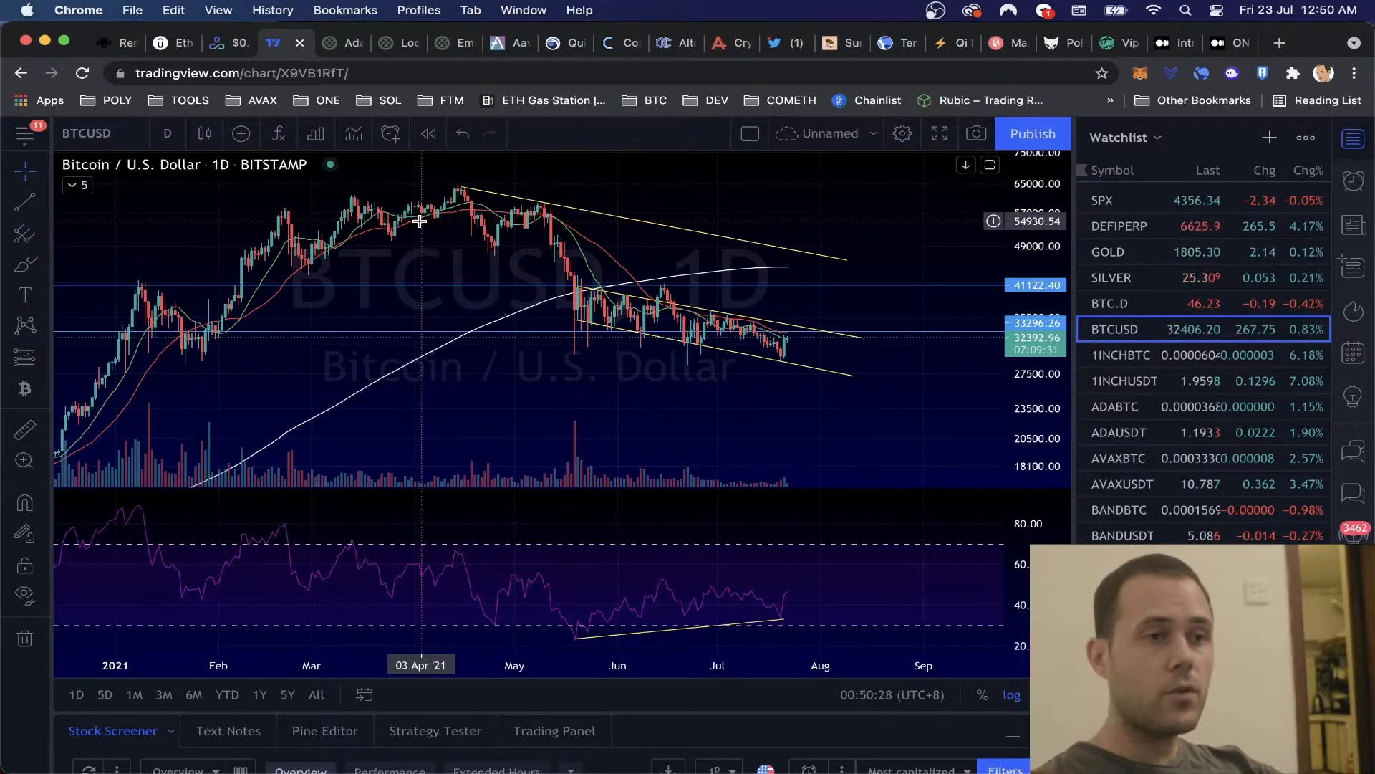
pyautogui.moveTo(850, 338)
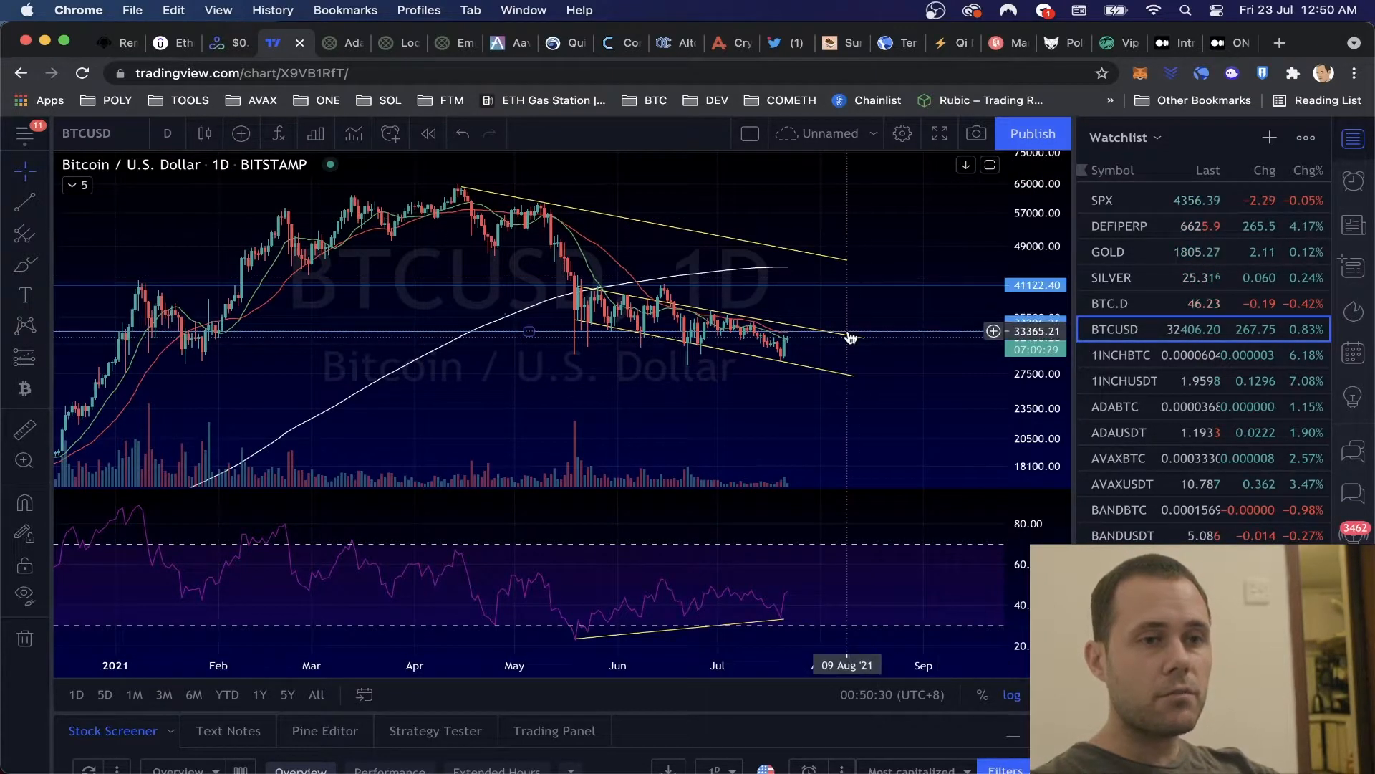
pyautogui.moveTo(780, 404)
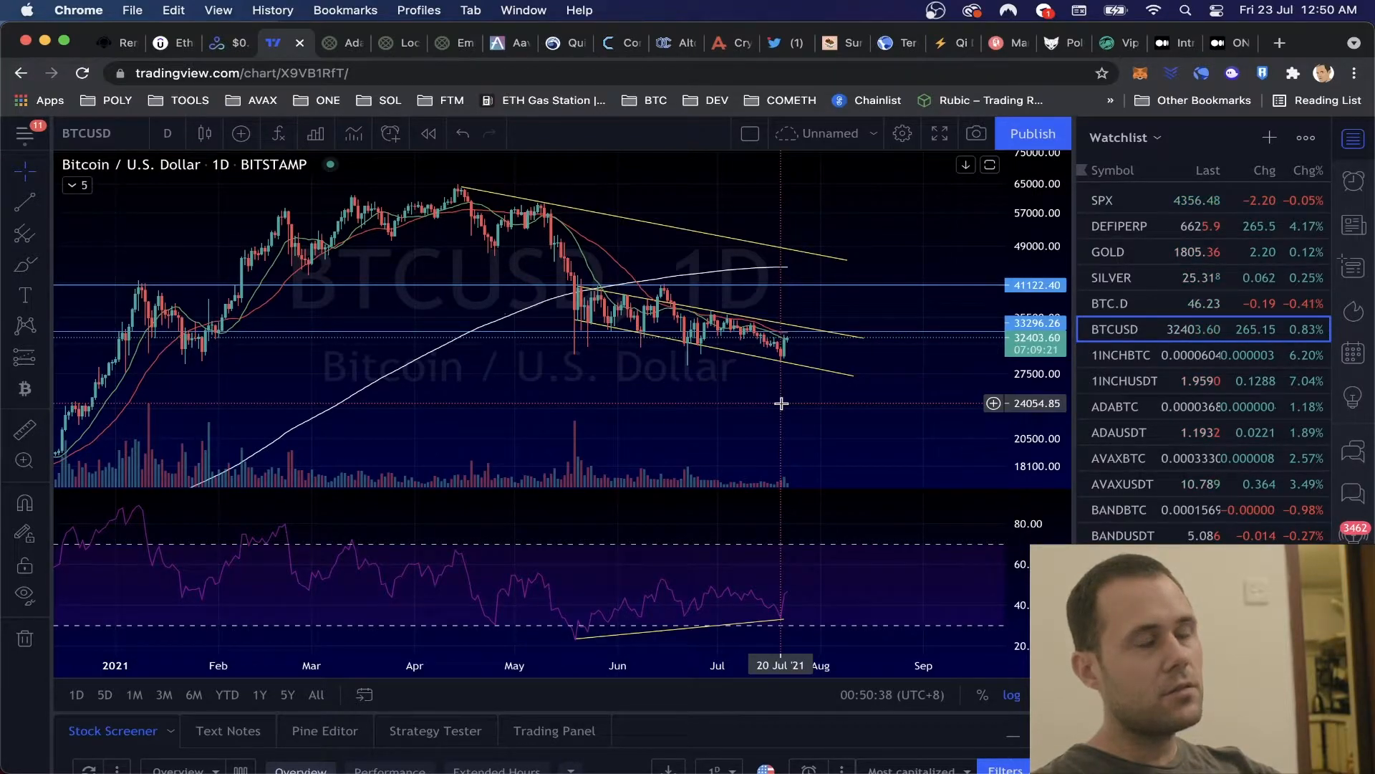
pyautogui.moveTo(760, 352)
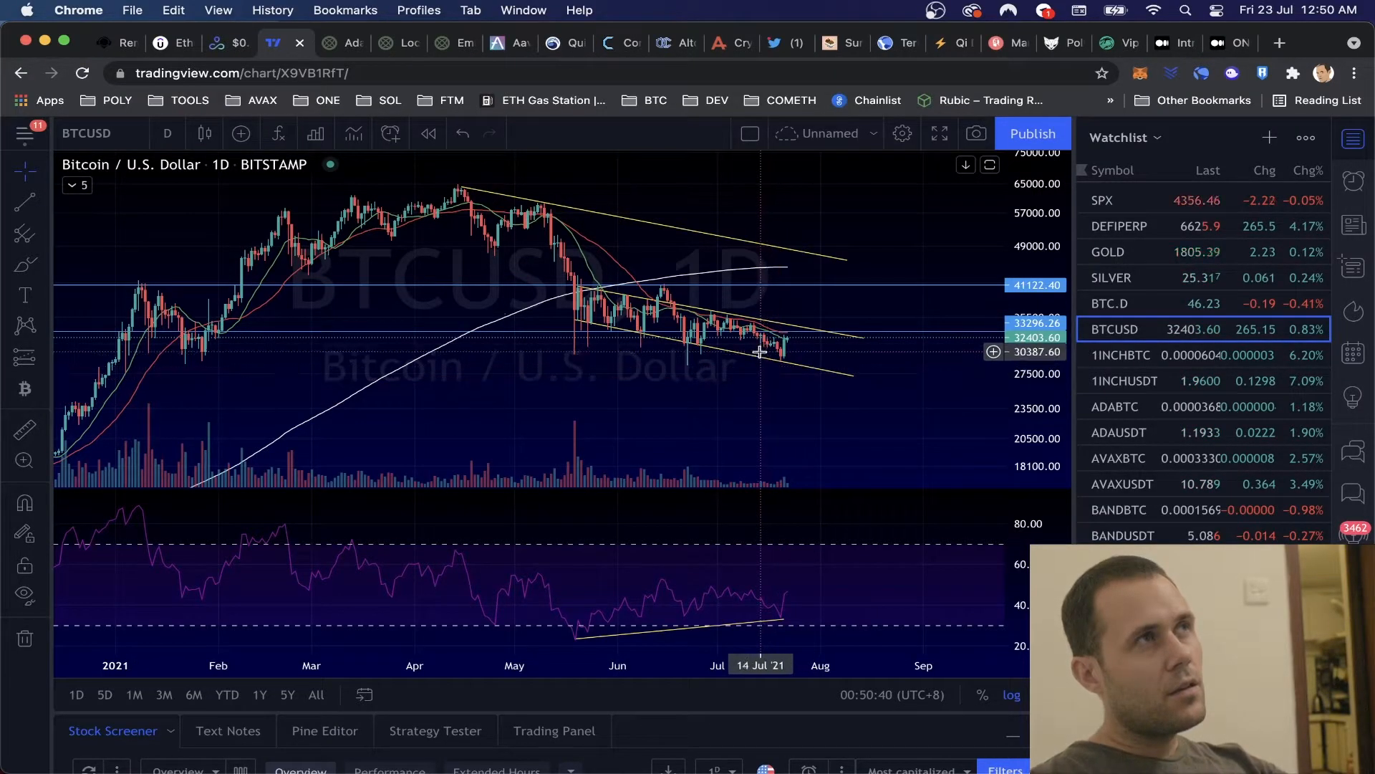
pyautogui.moveTo(761, 352)
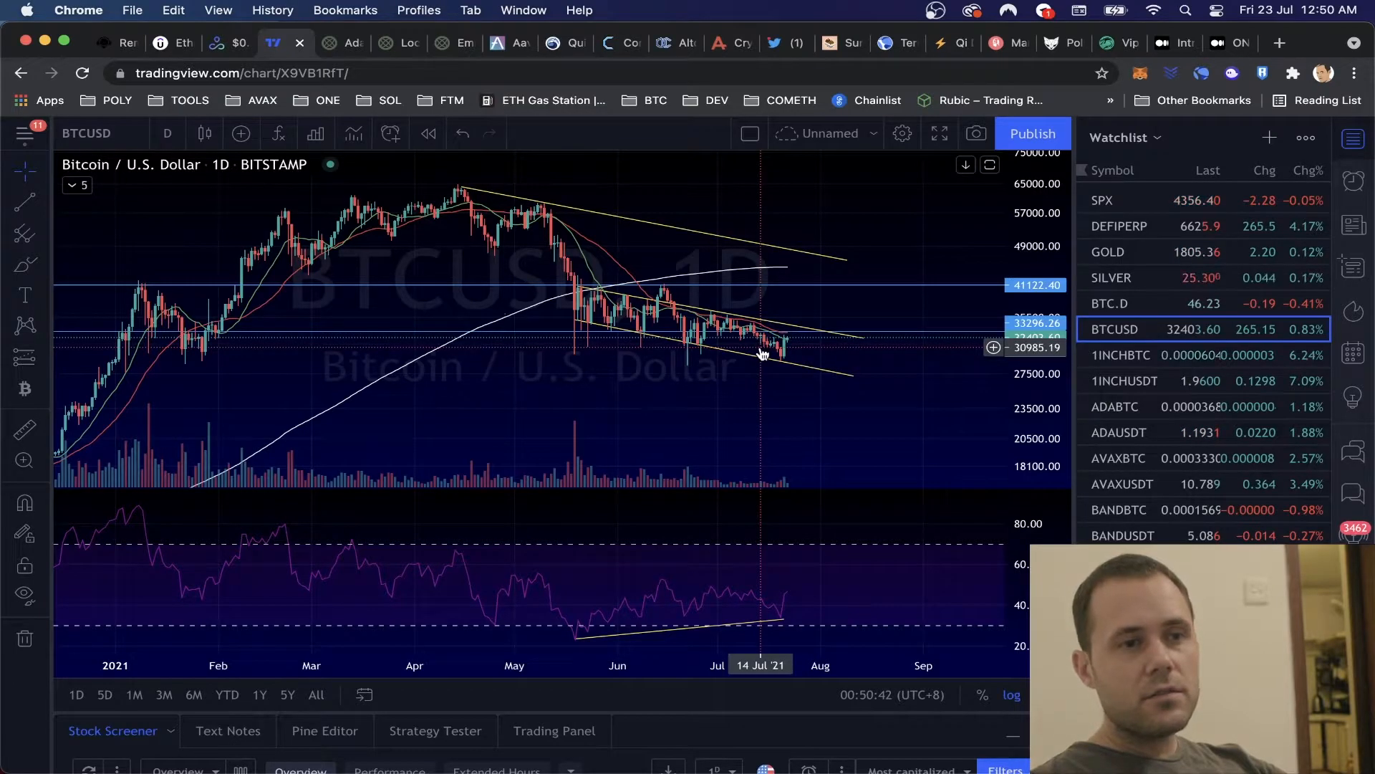
pyautogui.moveTo(715, 368)
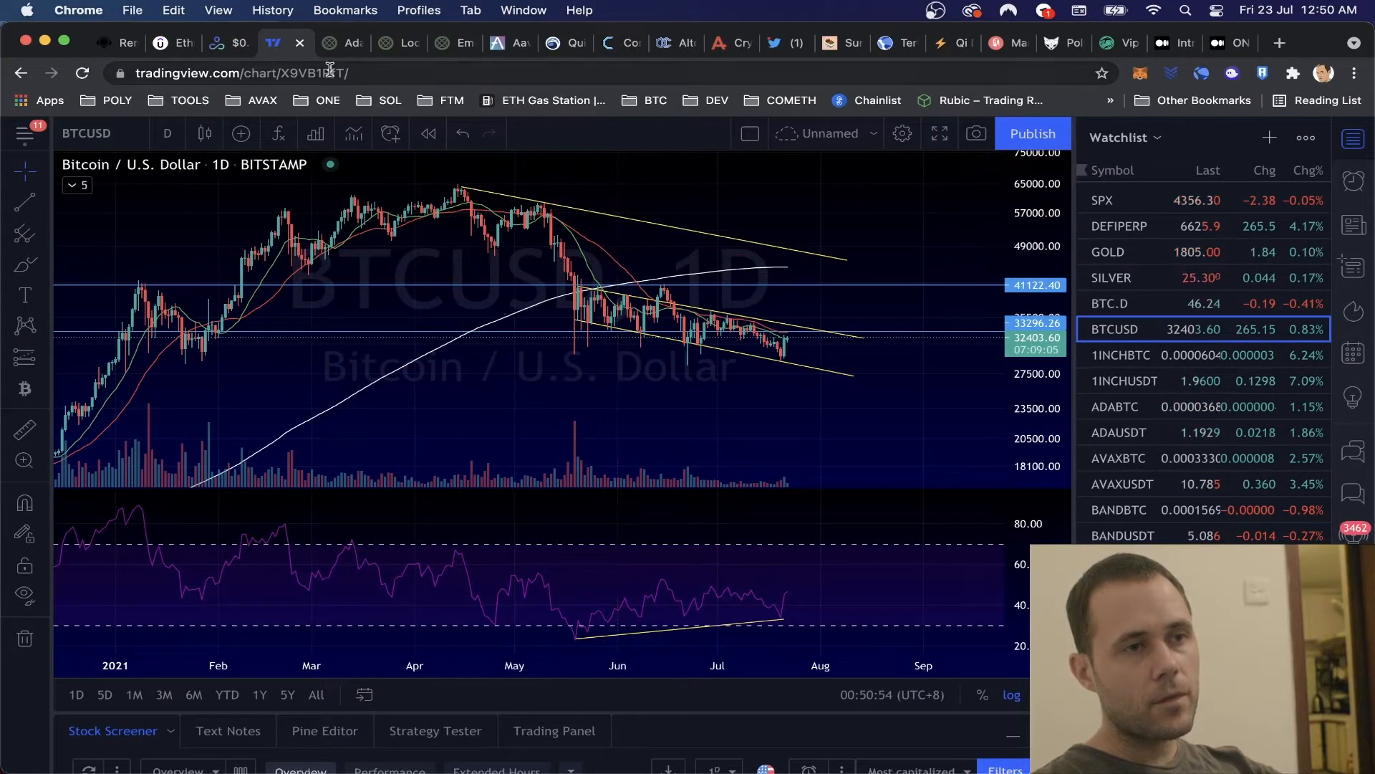
pyautogui.moveTo(364, 250)
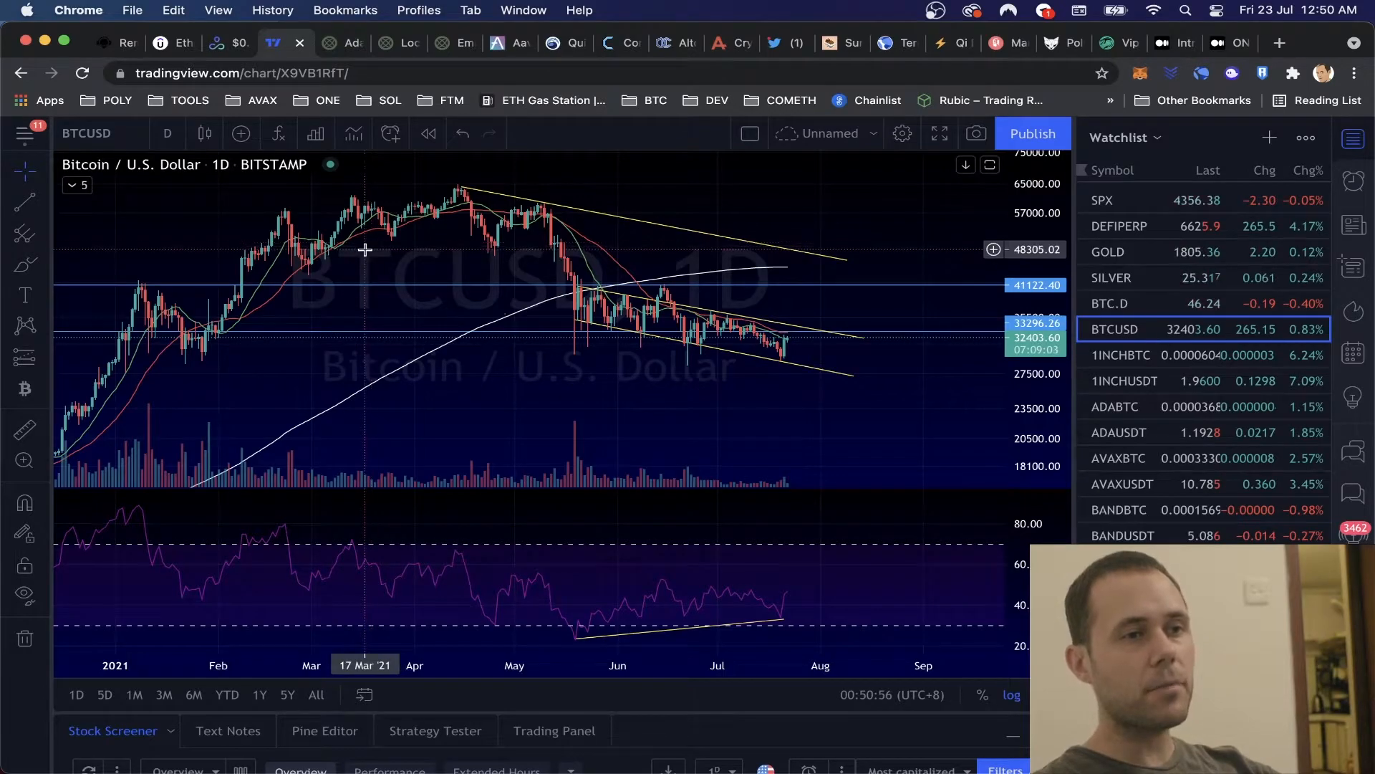
pyautogui.moveTo(359, 294)
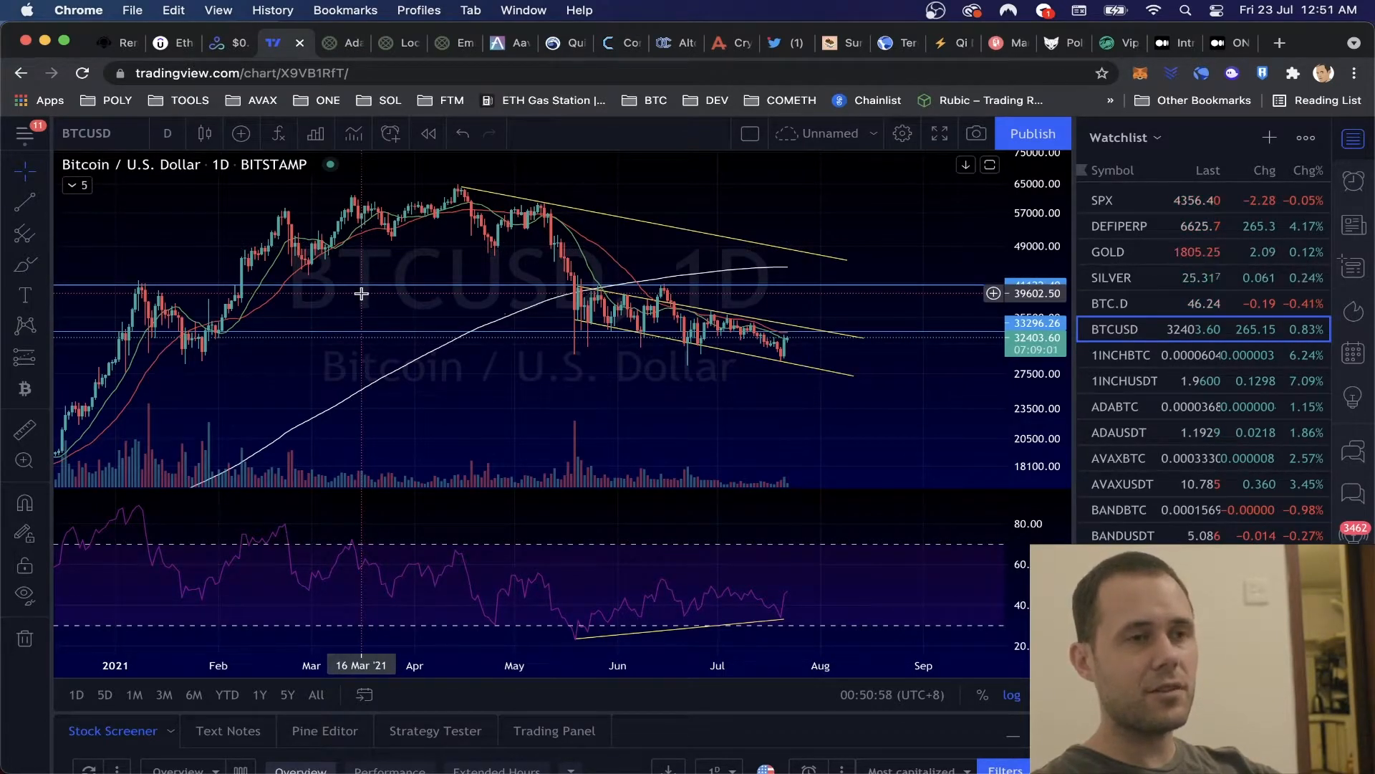
pyautogui.moveTo(358, 266)
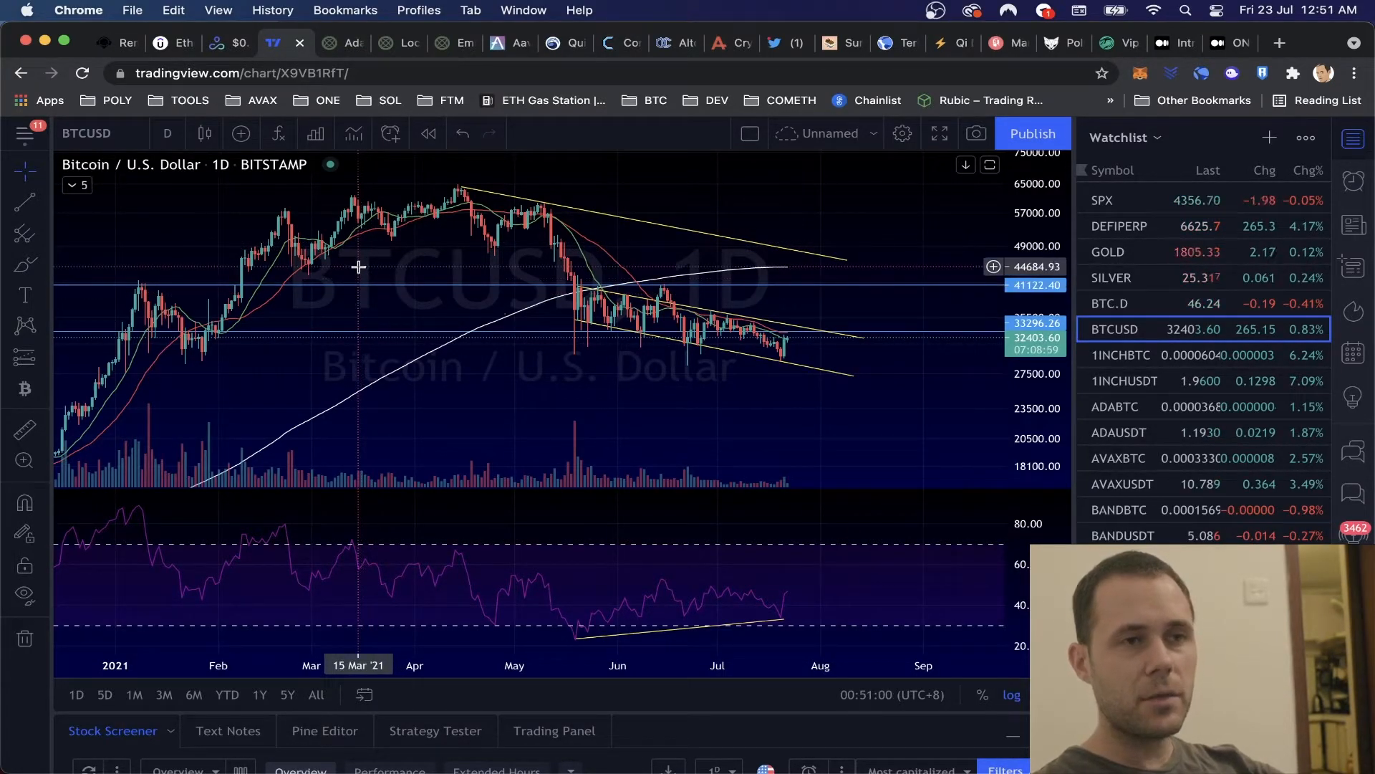
pyautogui.moveTo(1000, 46)
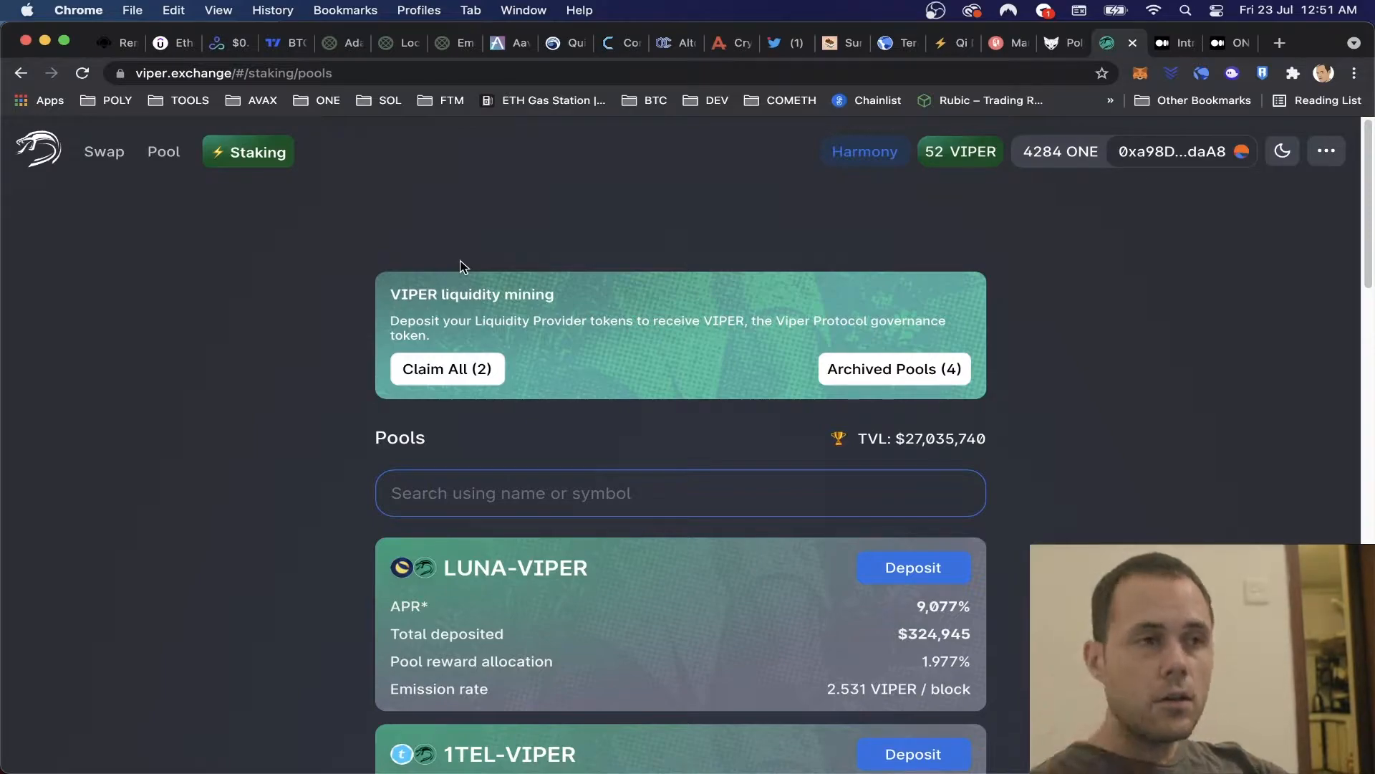
pyautogui.moveTo(34, 149)
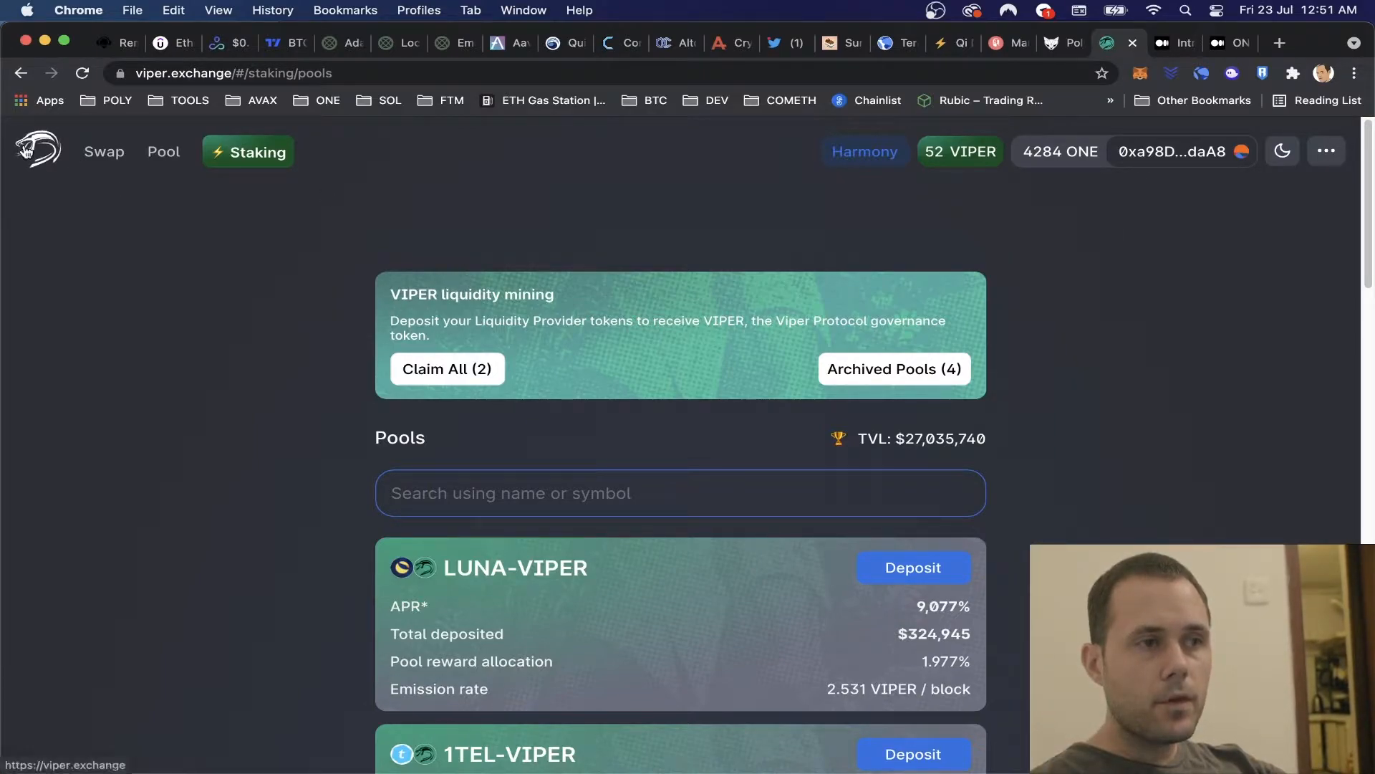
pyautogui.moveTo(382, 225)
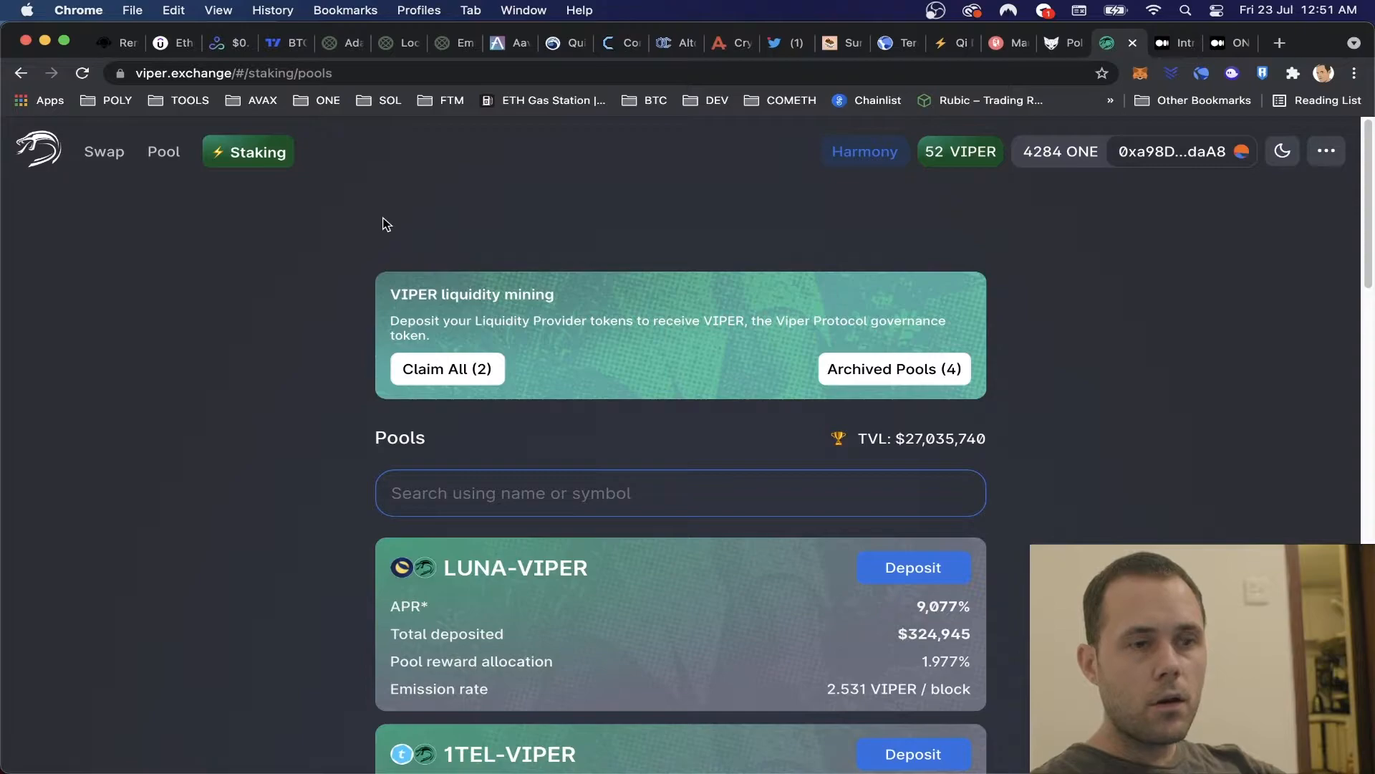
pyautogui.moveTo(1065, 524)
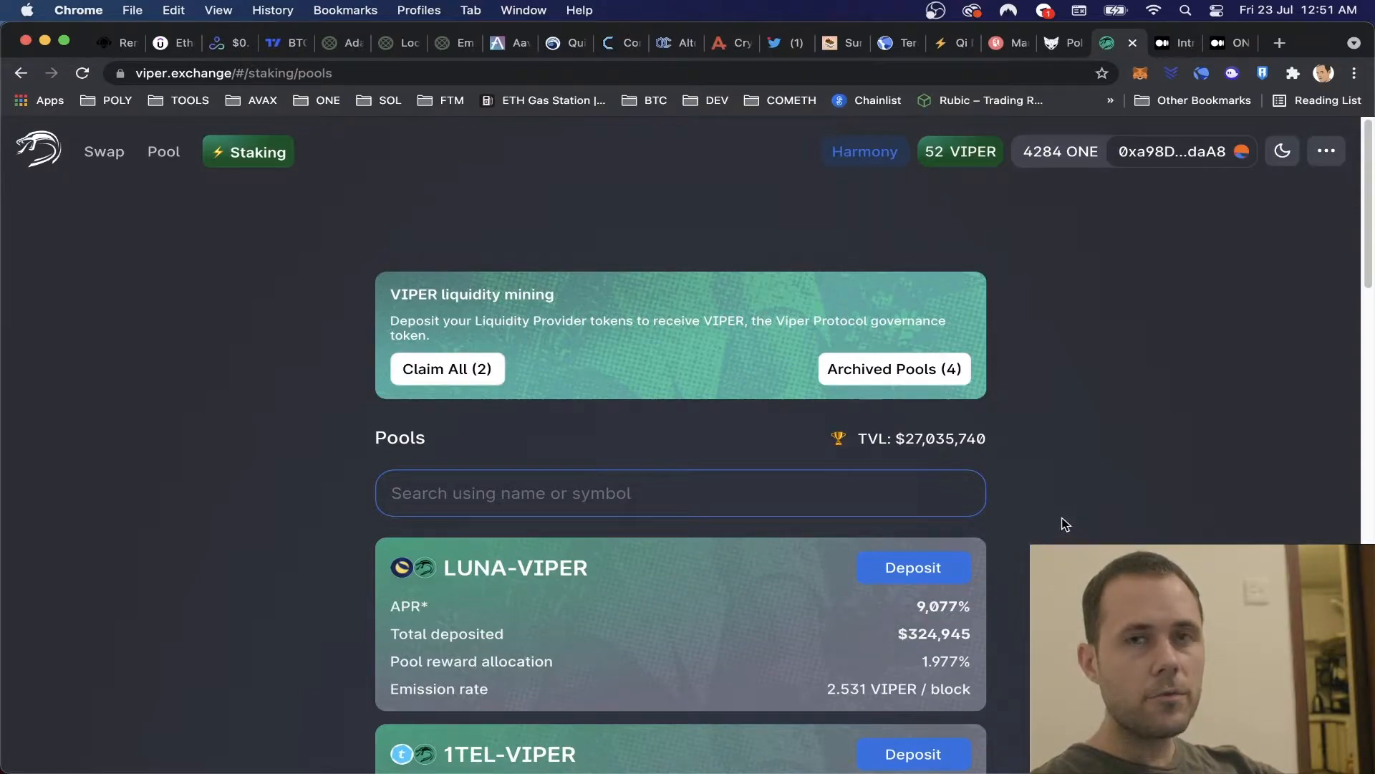
pyautogui.moveTo(1053, 447)
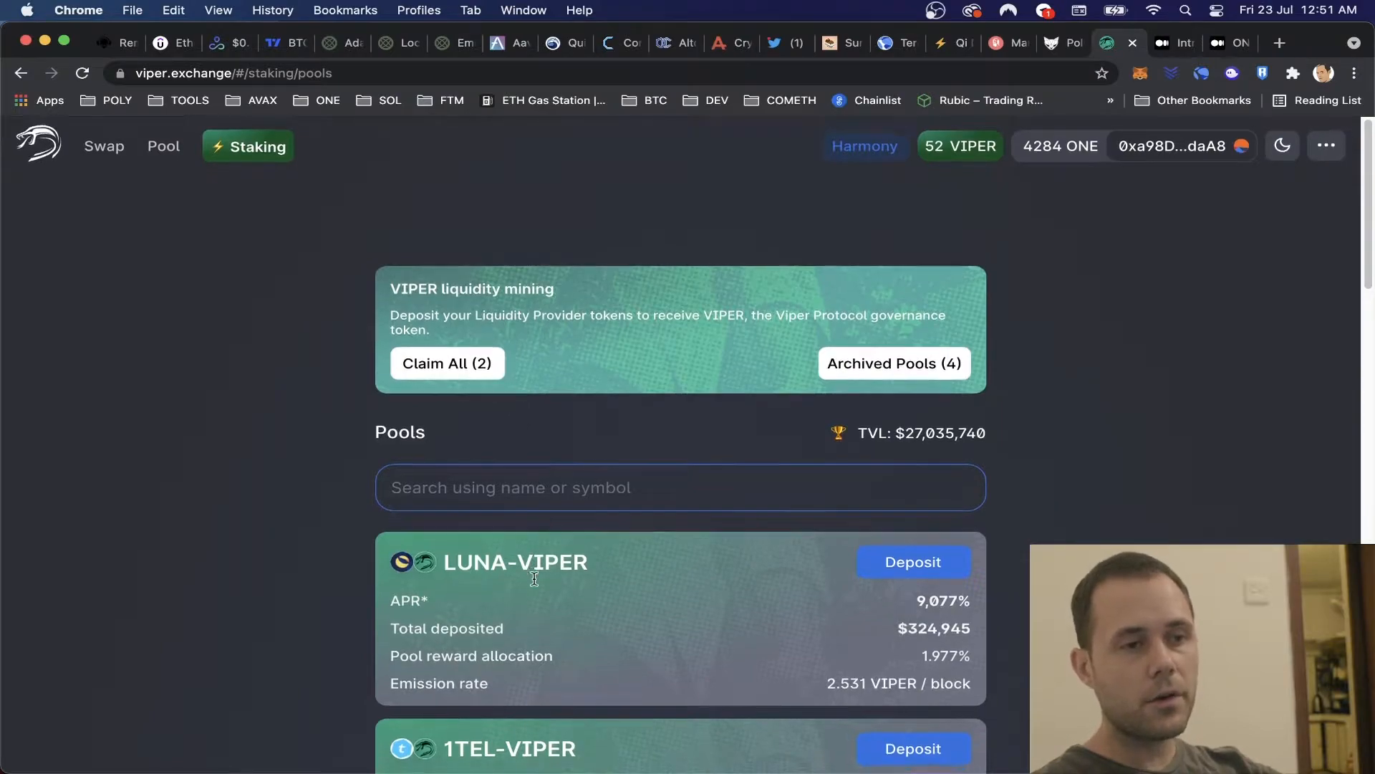
# Browse the ONE-filtered staking pools and move to the next page of pools.
pyautogui.scroll(-3)
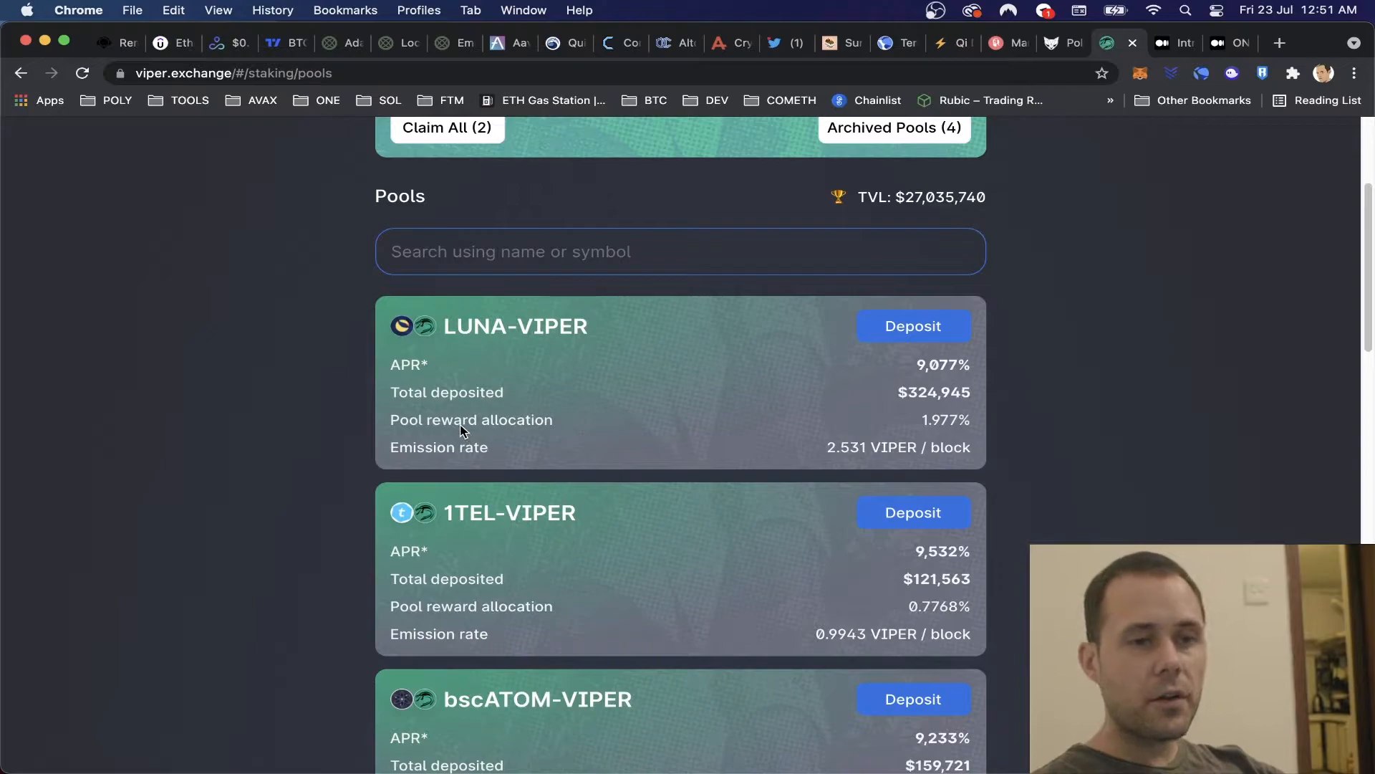
pyautogui.moveTo(923, 374)
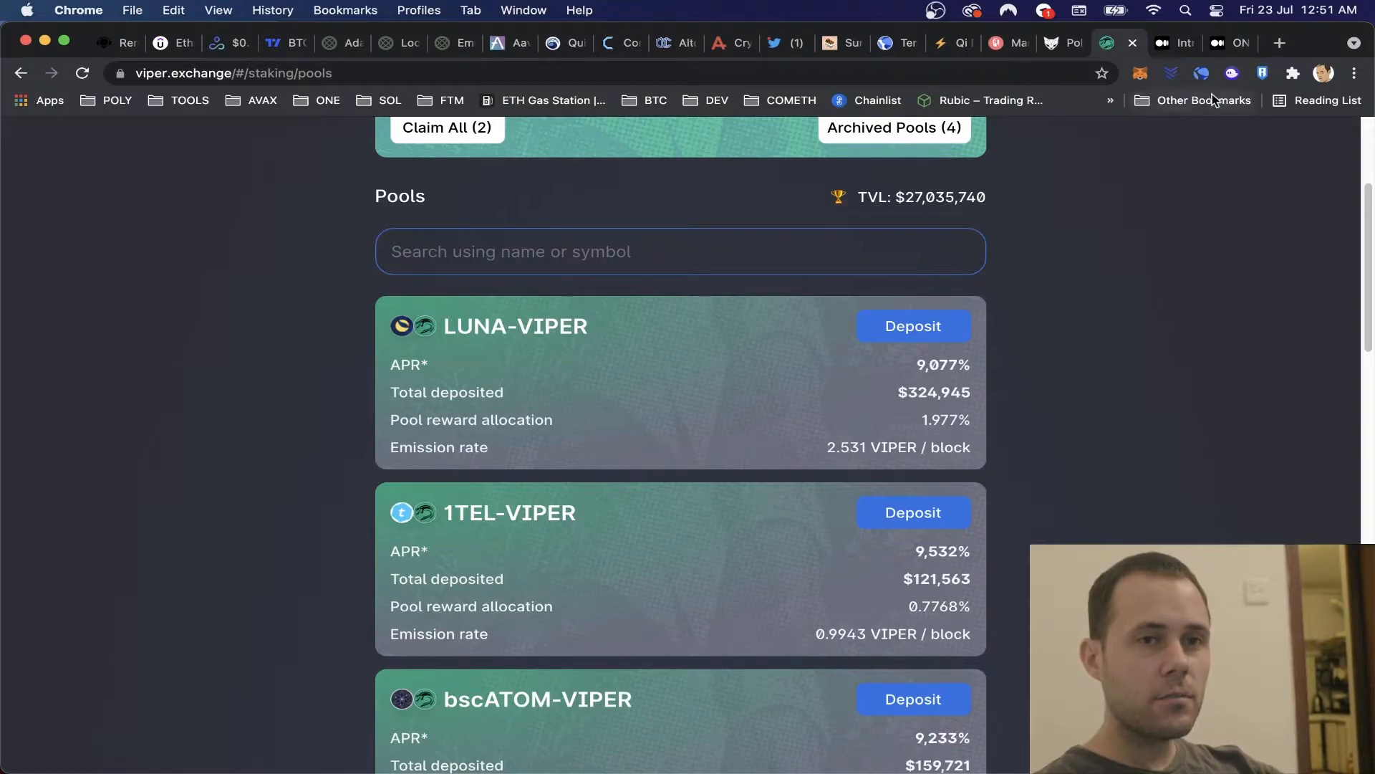
pyautogui.moveTo(1191, 146)
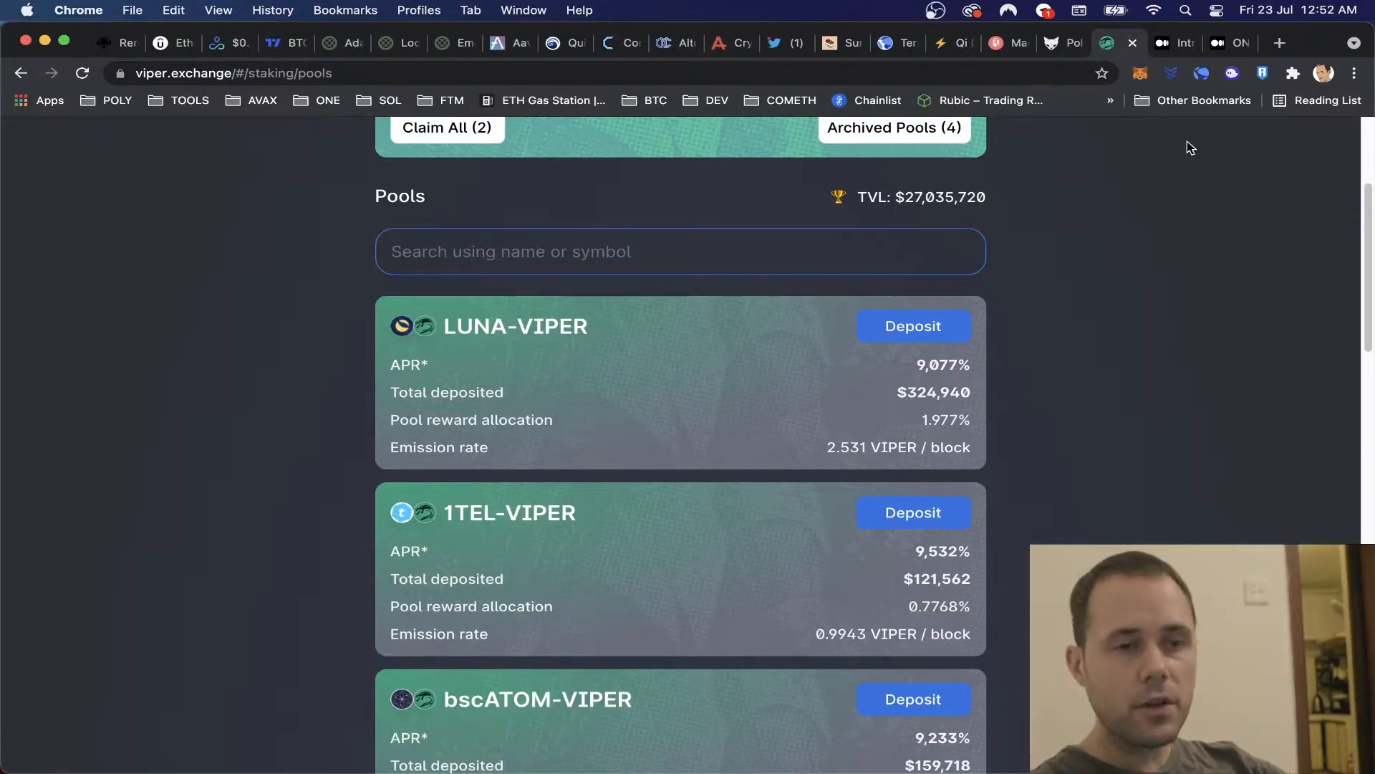
pyautogui.scroll(-3)
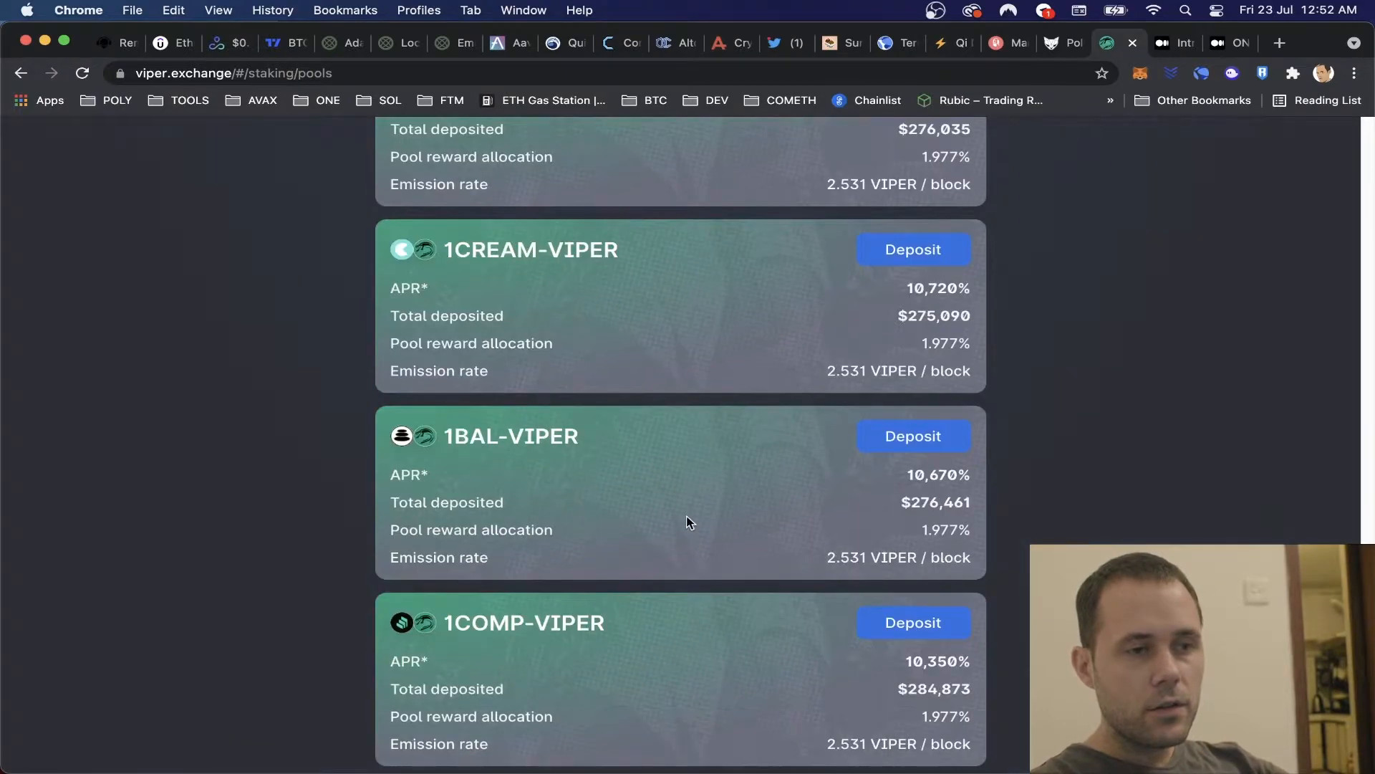
pyautogui.scroll(-3)
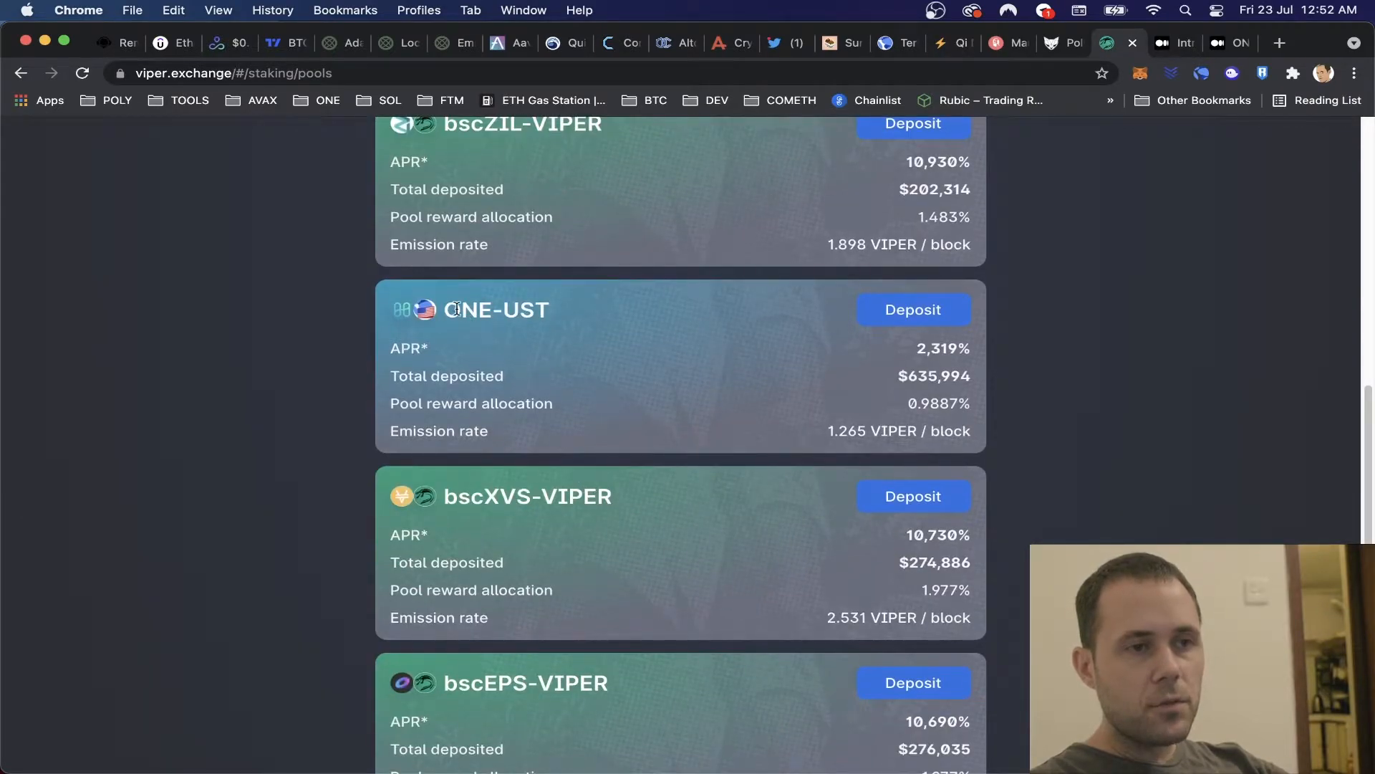
pyautogui.moveTo(553, 314)
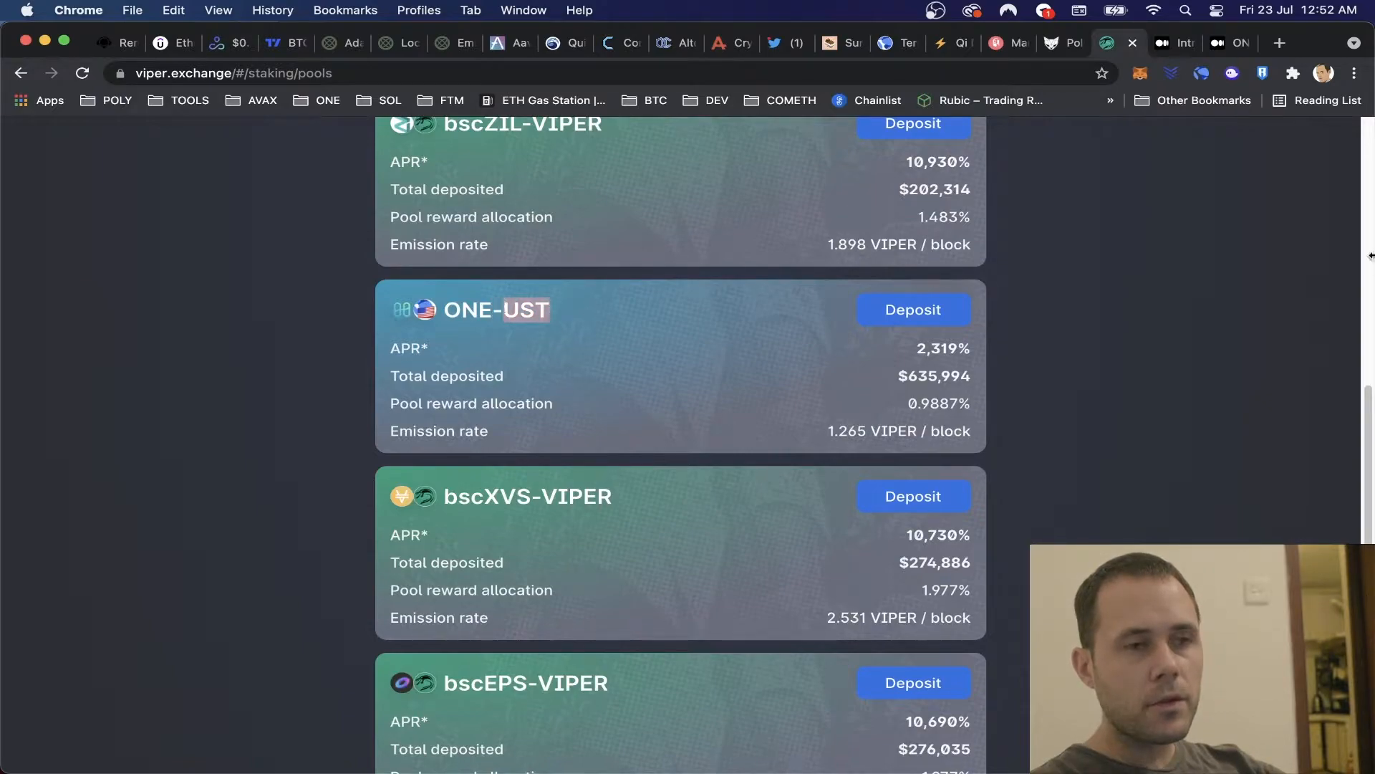
pyautogui.scroll(3)
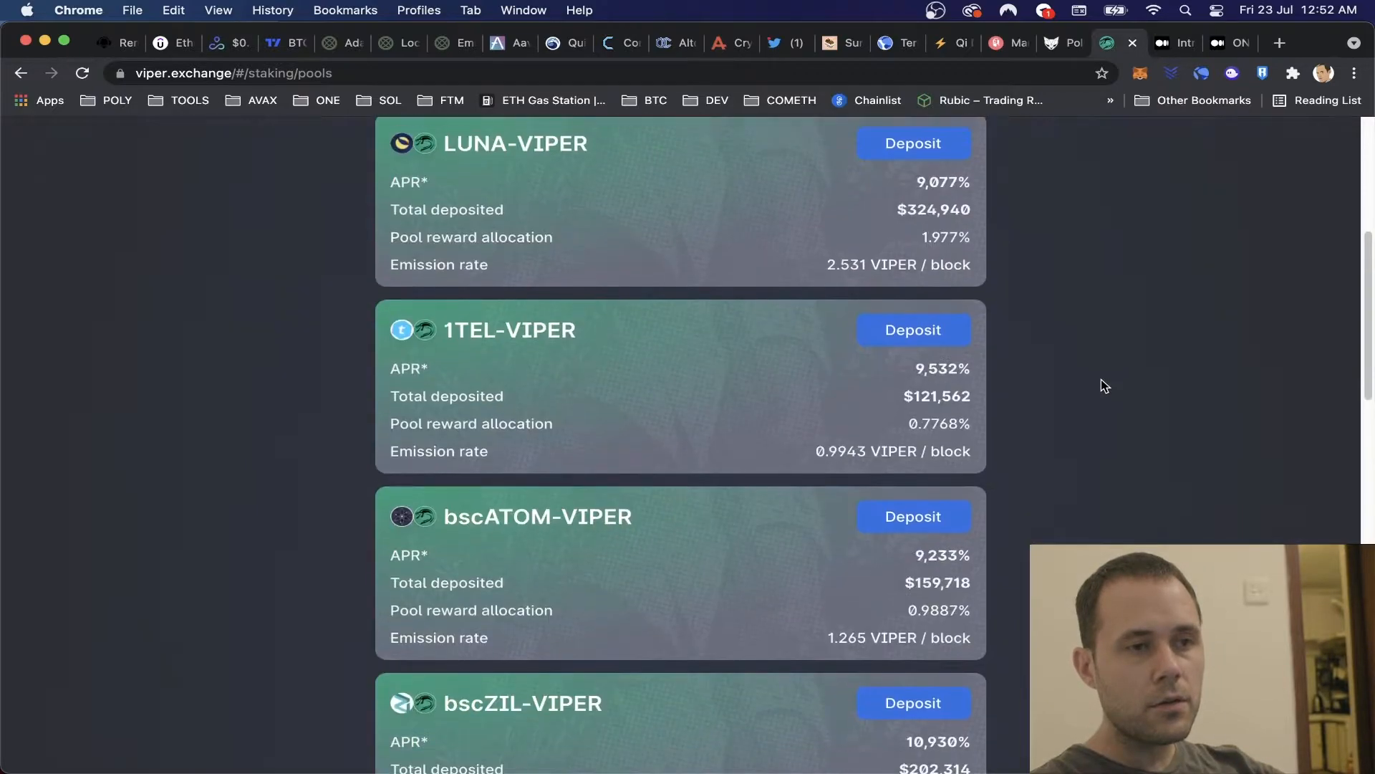
pyautogui.scroll(3)
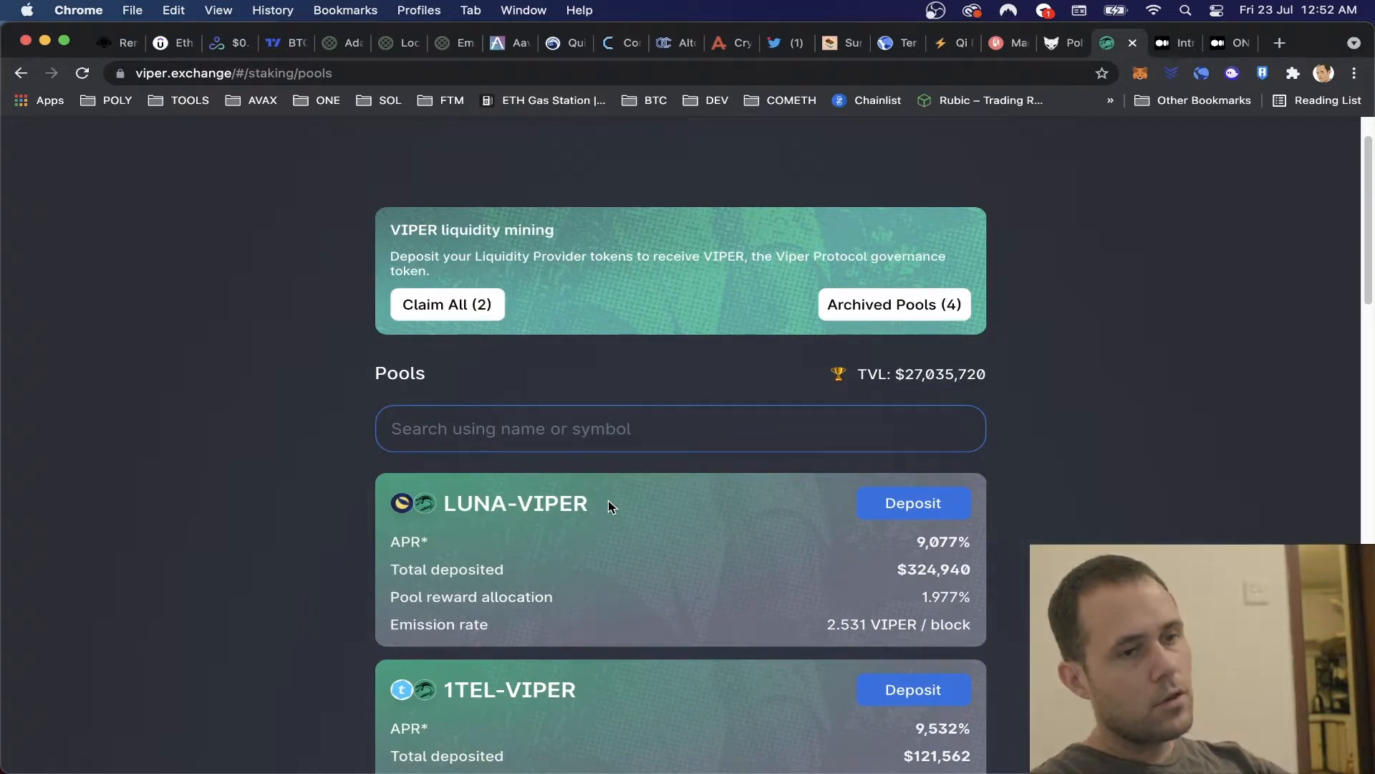
pyautogui.moveTo(492, 533)
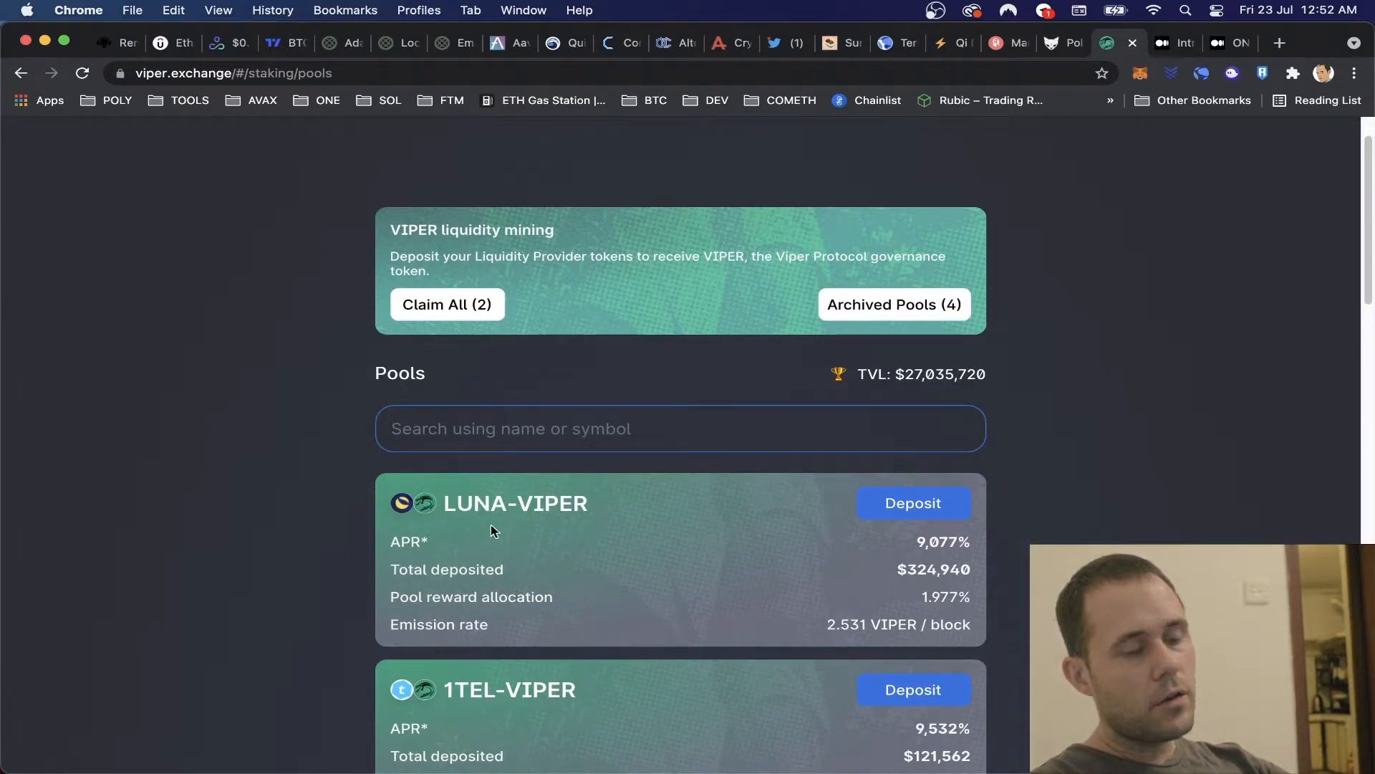
pyautogui.scroll(-3)
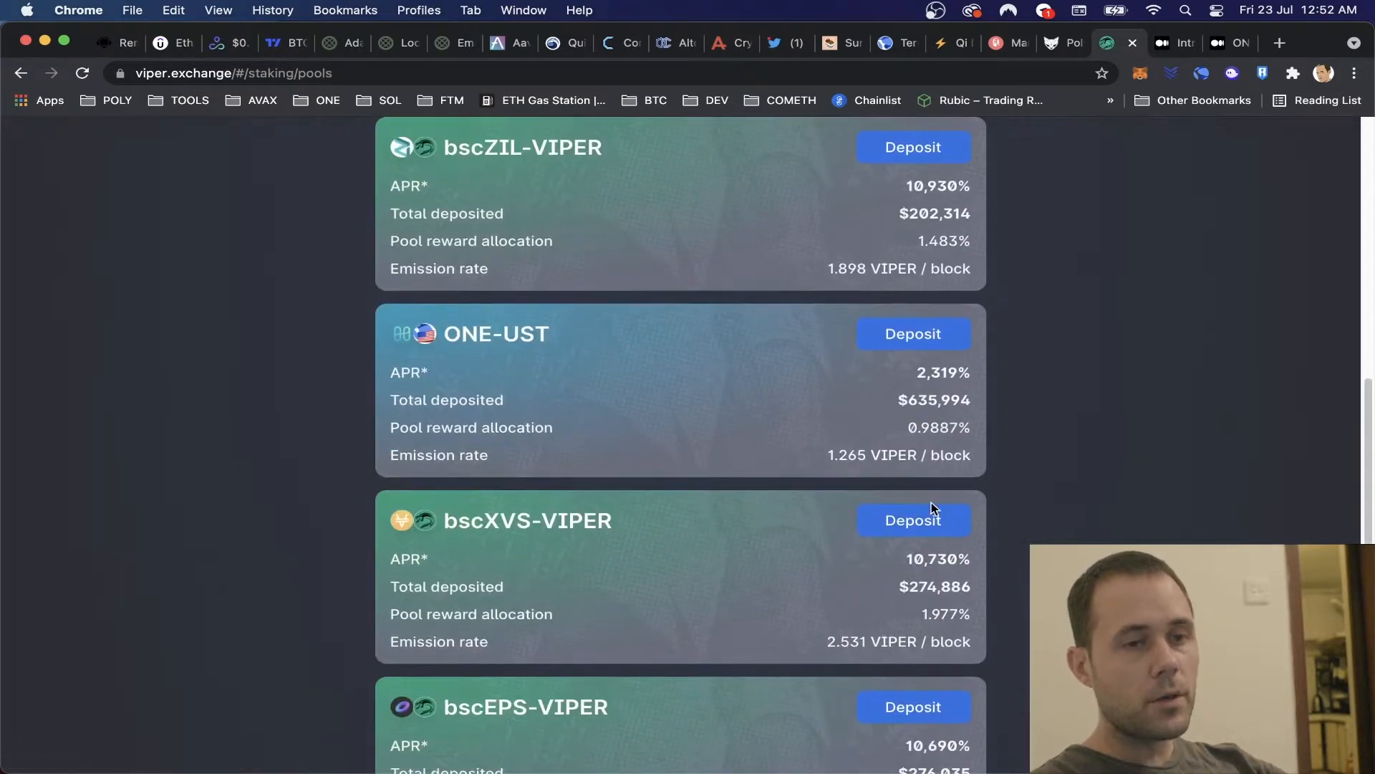
pyautogui.scroll(-3)
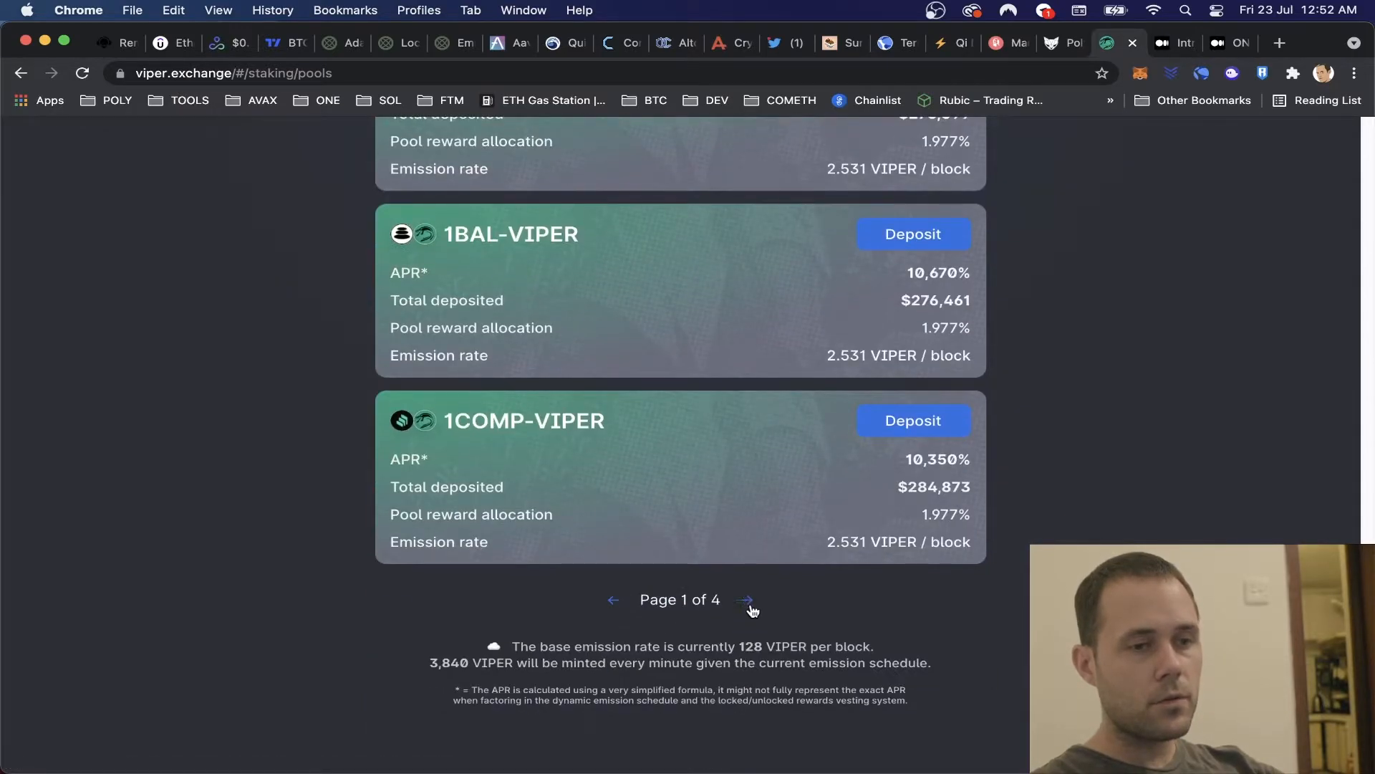
pyautogui.click(745, 599)
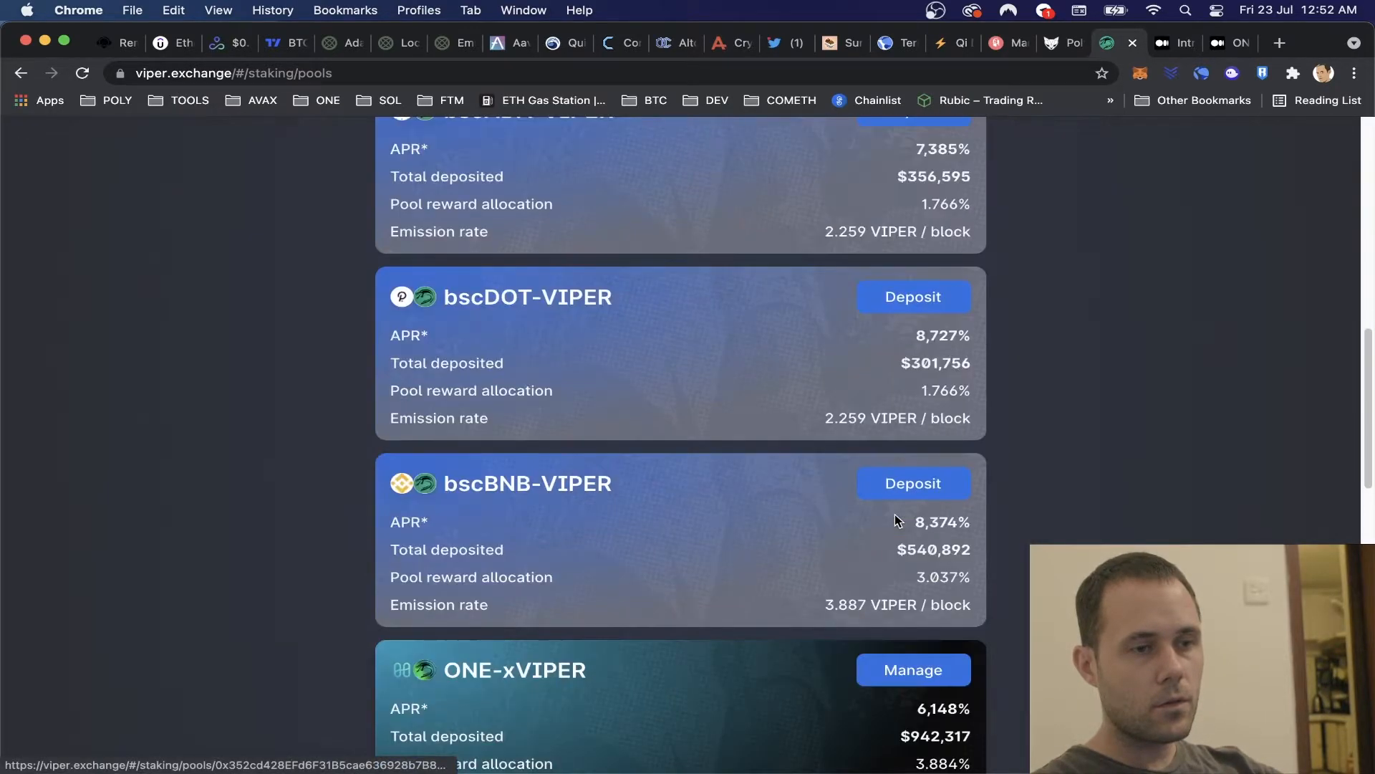
# Scroll down to the ONE-VIPER pool card with its 1,000 VIPER rewards.
pyautogui.scroll(-3)
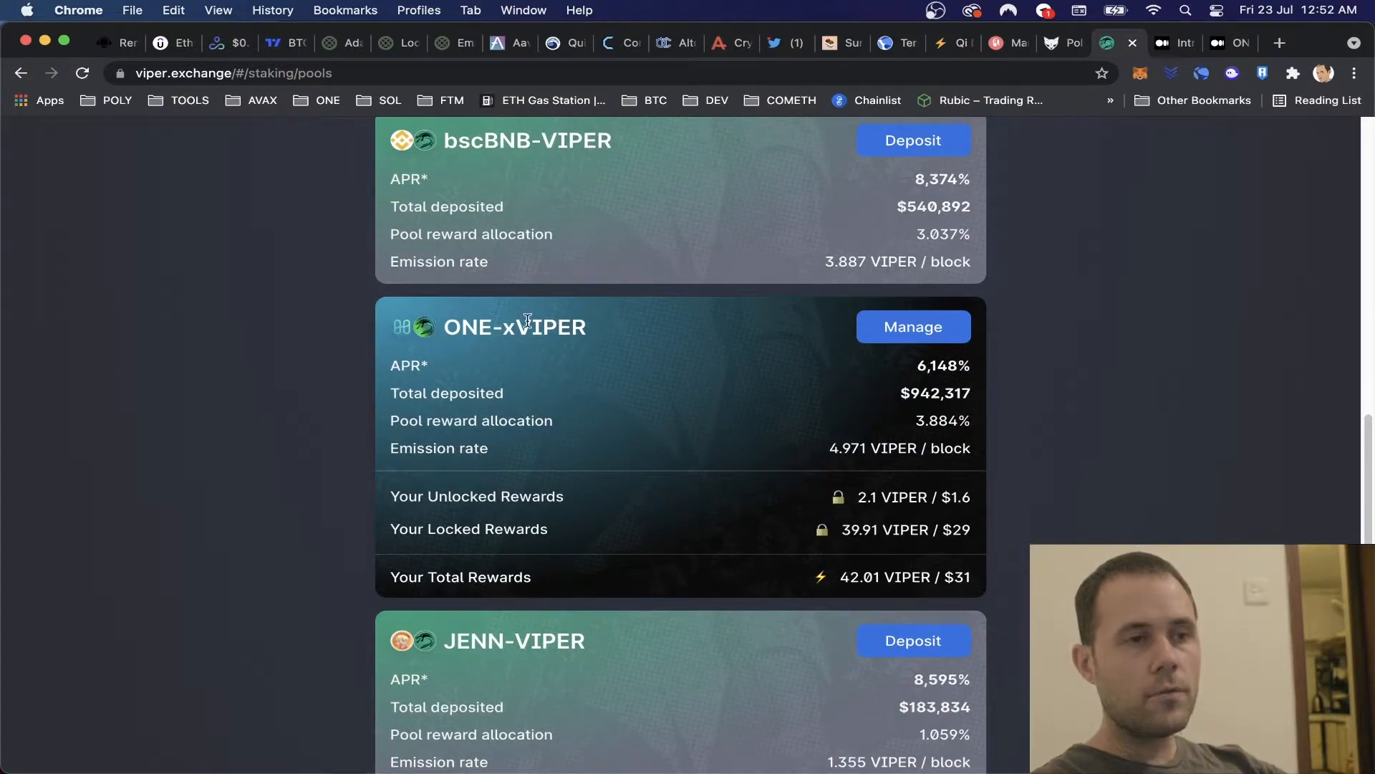
pyautogui.moveTo(556, 339)
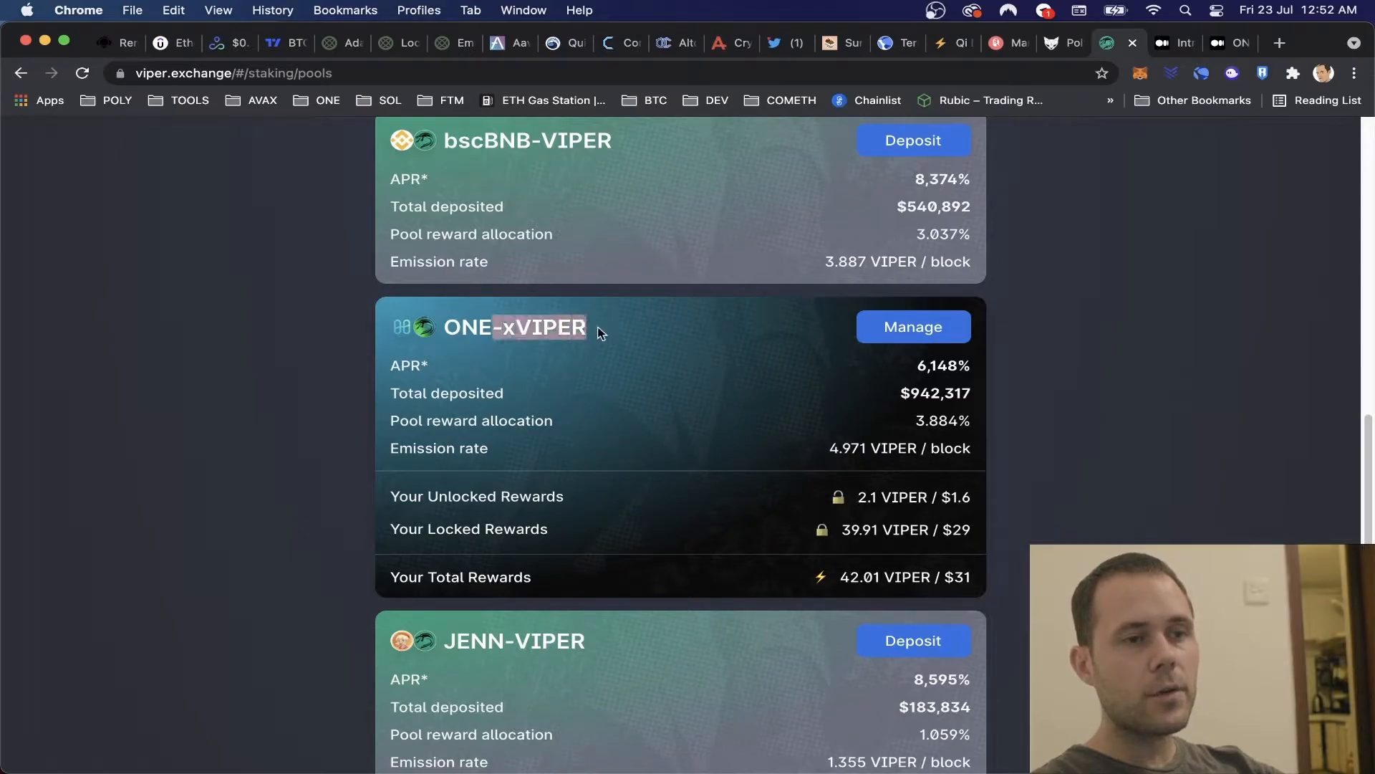
pyautogui.moveTo(908, 537)
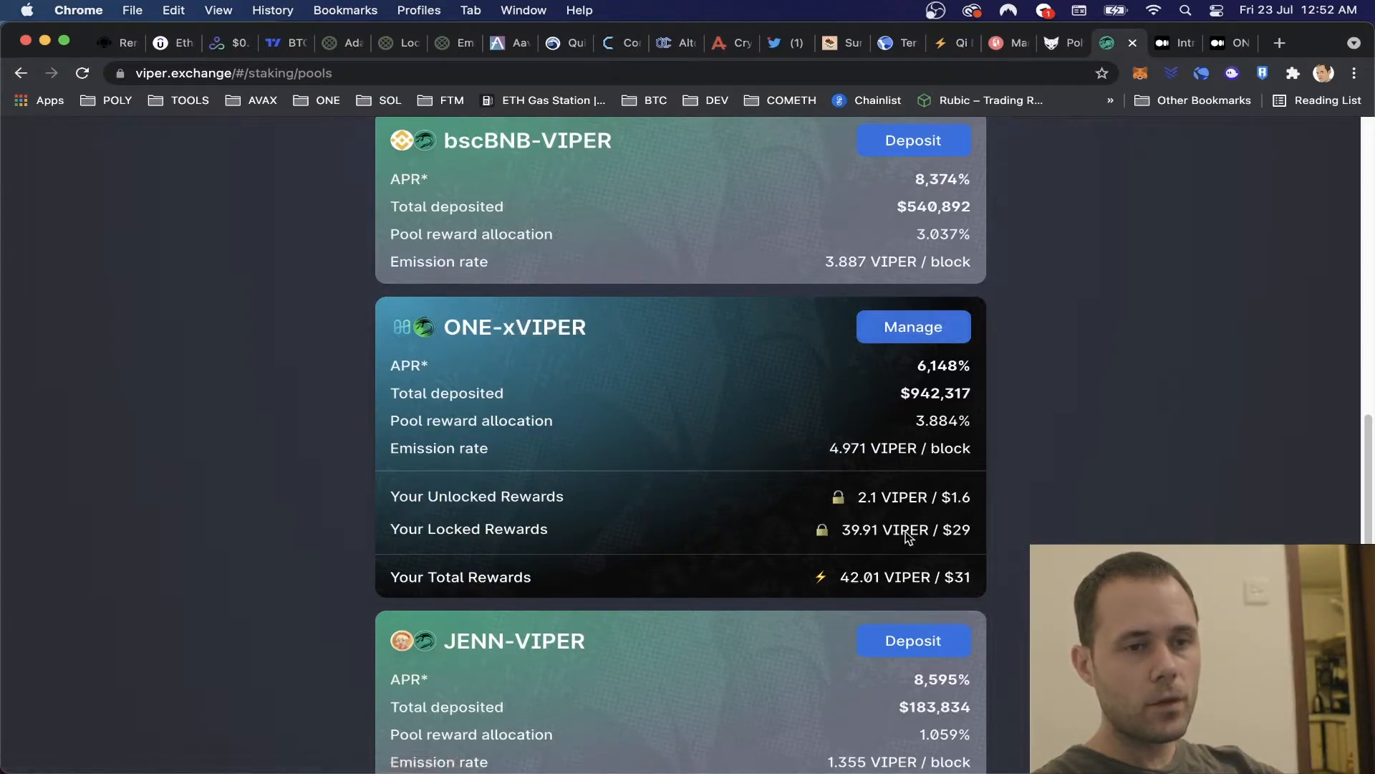
pyautogui.moveTo(990, 500)
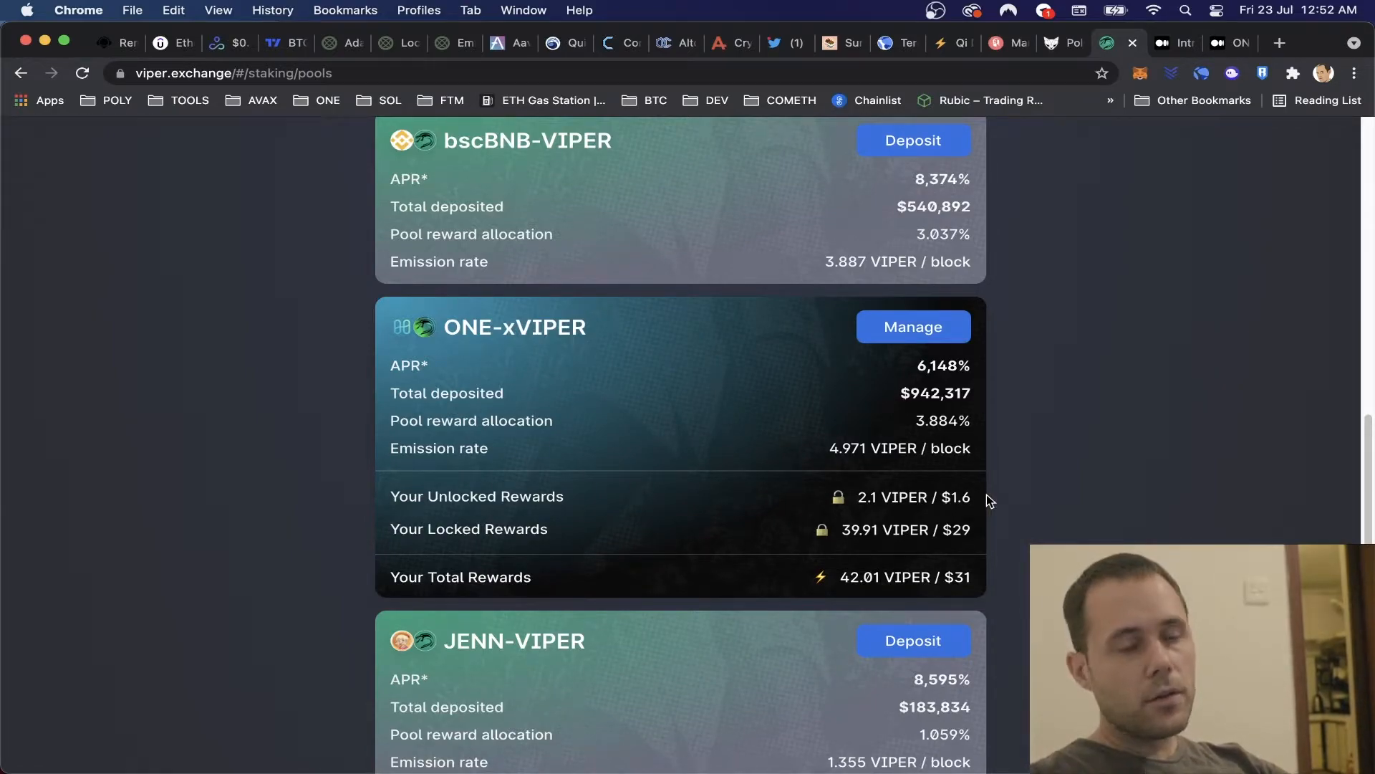
pyautogui.moveTo(965, 493)
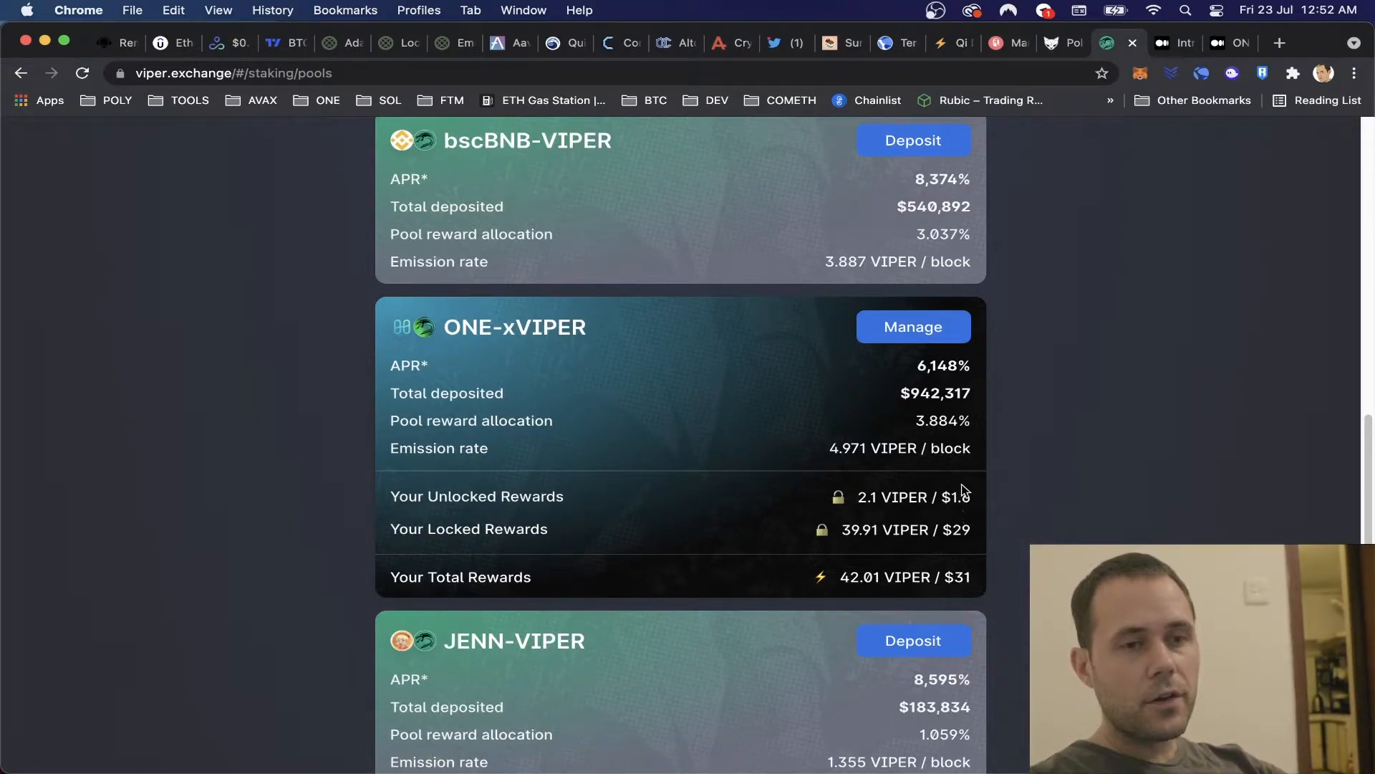
pyautogui.moveTo(1013, 534)
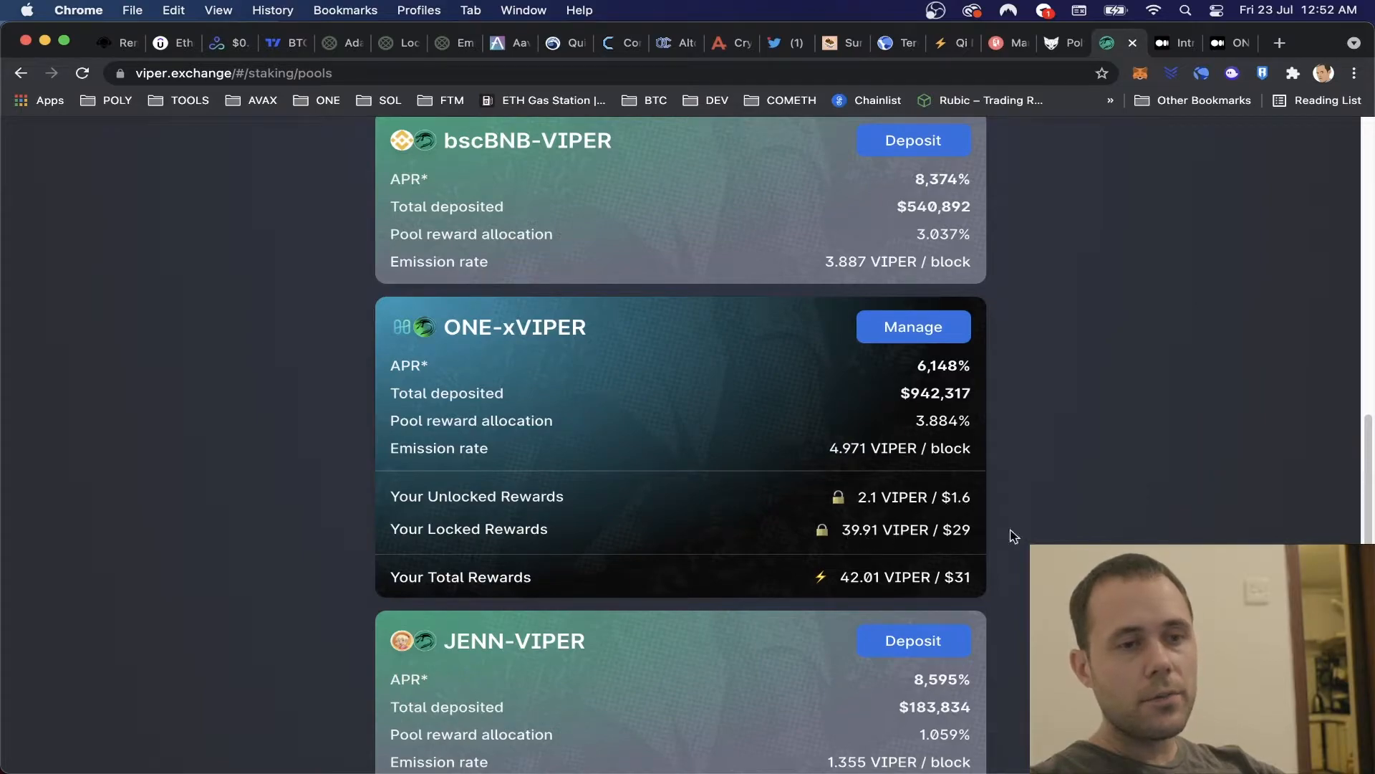
pyautogui.moveTo(919, 597)
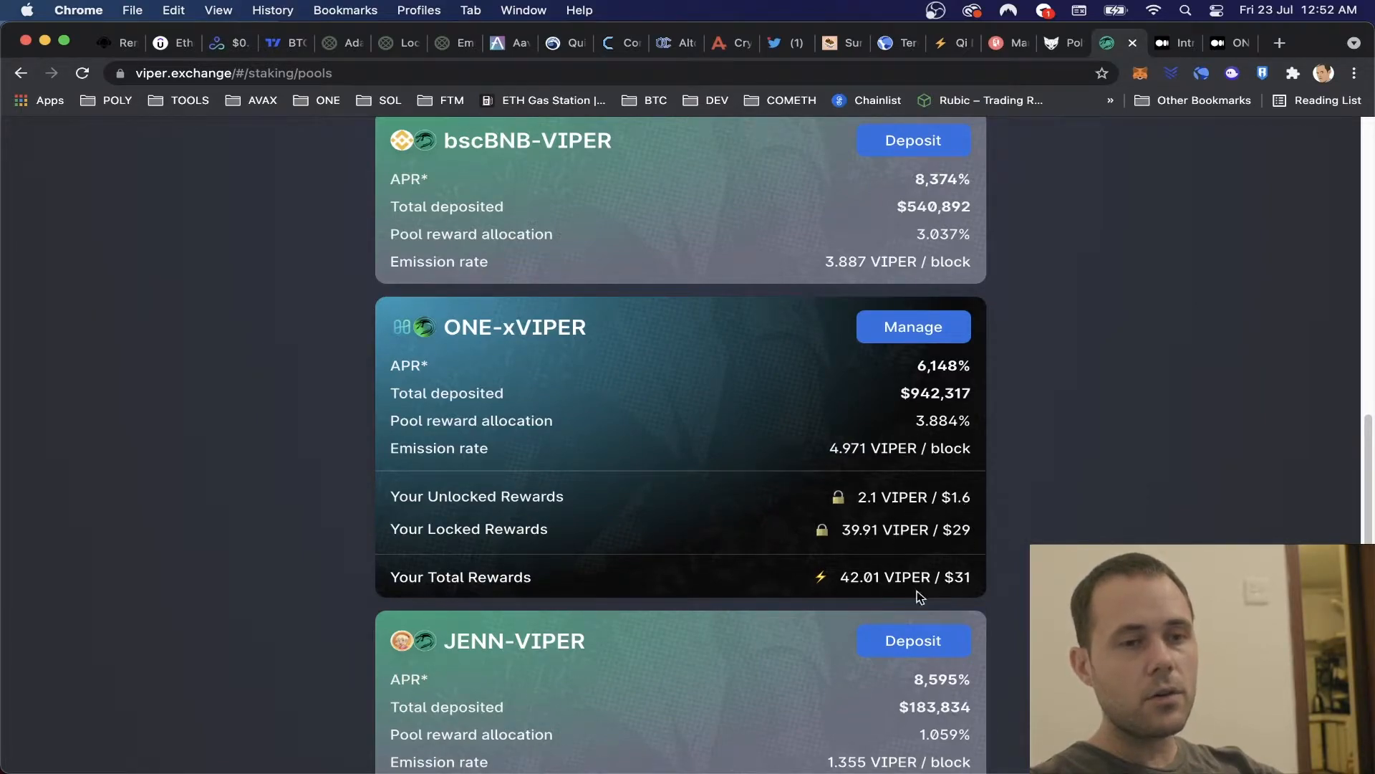
pyautogui.scroll(-3)
pyautogui.write('ONE')
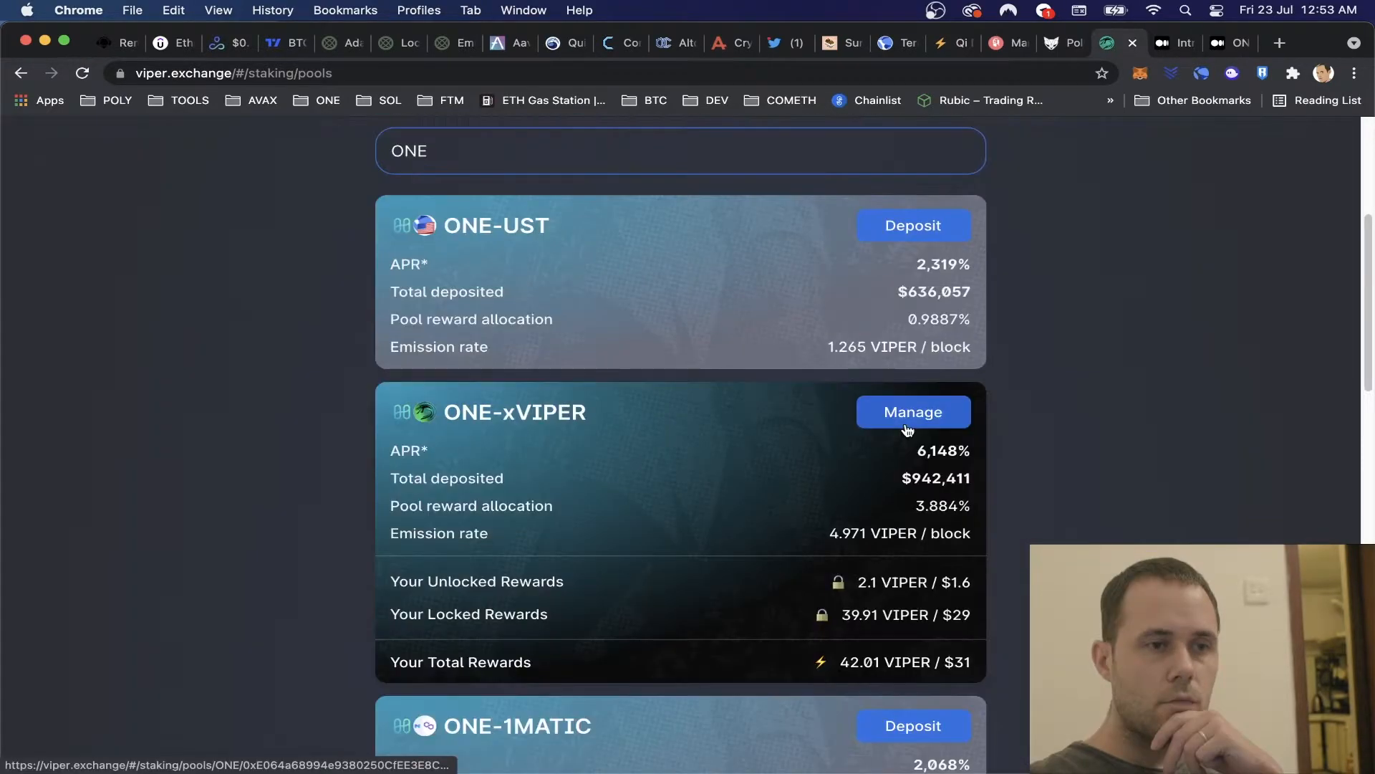
pyautogui.scroll(-3)
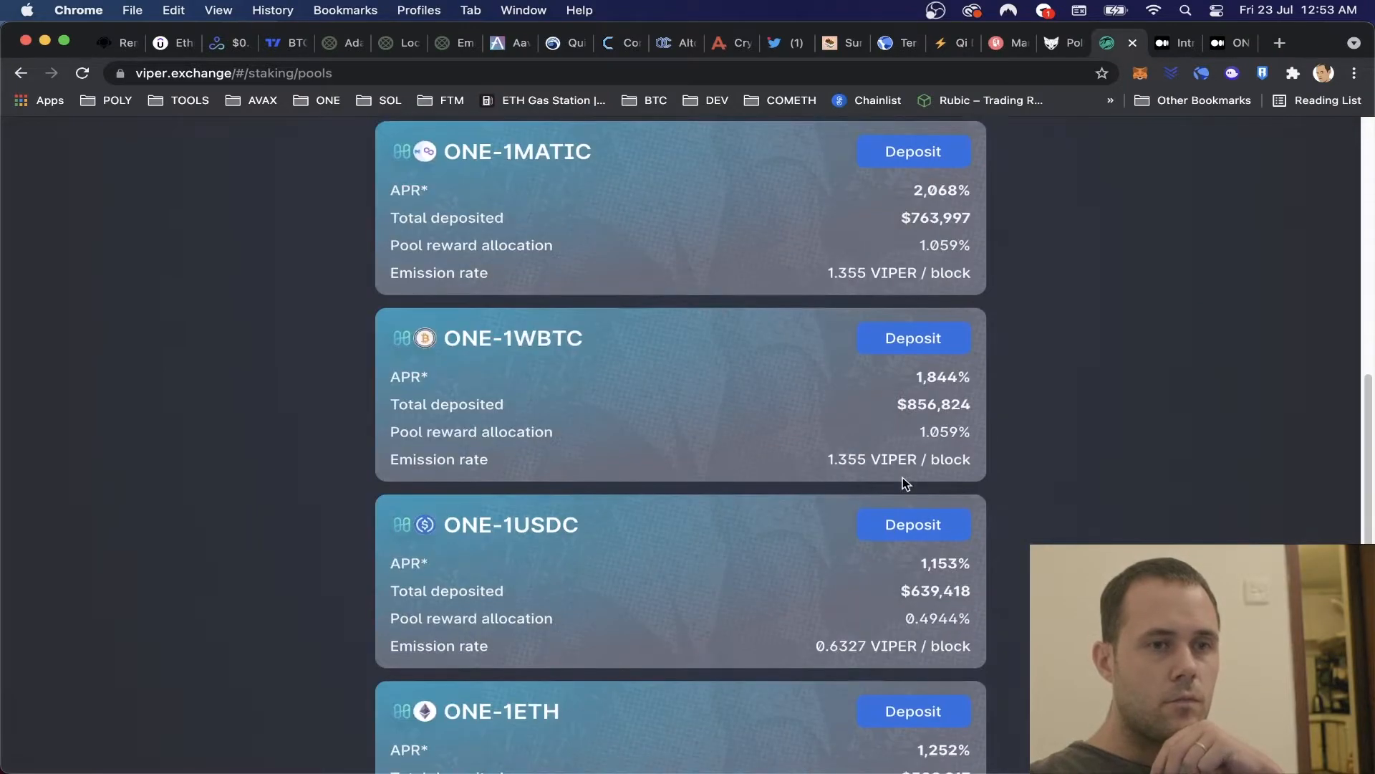
pyautogui.scroll(-3)
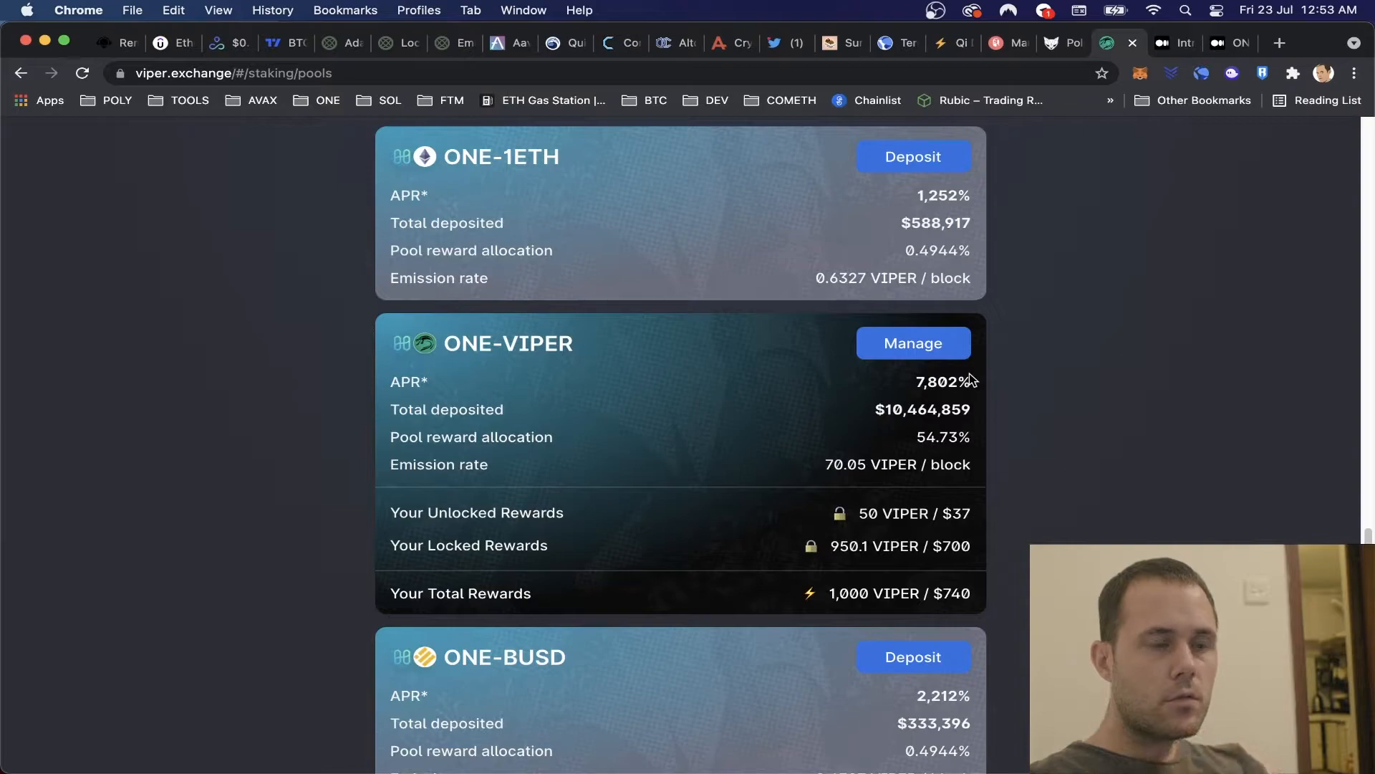
pyautogui.moveTo(464, 351)
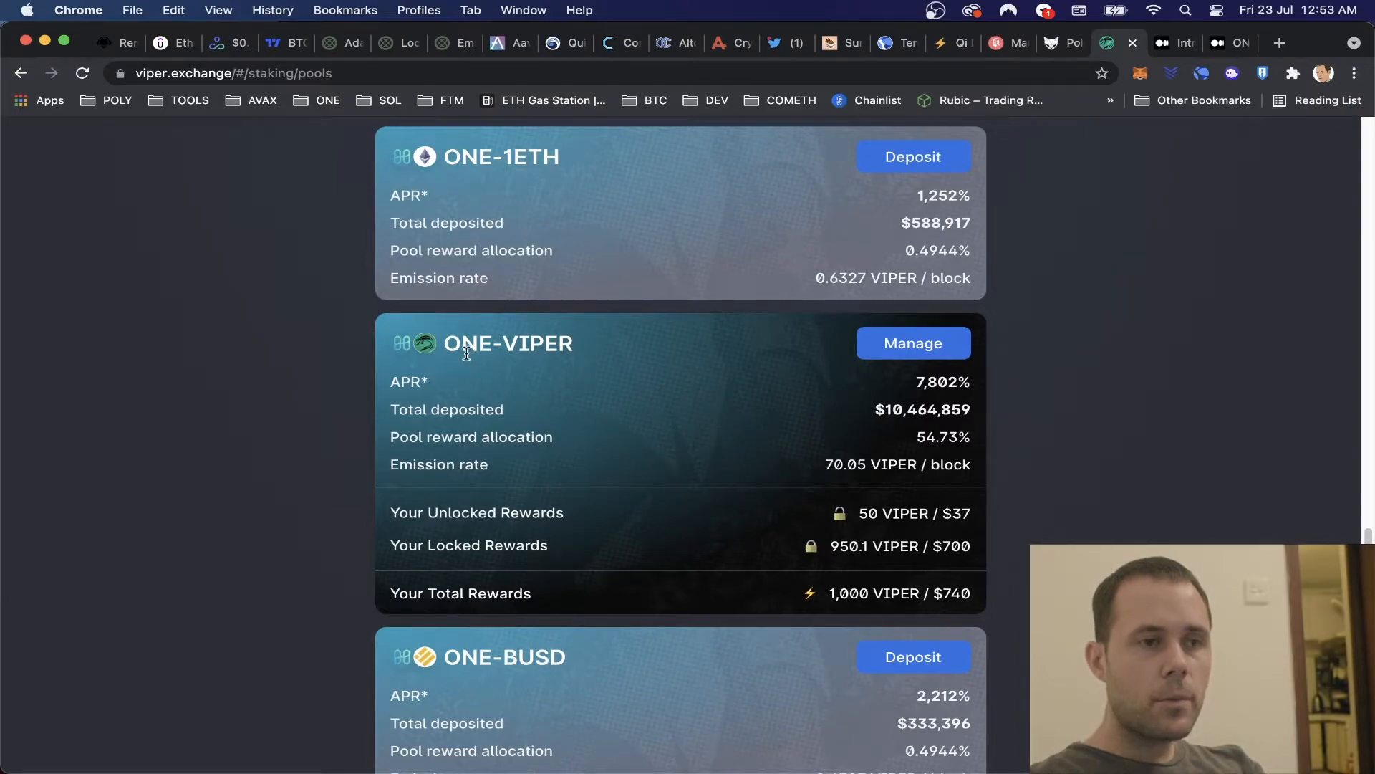
pyautogui.moveTo(948, 393)
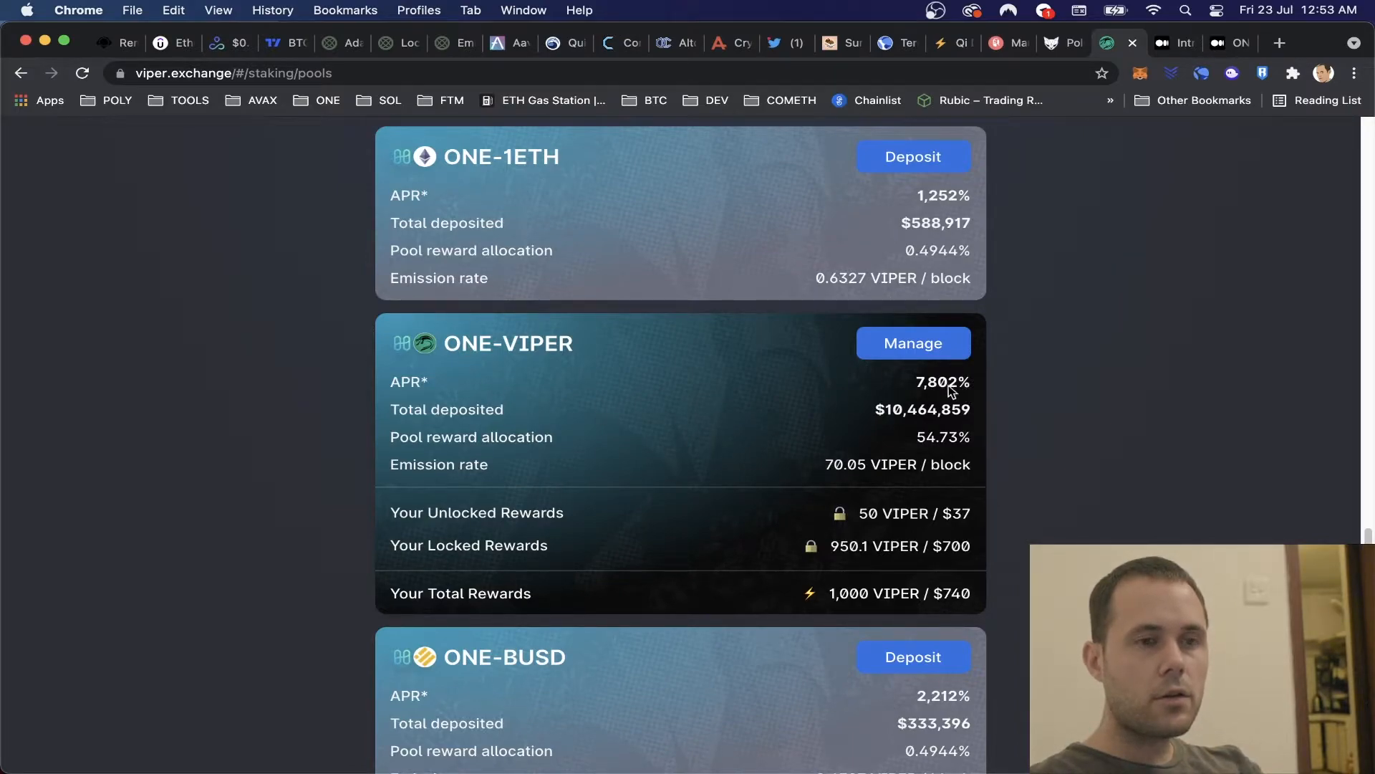
pyautogui.moveTo(815, 447)
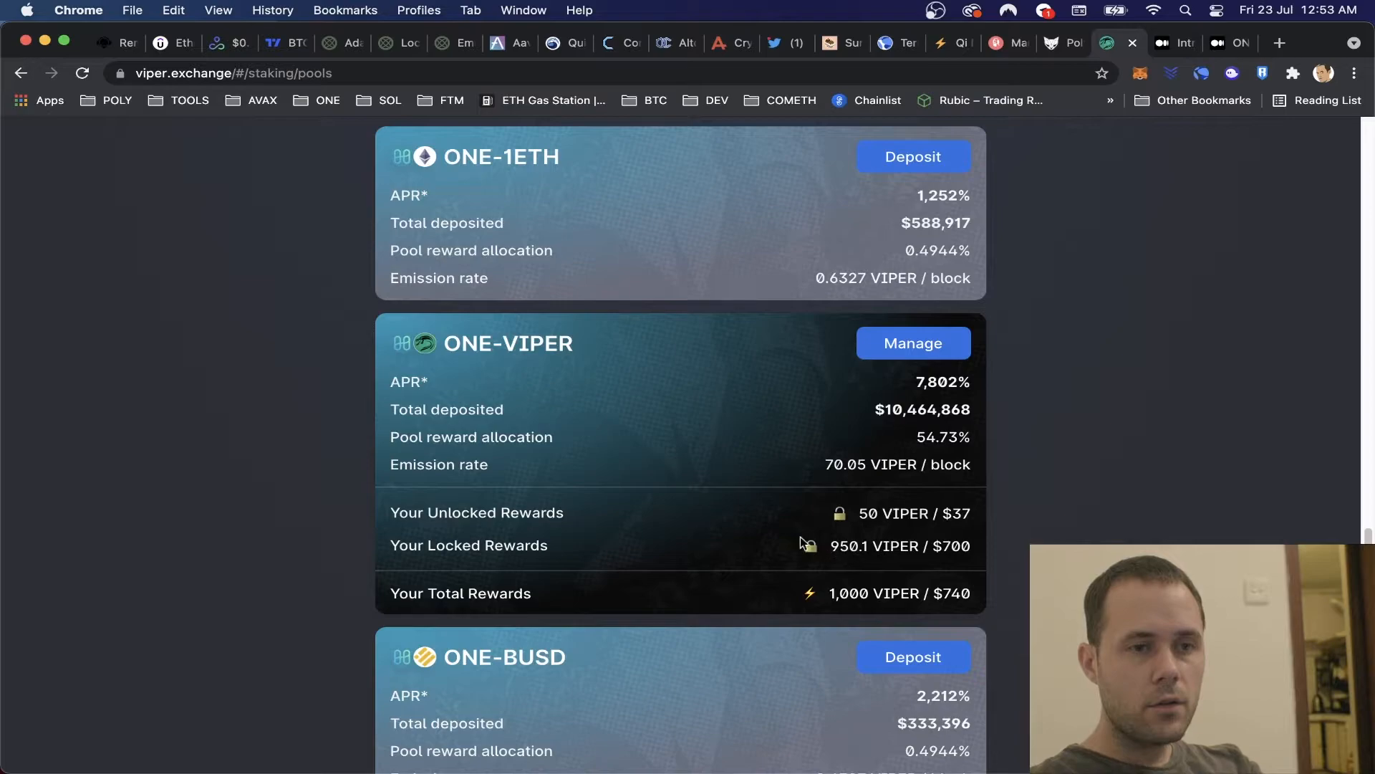
pyautogui.moveTo(815, 395)
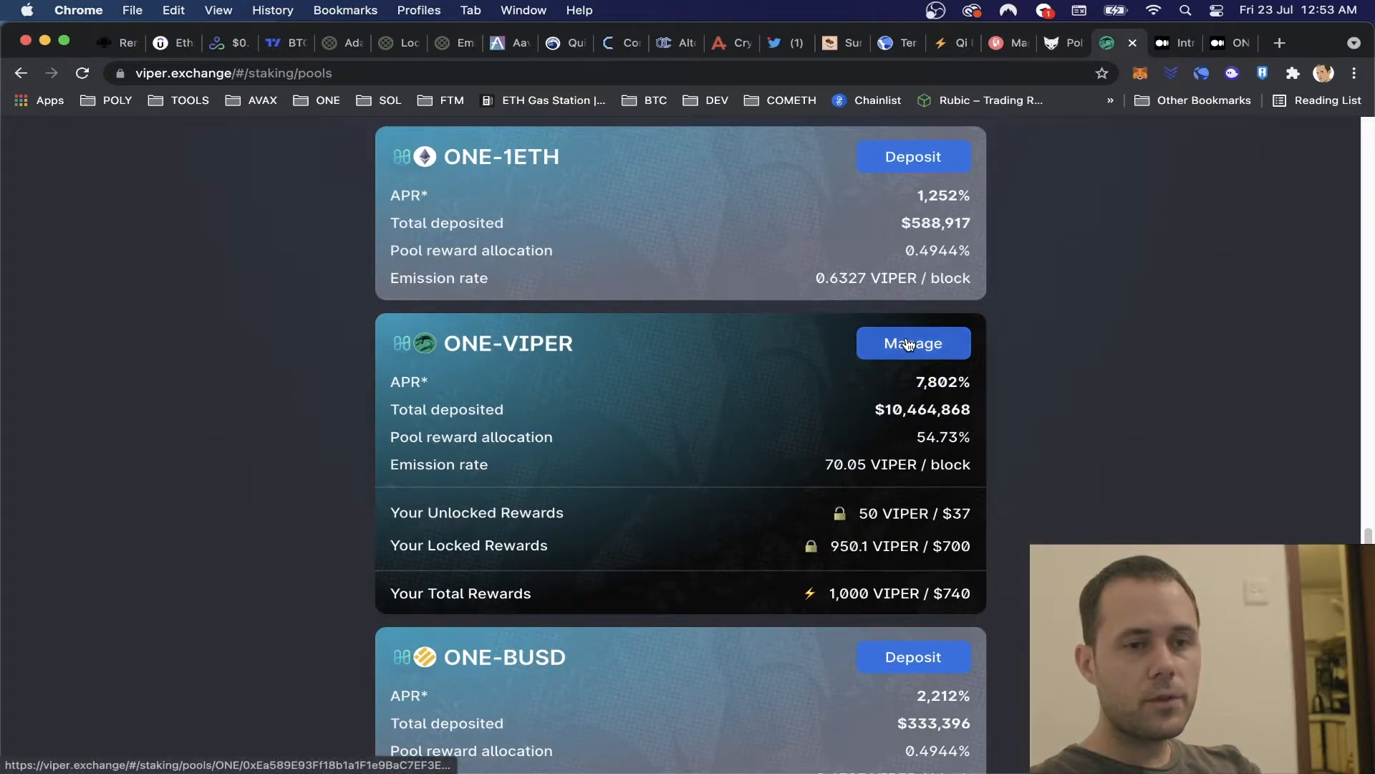
# Claim the 1,000.14 unclaimed VIPER from the ONE-VIPER pool and confirm in MetaMask.
pyautogui.click(912, 342)
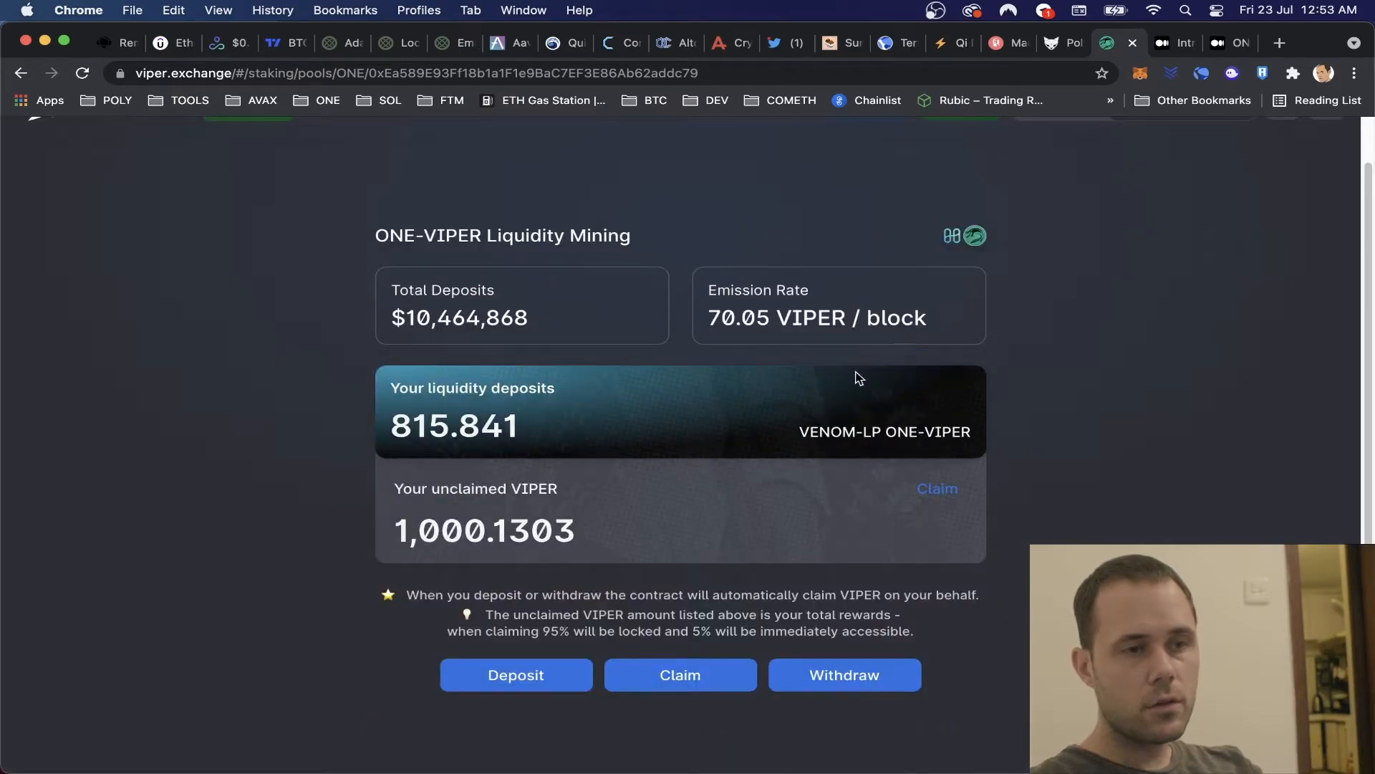
pyautogui.moveTo(553, 474)
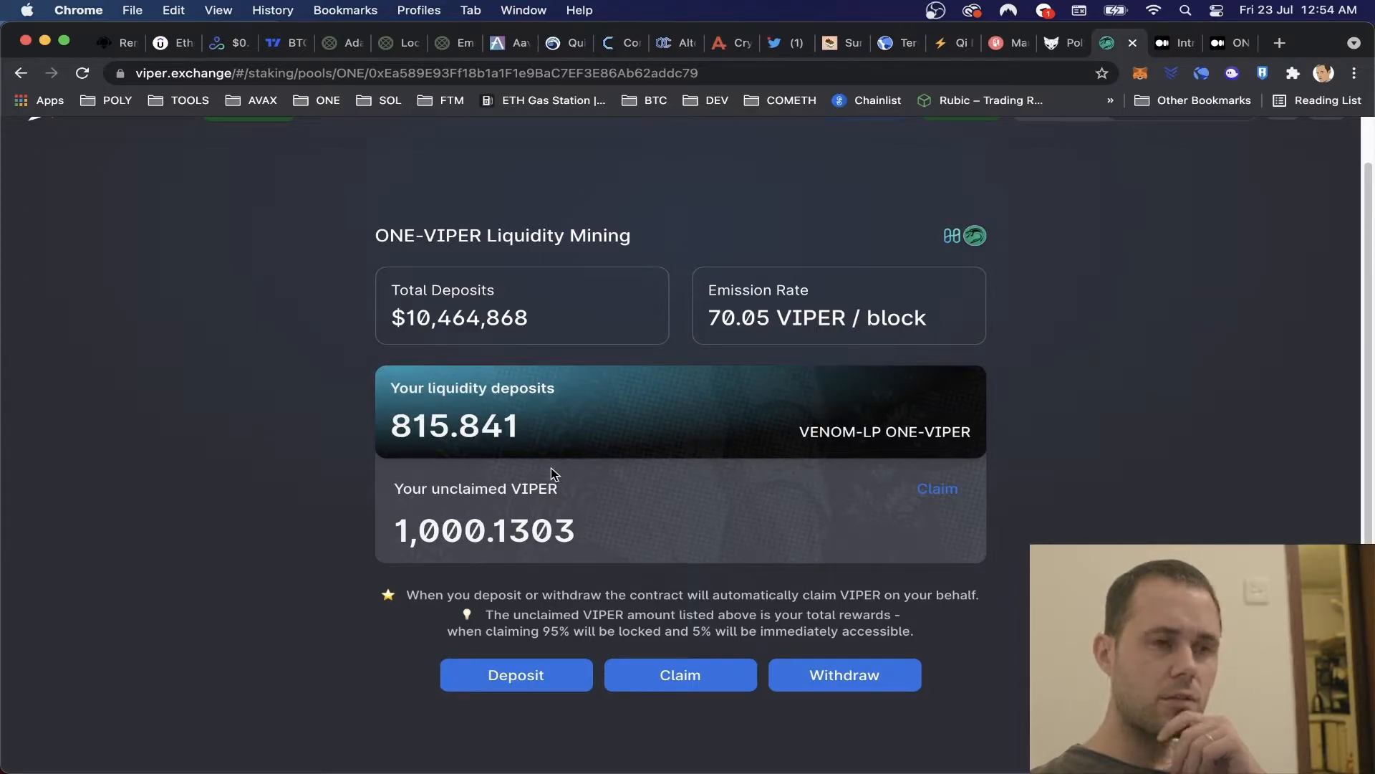
pyautogui.moveTo(749, 514)
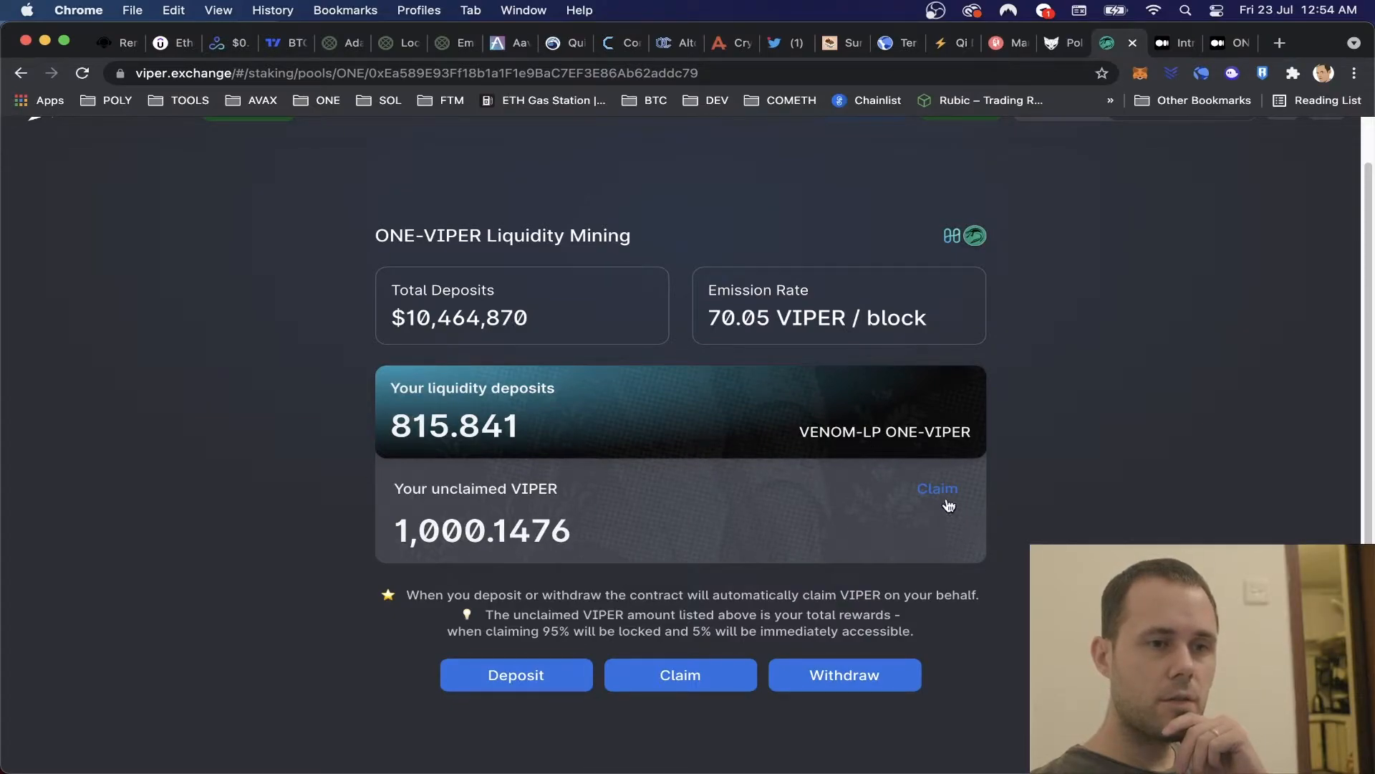
pyautogui.moveTo(679, 675)
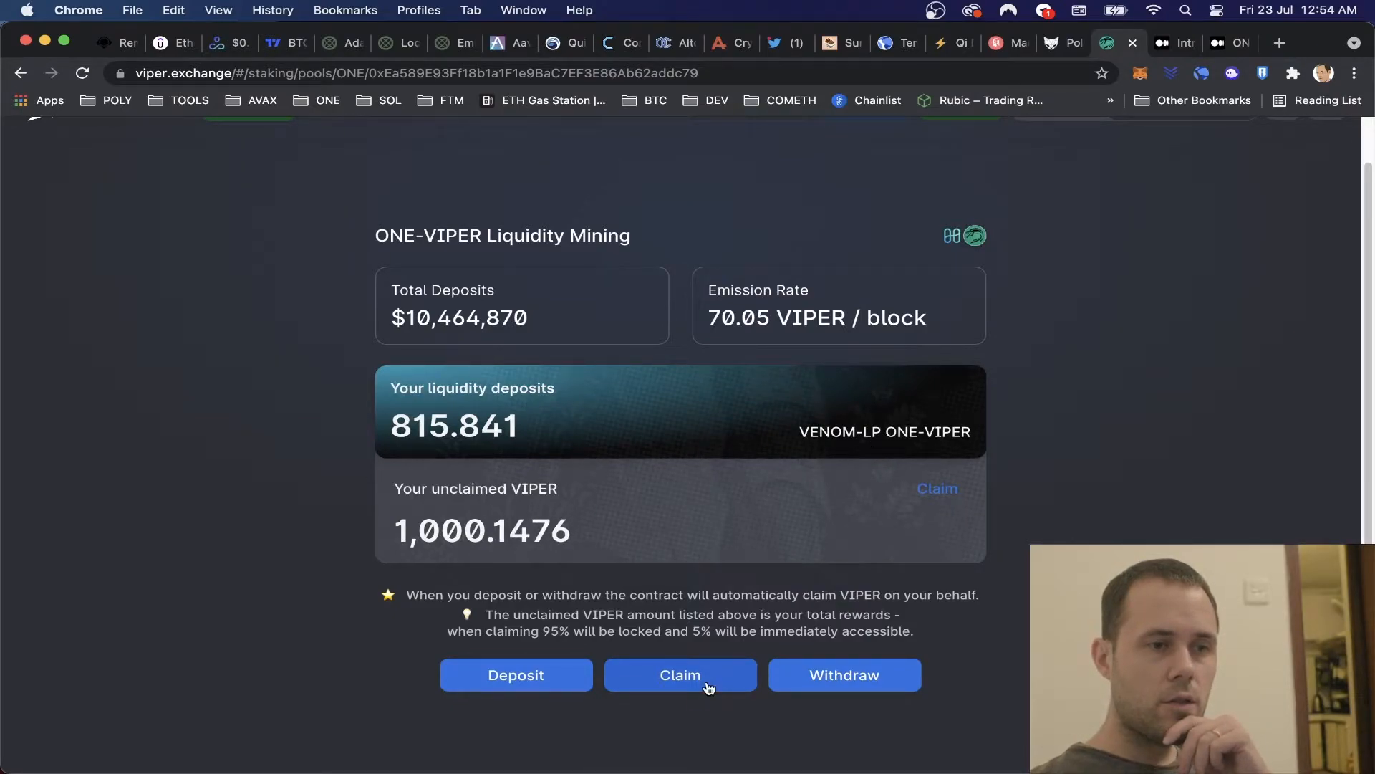
pyautogui.moveTo(805, 612)
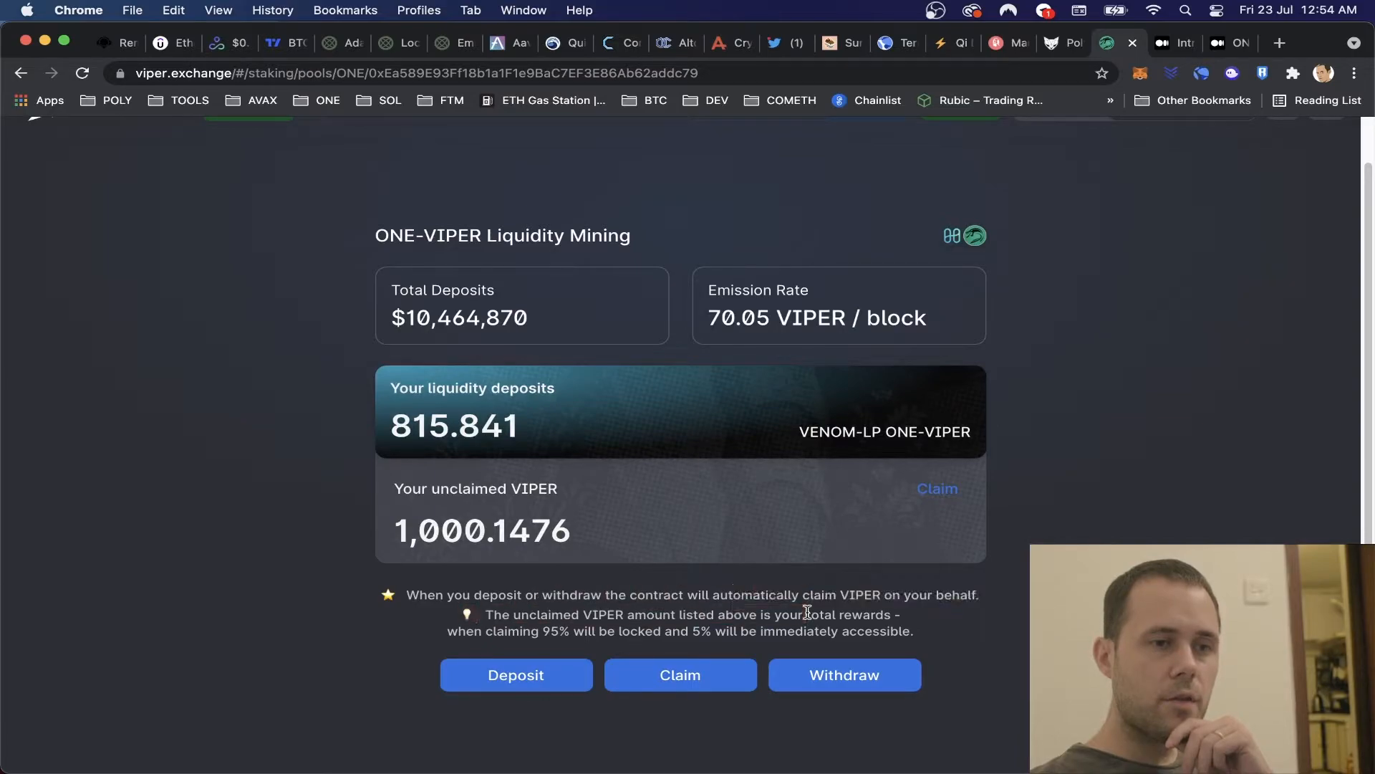
pyautogui.moveTo(651, 651)
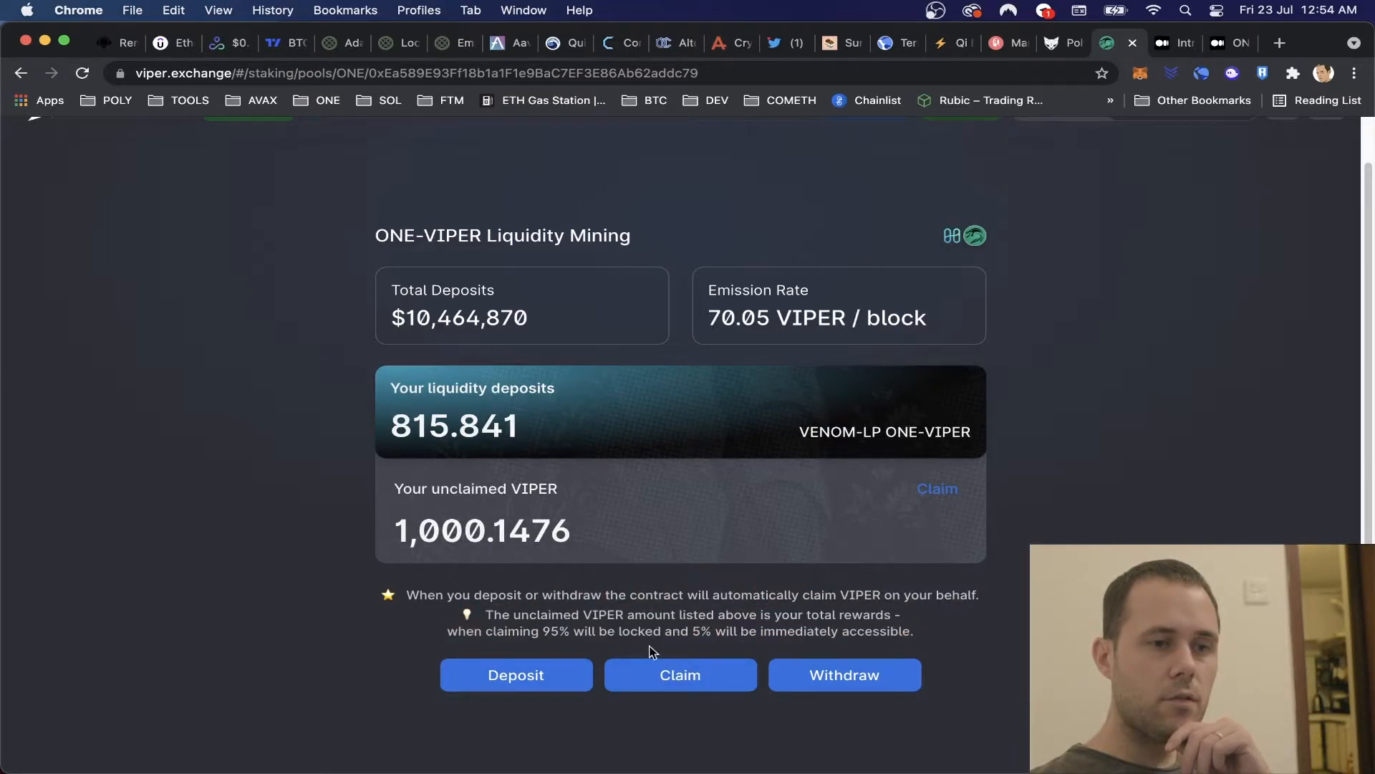
pyautogui.click(679, 674)
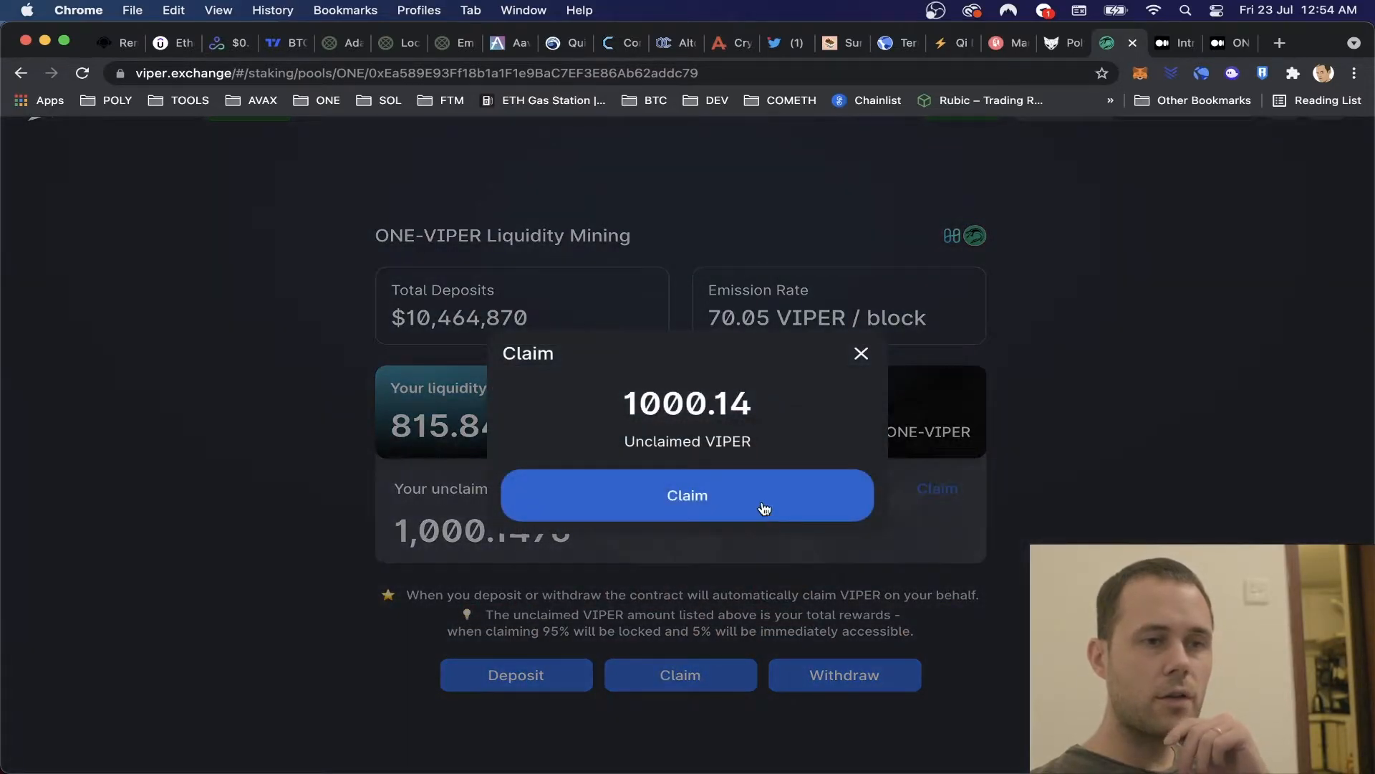
pyautogui.click(686, 494)
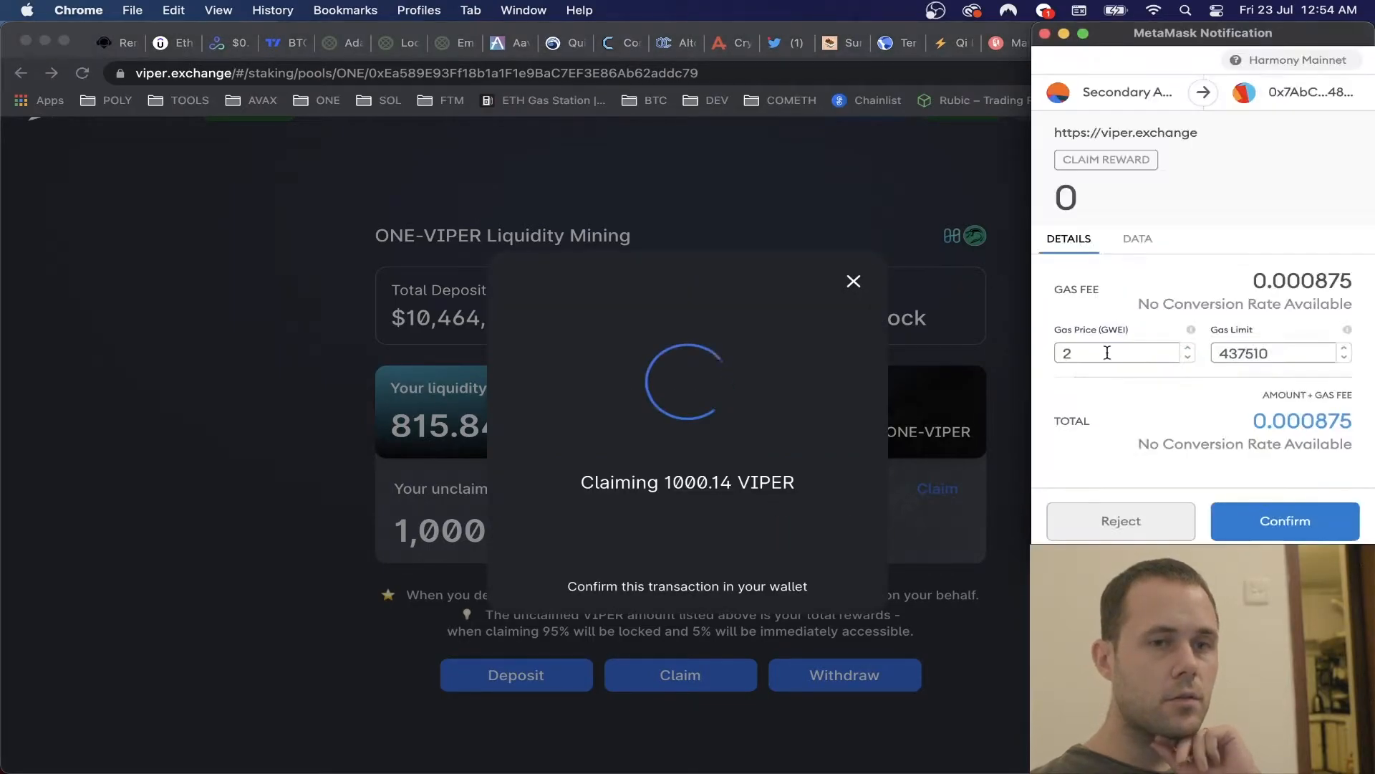
pyautogui.click(1284, 520)
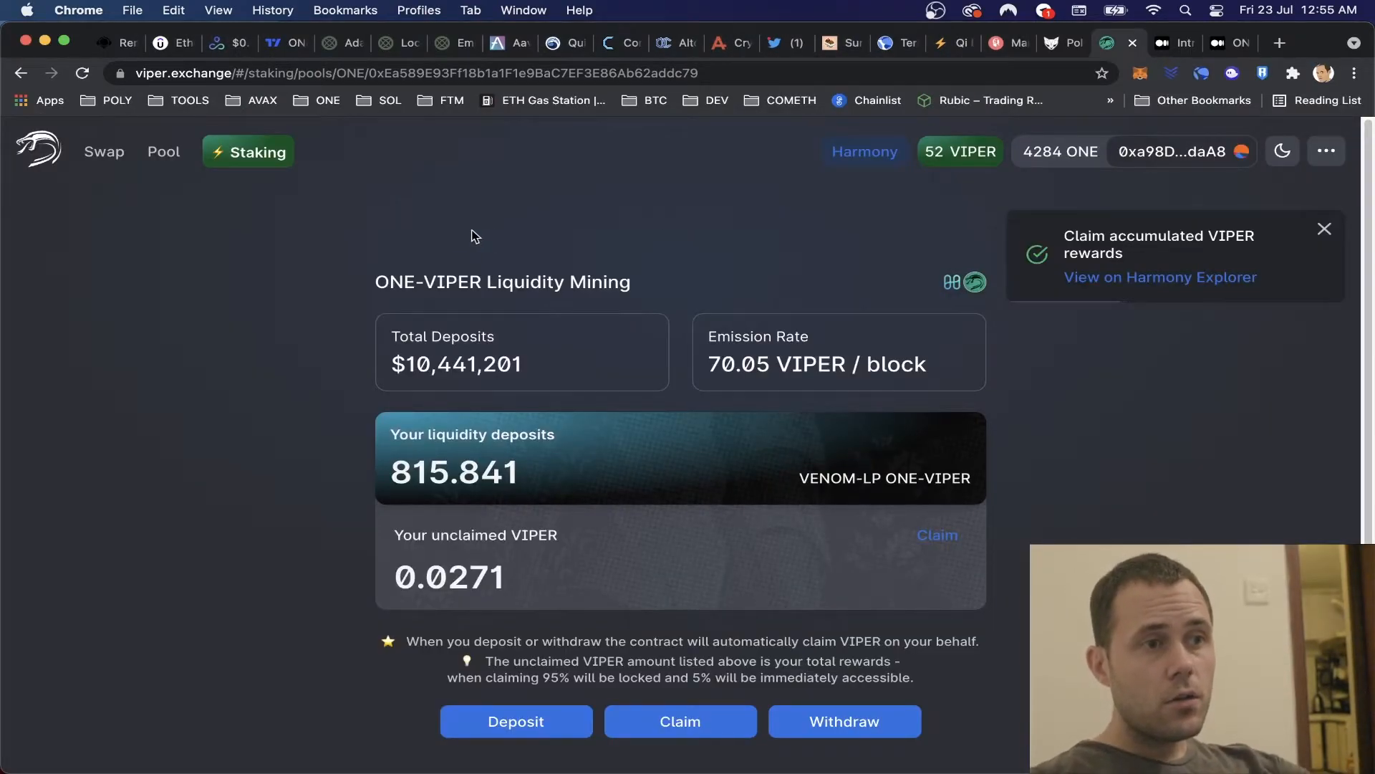
# Go to the ViperNest staking page and view its single-token pool cards.
pyautogui.click(259, 150)
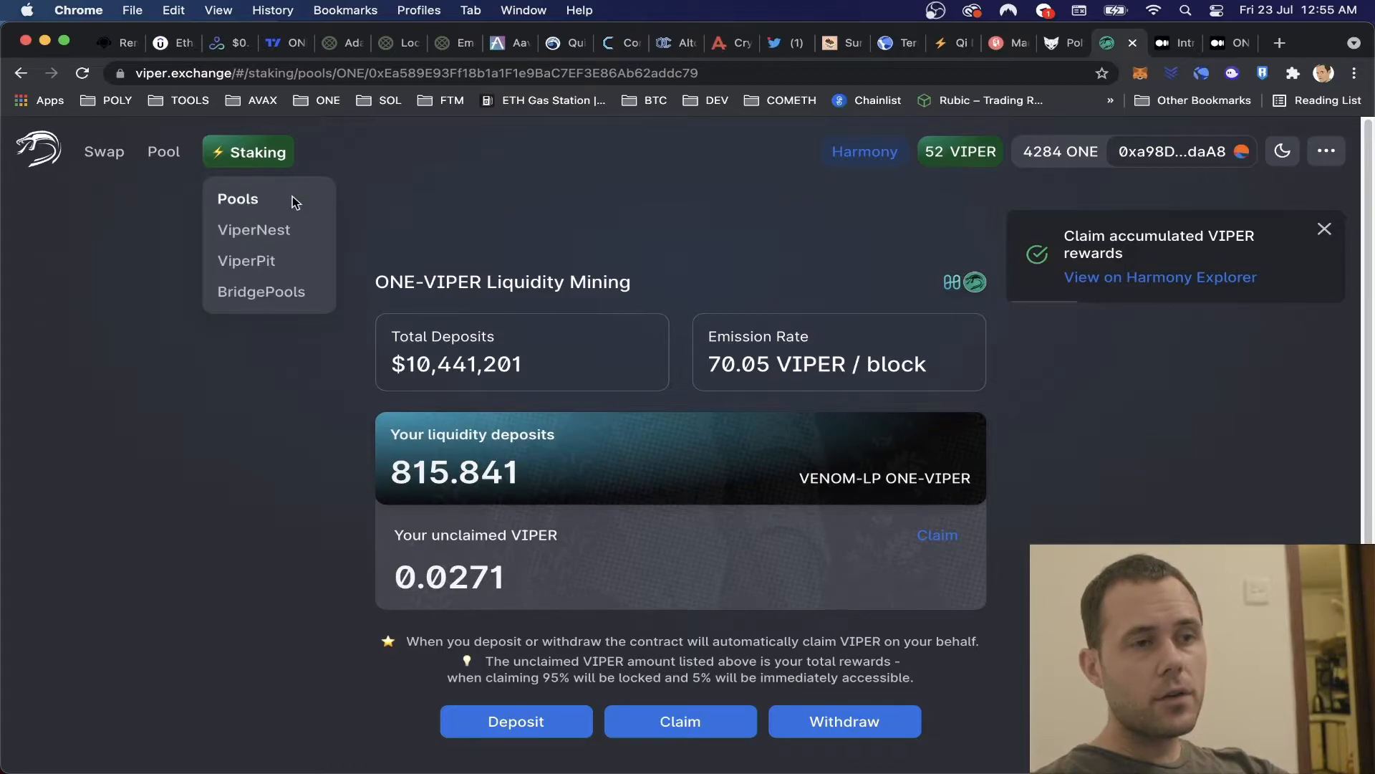
pyautogui.click(254, 229)
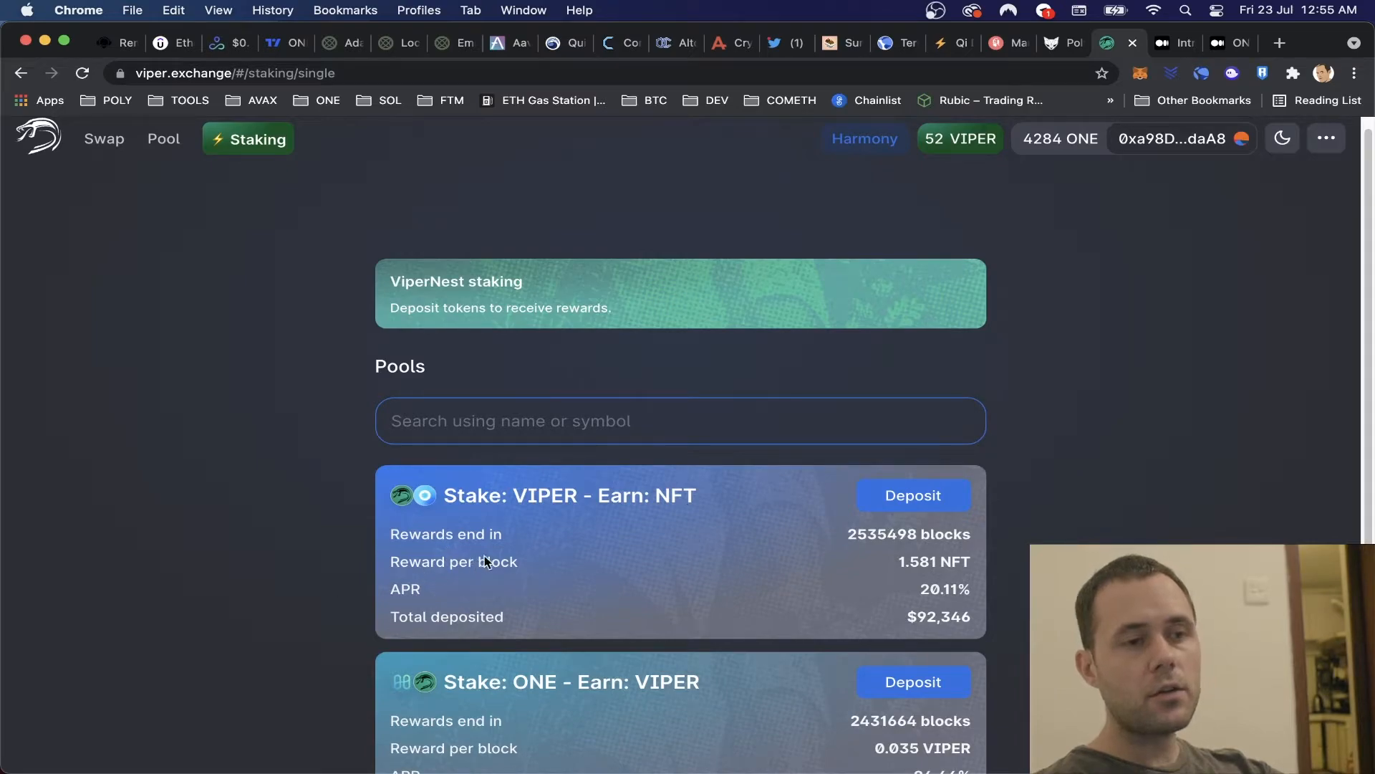
pyautogui.scroll(-3)
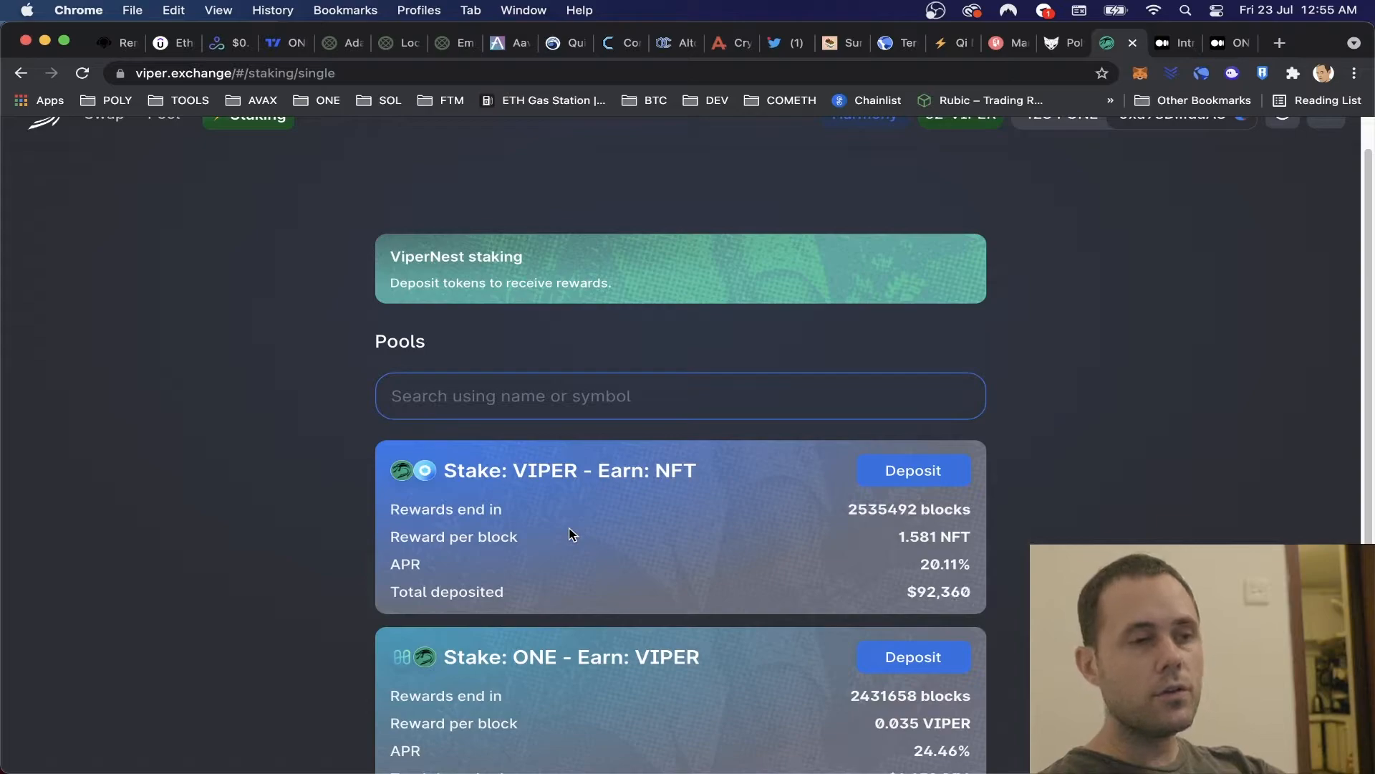
pyautogui.moveTo(752, 553)
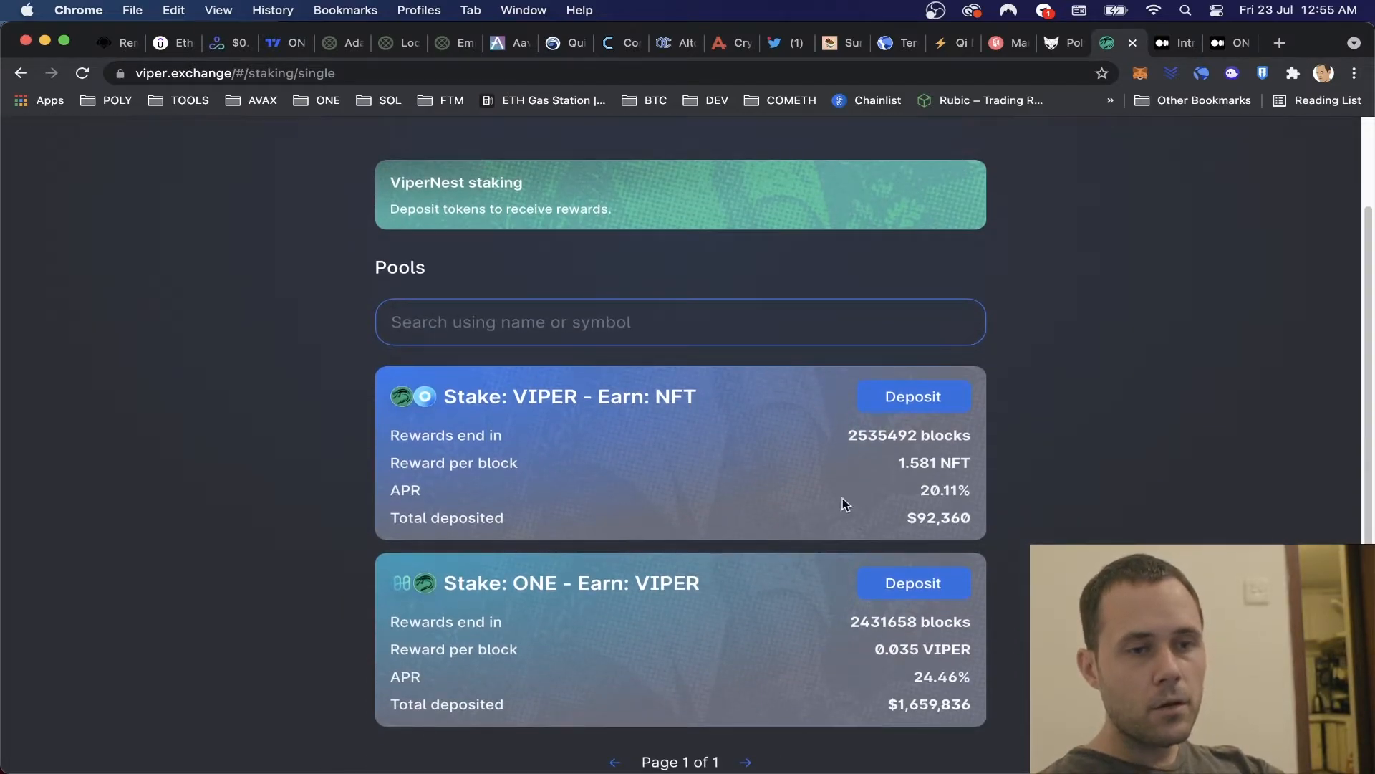
pyautogui.moveTo(1103, 484)
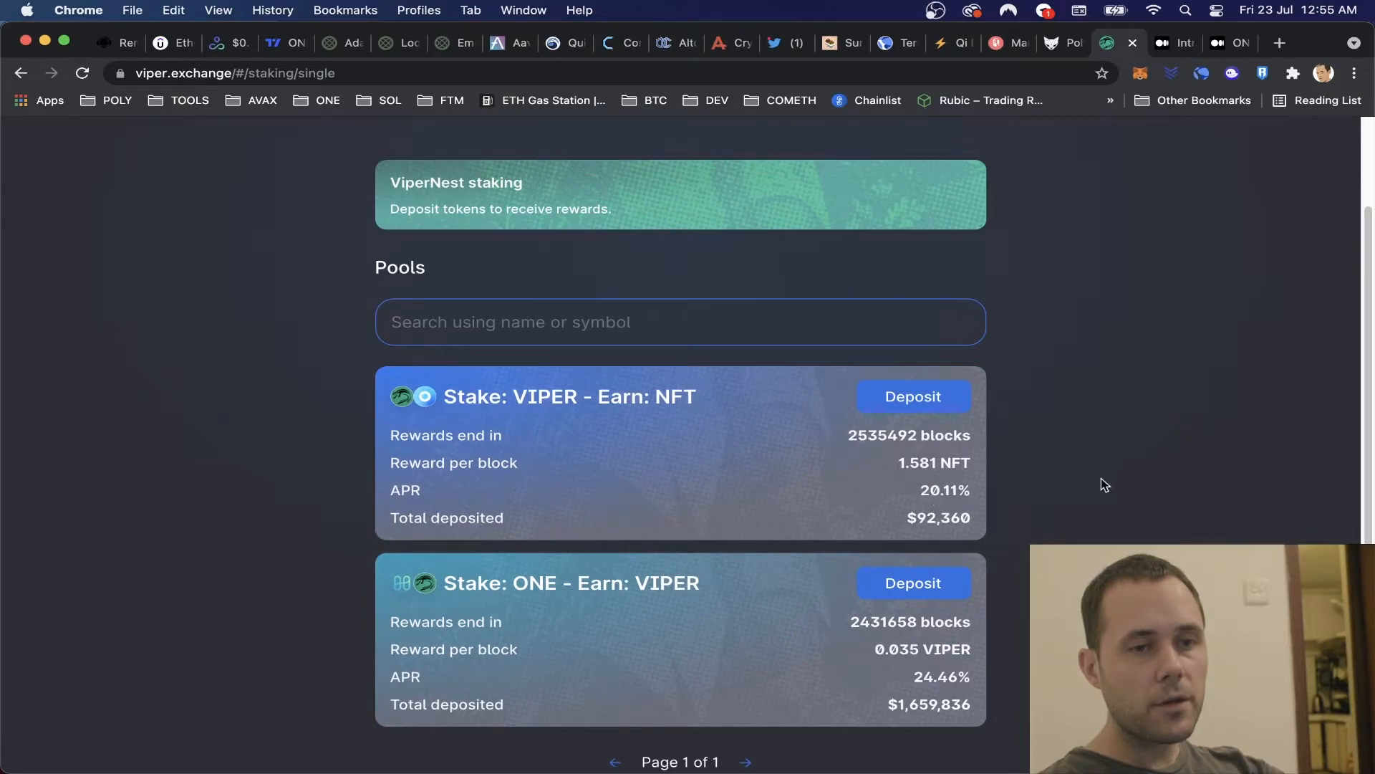
pyautogui.moveTo(884, 699)
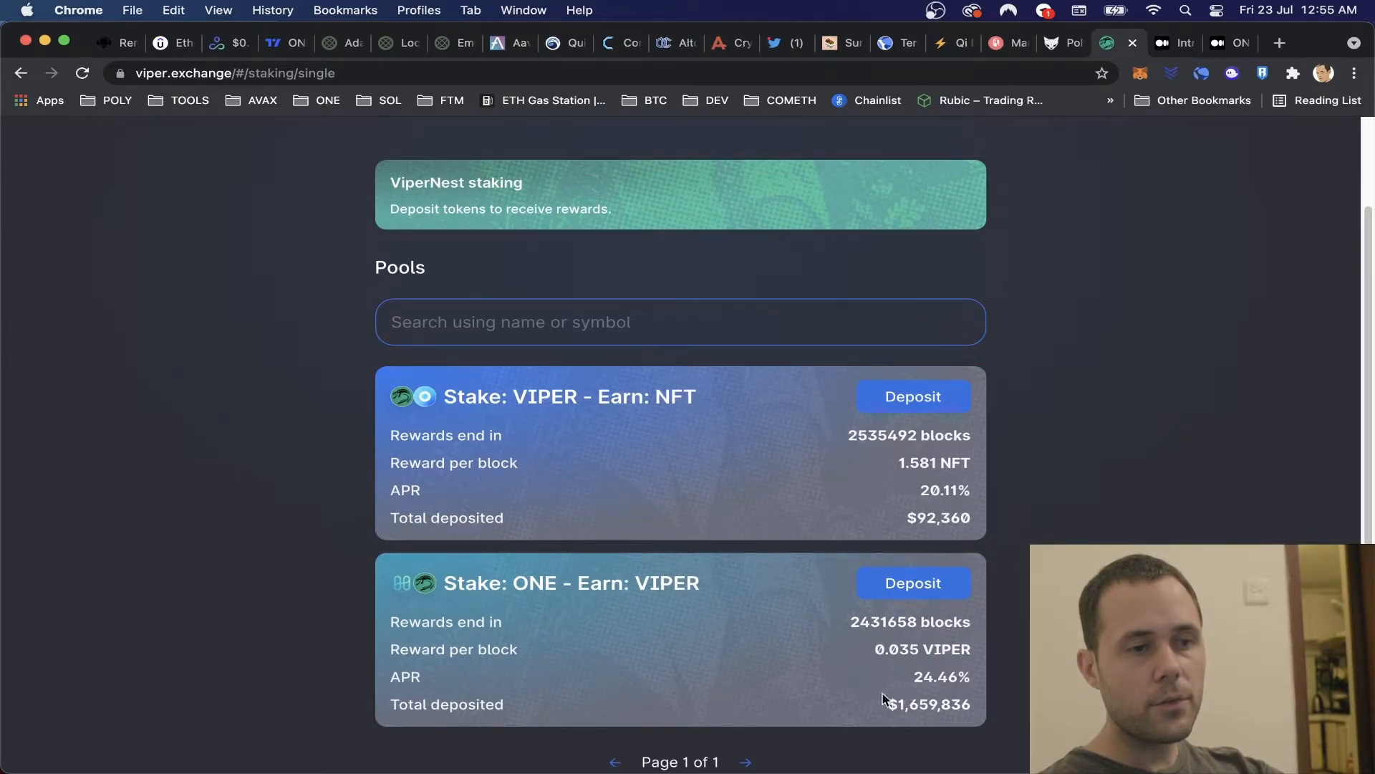
pyautogui.moveTo(512, 599)
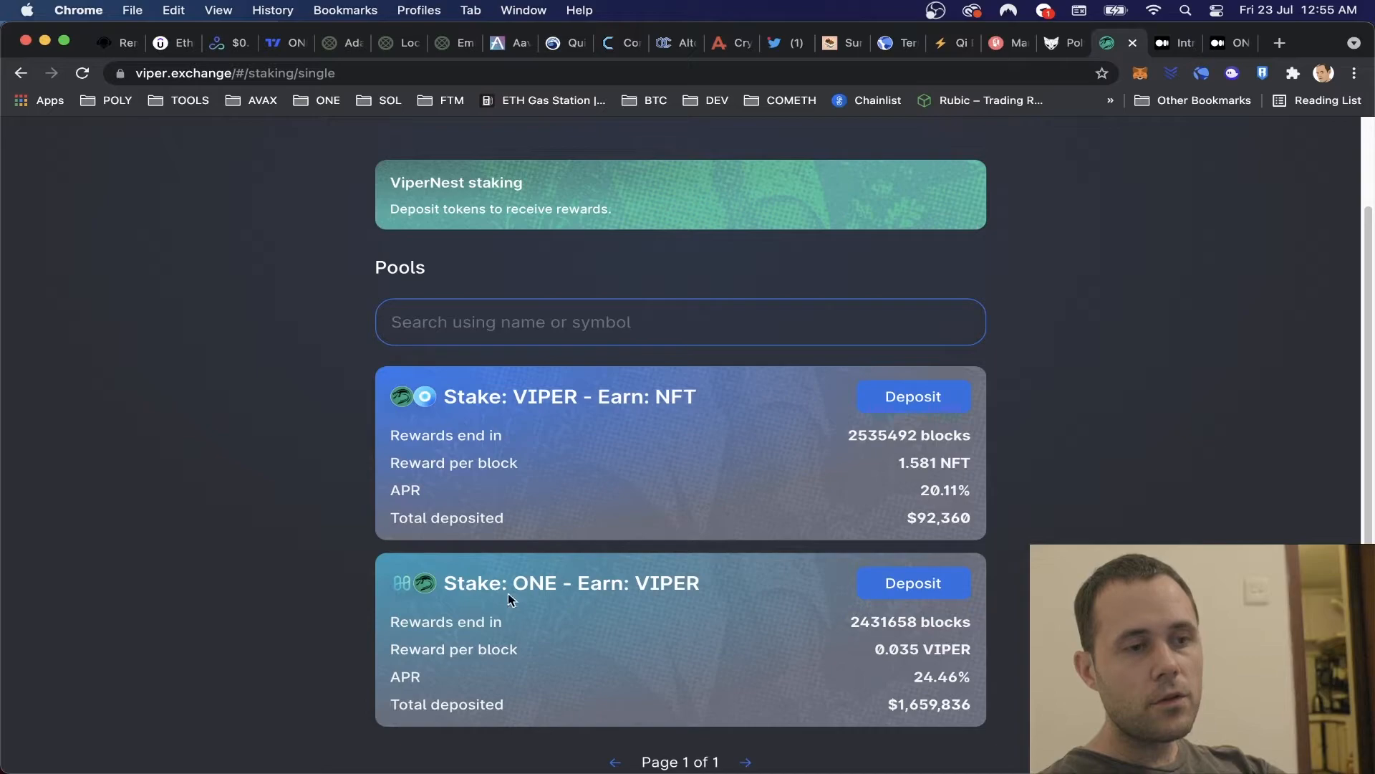
pyautogui.moveTo(525, 599)
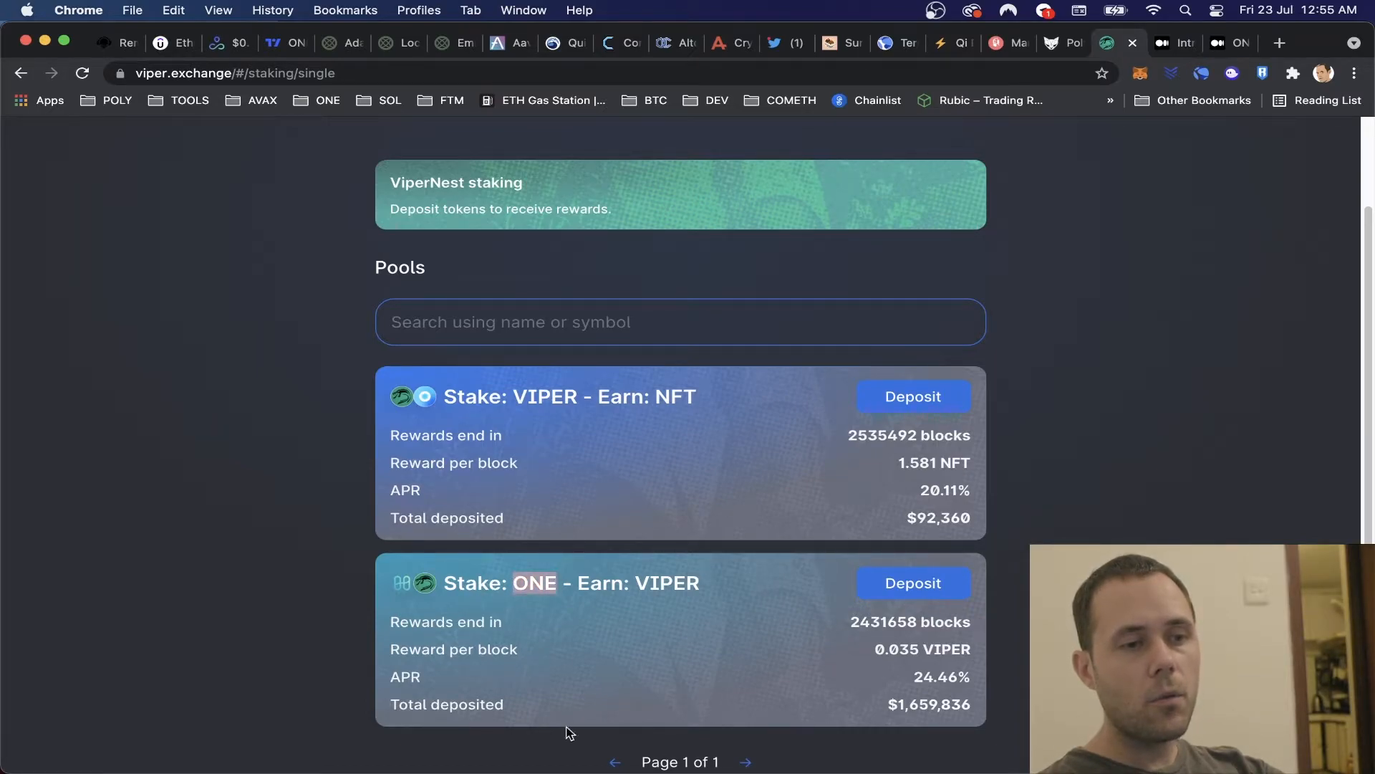
pyautogui.moveTo(645, 585)
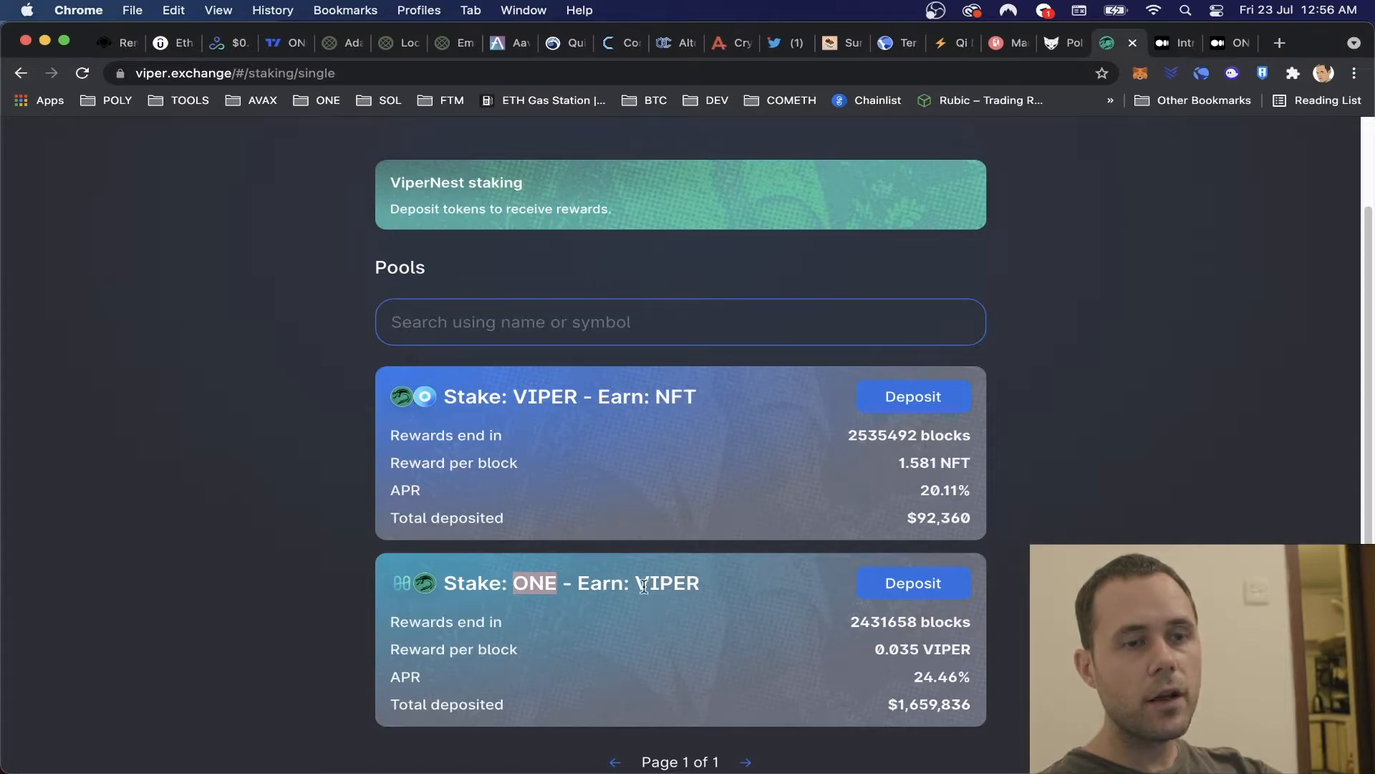
pyautogui.moveTo(908, 685)
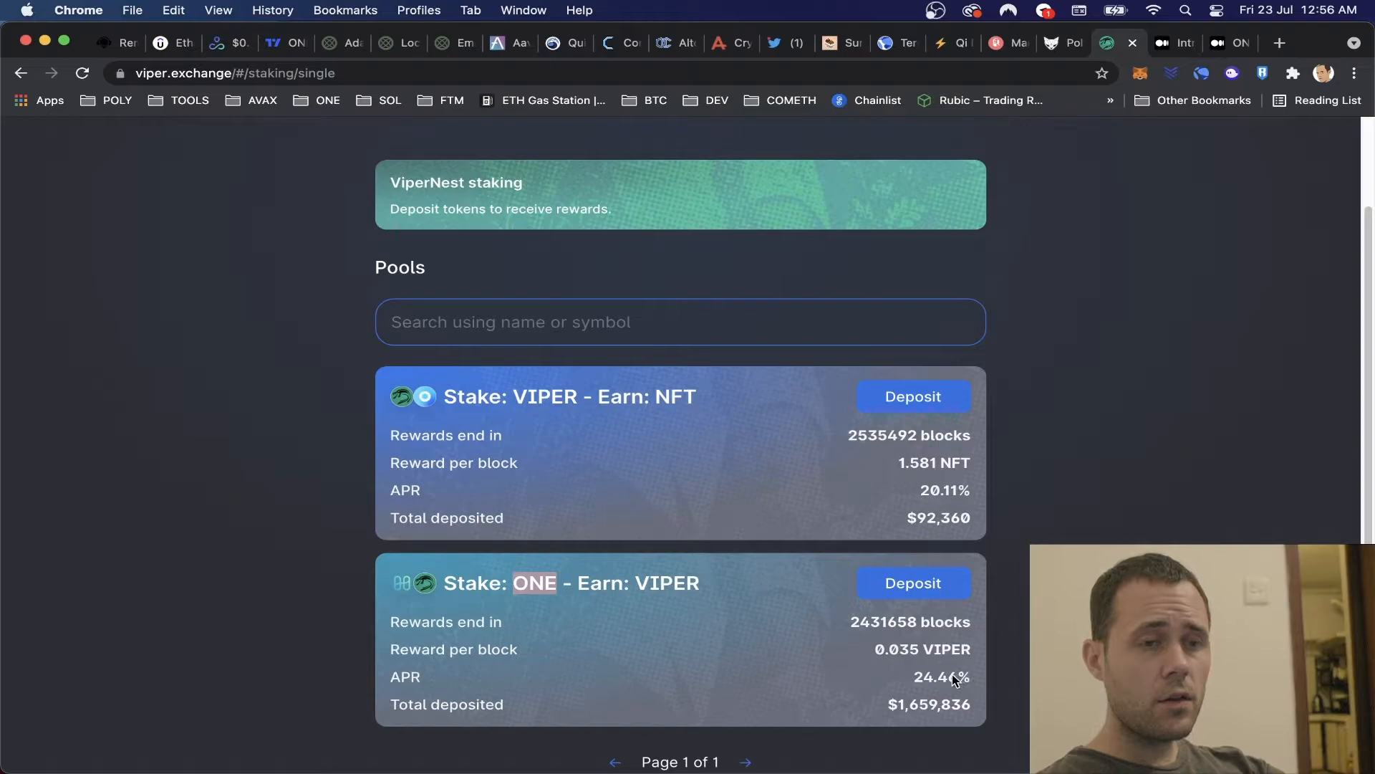
pyautogui.moveTo(912, 583)
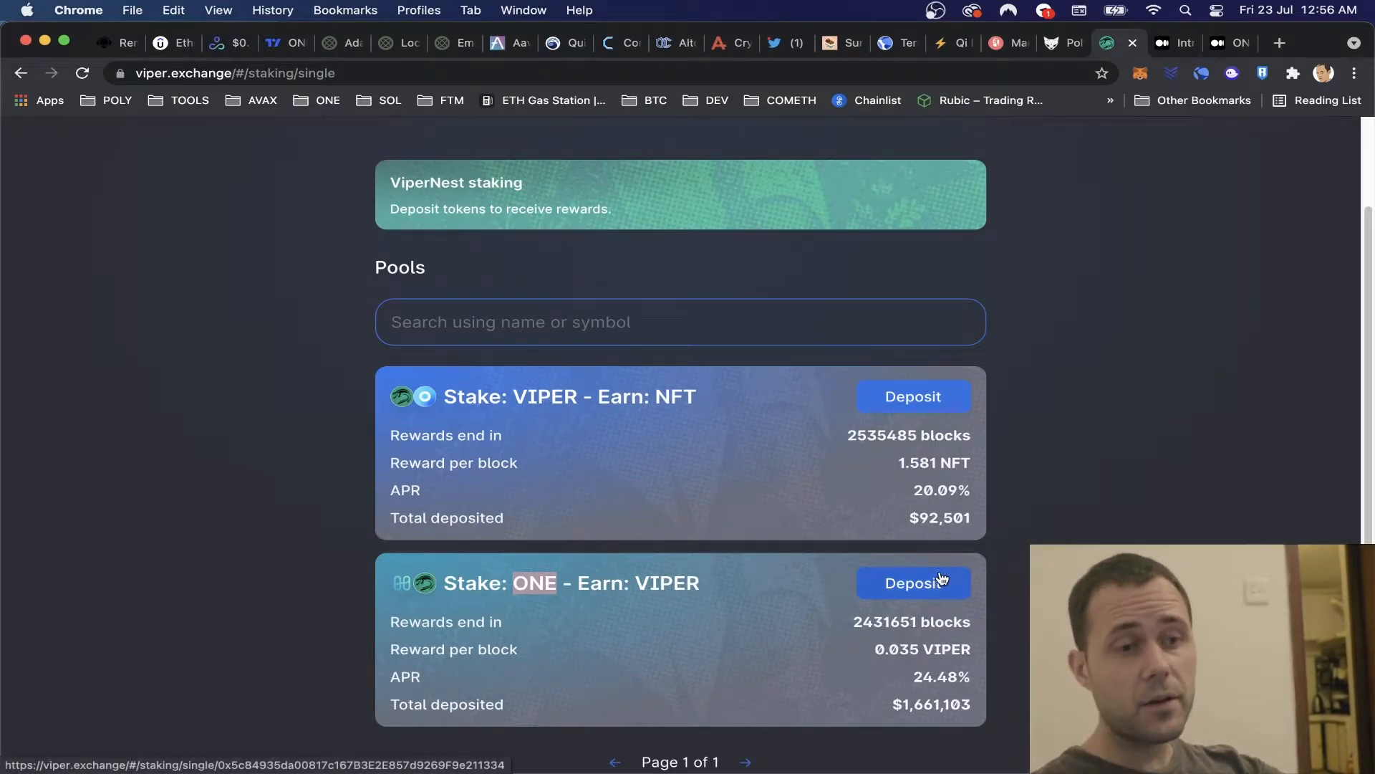
pyautogui.click(913, 583)
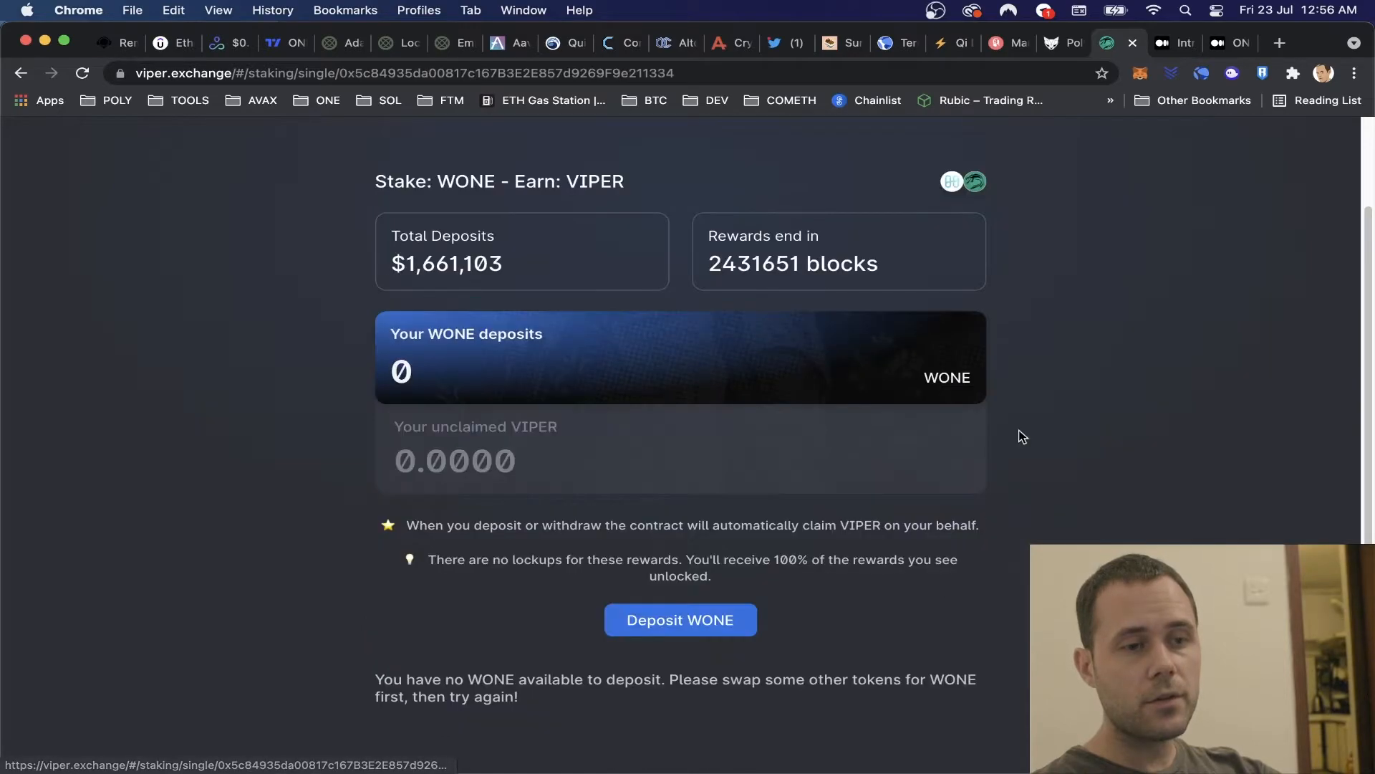
pyautogui.scroll(3)
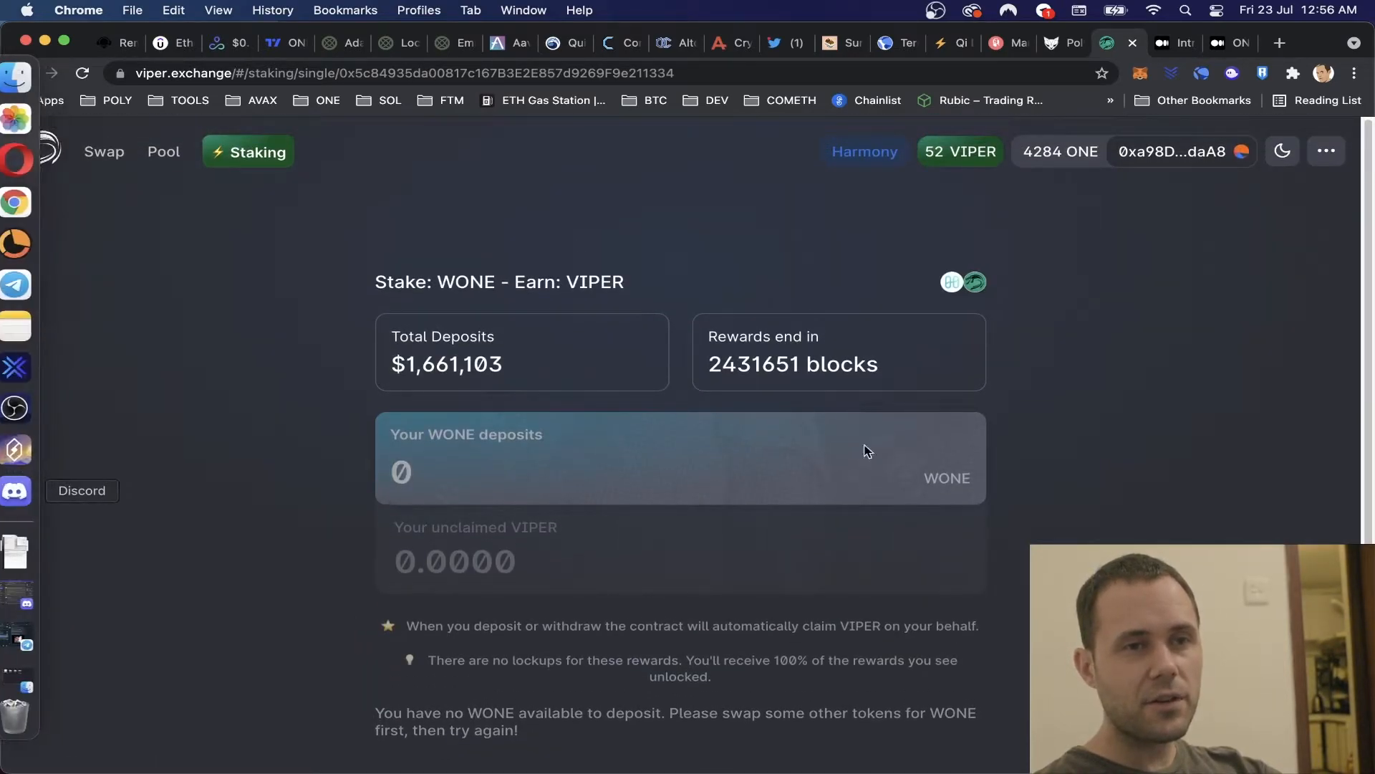
pyautogui.moveTo(965, 225)
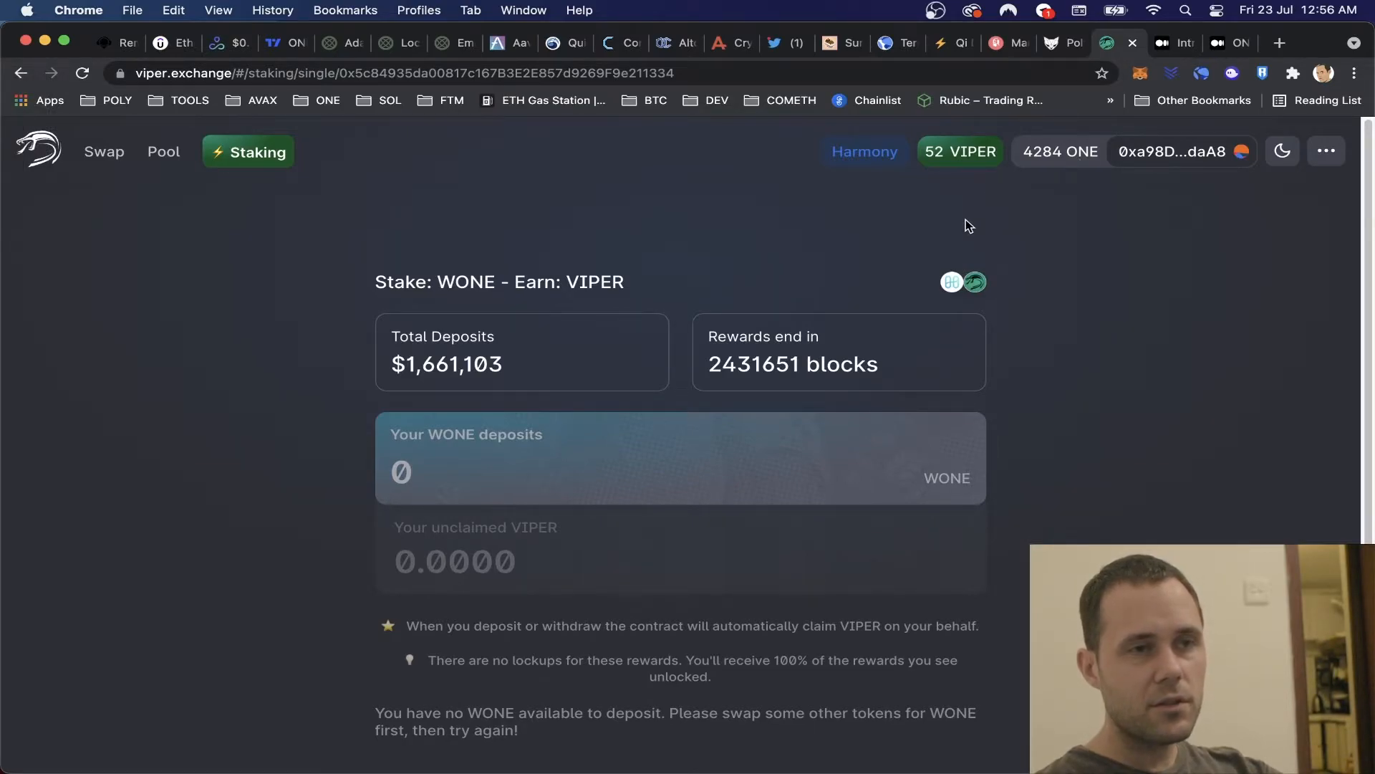
pyautogui.moveTo(801, 456)
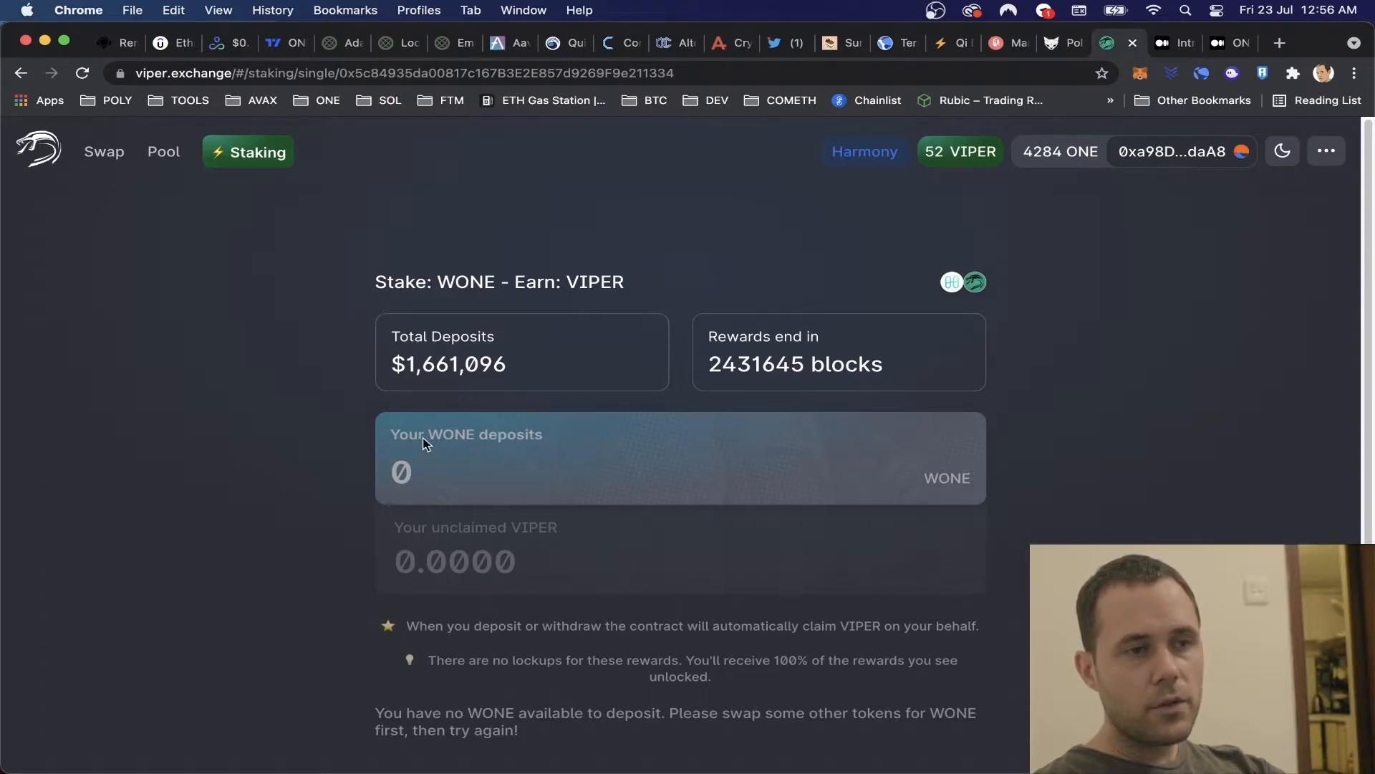
pyautogui.moveTo(223, 192)
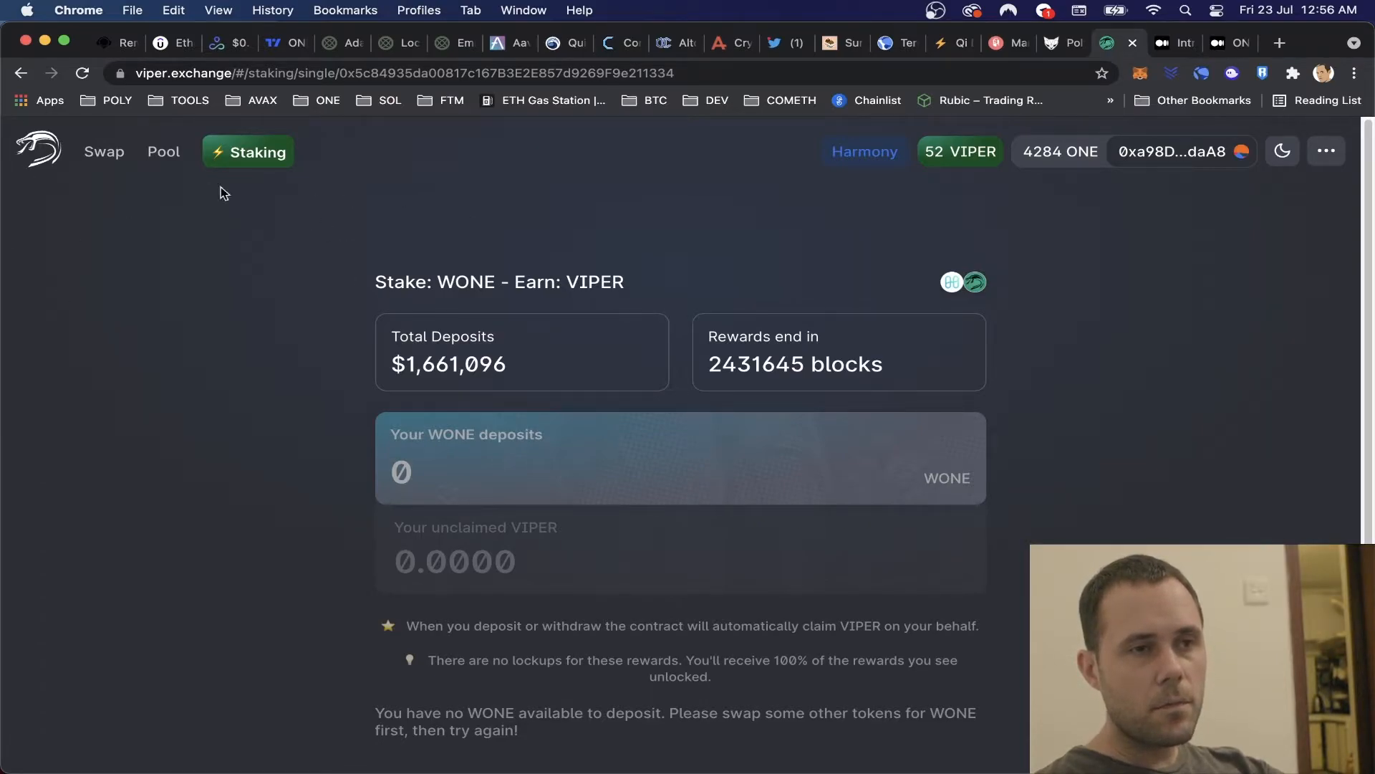
pyautogui.scroll(-3)
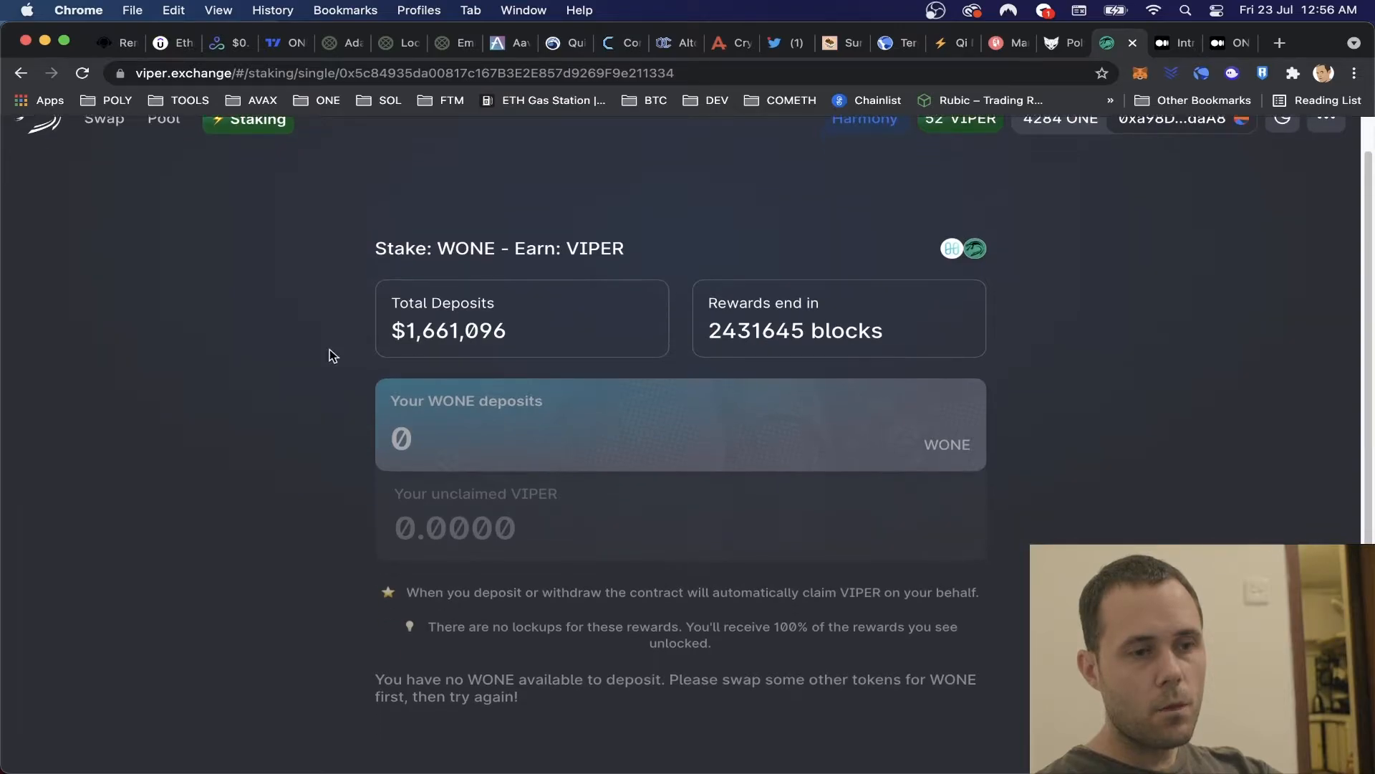
pyautogui.scroll(3)
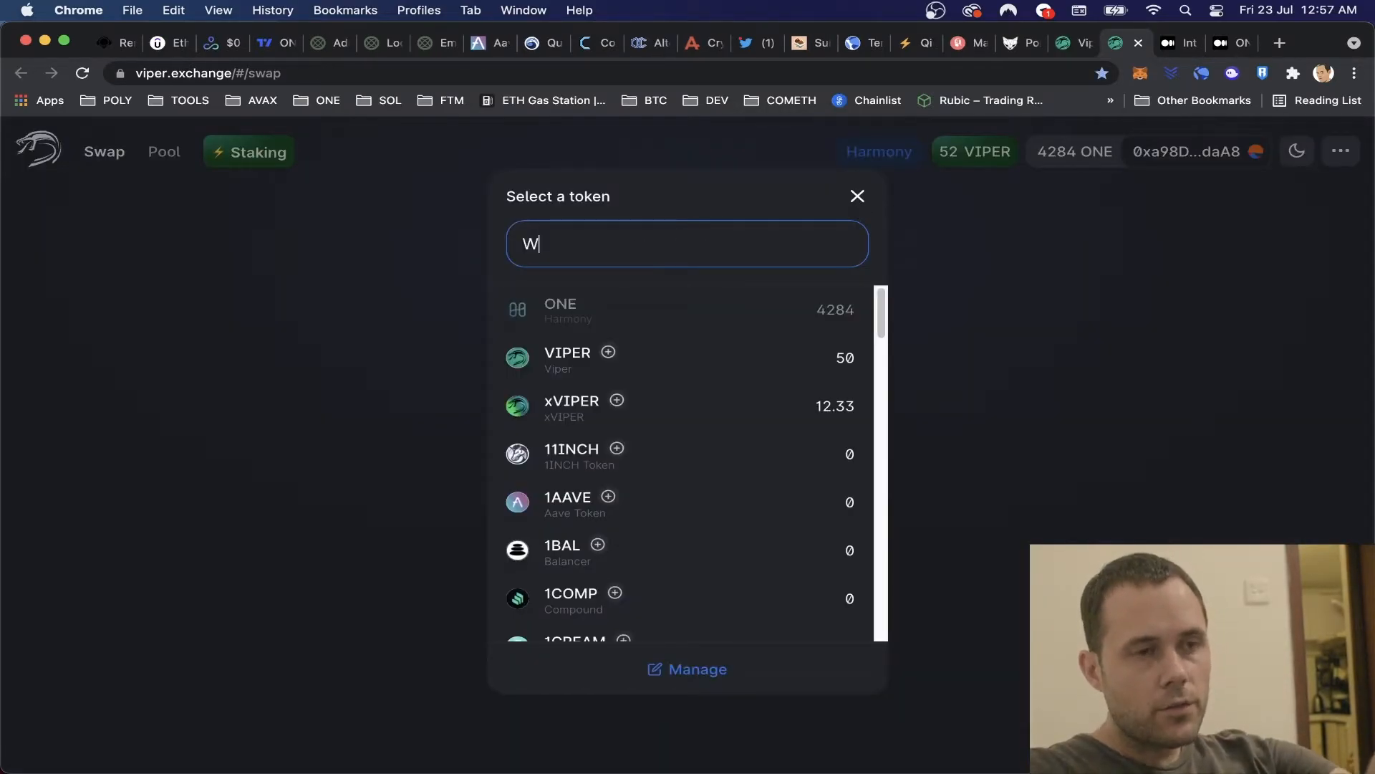
# Wrap the MAX 4284.03 ONE balance into WONE and confirm in MetaMask.
pyautogui.write('ONE')
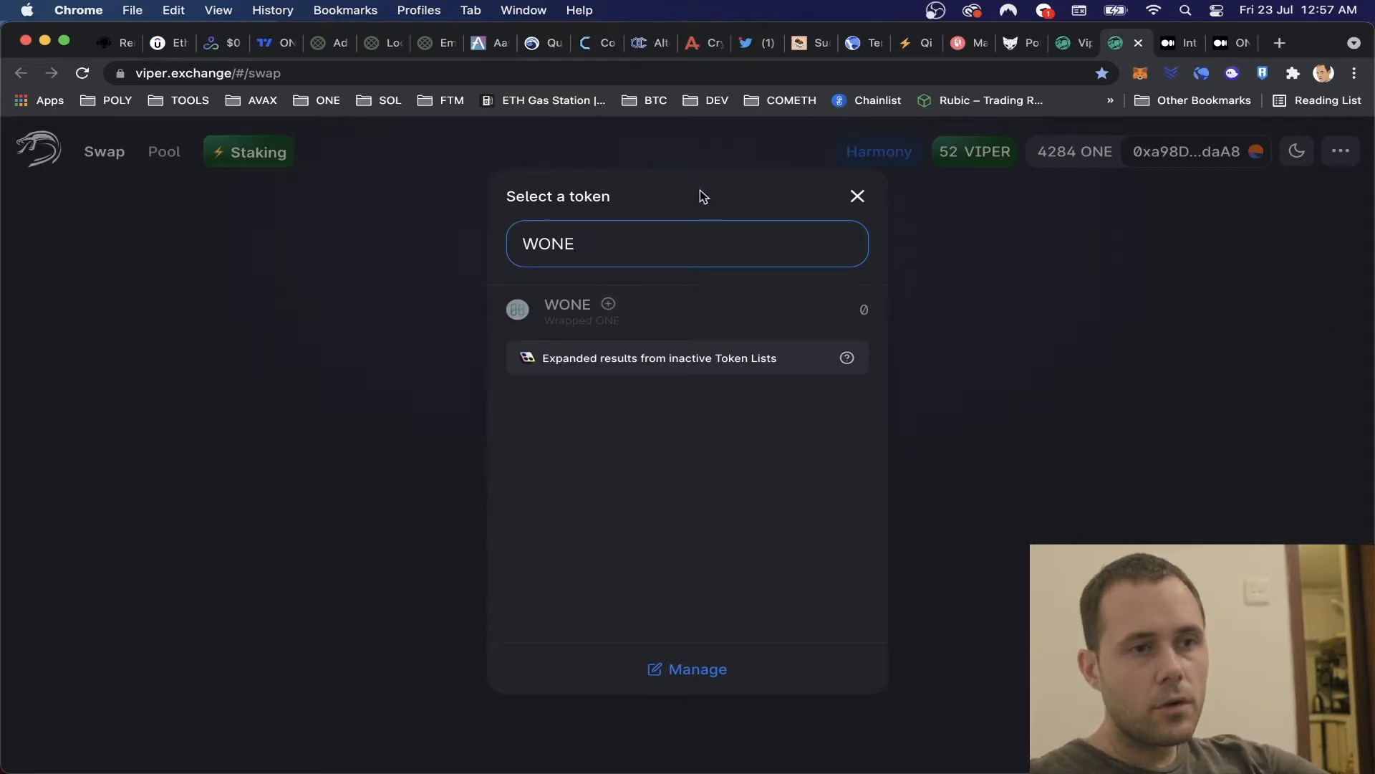
pyautogui.moveTo(885, 226)
pyautogui.write('0')
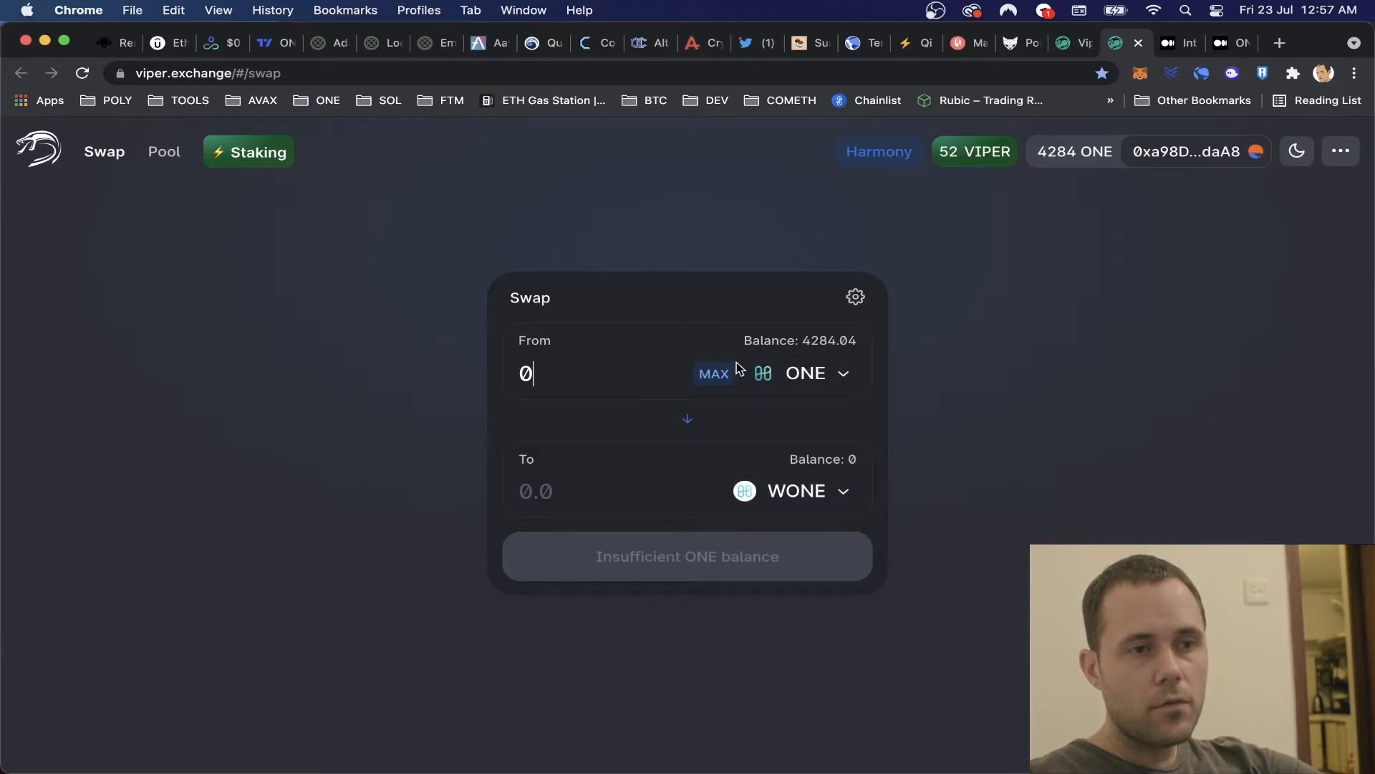
pyautogui.click(713, 373)
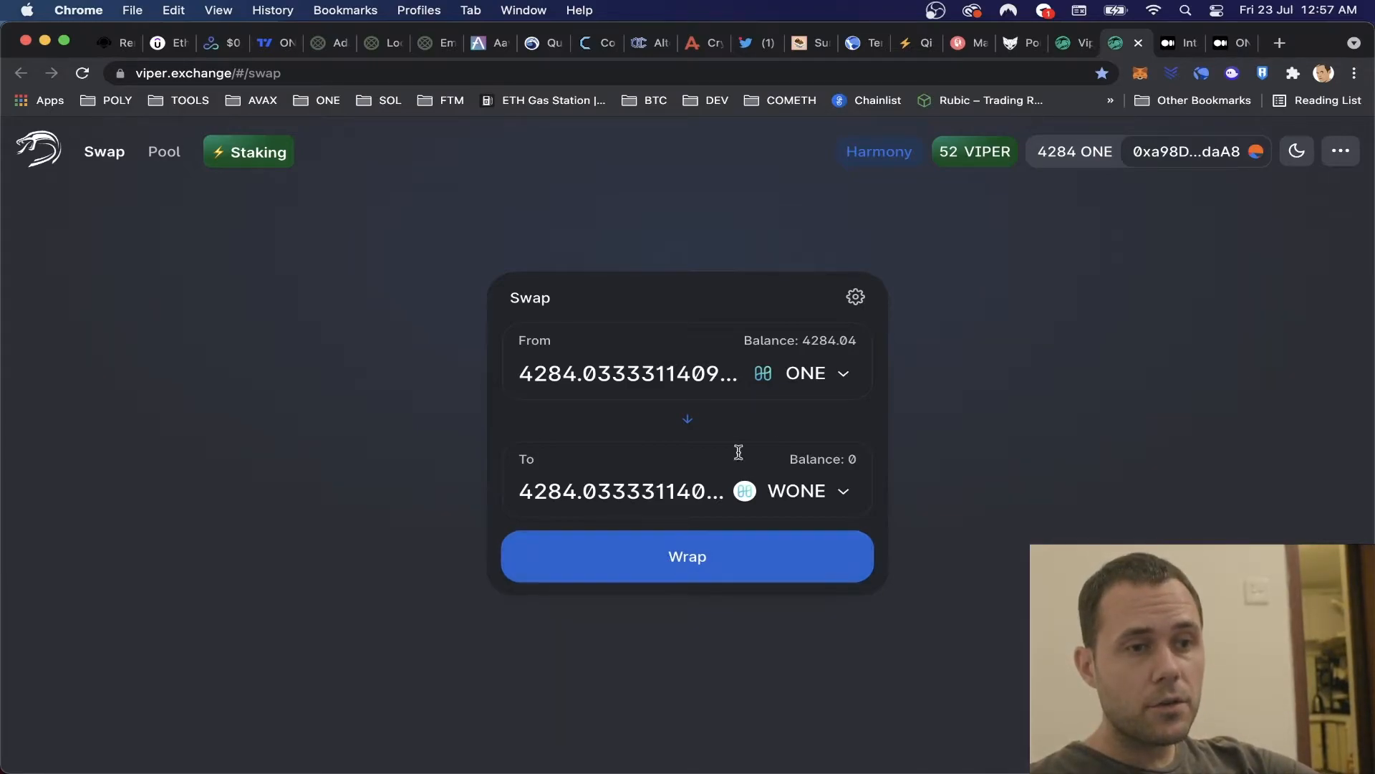
pyautogui.click(686, 555)
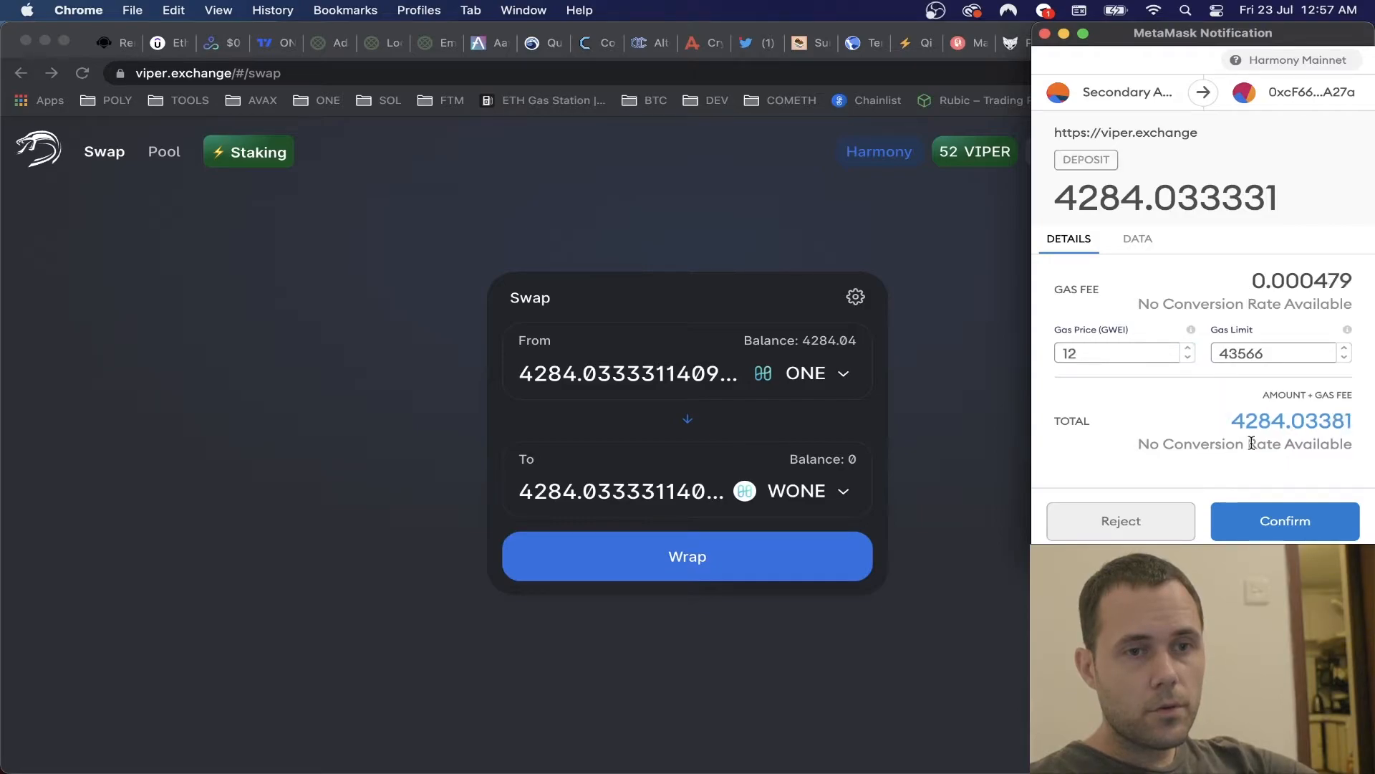
pyautogui.click(1283, 520)
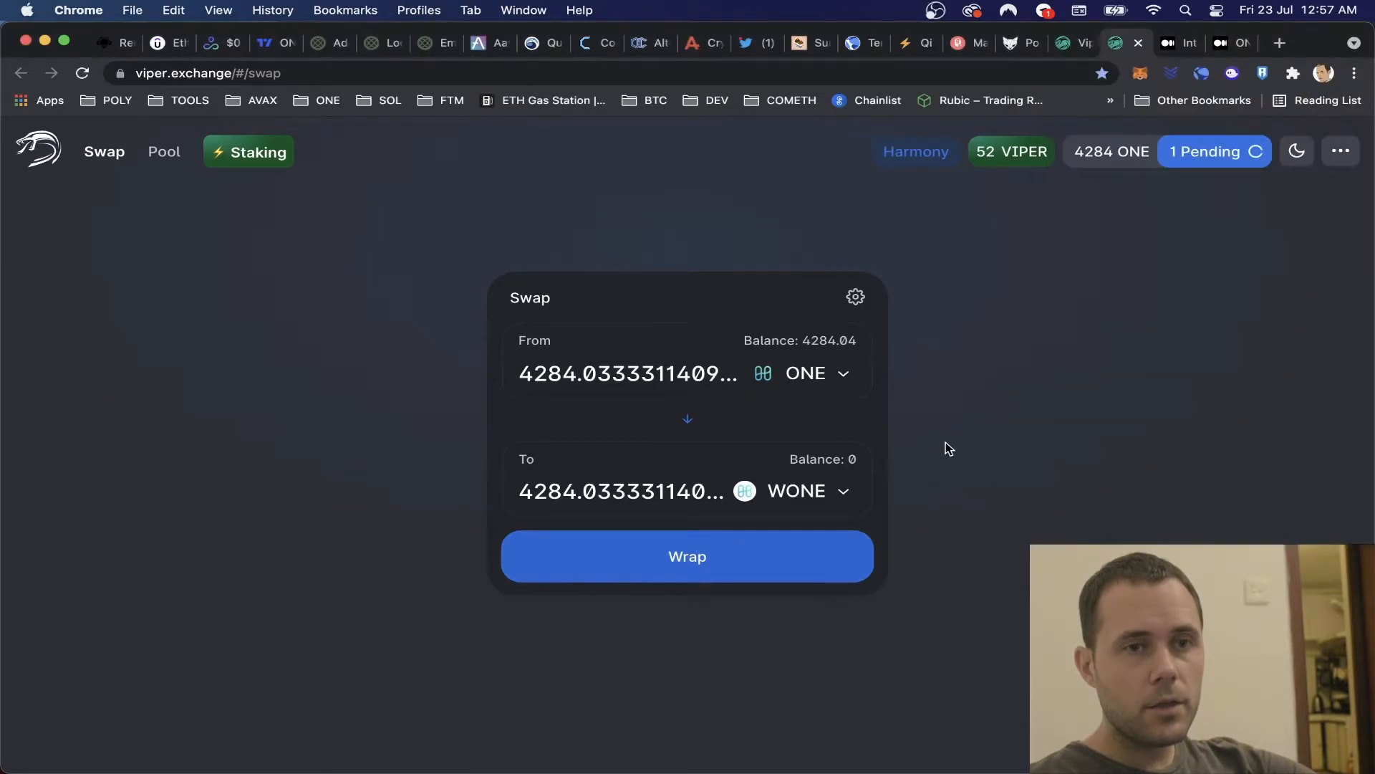
pyautogui.click(687, 556)
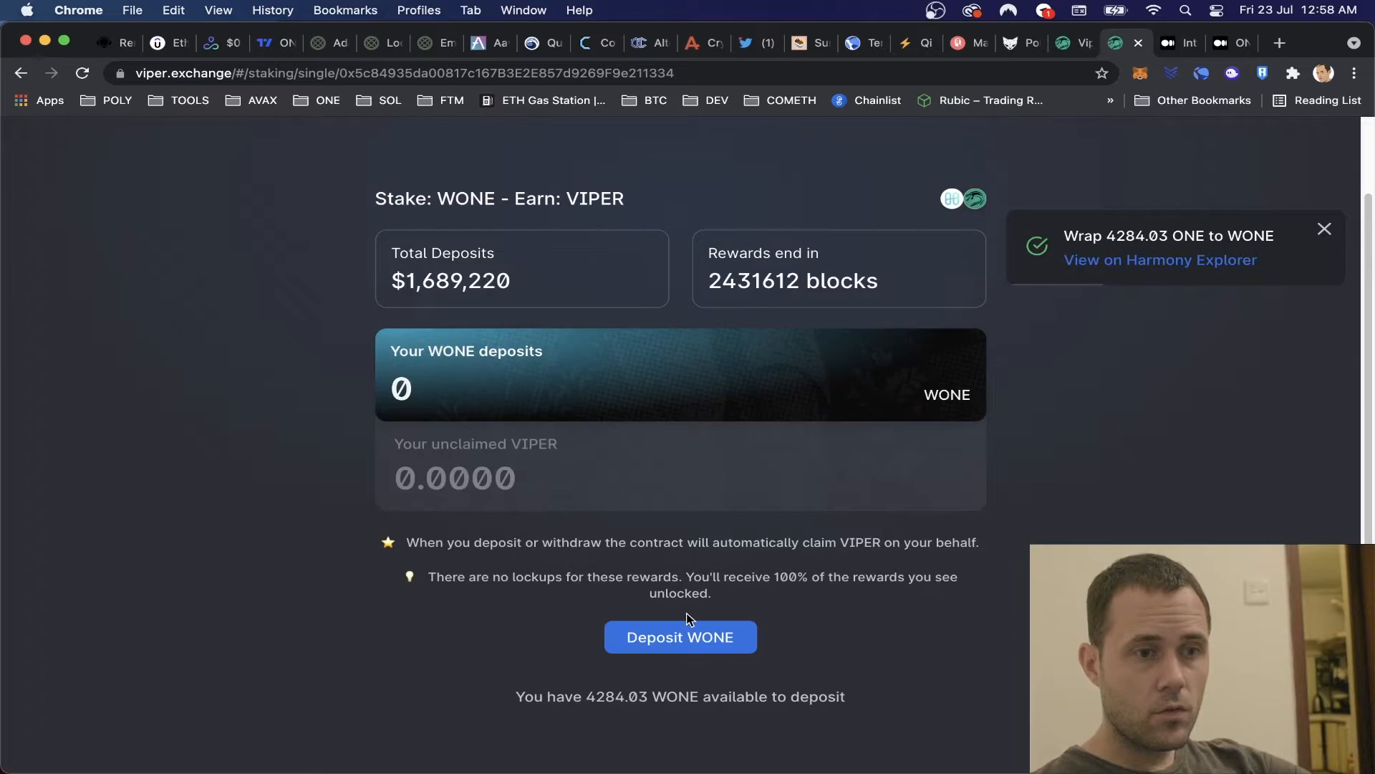
# Deposit the maximum 4,284 WONE into the WONE-for-VIPER pool, confirming in MetaMask at a lowered gas price.
pyautogui.click(679, 636)
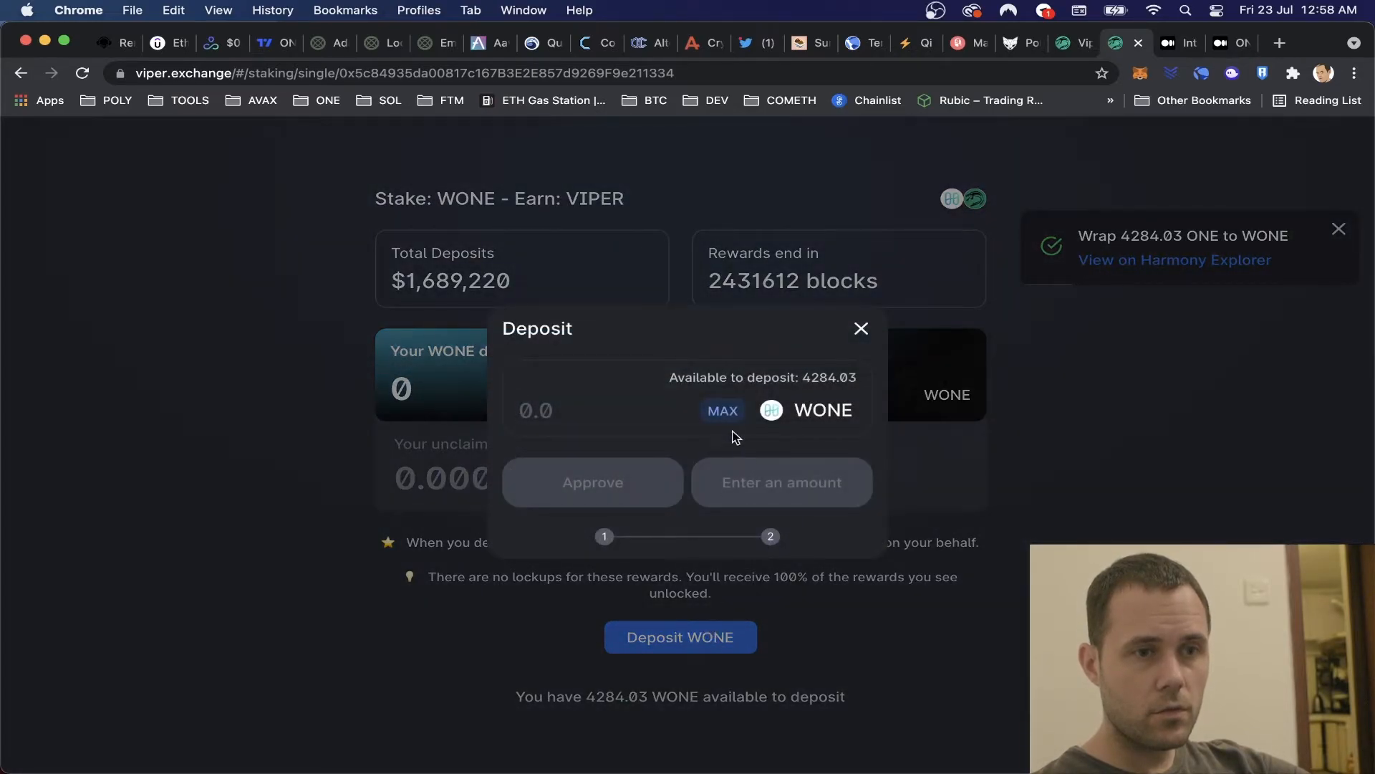
pyautogui.click(722, 411)
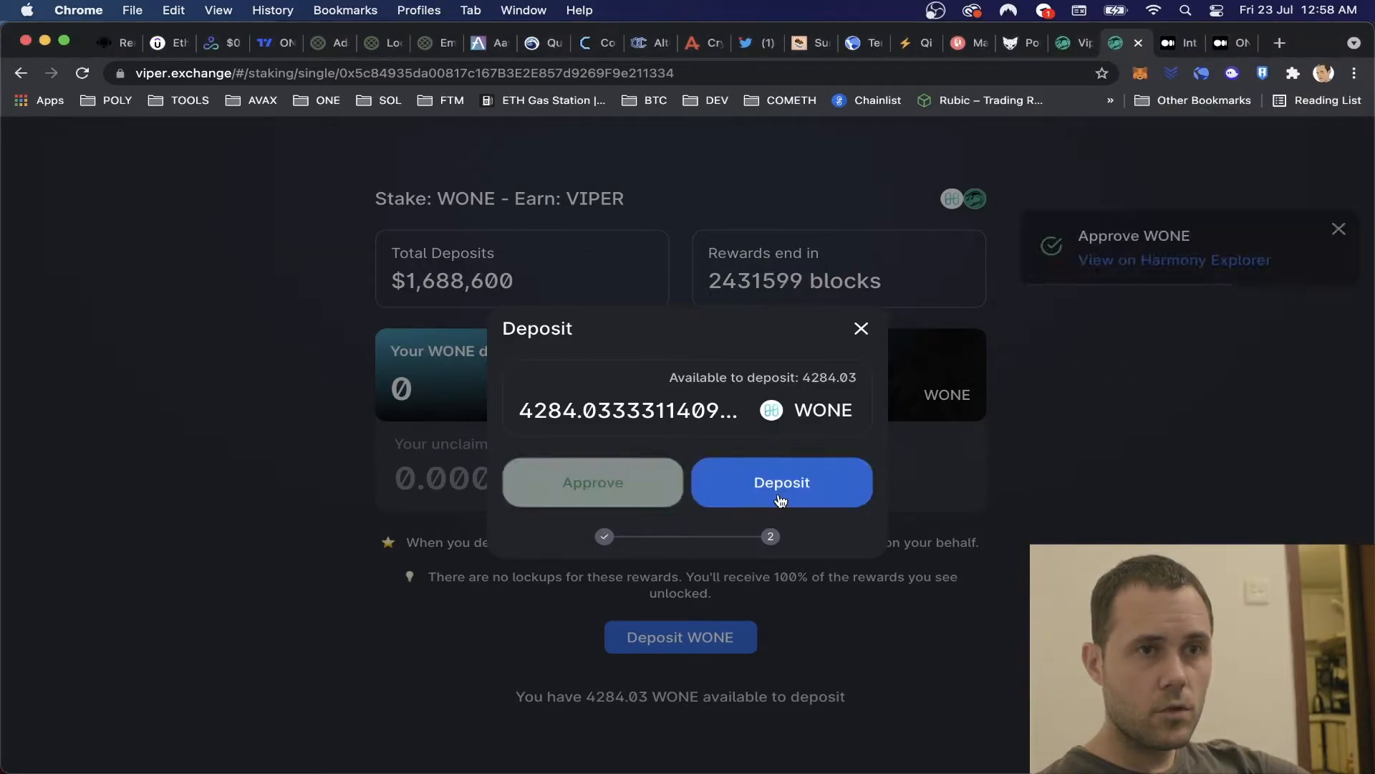
pyautogui.click(779, 482)
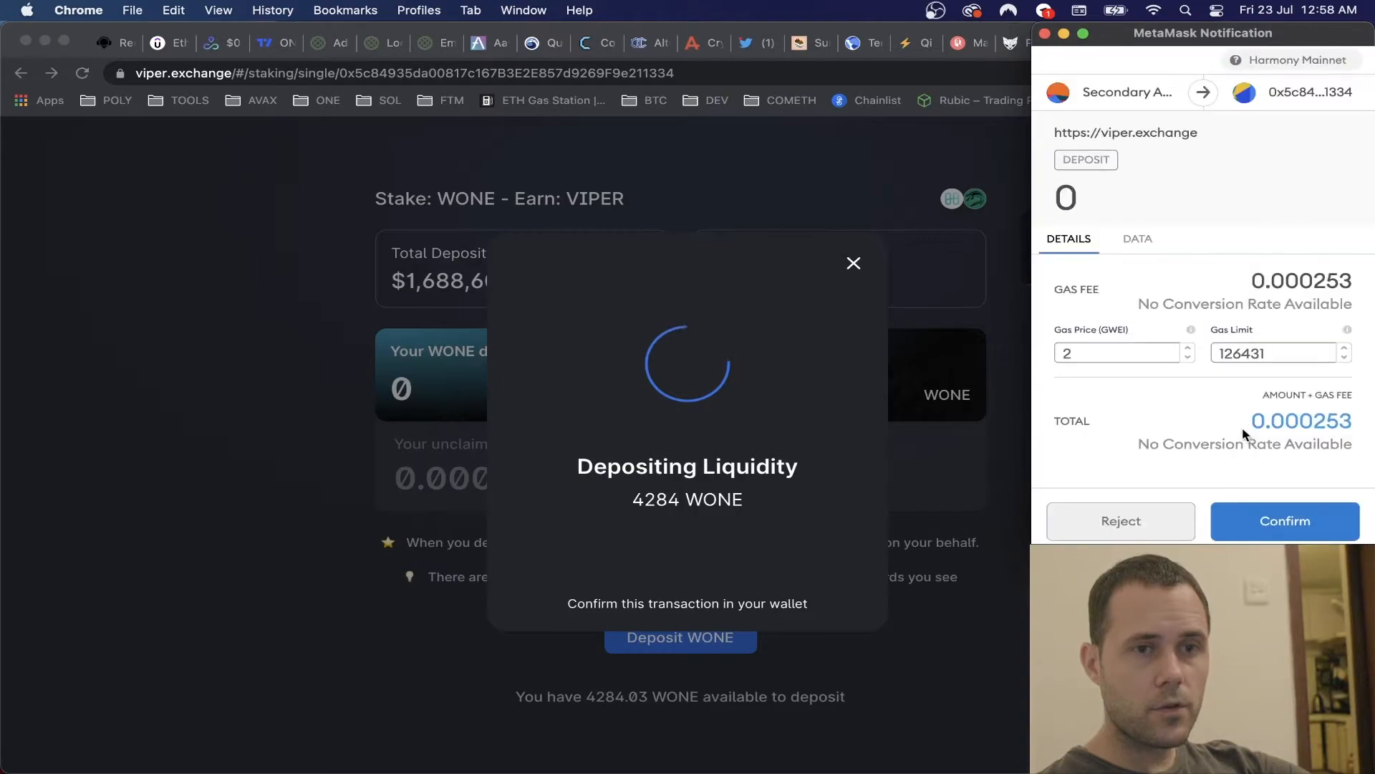
pyautogui.click(1189, 359)
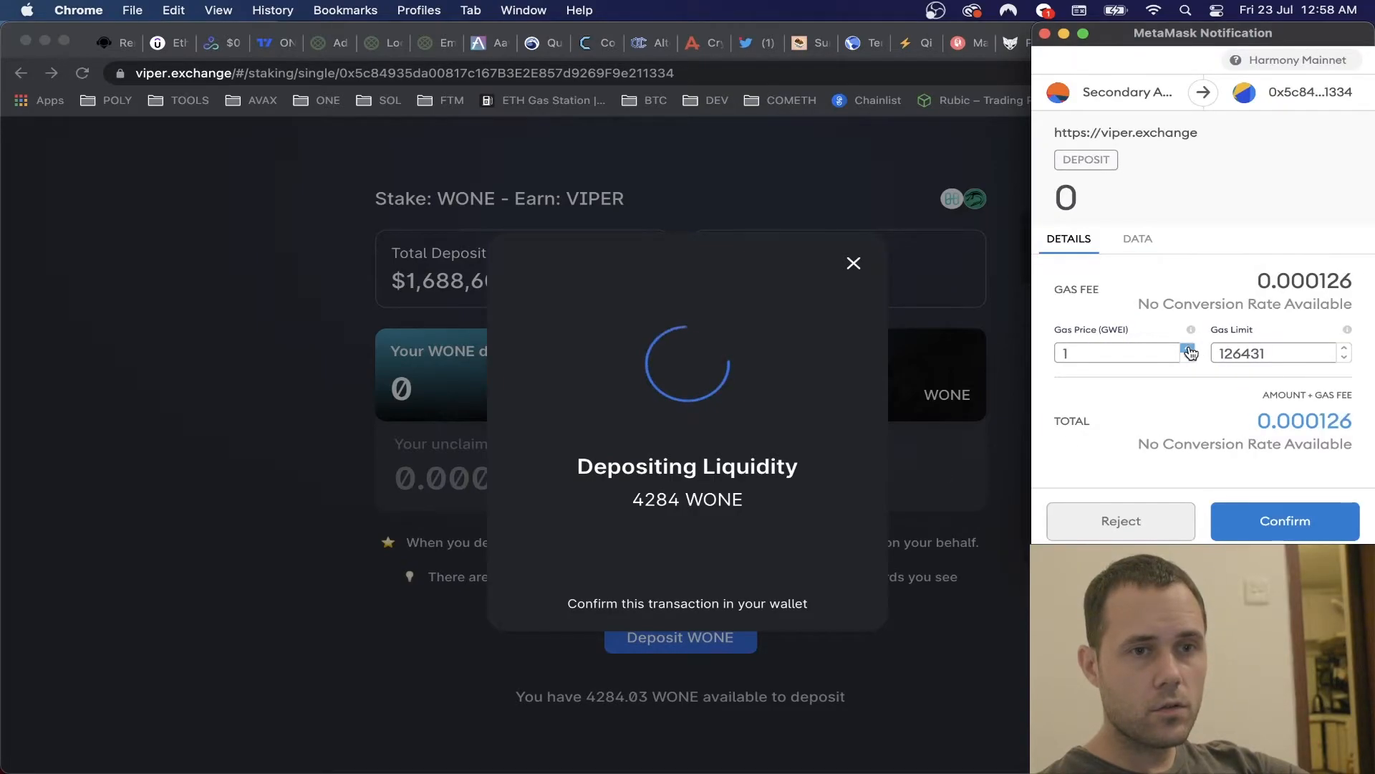
pyautogui.click(1284, 520)
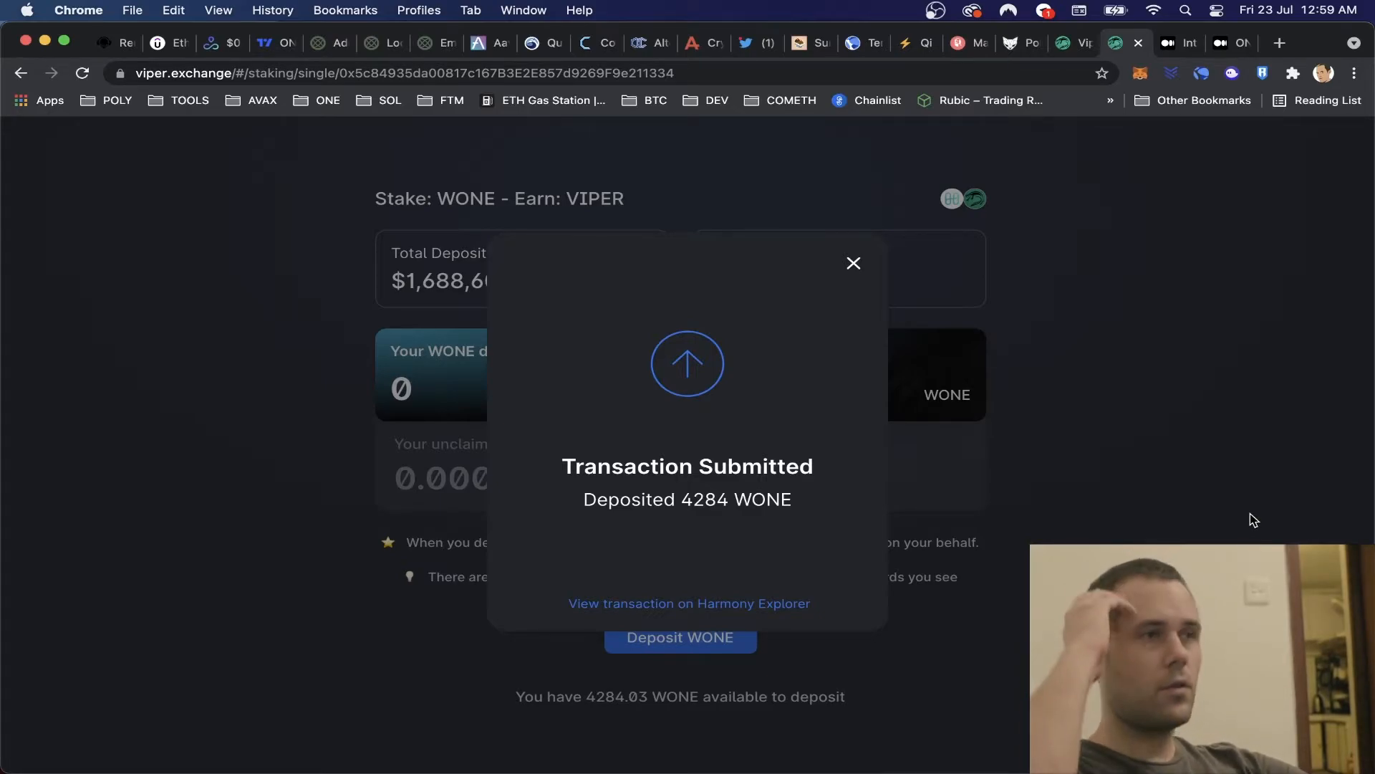
pyautogui.moveTo(879, 323)
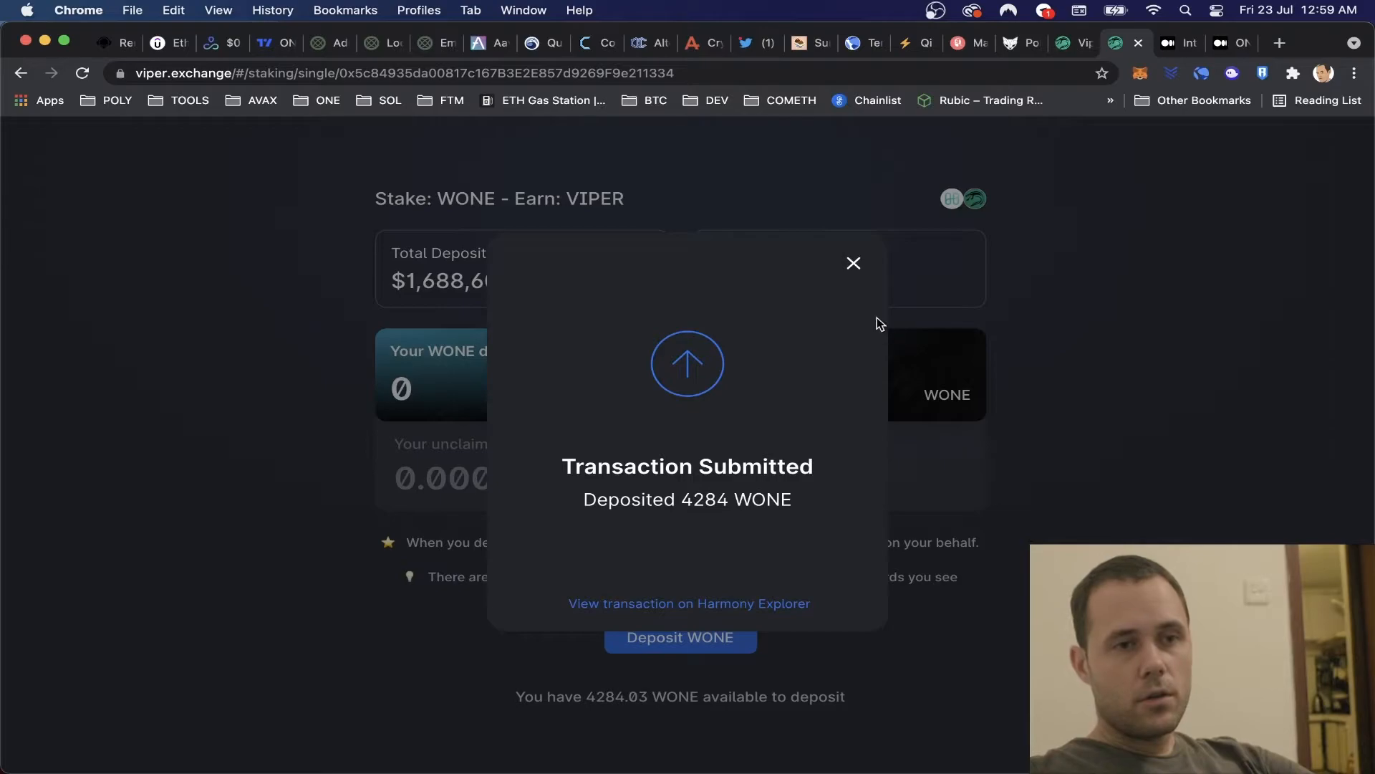
pyautogui.click(852, 264)
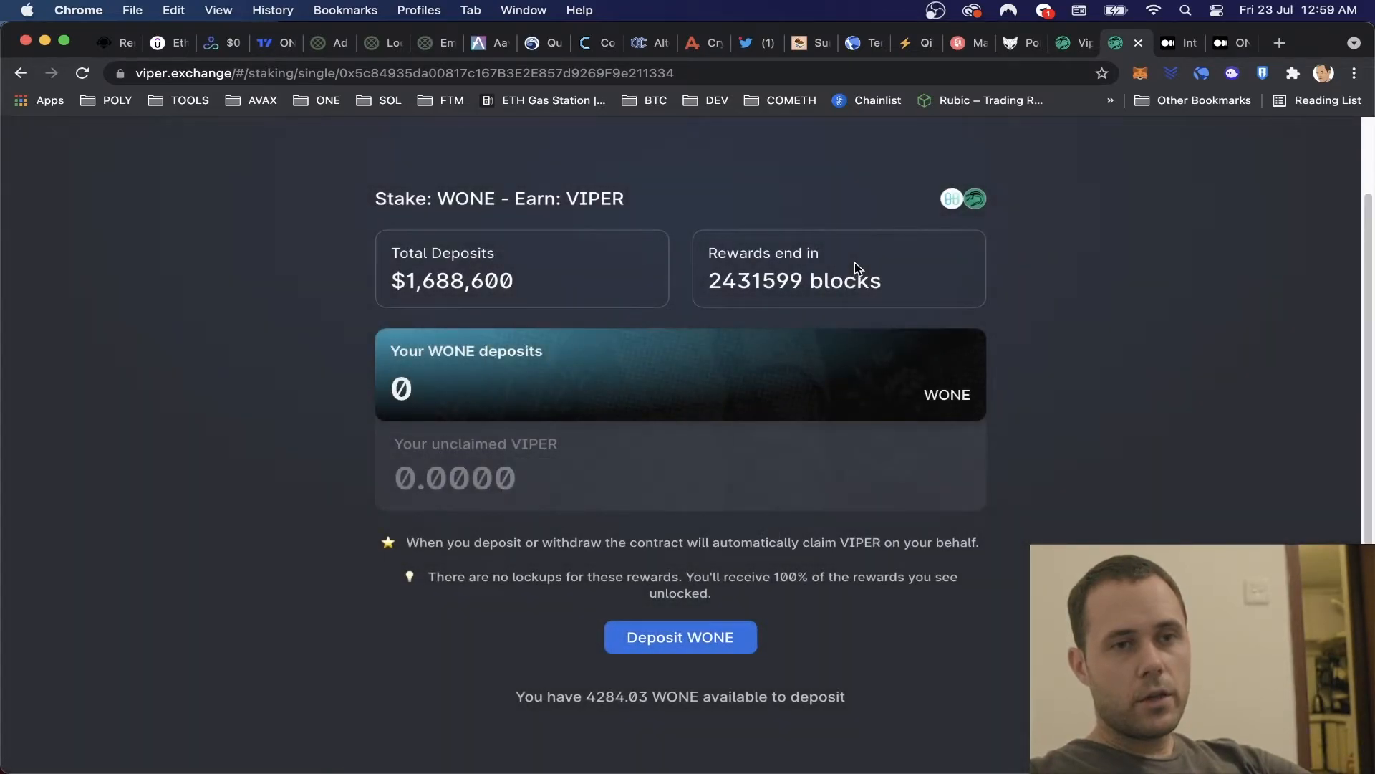
# Bring up the bridge liquidity mining pools page.
pyautogui.click(679, 636)
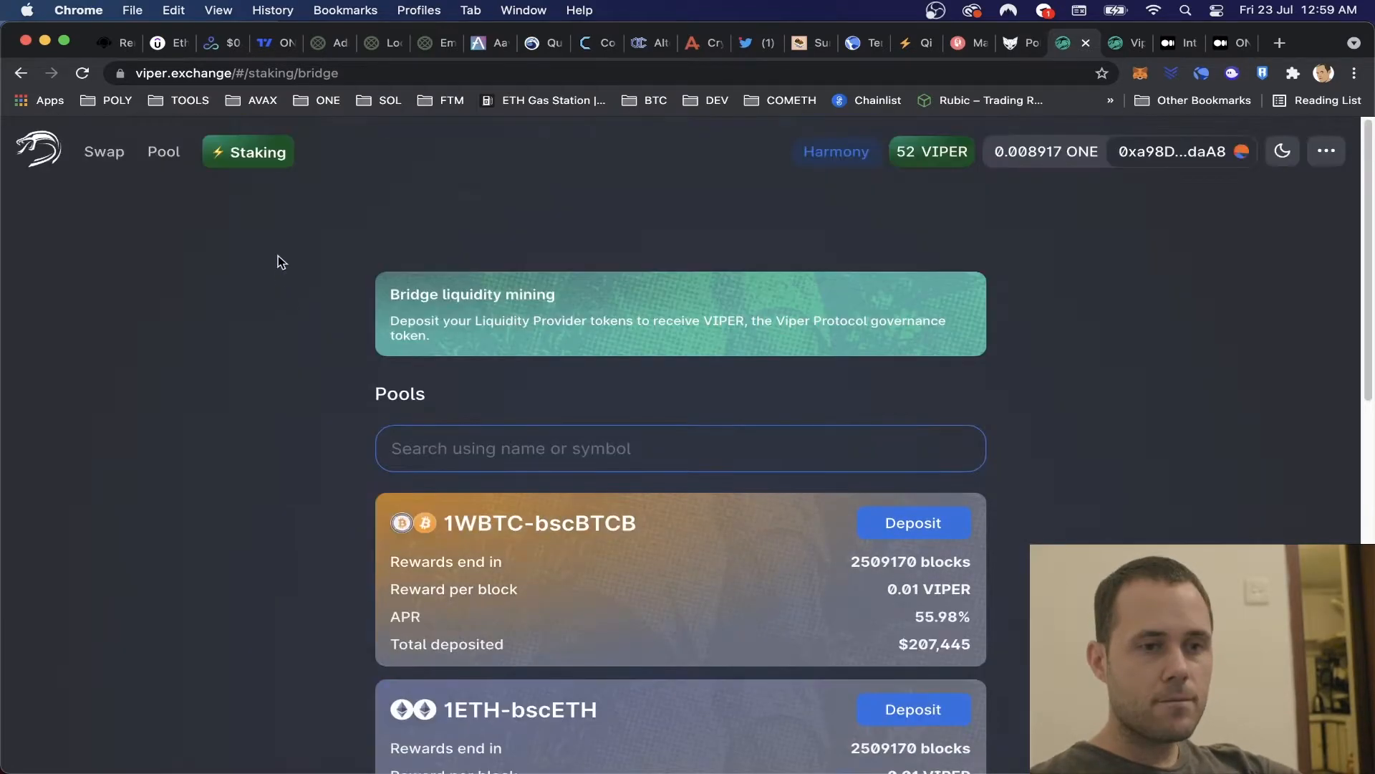
# Browse the staking sections down to the WONE pool showing 4,284.03 WONE deposited and its unclaimed VIPER.
pyautogui.click(258, 151)
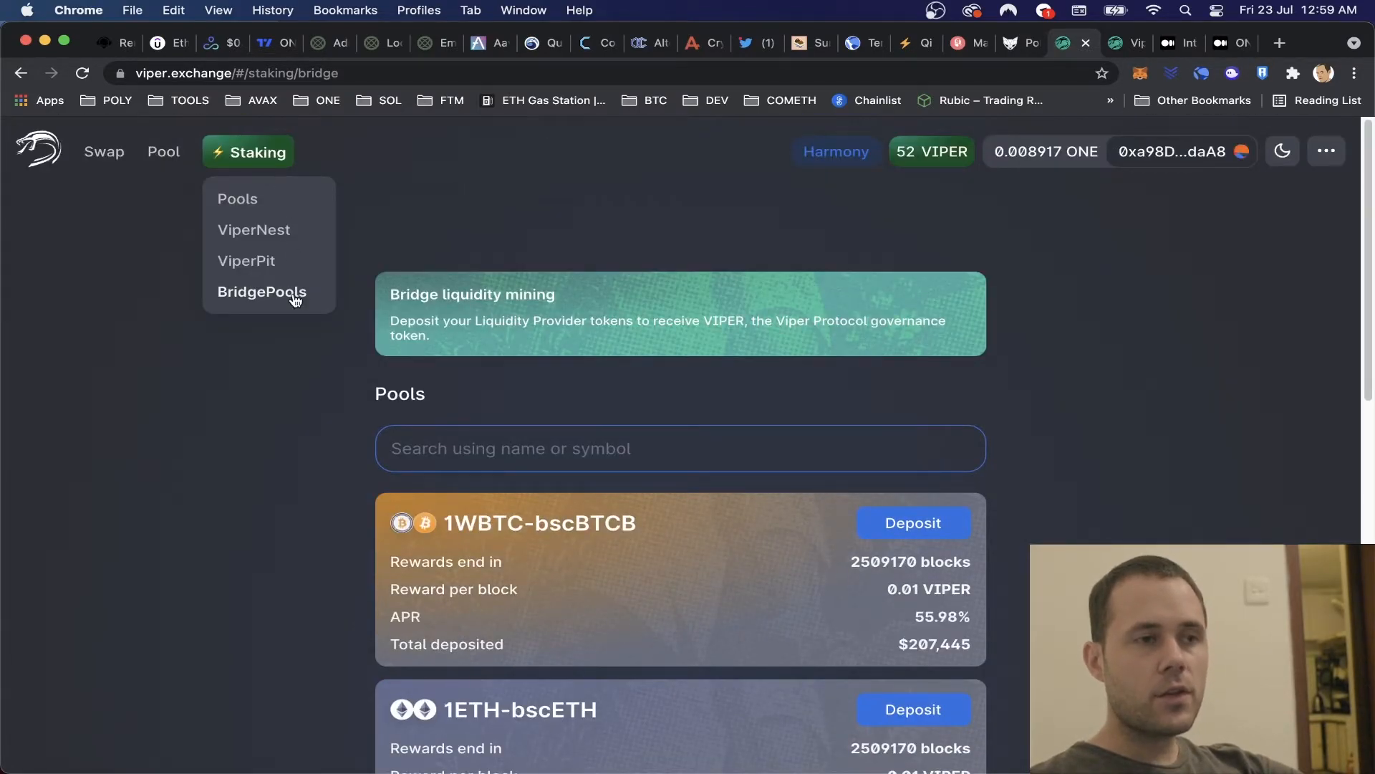
pyautogui.moveTo(1150, 319)
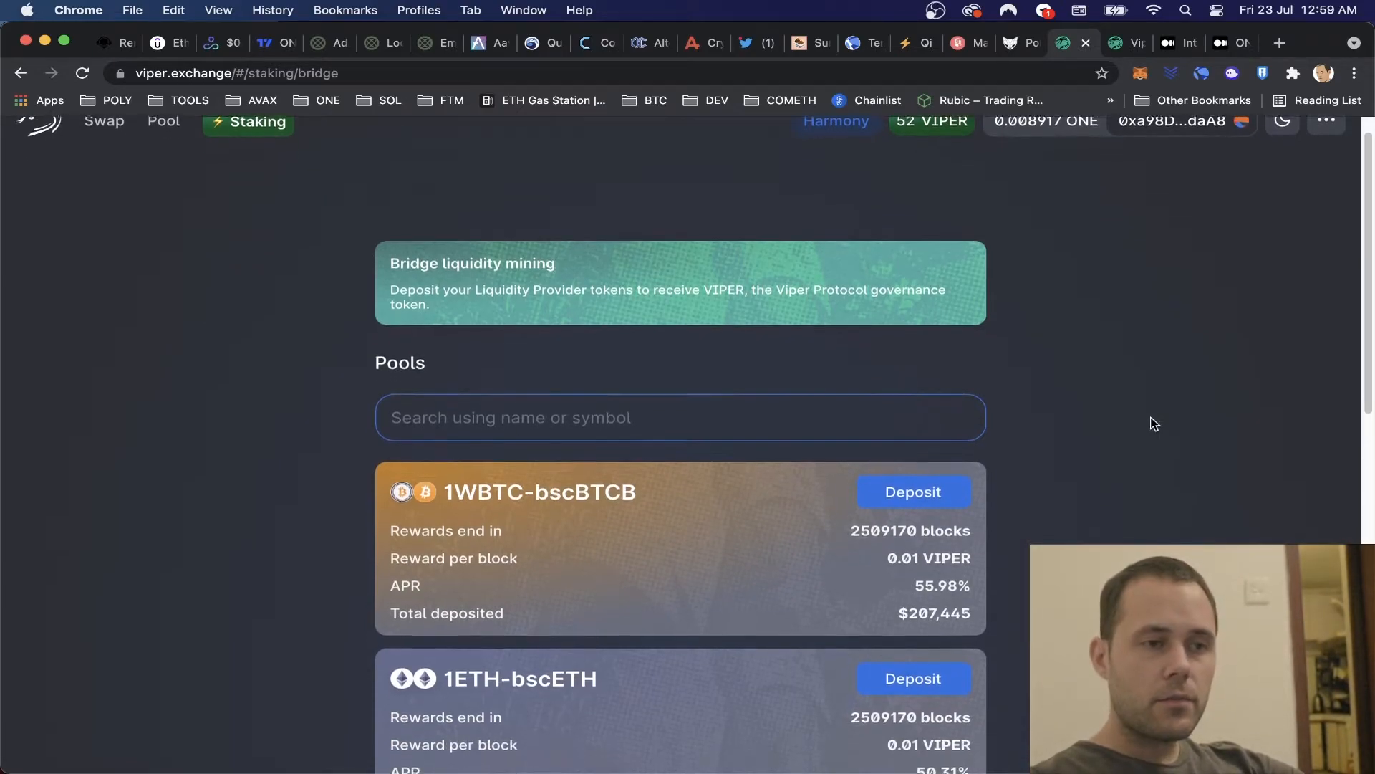
pyautogui.scroll(-3)
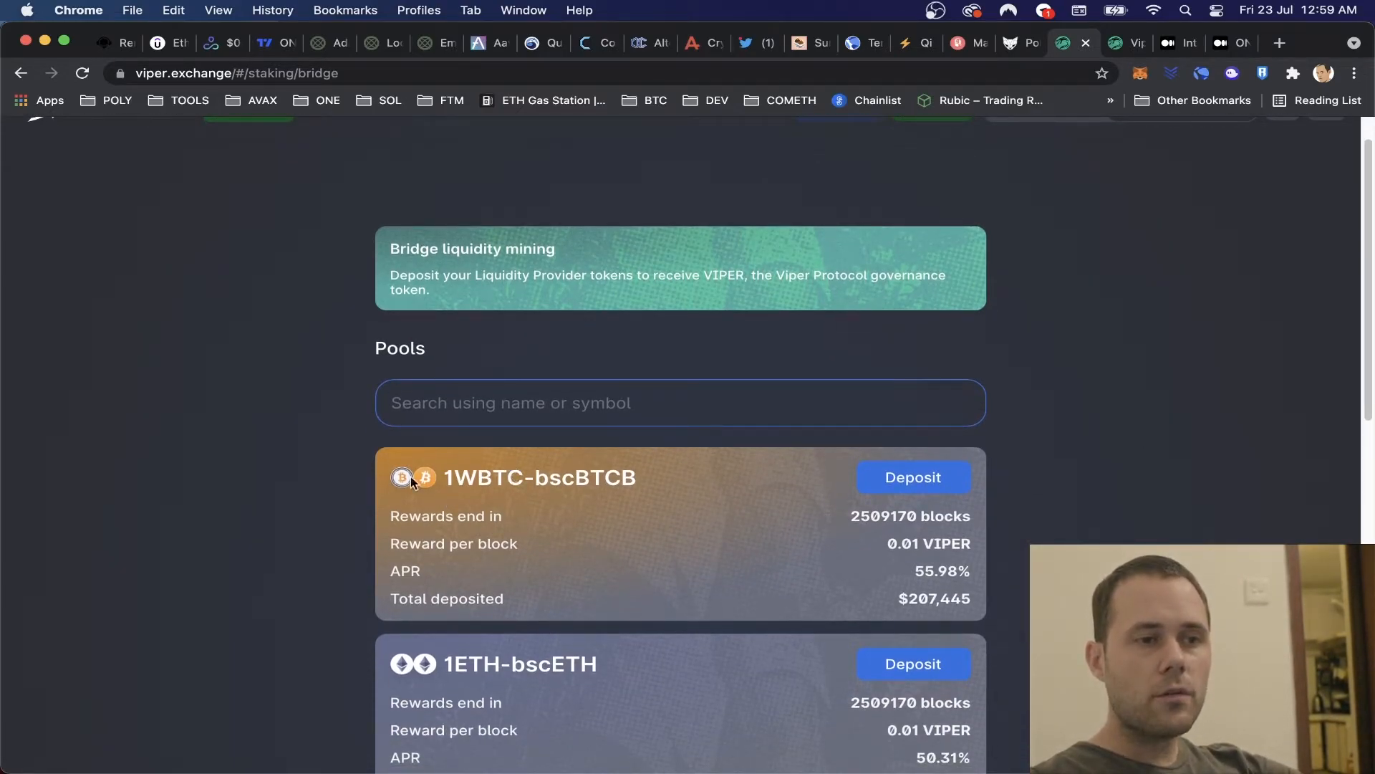
pyautogui.moveTo(726, 477)
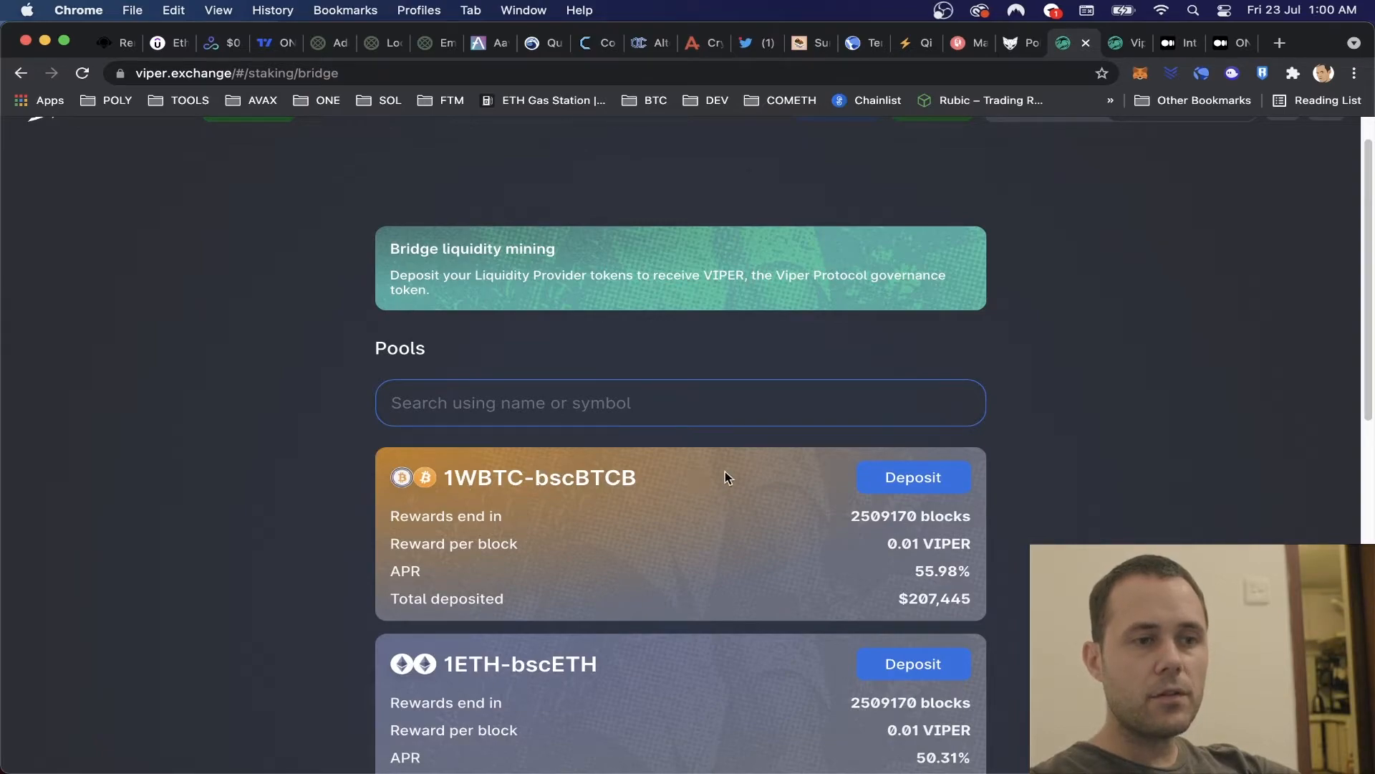
pyautogui.moveTo(577, 474)
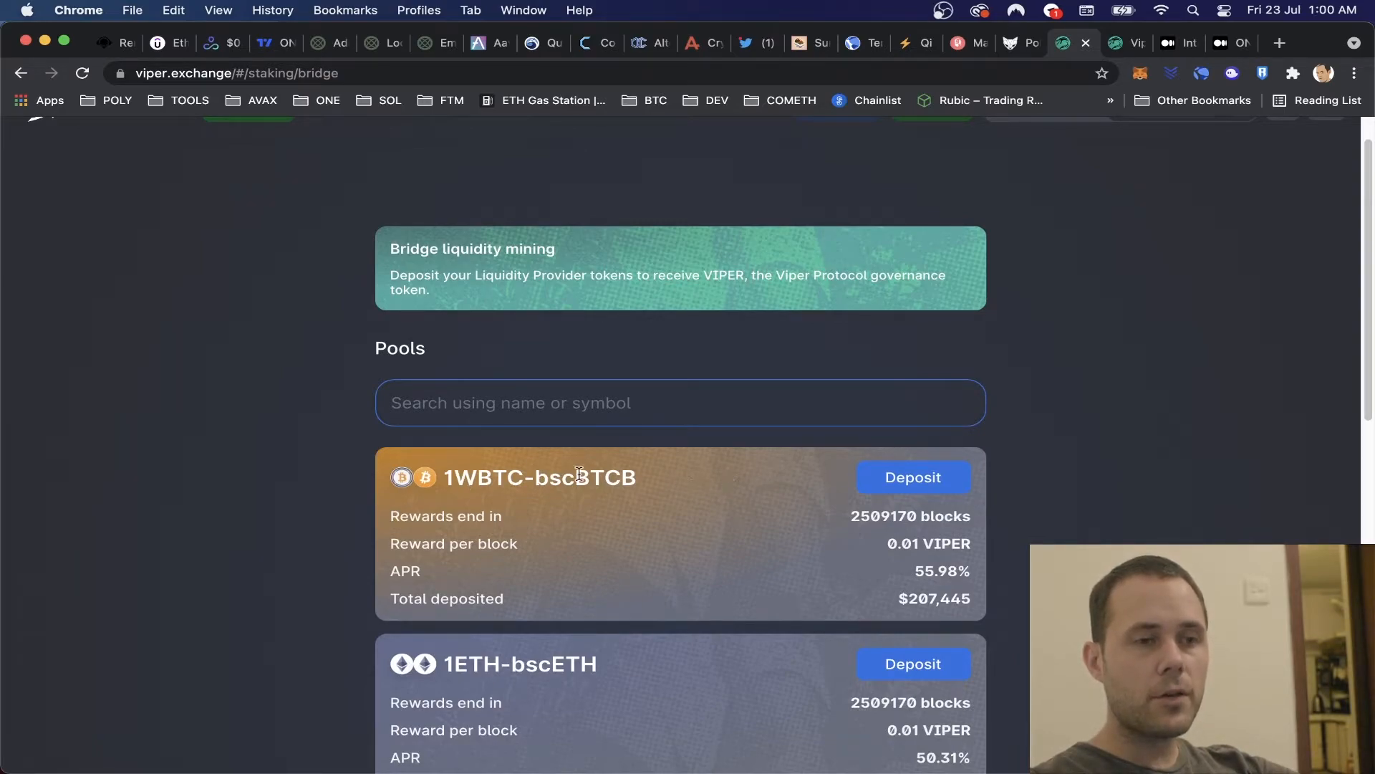
pyautogui.moveTo(798, 449)
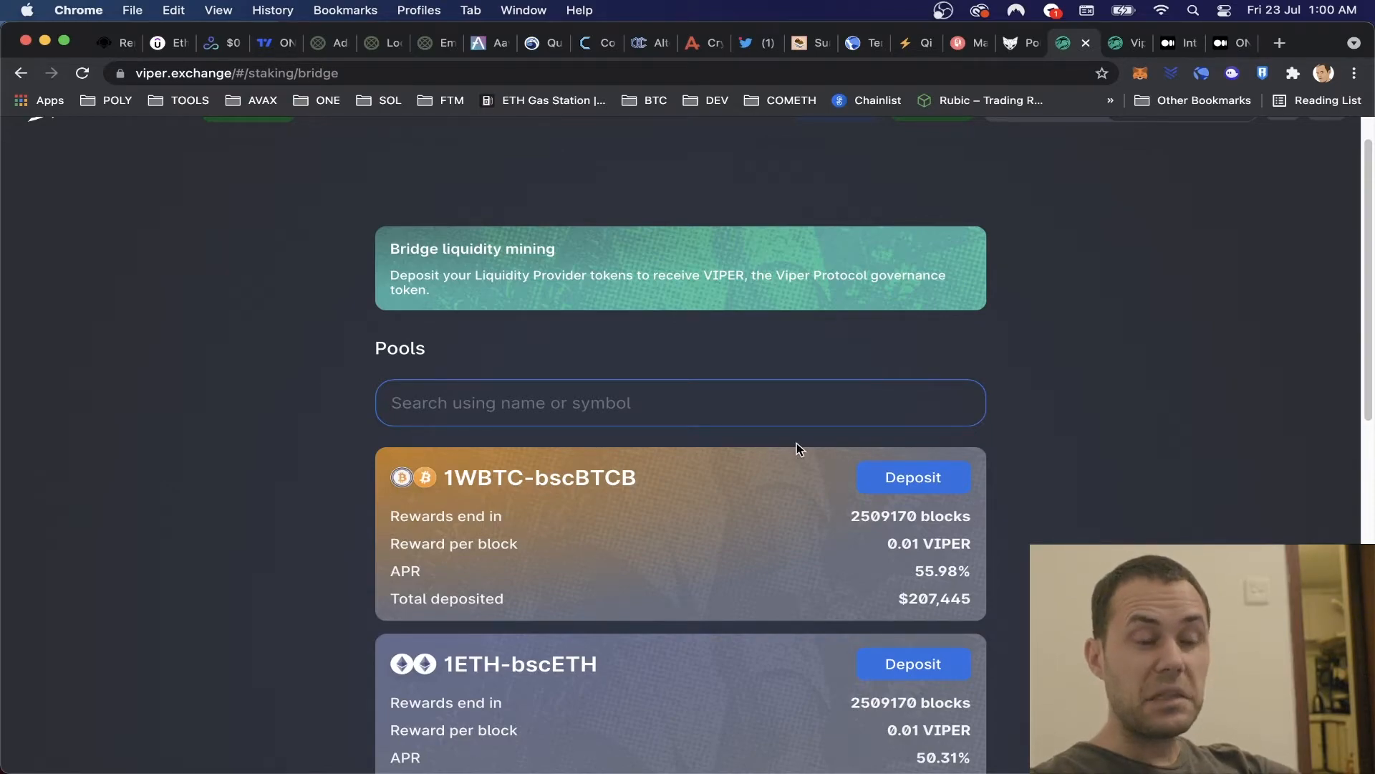
pyautogui.scroll(-3)
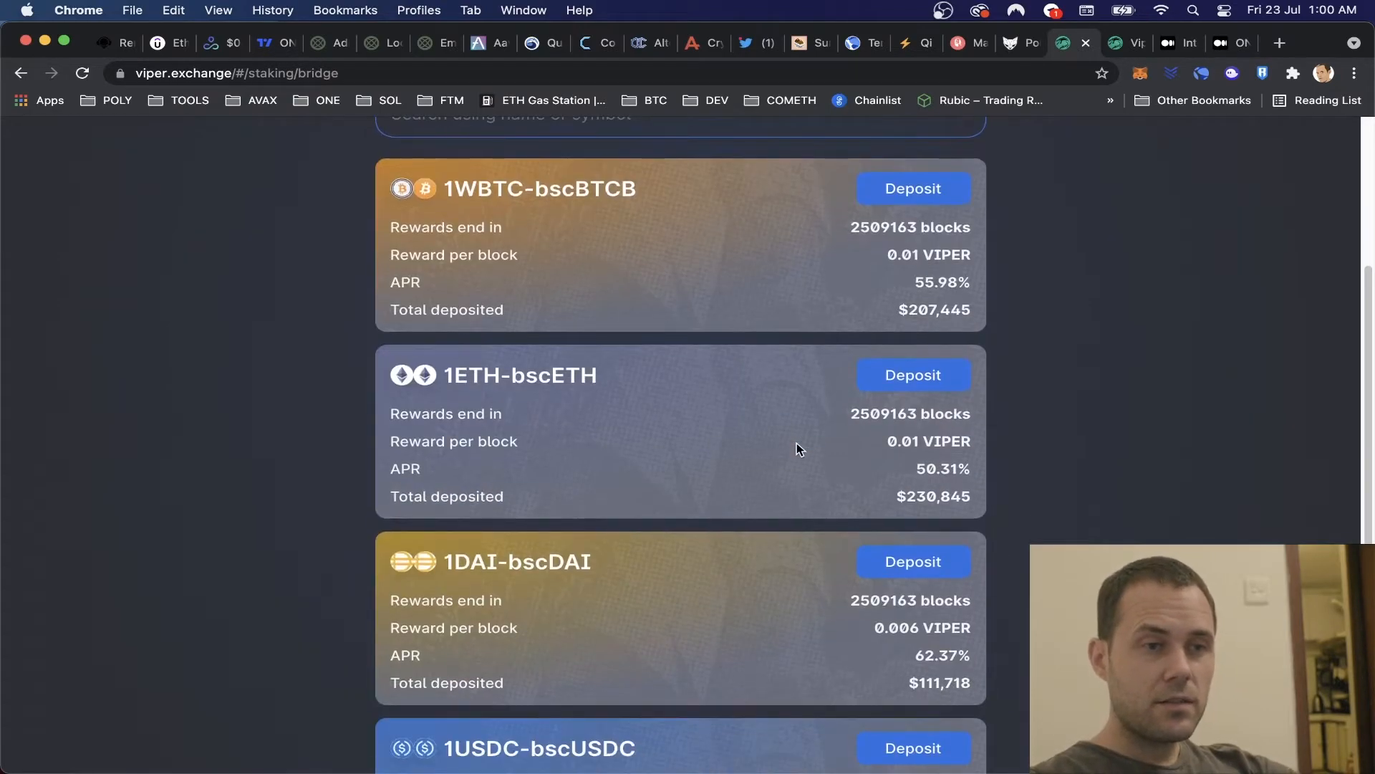
pyautogui.moveTo(450, 382)
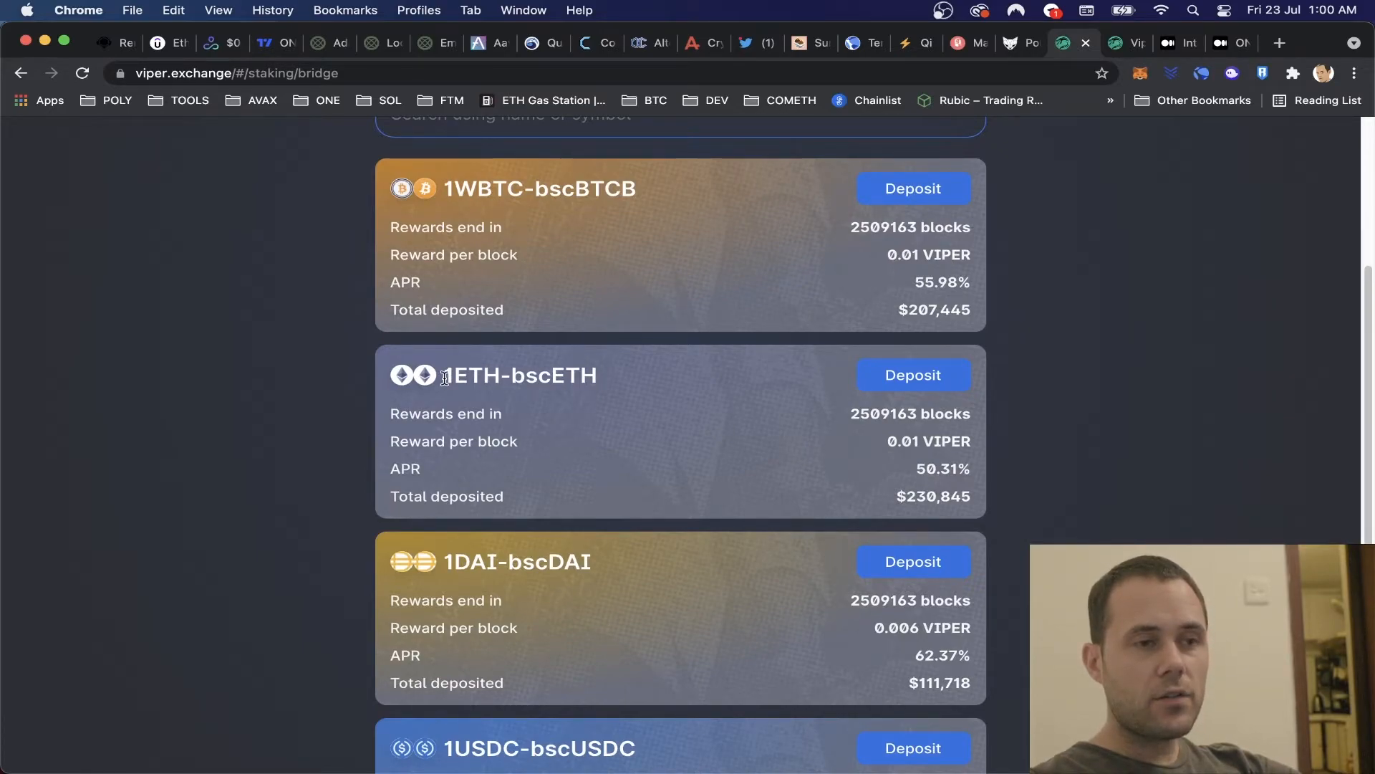
pyautogui.moveTo(615, 381)
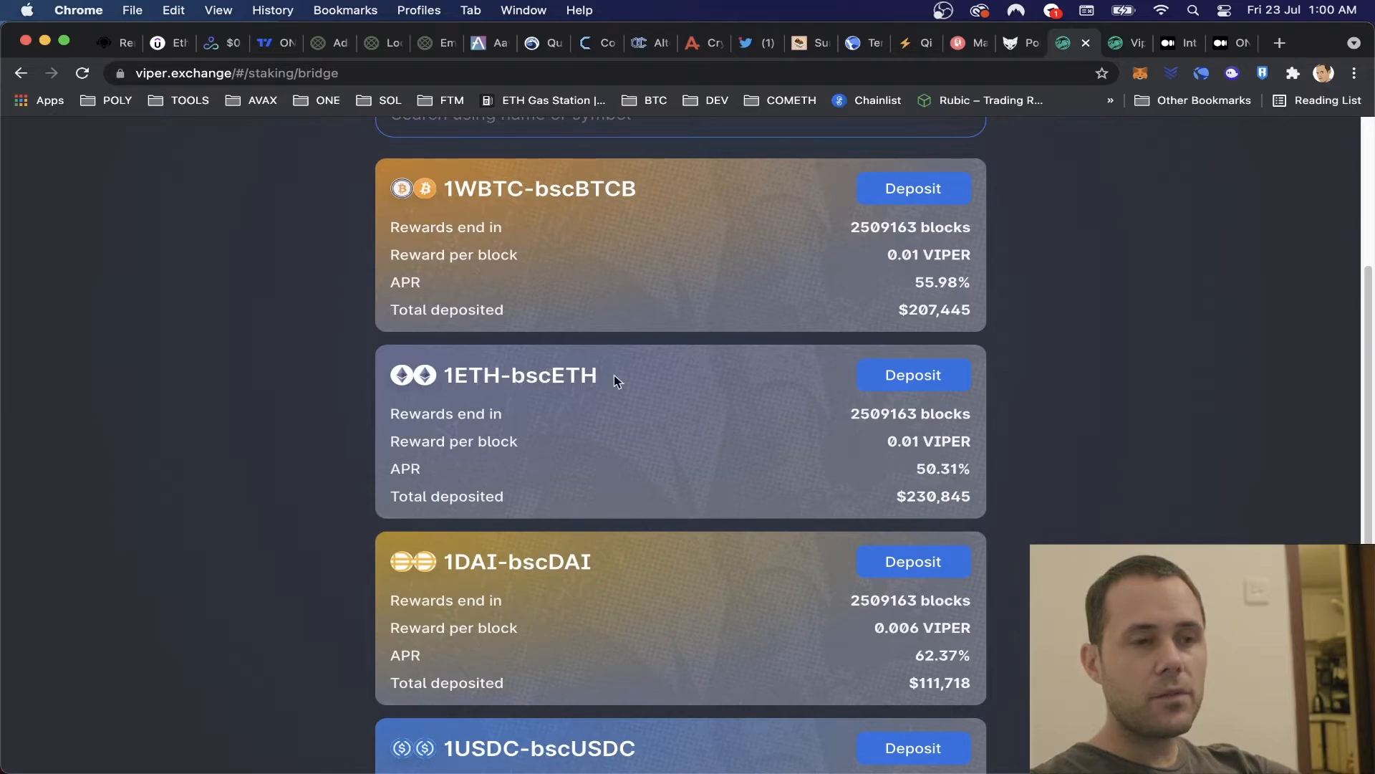
pyautogui.scroll(-3)
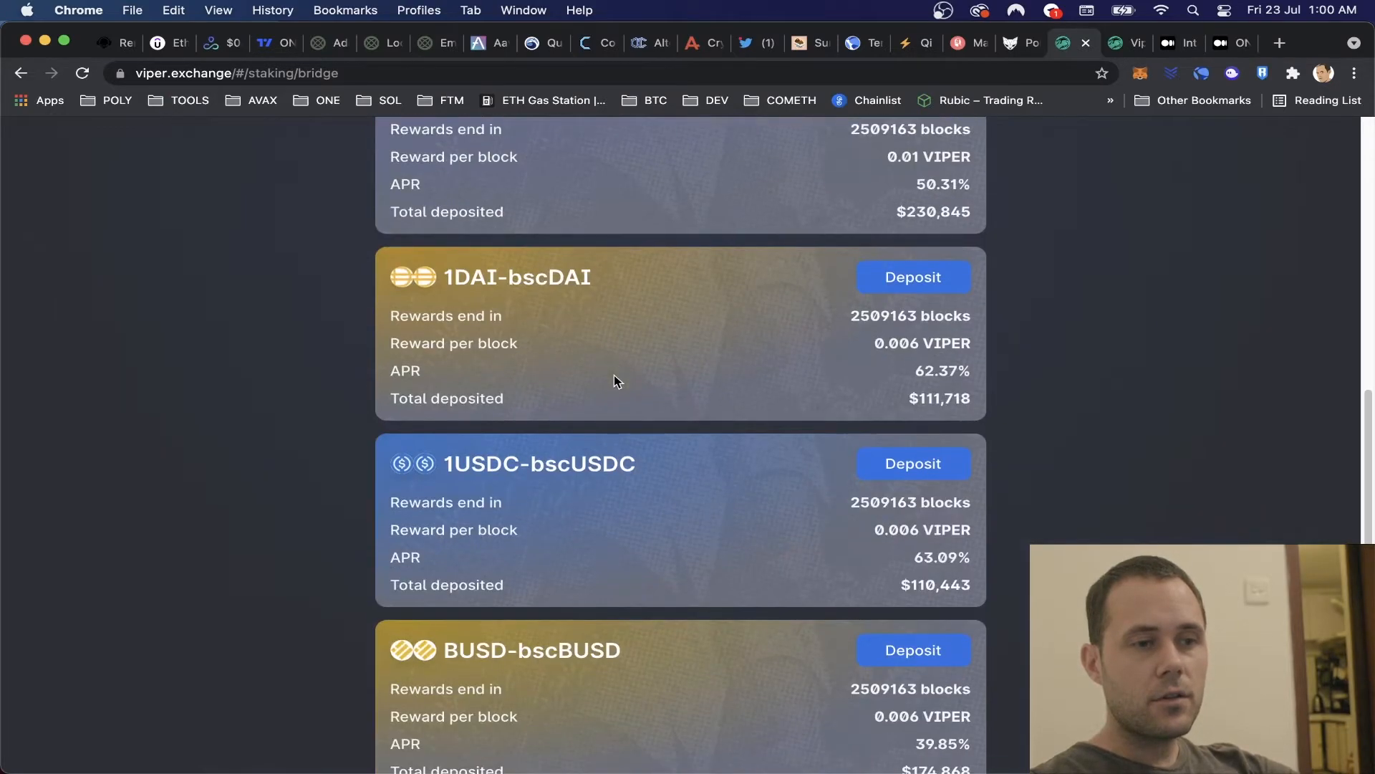
pyautogui.moveTo(529, 284)
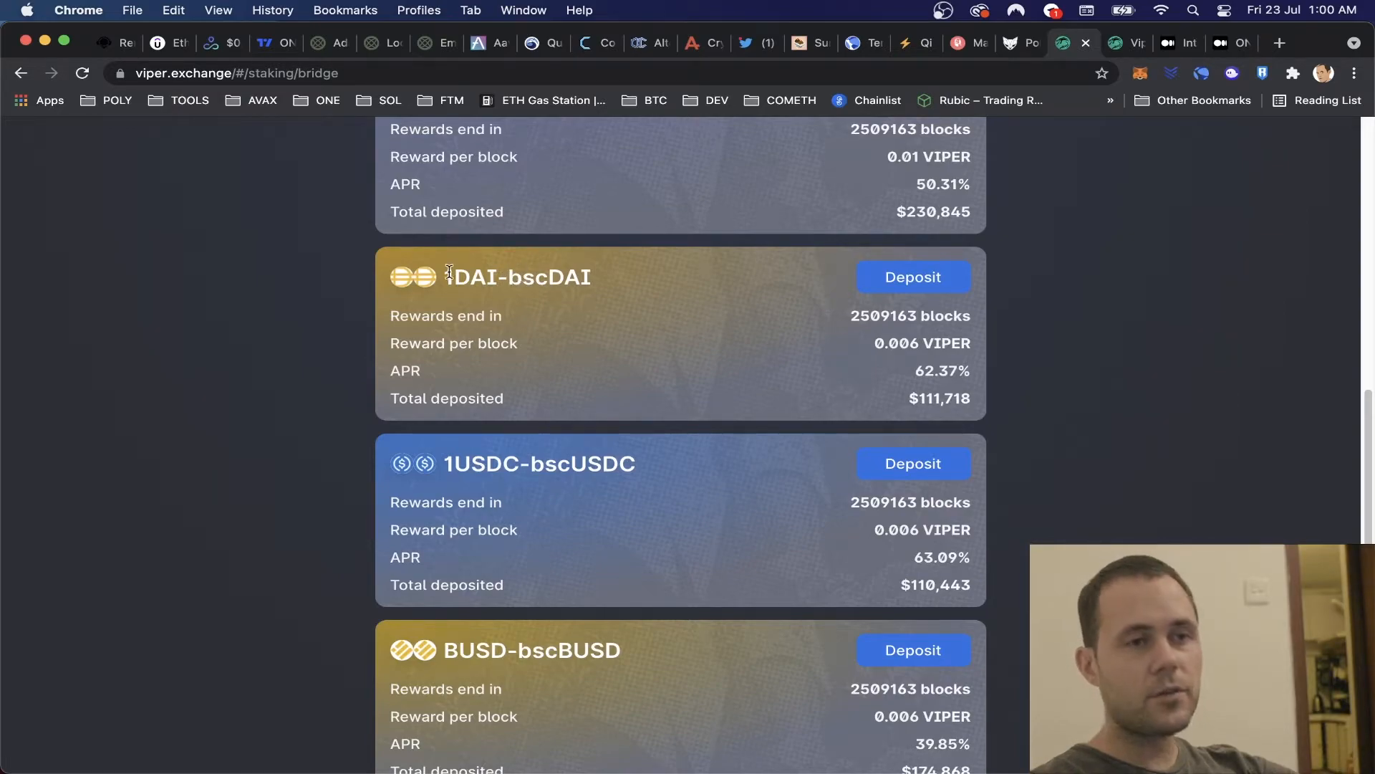
pyautogui.moveTo(529, 274)
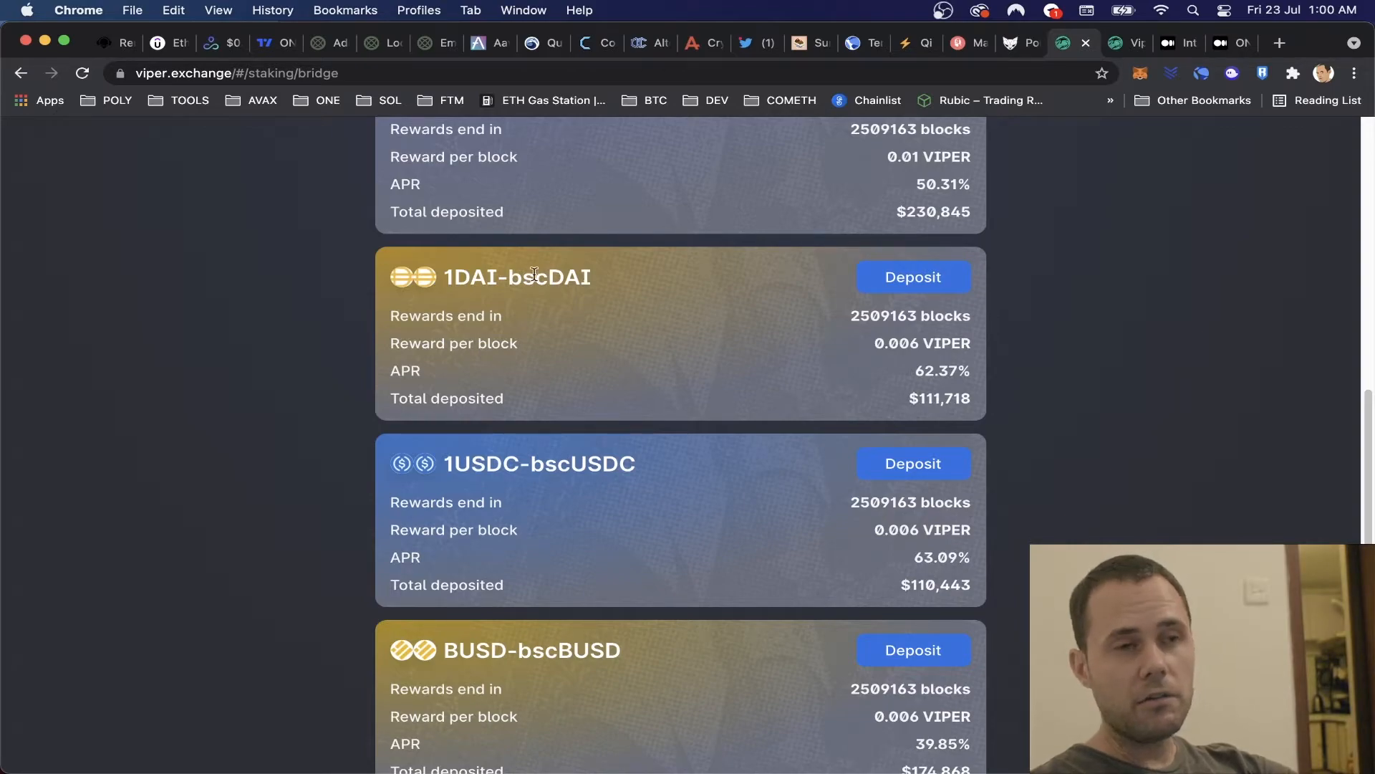
pyautogui.moveTo(514, 299)
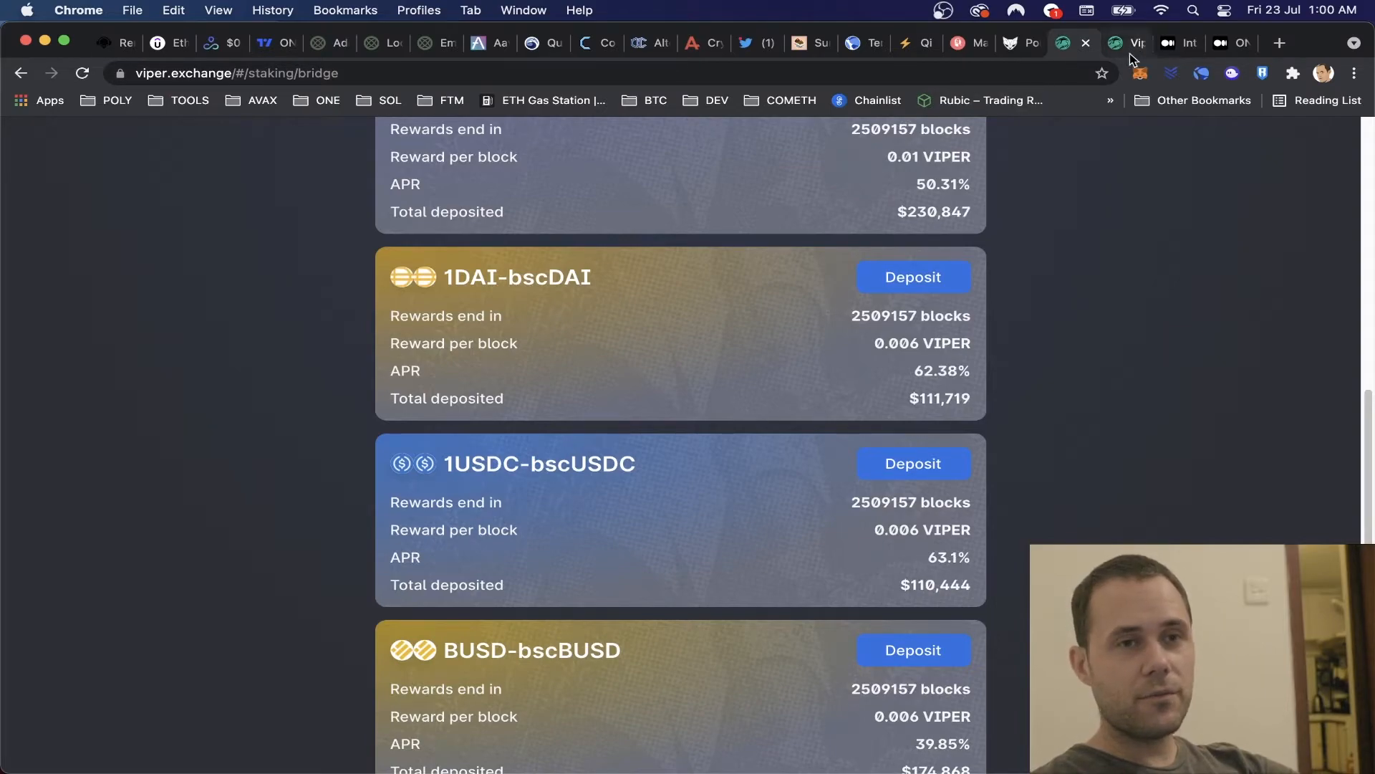
pyautogui.scroll(3)
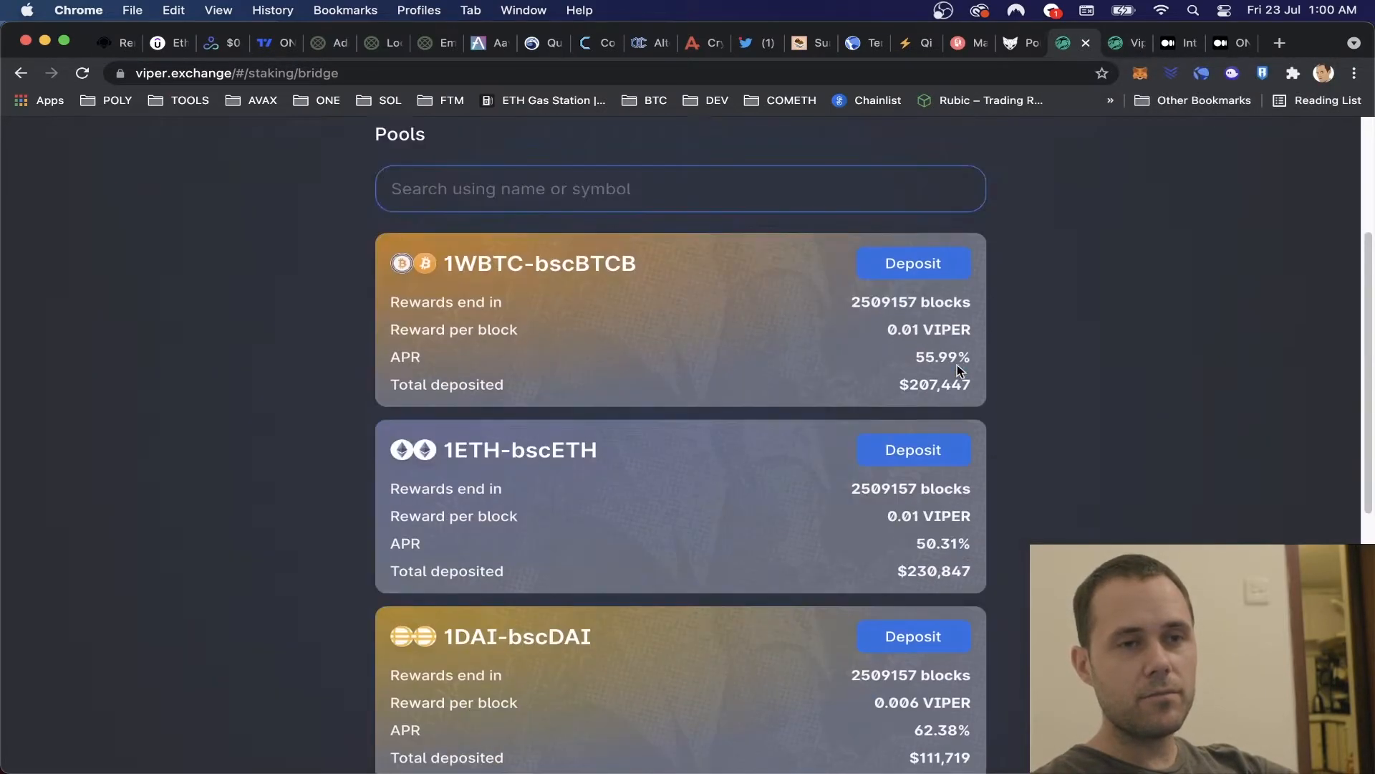
pyautogui.scroll(-3)
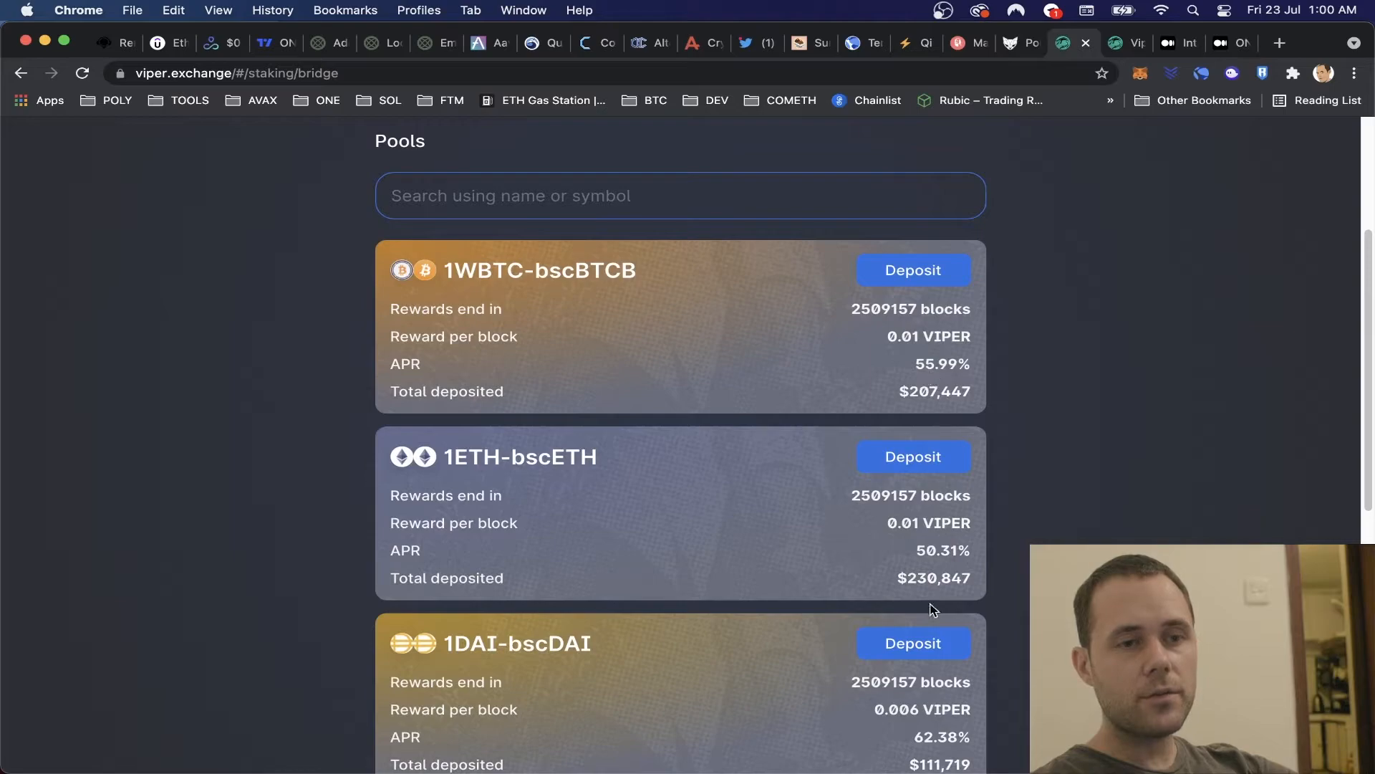
pyautogui.scroll(-3)
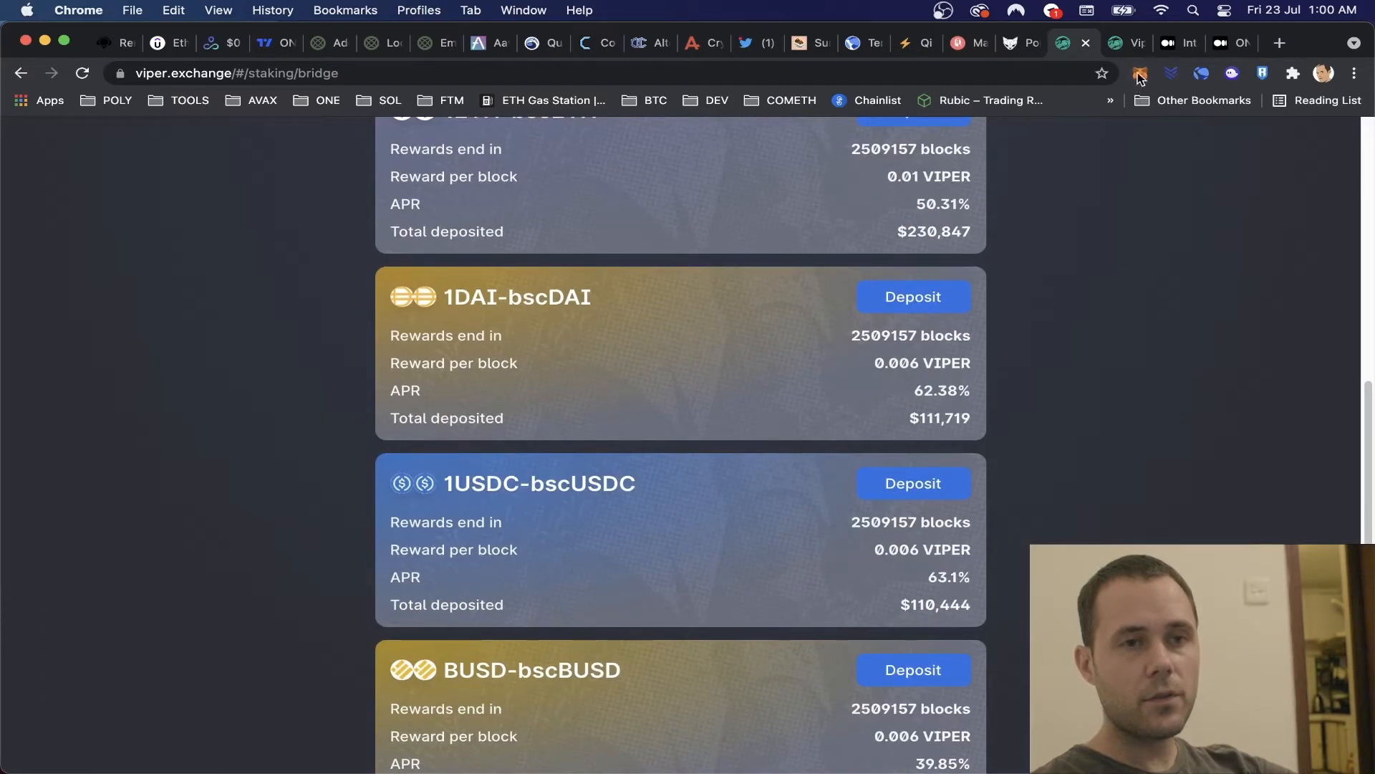
pyautogui.scroll(-3)
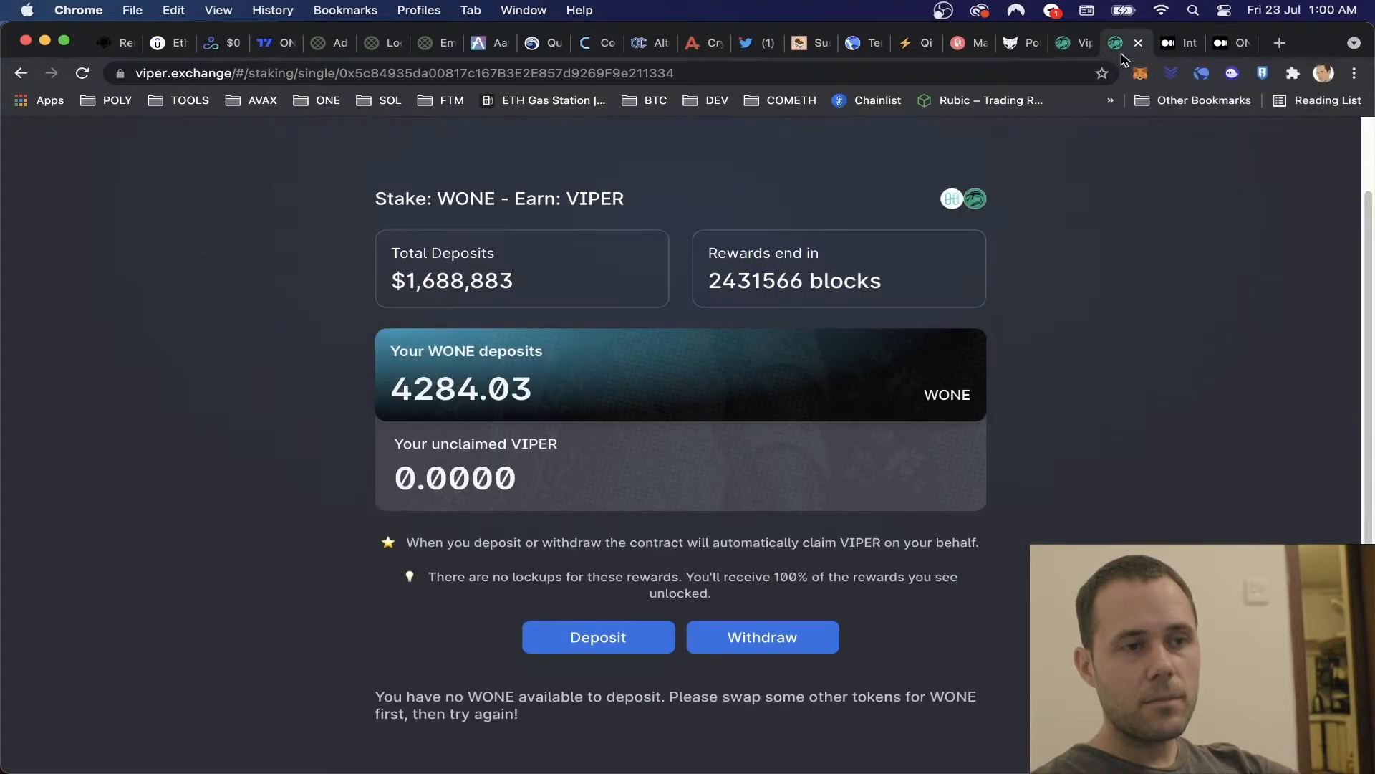
# Read the Introducing BridgePools article through its pool list and VIPER allocation.
pyautogui.click(1128, 41)
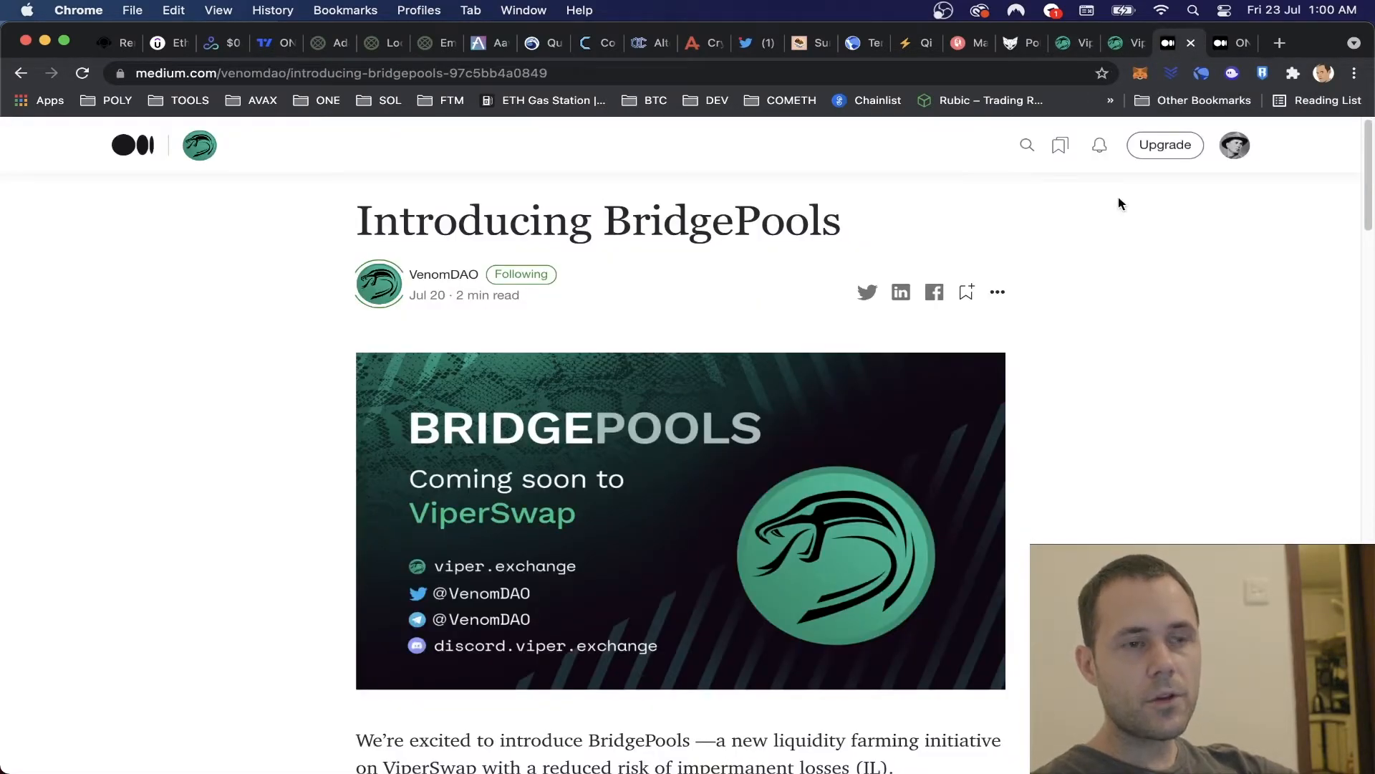
pyautogui.scroll(-3)
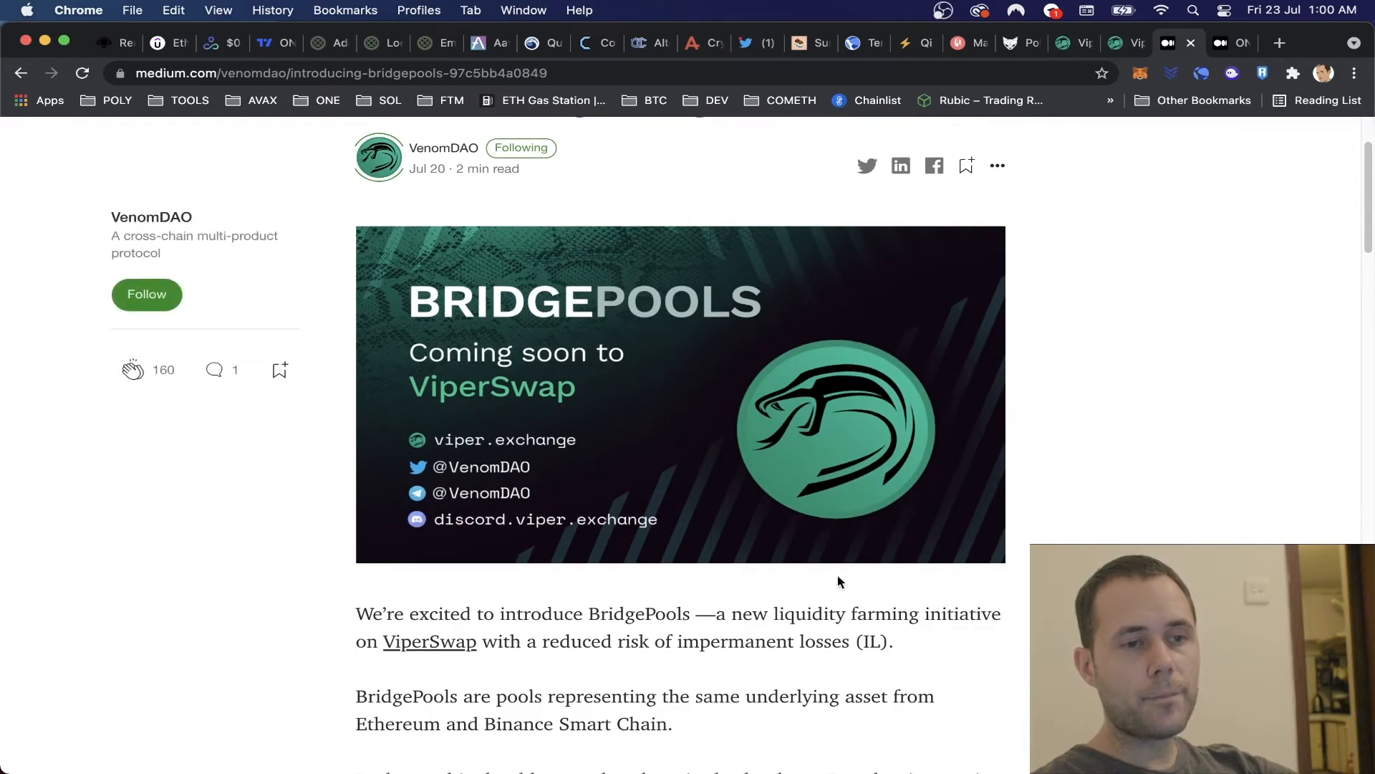
pyautogui.moveTo(719, 629)
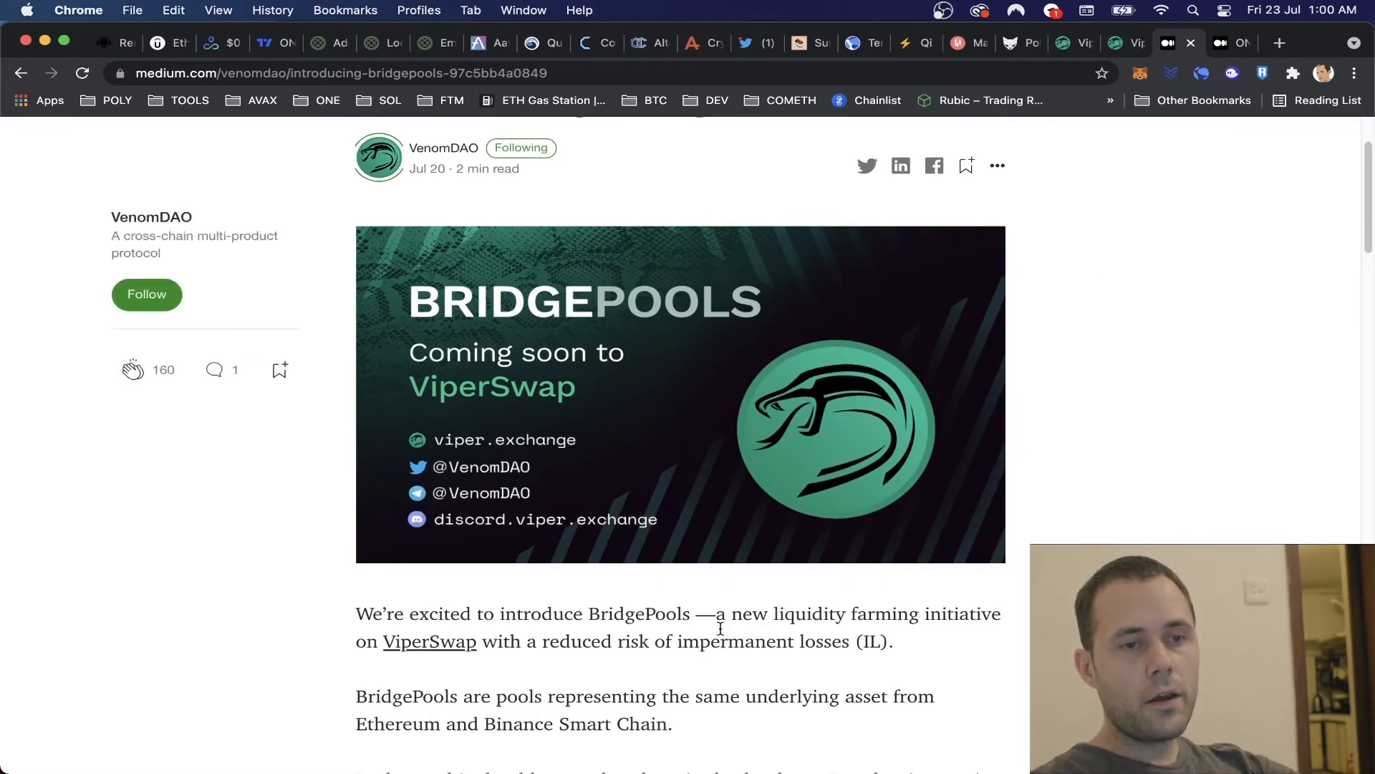
pyautogui.moveTo(323, 594)
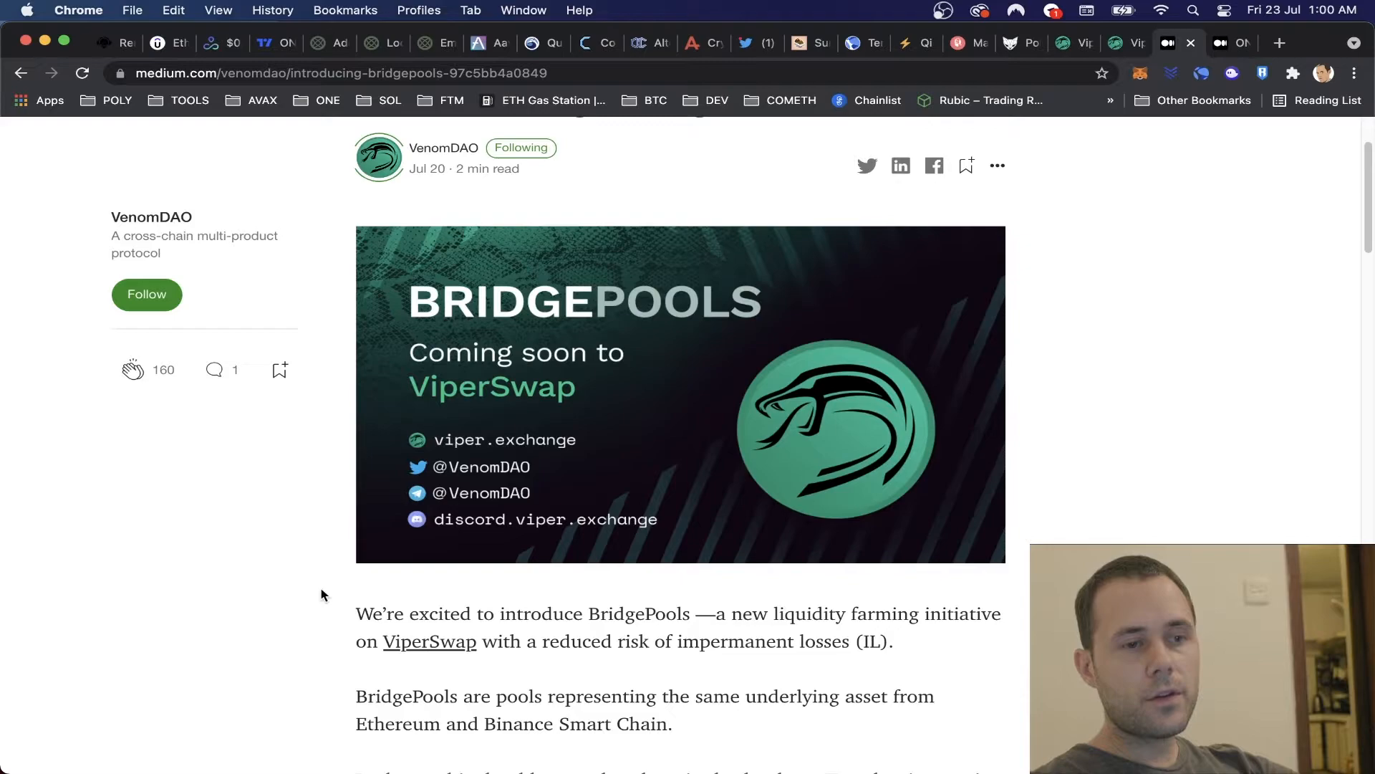
pyautogui.scroll(-3)
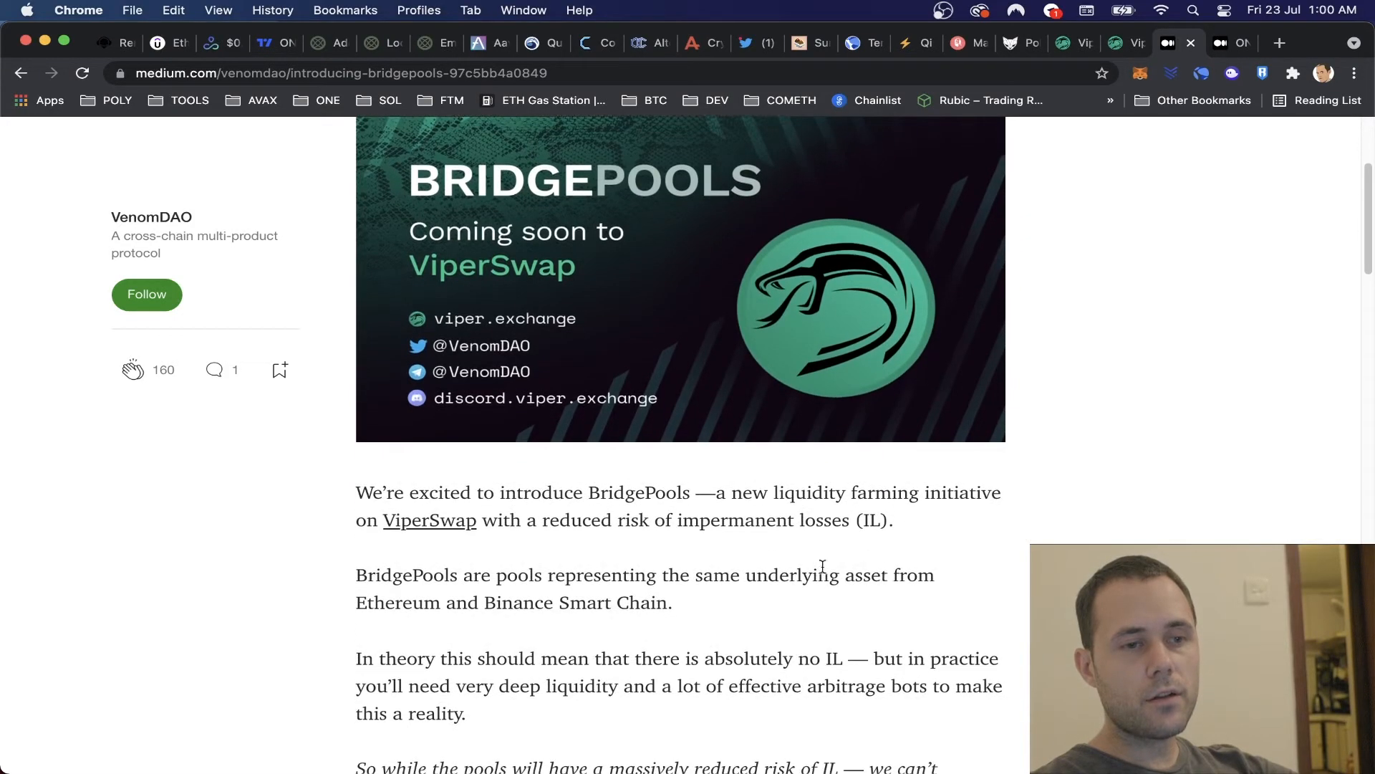
pyautogui.moveTo(976, 620)
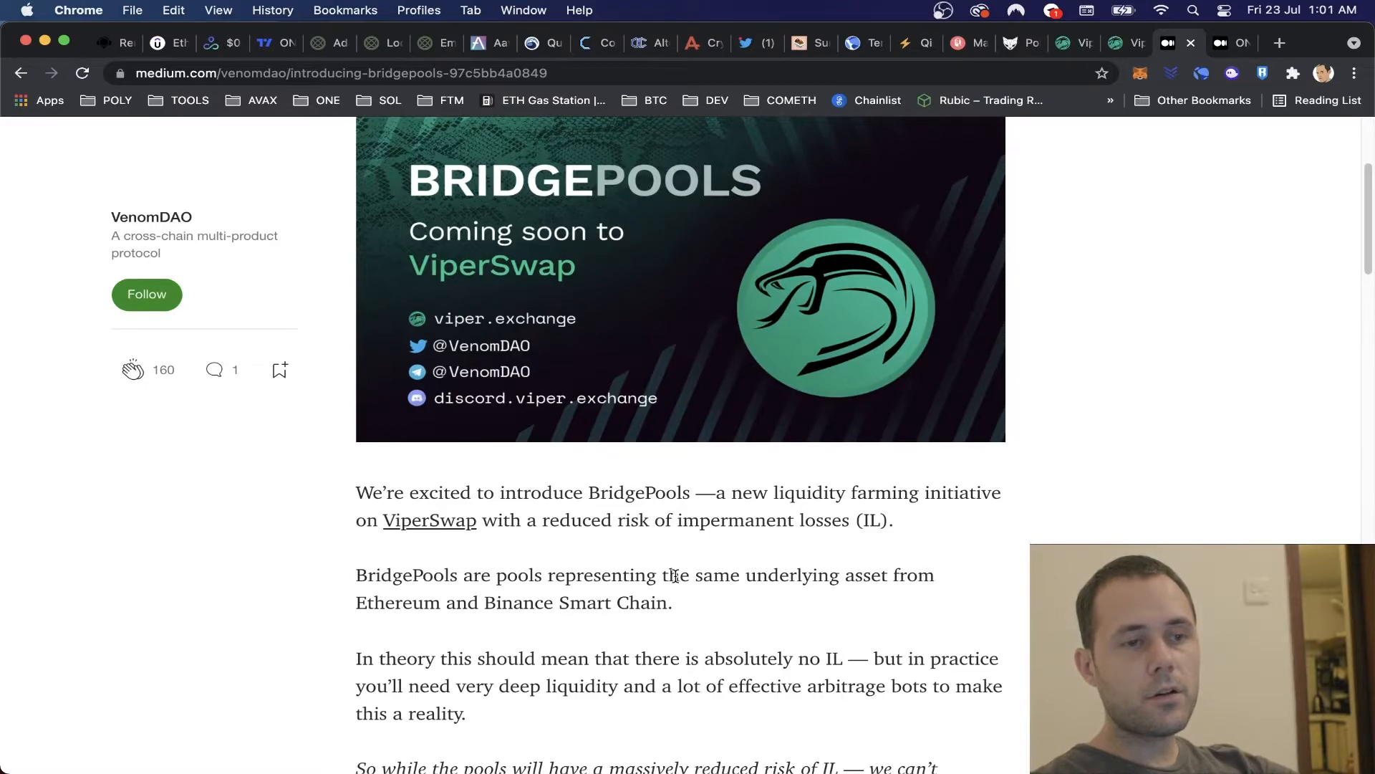
pyautogui.moveTo(500, 626)
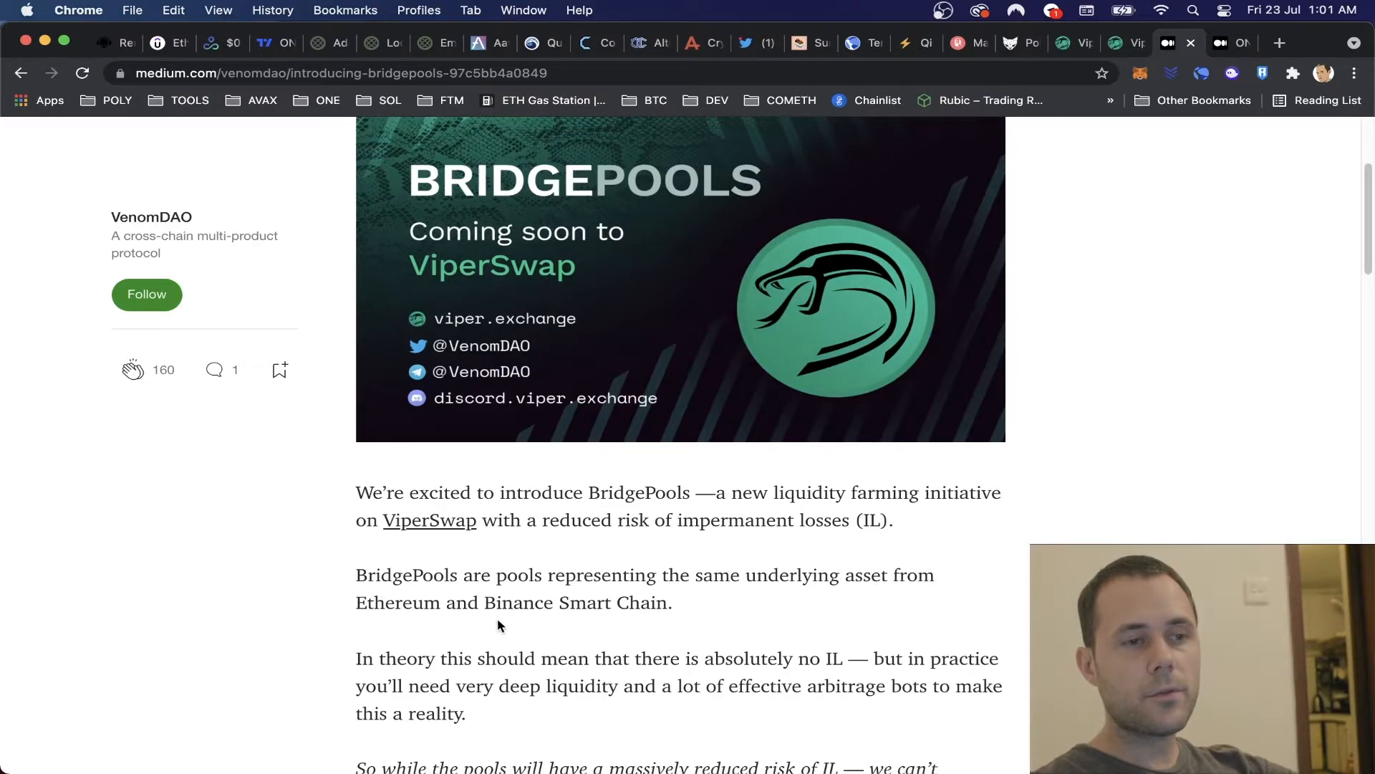
pyautogui.scroll(-3)
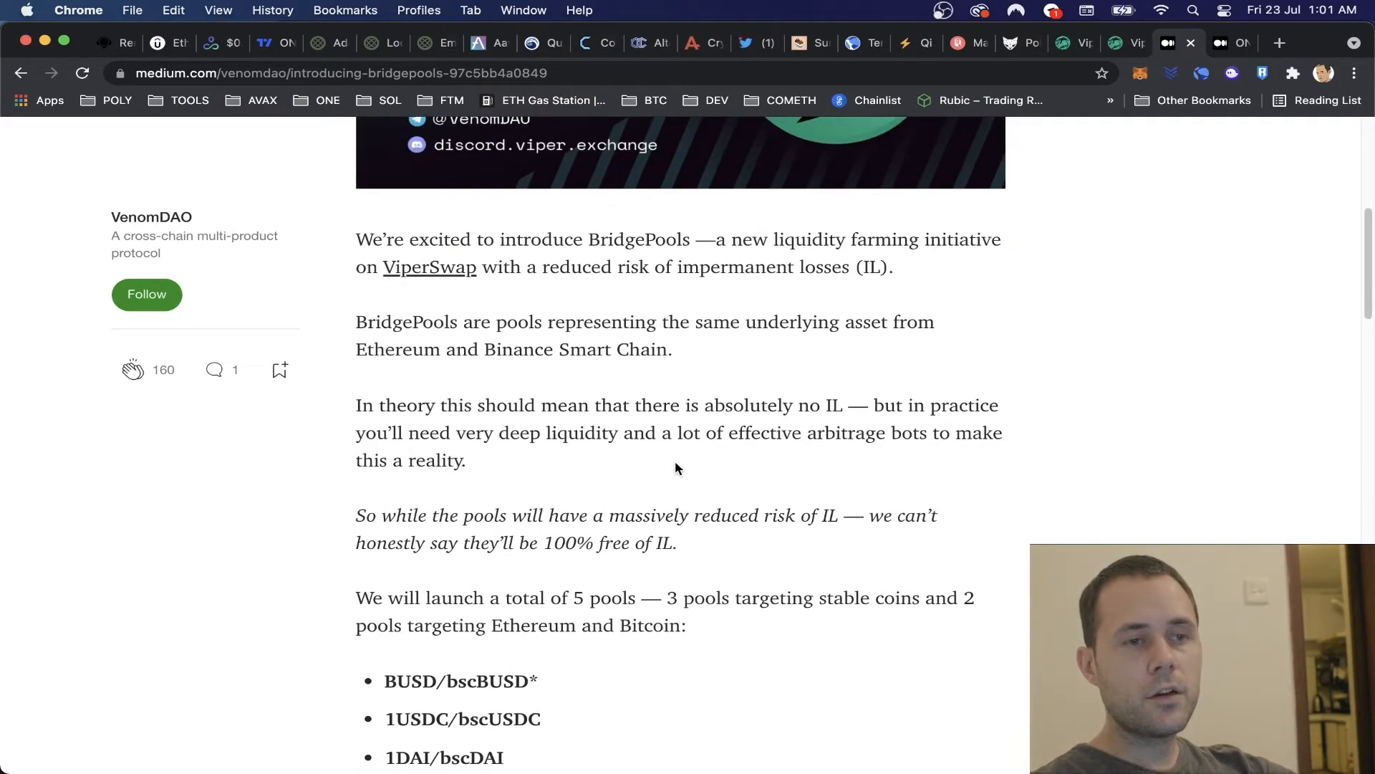
pyautogui.moveTo(707, 380)
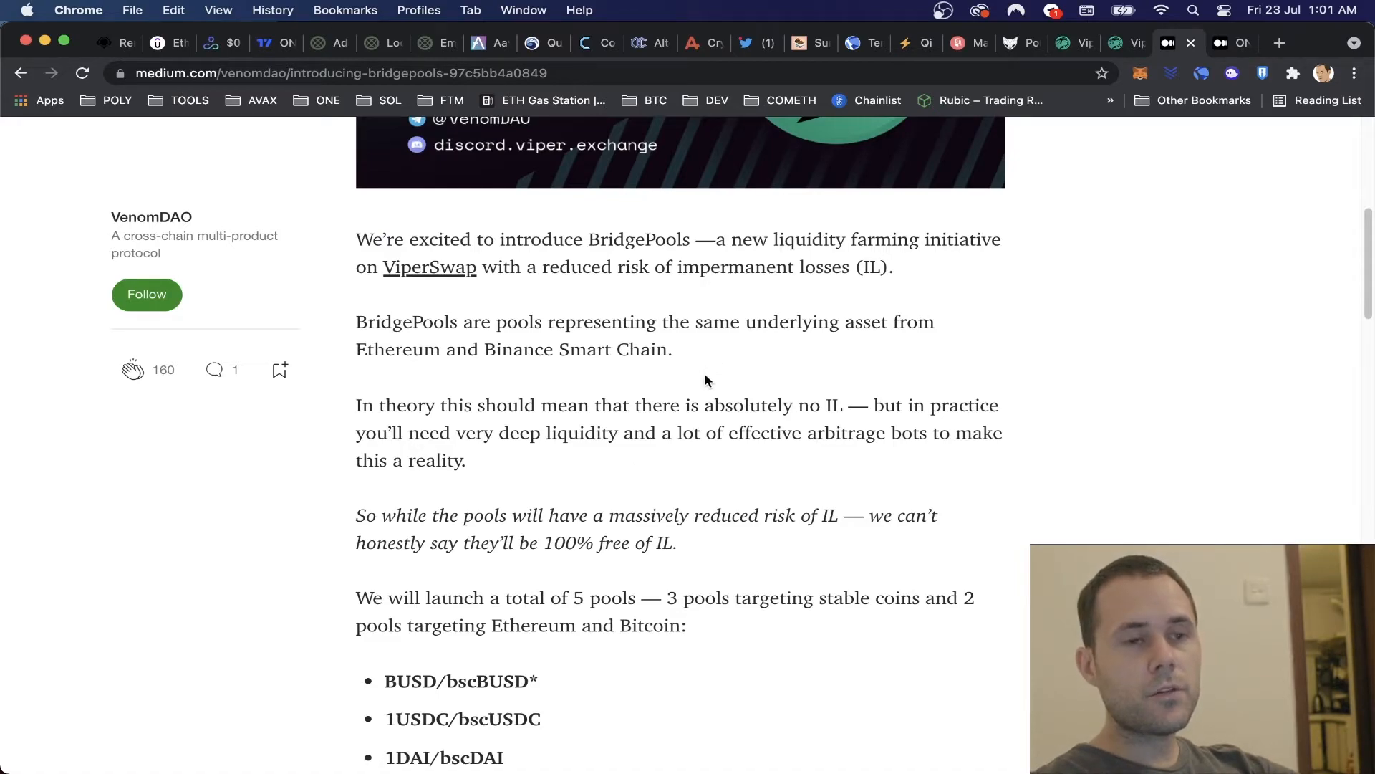
pyautogui.moveTo(436, 431)
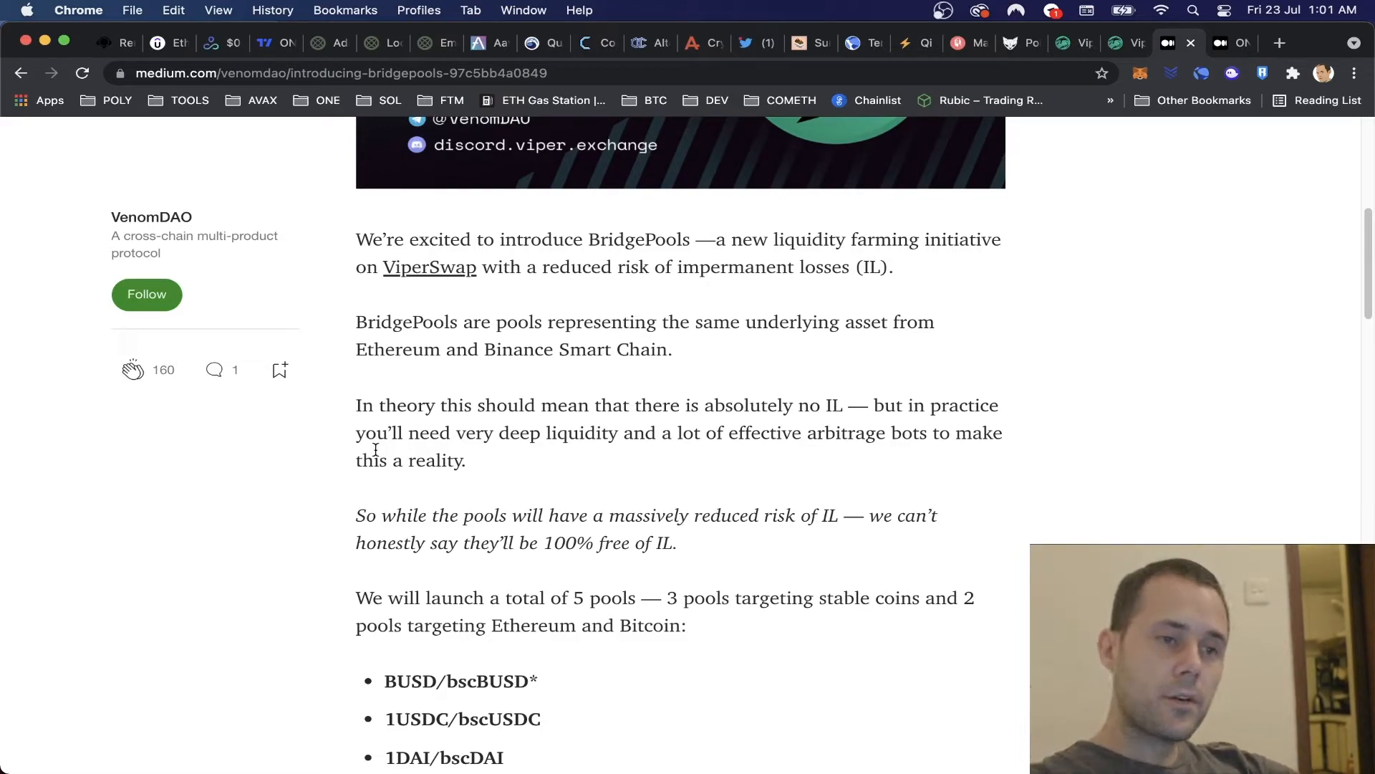
pyautogui.moveTo(602, 481)
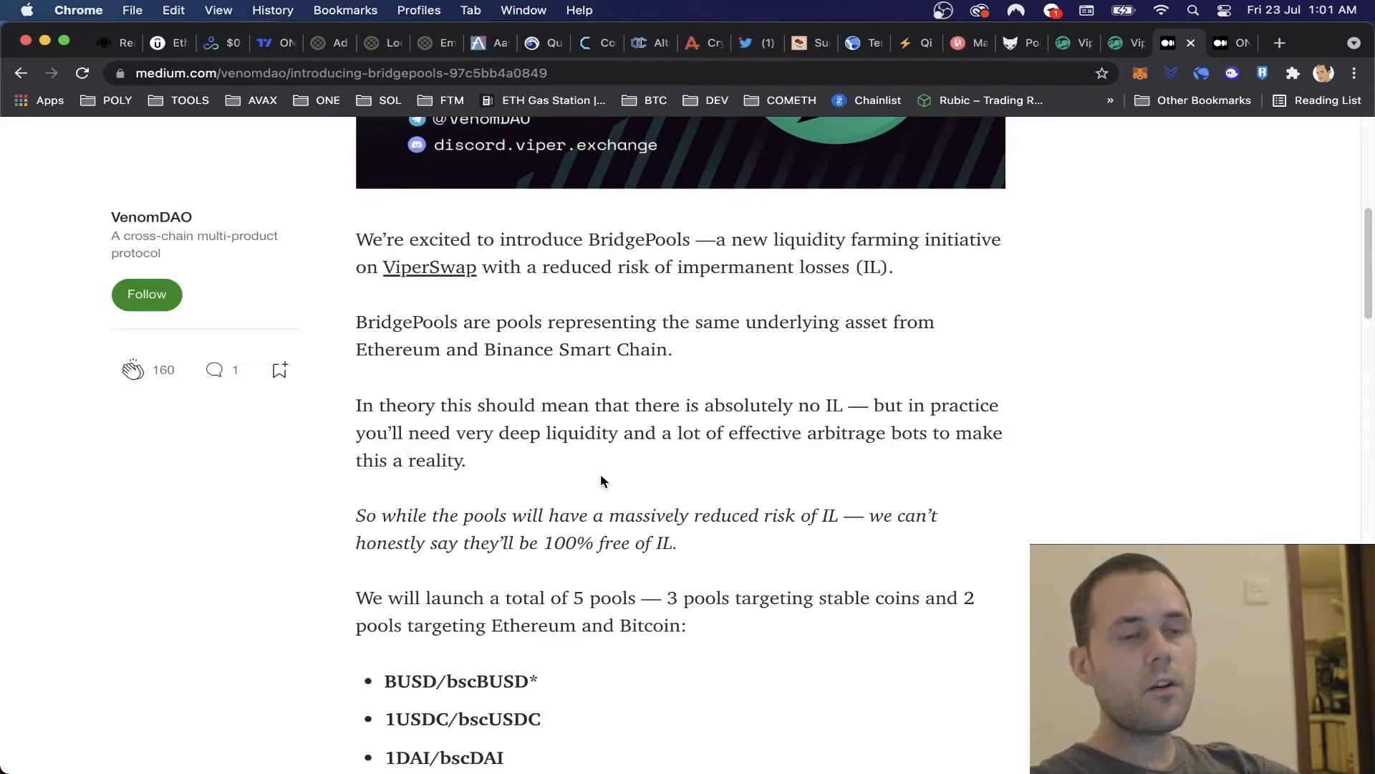
pyautogui.moveTo(862, 491)
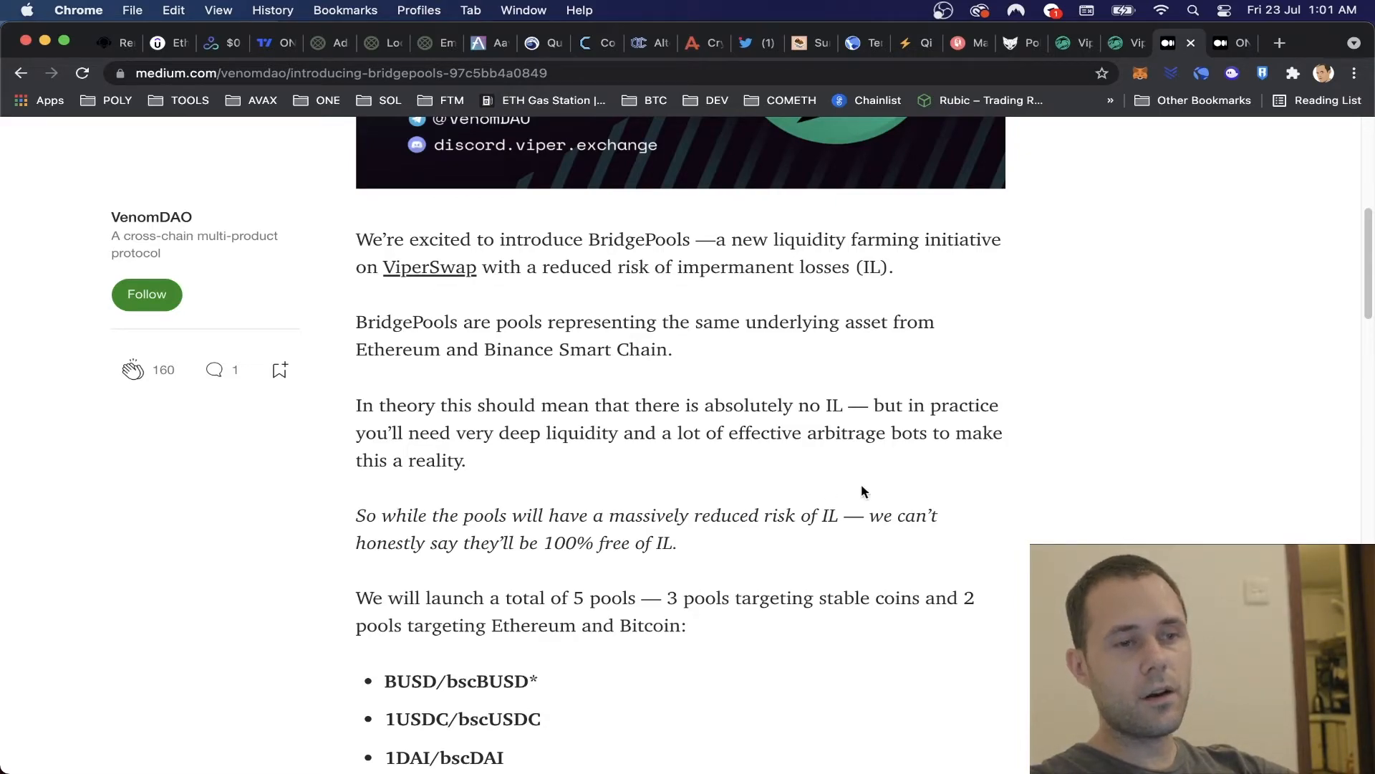
pyautogui.scroll(-3)
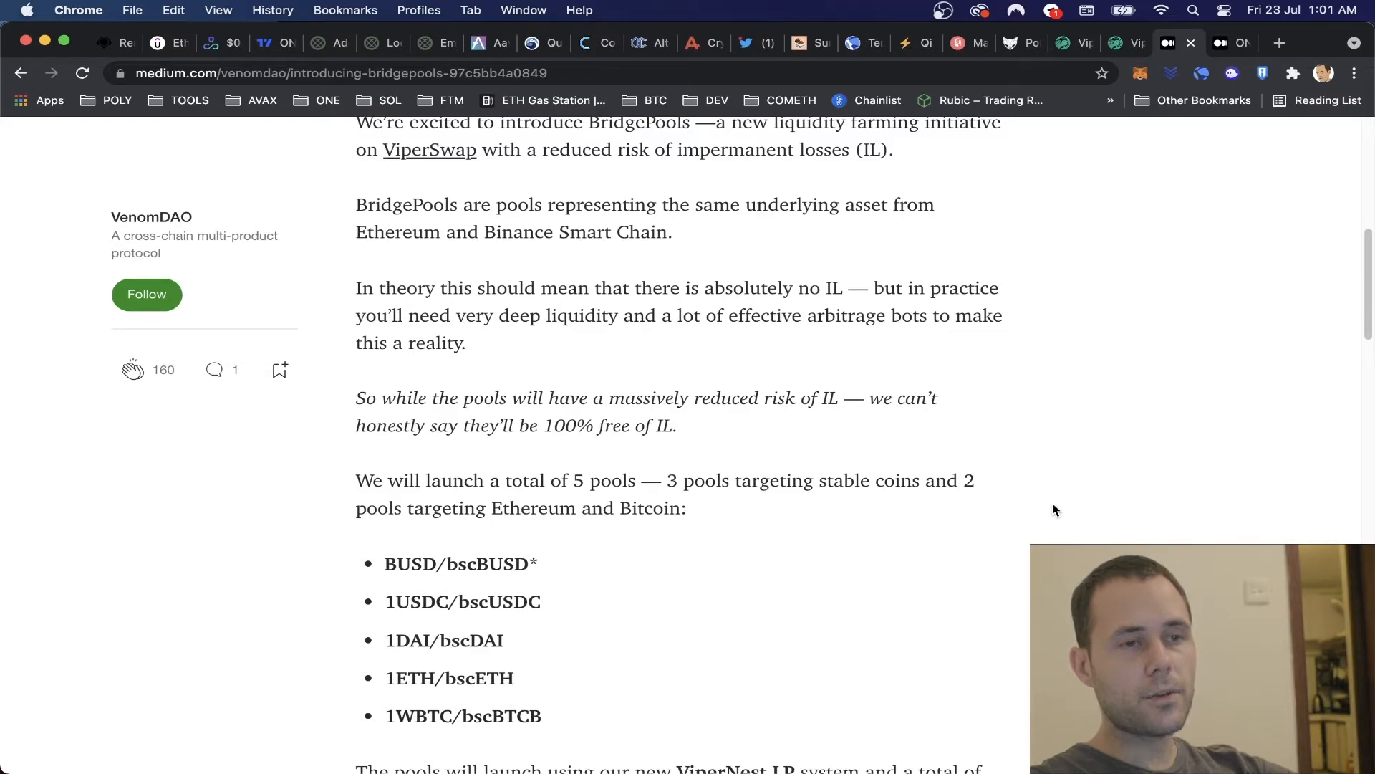
pyautogui.scroll(-3)
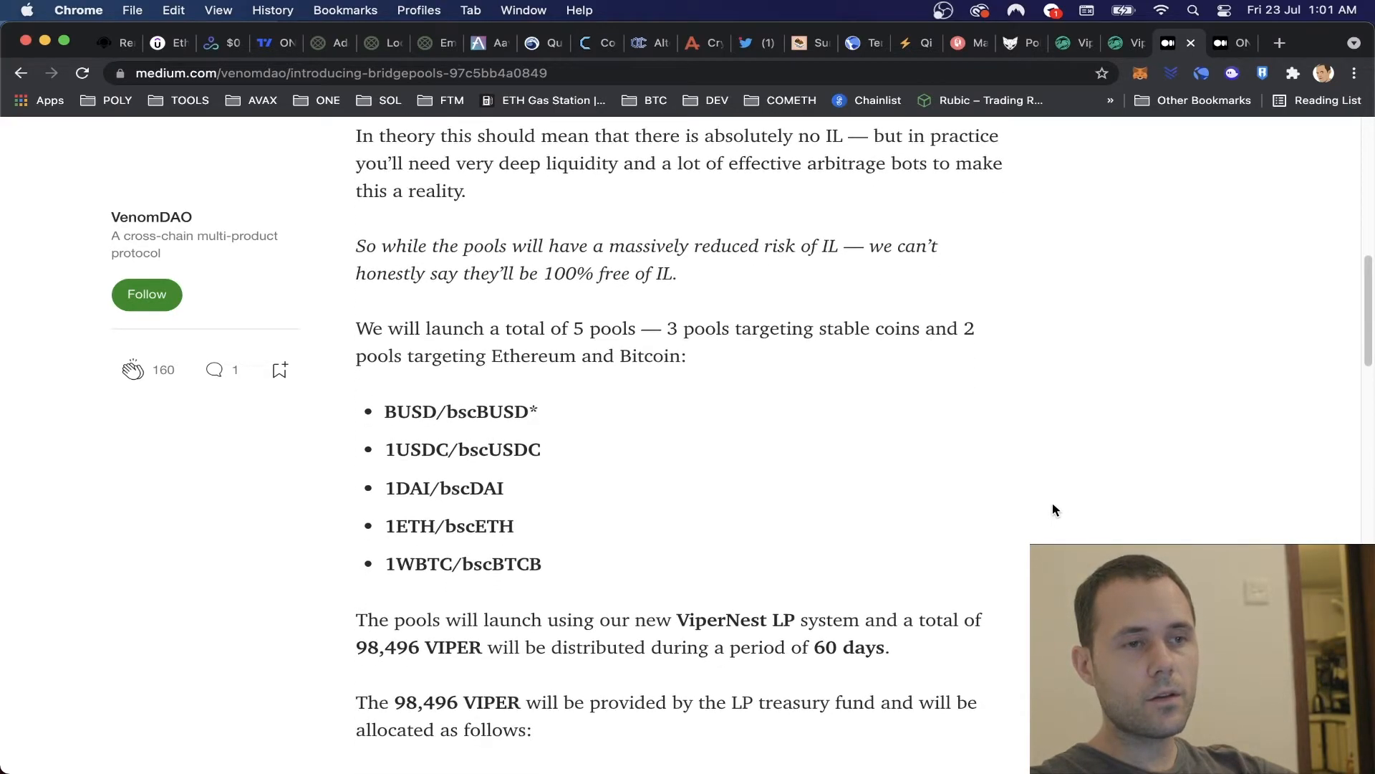
pyautogui.scroll(-3)
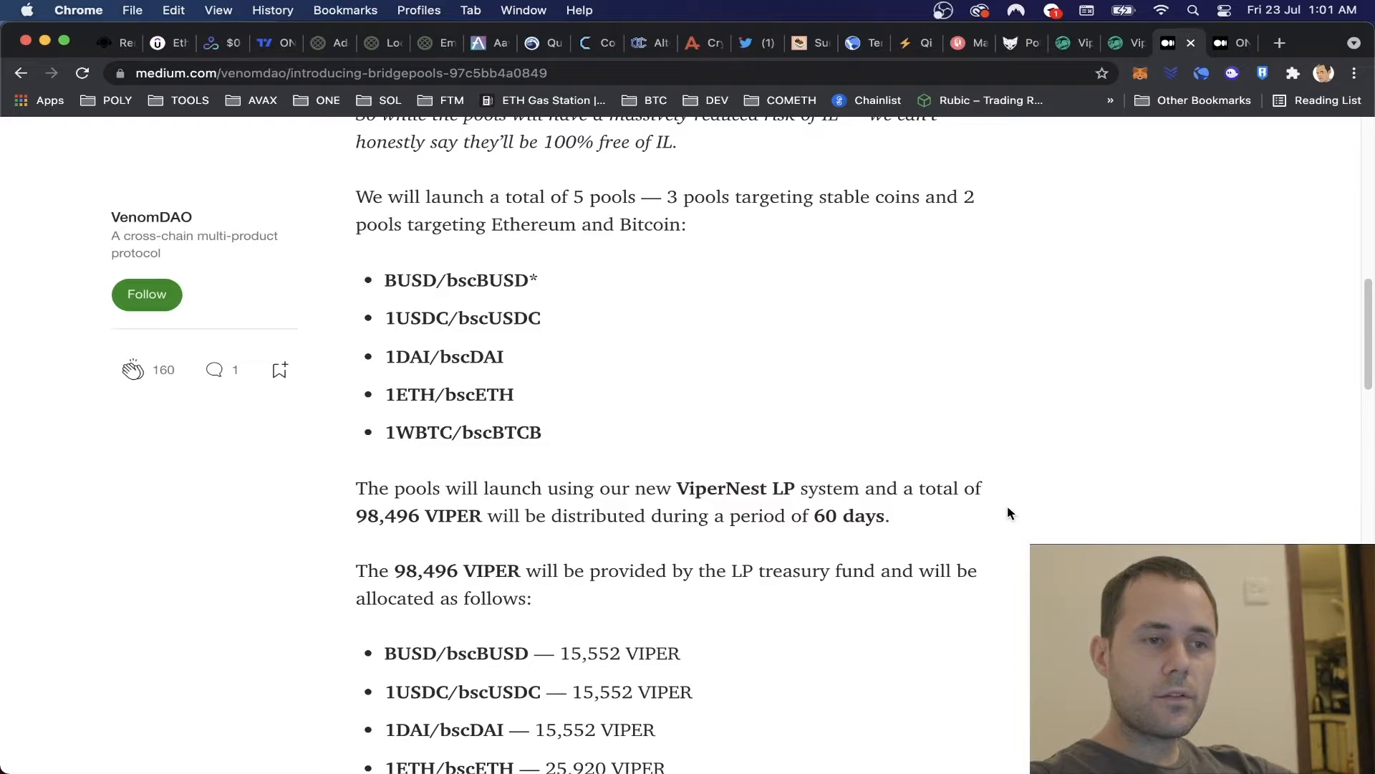
pyautogui.moveTo(686, 553)
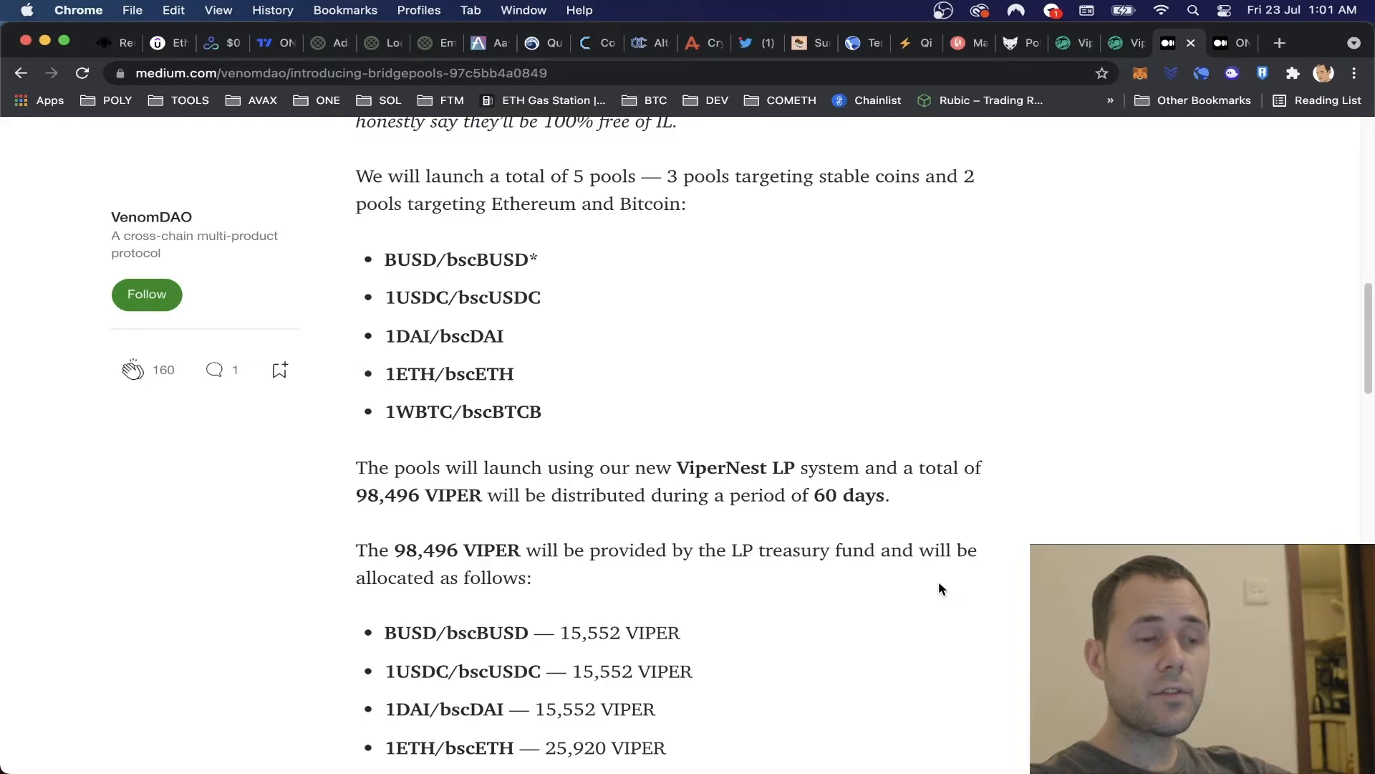
pyautogui.scroll(3)
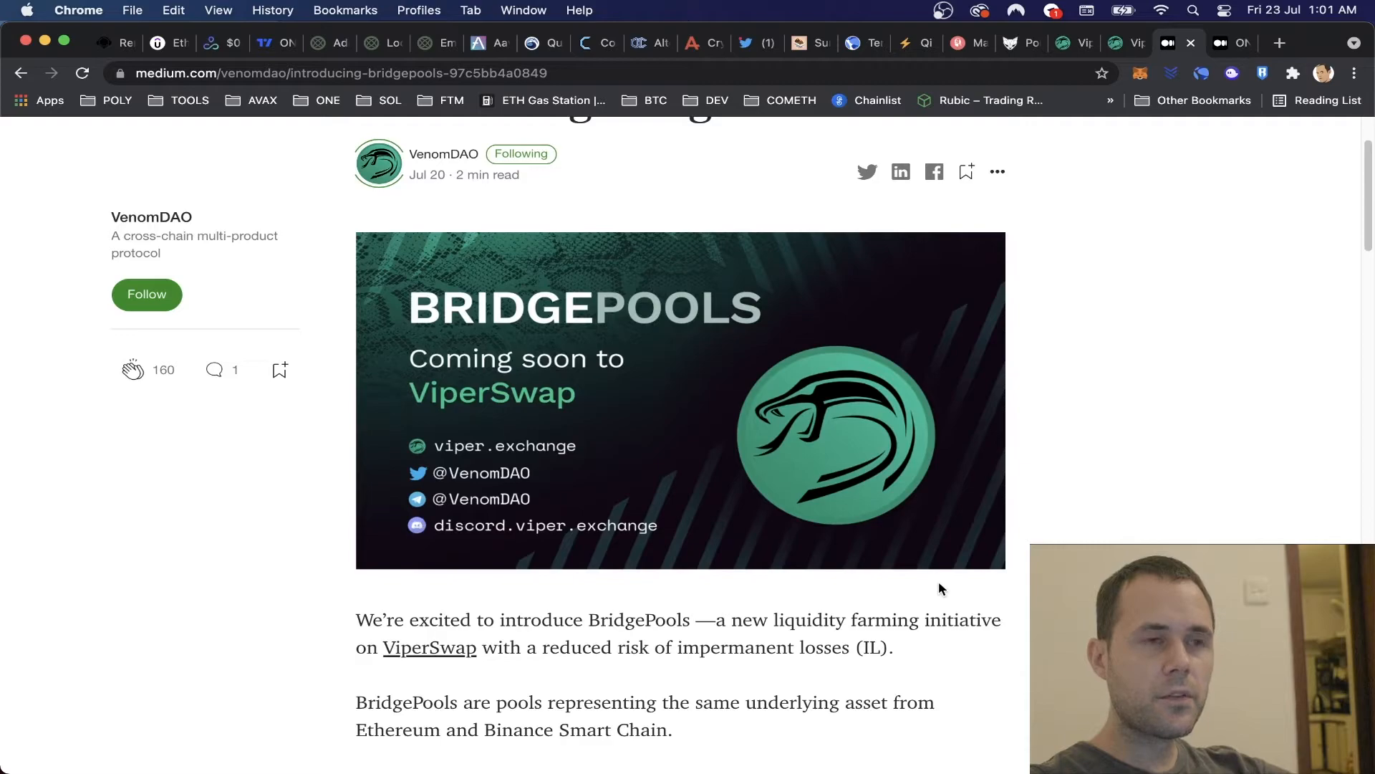
pyautogui.moveTo(1134, 155)
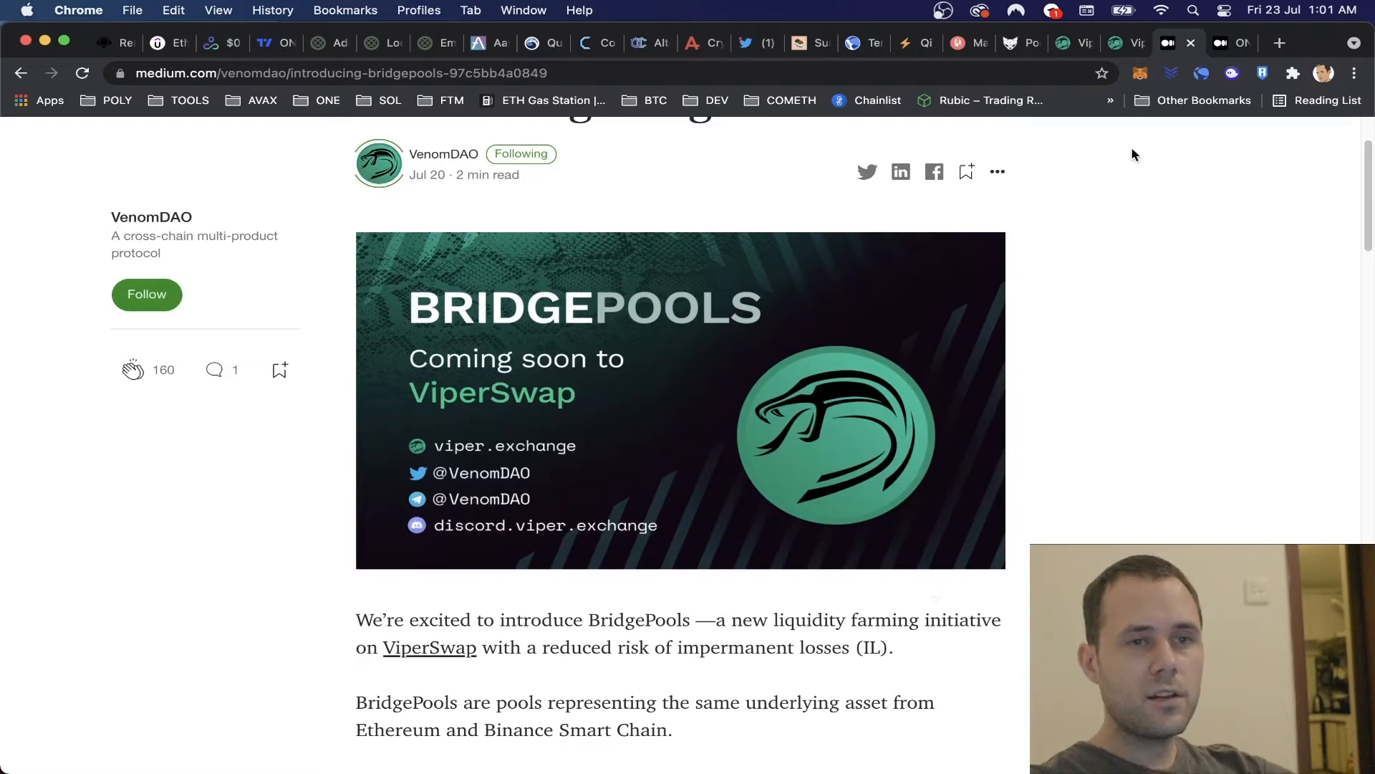
# Briefly check the Viper bridge pools list, then return to the article's 'How to participate' section.
pyautogui.click(1075, 43)
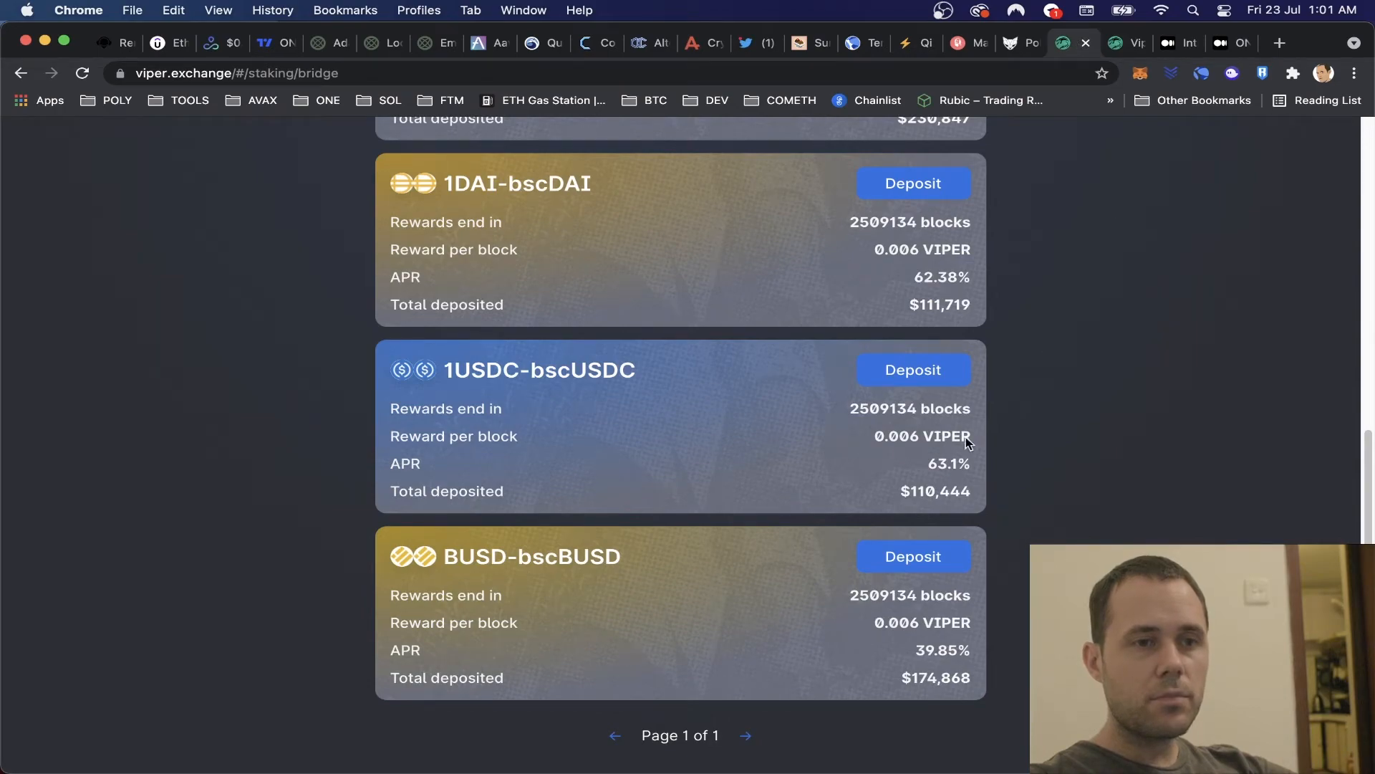
pyautogui.moveTo(898, 500)
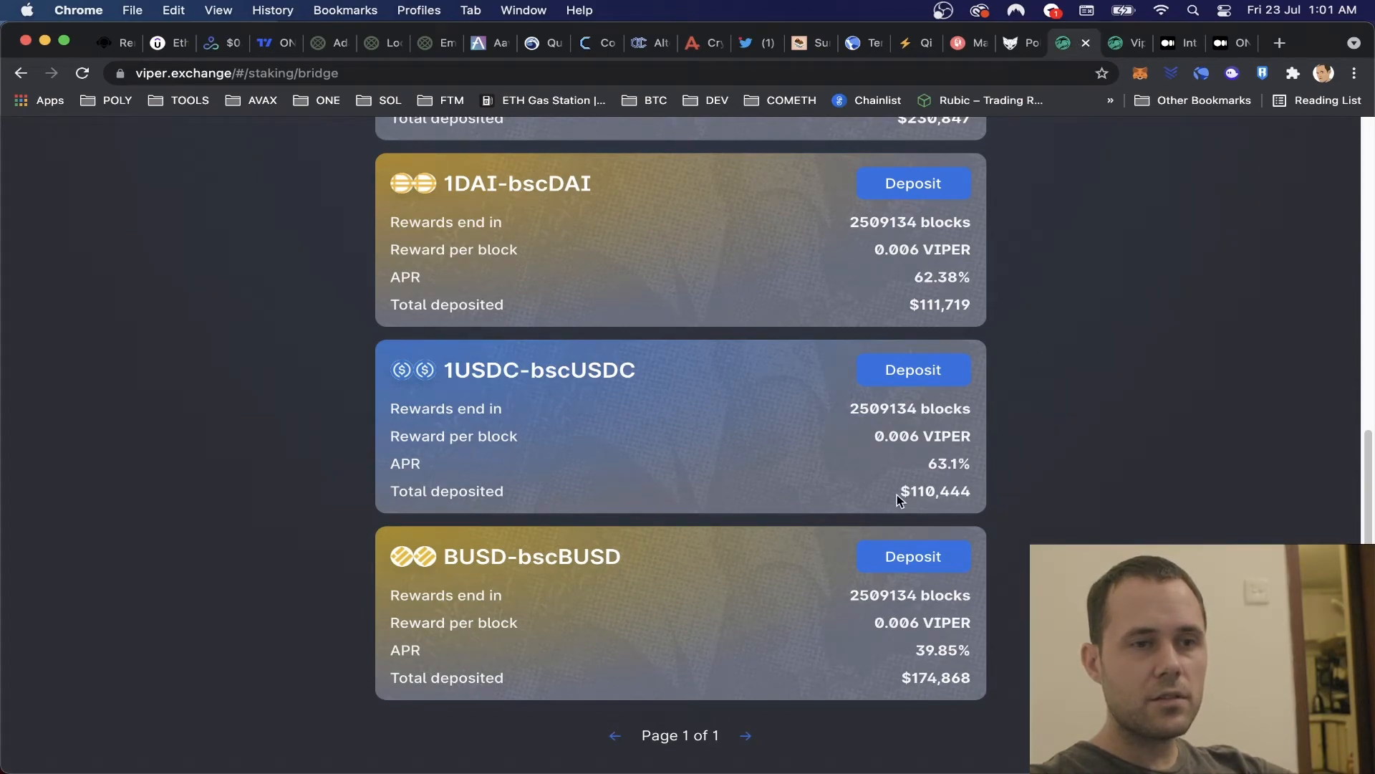
pyautogui.scroll(3)
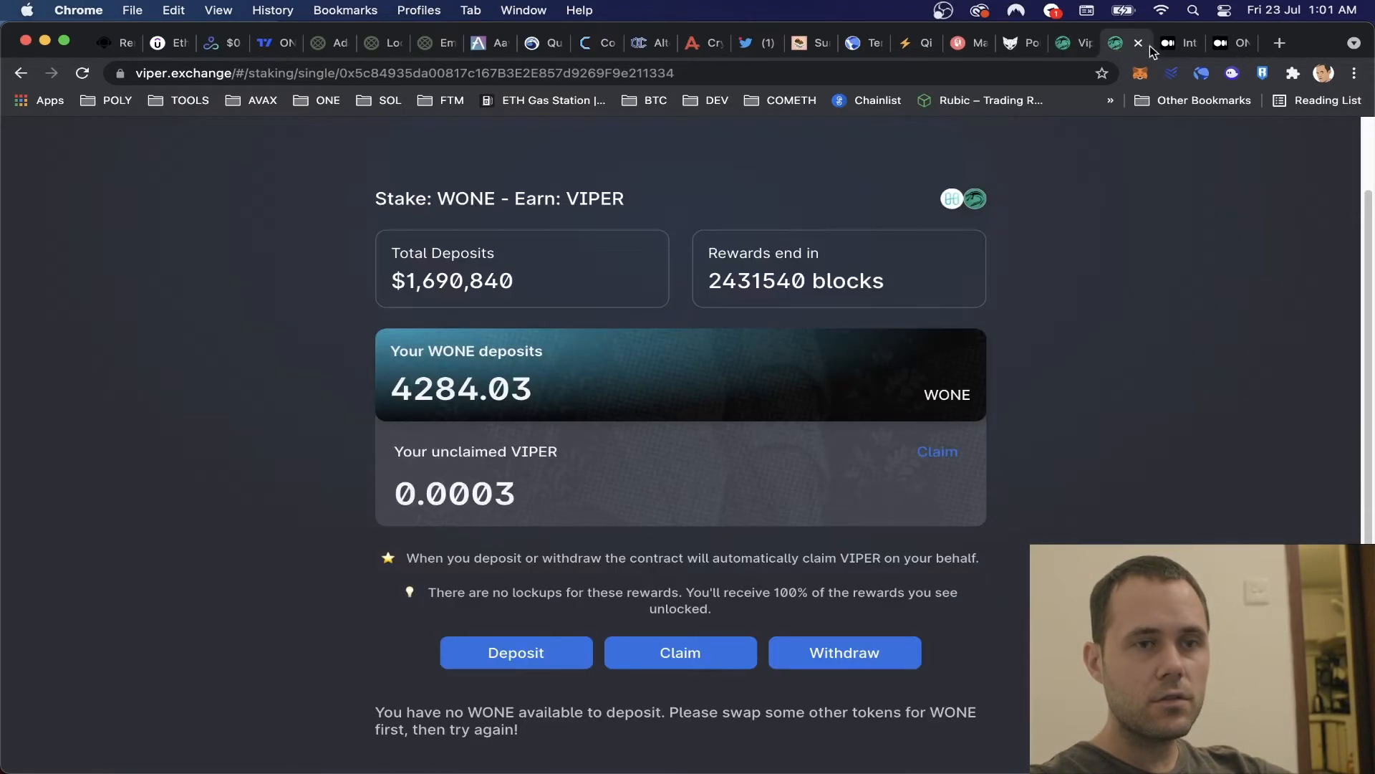
pyautogui.click(1129, 43)
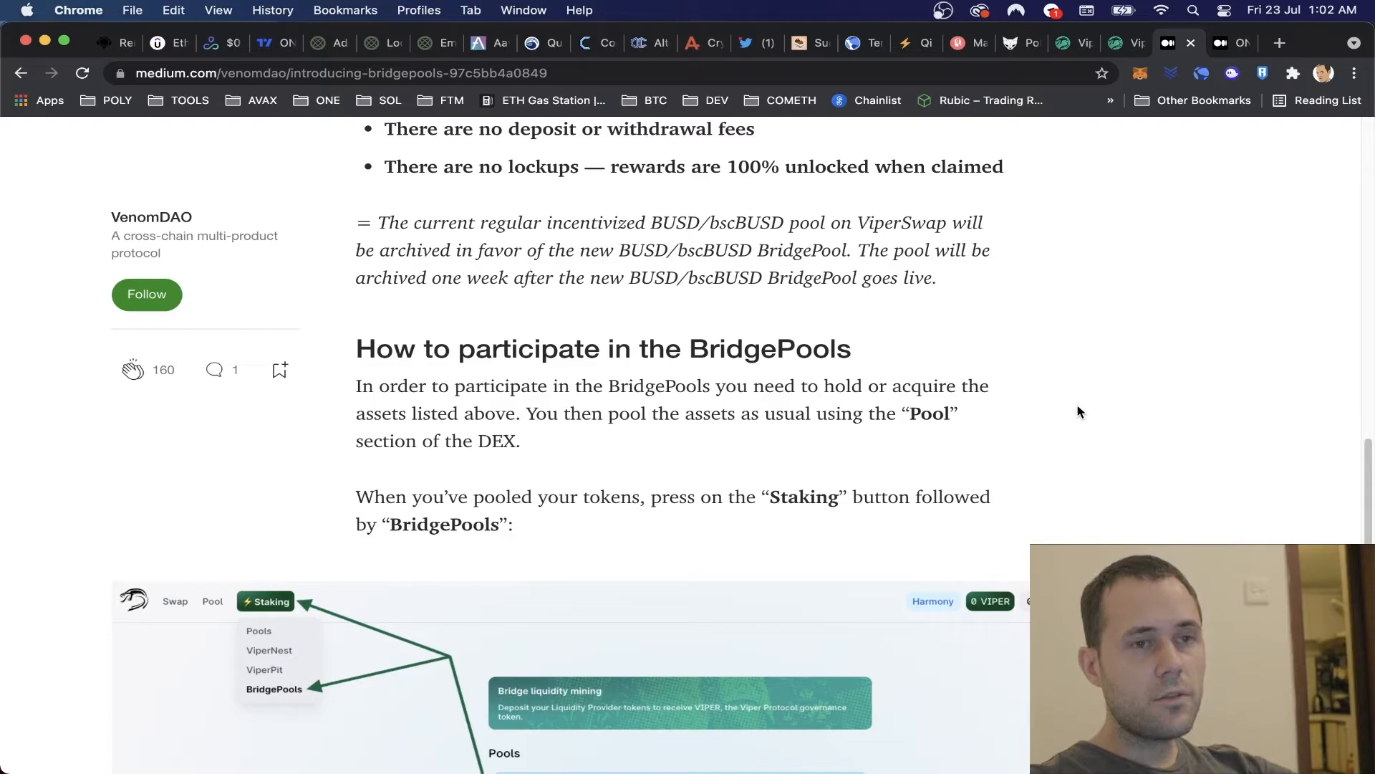
pyautogui.moveTo(1081, 359)
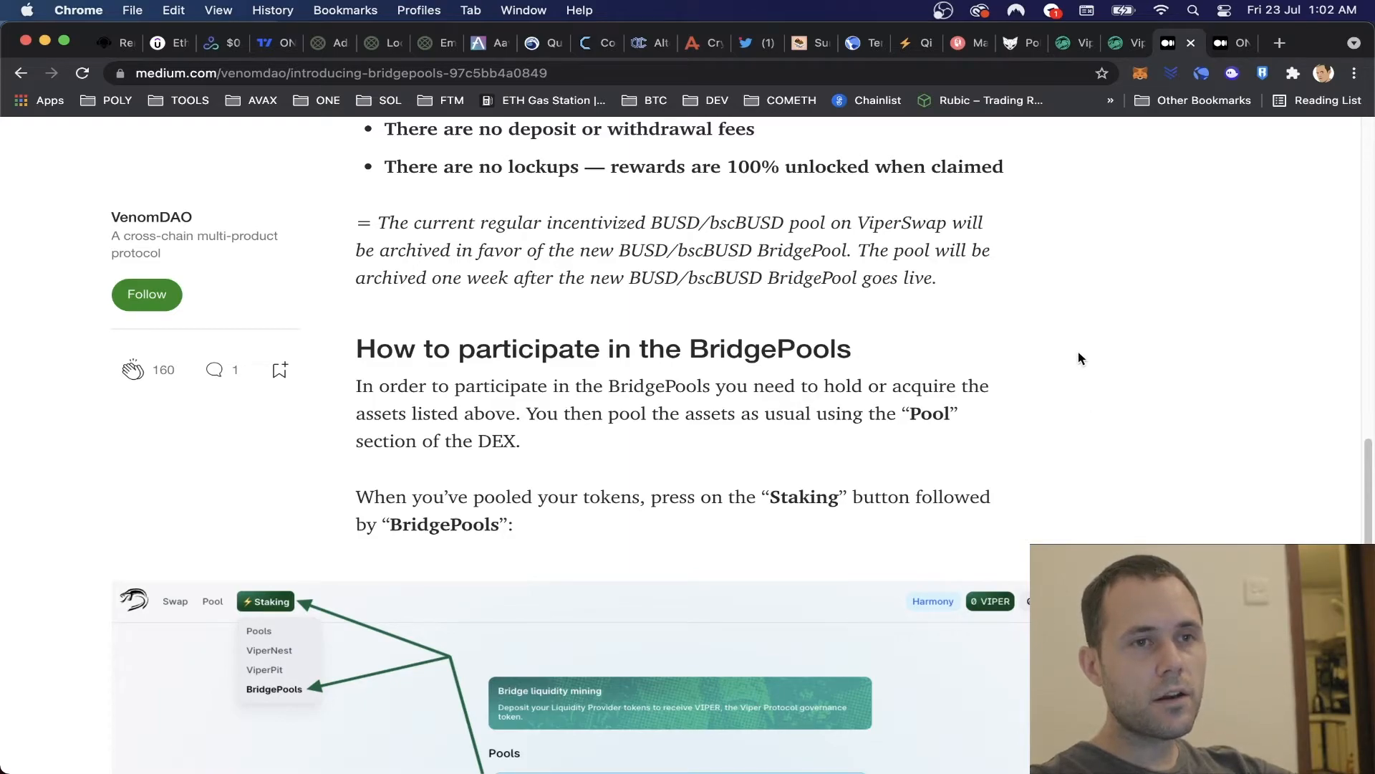
# Review all five bridge liquidity-mining pools and their APRs down to the BUSD pool.
pyautogui.click(1062, 42)
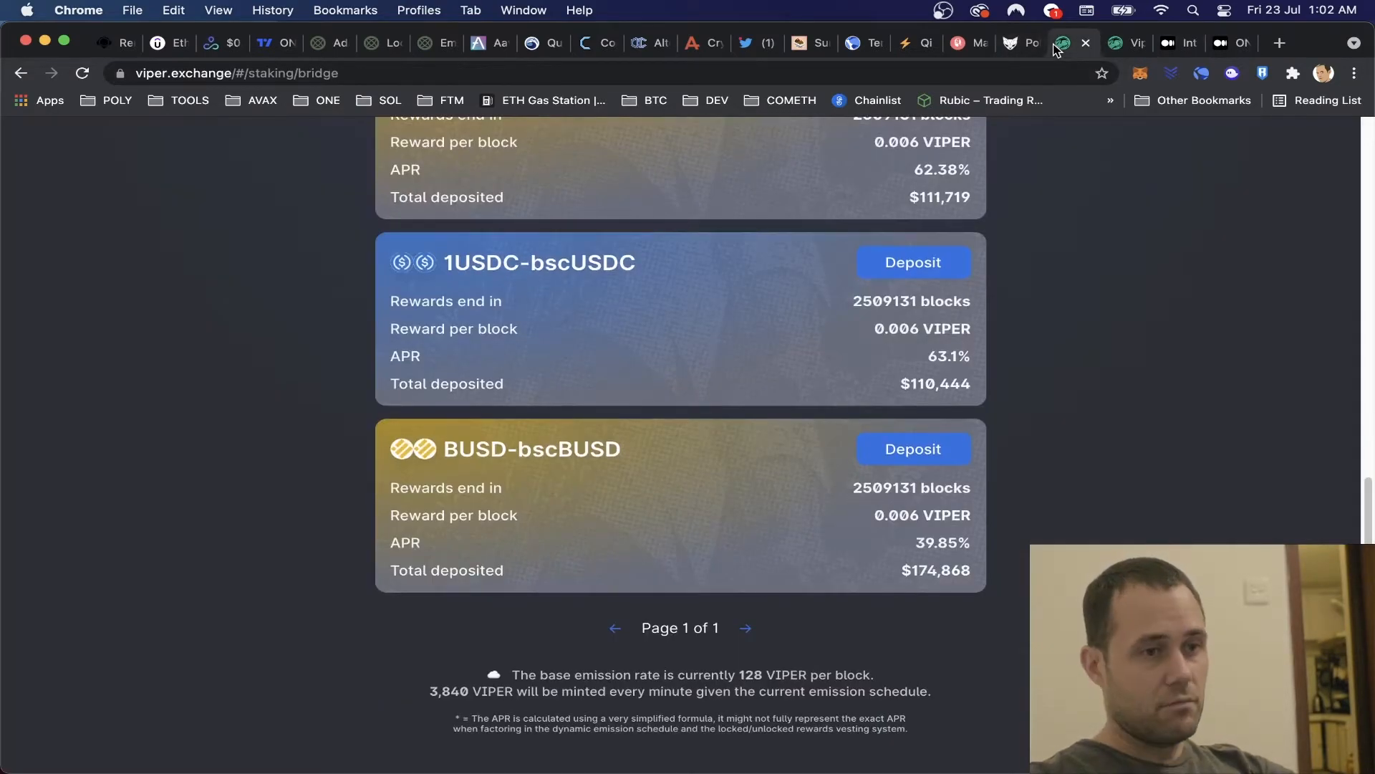
pyautogui.scroll(3)
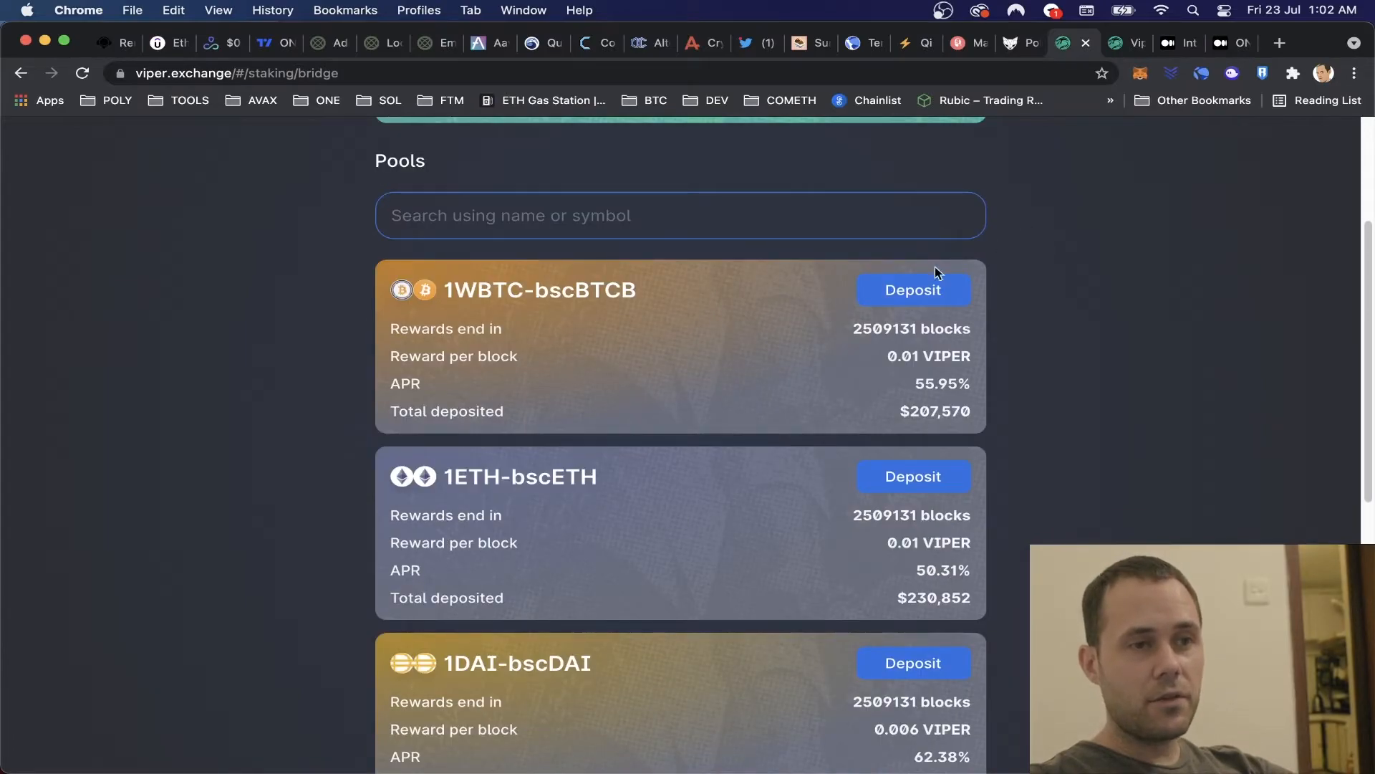
pyautogui.moveTo(566, 295)
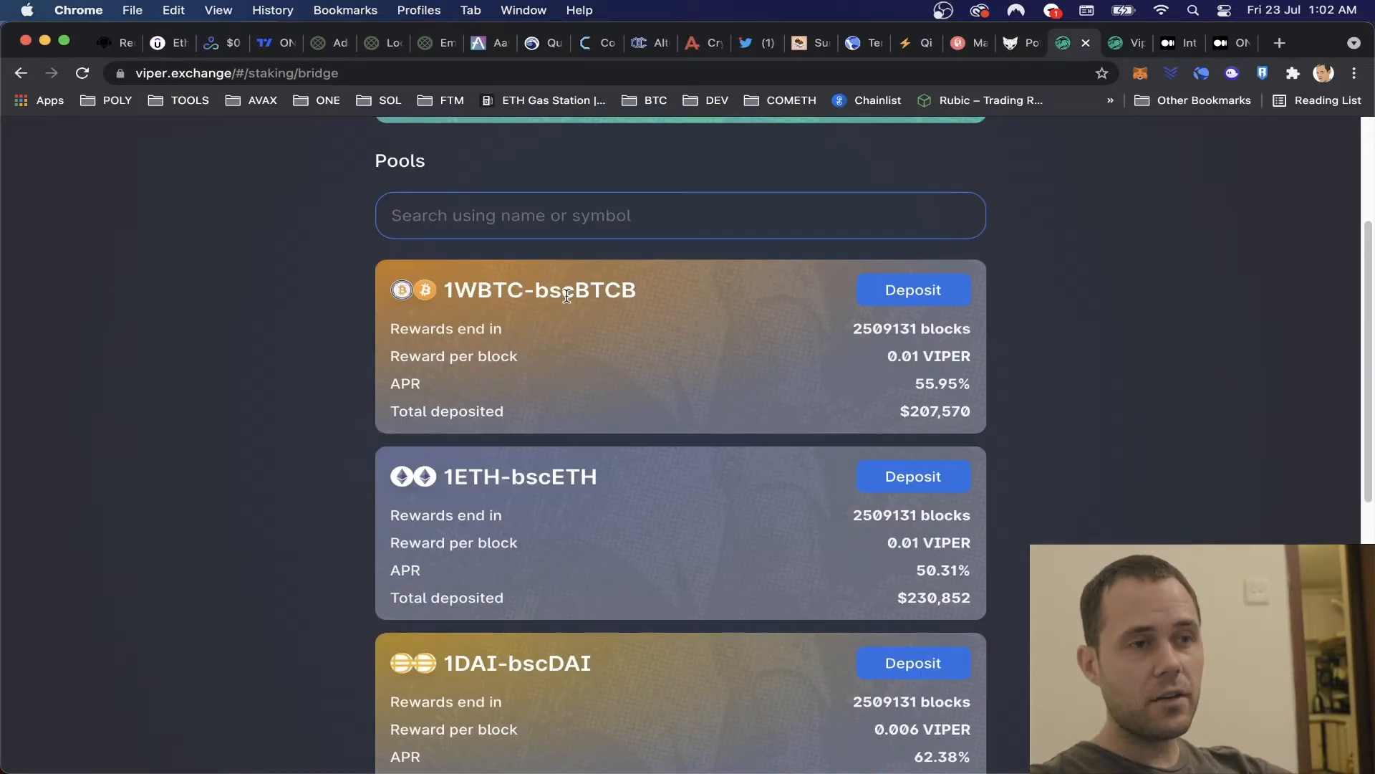
pyautogui.moveTo(576, 465)
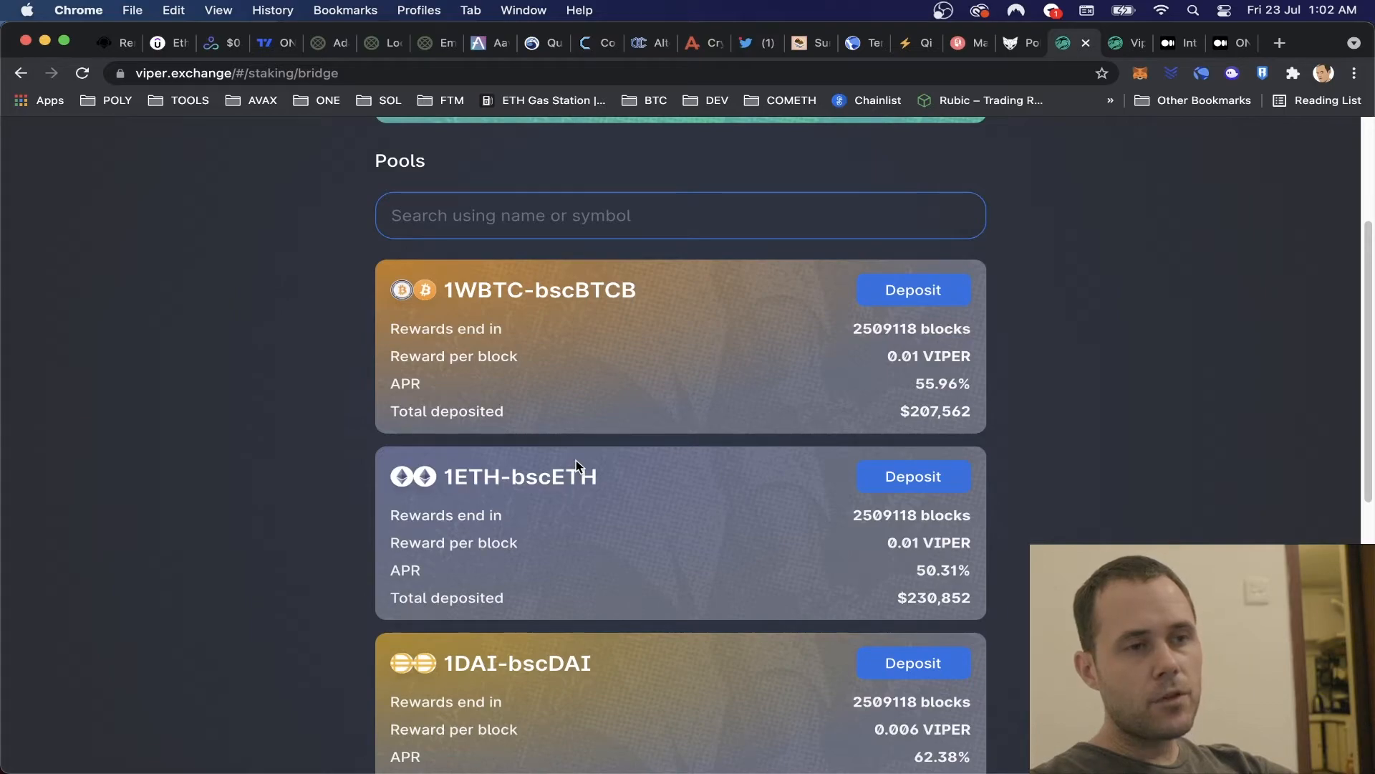
pyautogui.moveTo(517, 506)
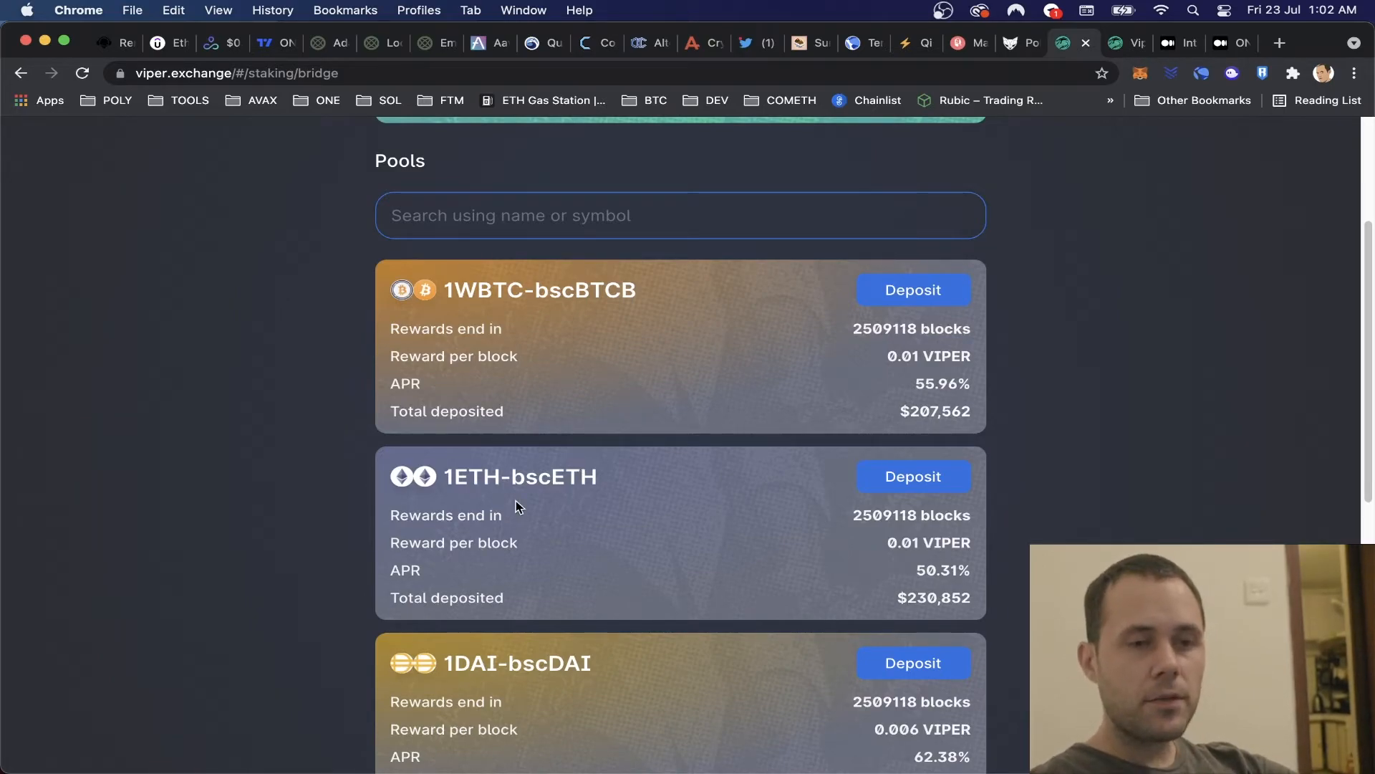
pyautogui.scroll(-3)
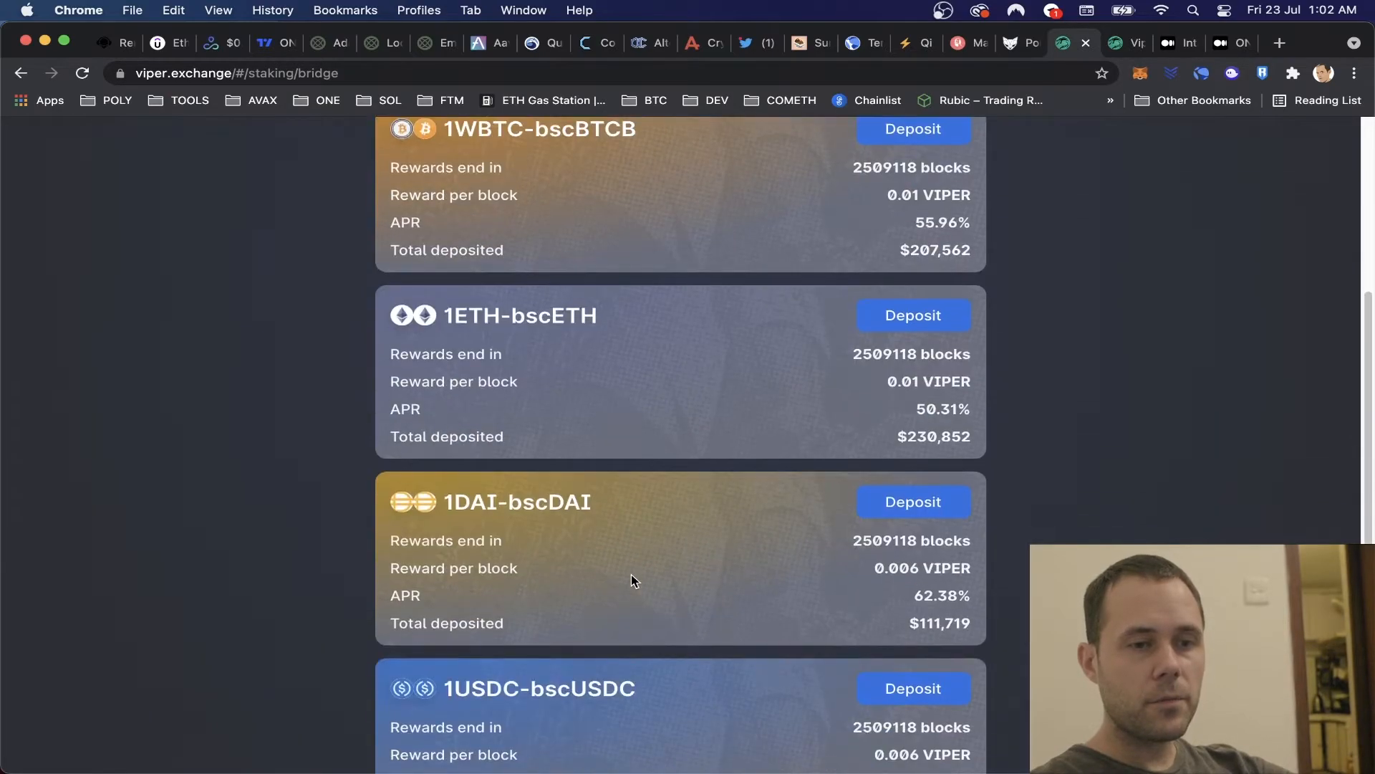
pyautogui.scroll(-3)
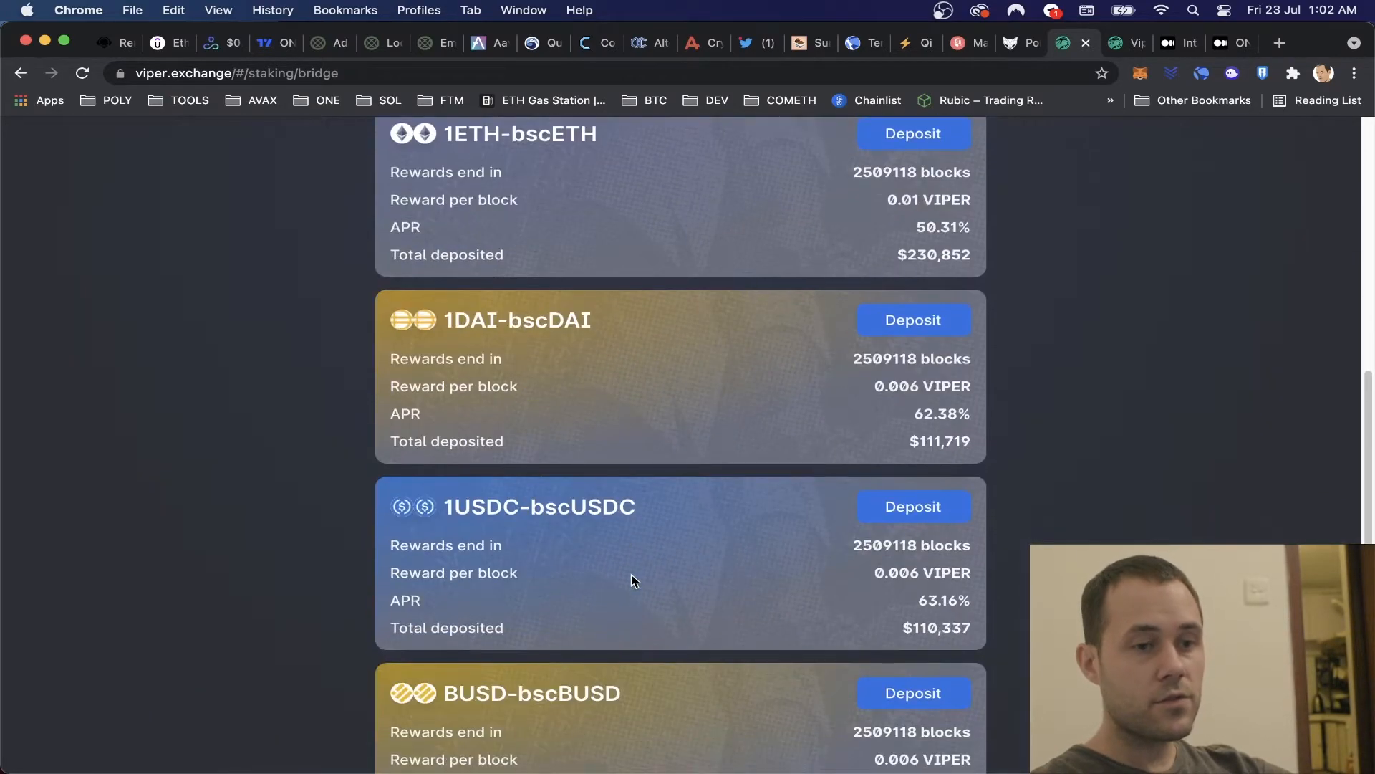
pyautogui.scroll(-3)
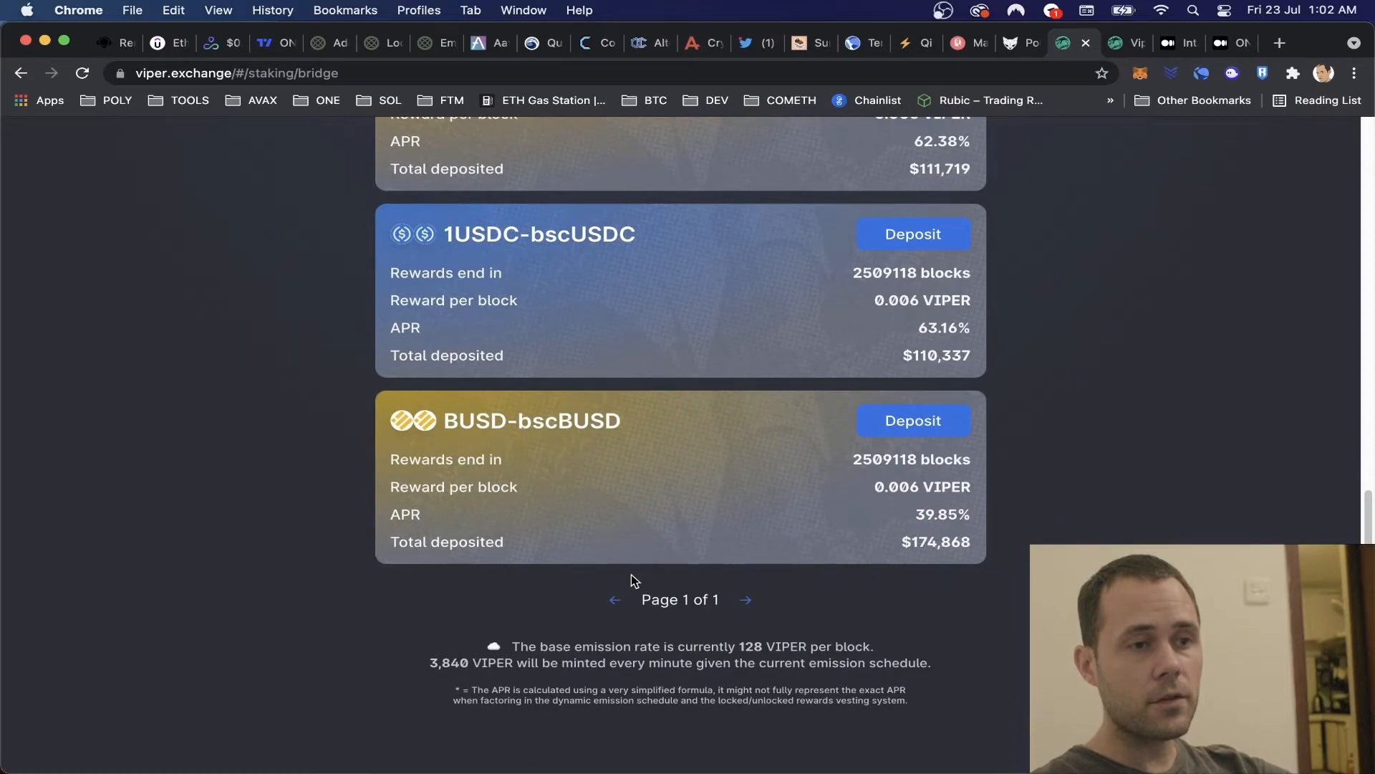
pyautogui.scroll(3)
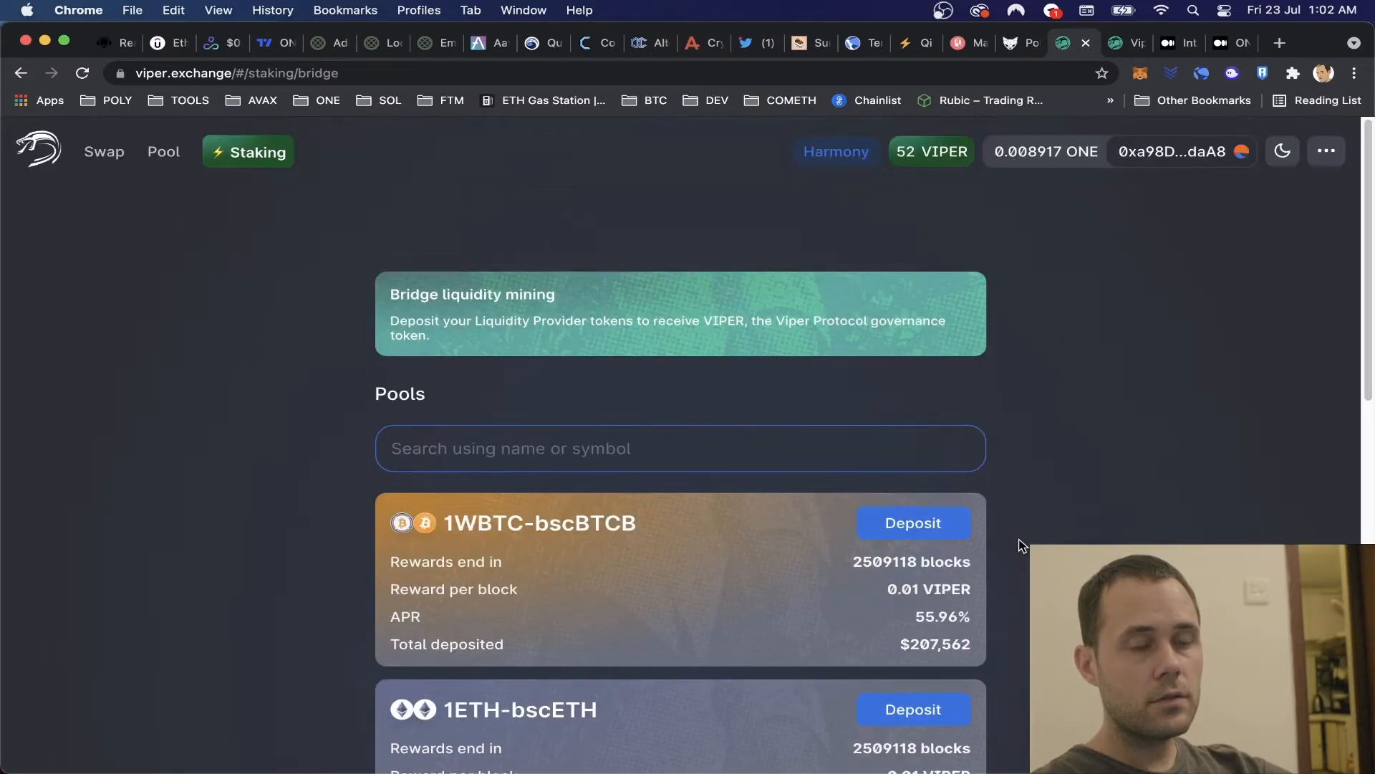
pyautogui.scroll(-3)
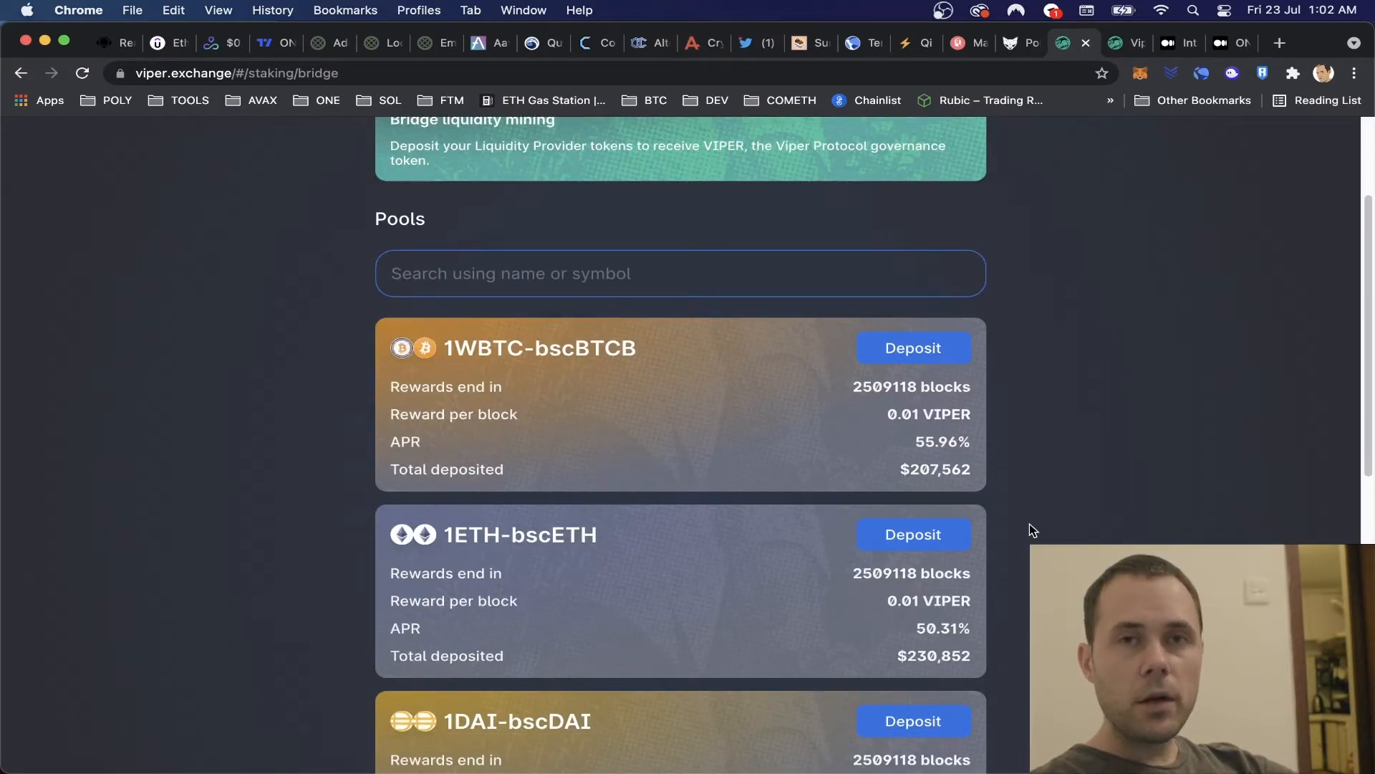
pyautogui.moveTo(1128, 42)
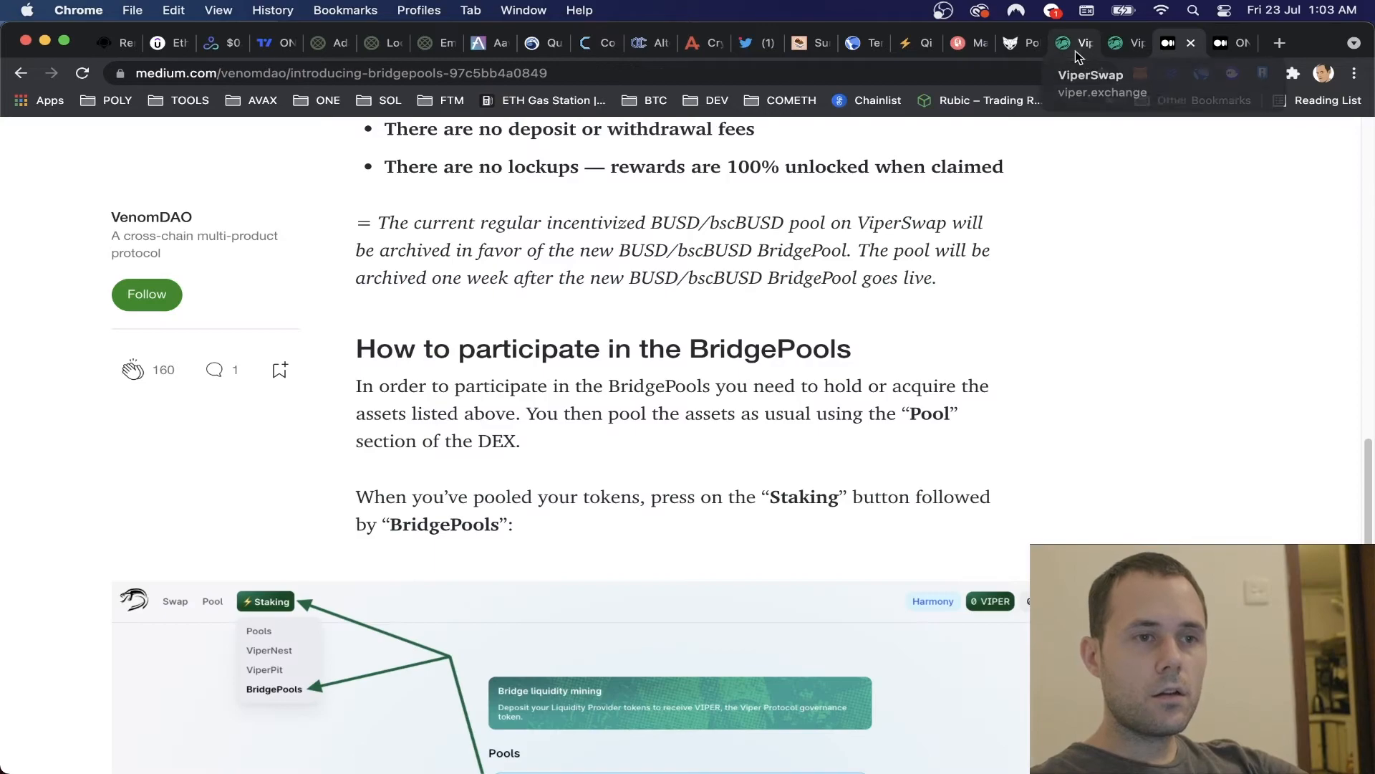
# Search the swap token selector for 1WBTC and bscBTCB, then return to the ViperNest staking pools.
pyautogui.click(1073, 41)
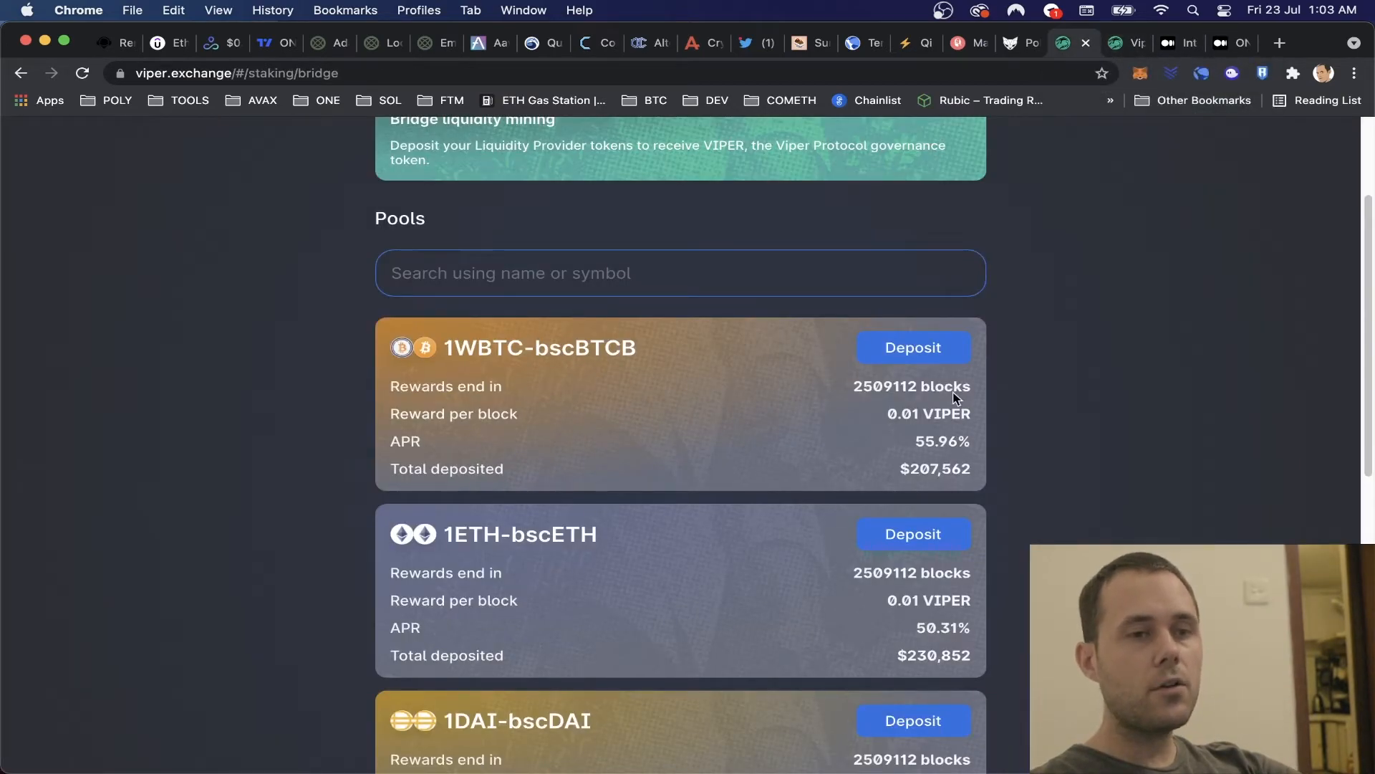
pyautogui.moveTo(1179, 49)
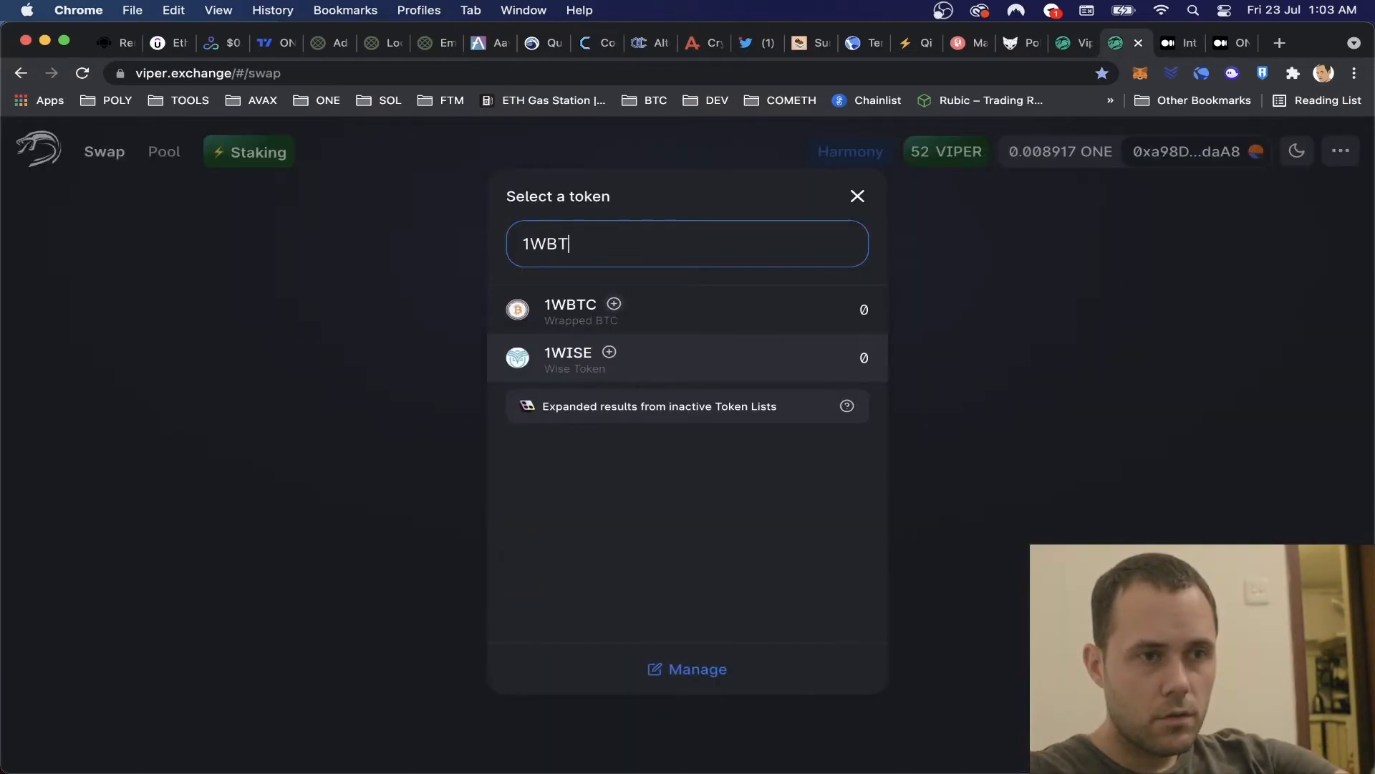
pyautogui.write('C')
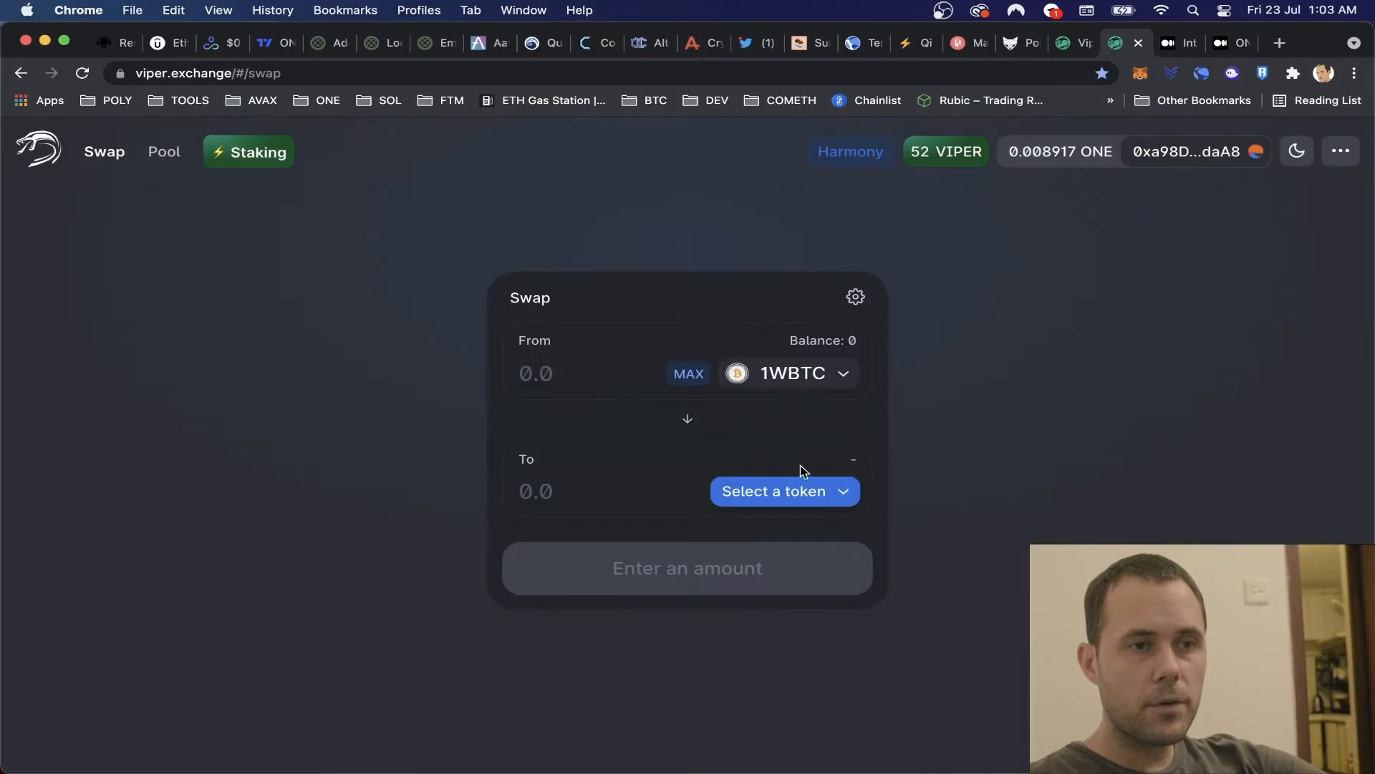
pyautogui.click(784, 490)
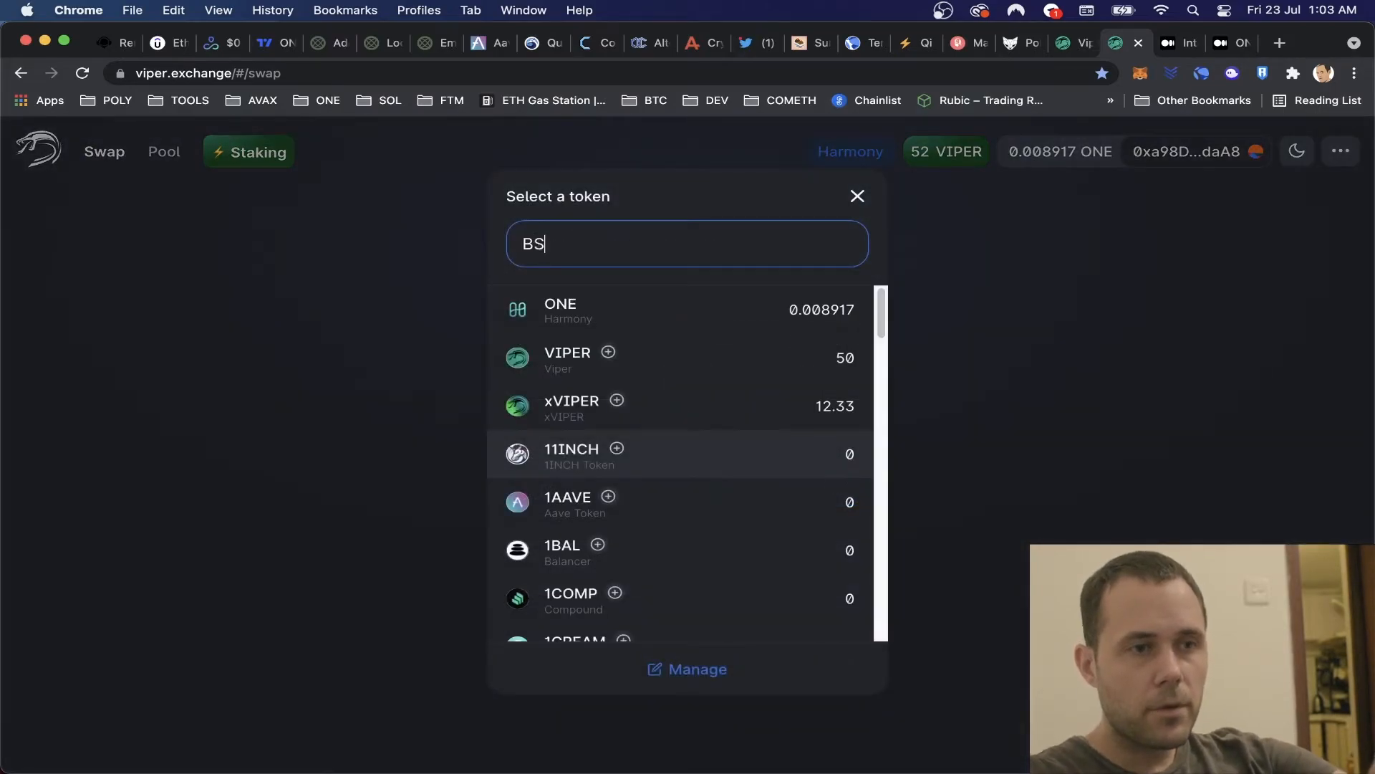
pyautogui.write('C')
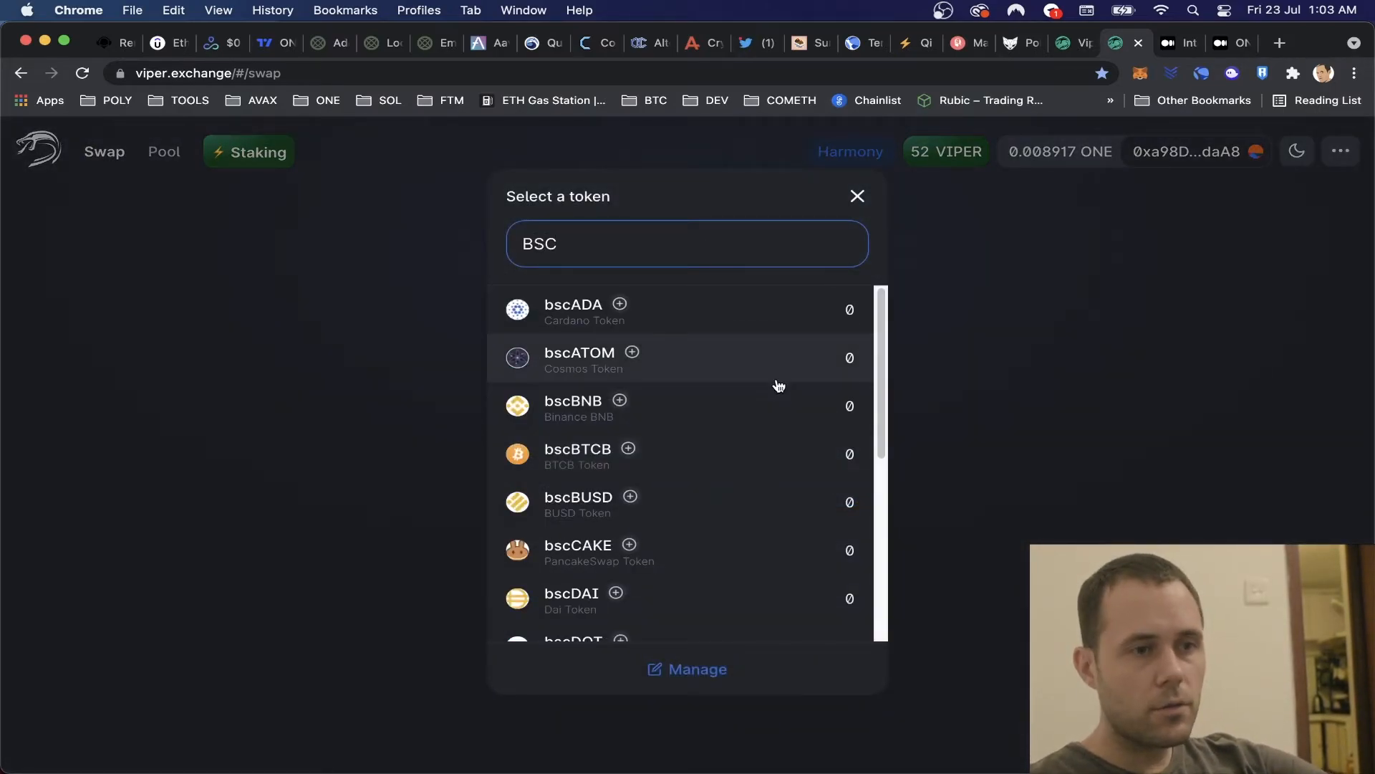
pyautogui.scroll(-3)
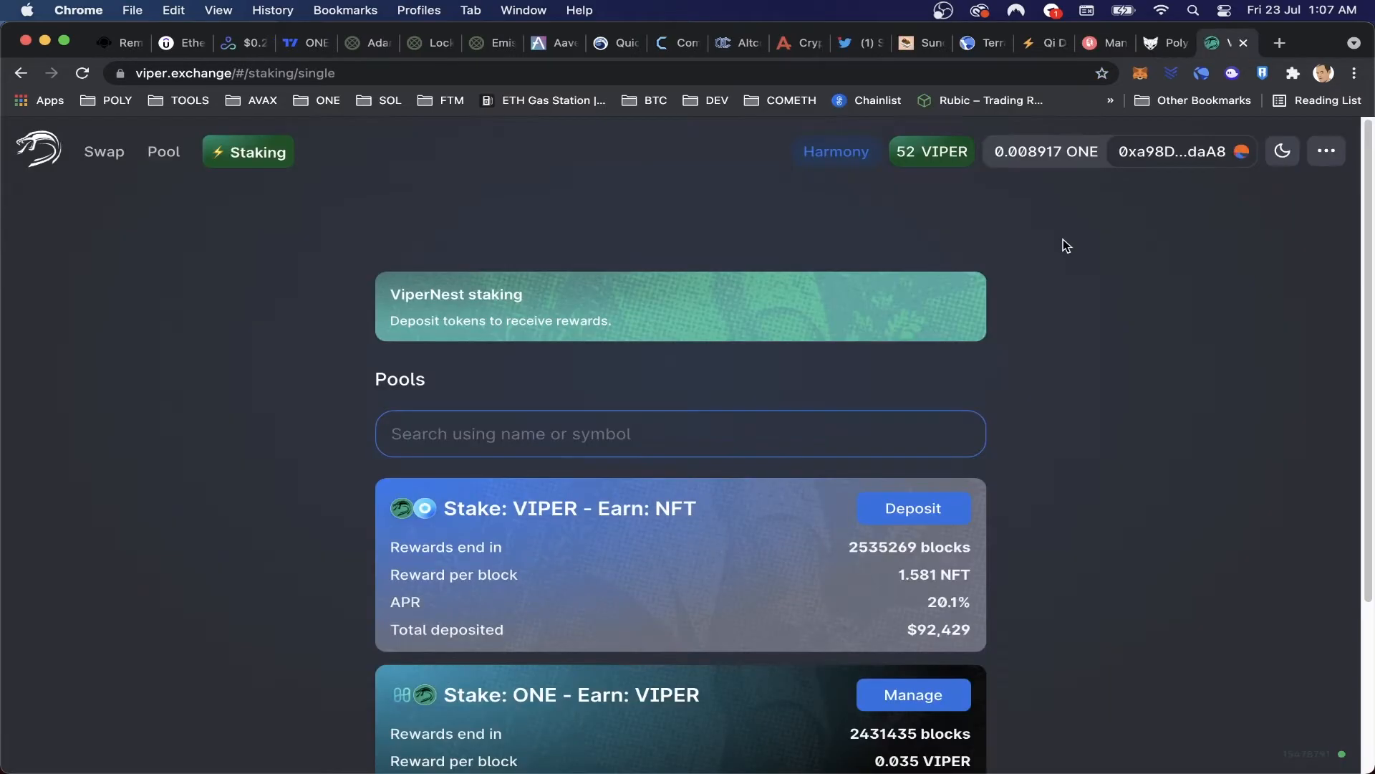
pyautogui.moveTo(553, 393)
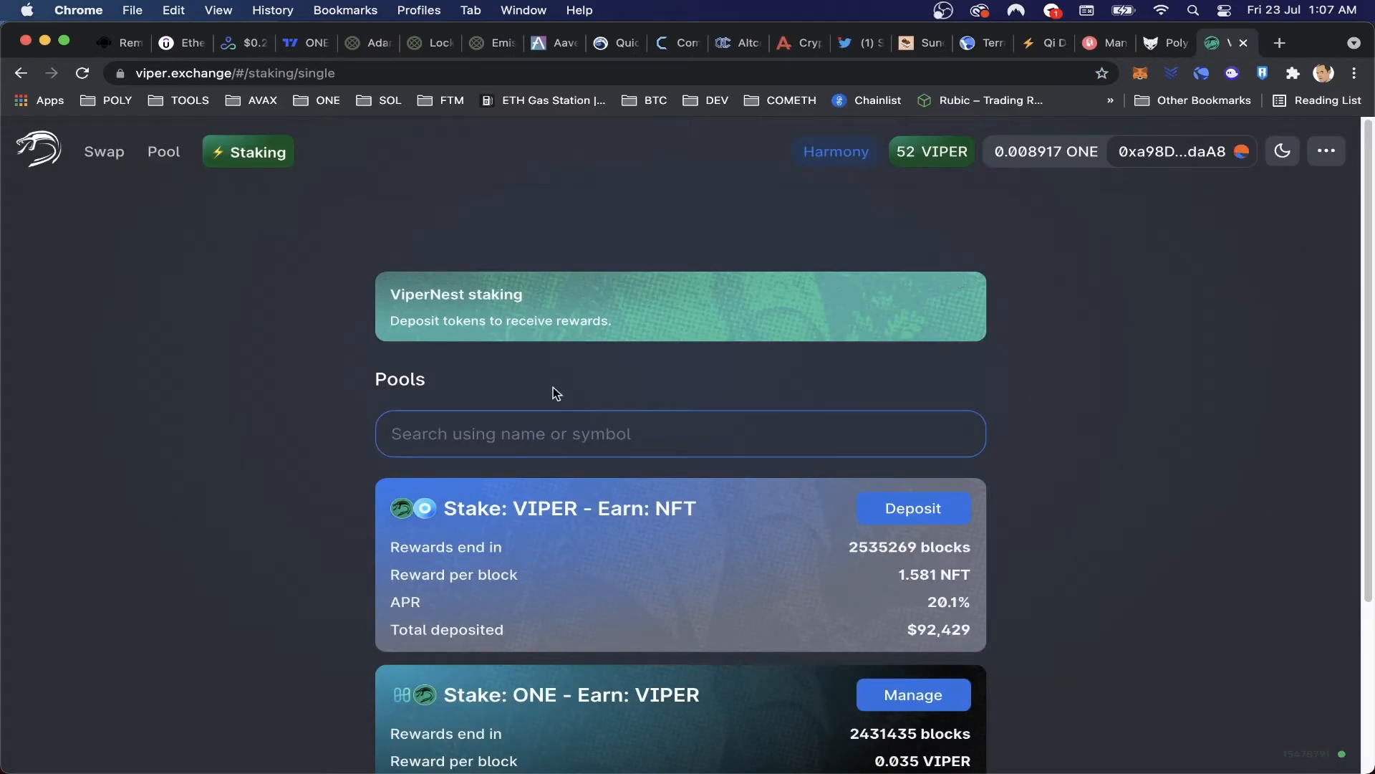
pyautogui.scroll(-3)
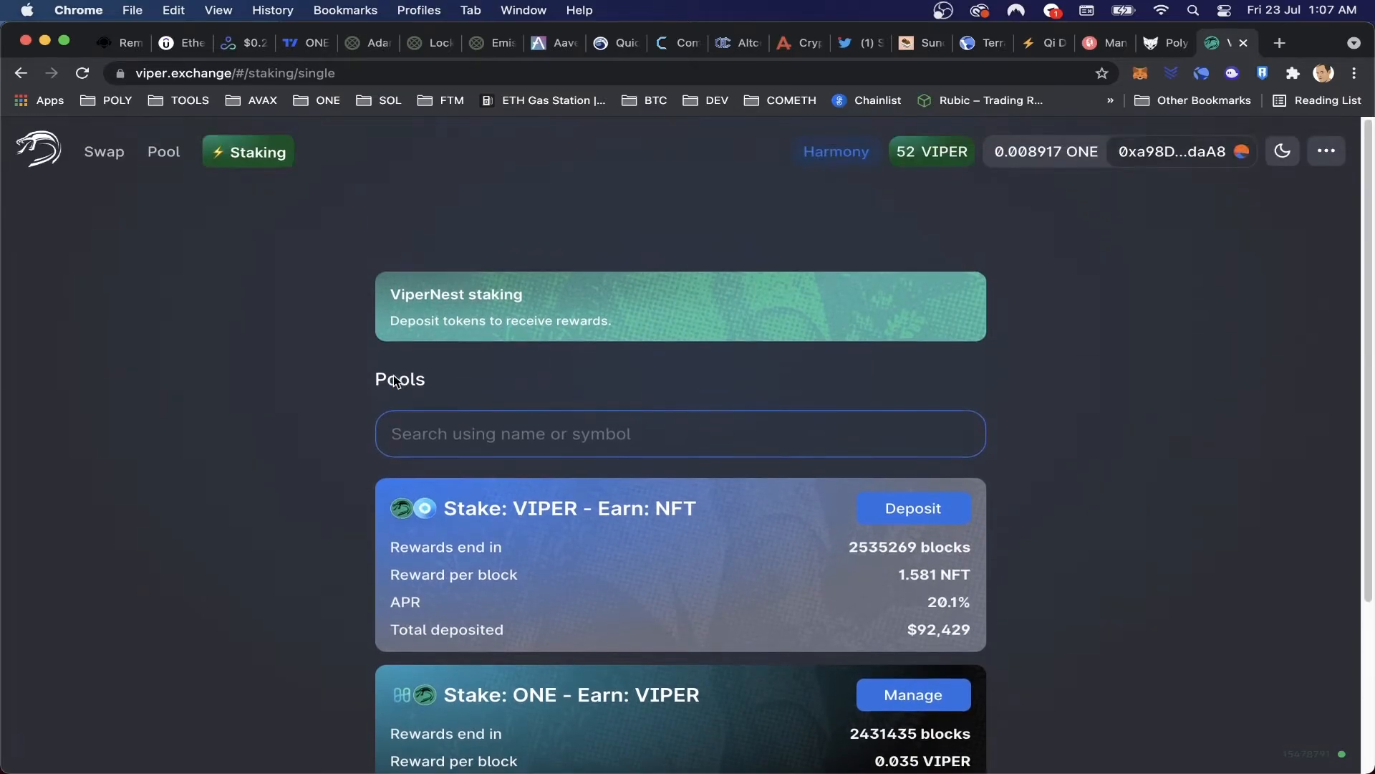
pyautogui.moveTo(1166, 41)
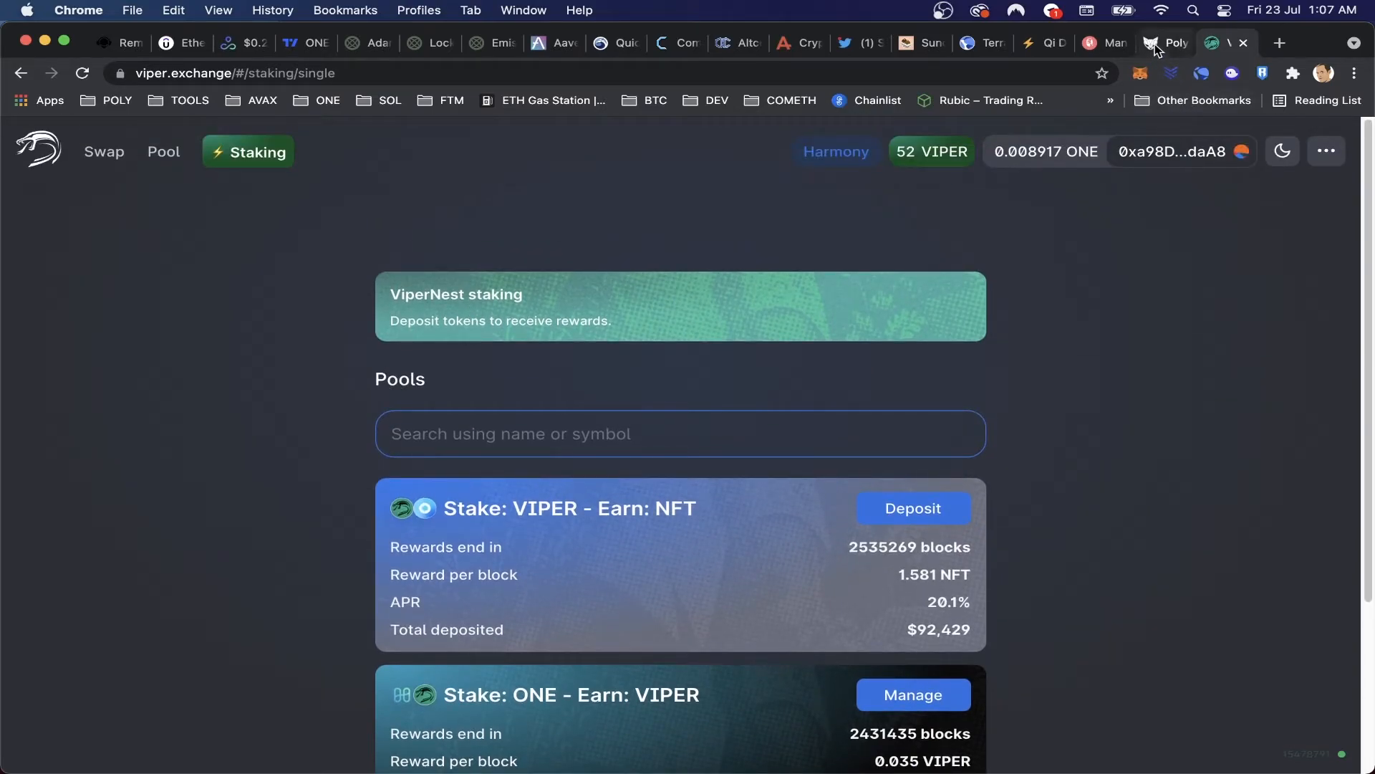
# Connect the wallet to Polycat Finance, showing zero FISH to harvest and in wallet.
pyautogui.click(1157, 43)
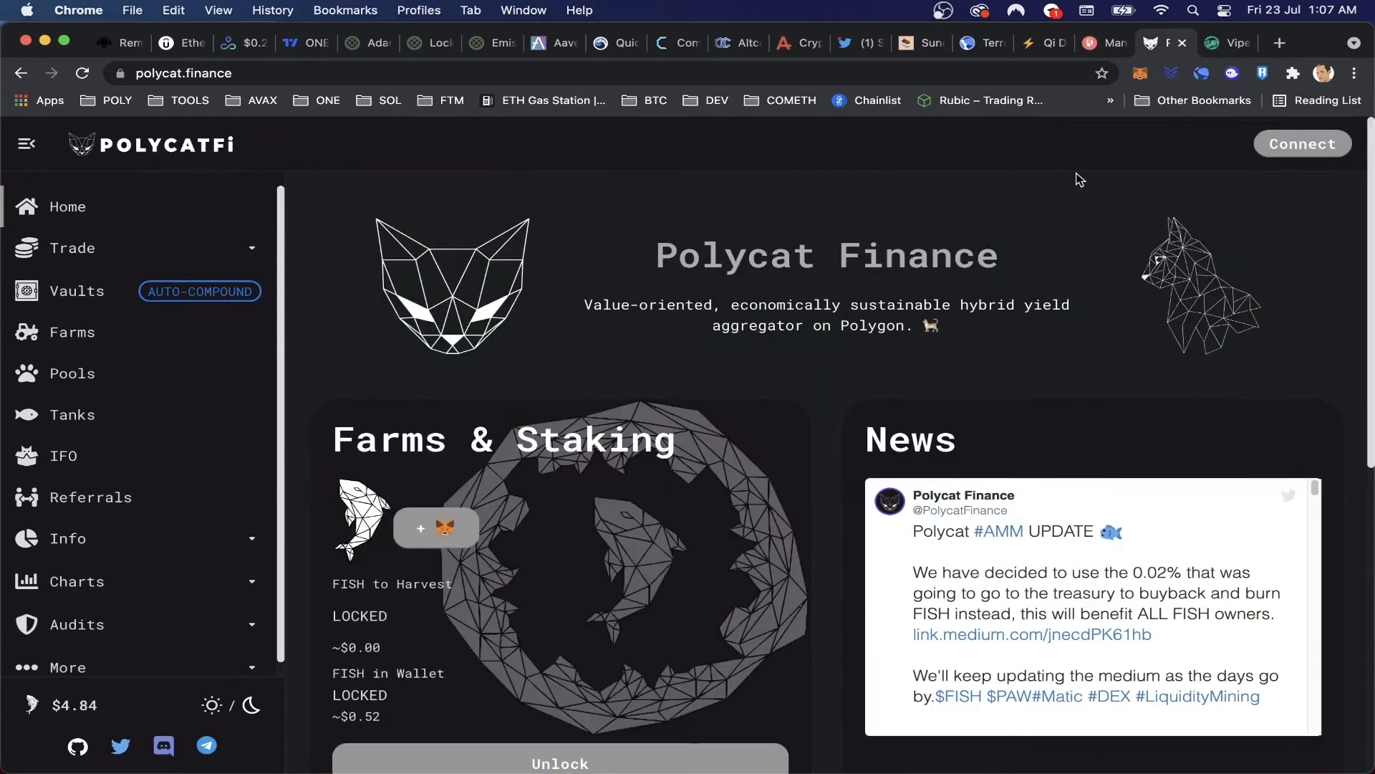
pyautogui.click(1139, 73)
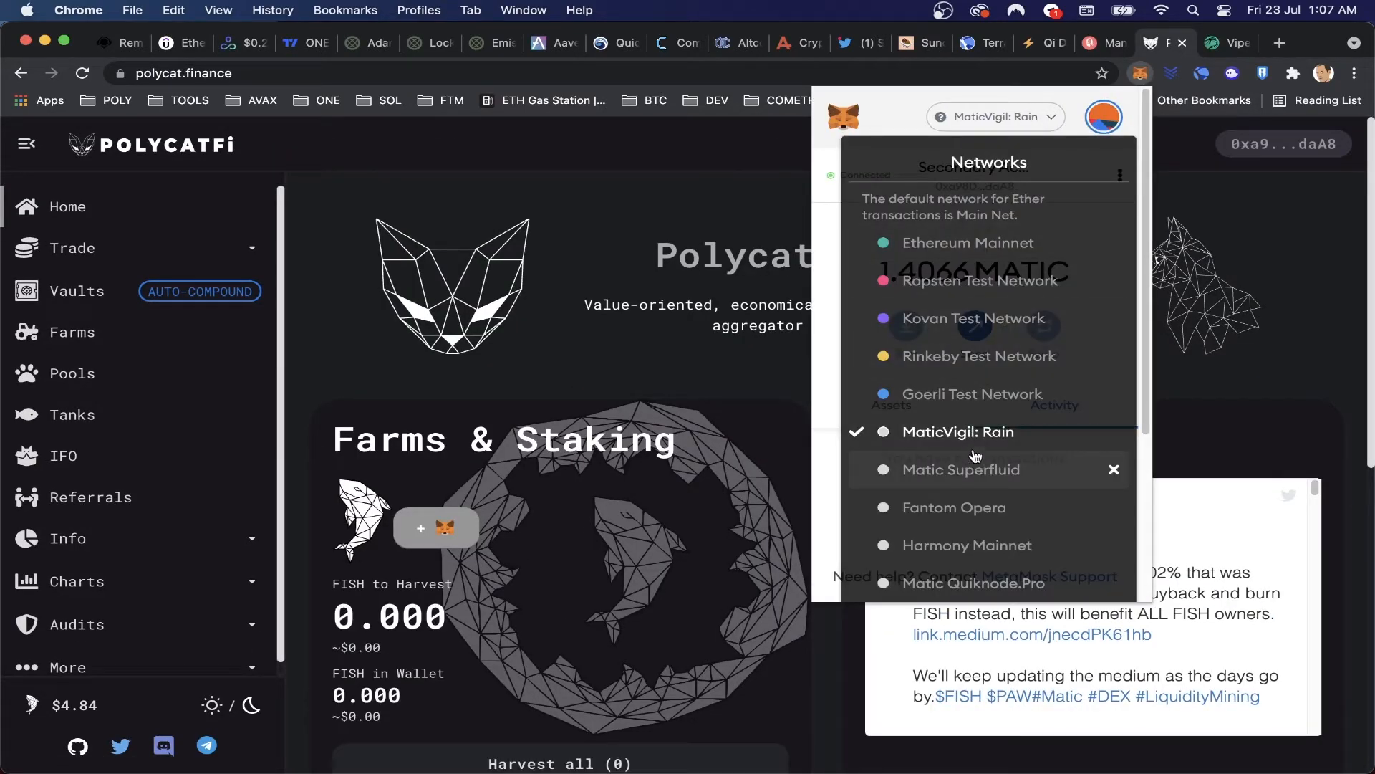
pyautogui.moveTo(975, 448)
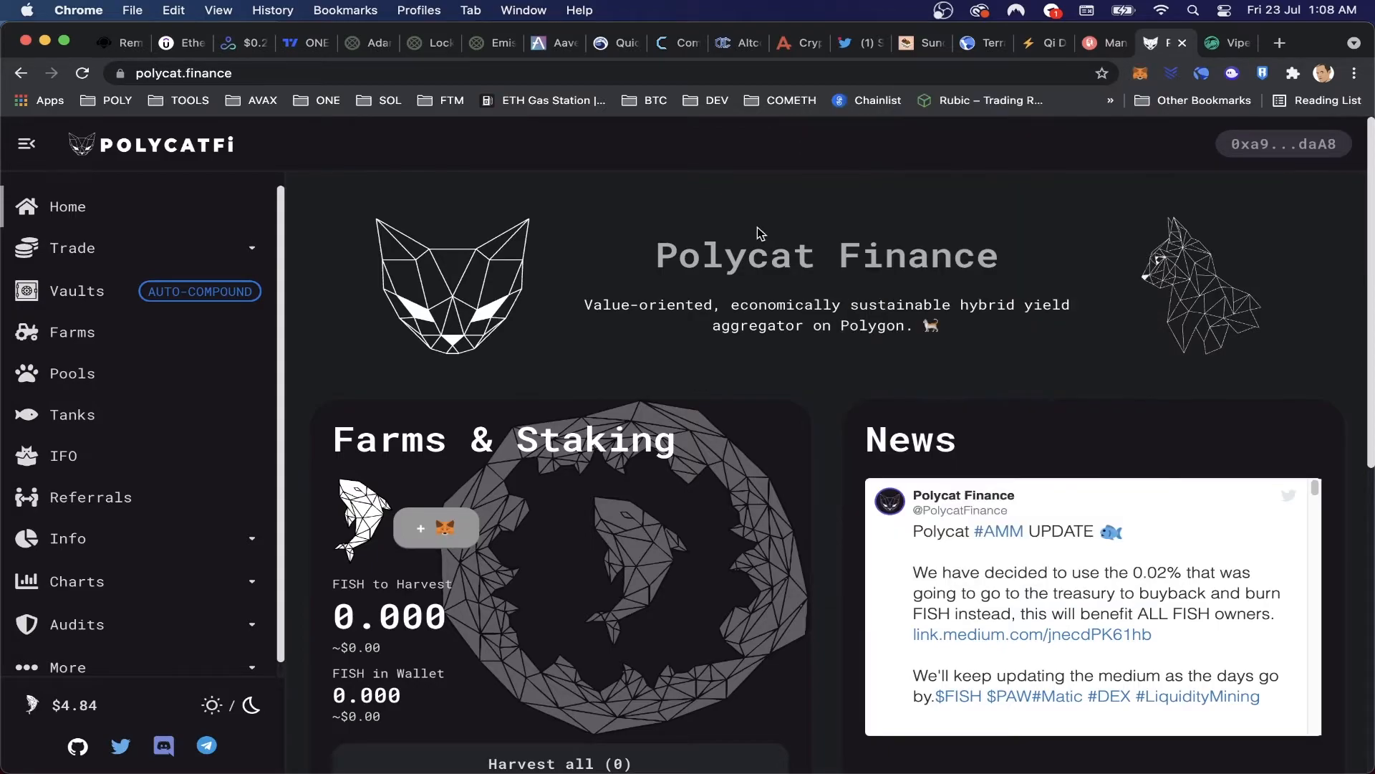
pyautogui.moveTo(729, 315)
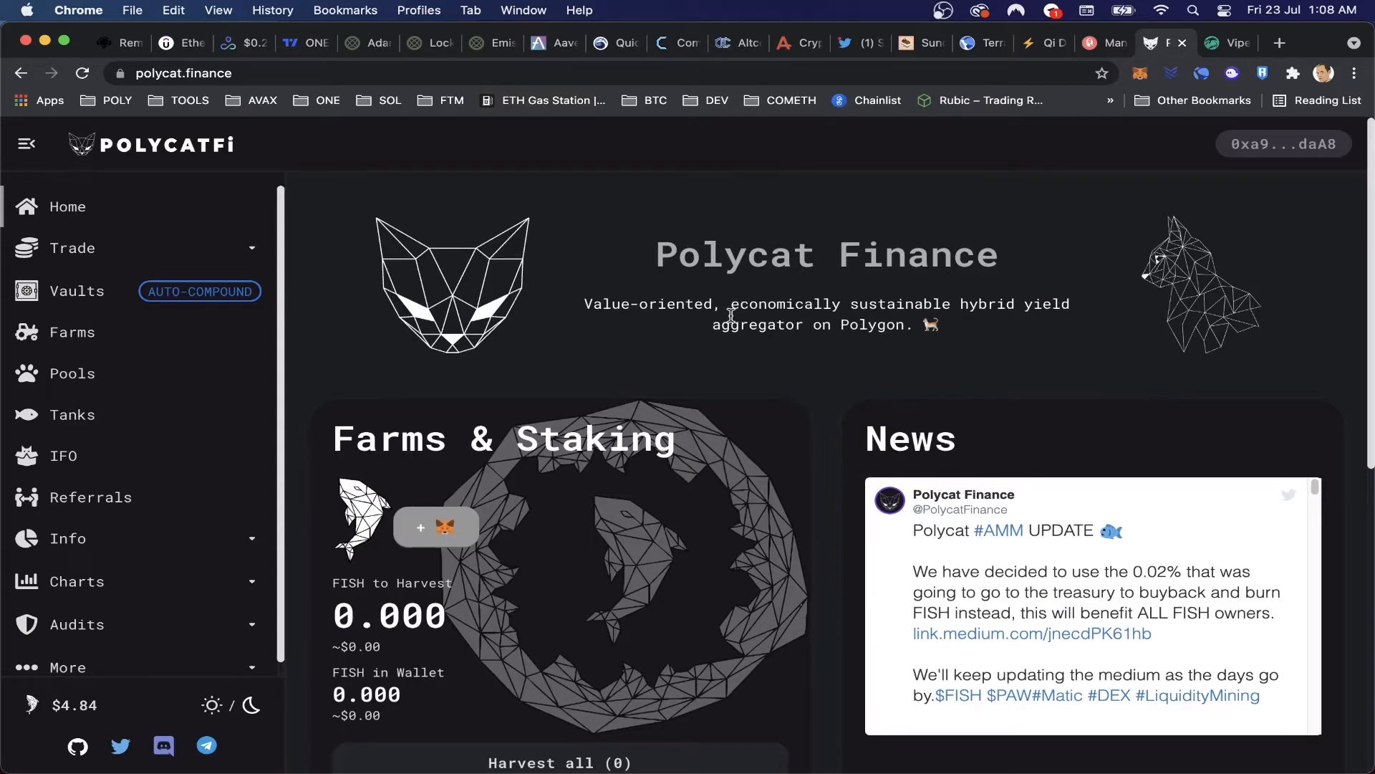
pyautogui.scroll(-3)
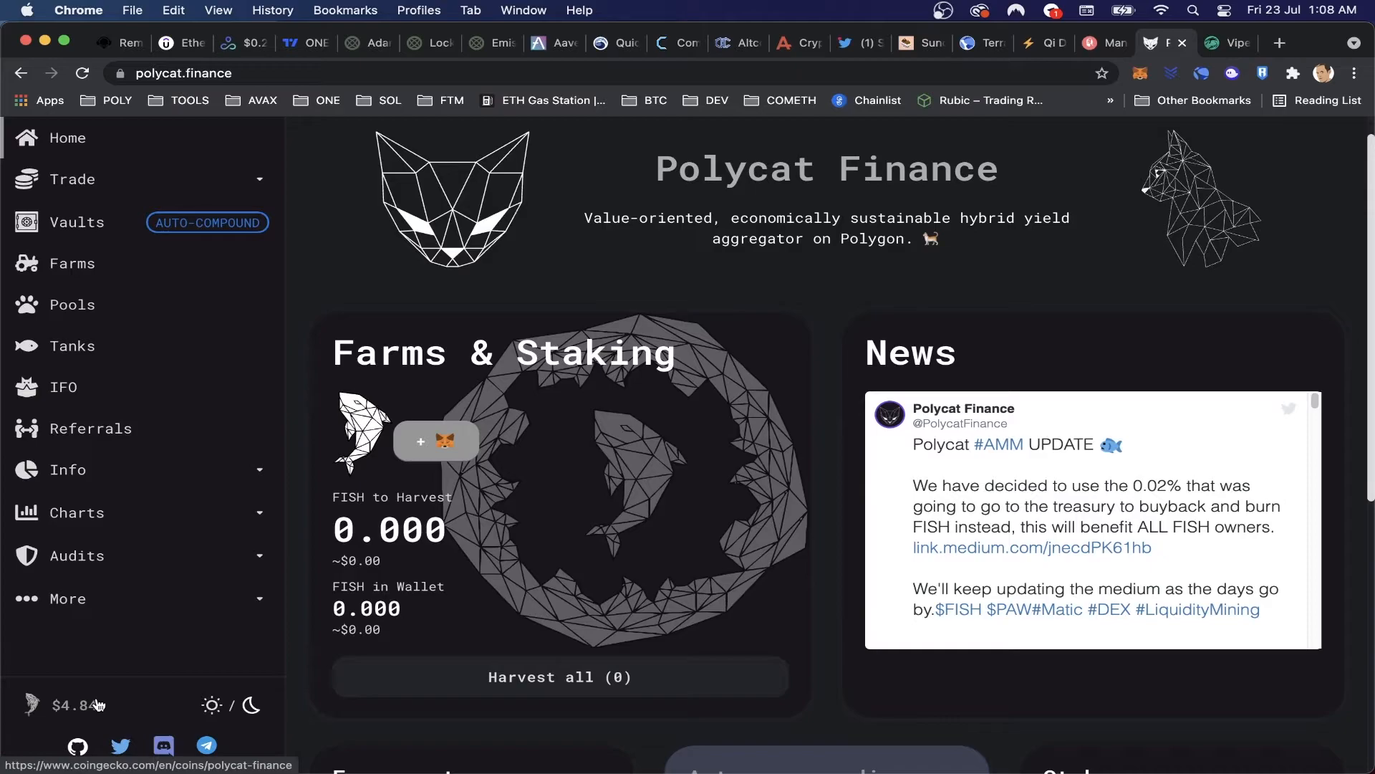
pyautogui.moveTo(632, 567)
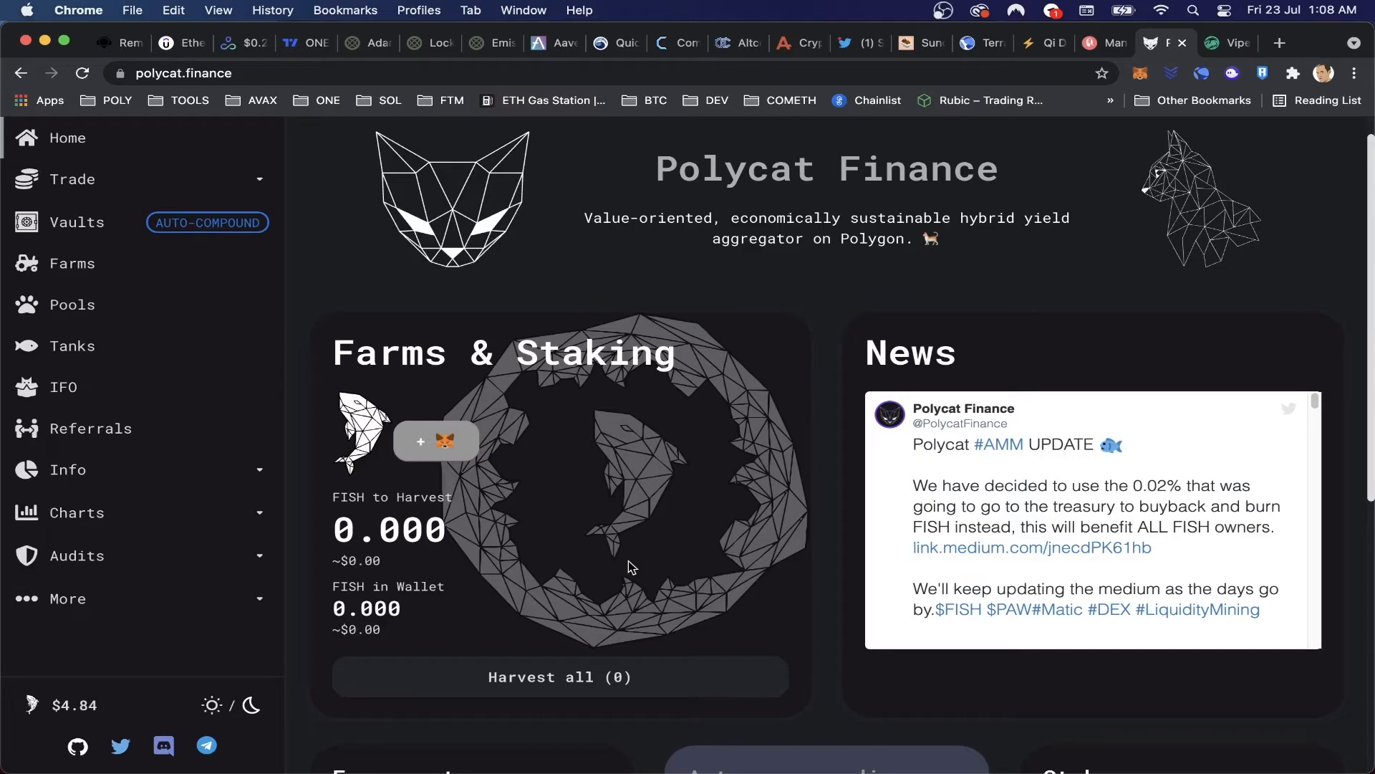
# Review the FISH stats, 2,813,543 minted of a 3,000,000 maximum supply, and return to the page top.
pyautogui.scroll(-3)
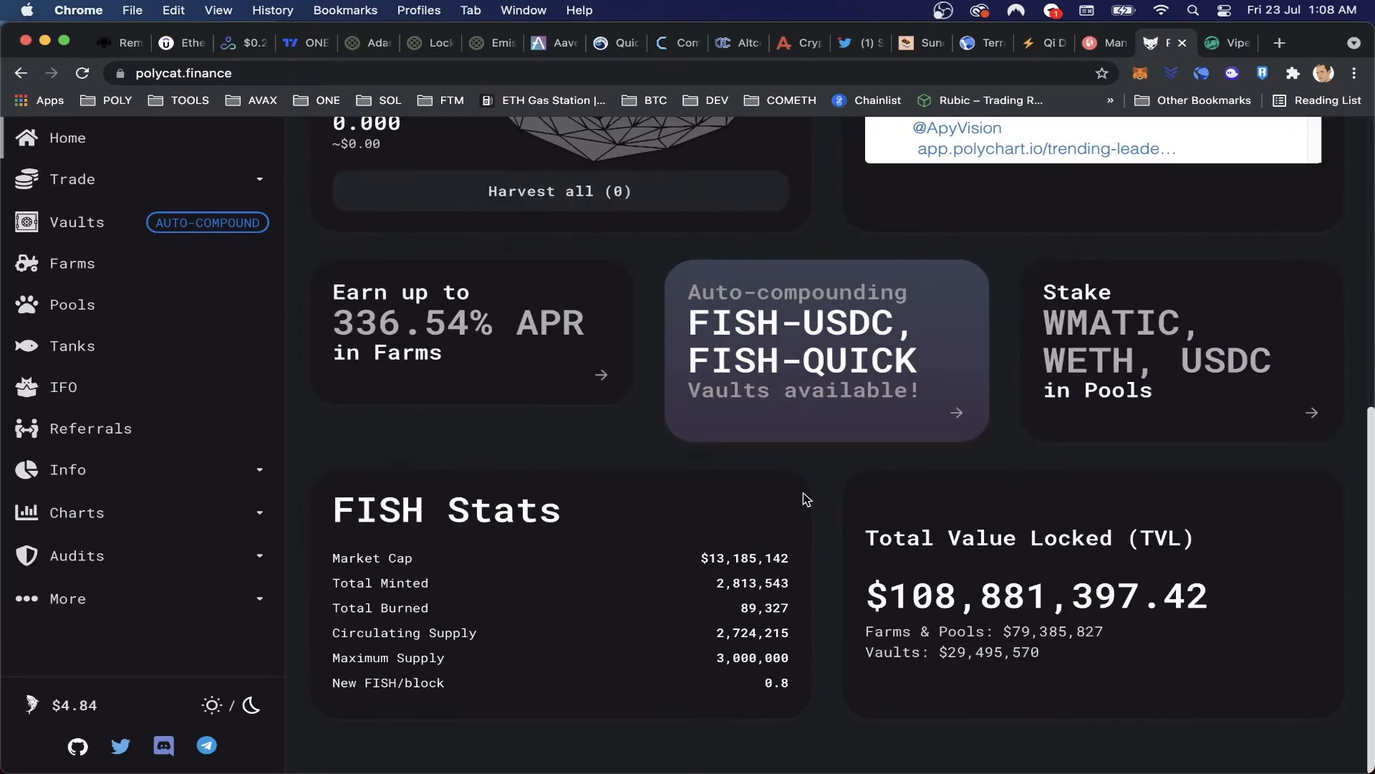
pyautogui.moveTo(702, 583)
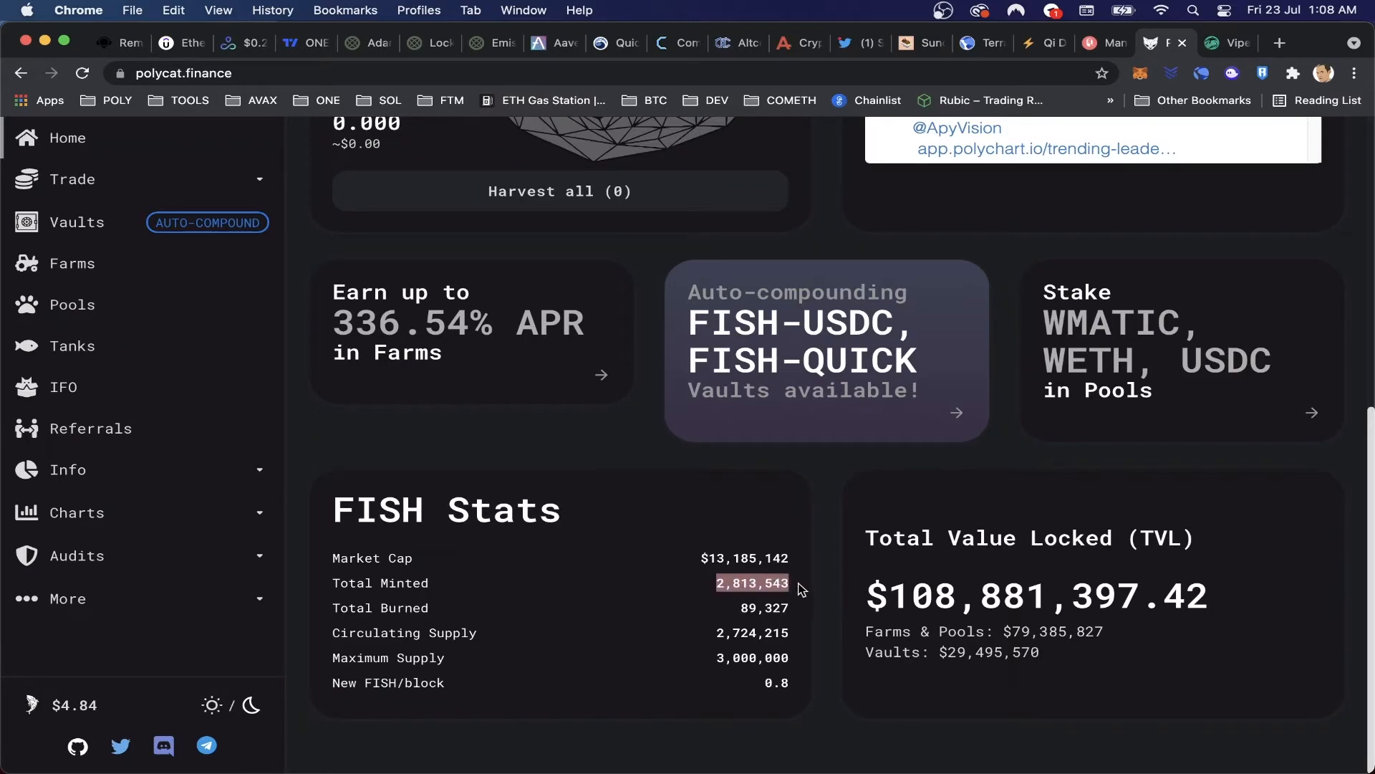
pyautogui.moveTo(811, 610)
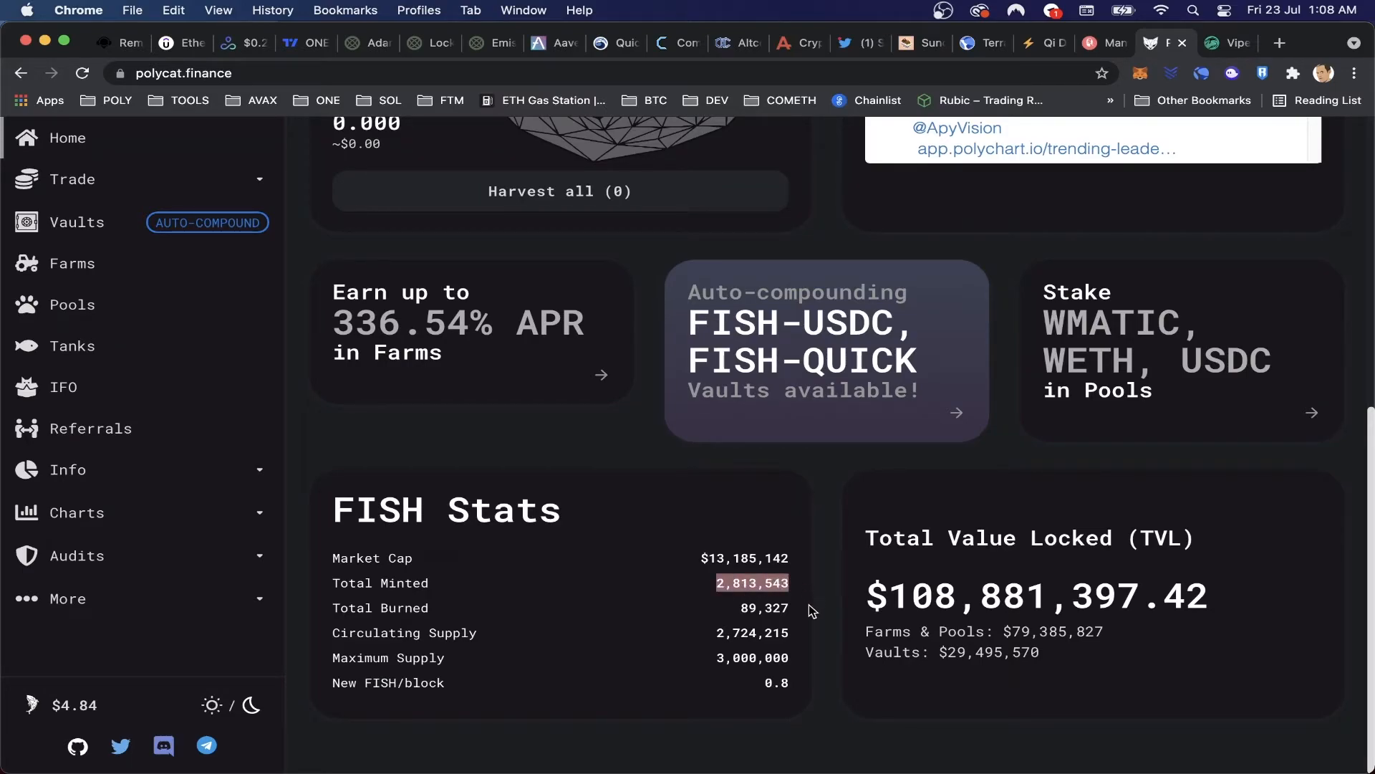
pyautogui.moveTo(714, 662)
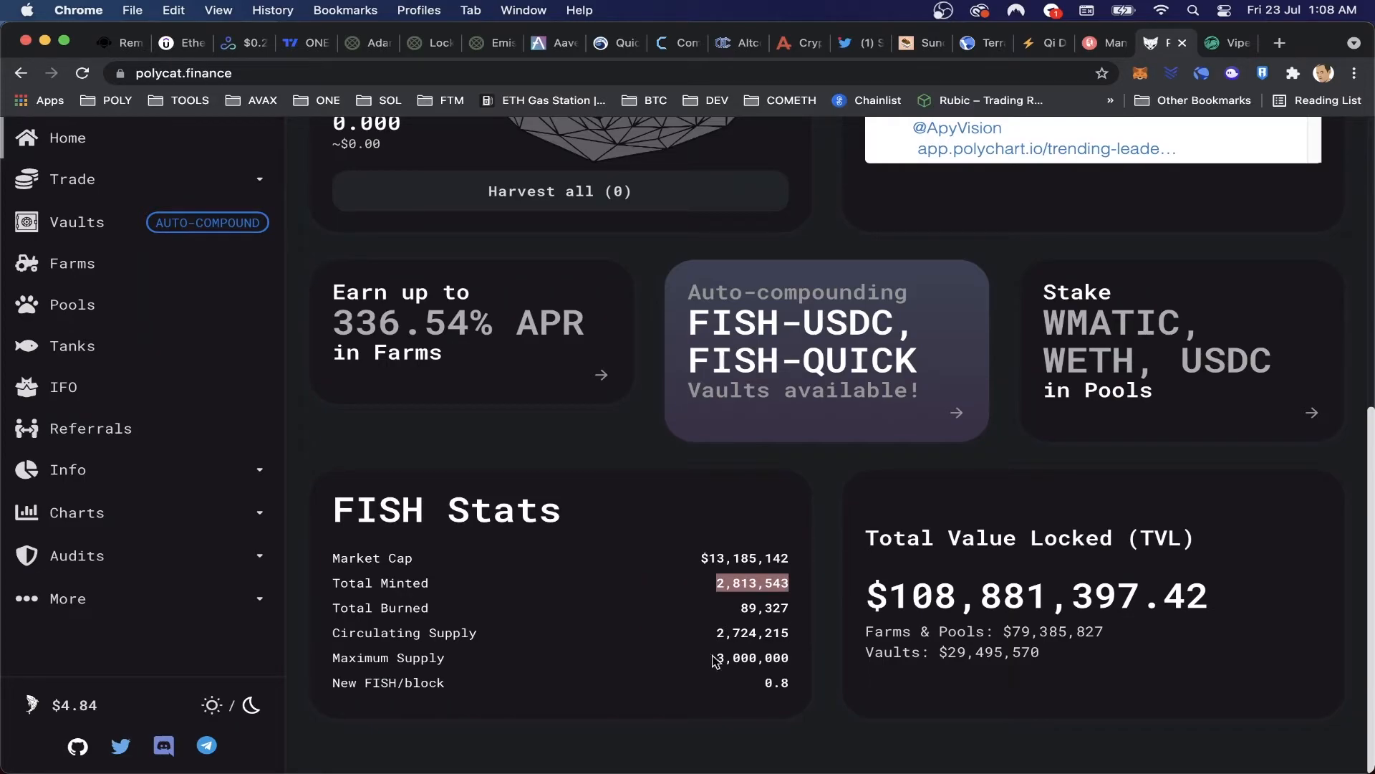
pyautogui.moveTo(792, 664)
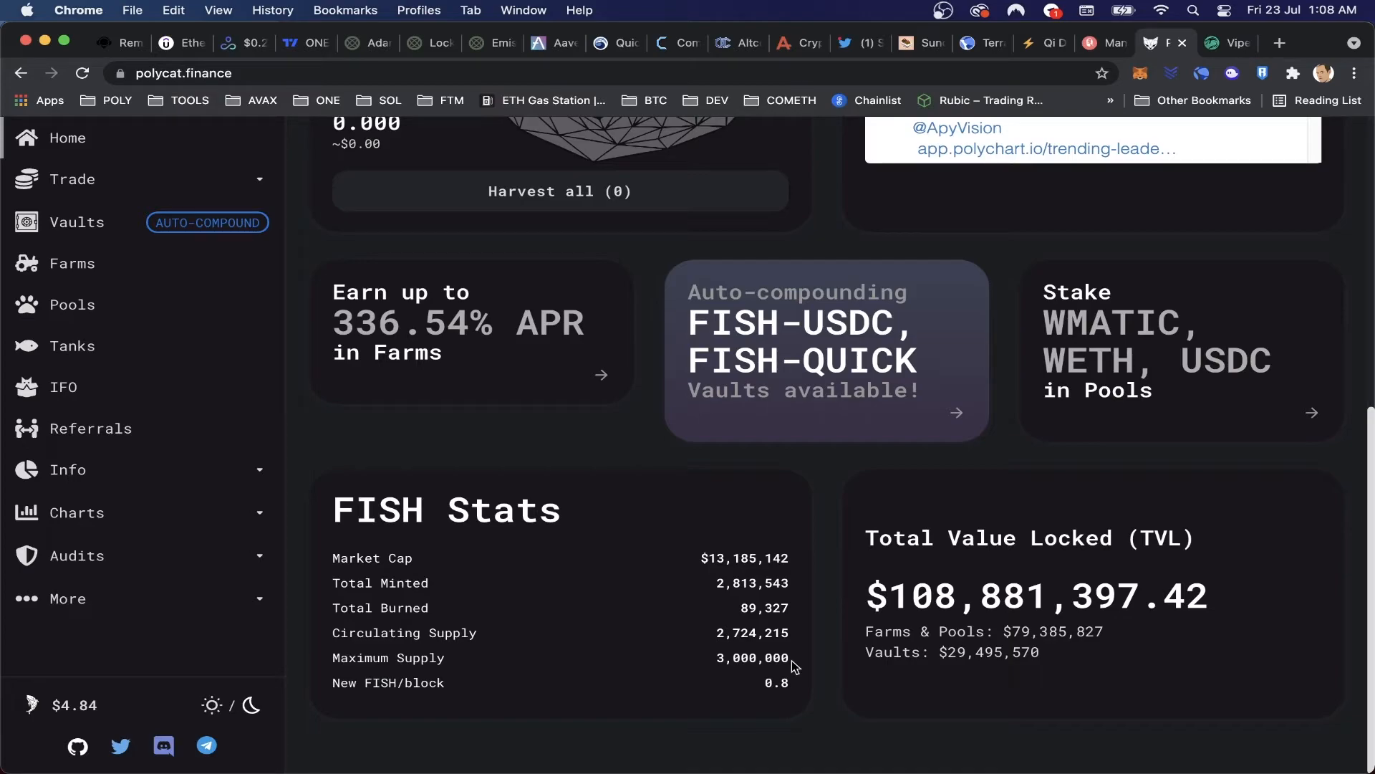
pyautogui.moveTo(712, 531)
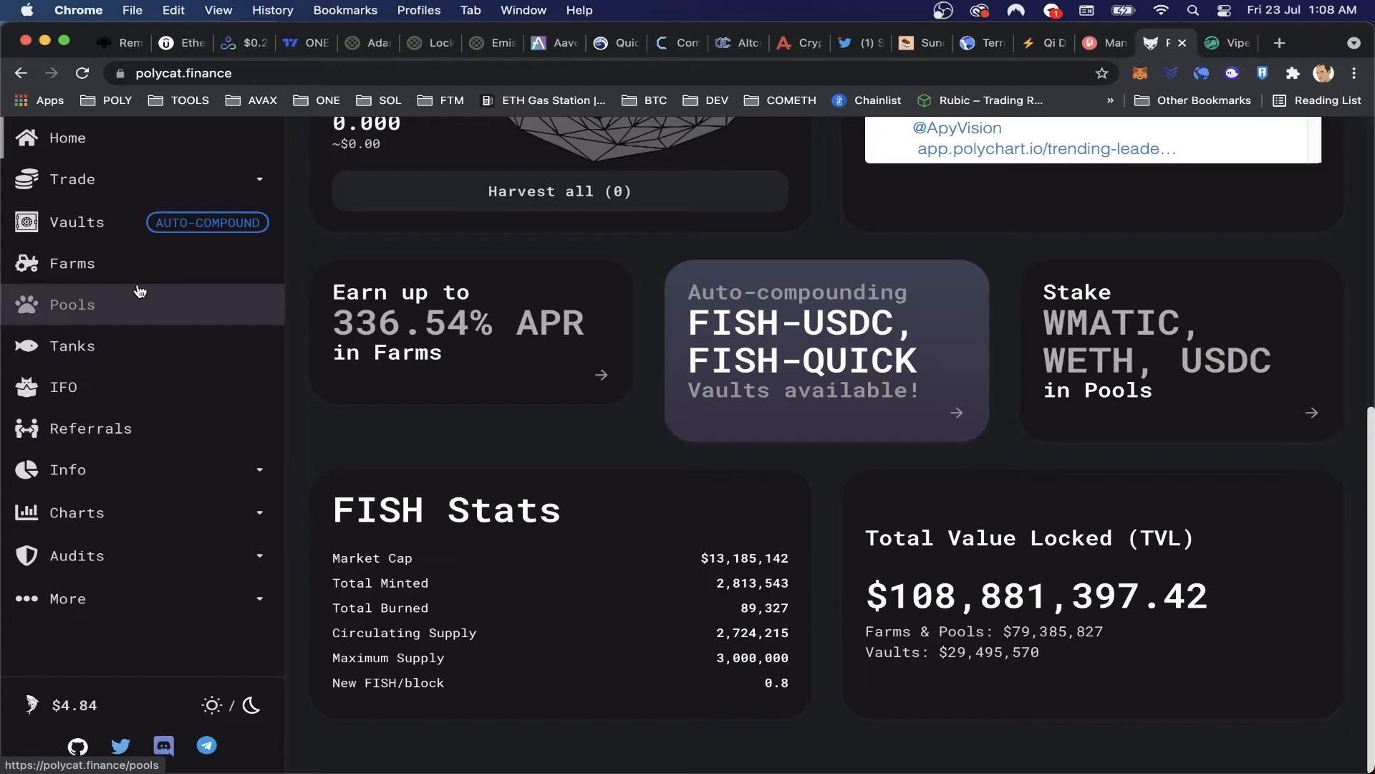
pyautogui.scroll(3)
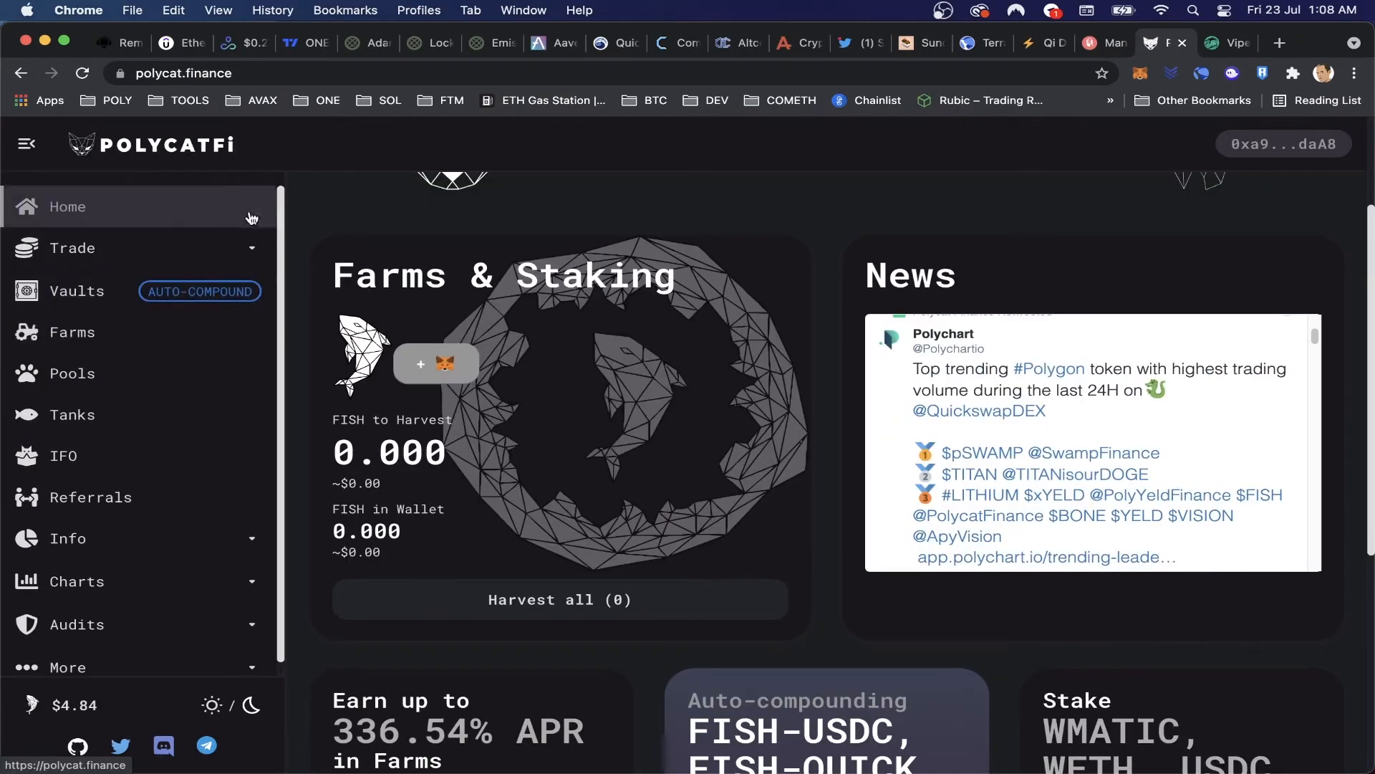
pyautogui.scroll(3)
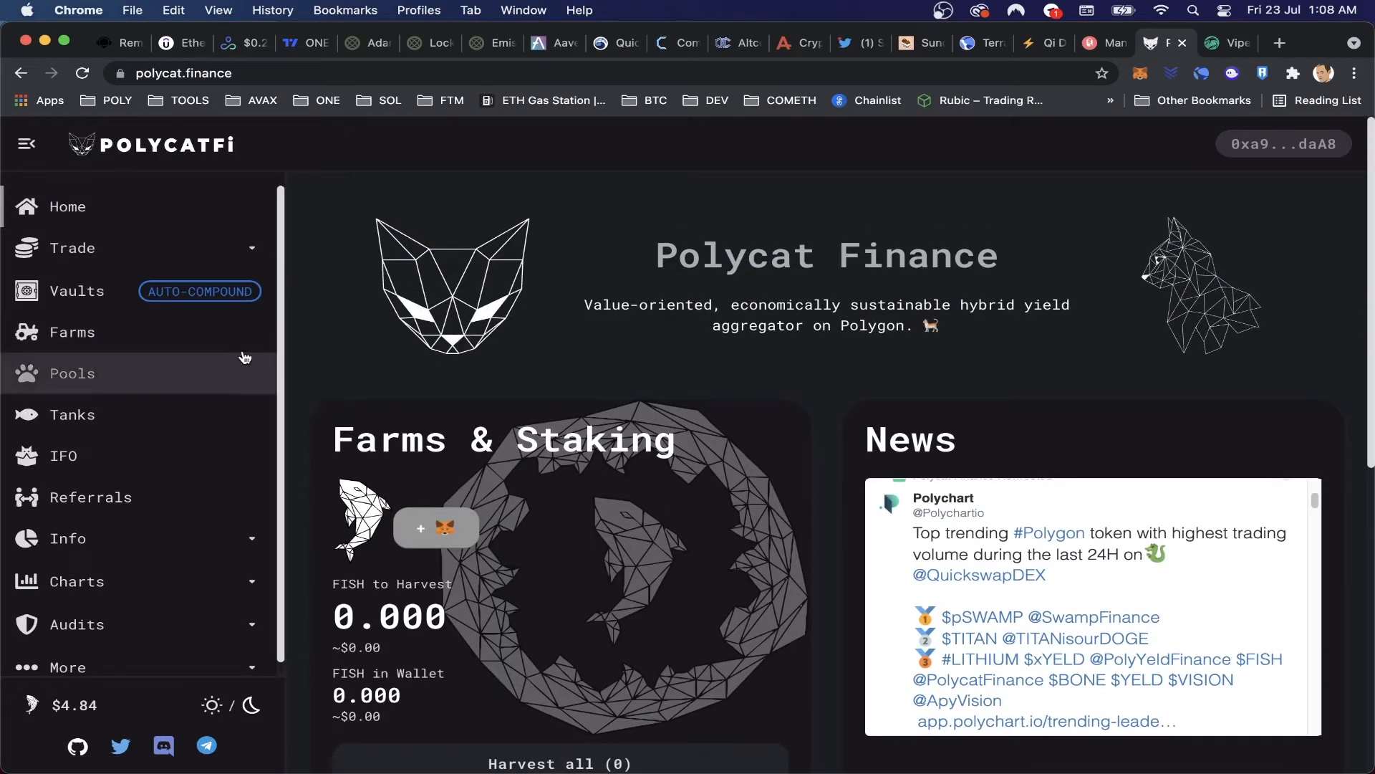
pyautogui.moveTo(149, 517)
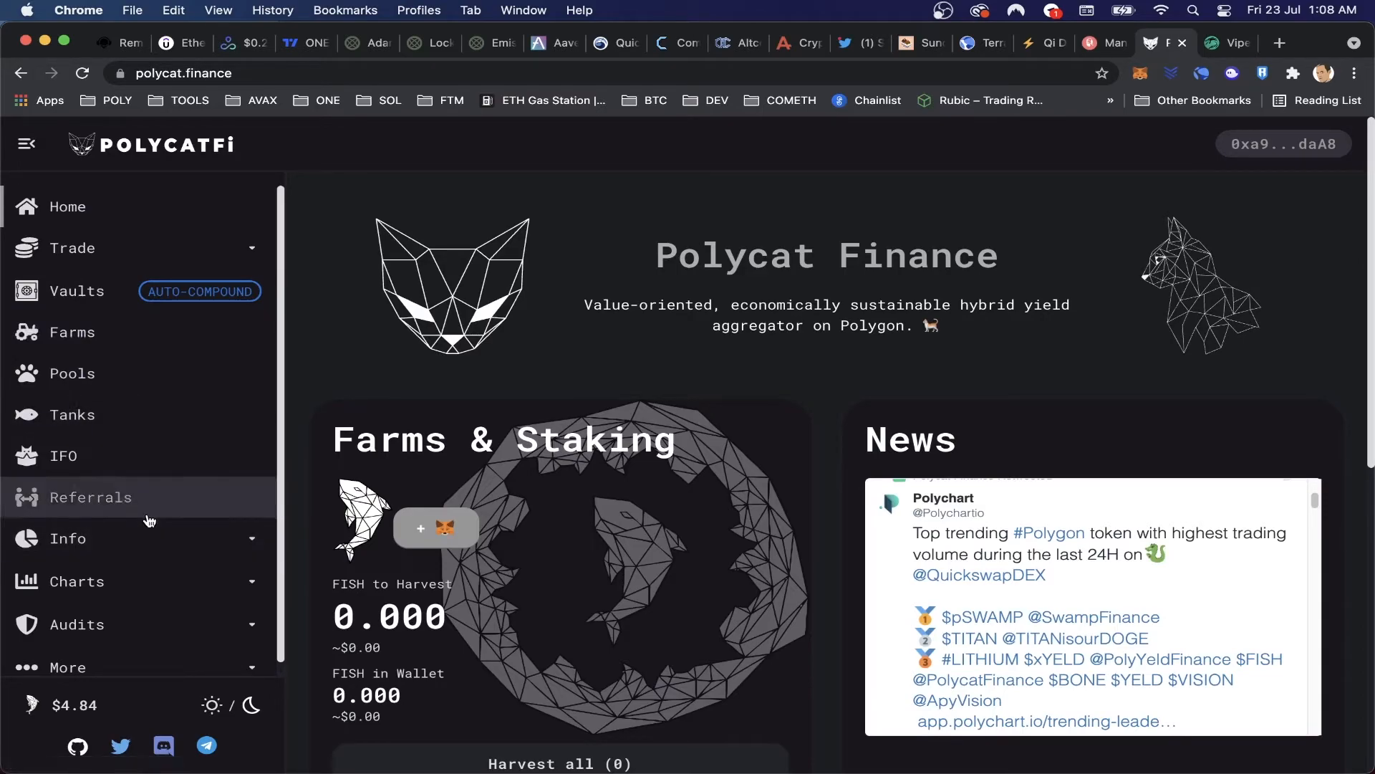
pyautogui.moveTo(207, 506)
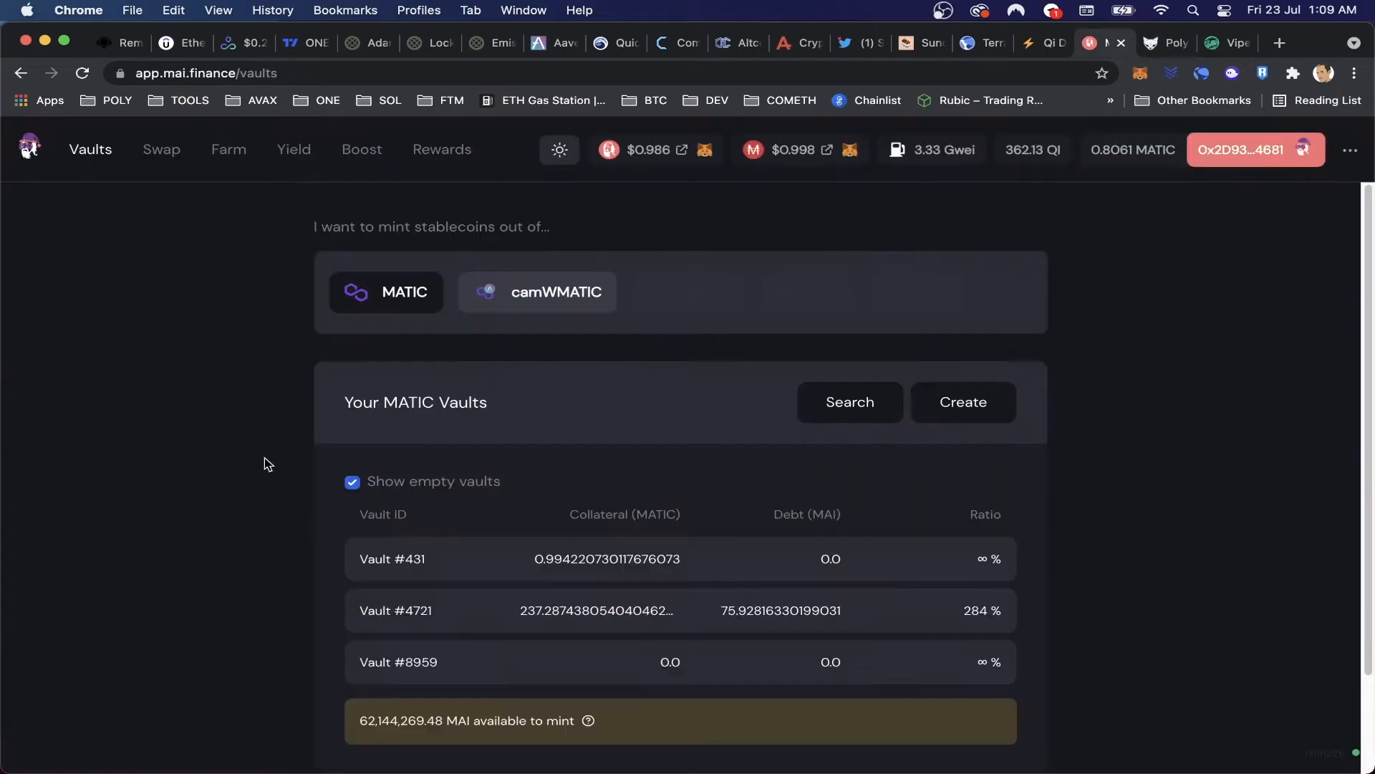
pyautogui.moveTo(564, 295)
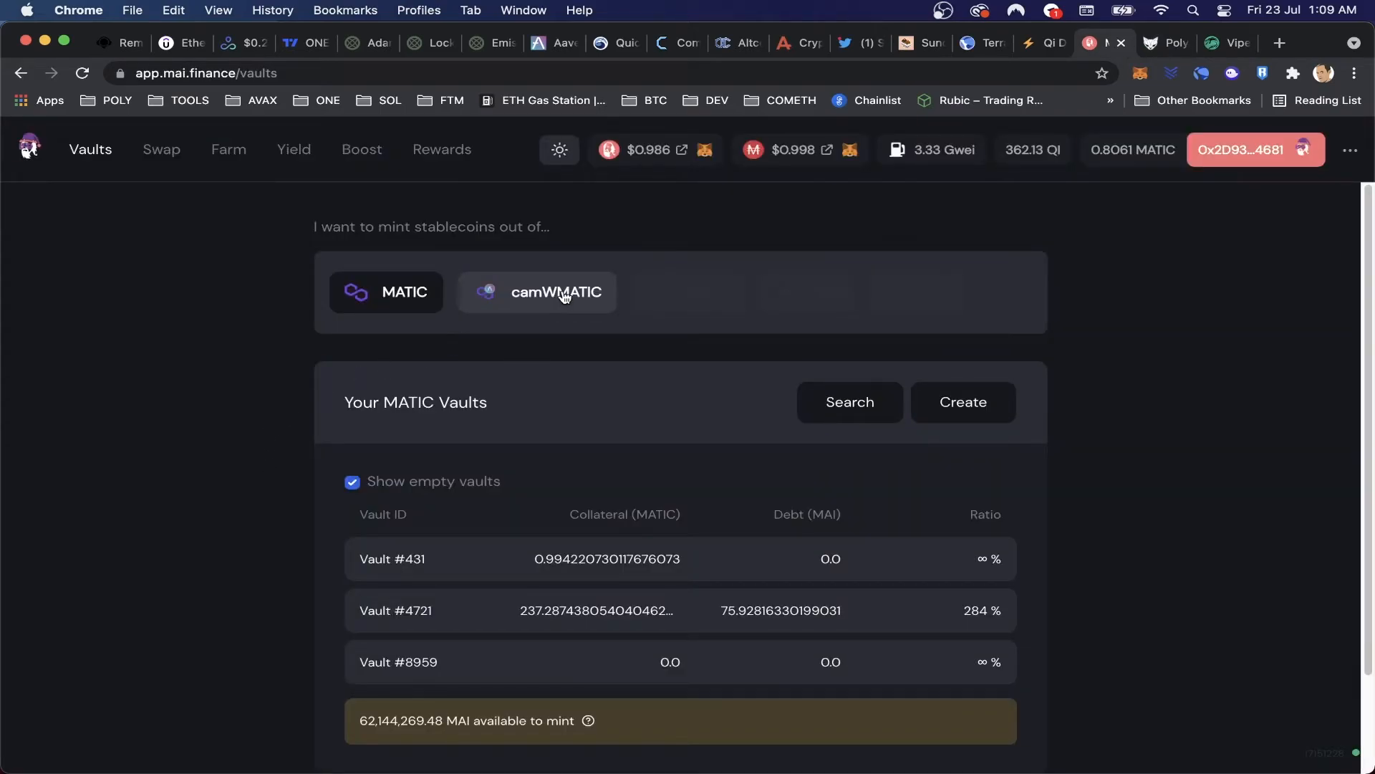
# Show the camWMATIC vaults with 392,968.712 MAI available to mint, checking the Aave MATIC deposit page briefly.
pyautogui.click(554, 291)
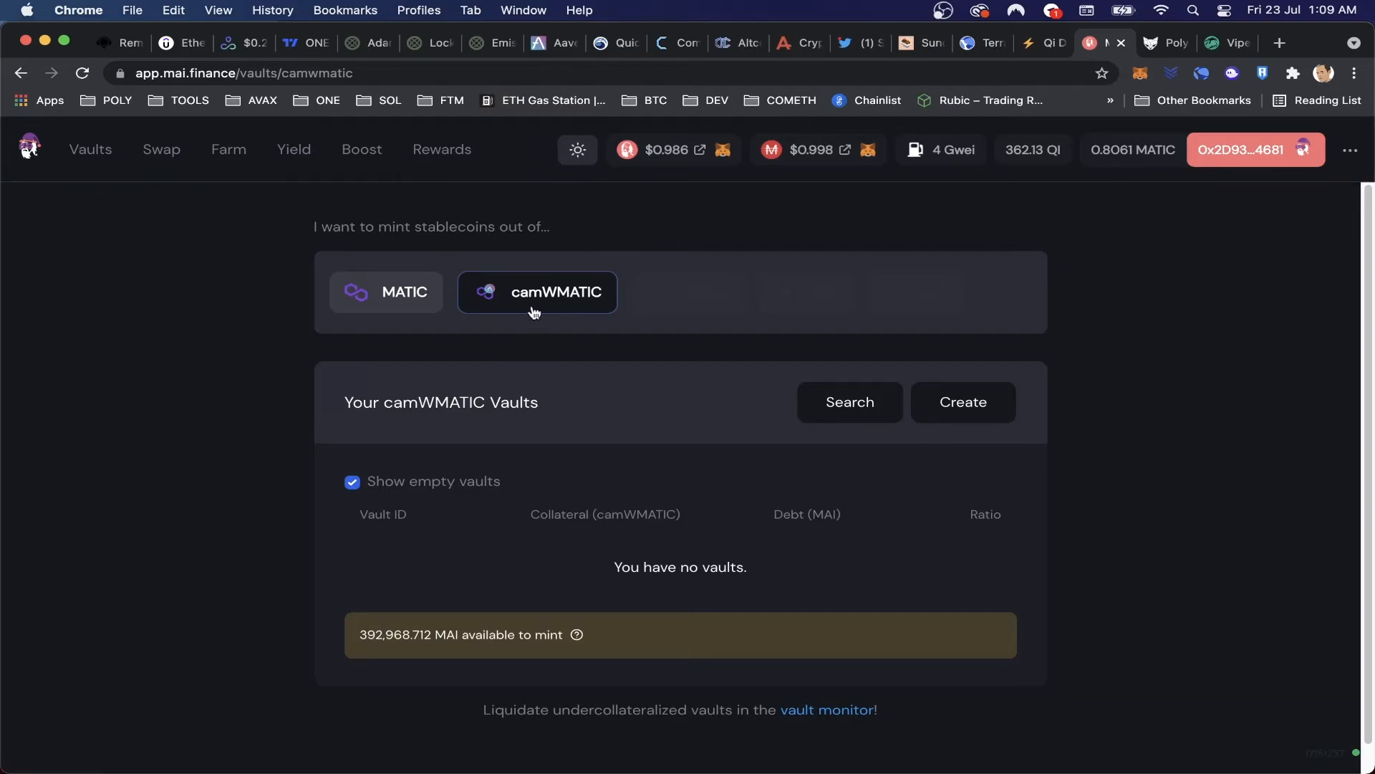
pyautogui.moveTo(575, 60)
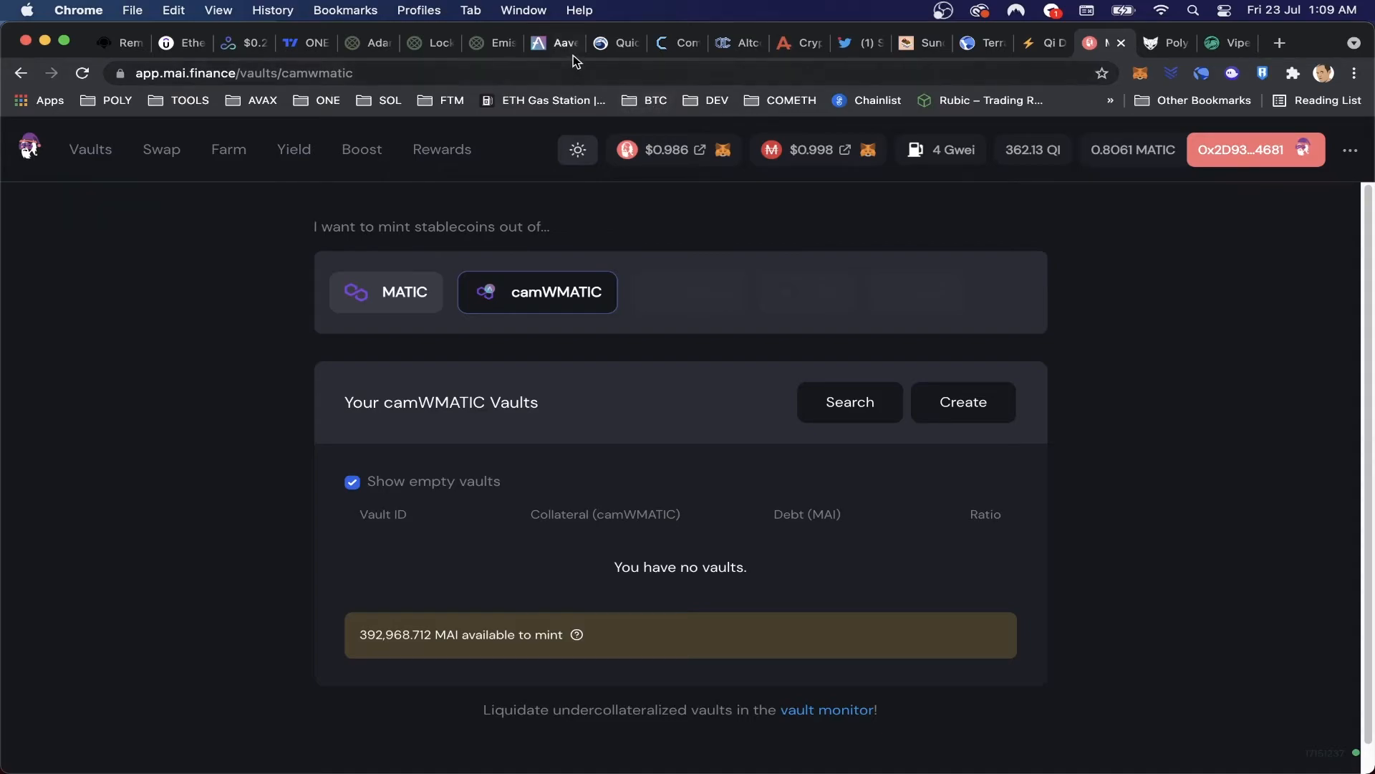
pyautogui.click(537, 41)
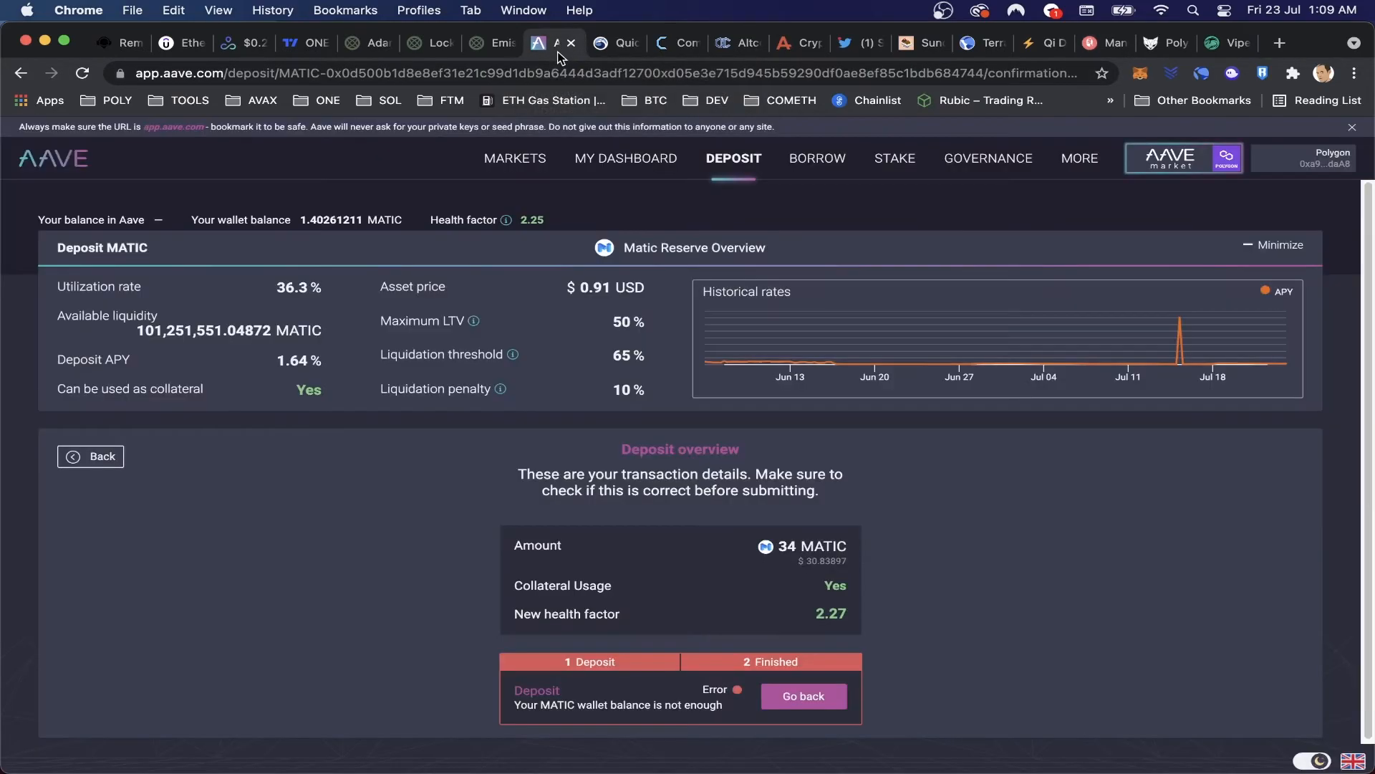
pyautogui.moveTo(100, 449)
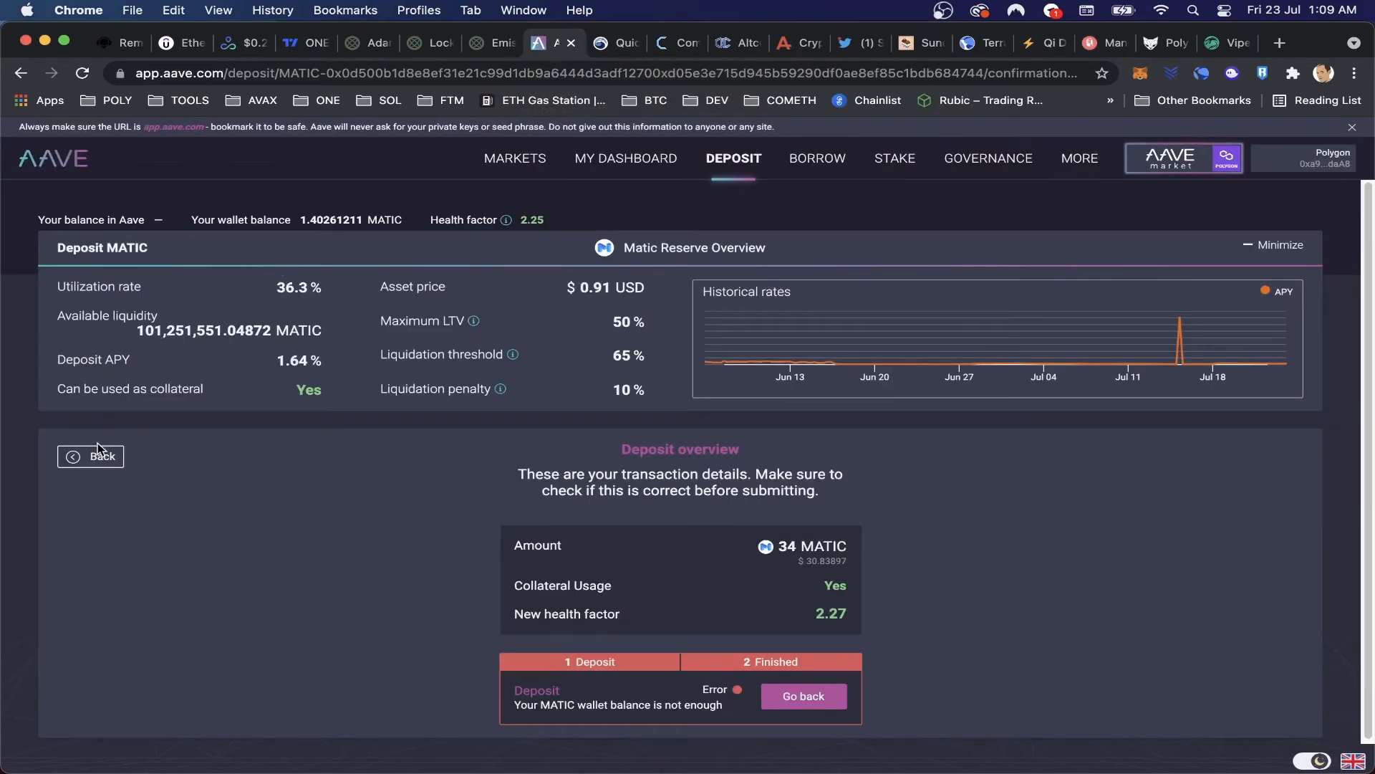
pyautogui.click(1091, 42)
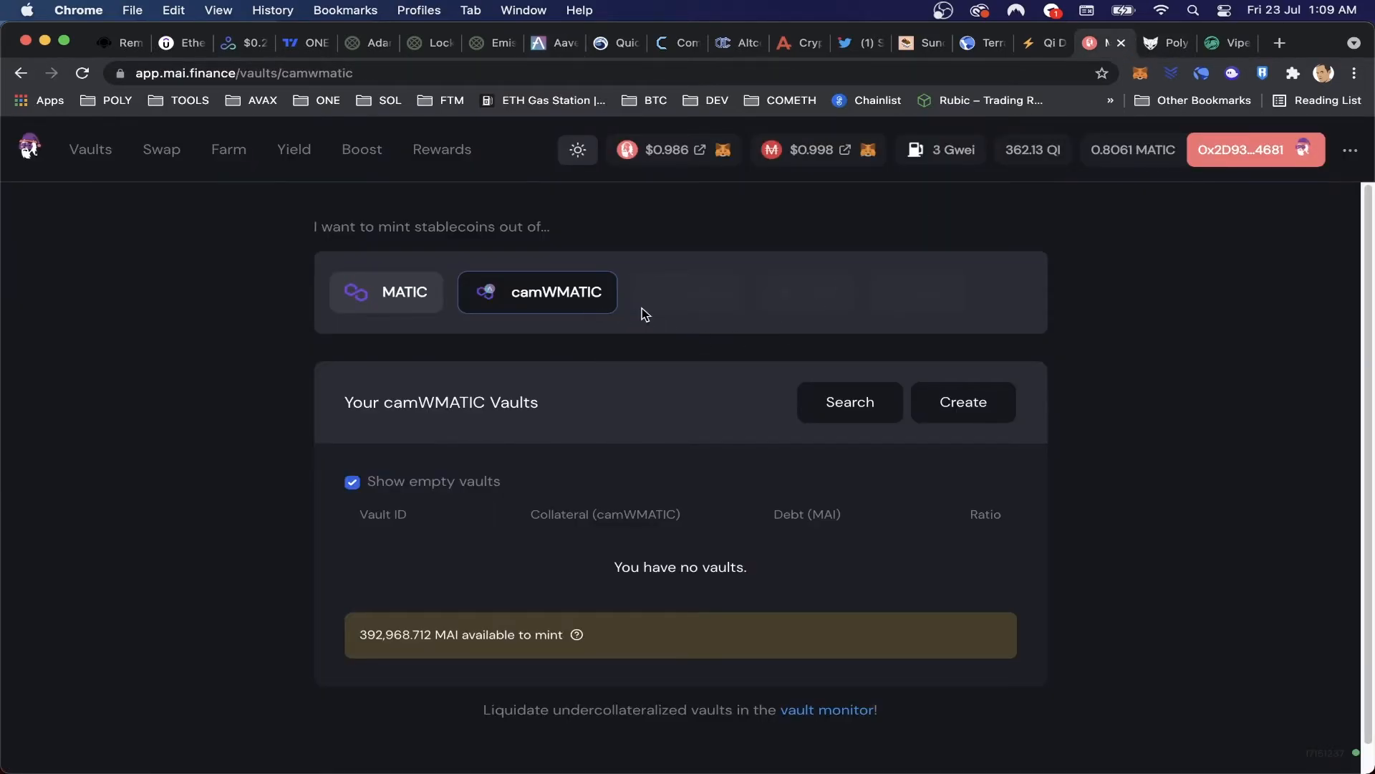
pyautogui.moveTo(537, 478)
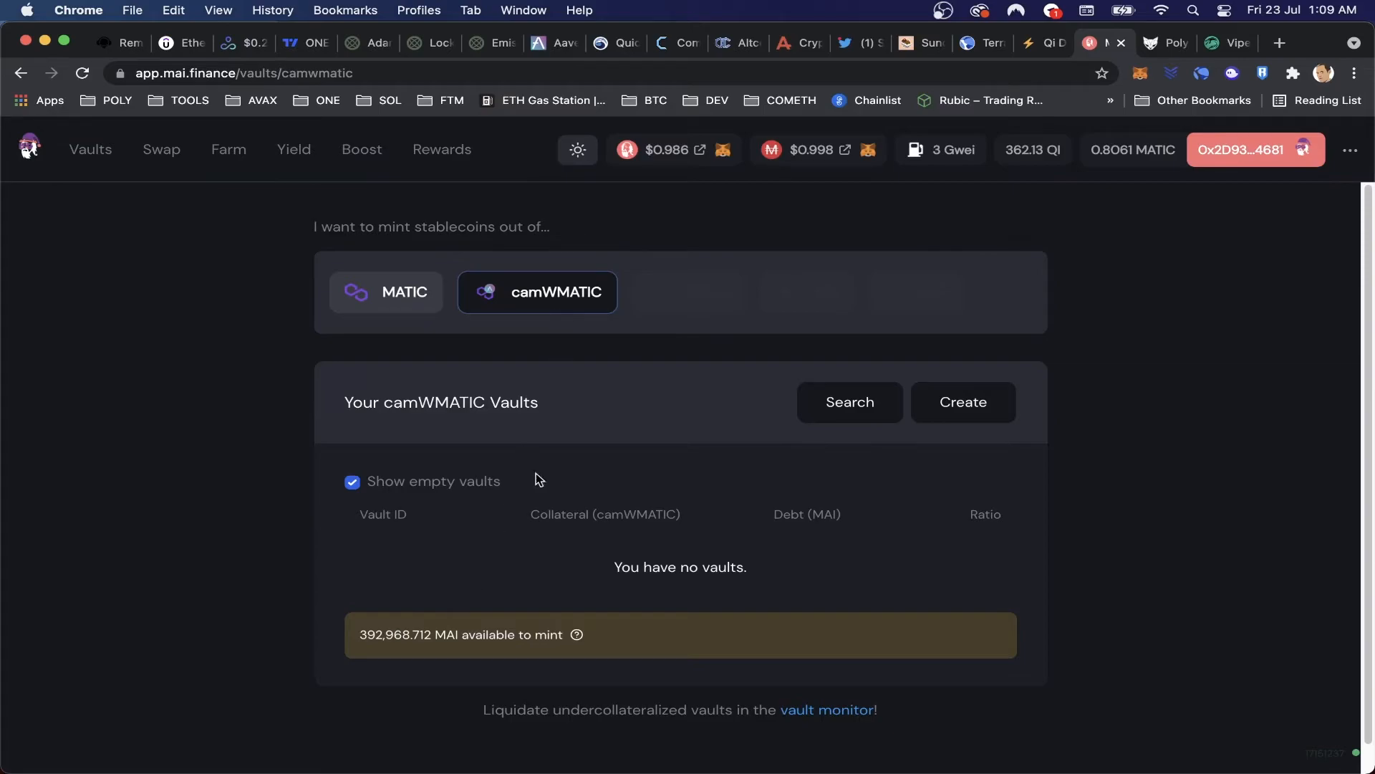
pyautogui.moveTo(594, 377)
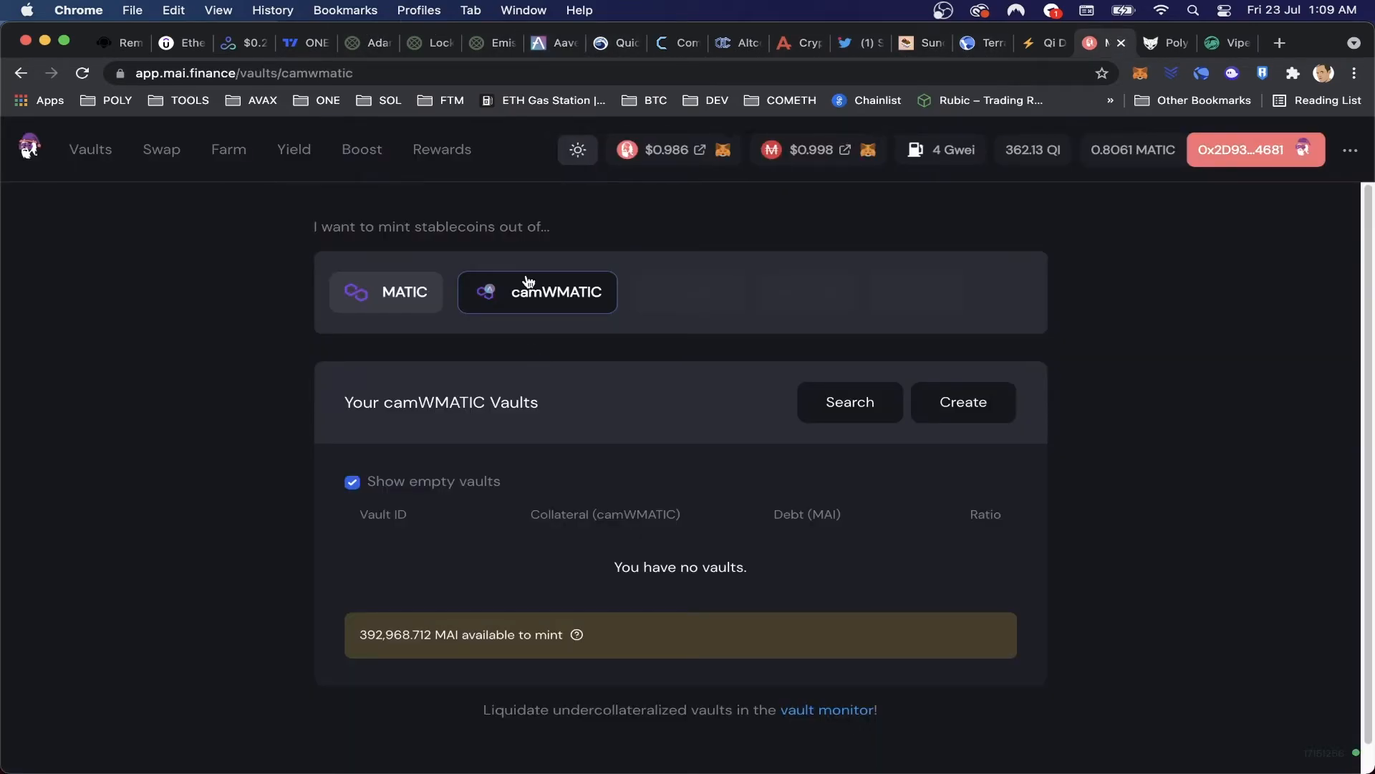
pyautogui.moveTo(529, 336)
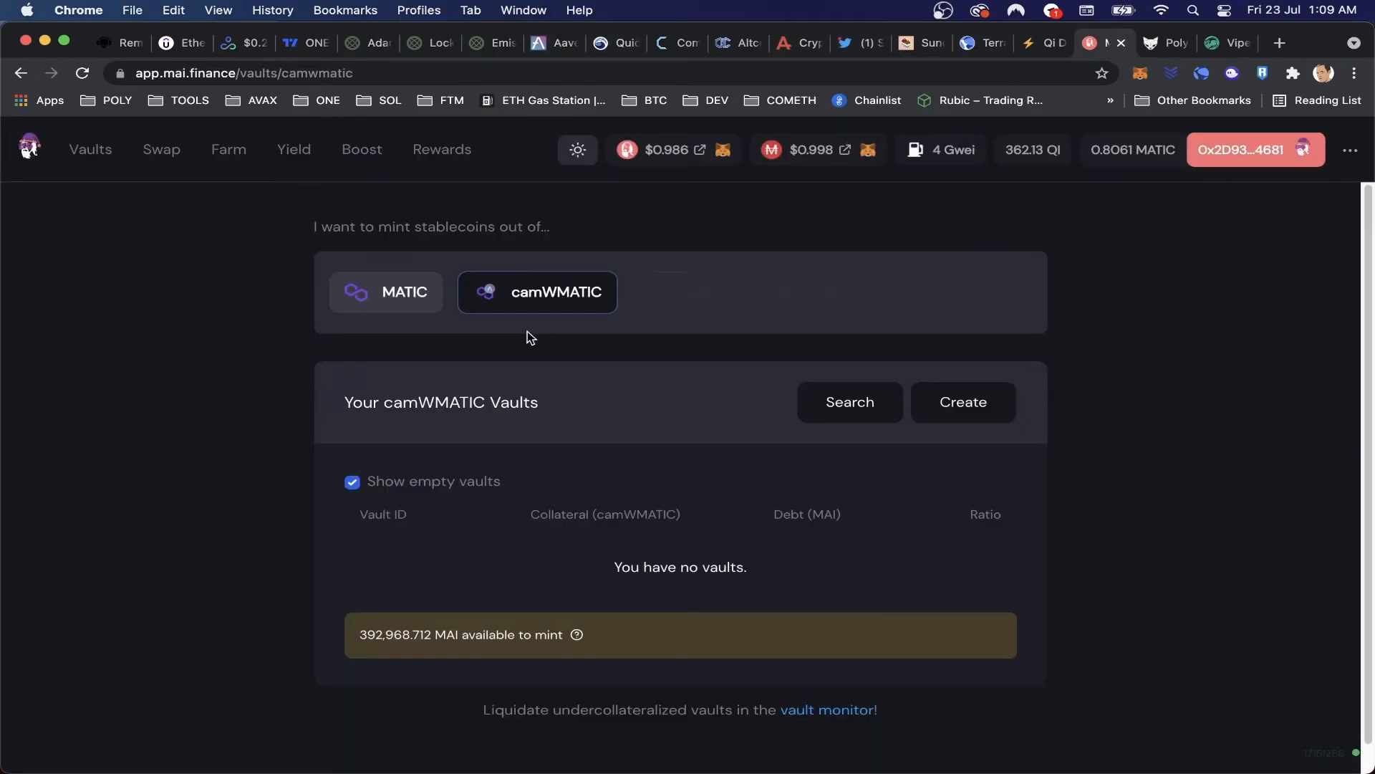
pyautogui.moveTo(550, 302)
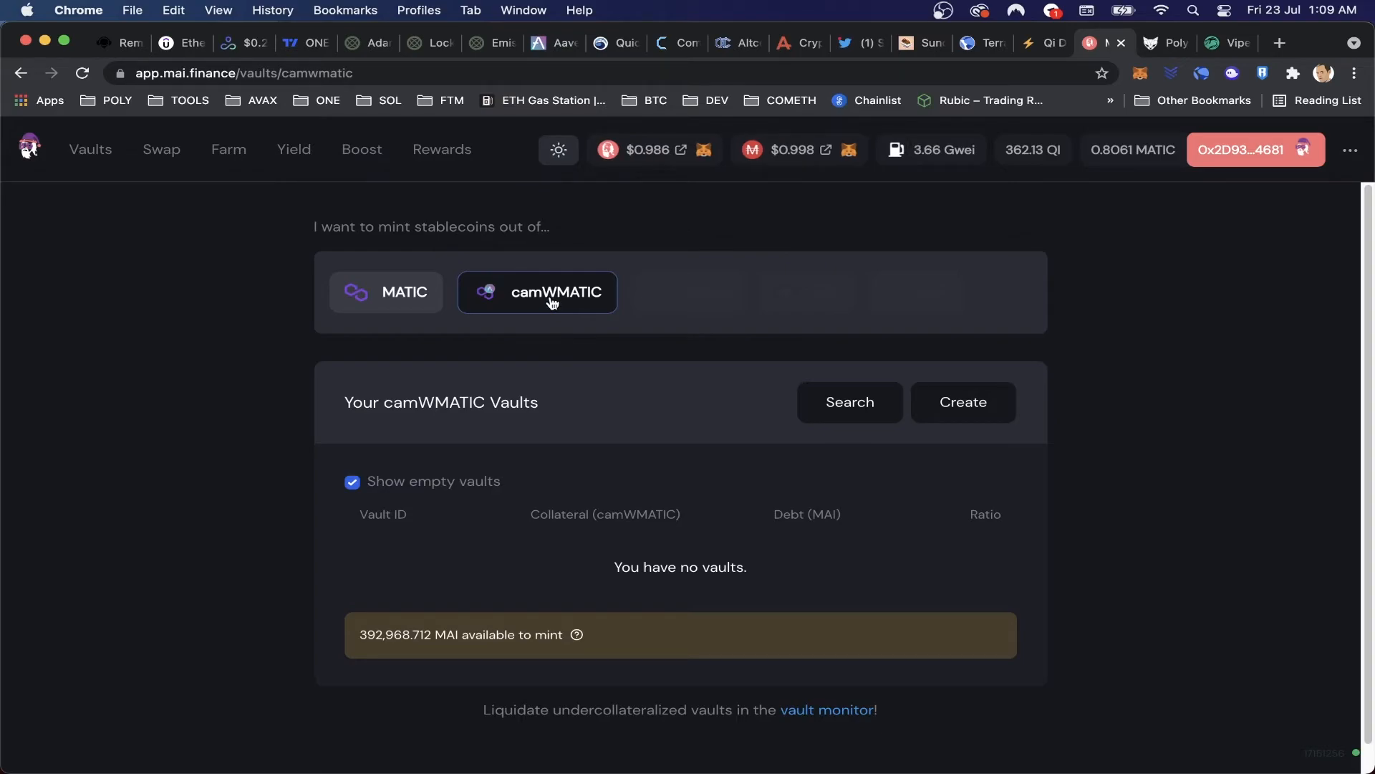
pyautogui.moveTo(596, 307)
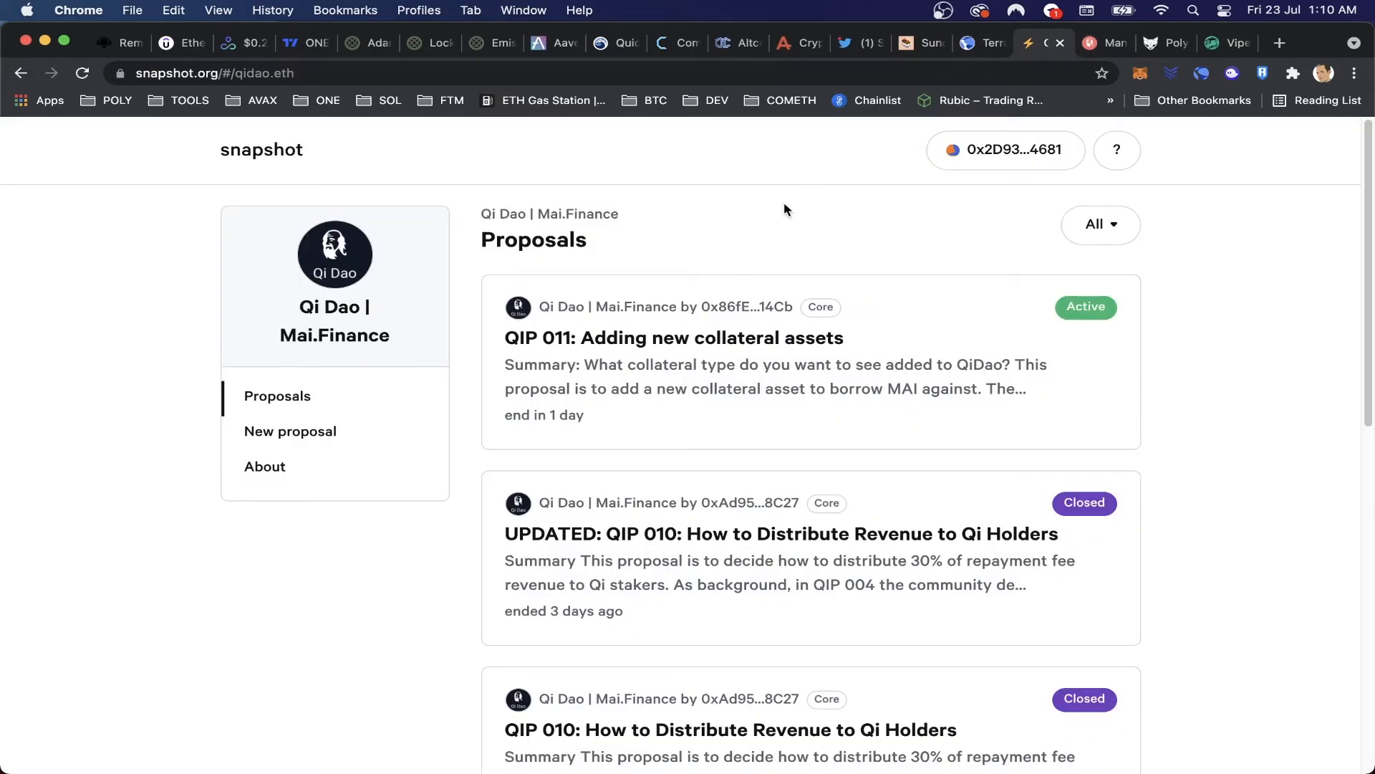
pyautogui.moveTo(747, 369)
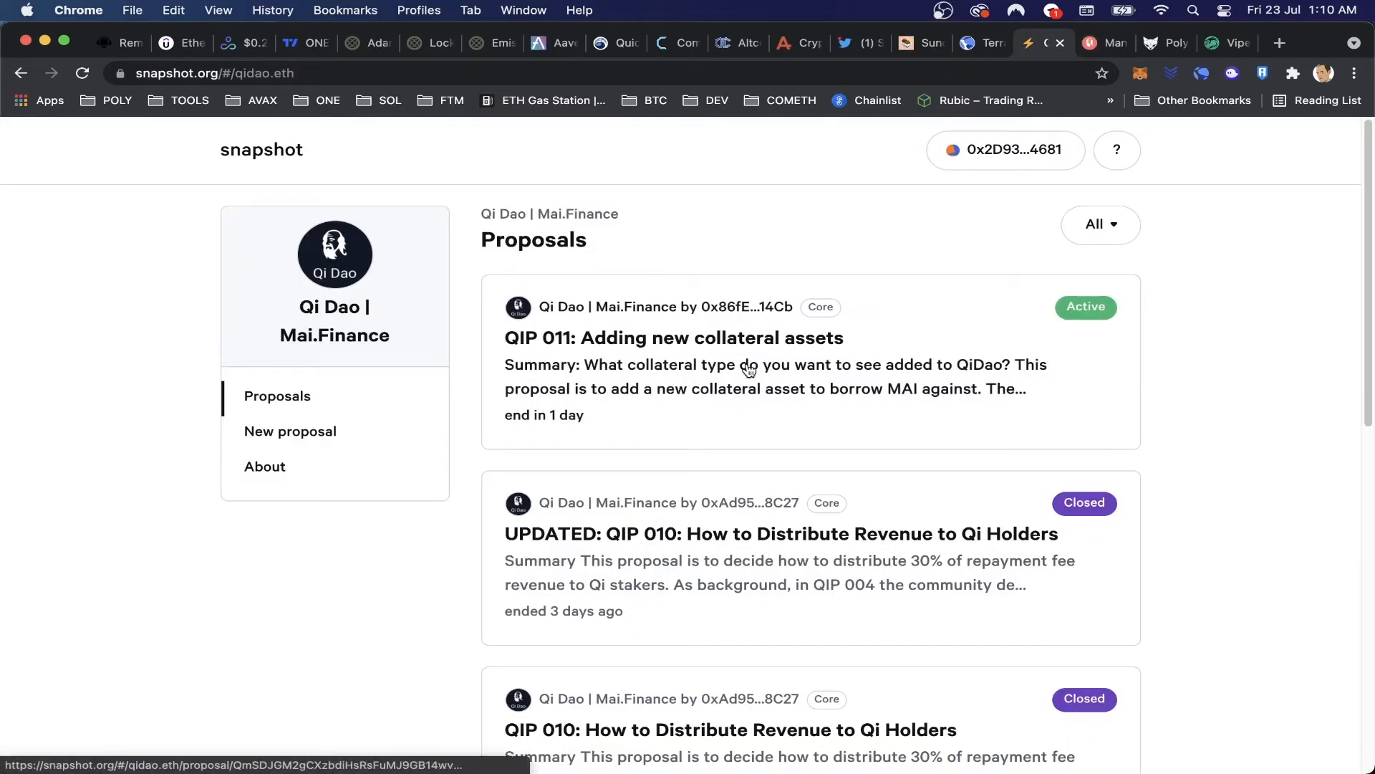
# Review the QIP 011 collateral proposal's summary and current results led by wETH at 73.43%.
pyautogui.click(673, 337)
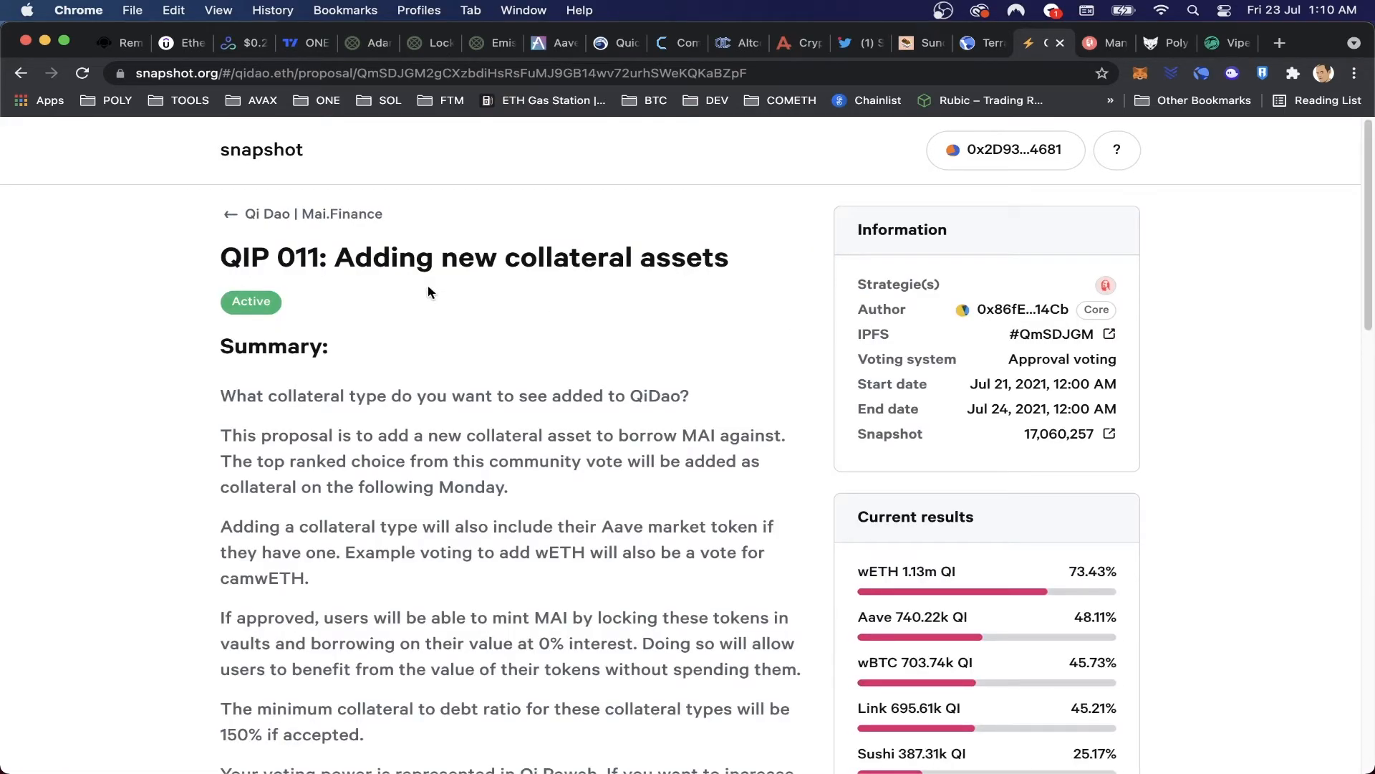
pyautogui.scroll(-3)
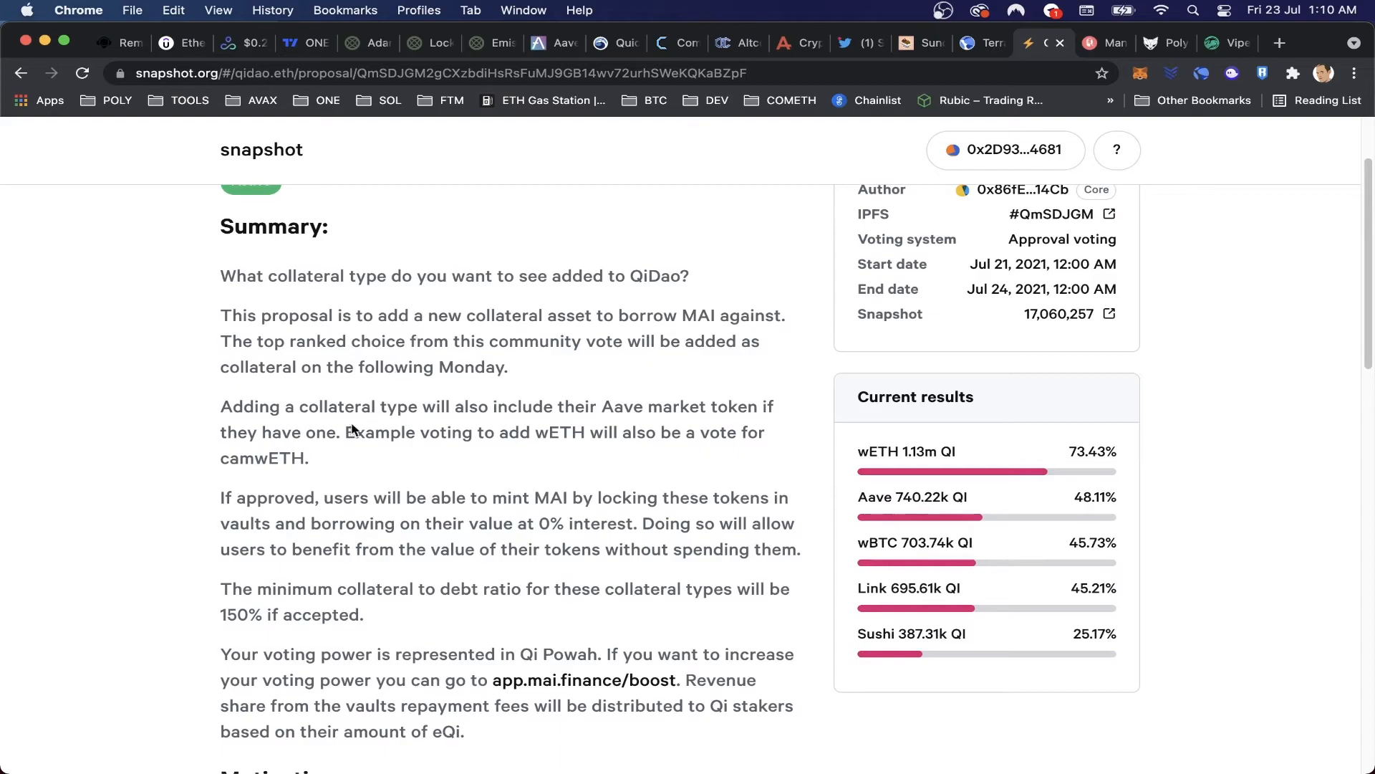
pyautogui.moveTo(904, 456)
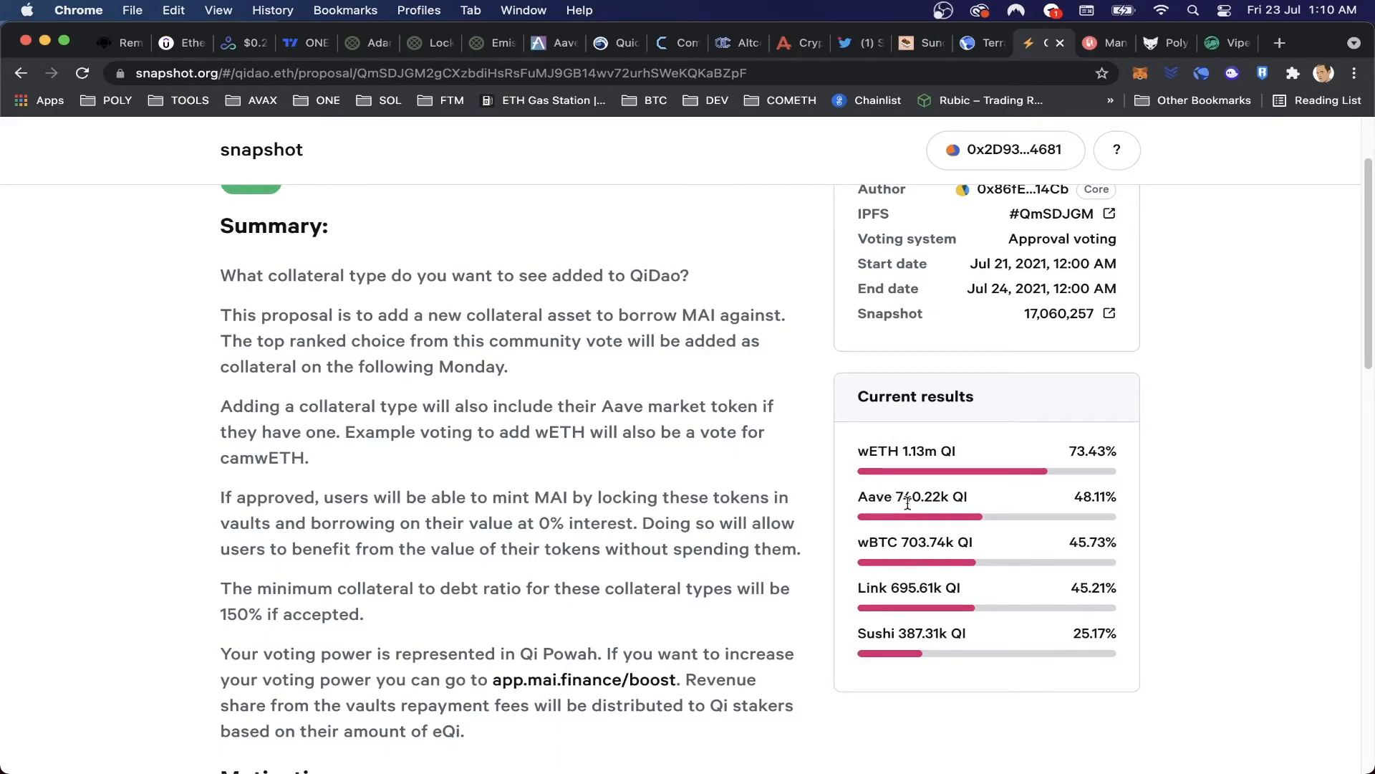
pyautogui.moveTo(901, 539)
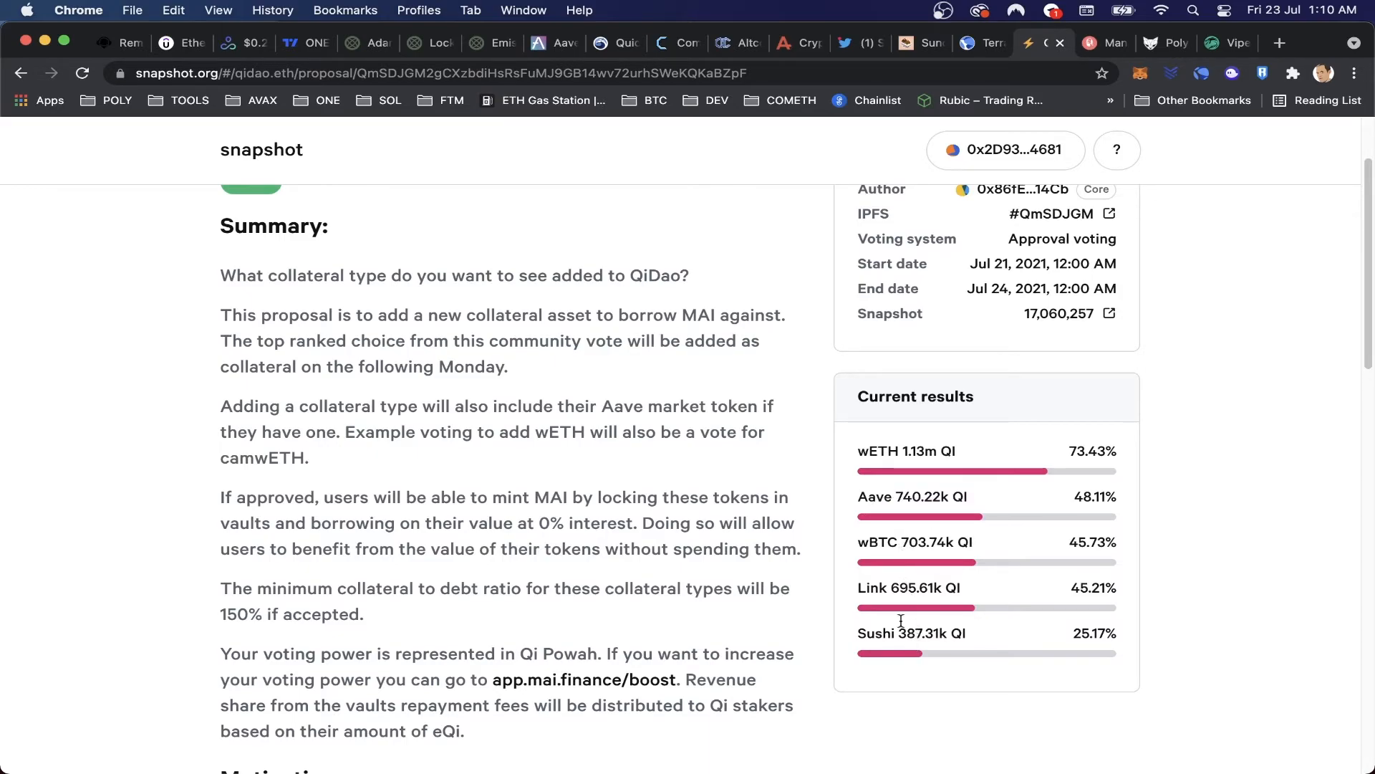
pyautogui.scroll(-3)
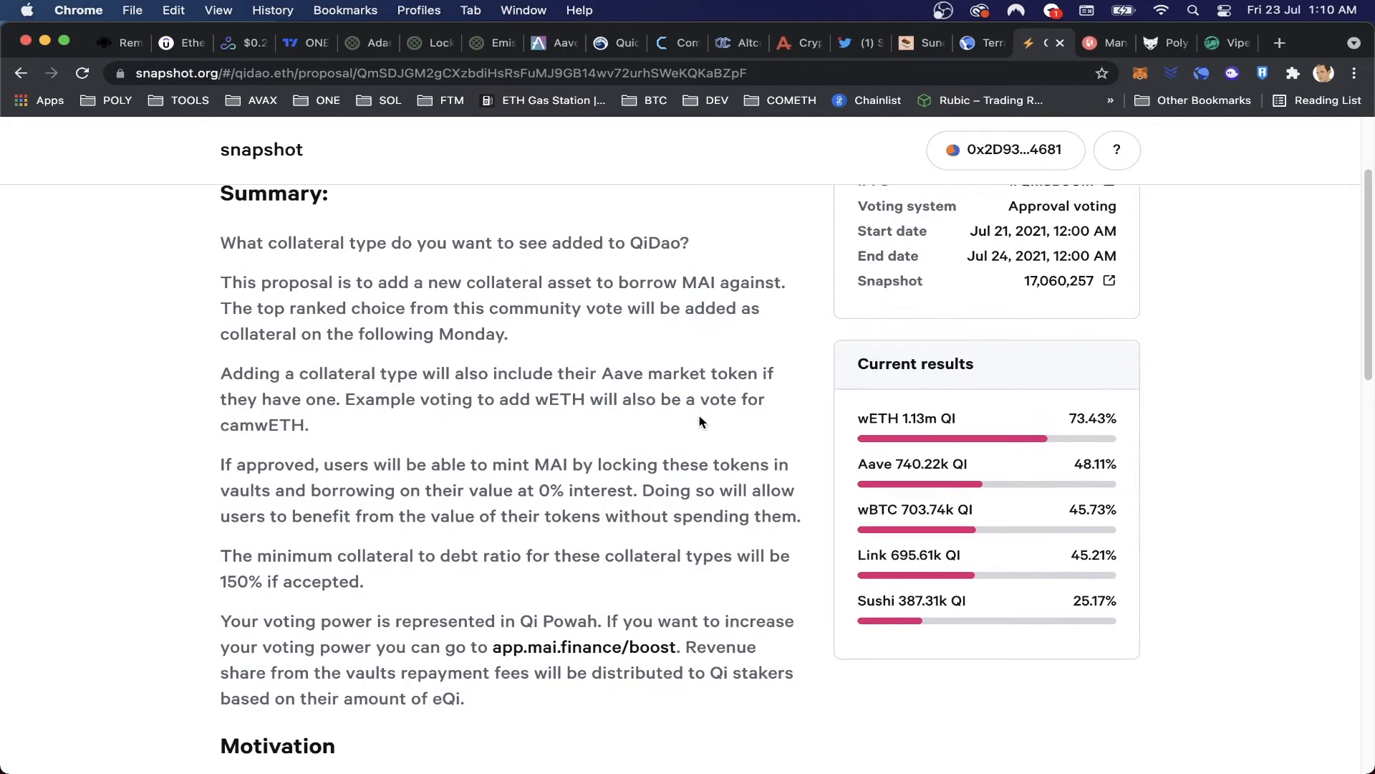
pyautogui.scroll(-3)
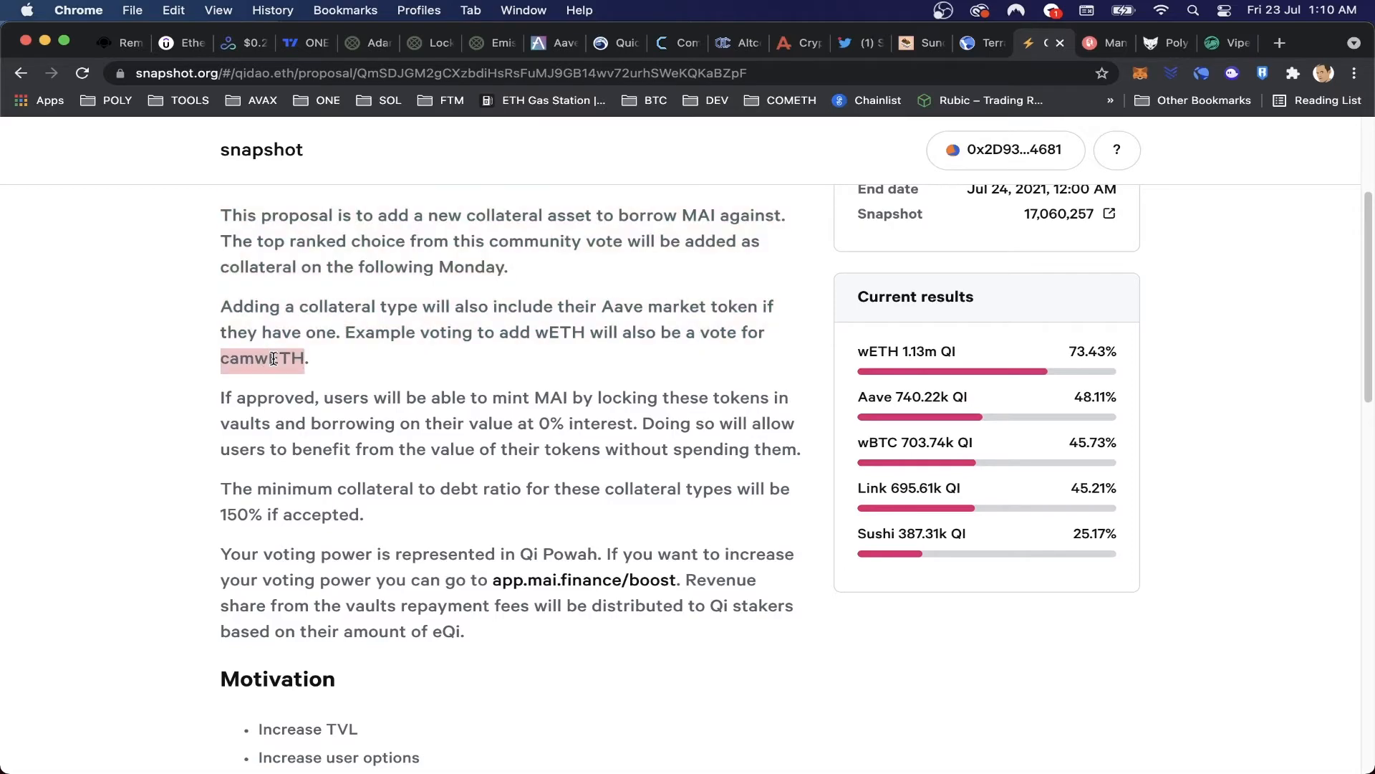
pyautogui.moveTo(185, 574)
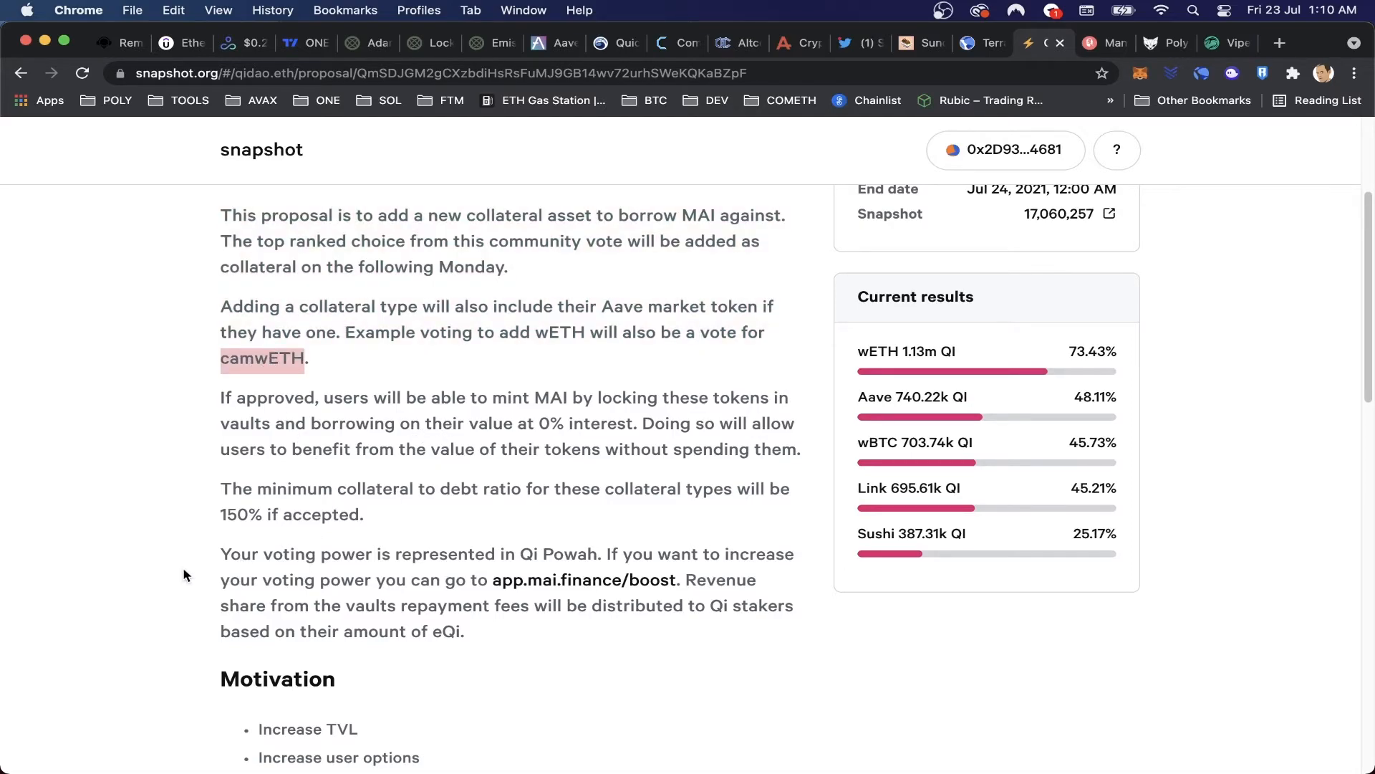
# Highlight the paragraph about minting MAI and read on through the Motivation section and vote options.
pyautogui.click(216, 404)
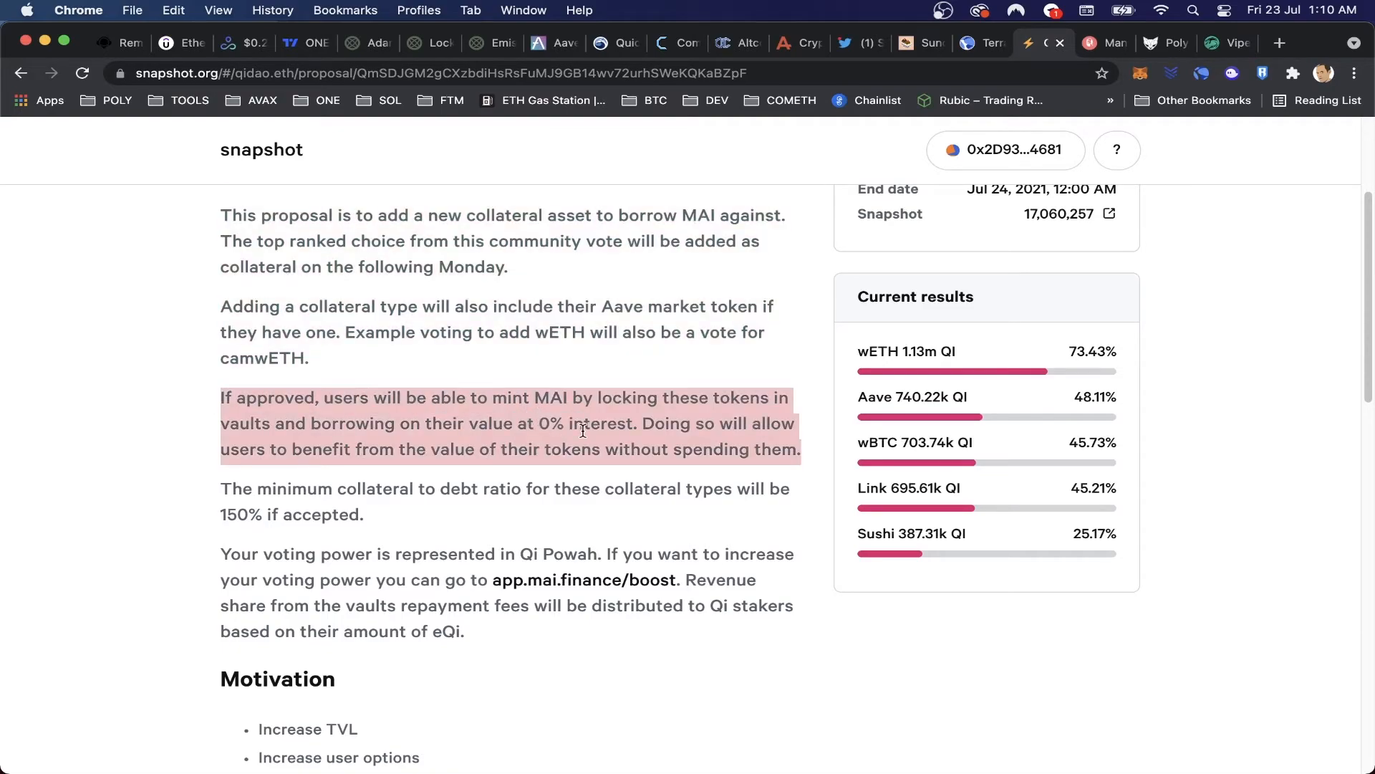
pyautogui.moveTo(162, 517)
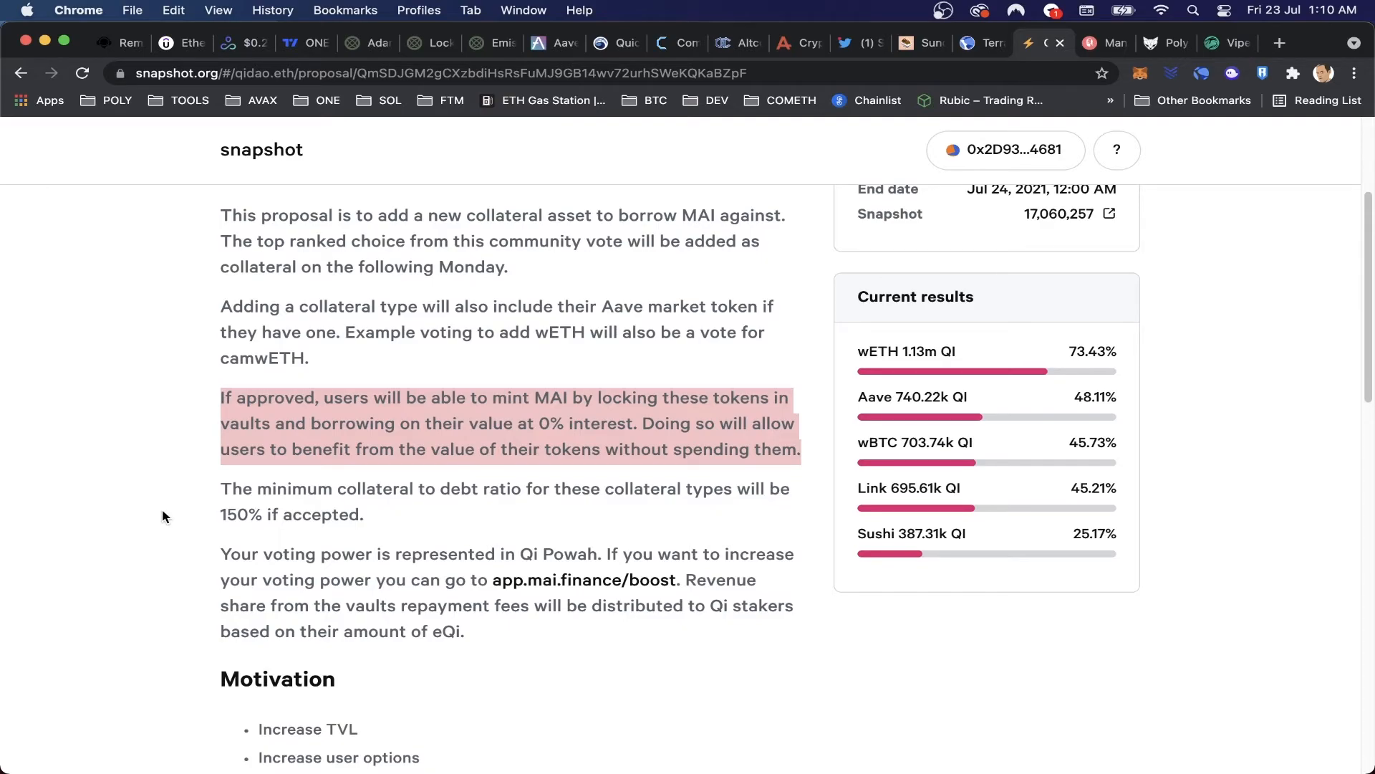
pyautogui.click(219, 511)
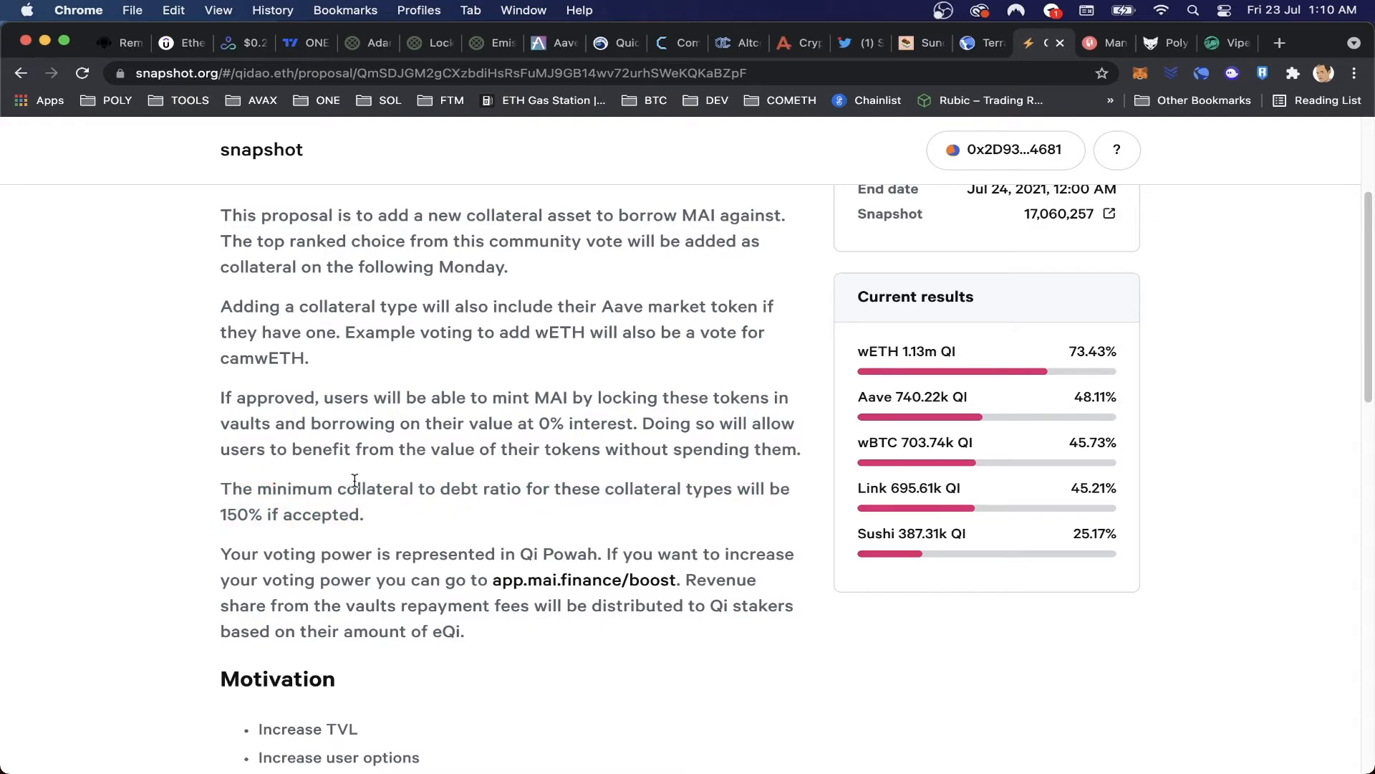
pyautogui.scroll(-3)
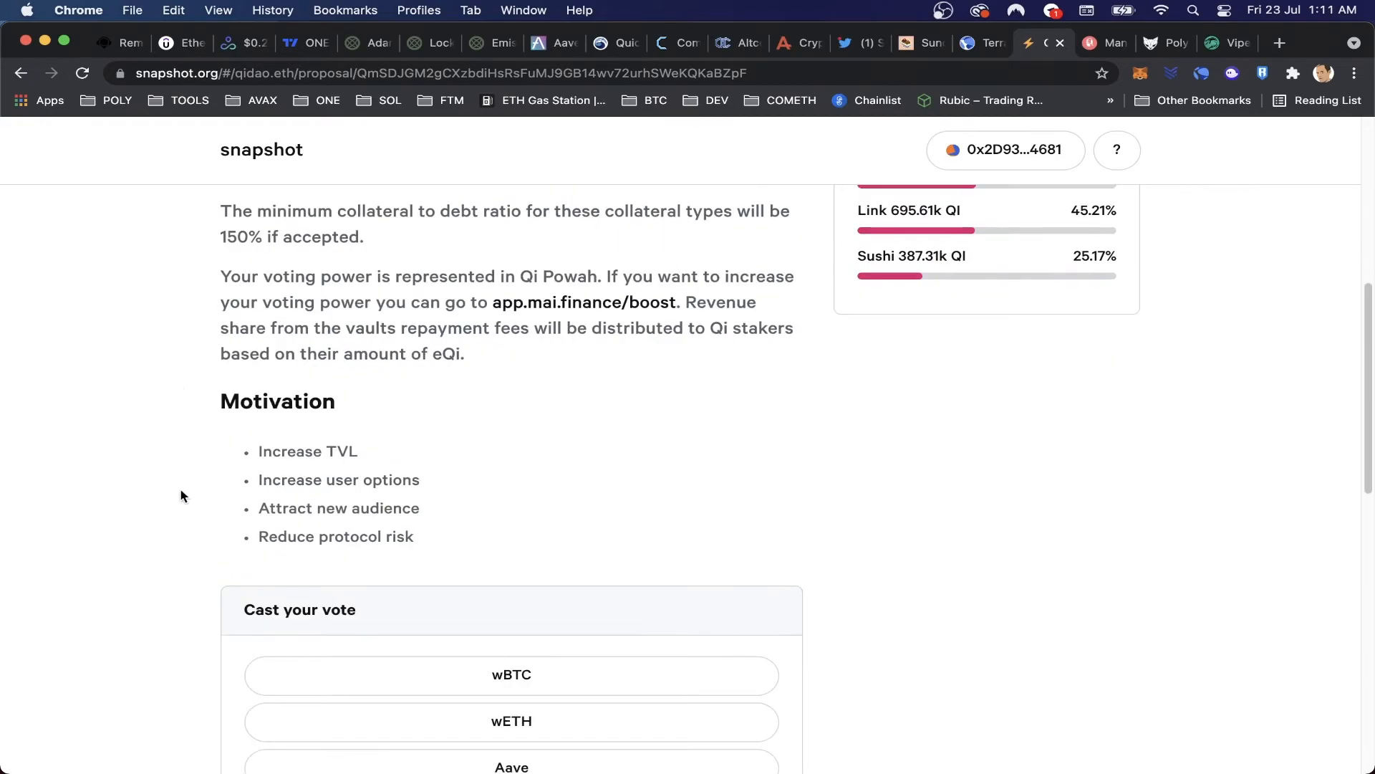
pyautogui.scroll(3)
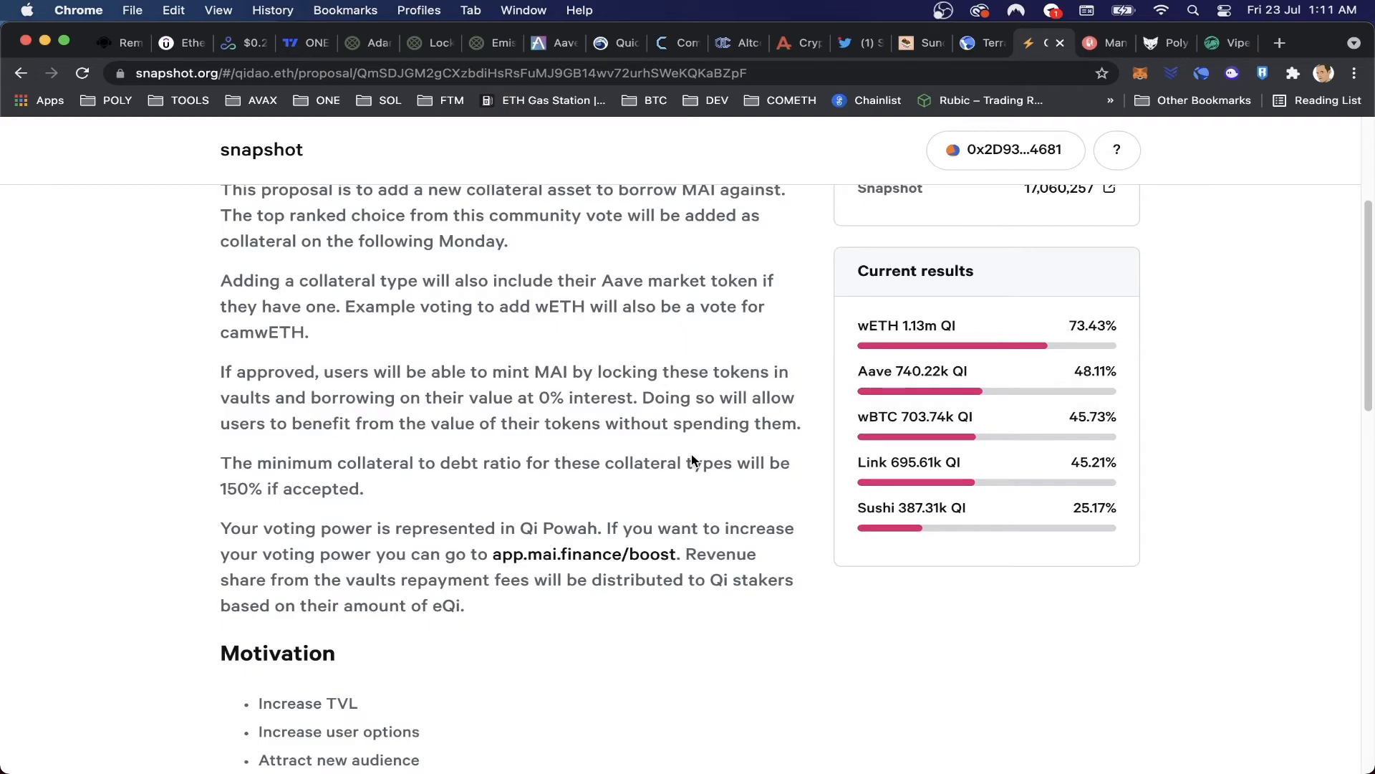
pyautogui.scroll(-3)
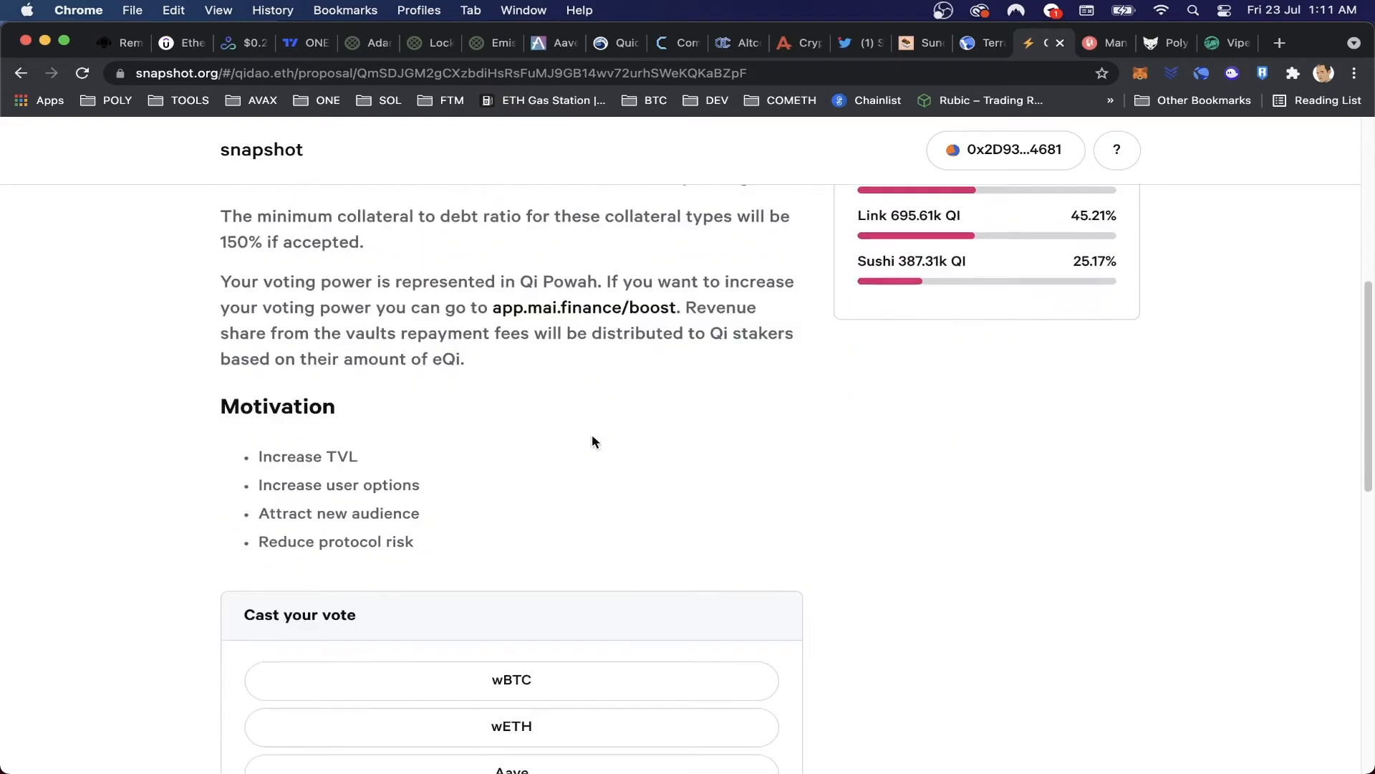
# Cast and confirm a wBTC vote on the Qidao collateral proposal.
pyautogui.scroll(-3)
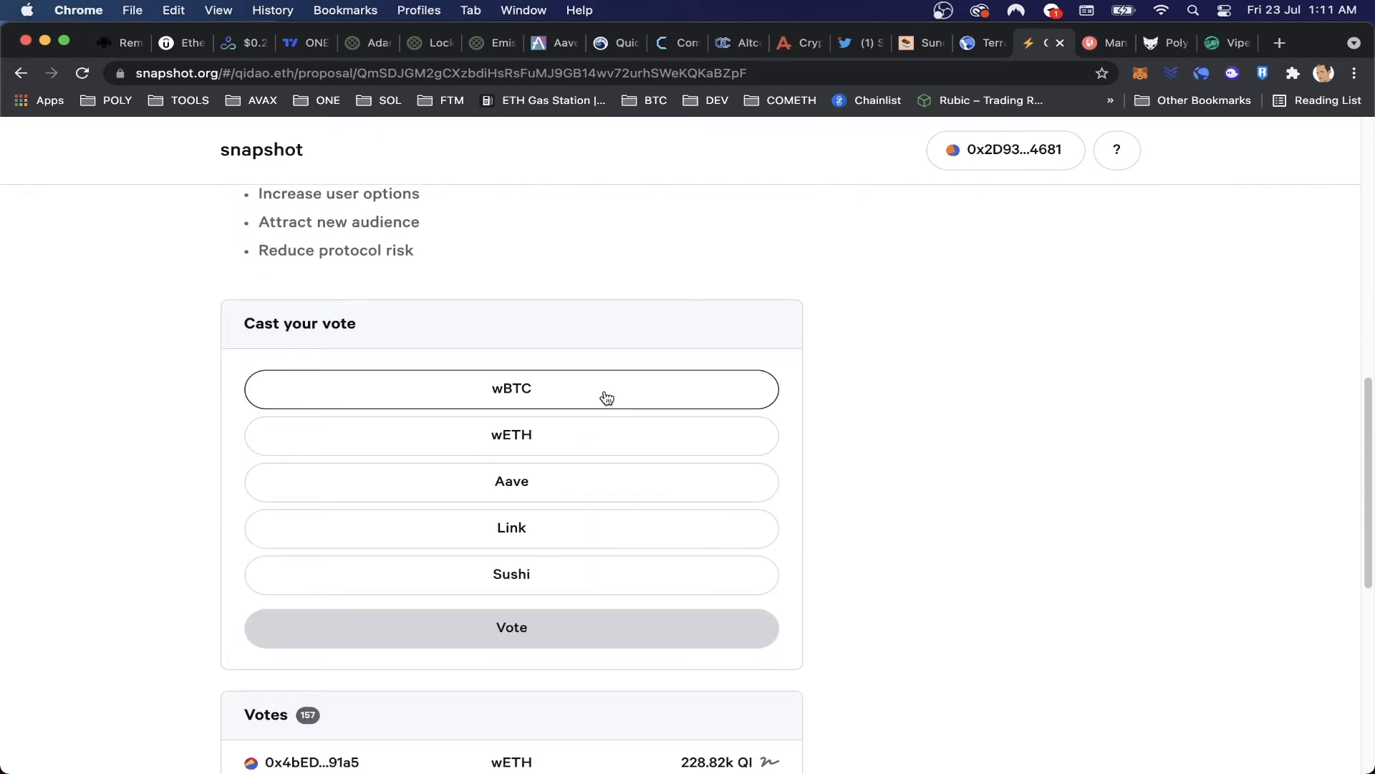
pyautogui.click(510, 388)
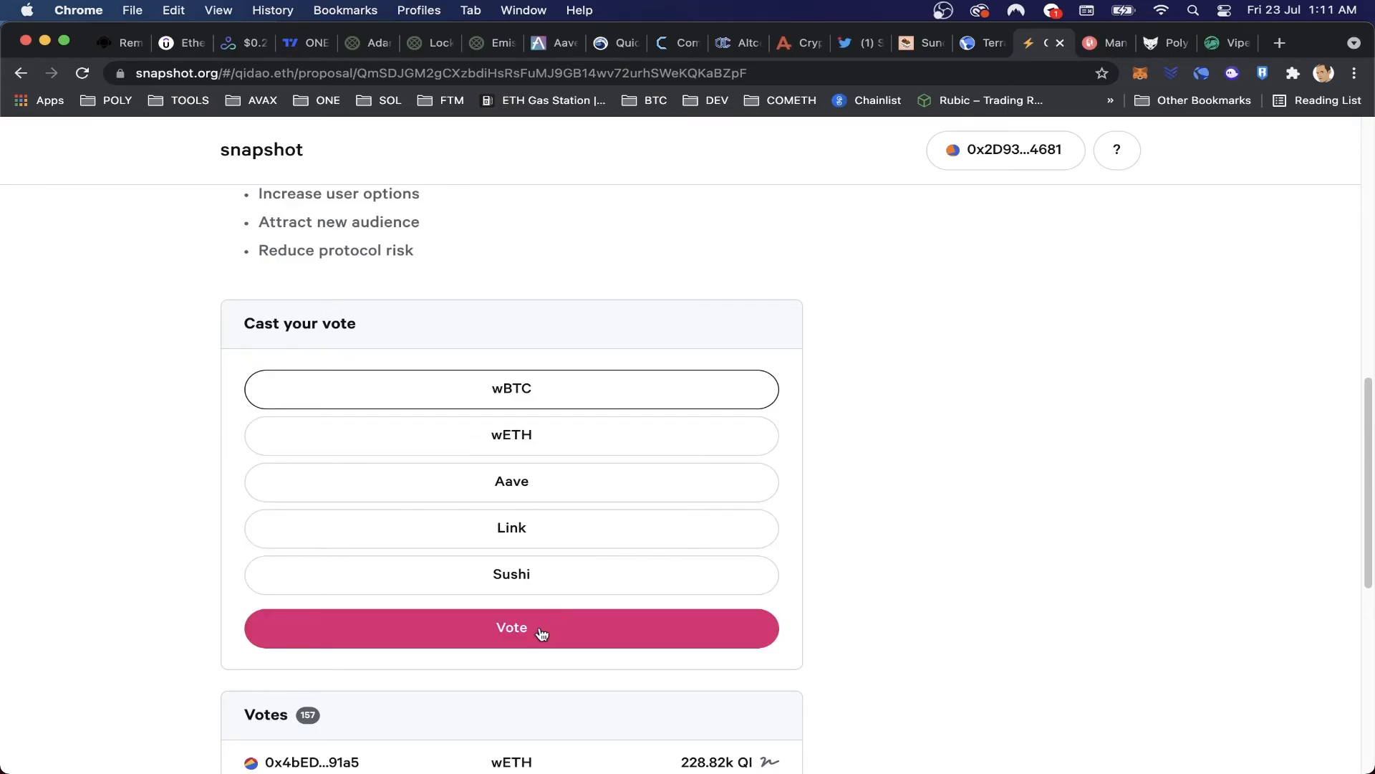
pyautogui.click(510, 627)
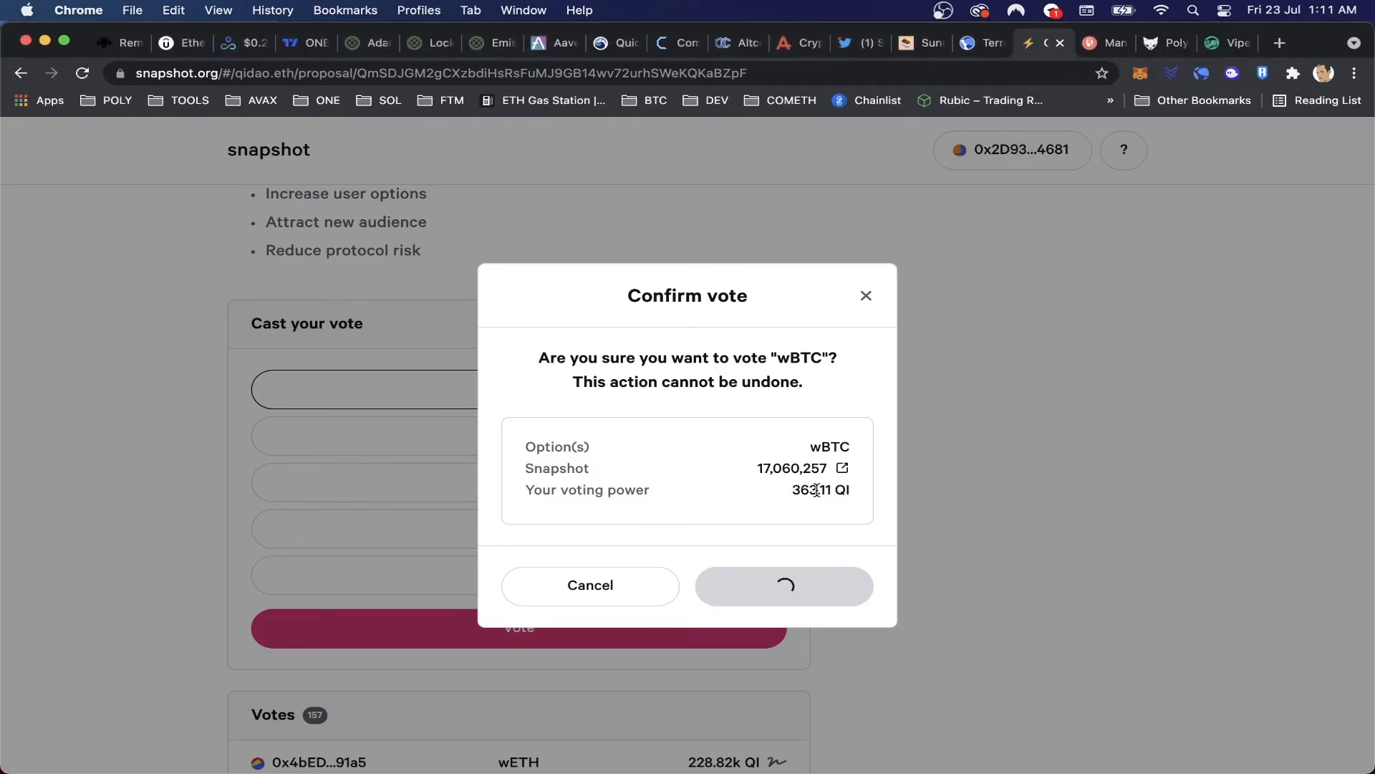
pyautogui.click(783, 585)
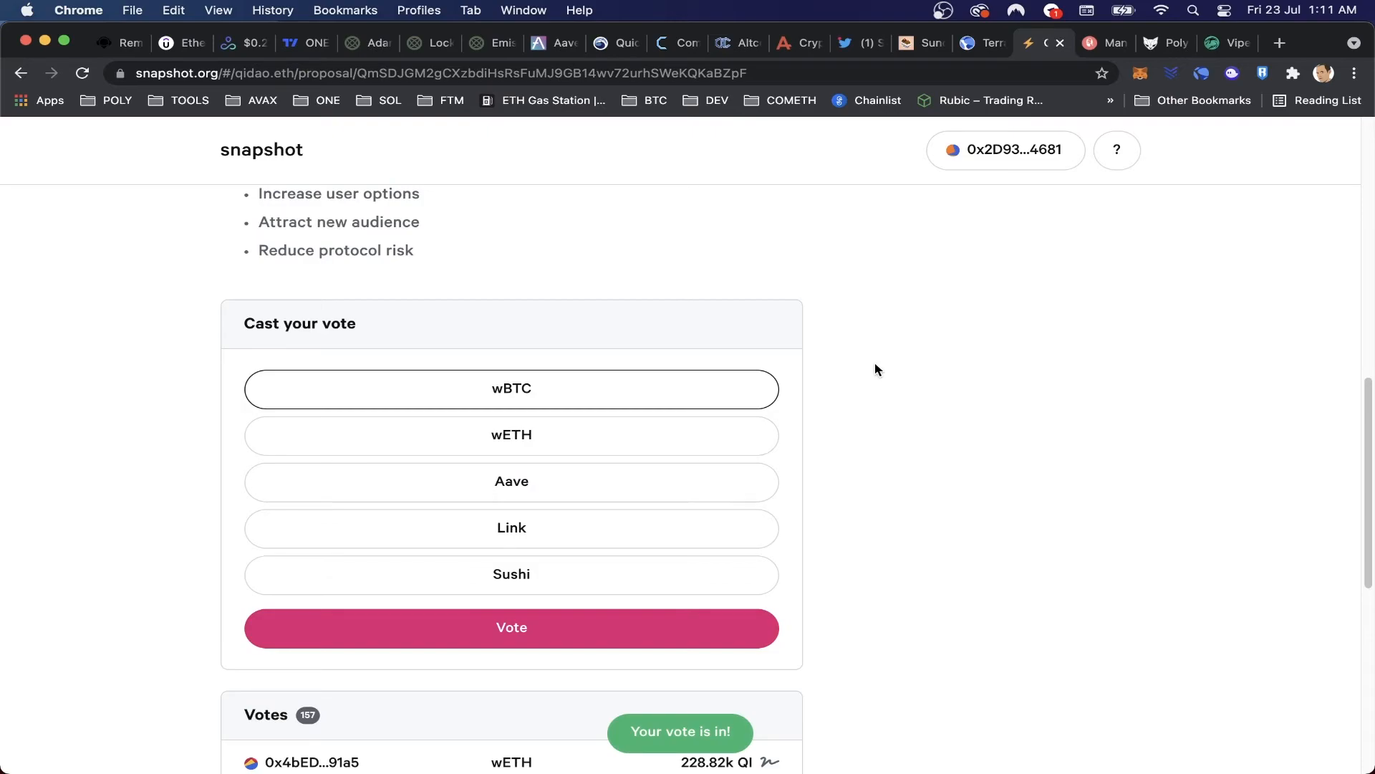
# Bring up Adamant's Stake + Vest ADDY page showing 17.4912 ADDY withdrawable and 58.61 locked.
pyautogui.click(367, 43)
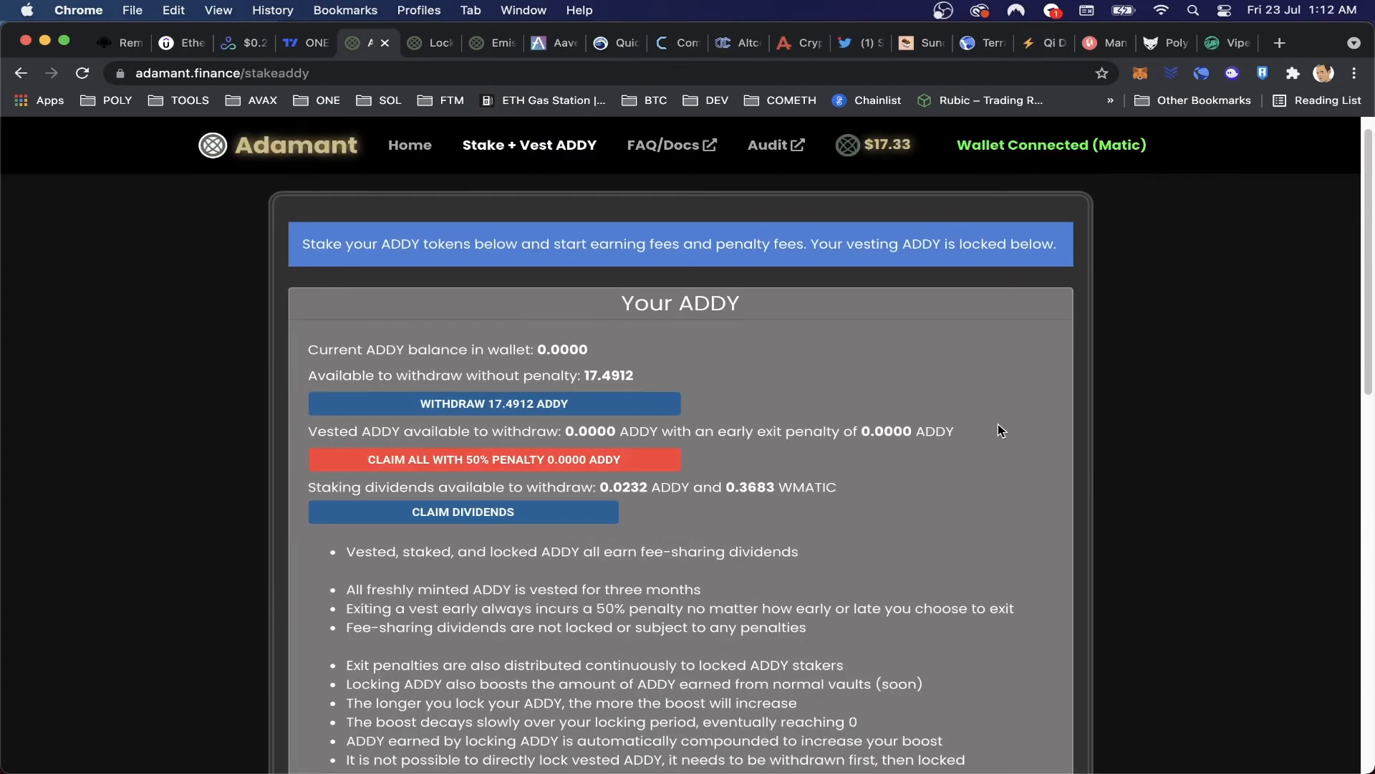
pyautogui.scroll(-3)
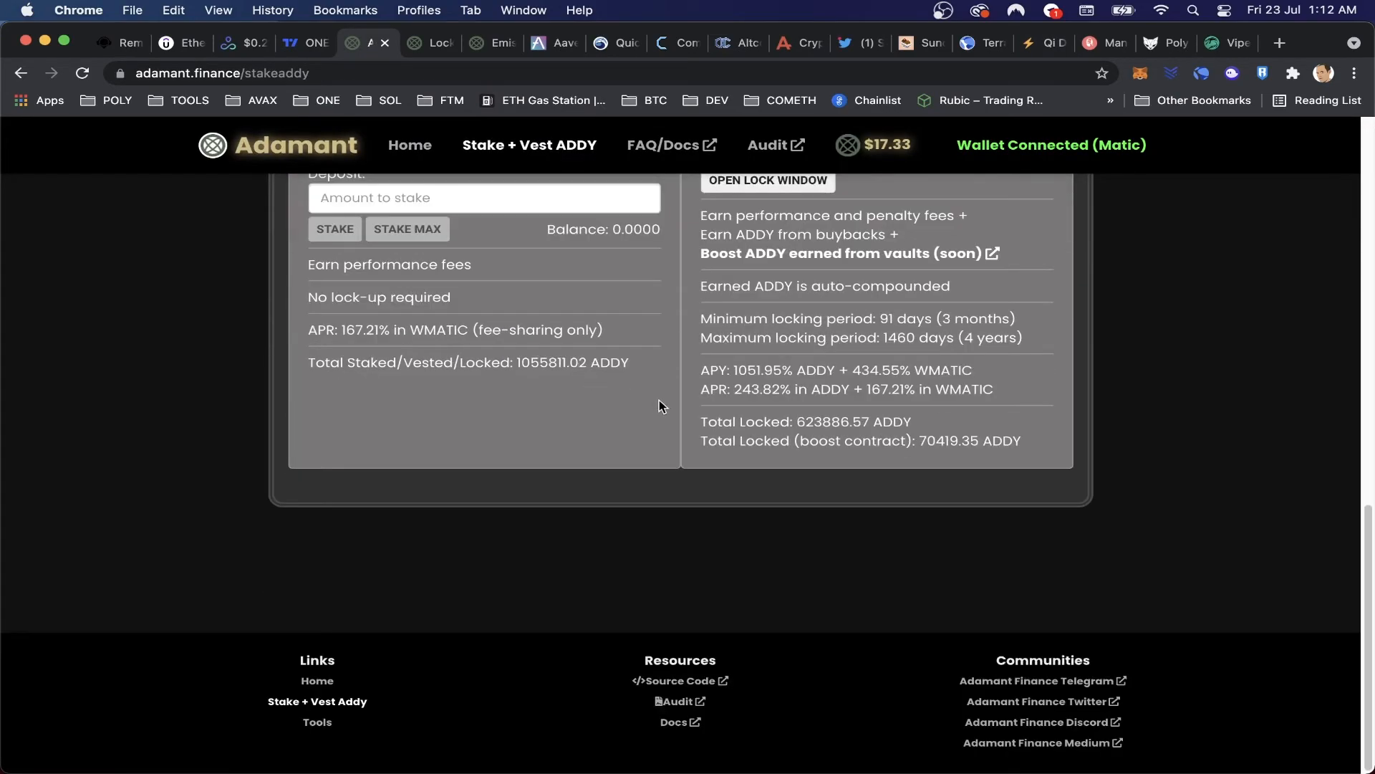
pyautogui.scroll(3)
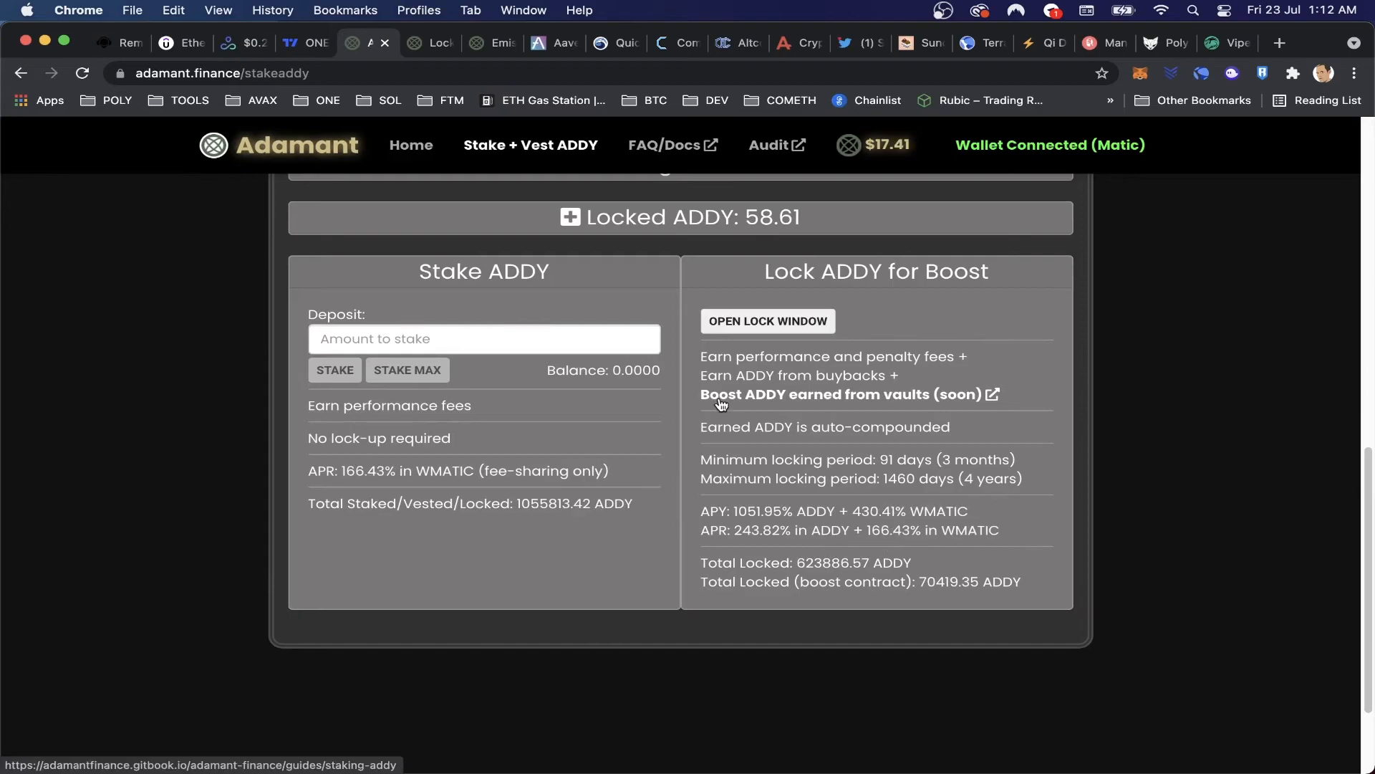
pyautogui.moveTo(851, 394)
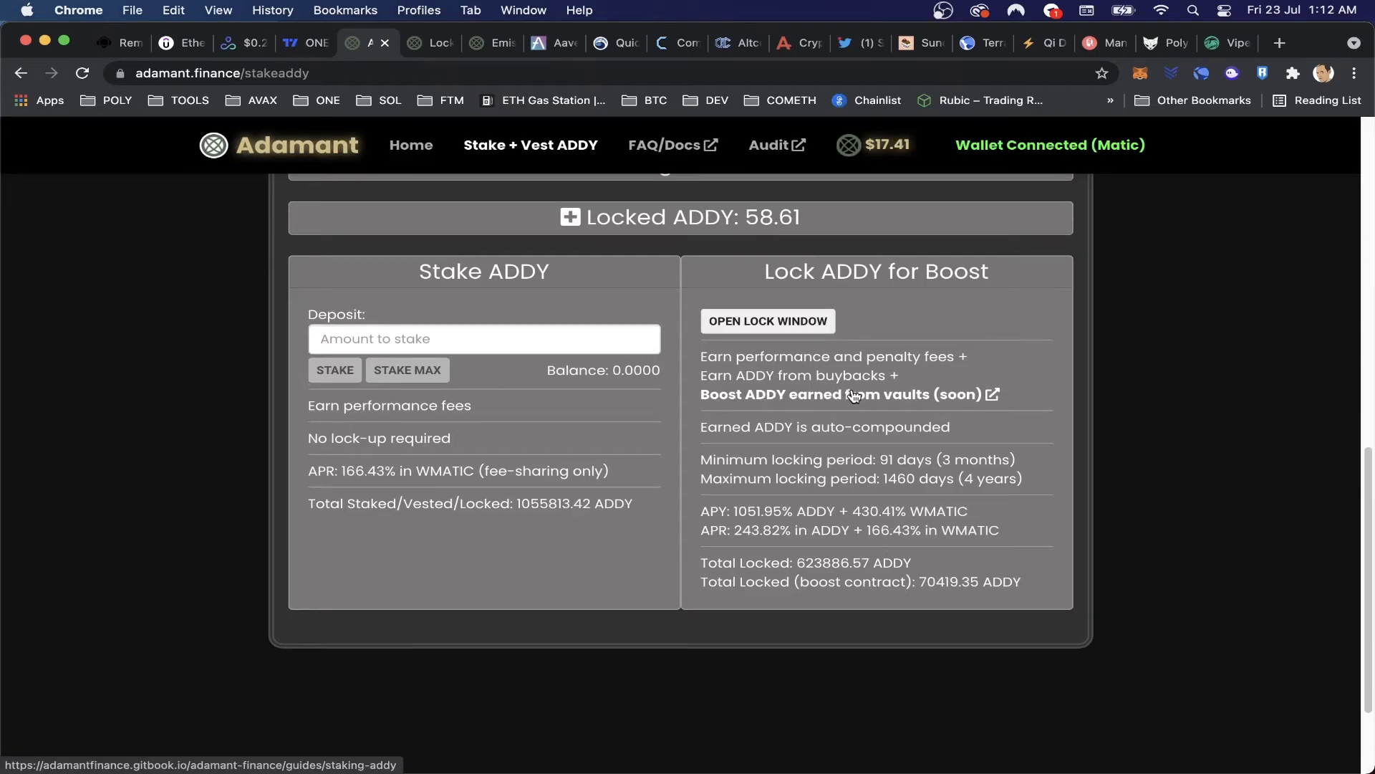
pyautogui.moveTo(897, 407)
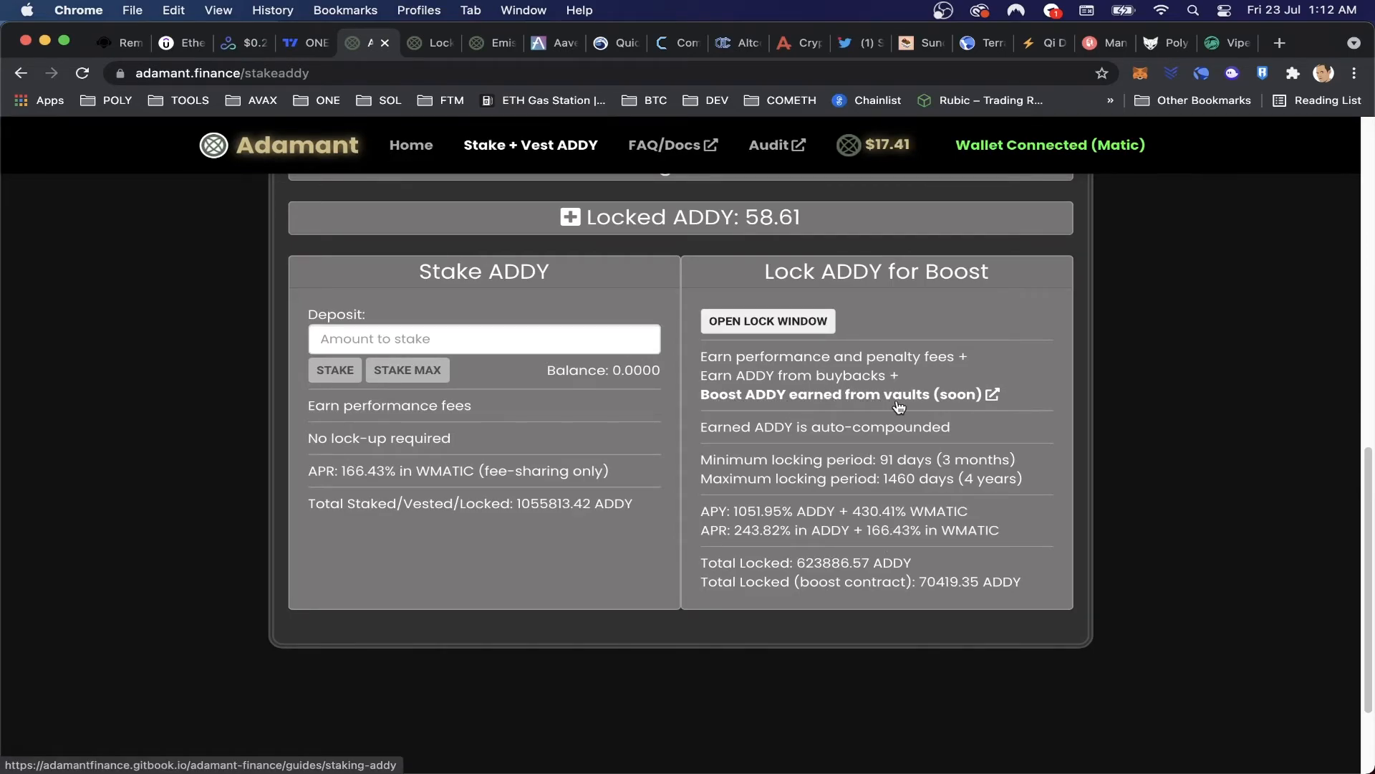
# Review the Locking ADDY guide's 91-day boost points and the 10% boost at 50 points.
pyautogui.click(992, 394)
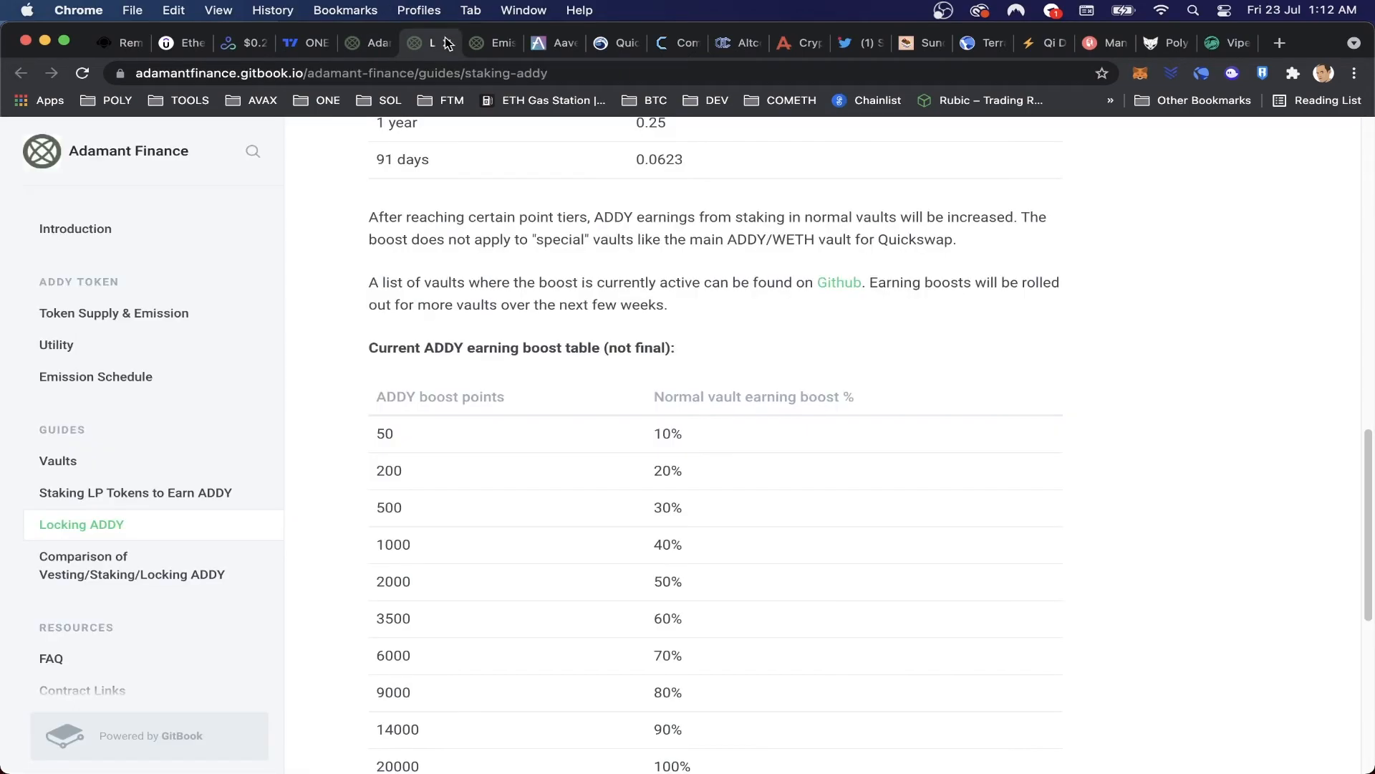
pyautogui.scroll(3)
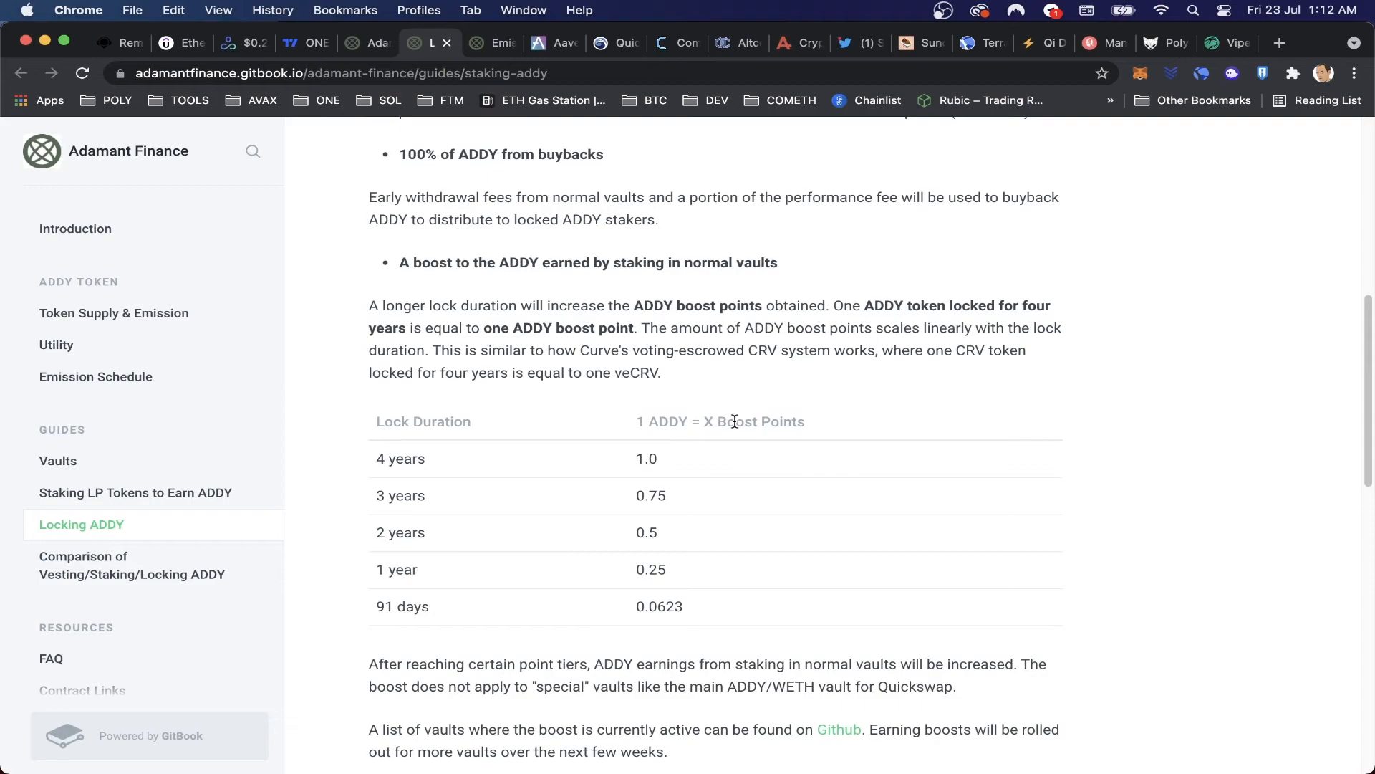
pyautogui.moveTo(405, 422)
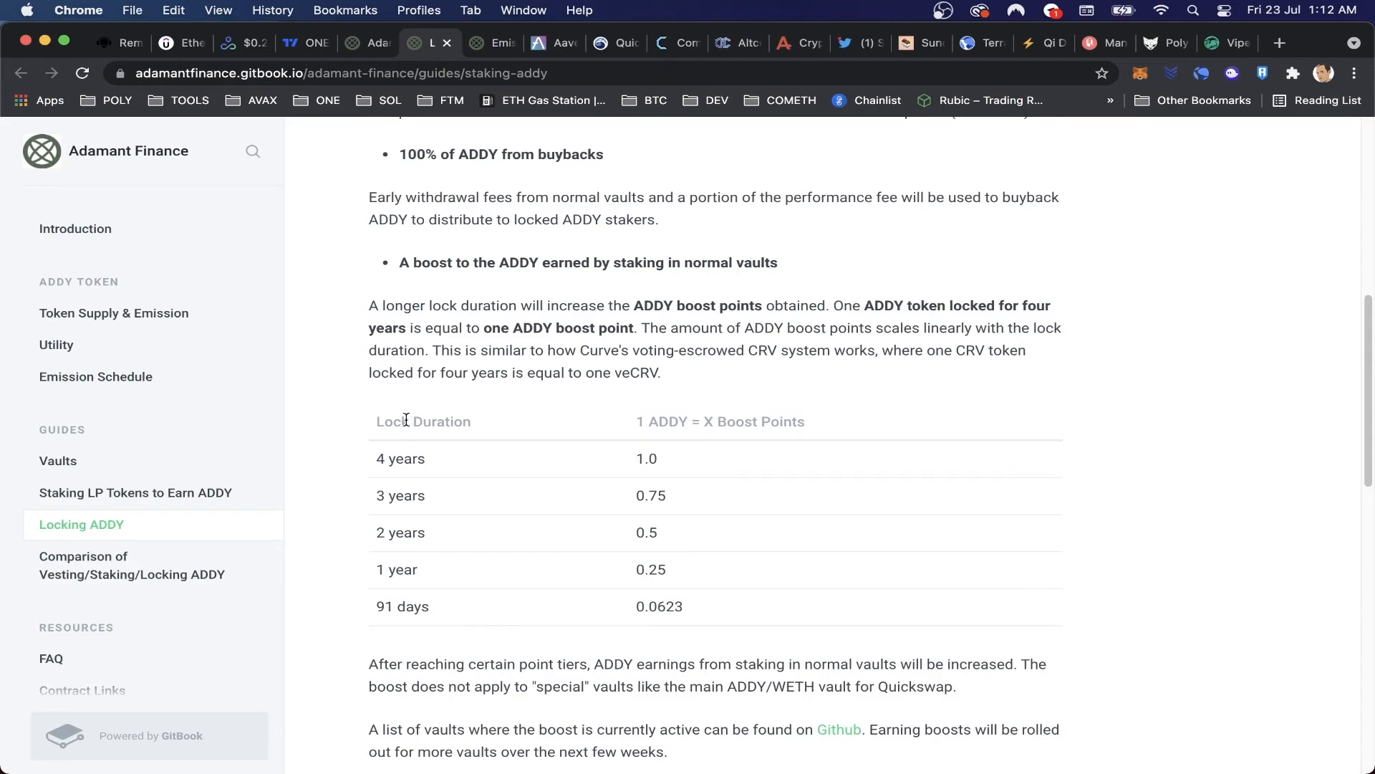
pyautogui.moveTo(660, 502)
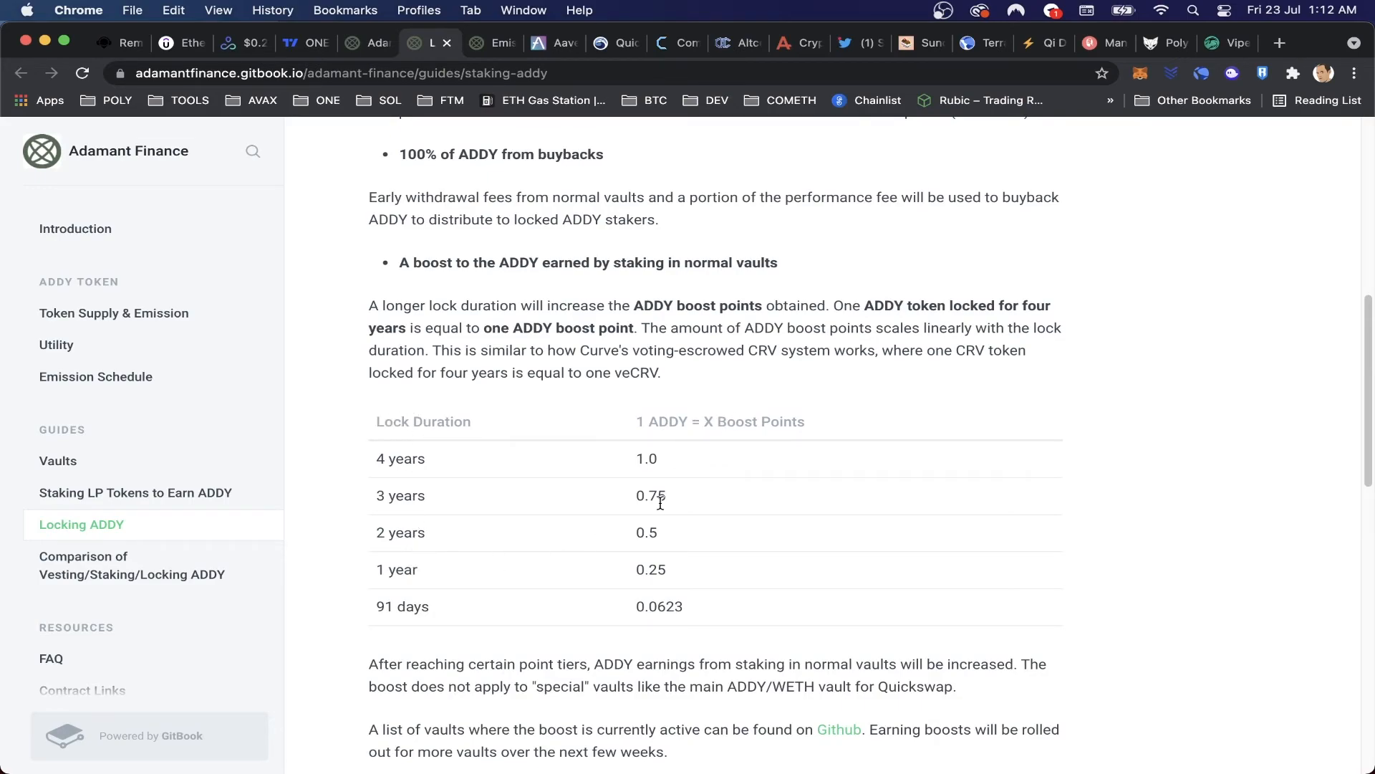
pyautogui.moveTo(572, 462)
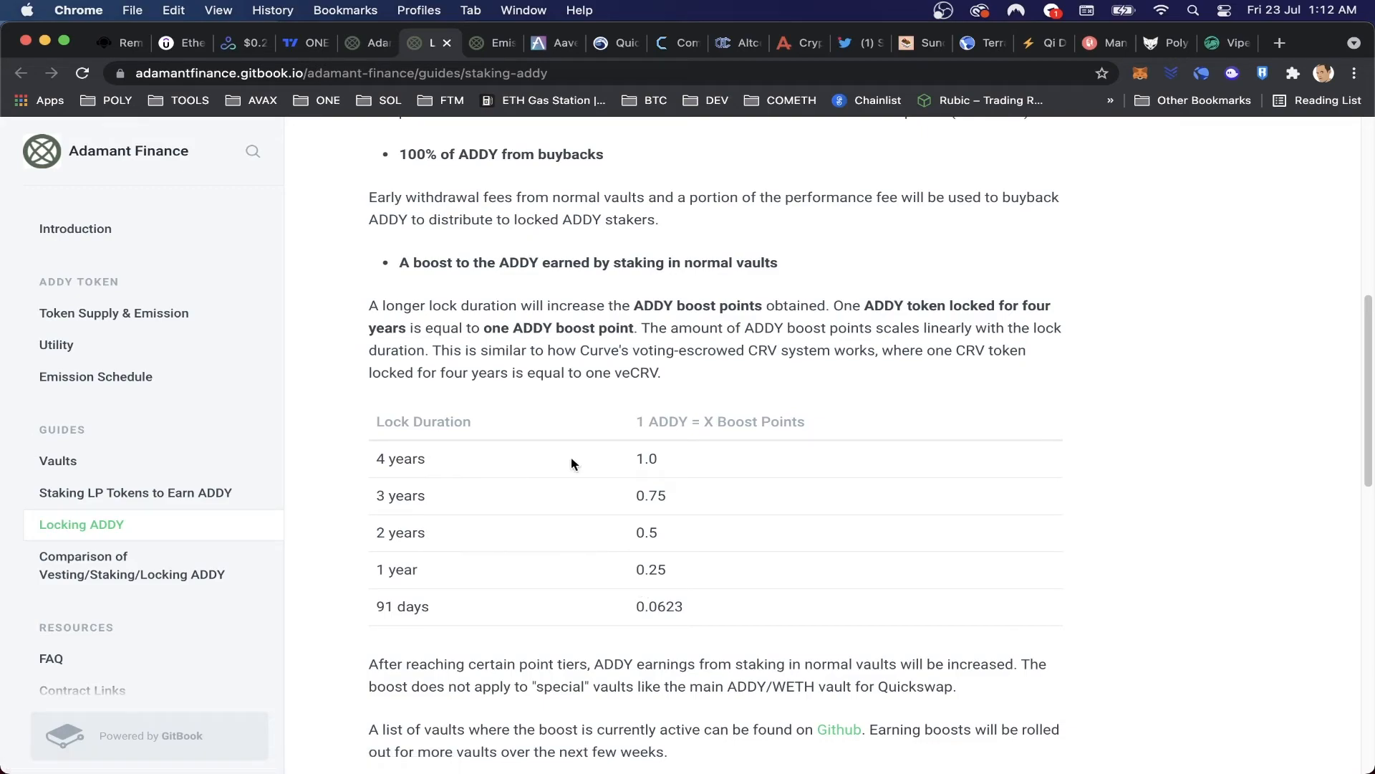
pyautogui.moveTo(631, 563)
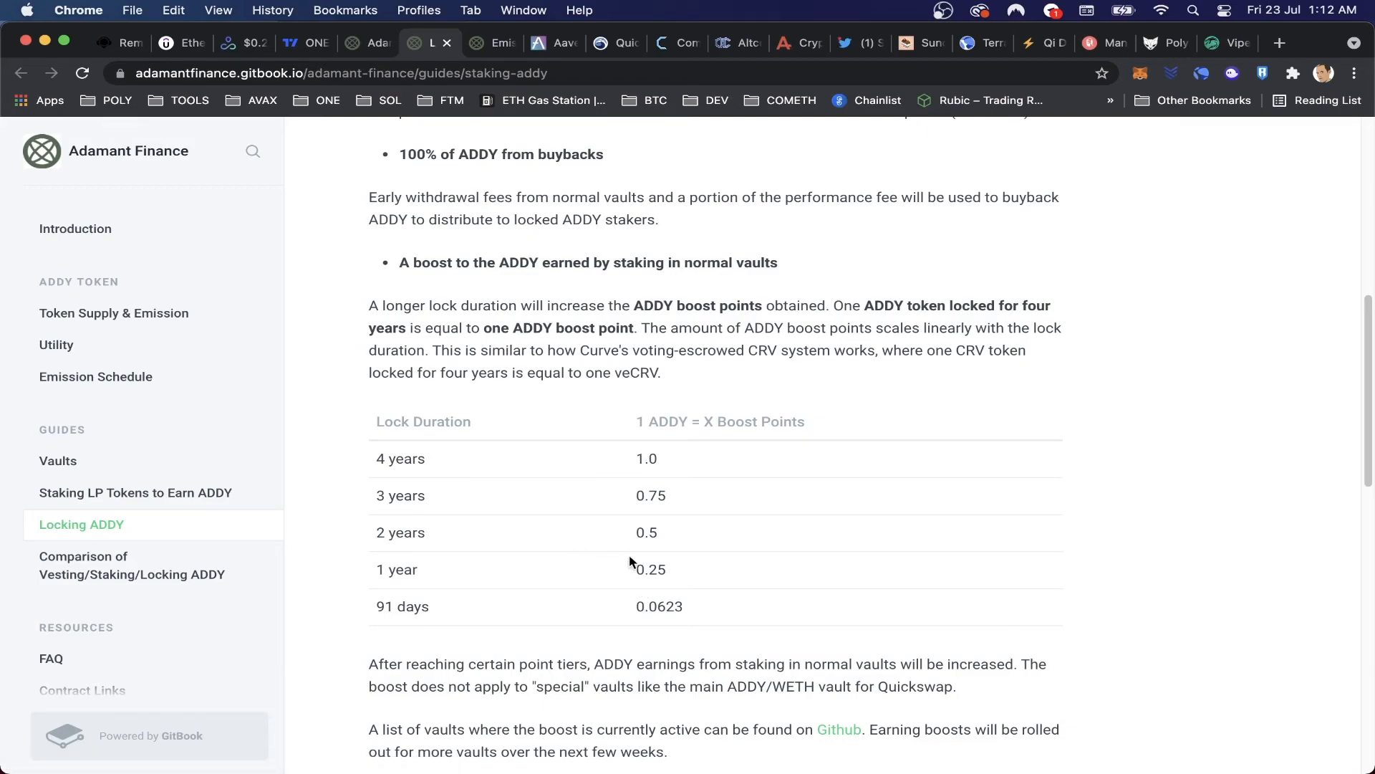
pyautogui.doubleClick(648, 569)
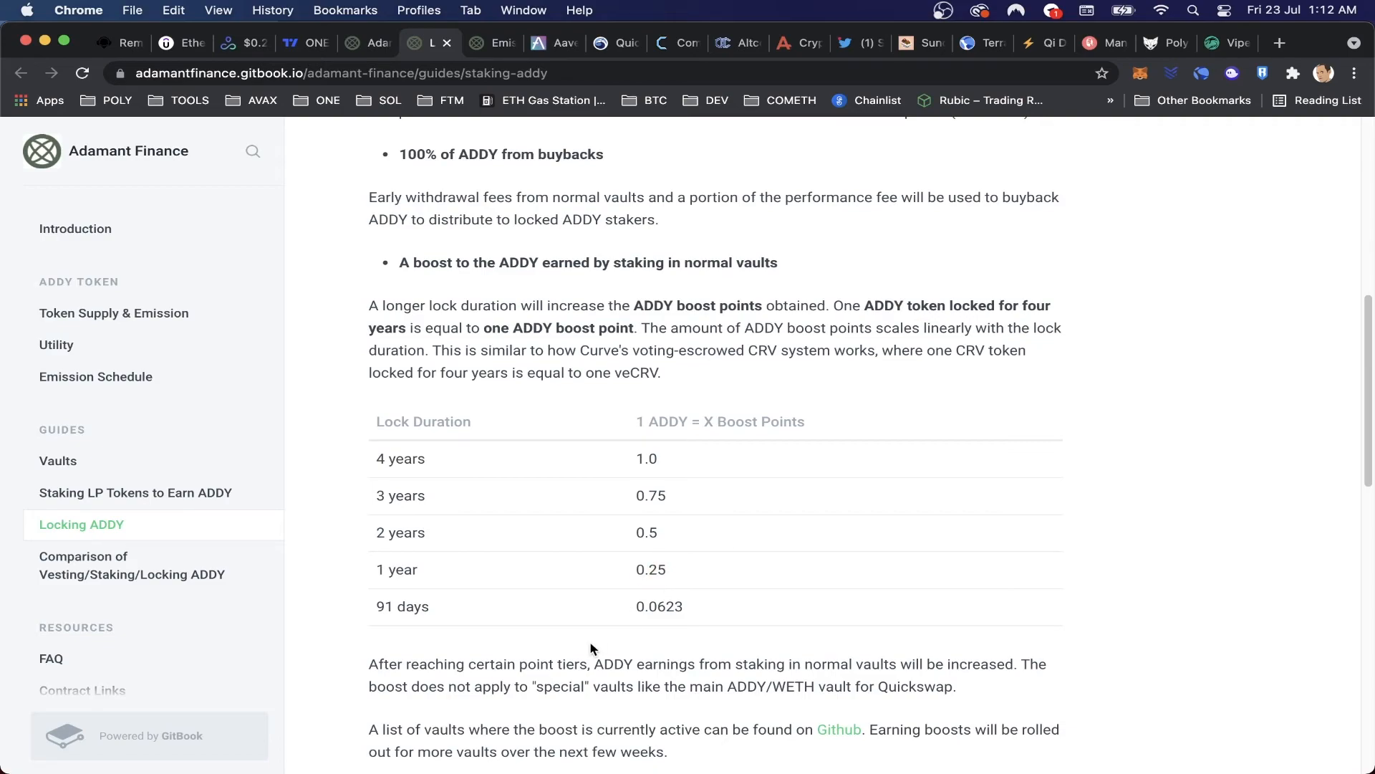
pyautogui.moveTo(581, 641)
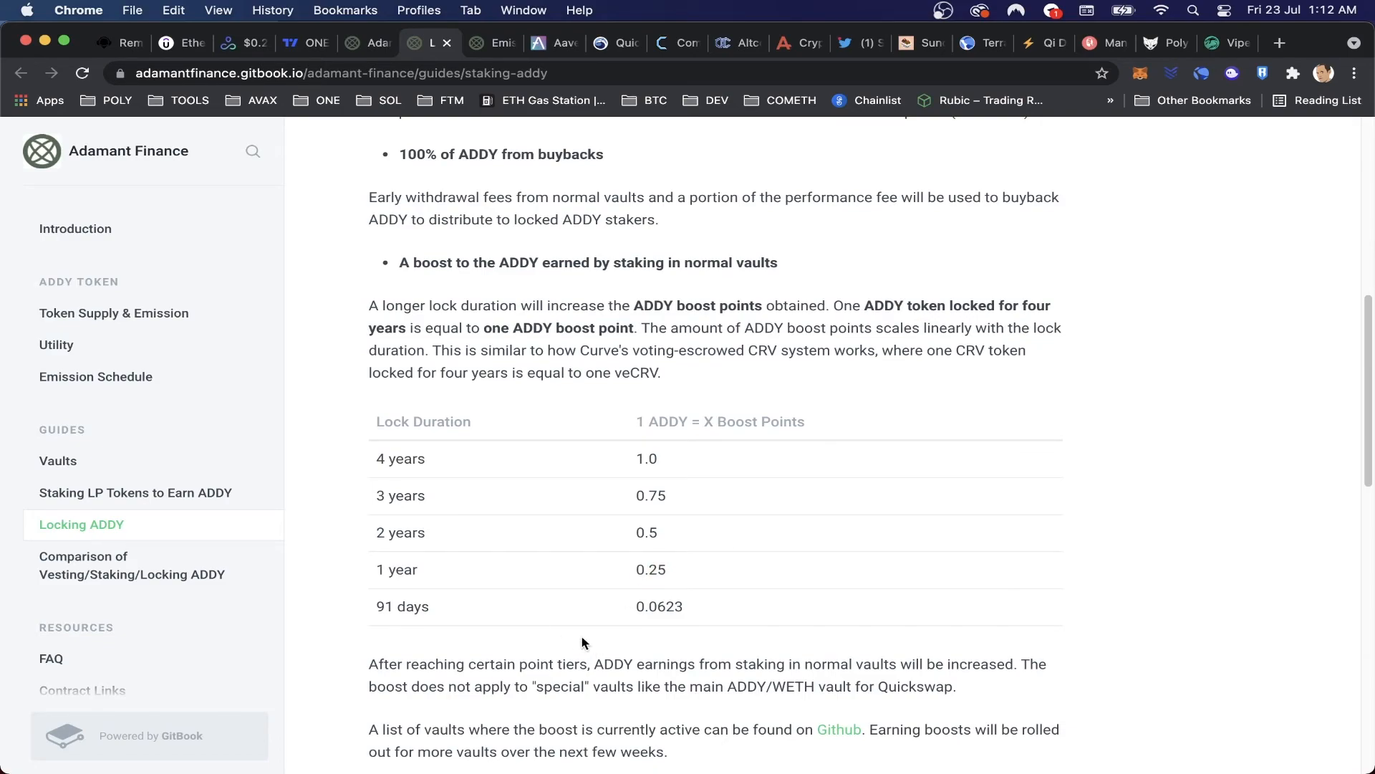
pyautogui.click(638, 606)
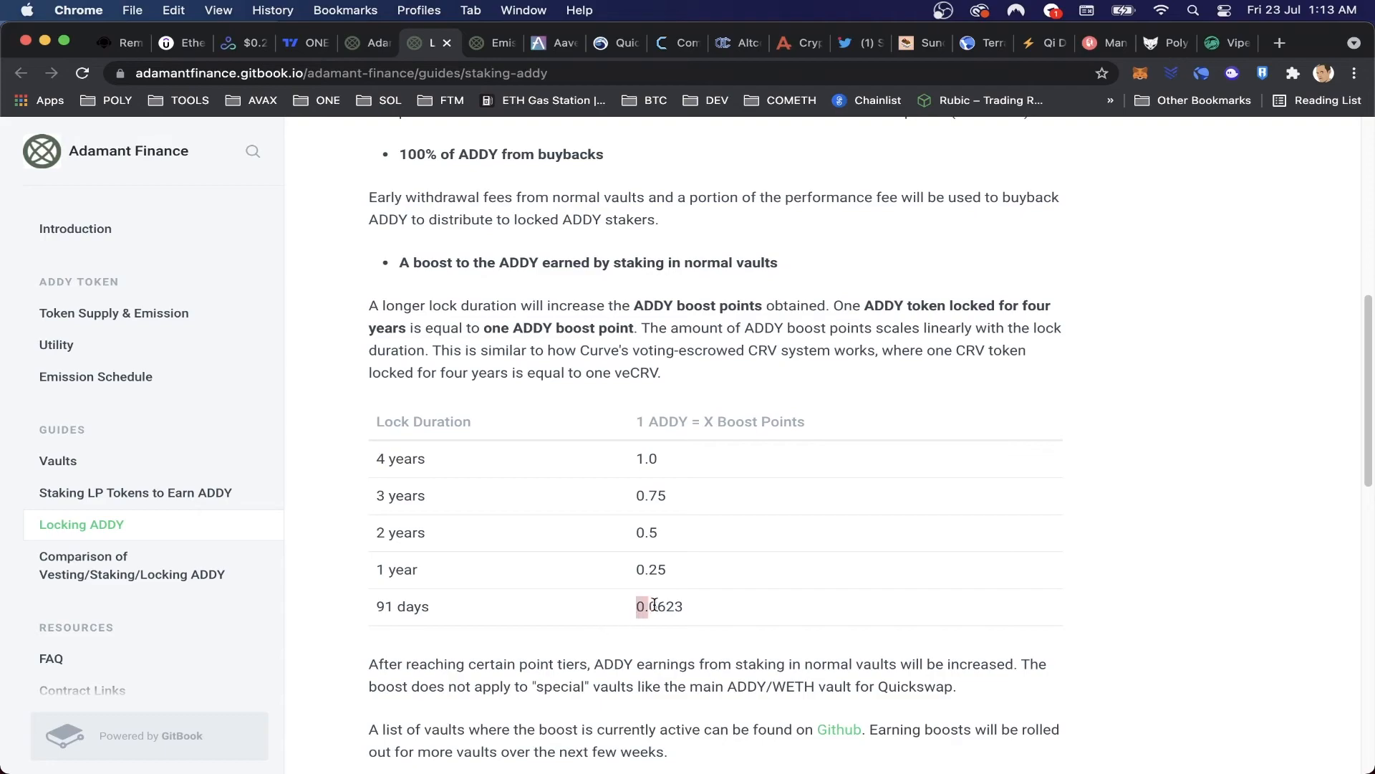
pyautogui.scroll(-3)
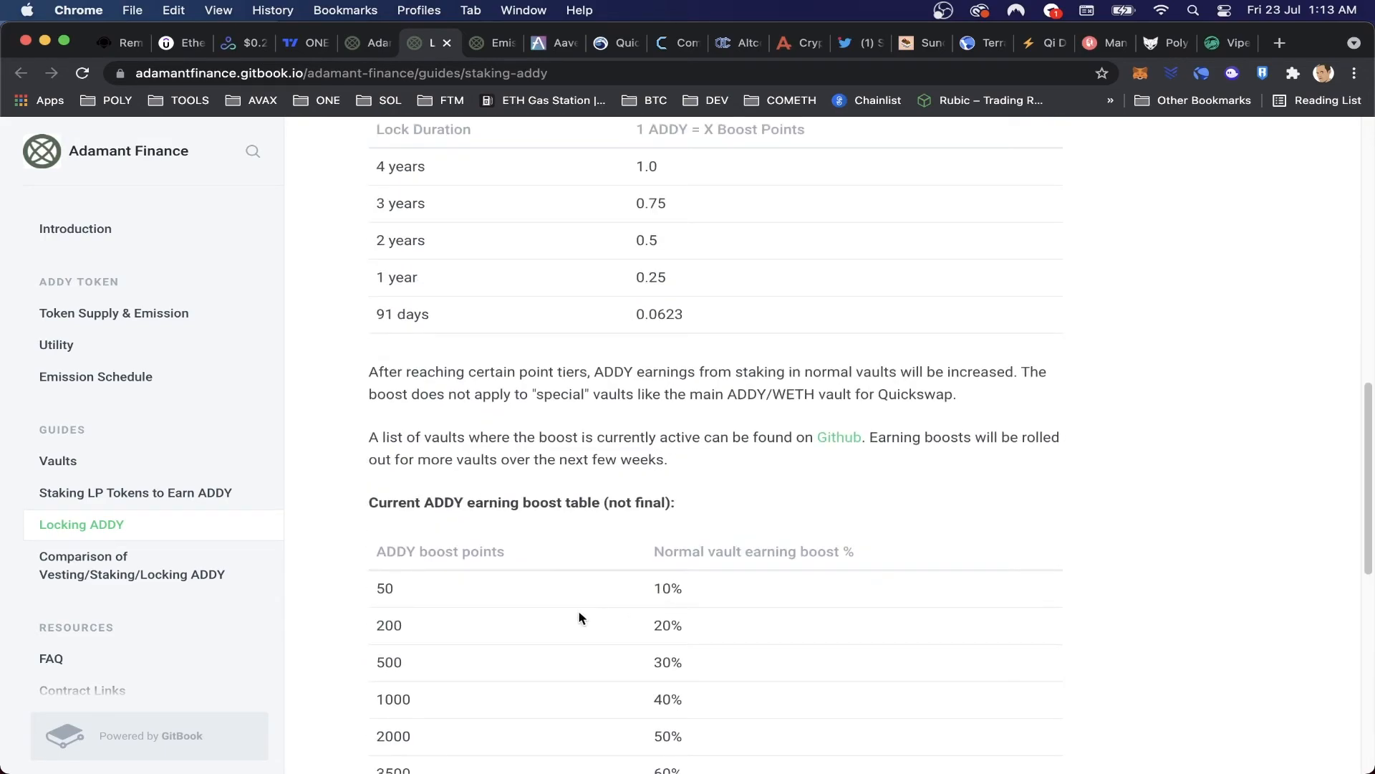
pyautogui.scroll(-3)
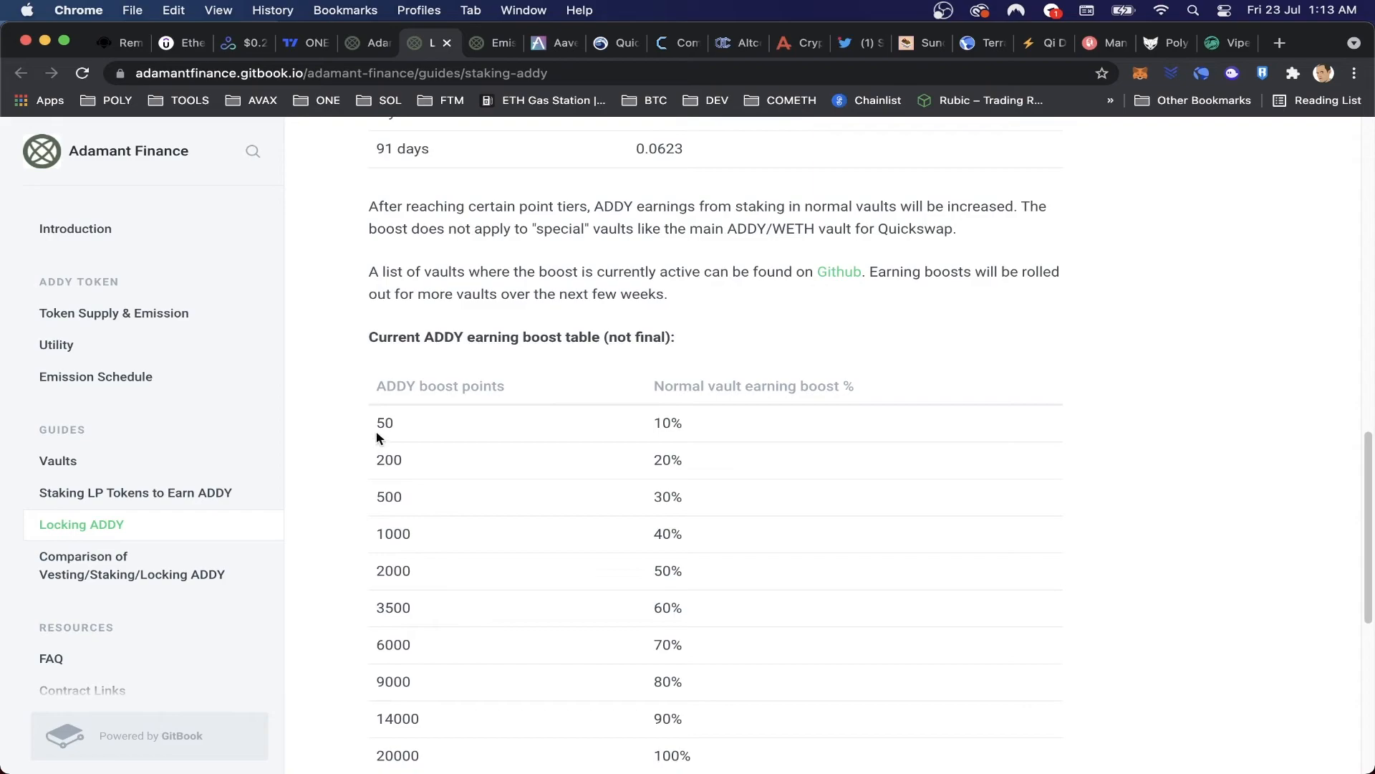
pyautogui.doubleClick(667, 422)
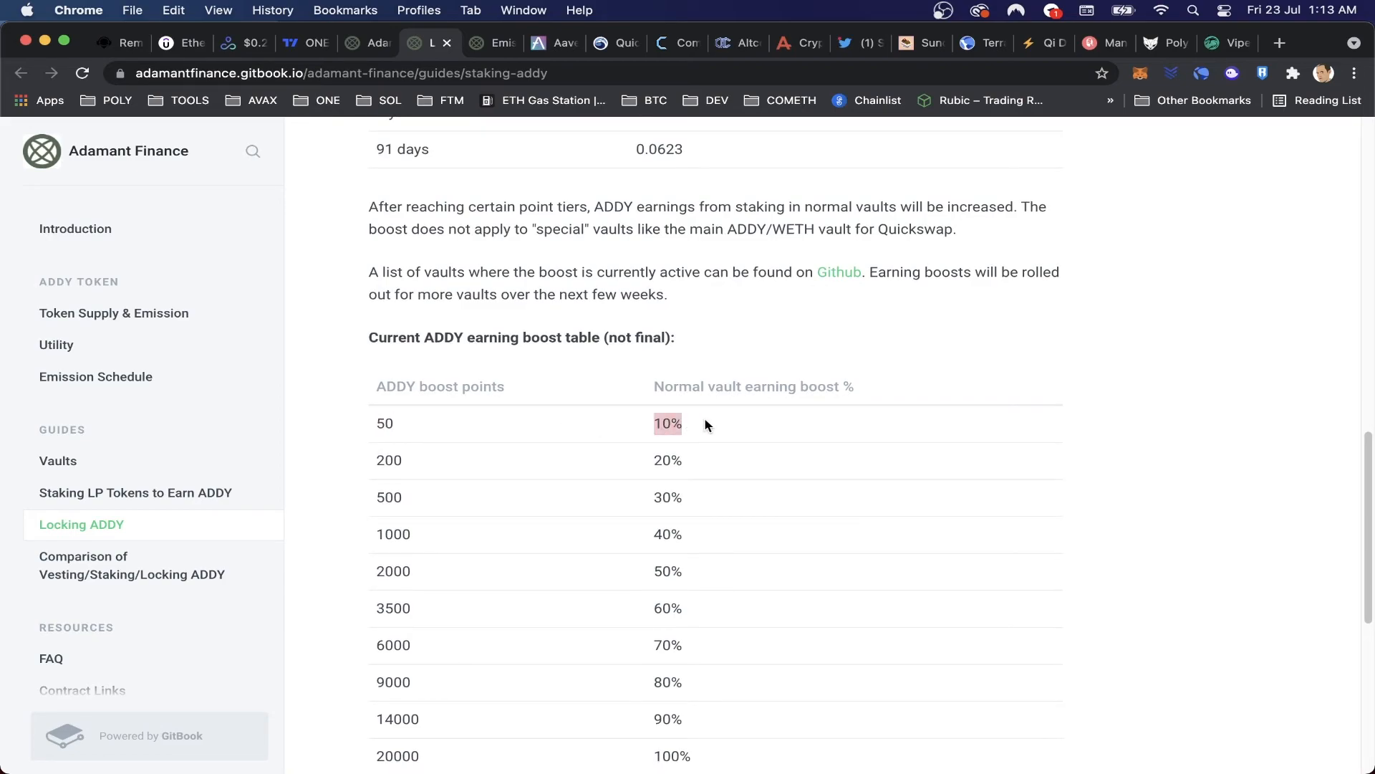
pyautogui.moveTo(816, 364)
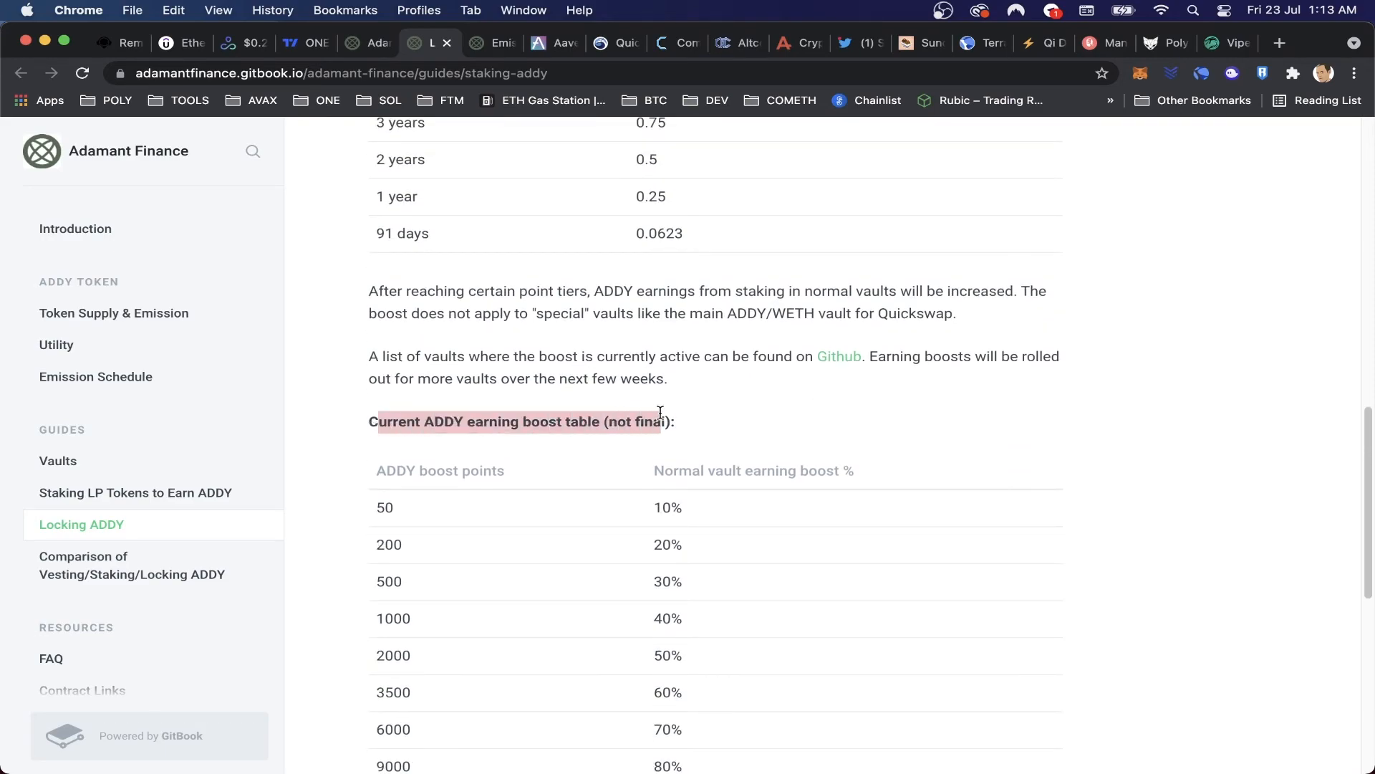
# Review the rest of the boost tables and the 4-year lock duration entry.
pyautogui.scroll(-3)
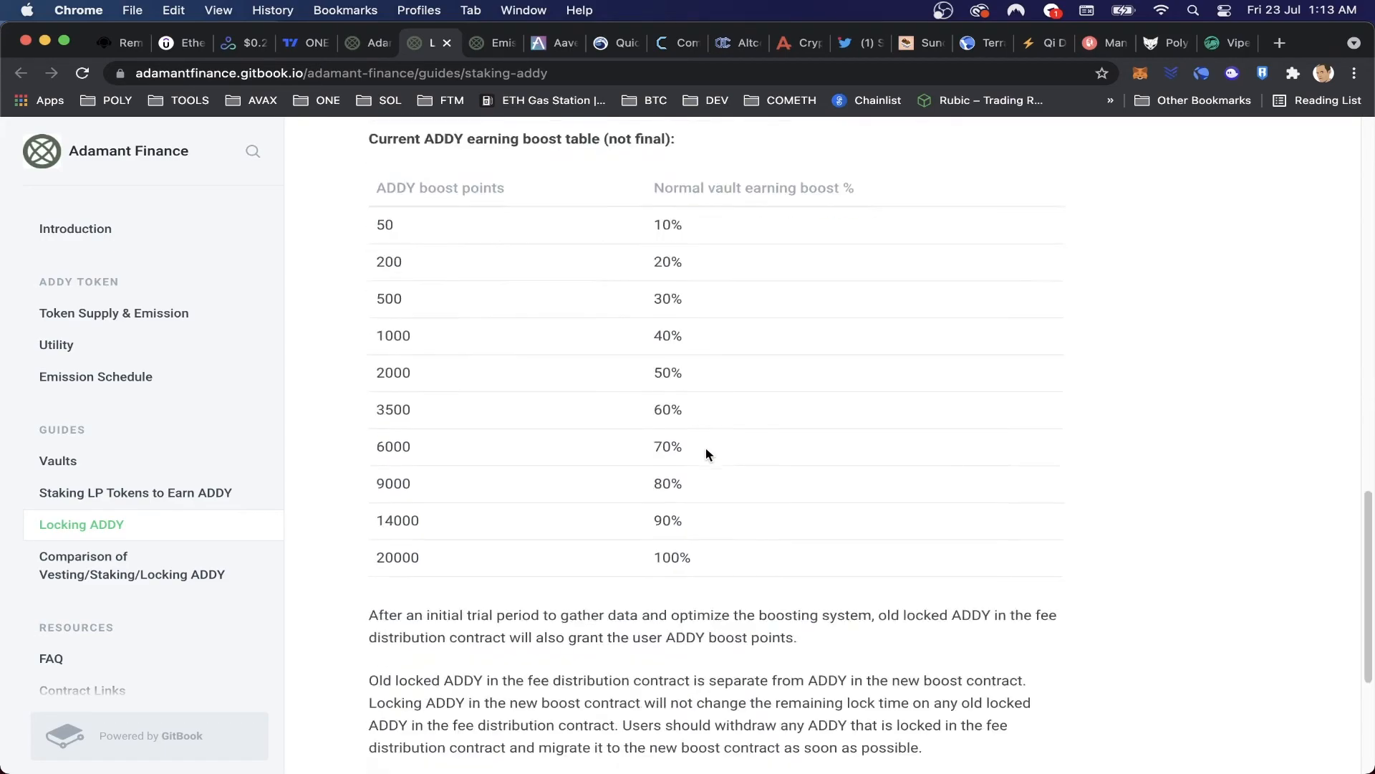
pyautogui.scroll(-3)
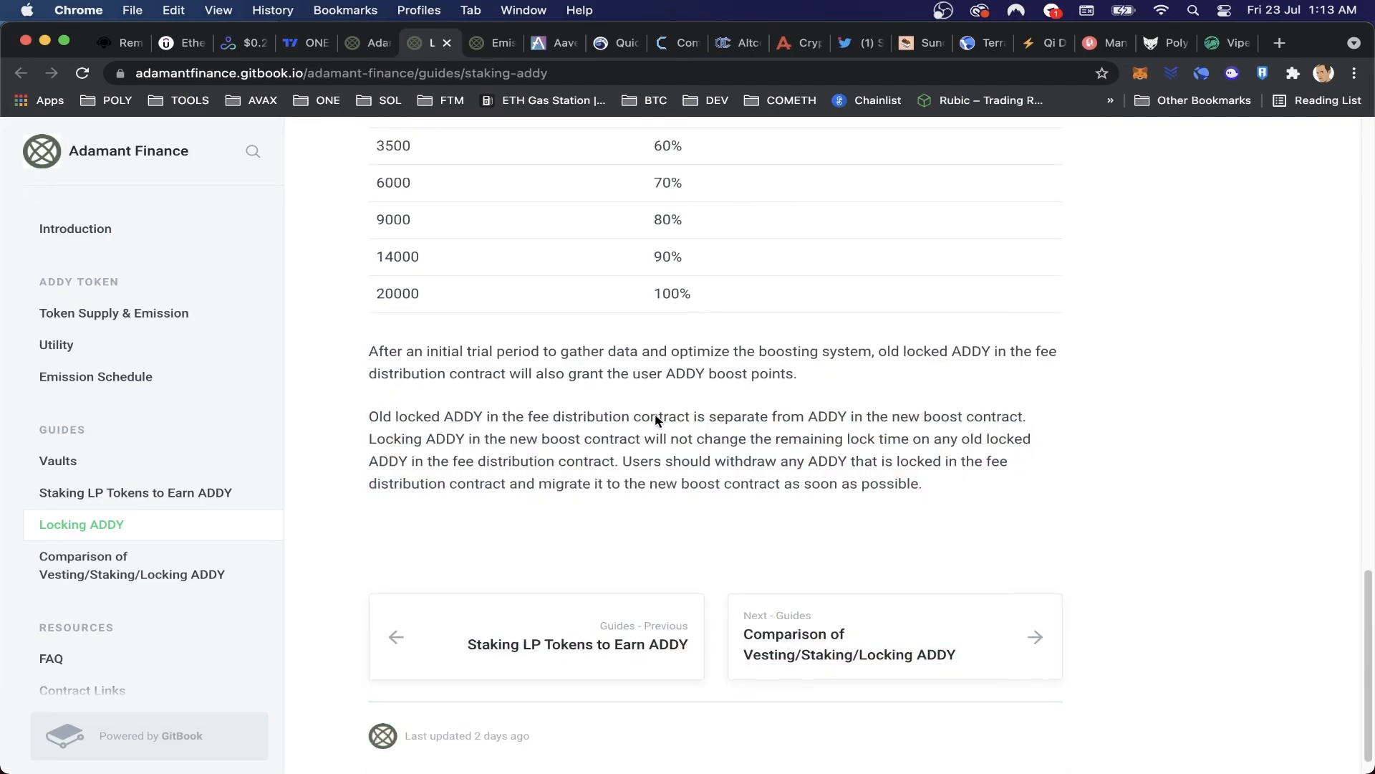
pyautogui.moveTo(370, 346)
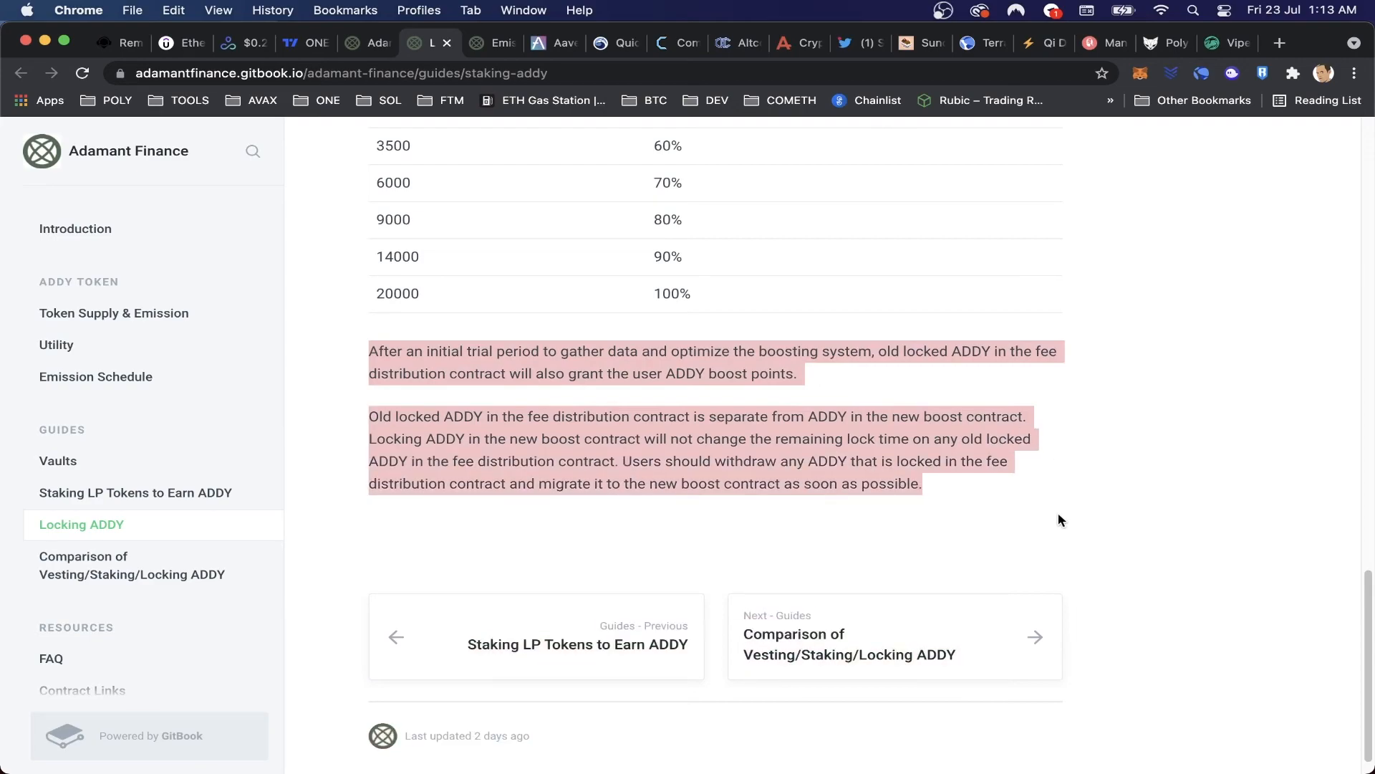
pyautogui.moveTo(1010, 503)
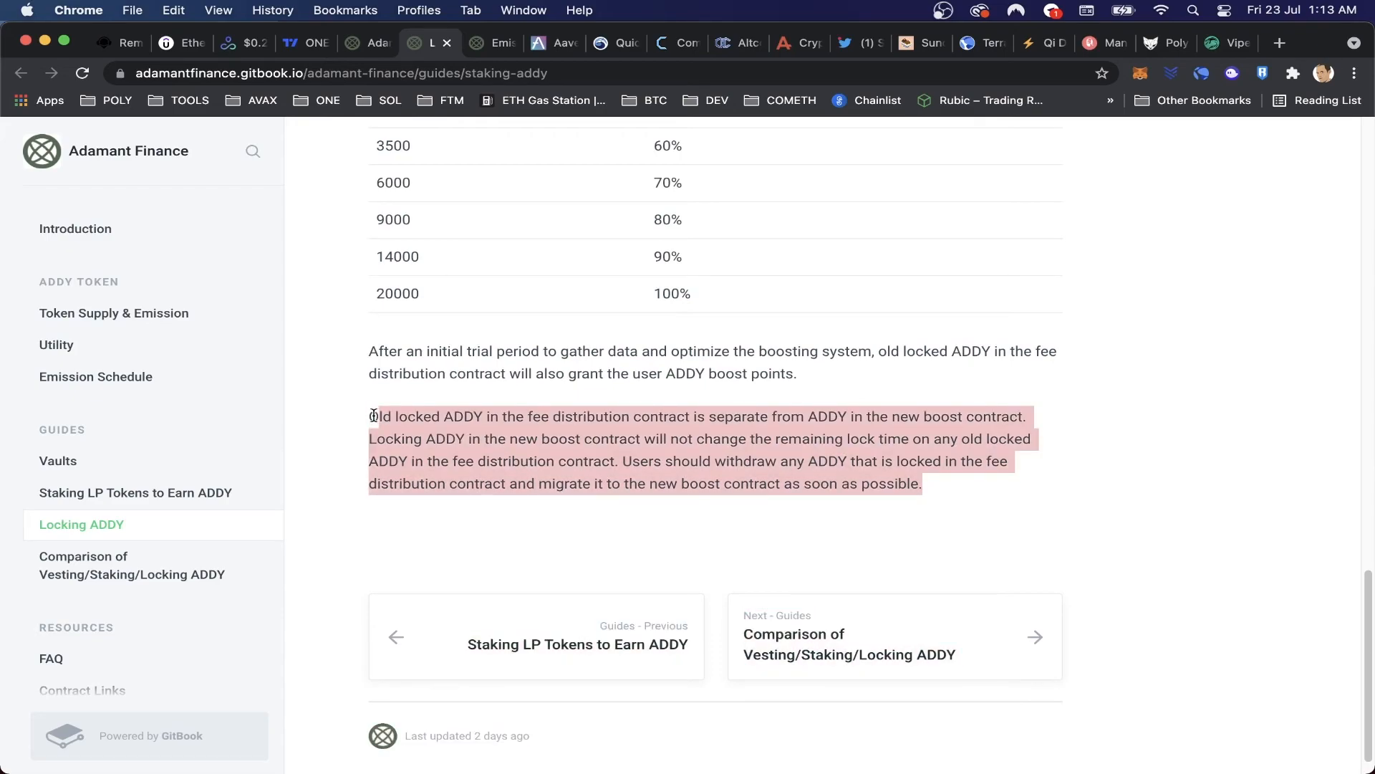
pyautogui.scroll(3)
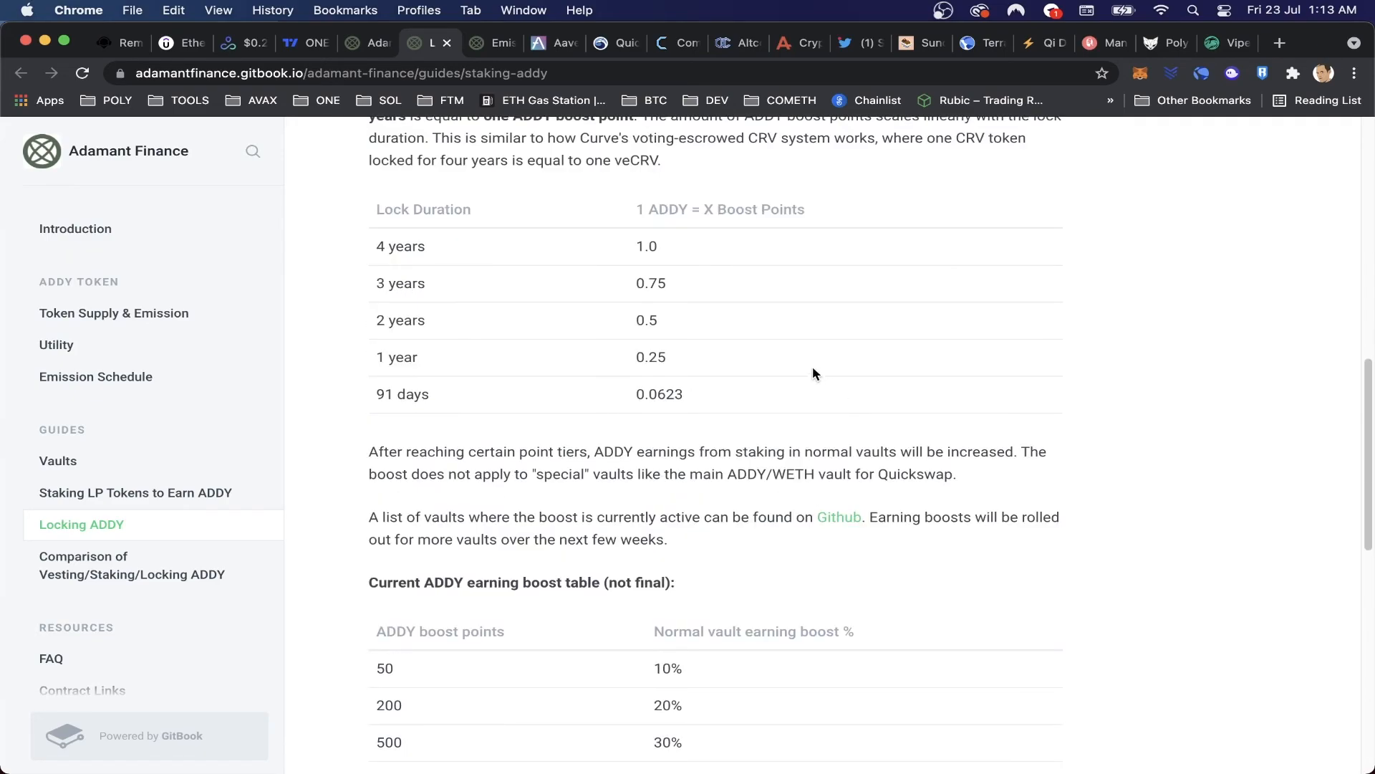
pyautogui.doubleClick(404, 247)
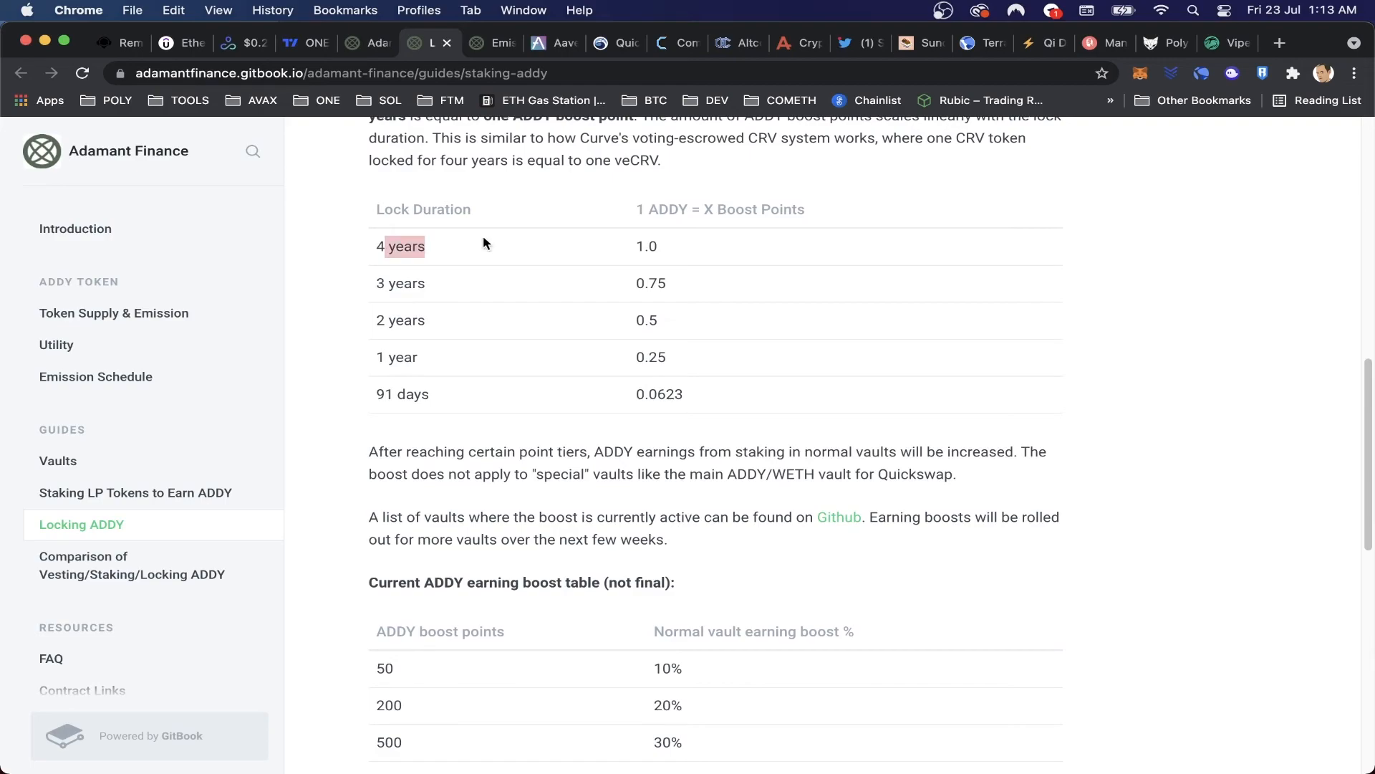
pyautogui.scroll(-3)
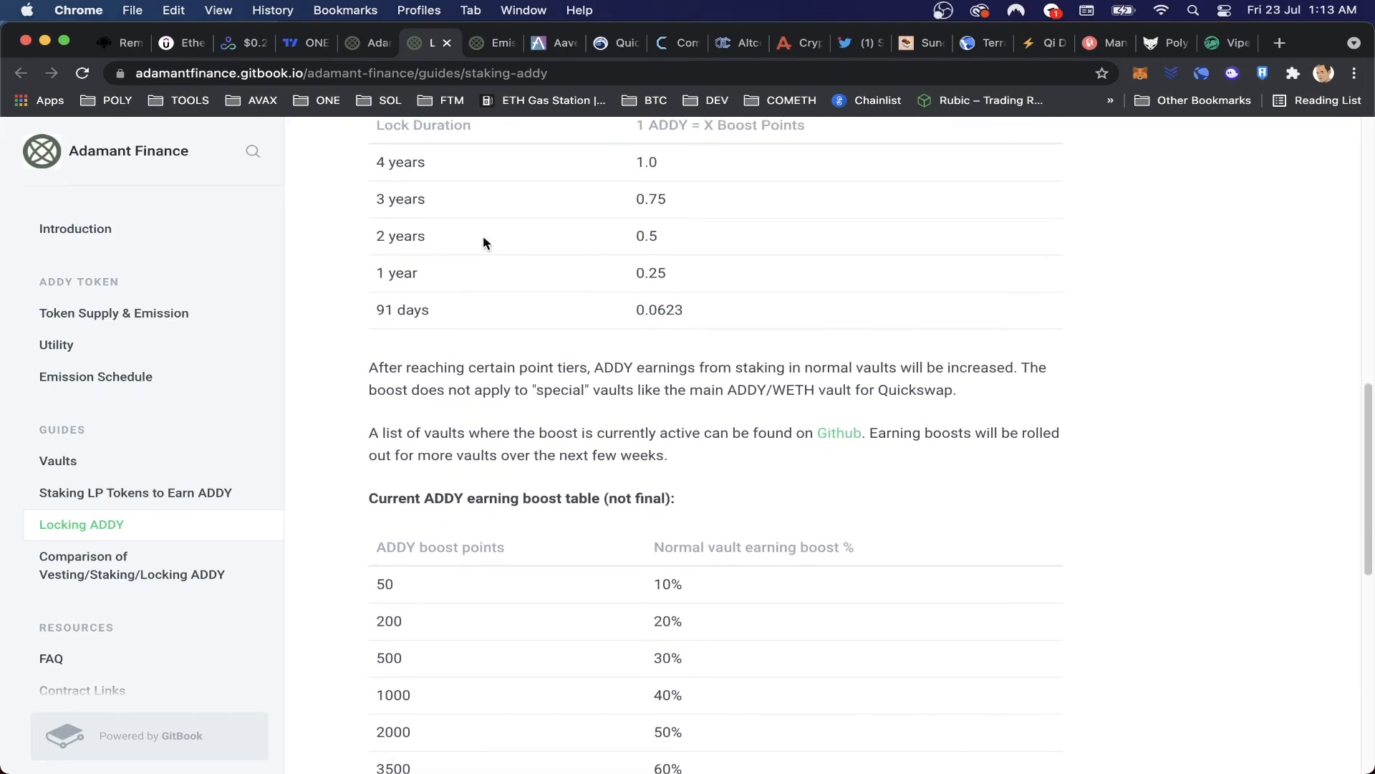
pyautogui.moveTo(658, 580)
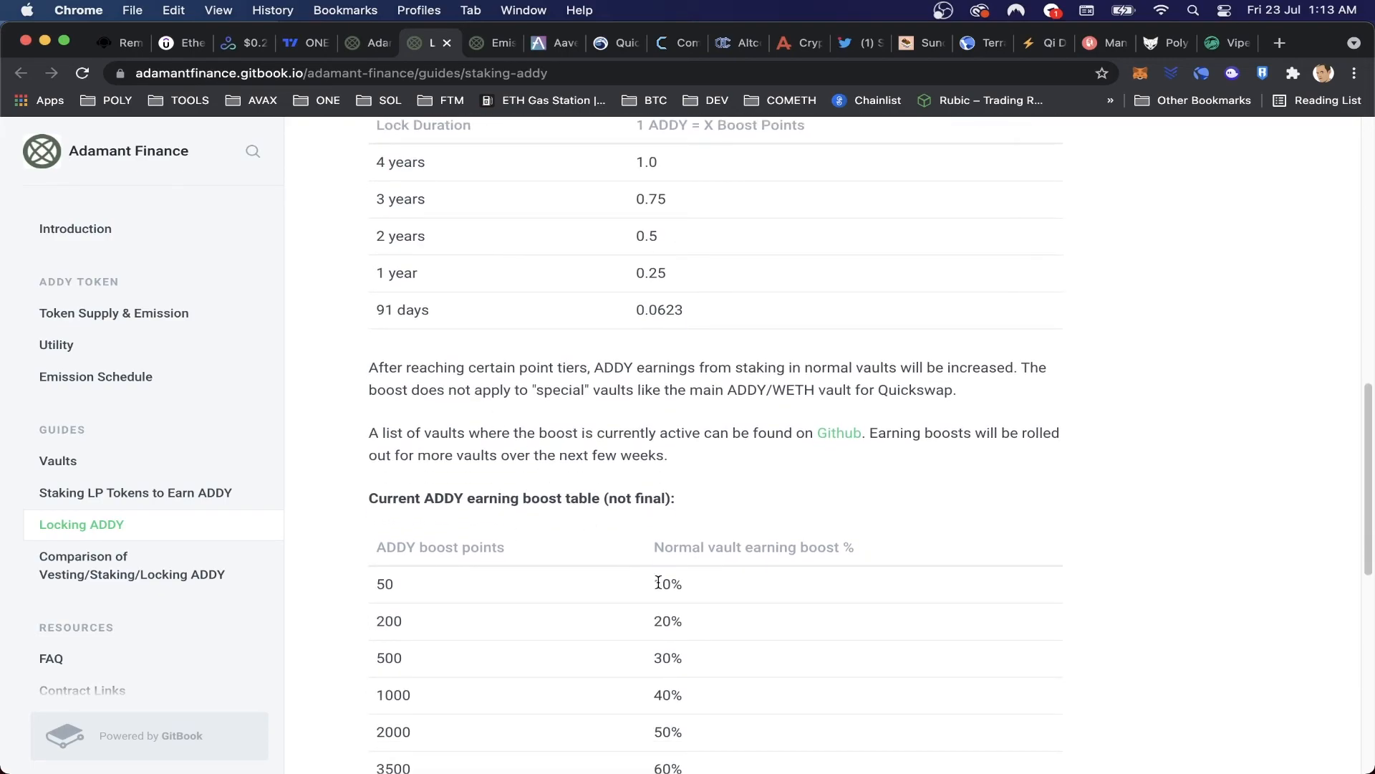
pyautogui.moveTo(534, 427)
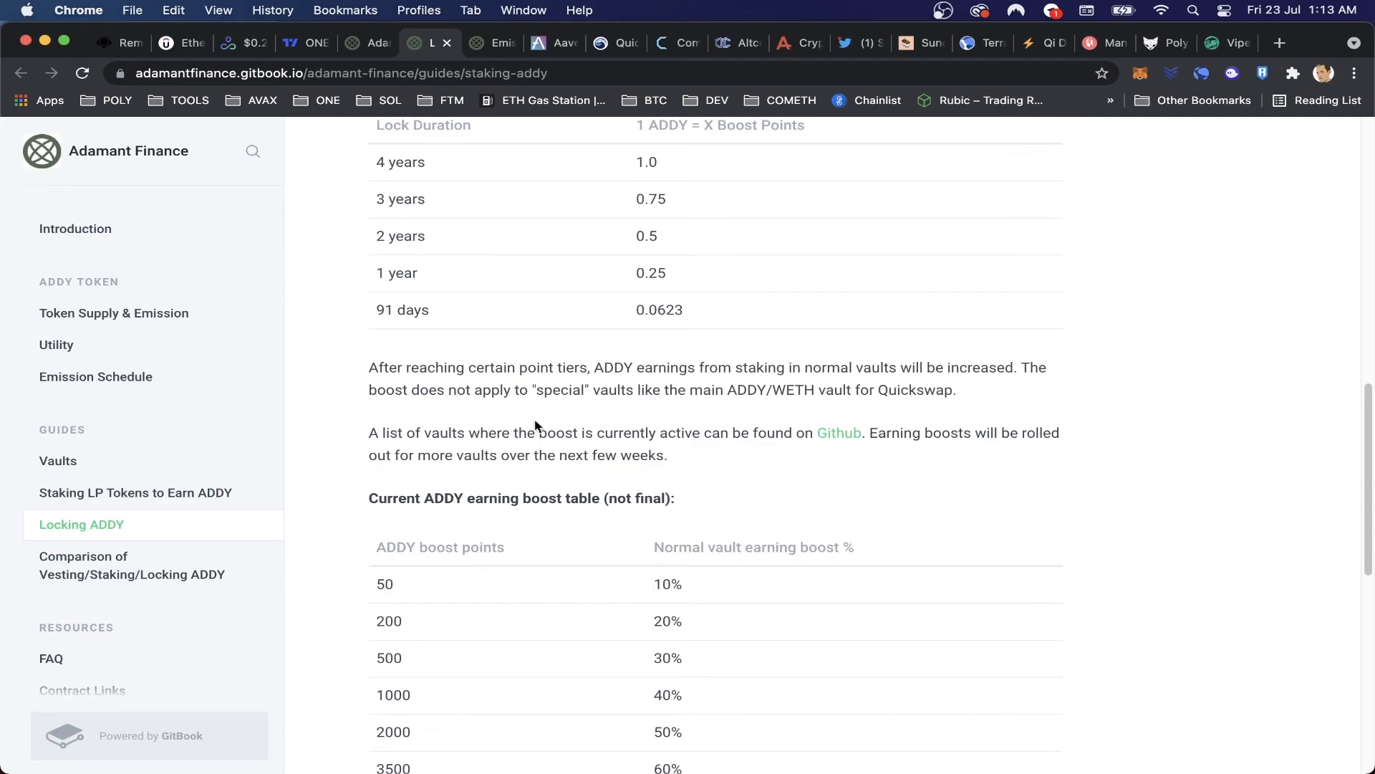
pyautogui.moveTo(387, 310)
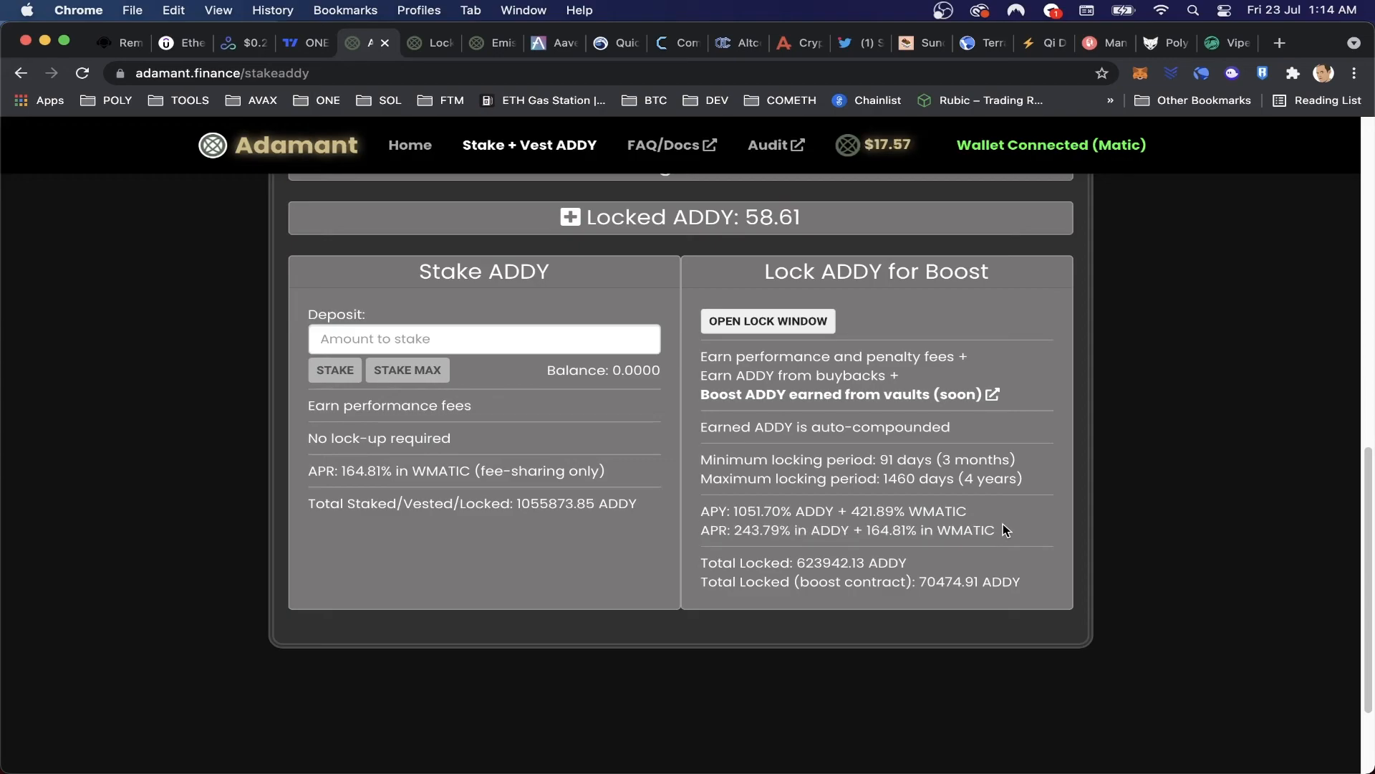
pyautogui.moveTo(489, 91)
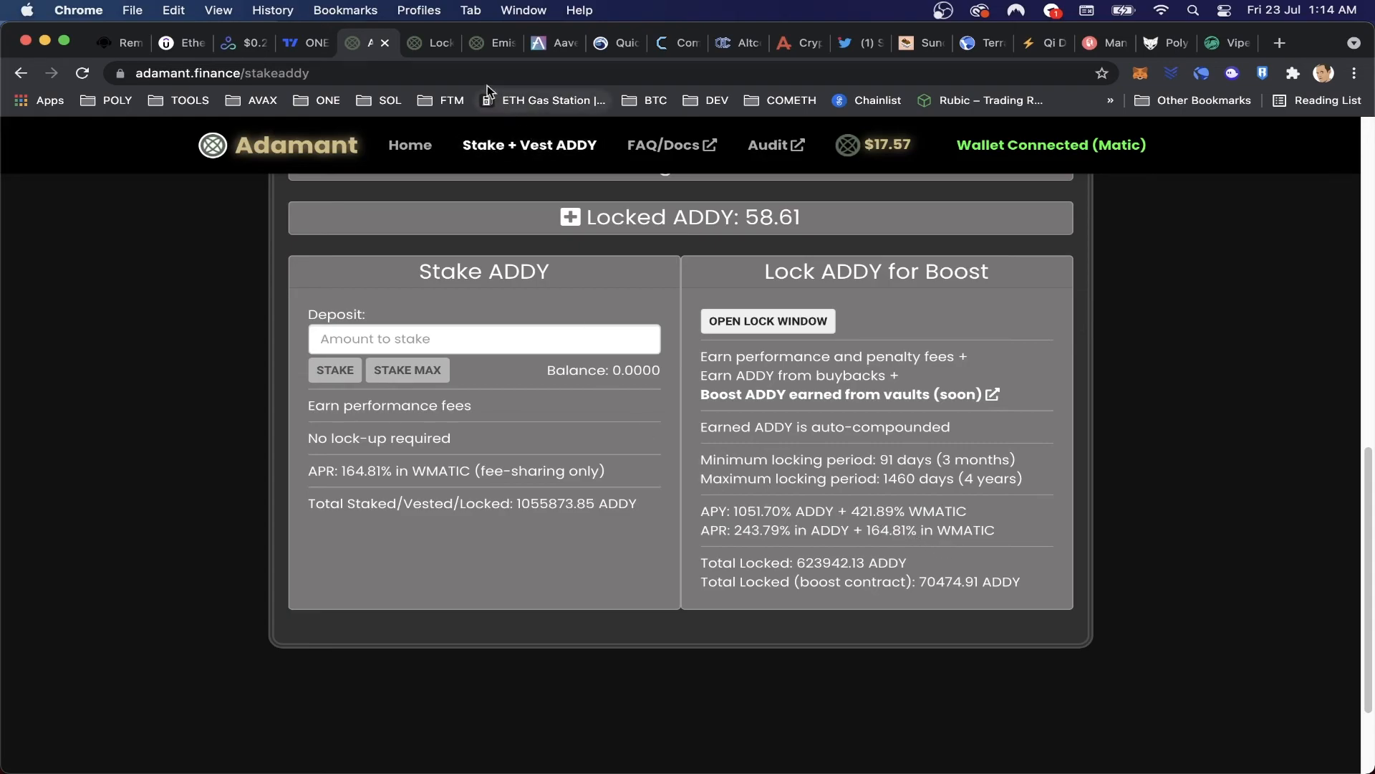
pyautogui.moveTo(562, 42)
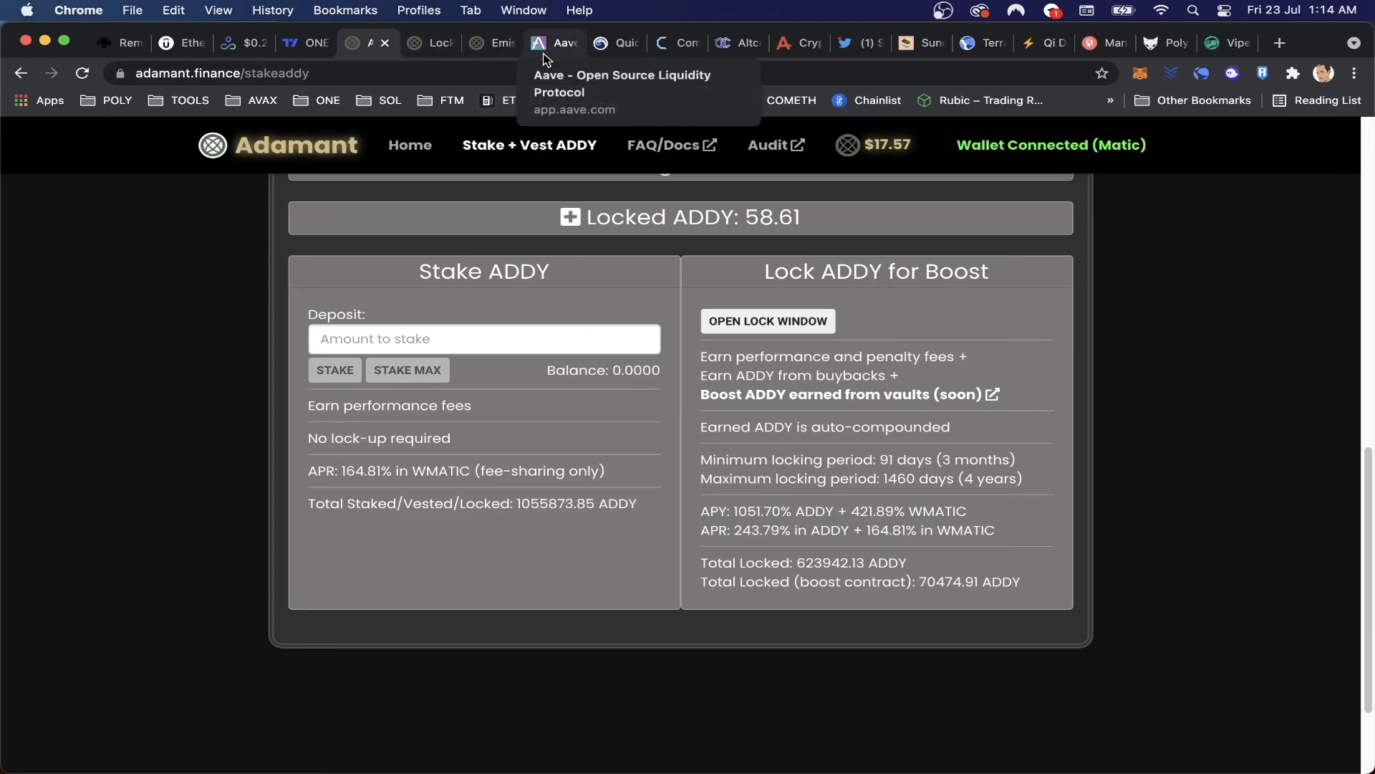
# Switch to the neighbouring browser tab after checking the Lock ADDY for Boost figures.
pyautogui.click(428, 41)
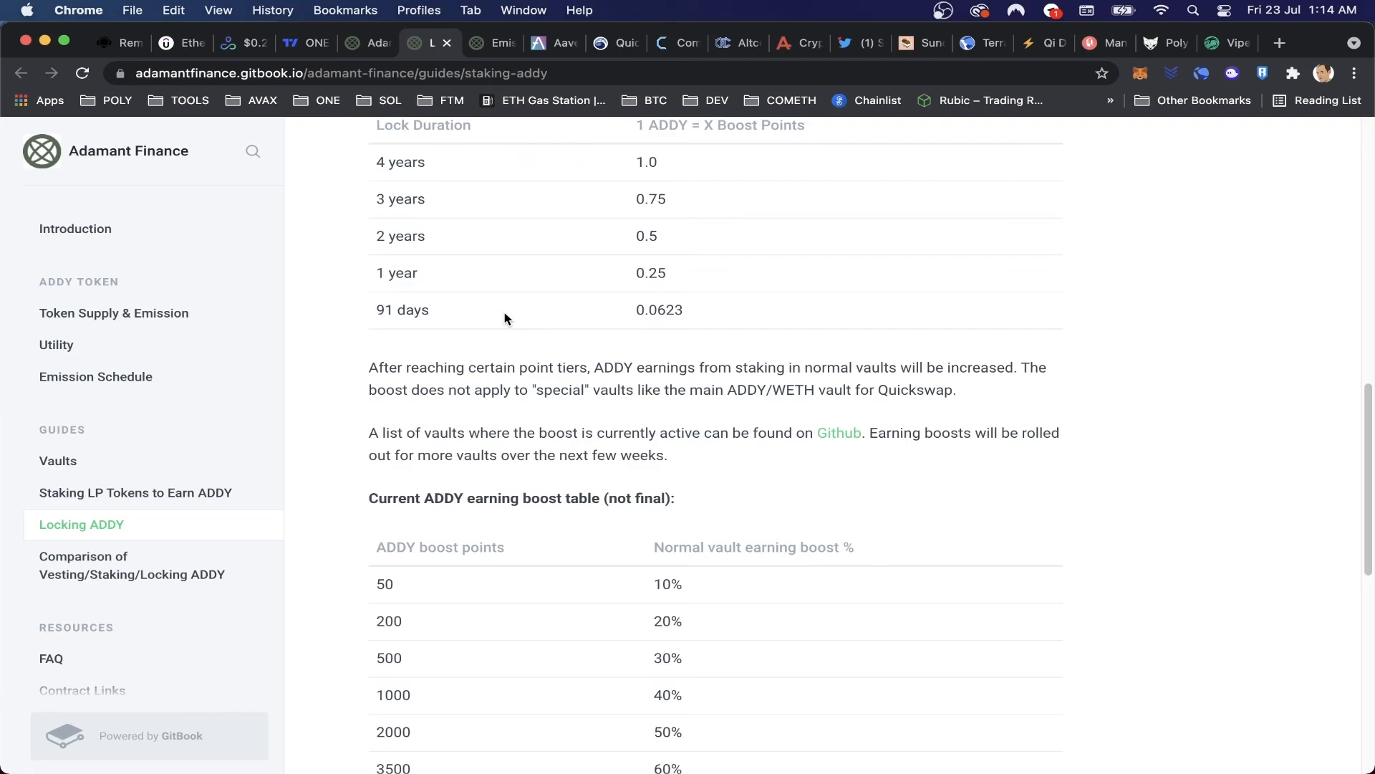
# Read through the Emission Schedule's monthly ADDY per ETH rates for 2021 and 2022.
pyautogui.click(96, 377)
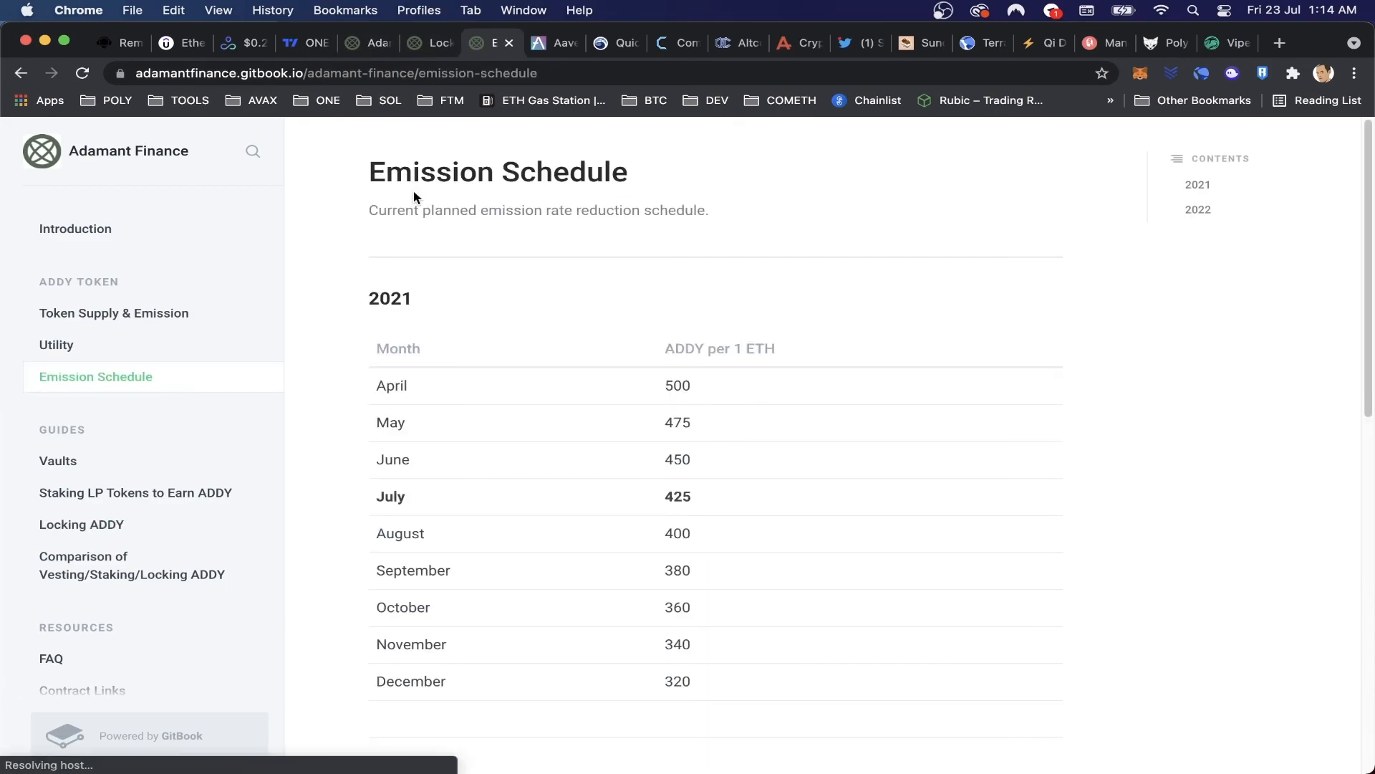
pyautogui.moveTo(323, 397)
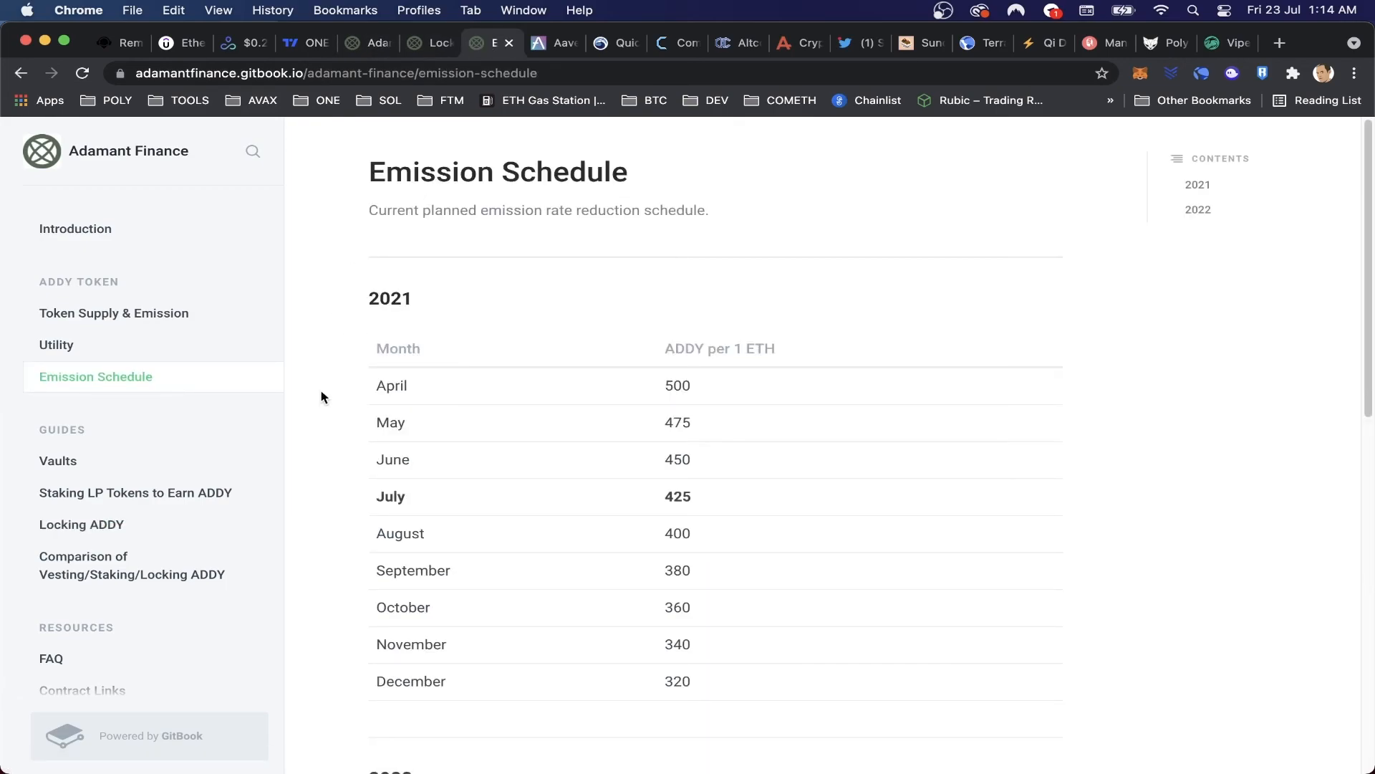
pyautogui.moveTo(681, 502)
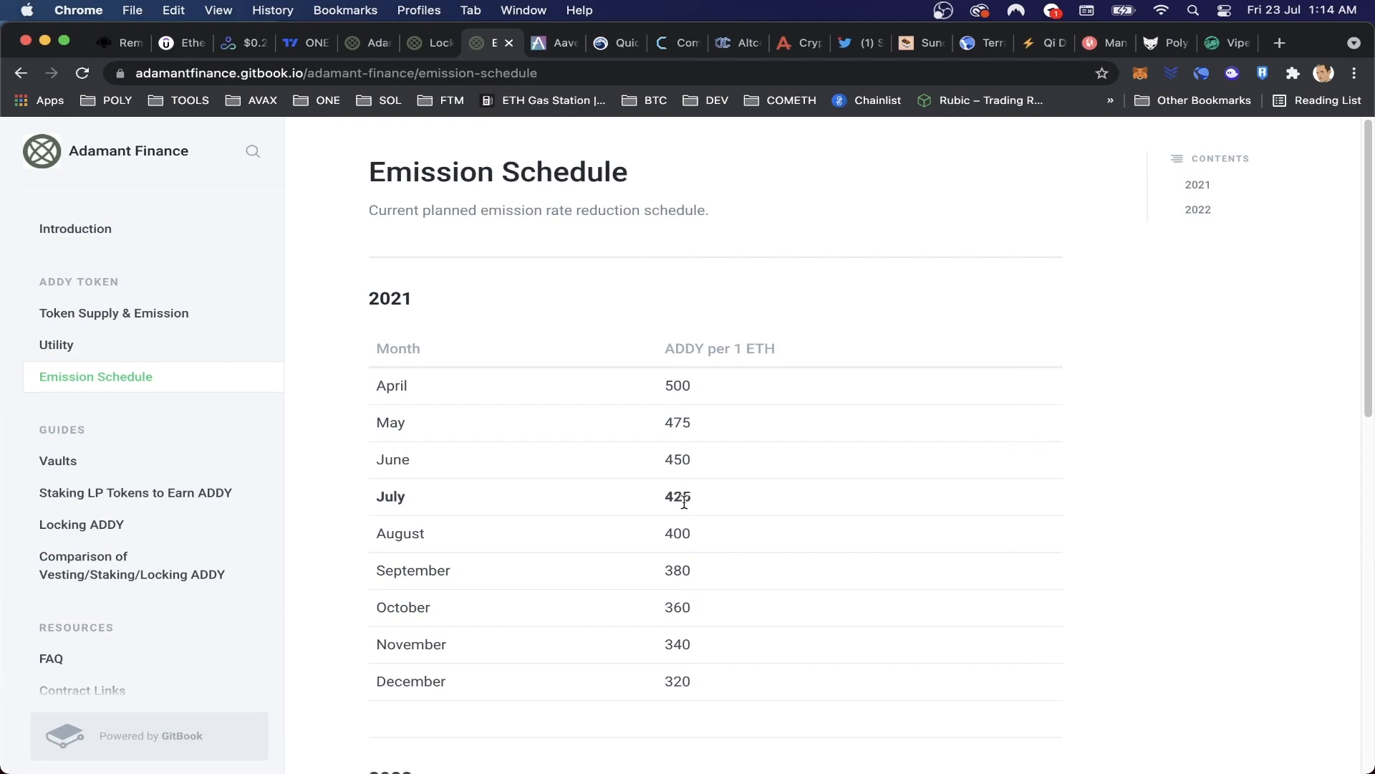
pyautogui.moveTo(689, 549)
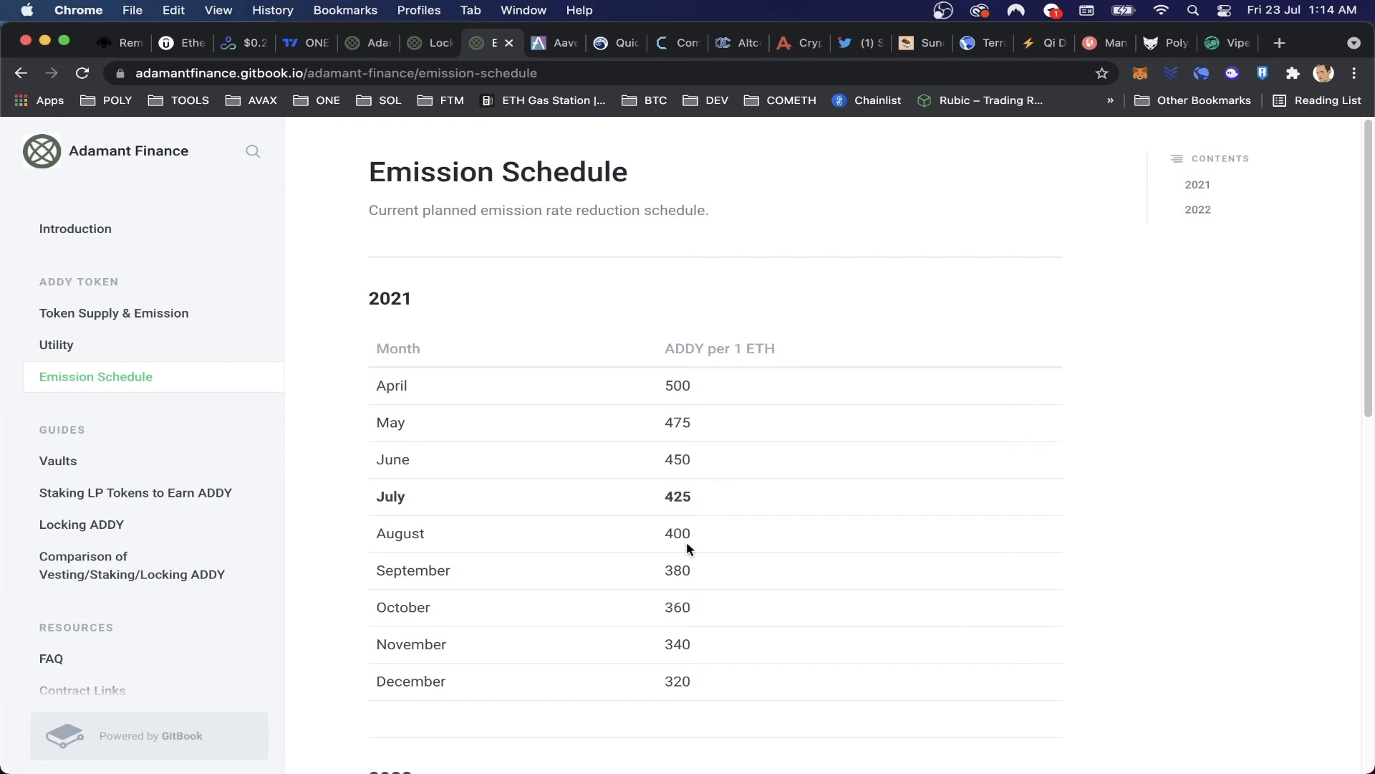
pyautogui.moveTo(674, 635)
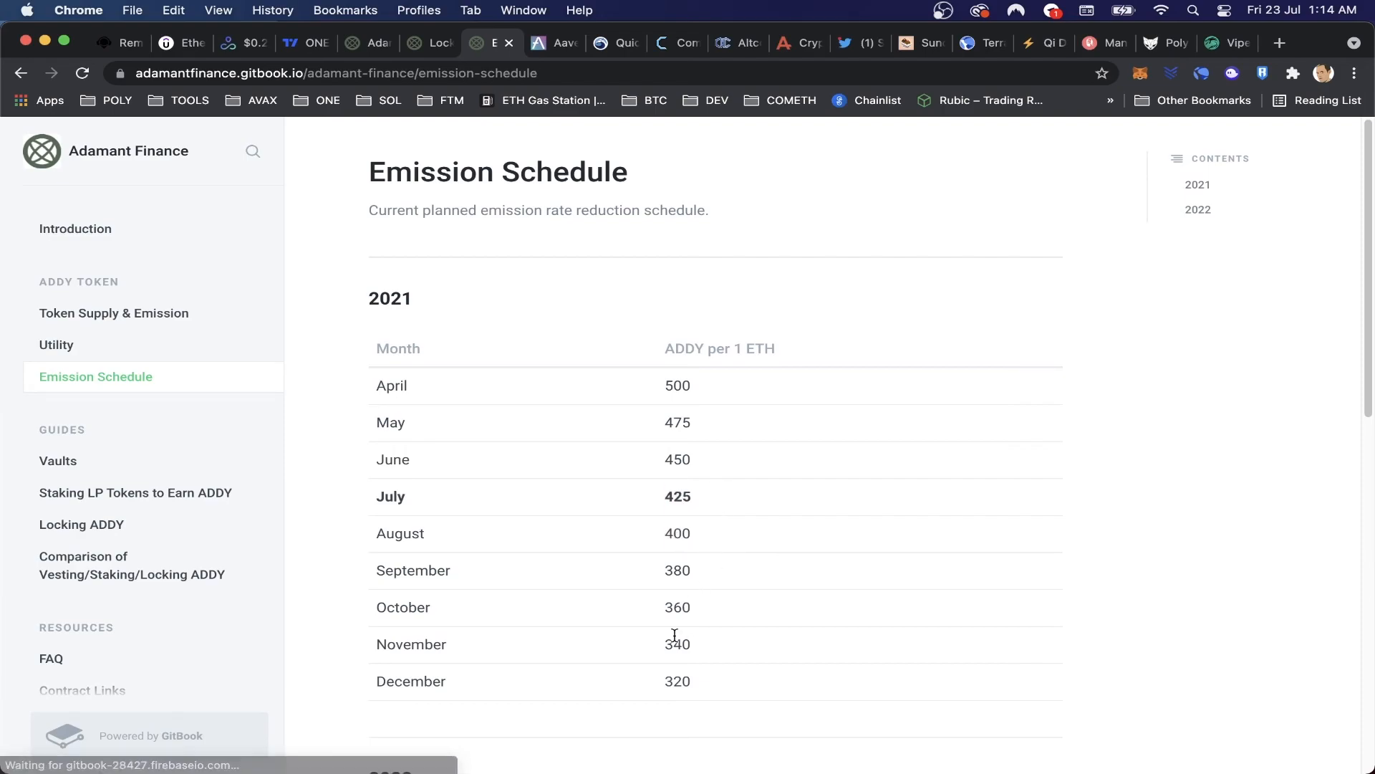
pyautogui.scroll(-3)
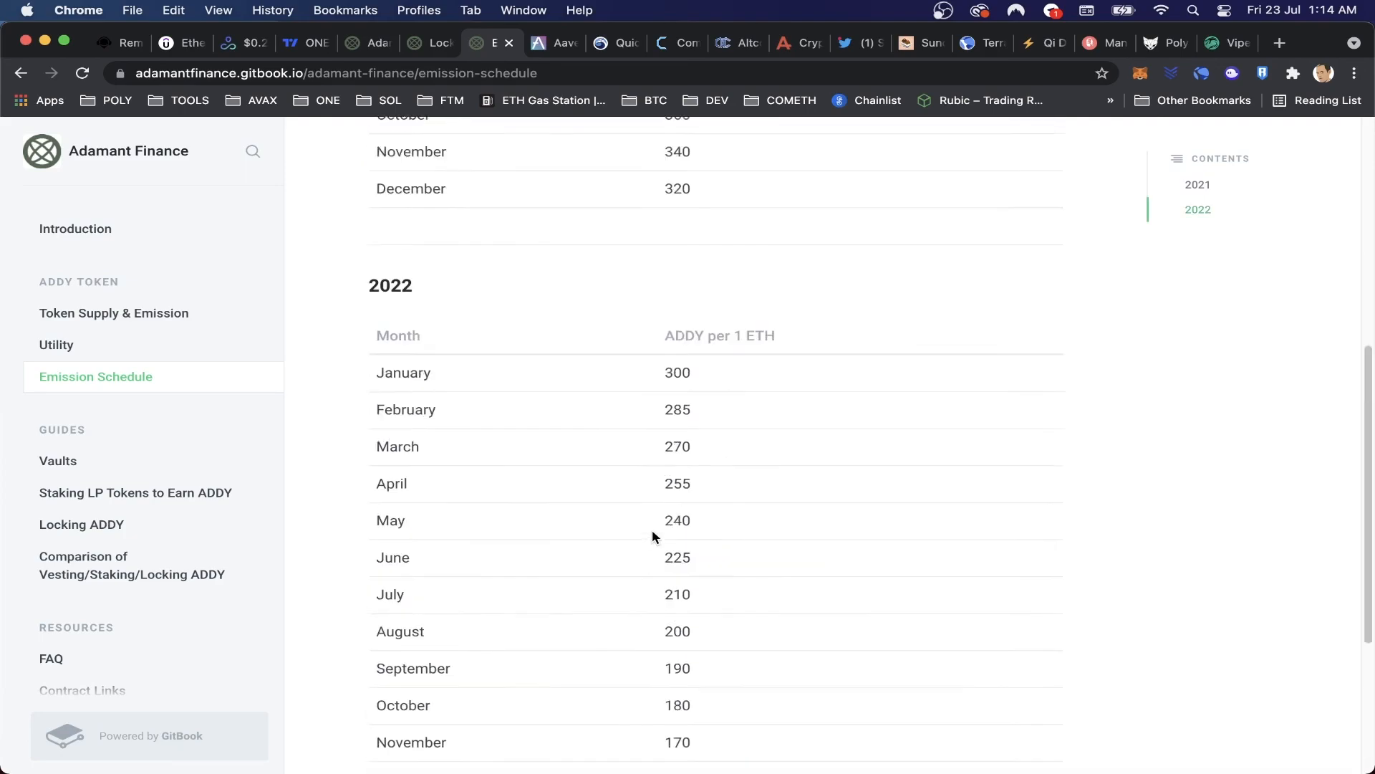
pyautogui.scroll(3)
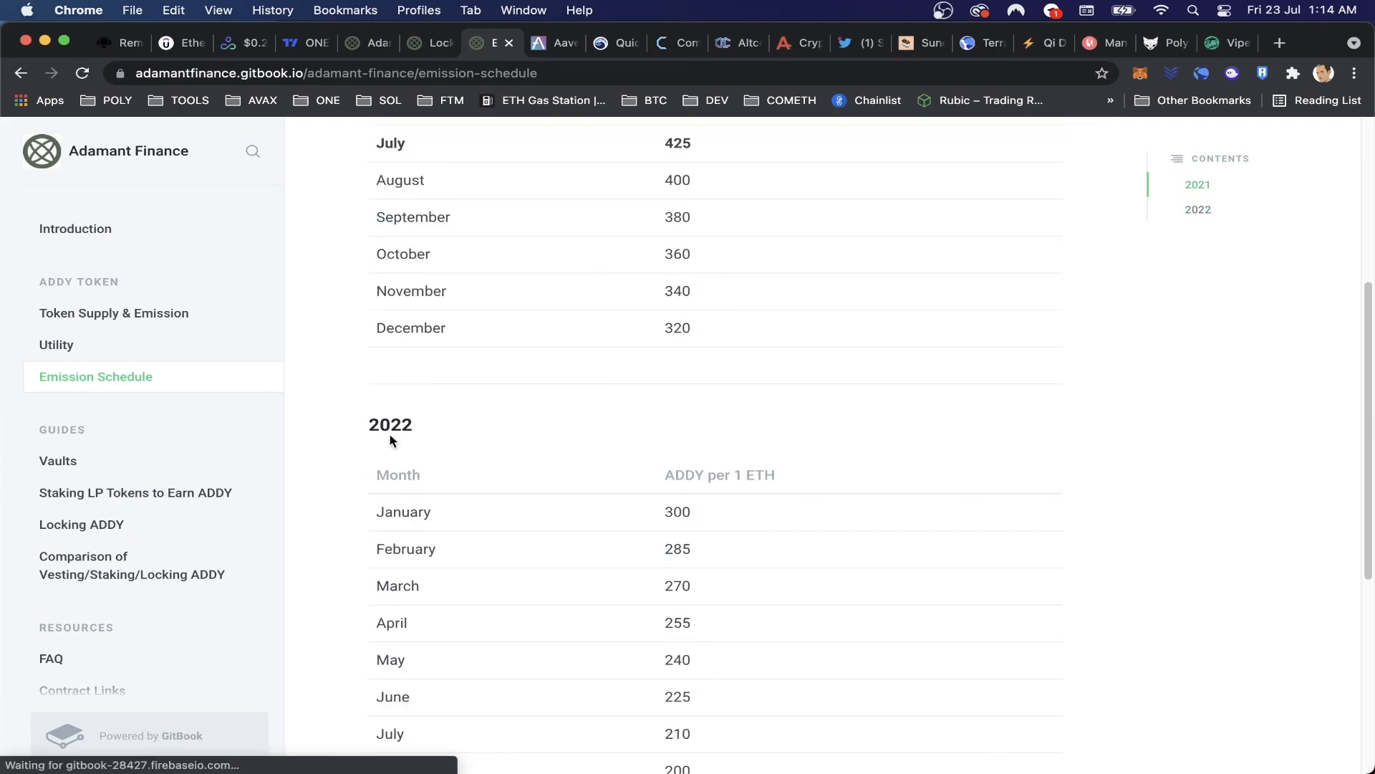
pyautogui.scroll(-3)
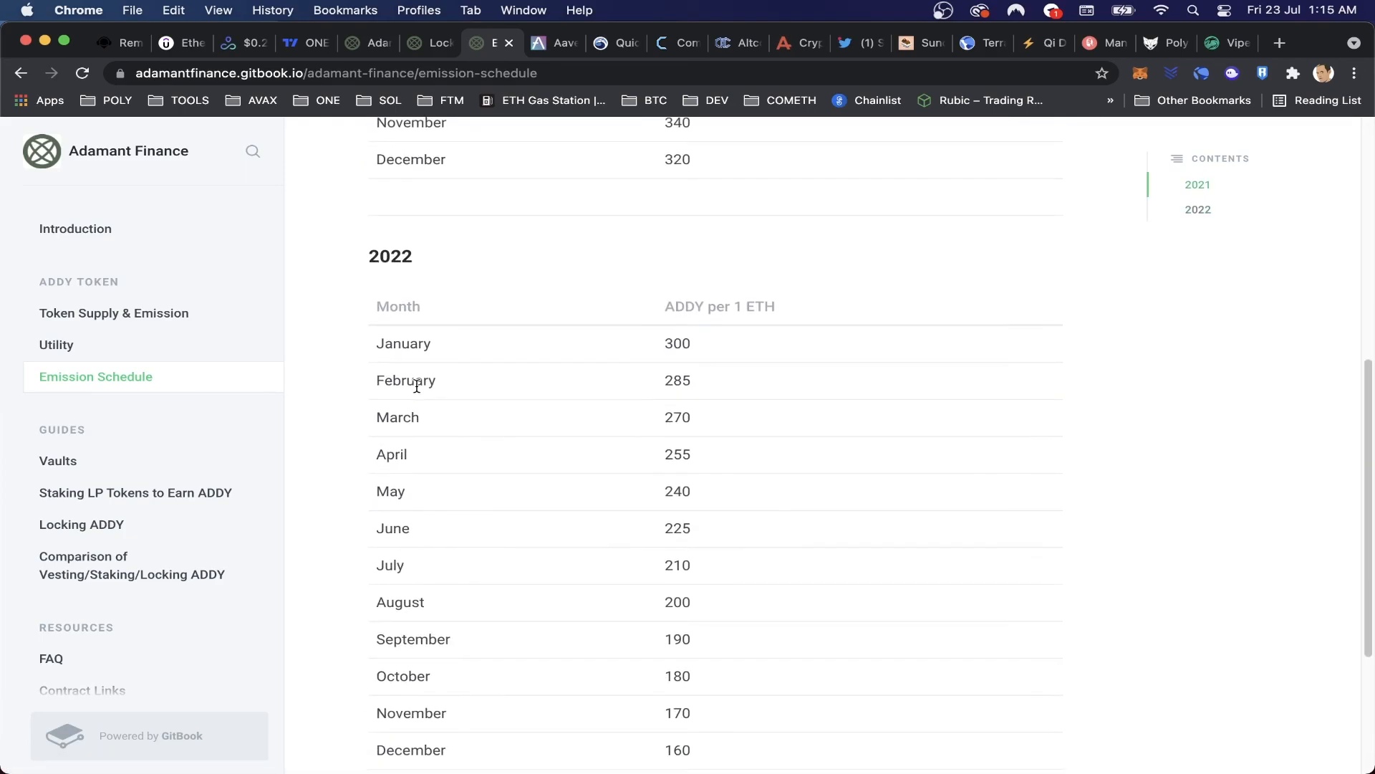
pyautogui.scroll(-3)
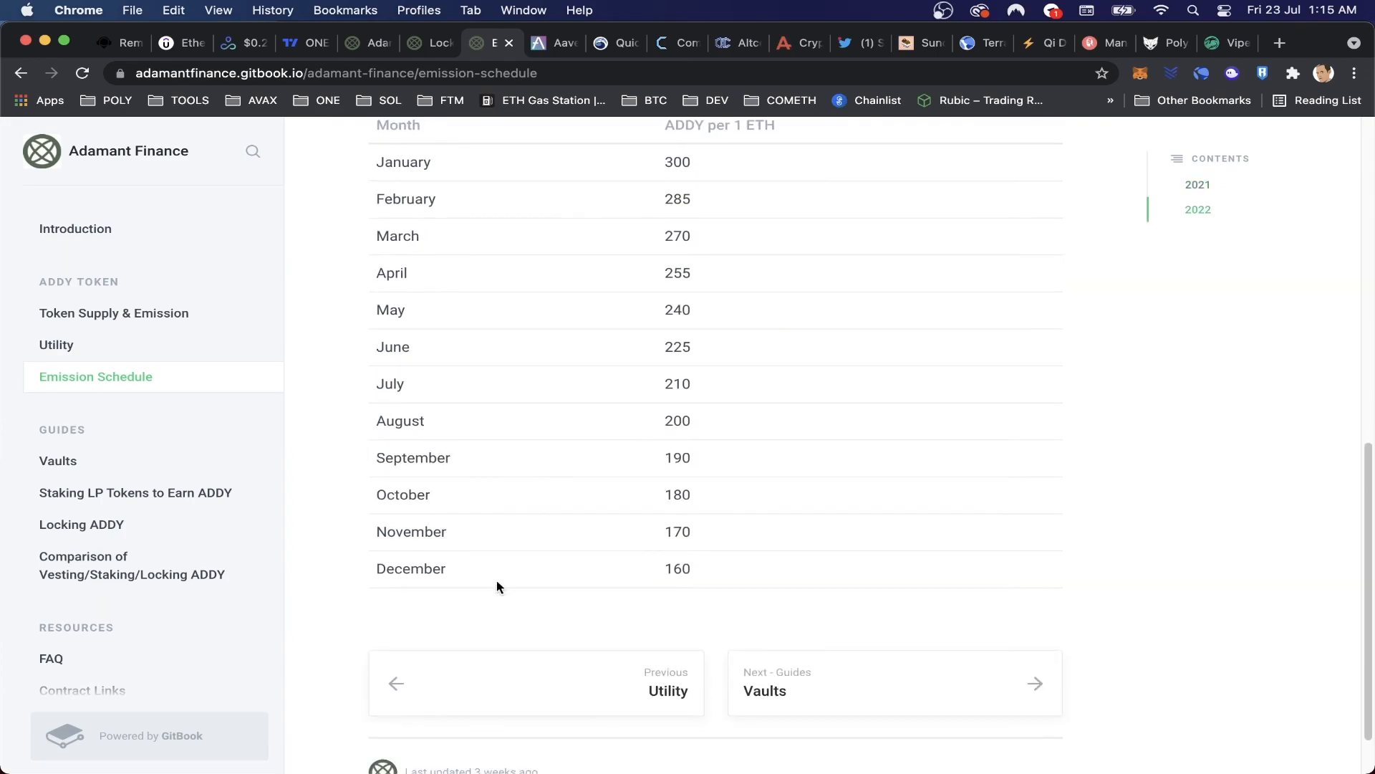
pyautogui.scroll(-3)
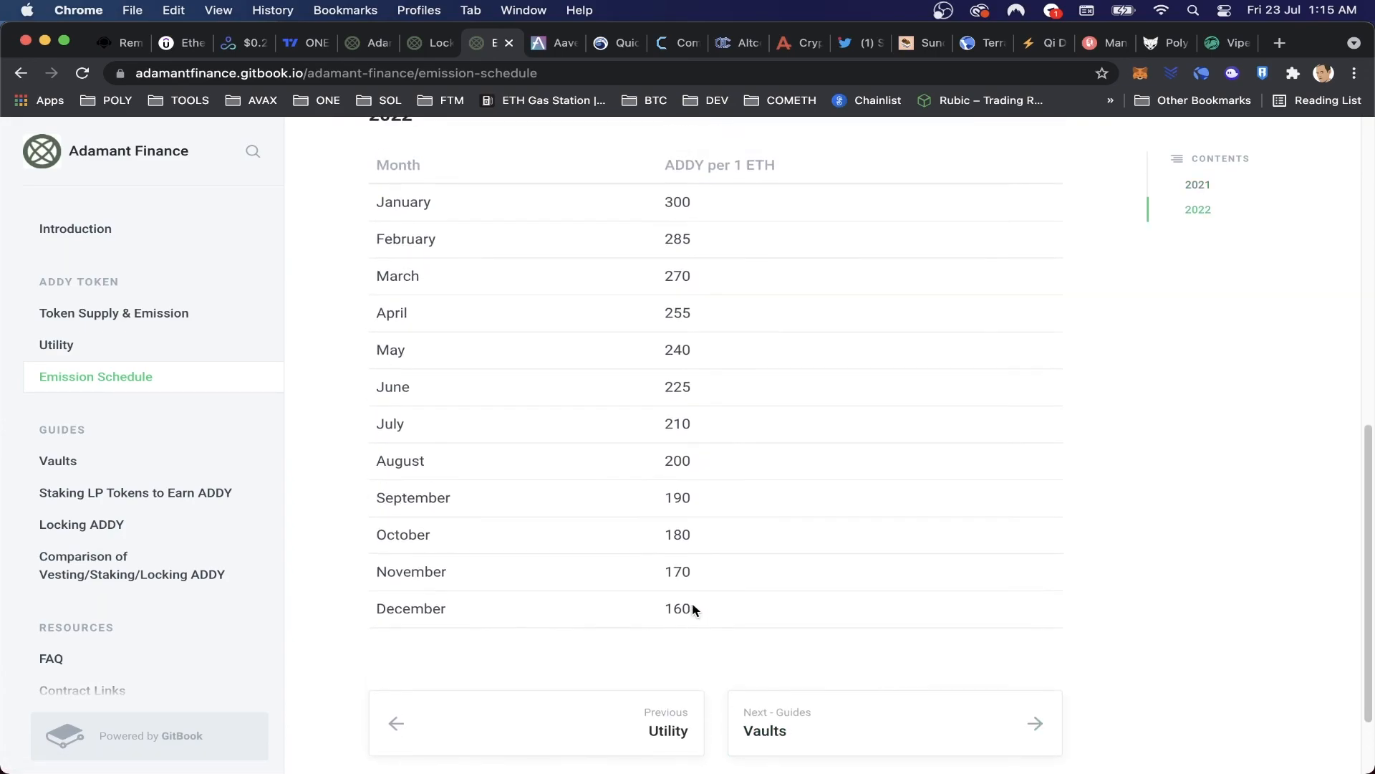
pyautogui.scroll(3)
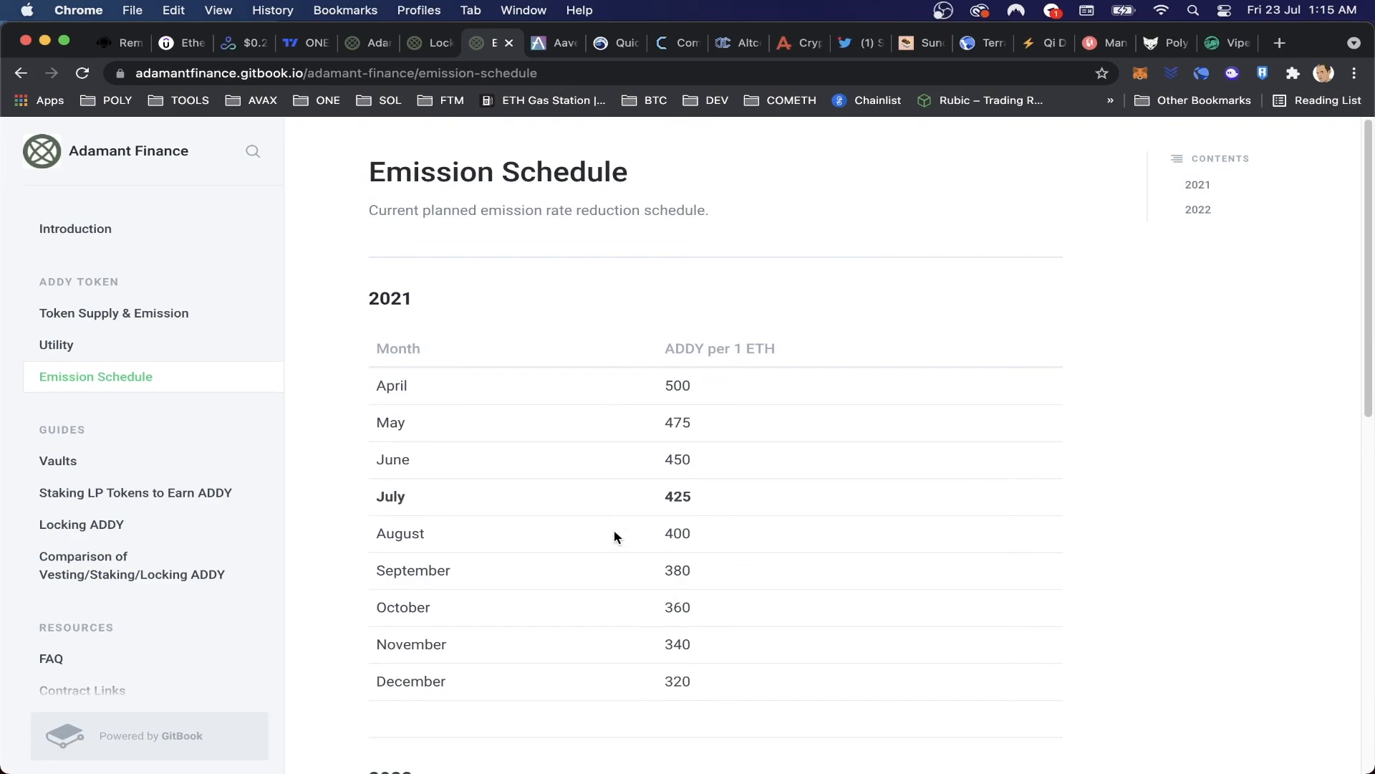
# Switch over to the dex.guru Polygon favourites token list.
pyautogui.click(244, 43)
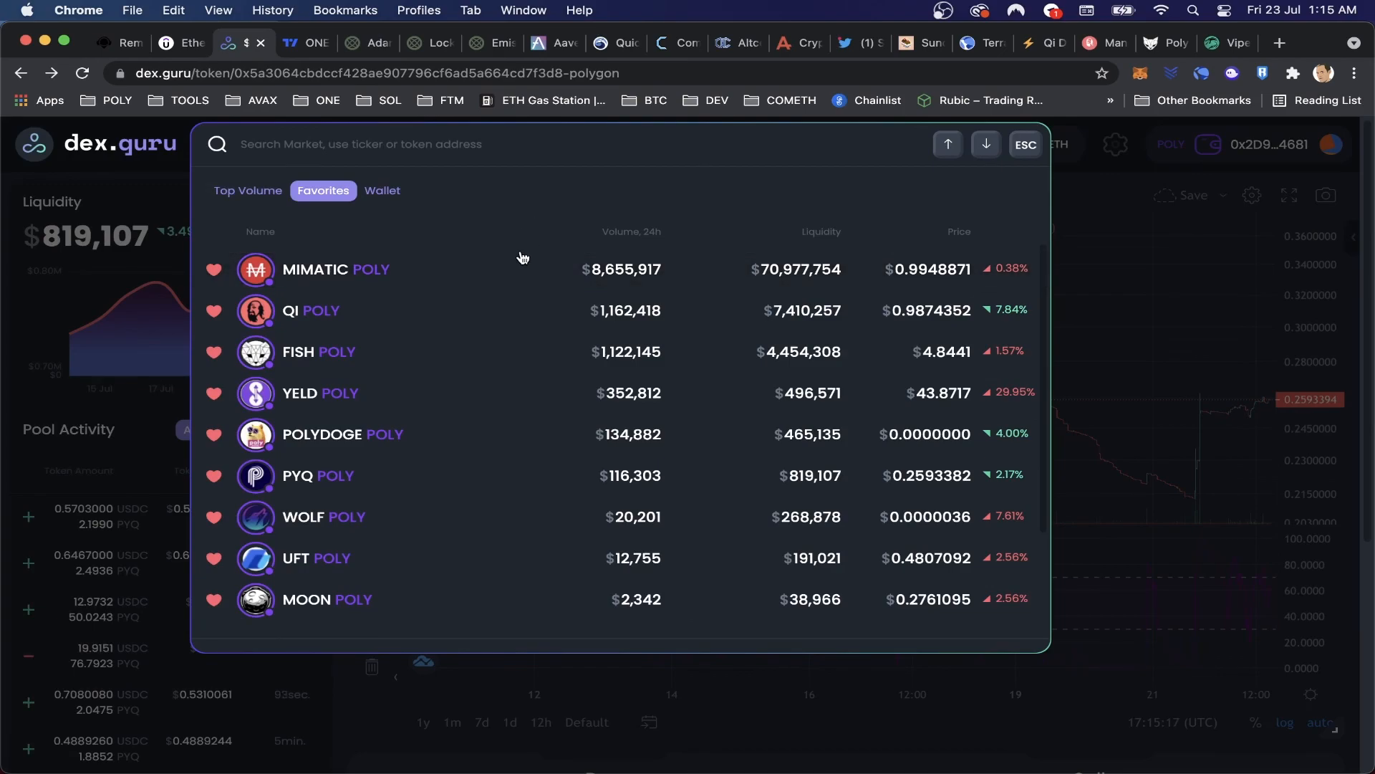
pyautogui.moveTo(474, 429)
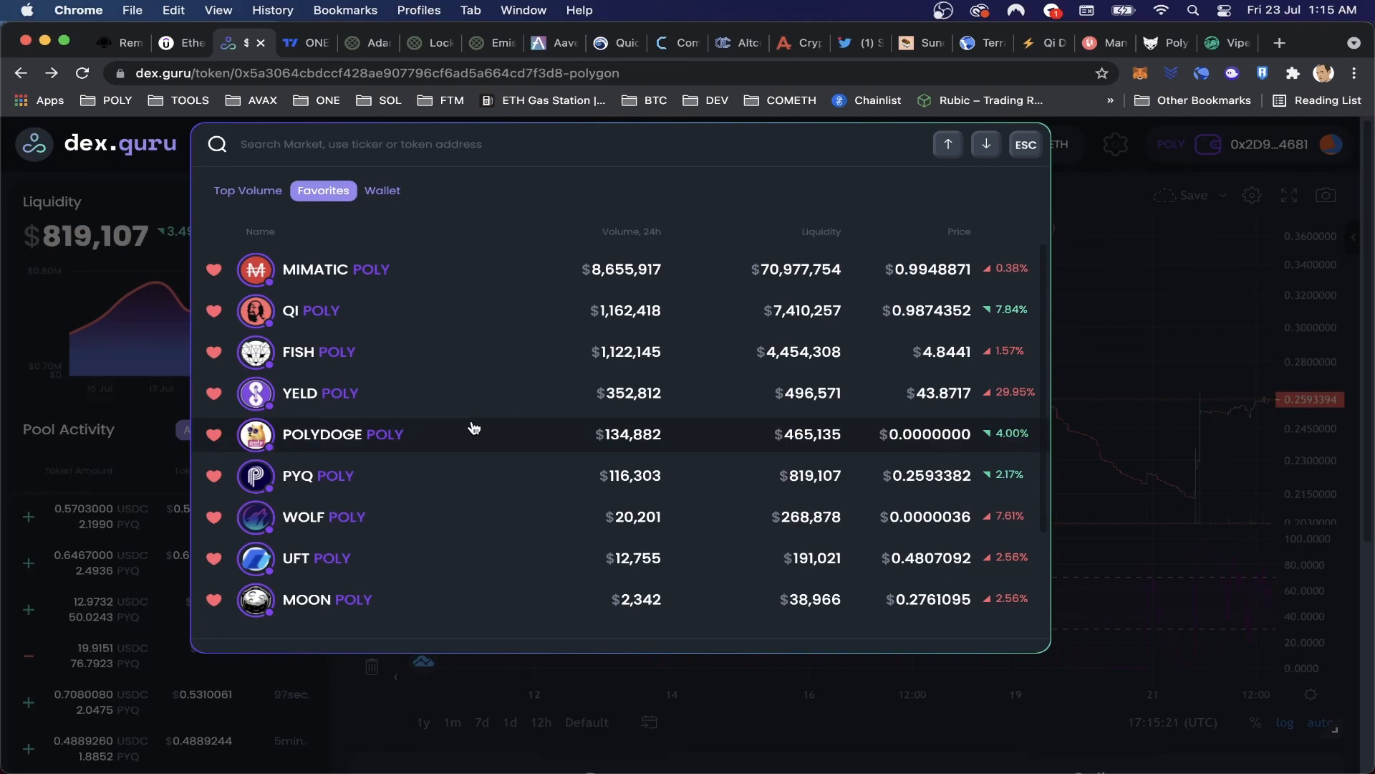
pyautogui.moveTo(462, 435)
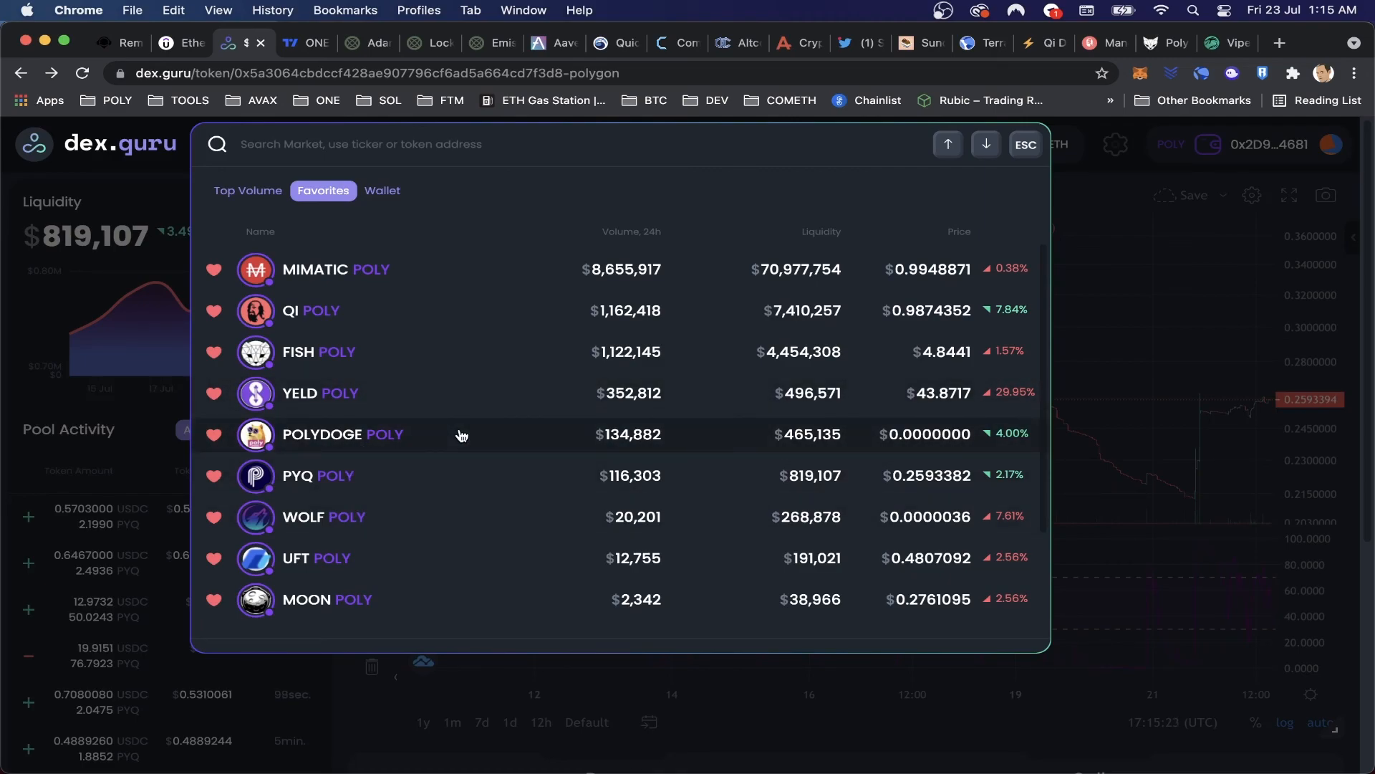
pyautogui.moveTo(442, 443)
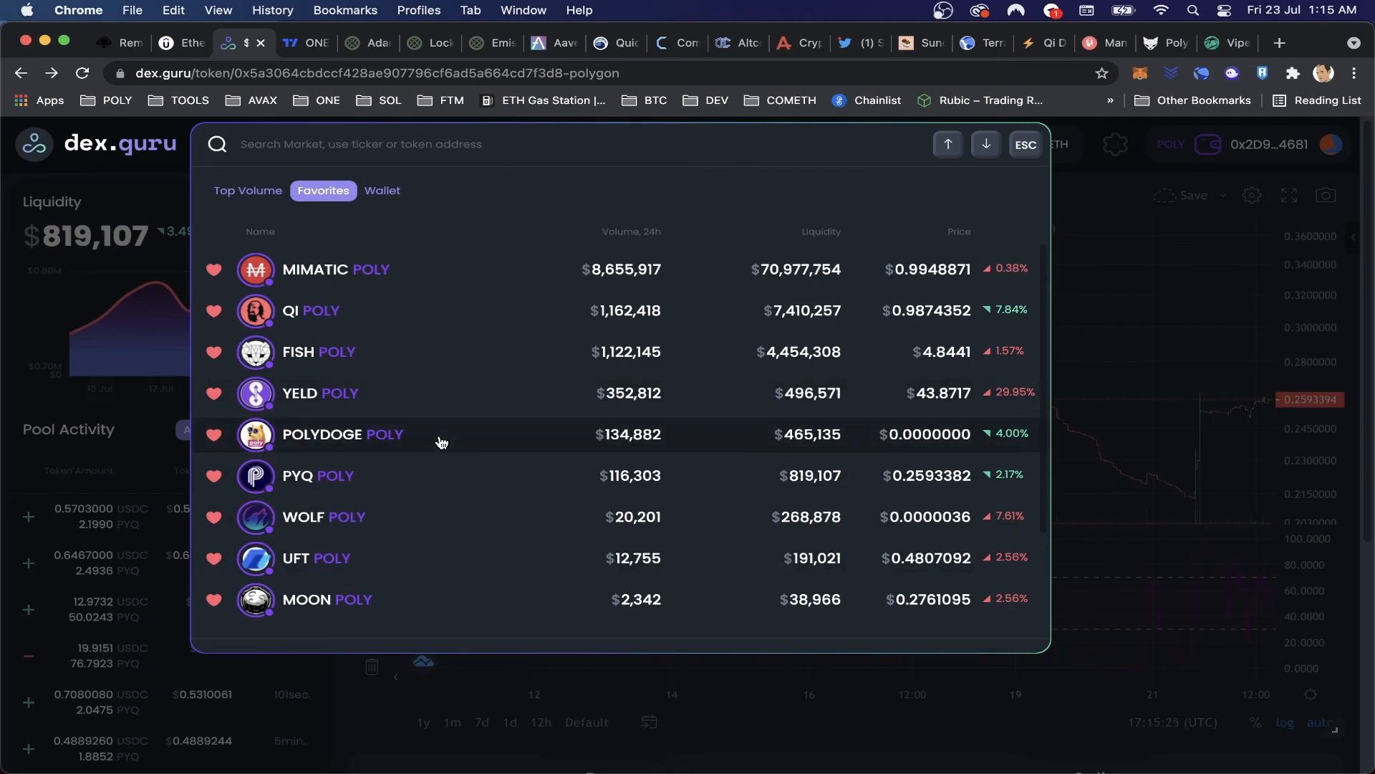
pyautogui.moveTo(607, 455)
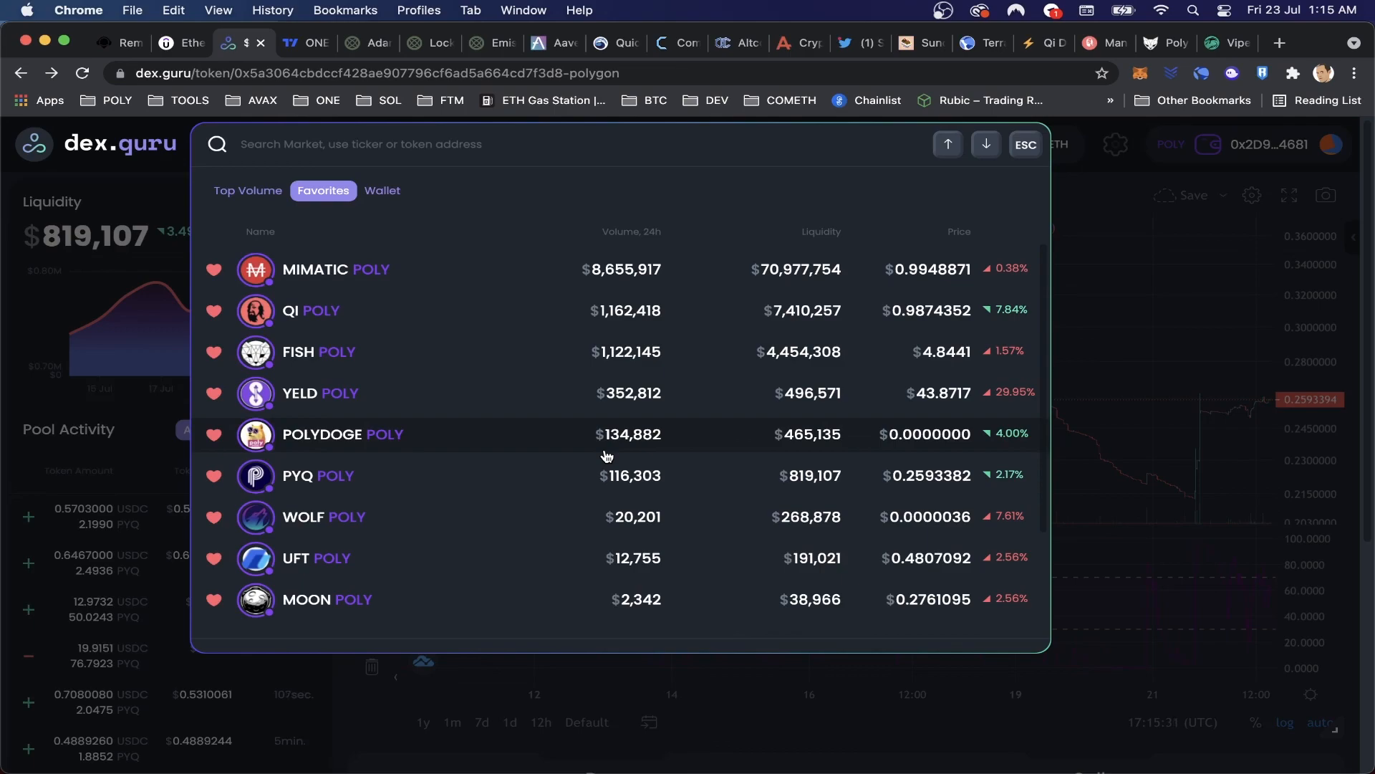
pyautogui.moveTo(428, 573)
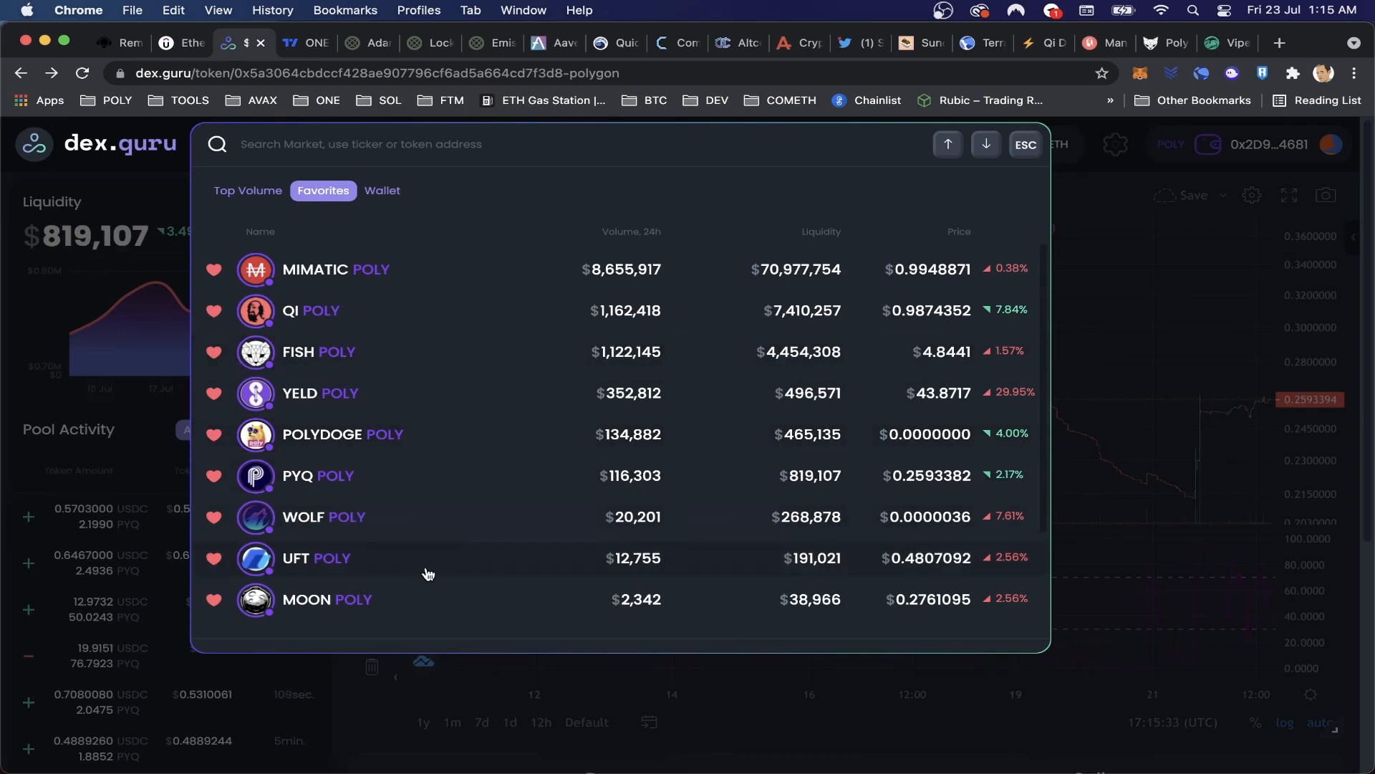
# Show the MATICUSDT 1D Binance chart with its descending trendline and RSI.
pyautogui.click(303, 43)
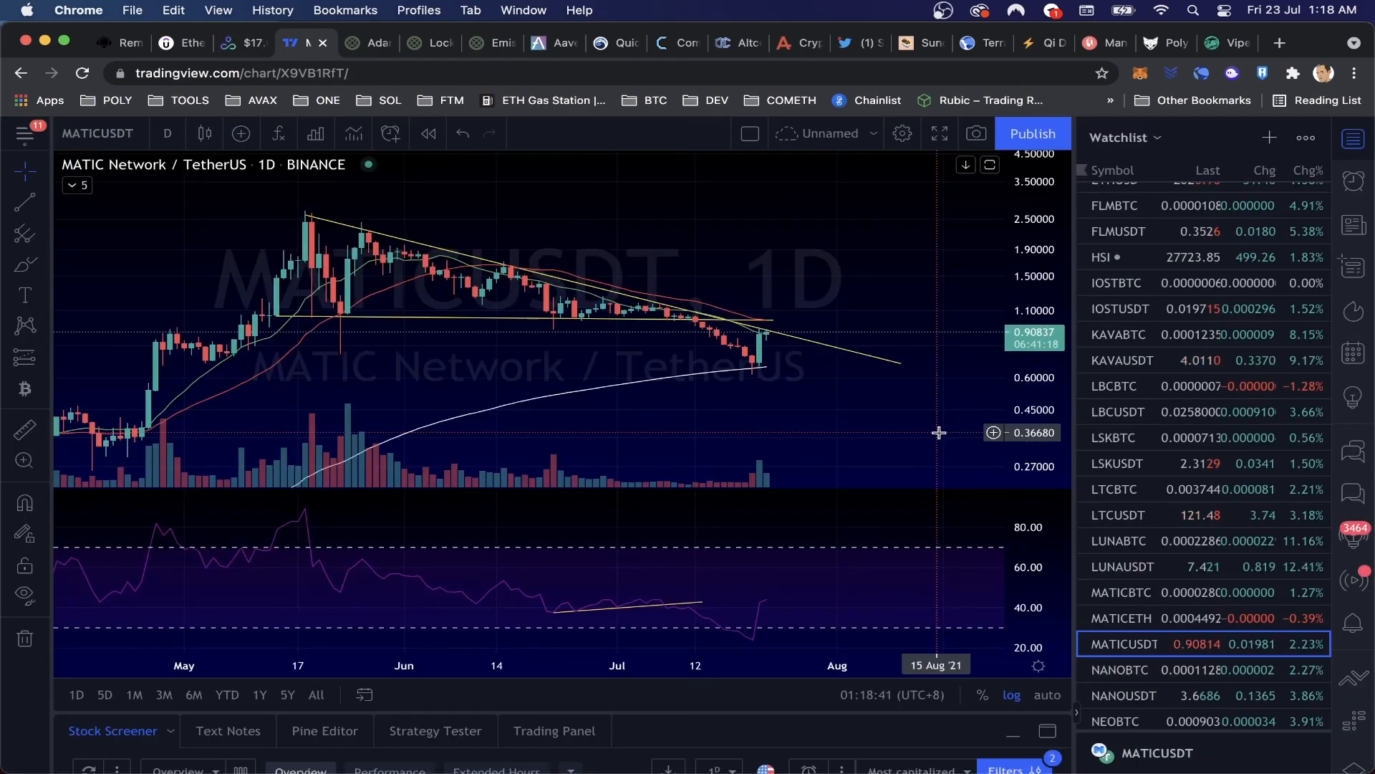
pyautogui.moveTo(753, 373)
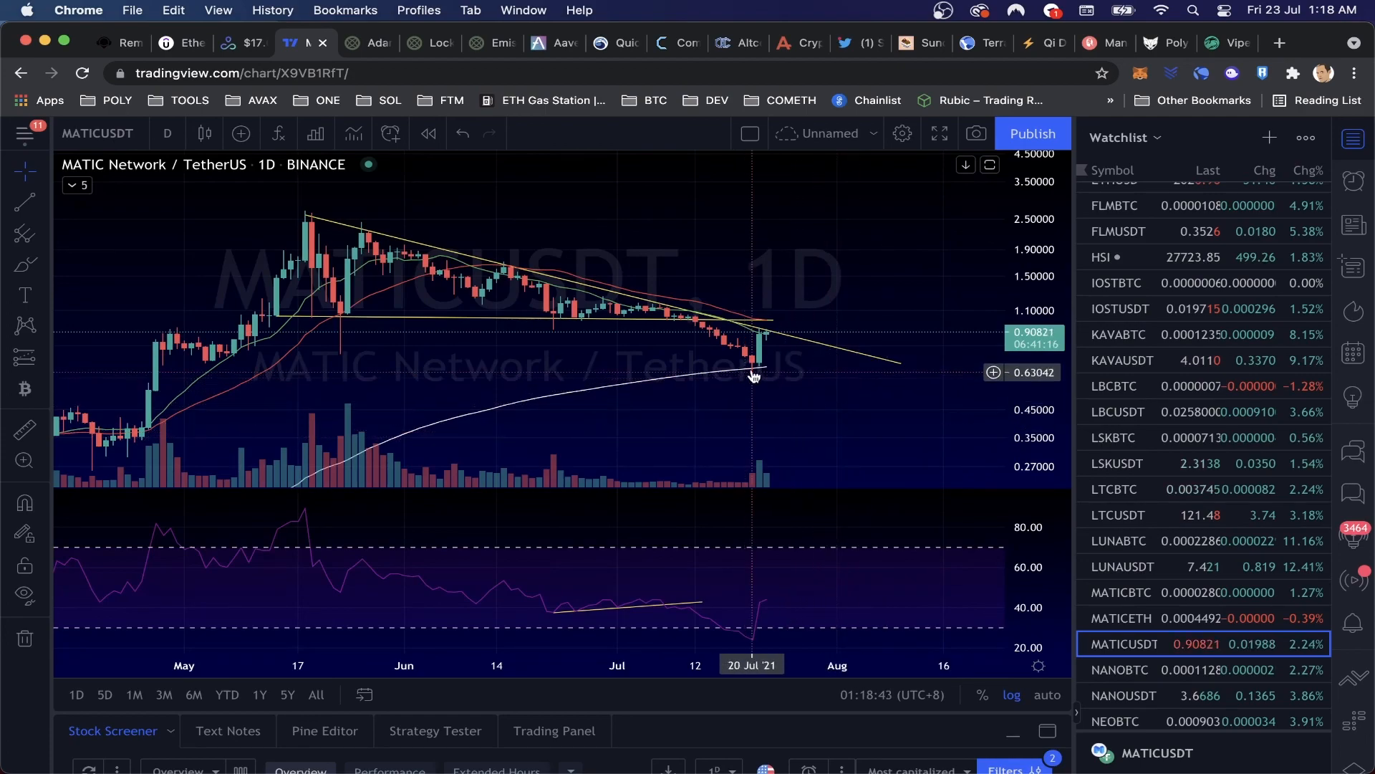
pyautogui.moveTo(780, 338)
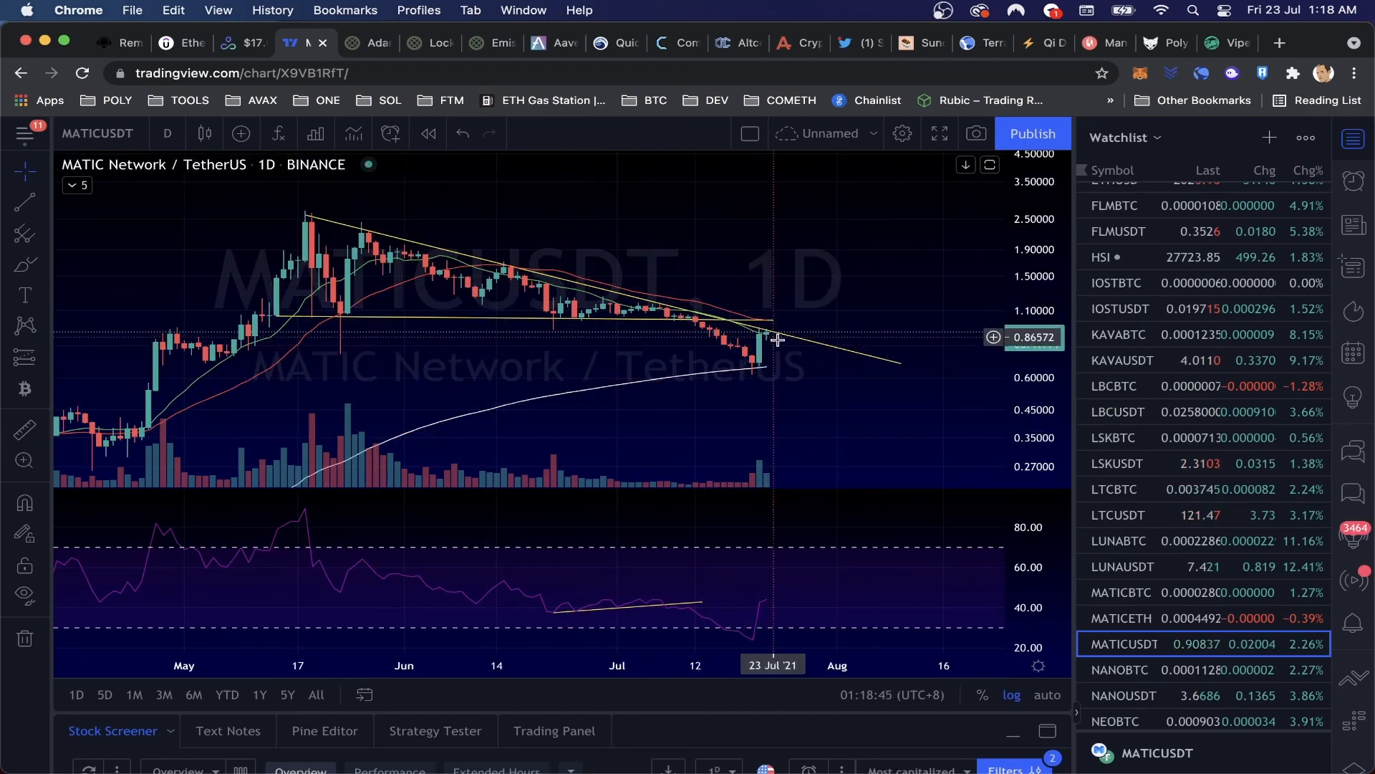
pyautogui.moveTo(807, 339)
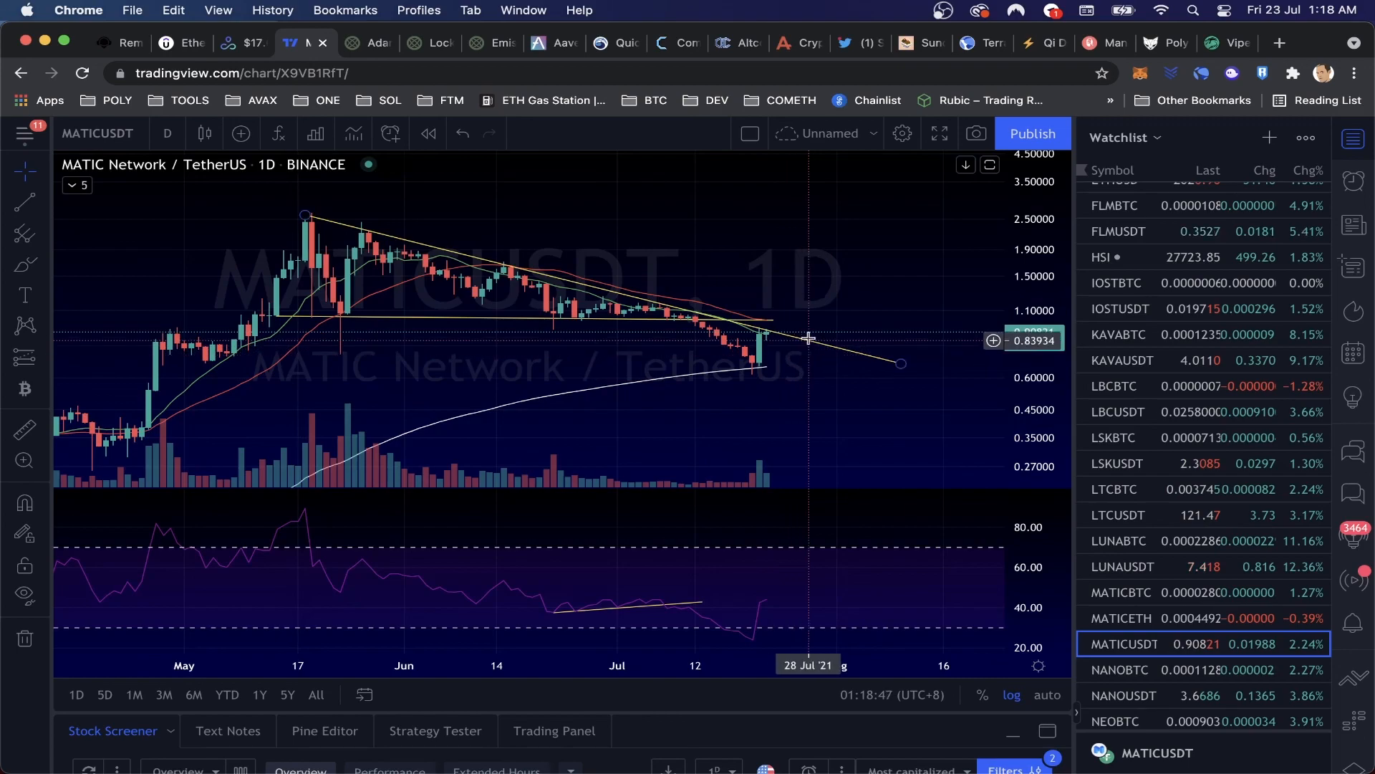
pyautogui.moveTo(816, 325)
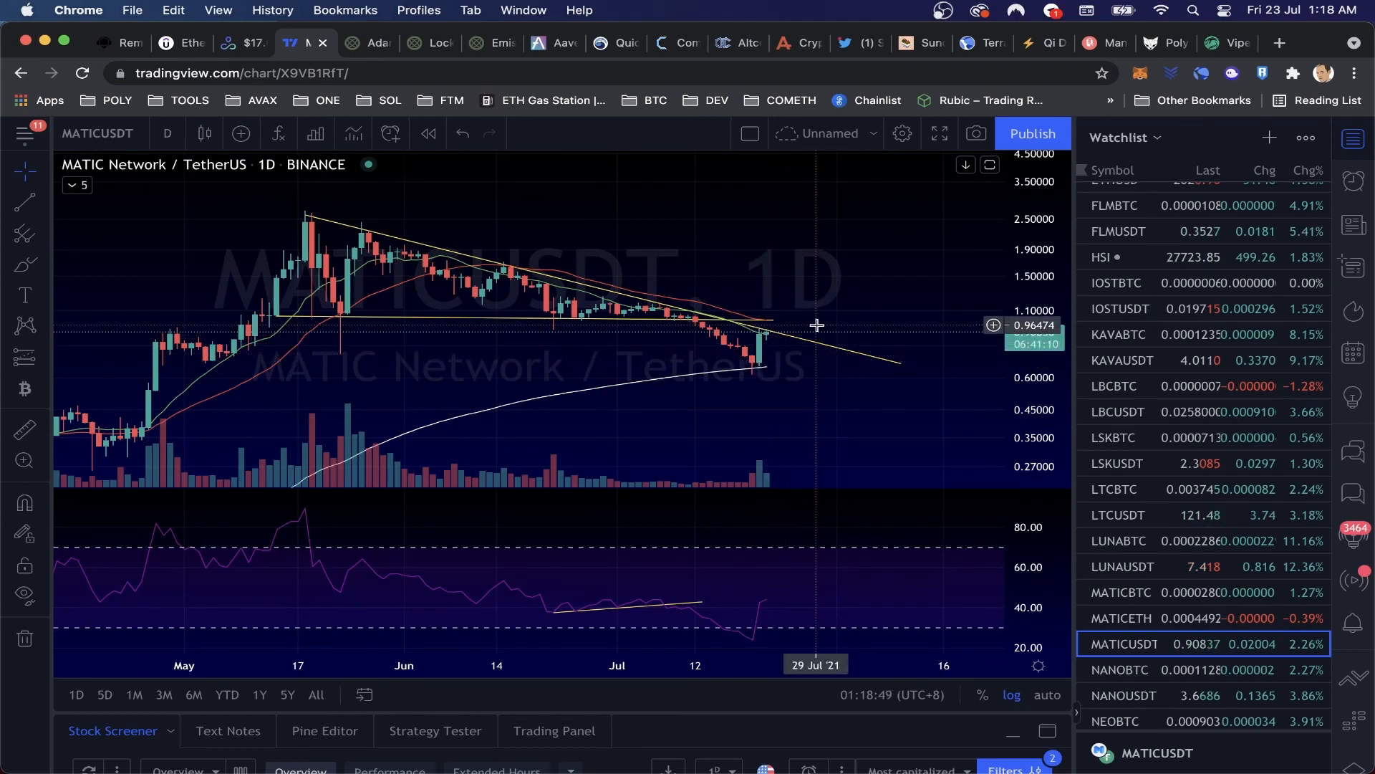
pyautogui.moveTo(821, 307)
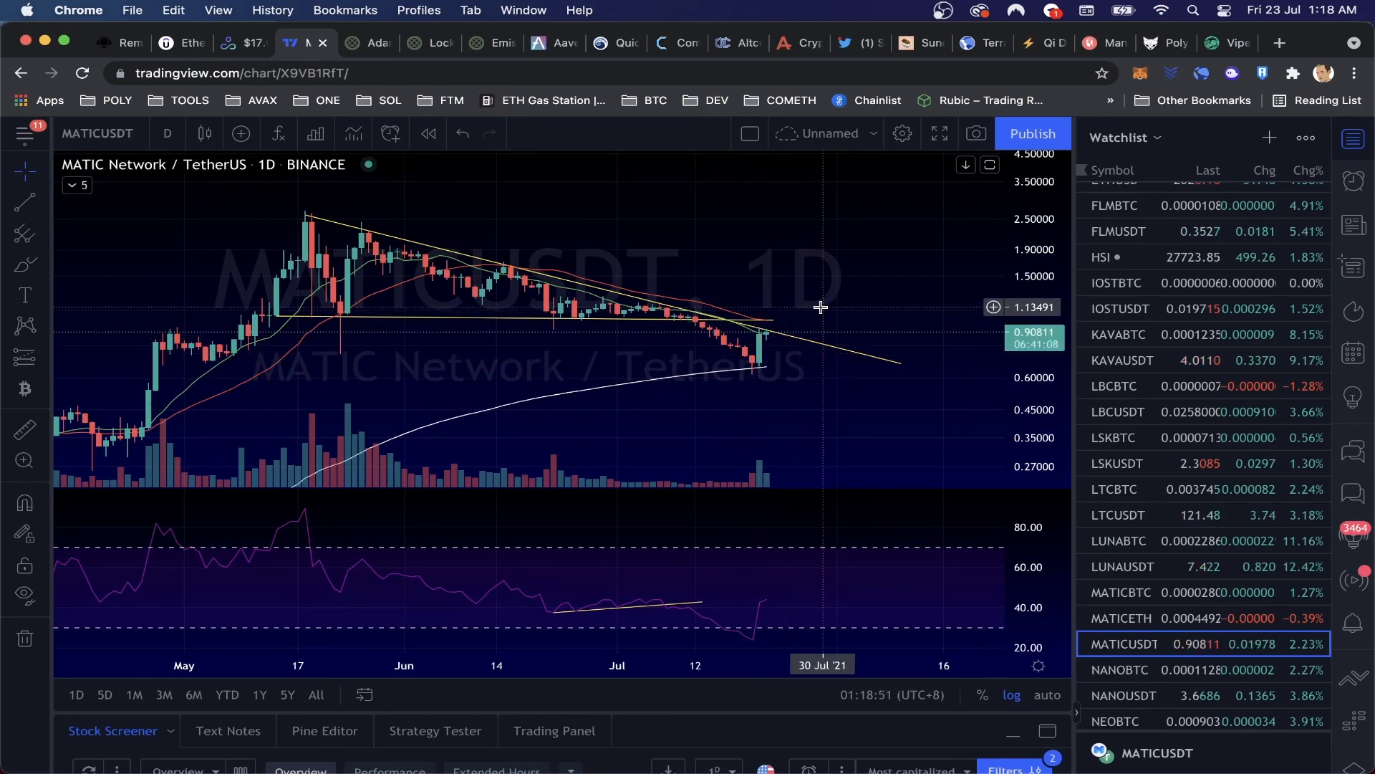